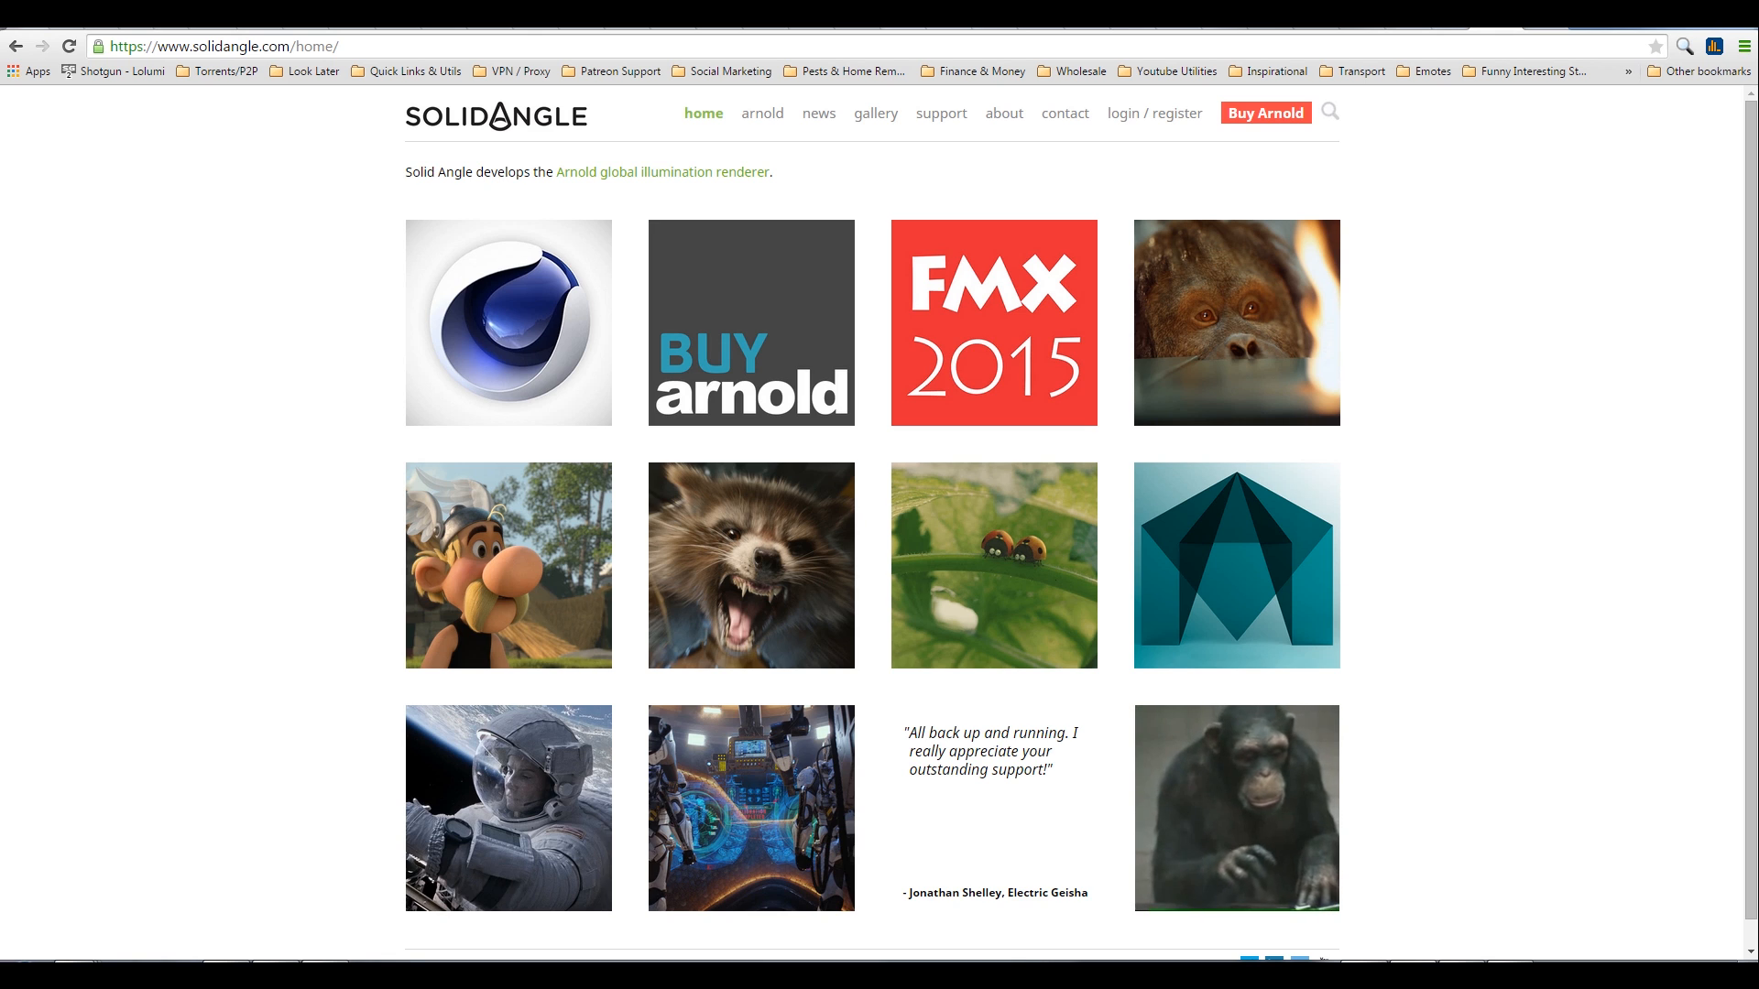
mouse_move(1235, 809)
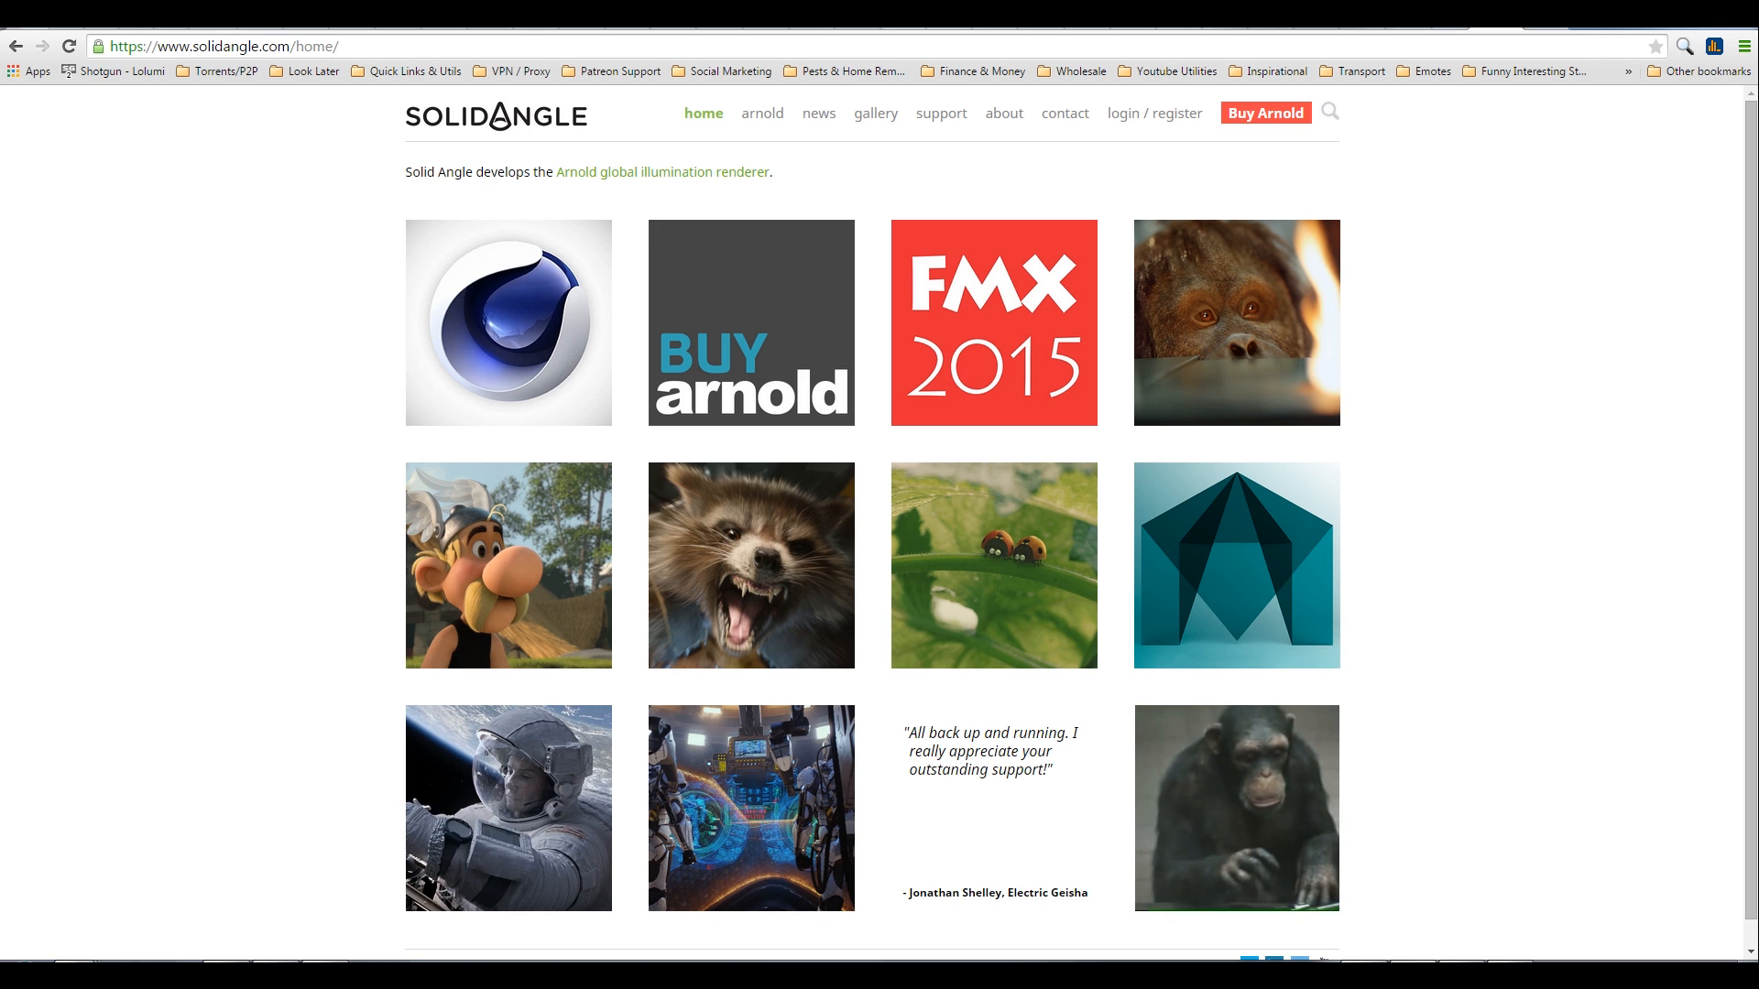
mouse_move(1235, 809)
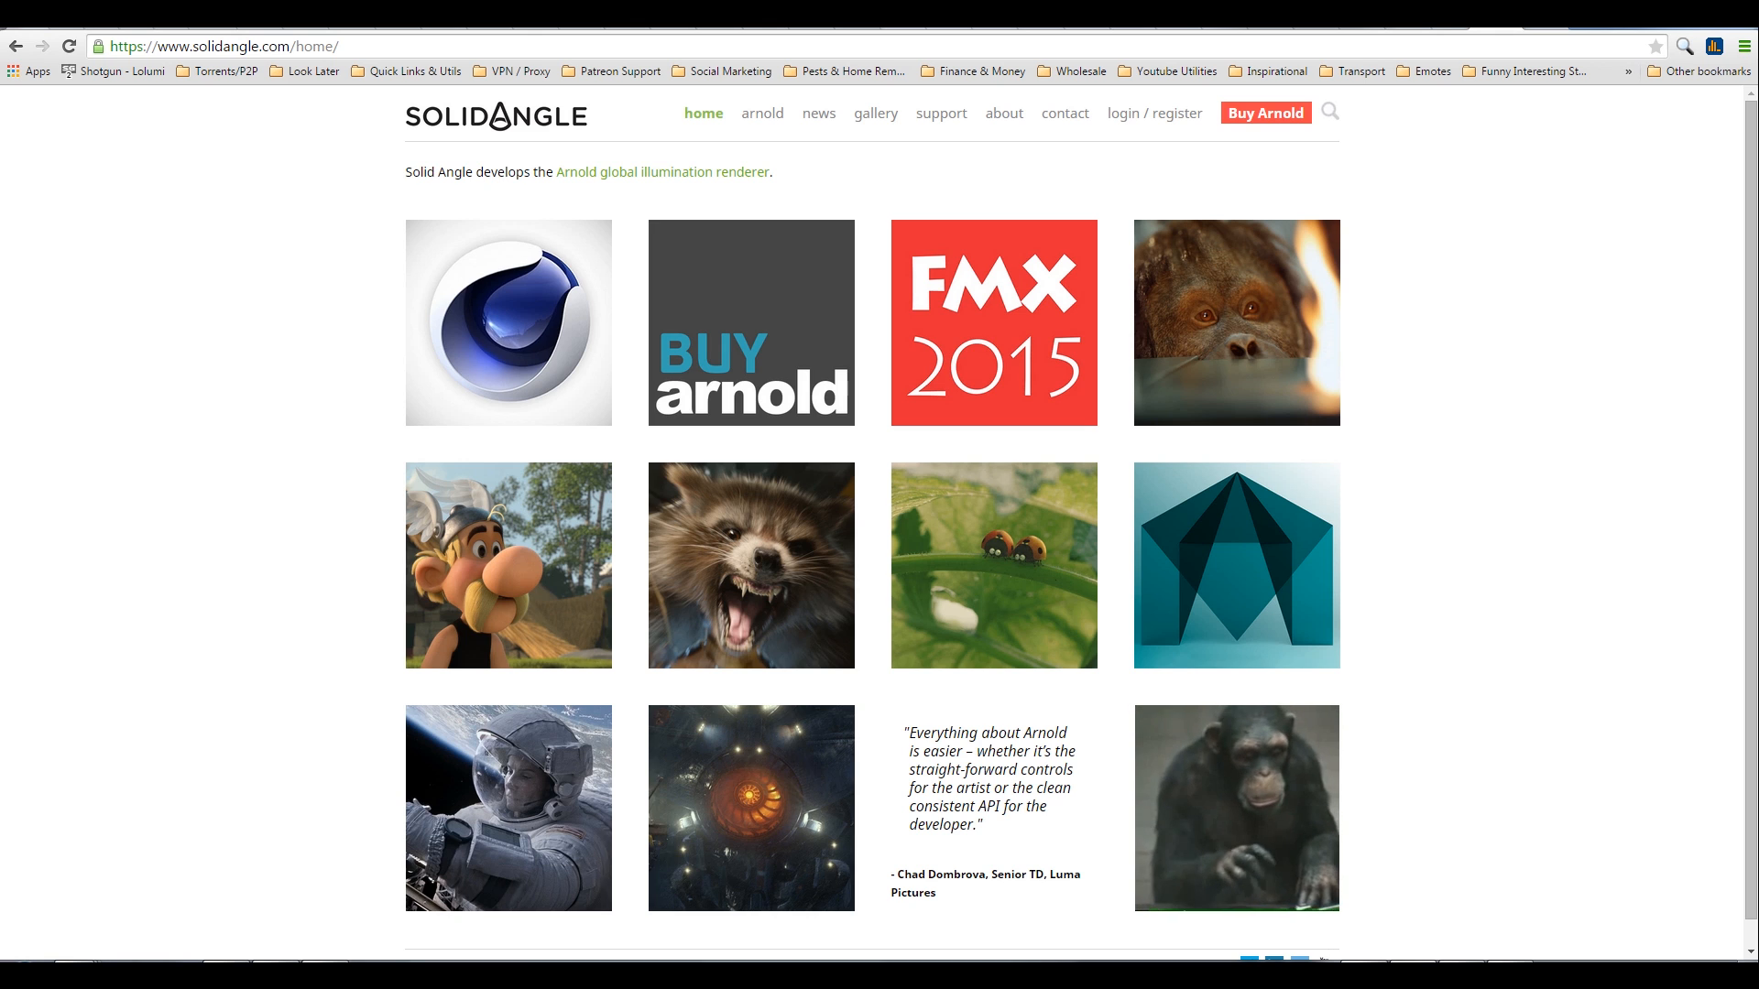
mouse_move(1235, 809)
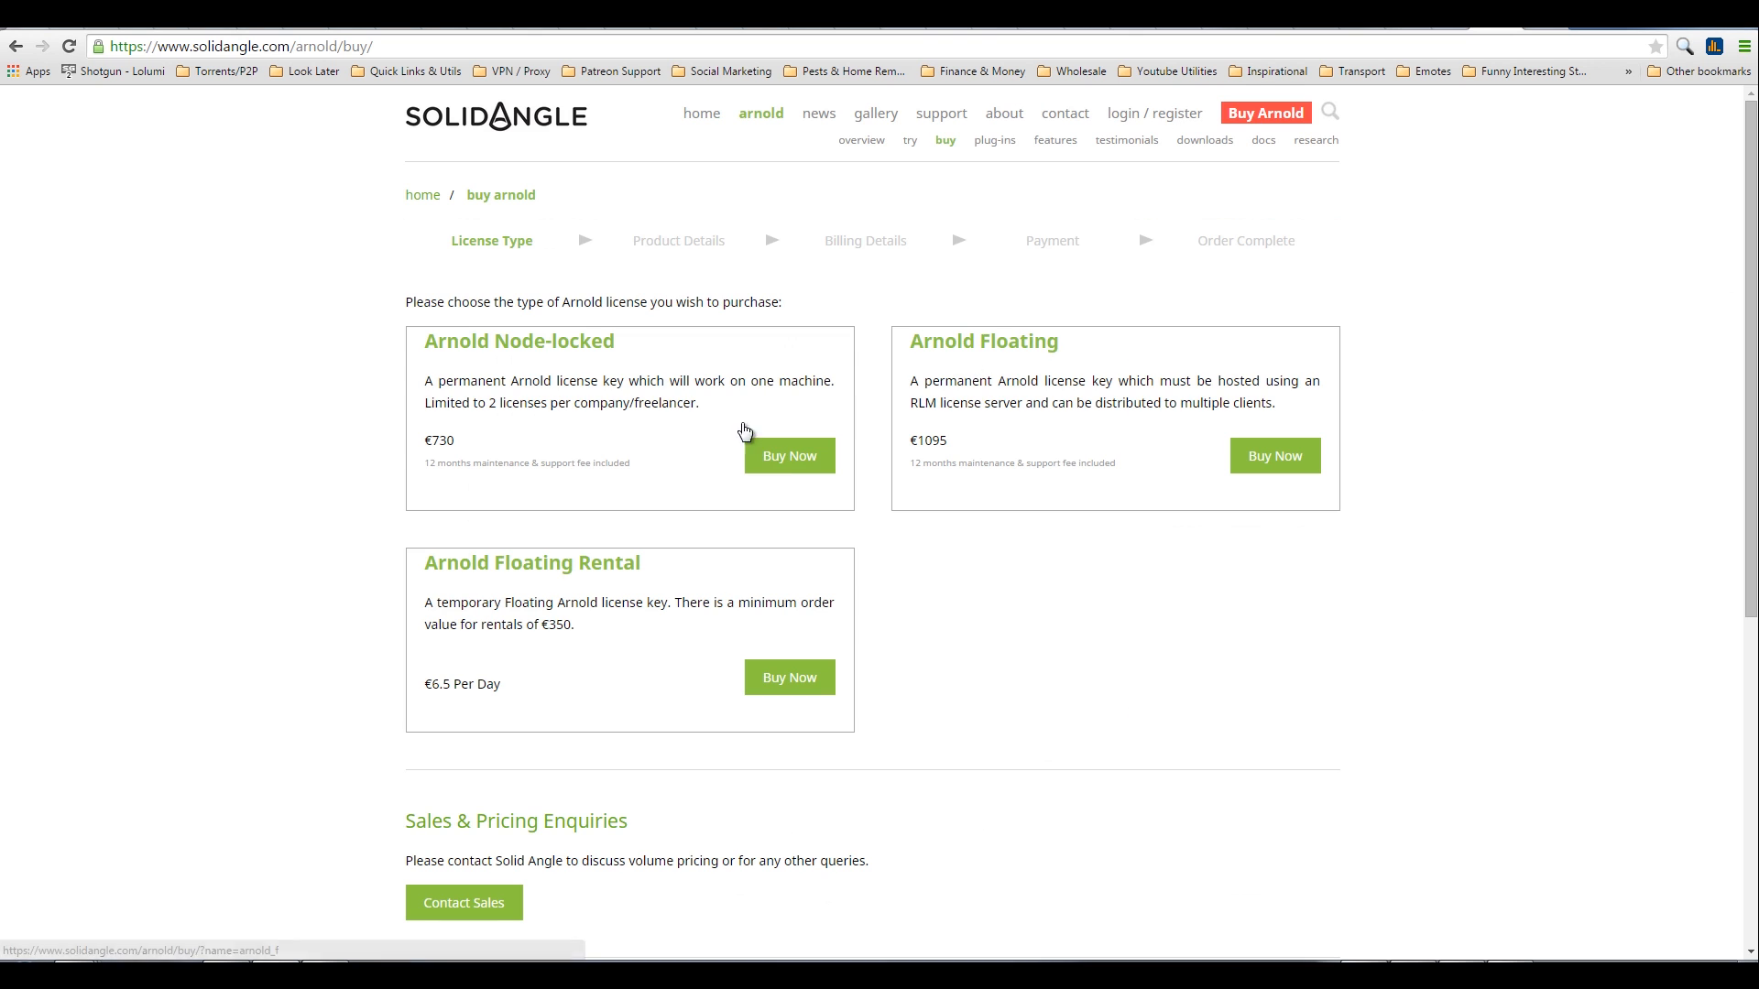
mouse_move(1013, 503)
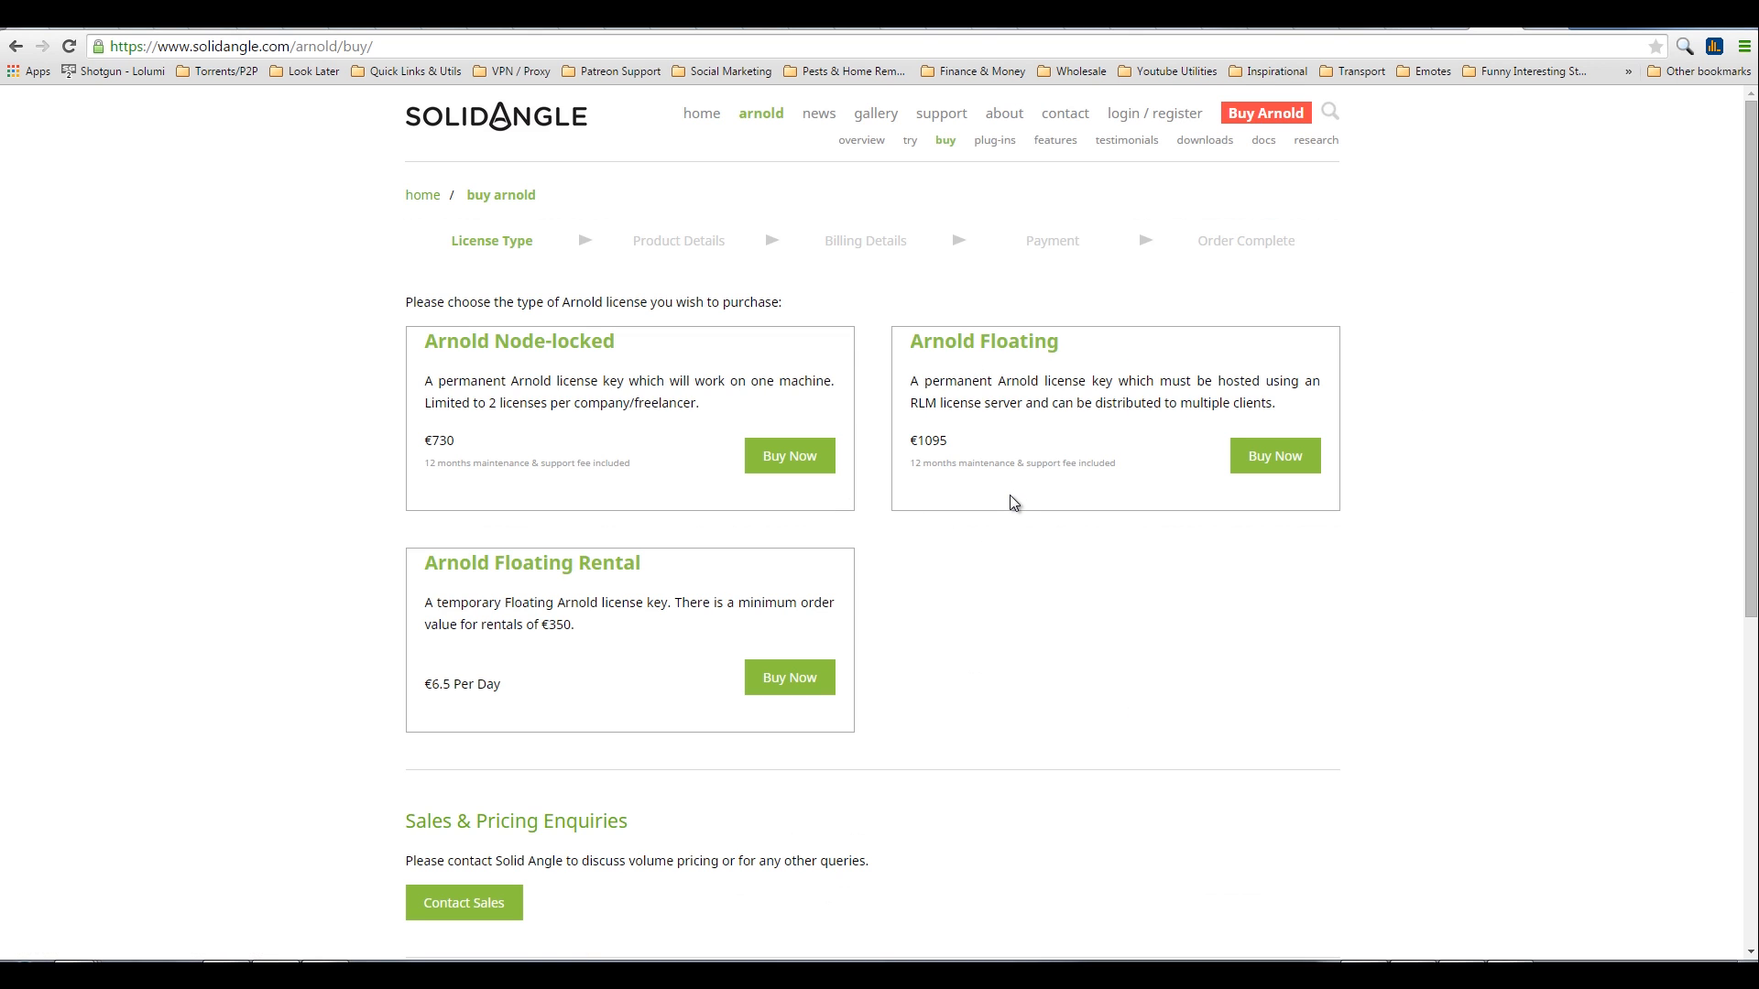
mouse_move(1043, 534)
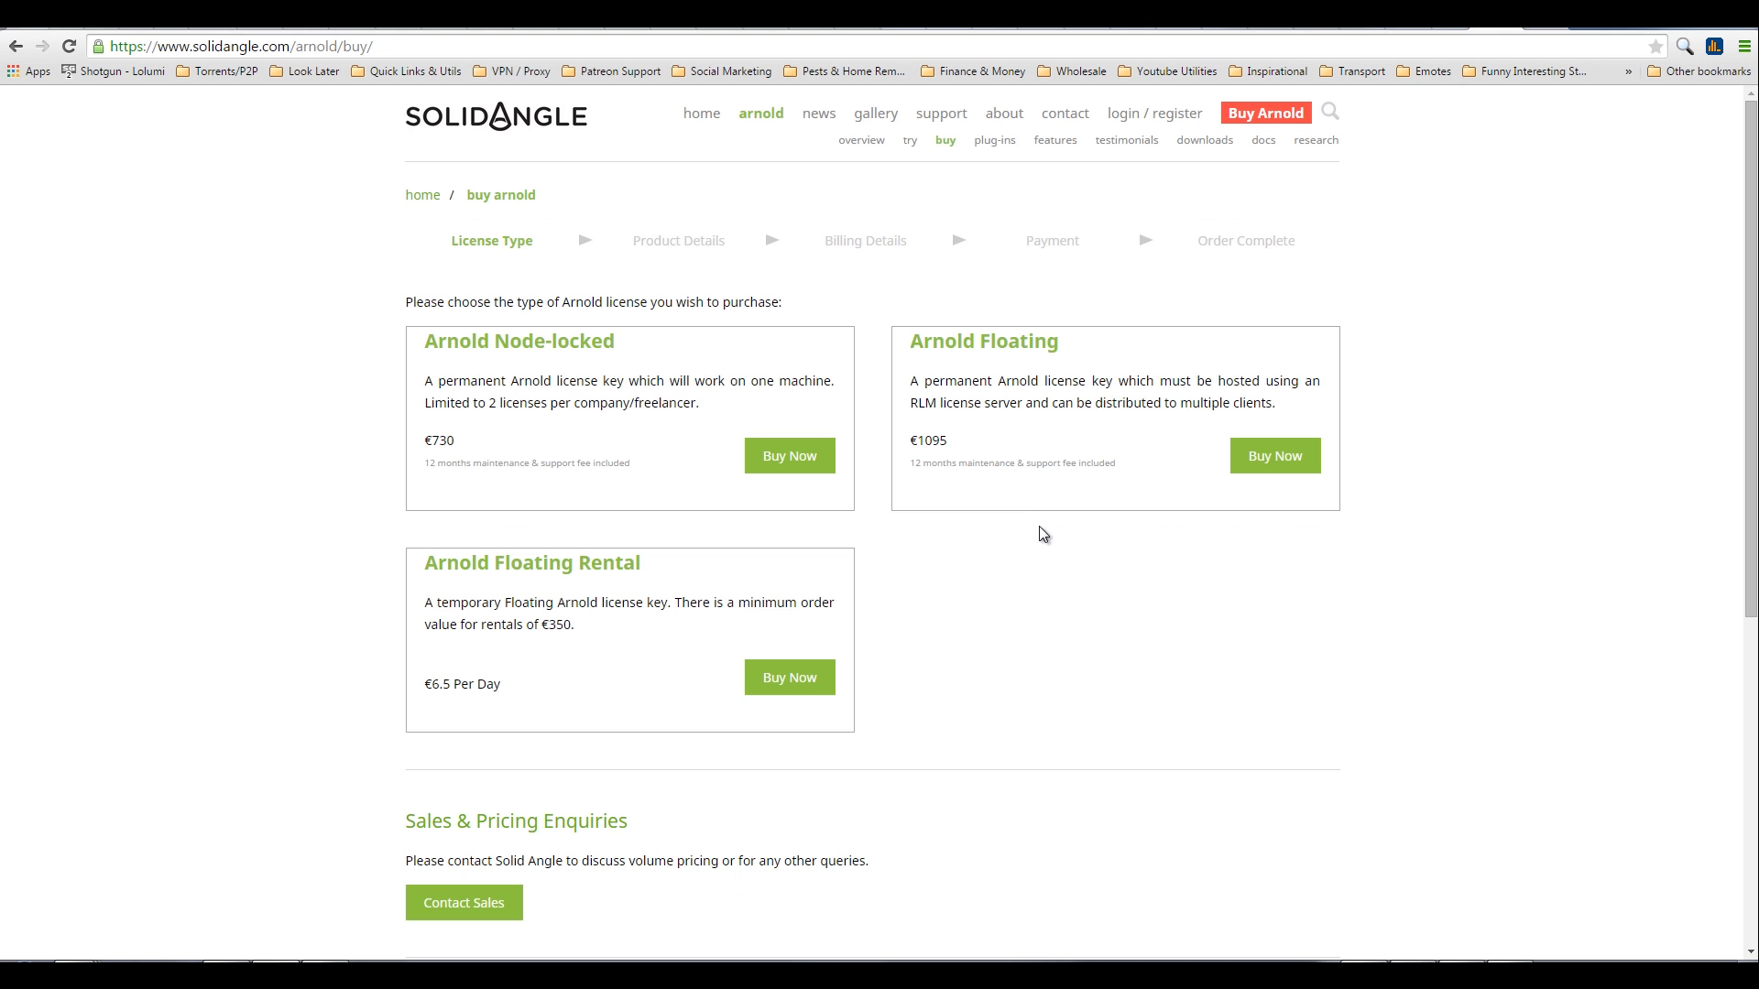
Step: Go back to the Solid Angle home page showing the gallery of Arnold project tiles
click(701, 113)
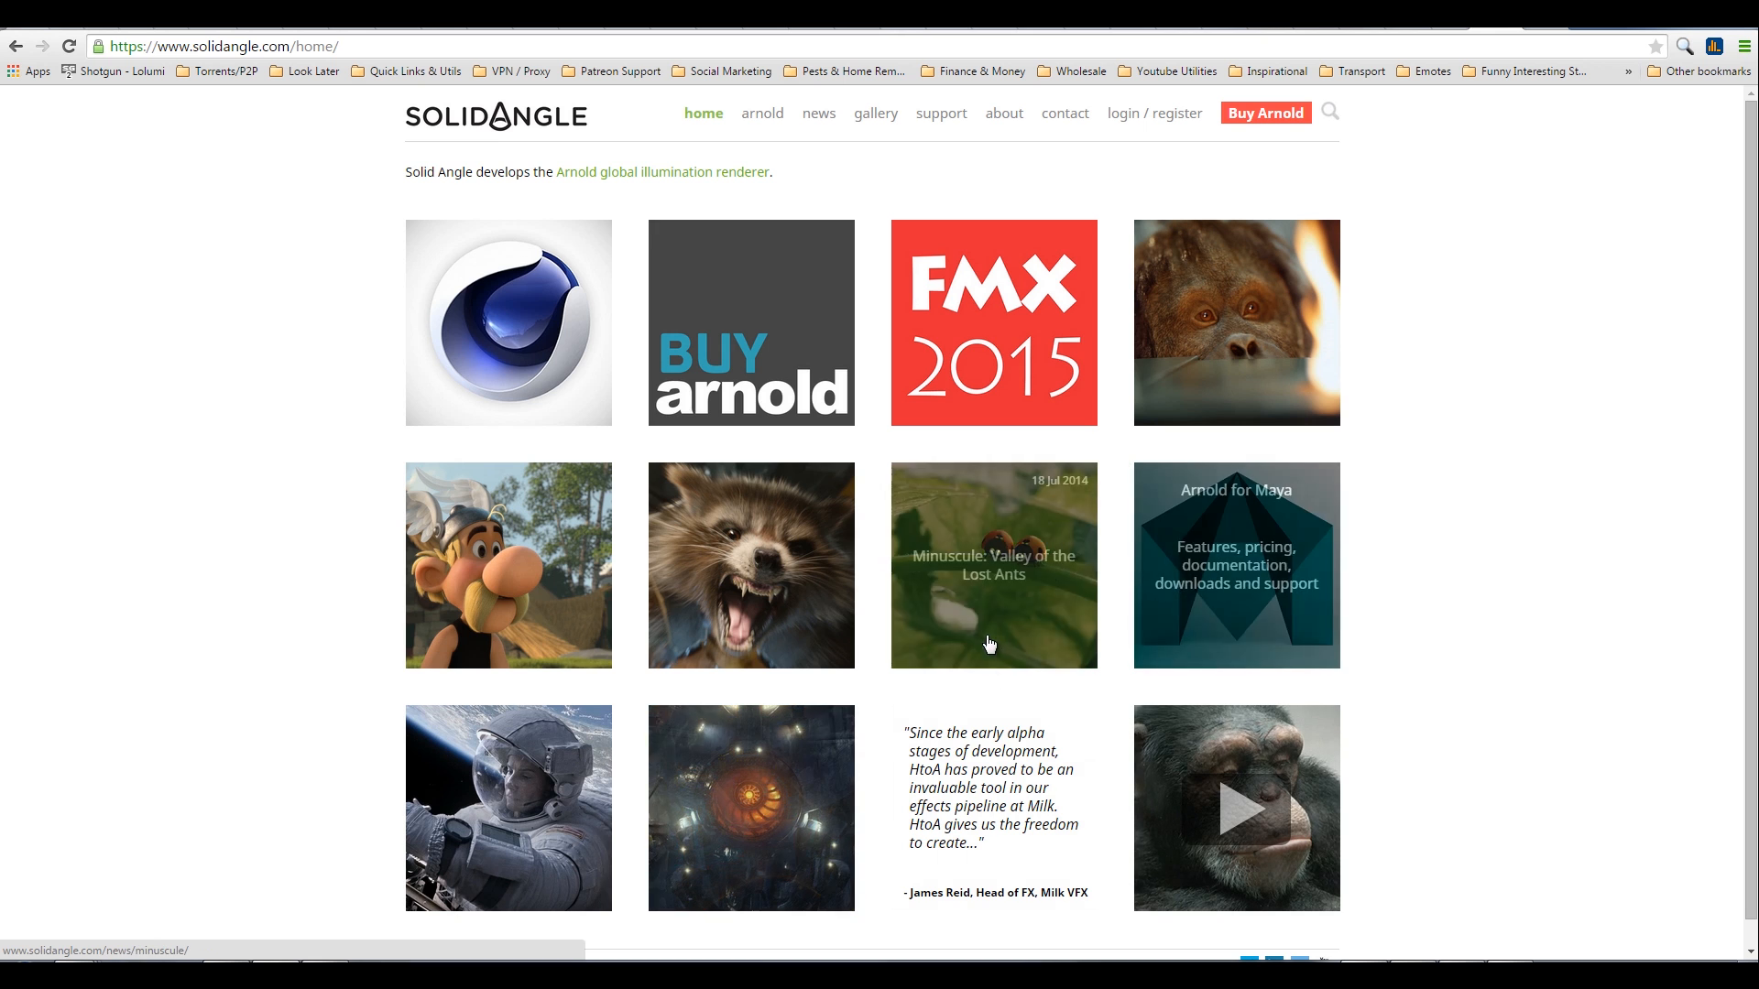
mouse_move(985, 774)
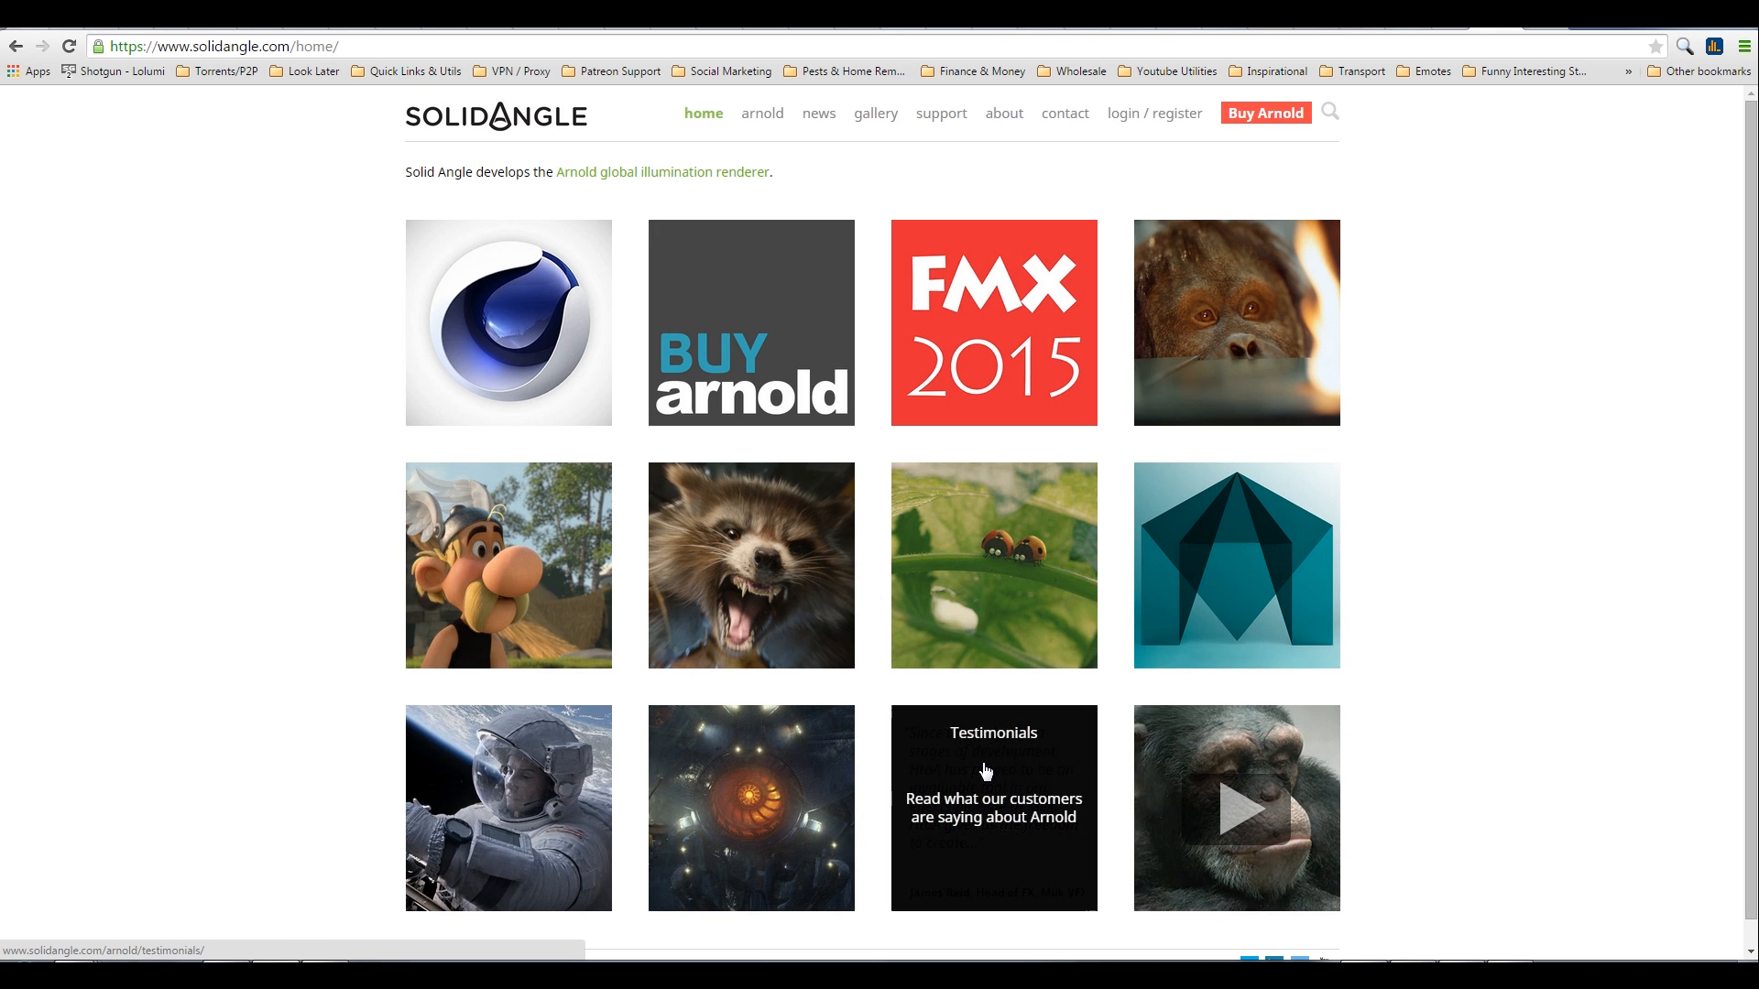
mouse_move(1440, 762)
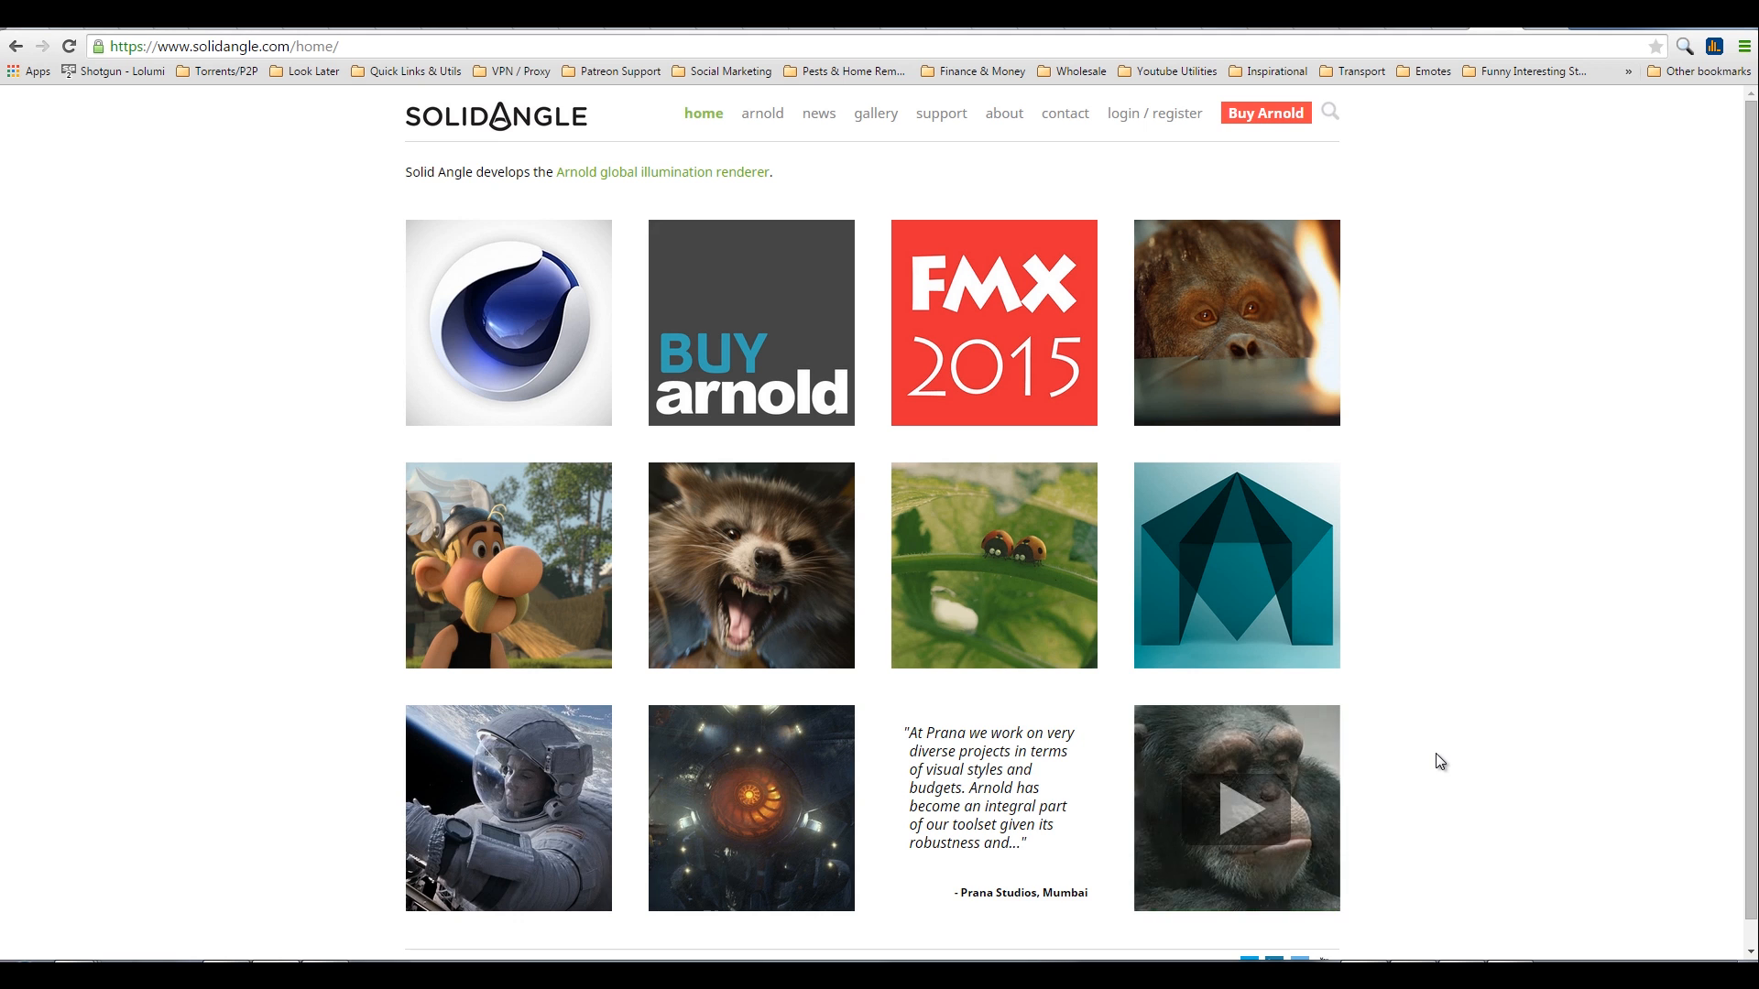
mouse_move(1203, 216)
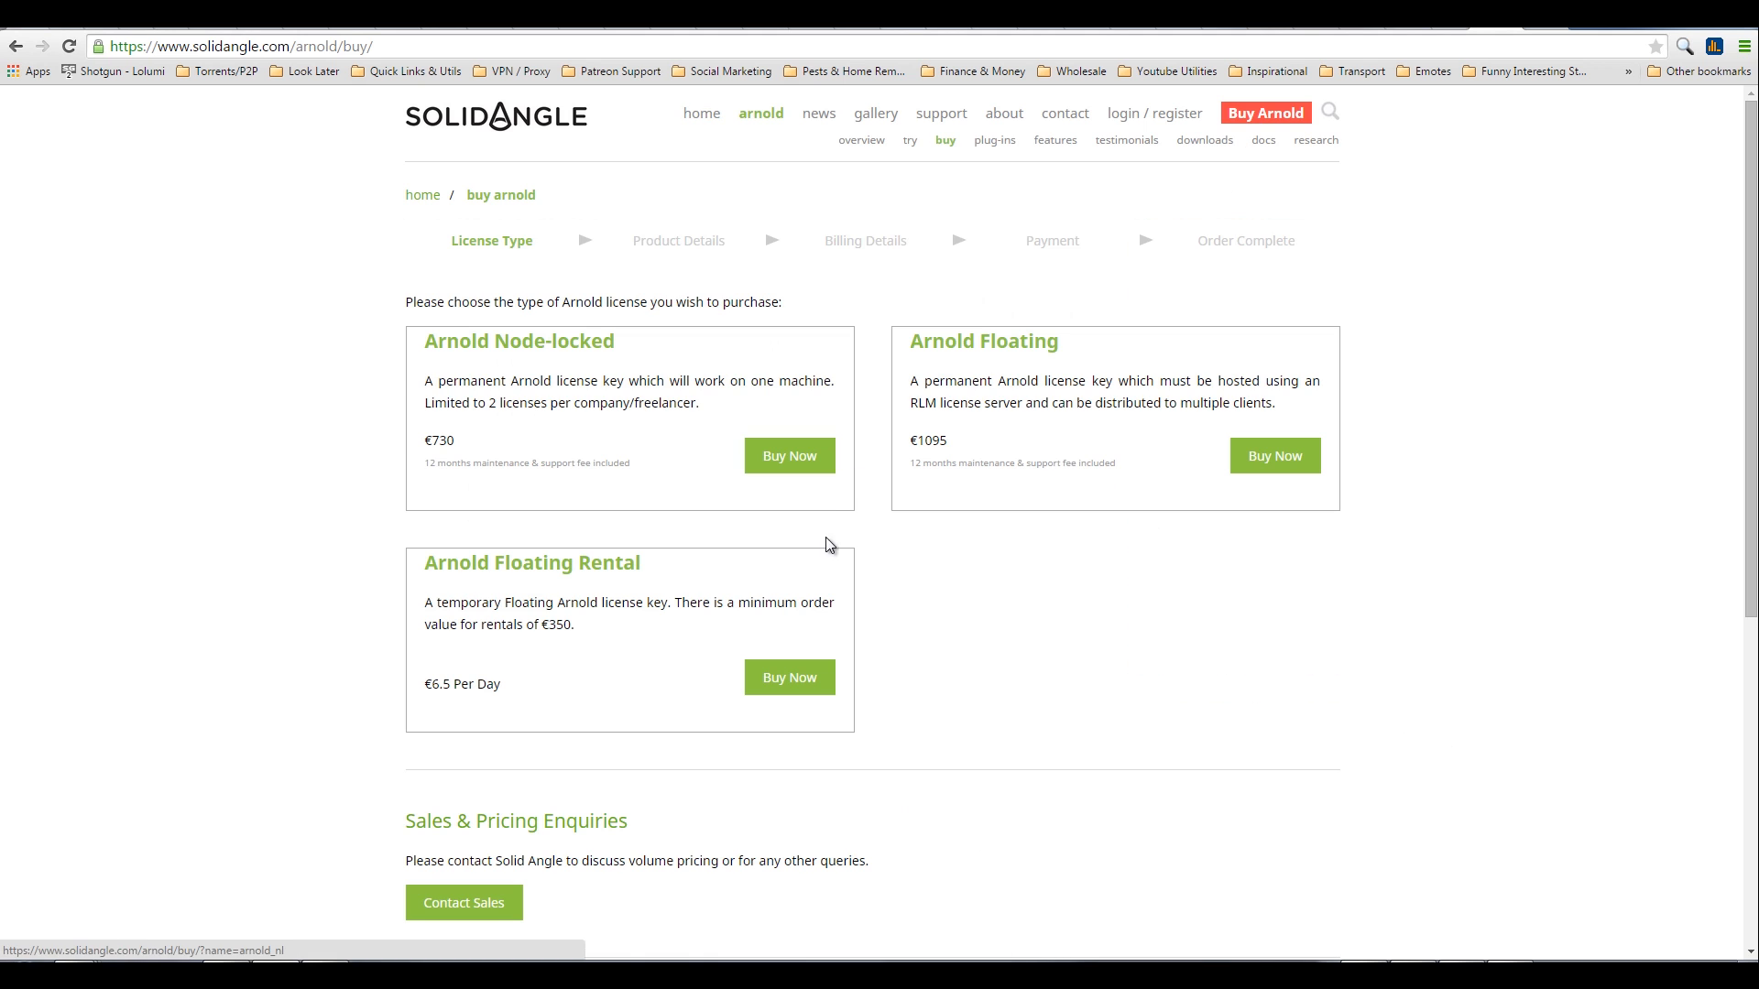
mouse_move(1019, 578)
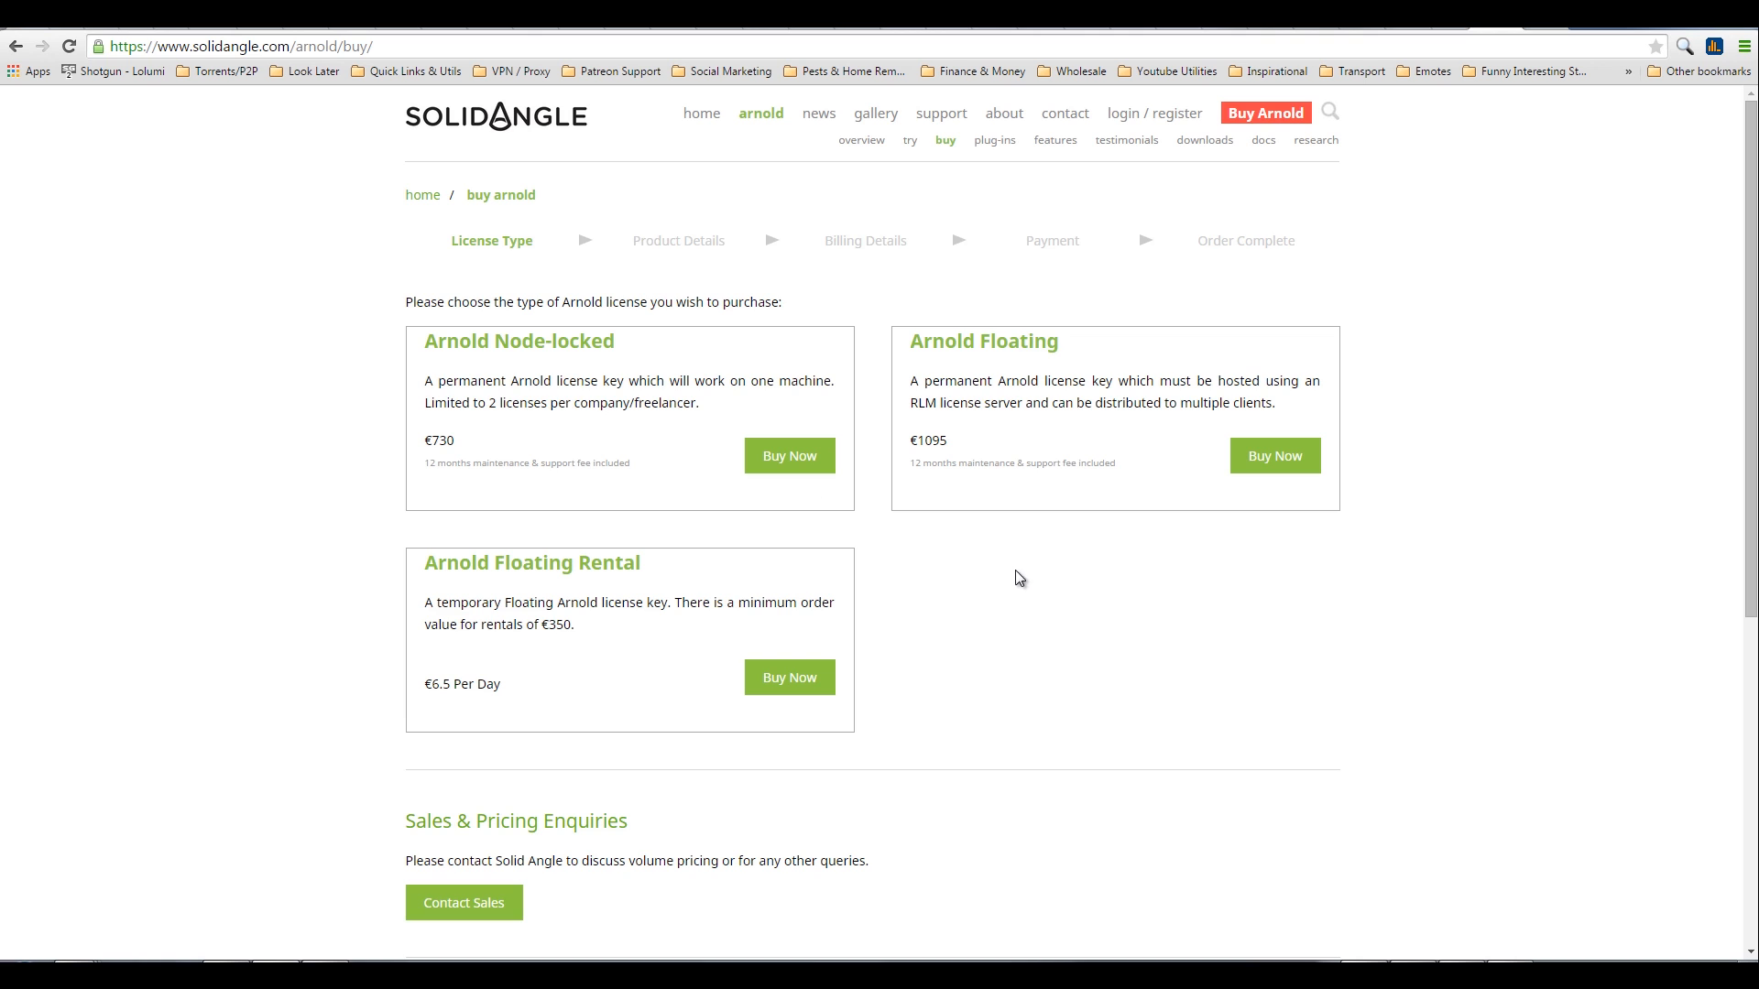
mouse_move(1064, 538)
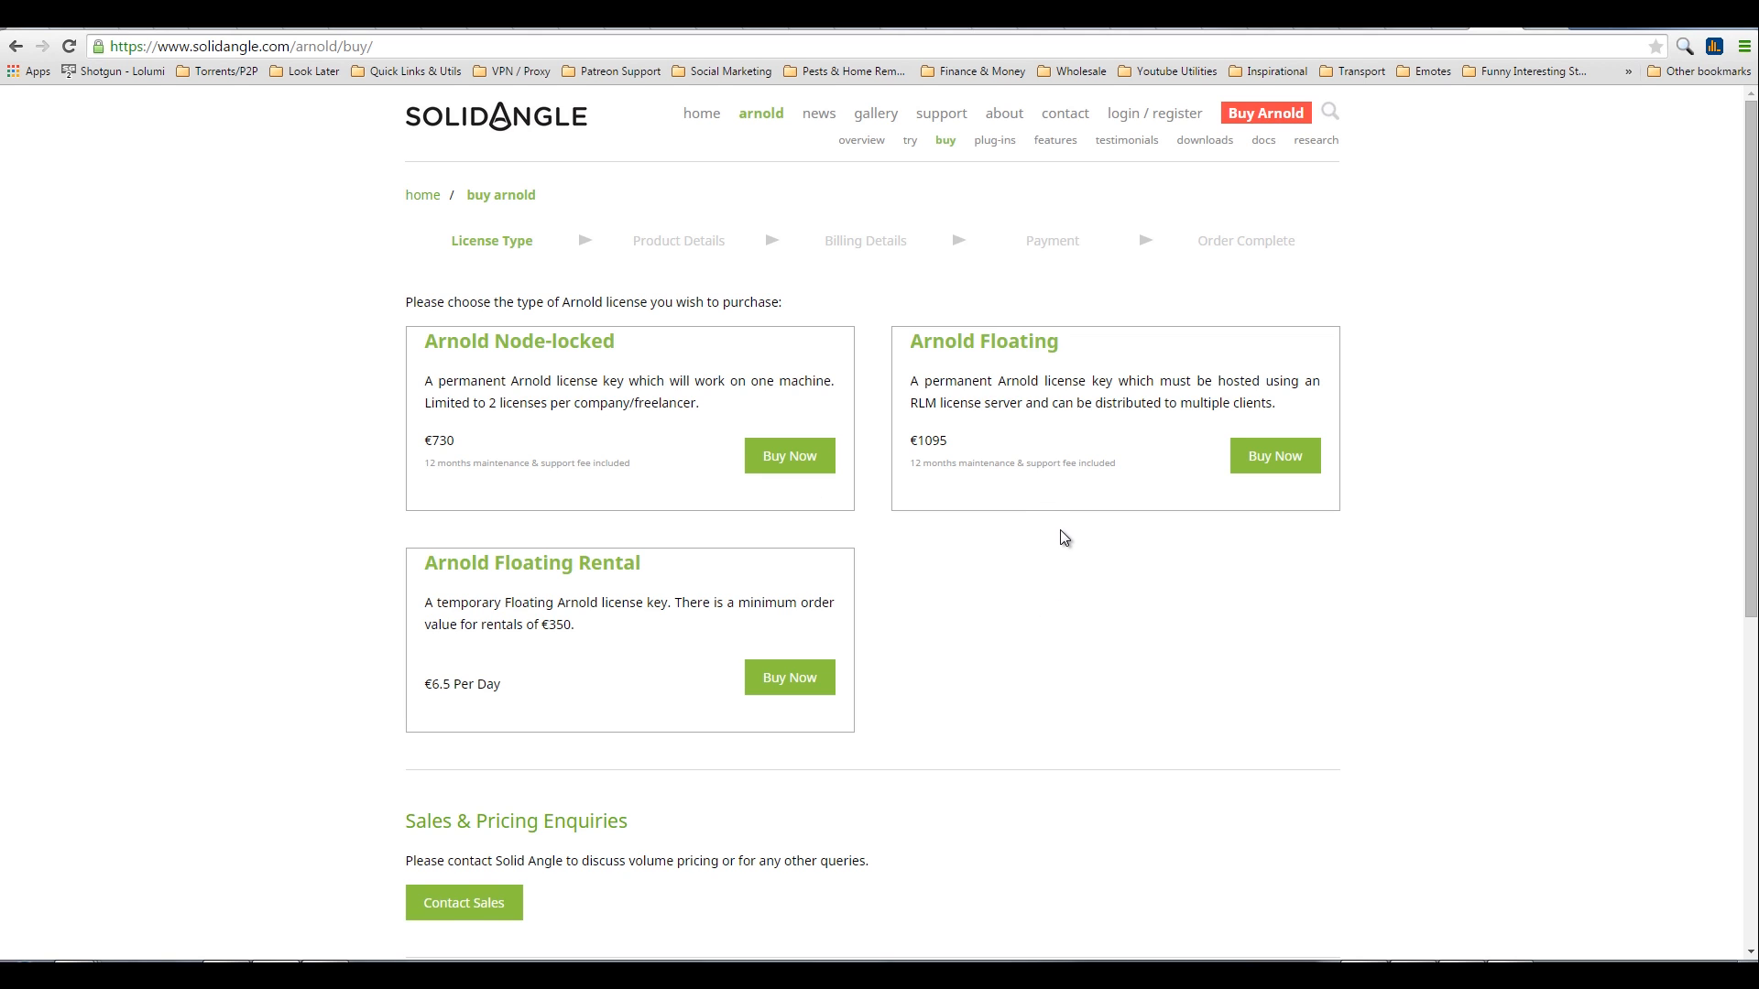
mouse_move(1125, 545)
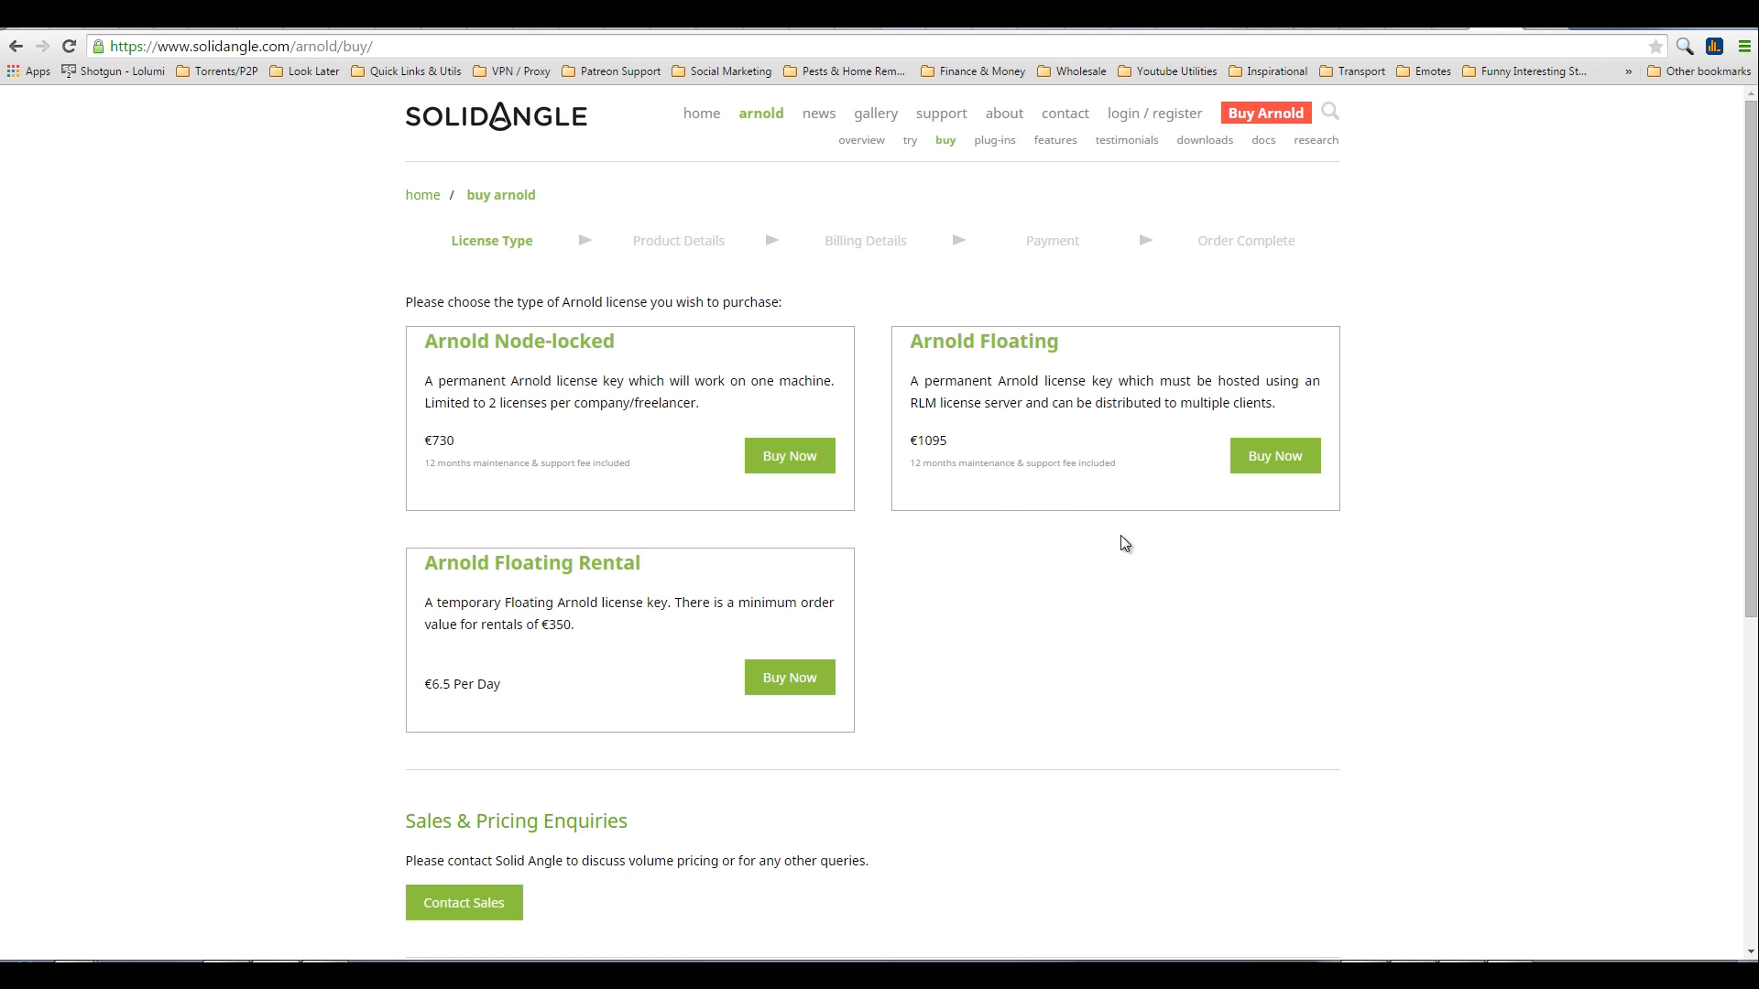
mouse_move(918, 580)
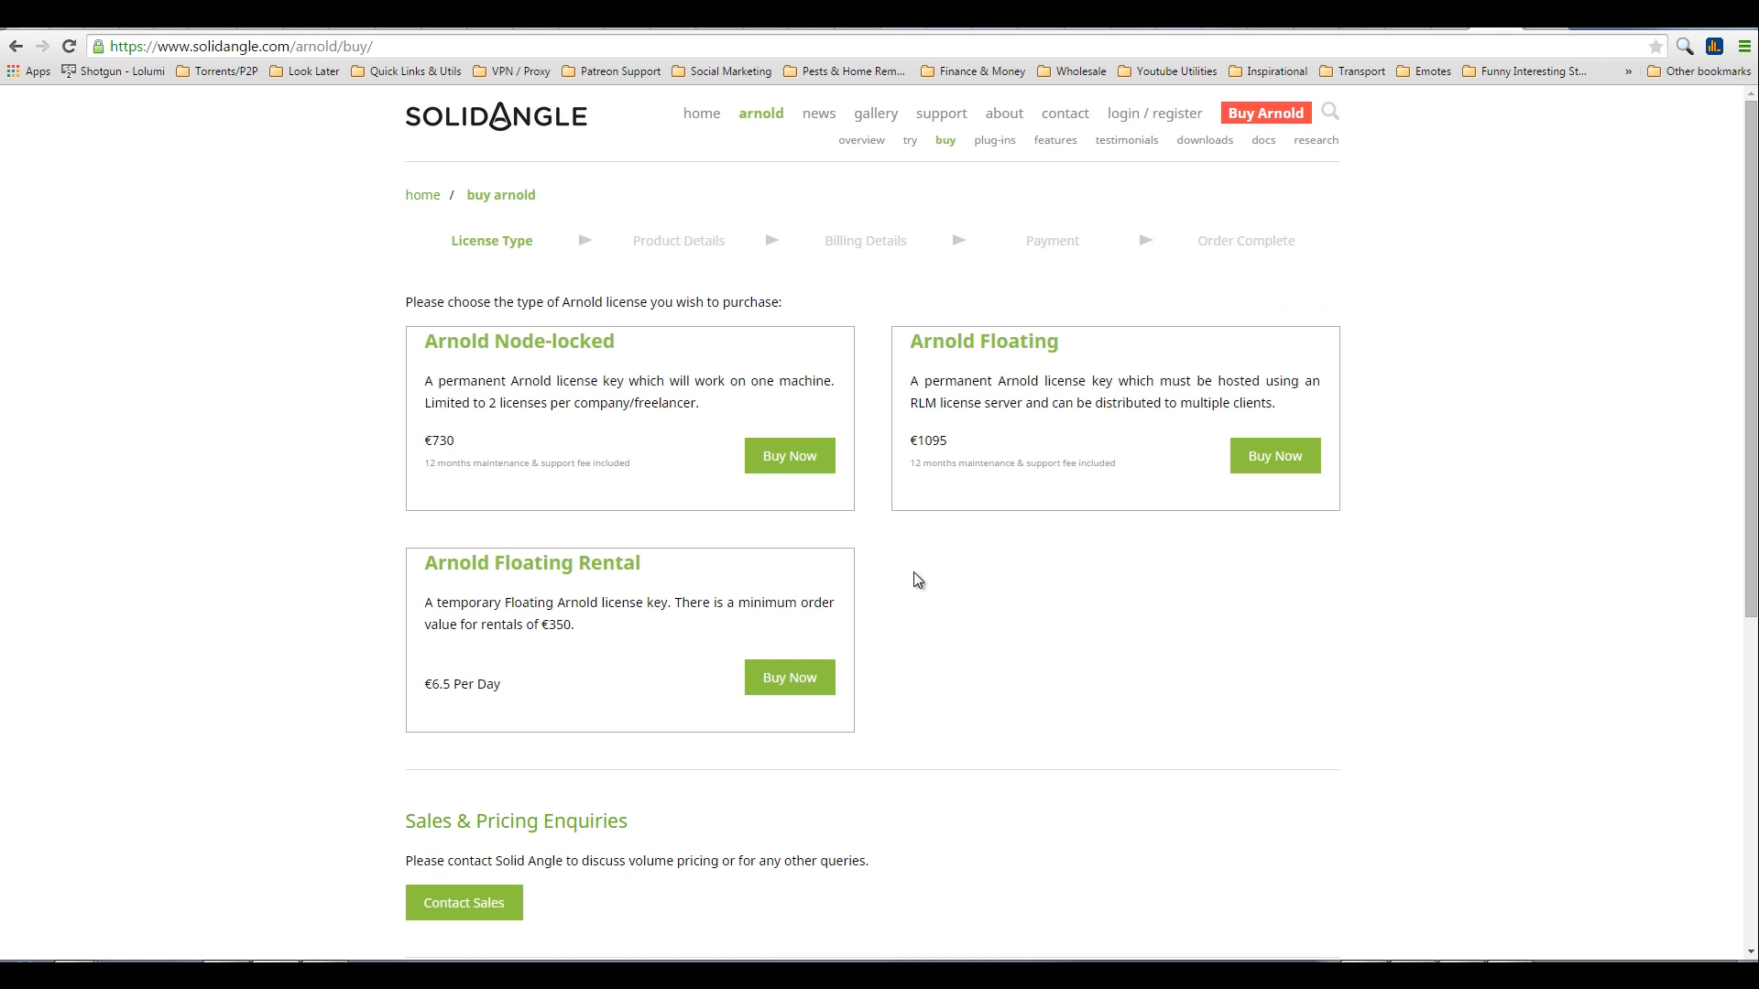
mouse_move(1099, 704)
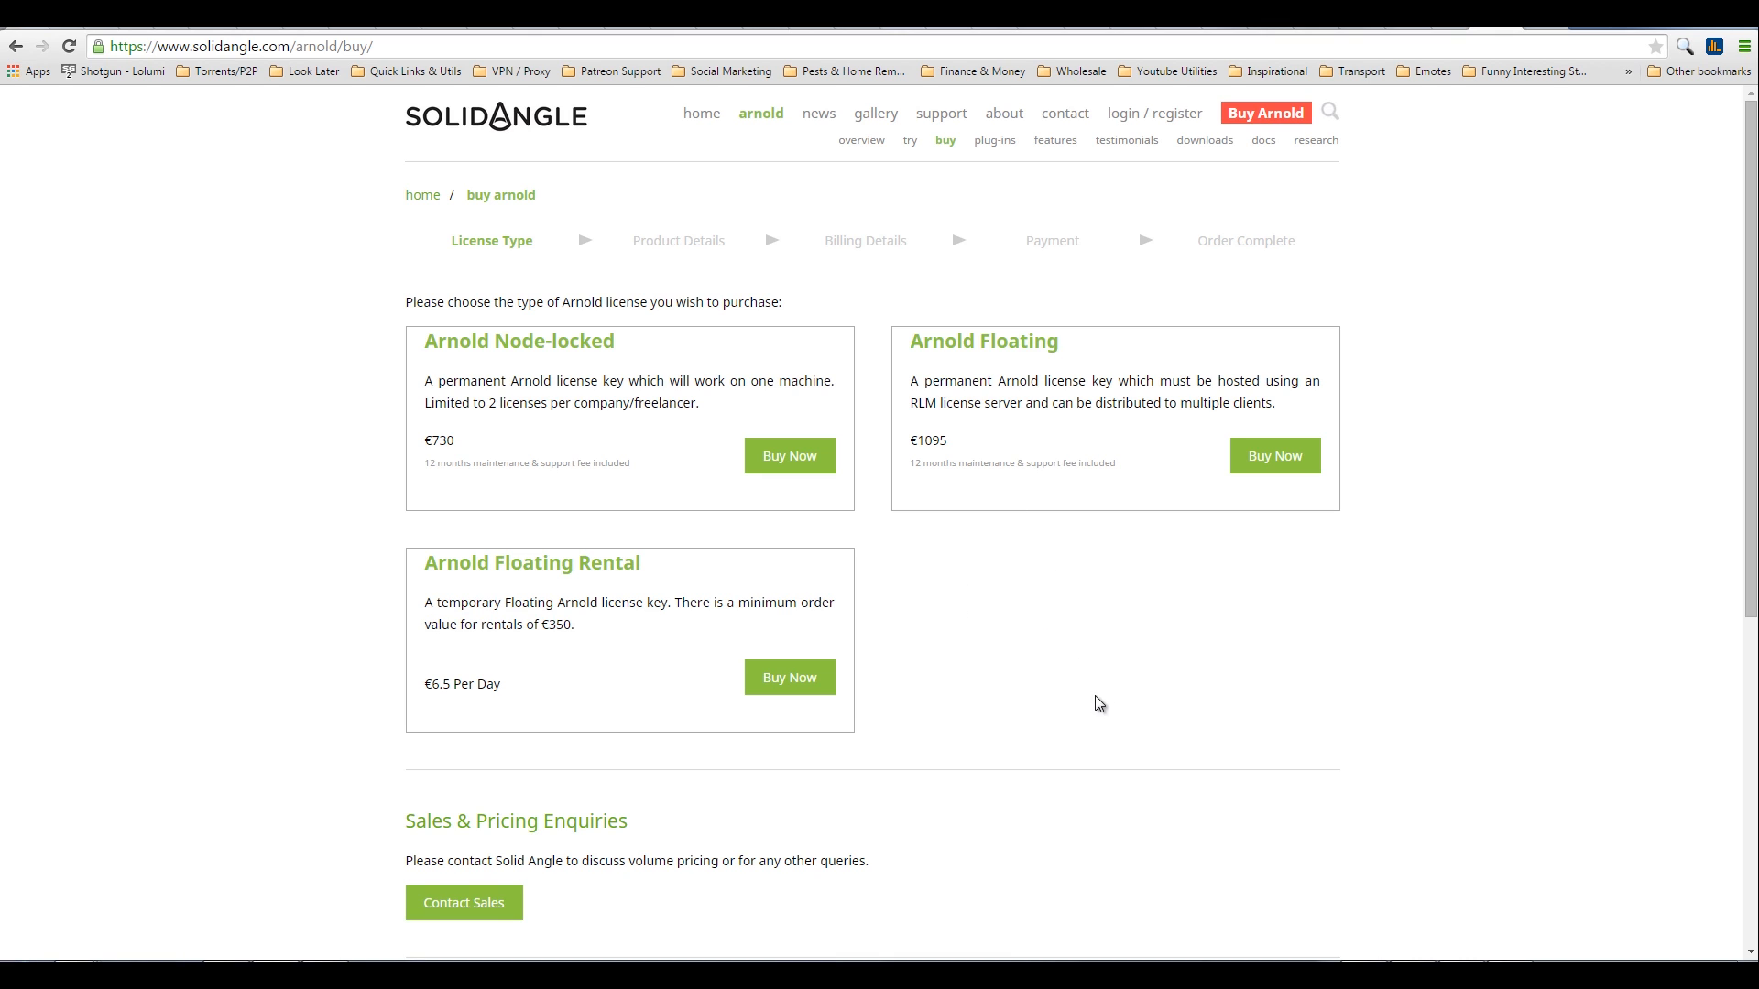
mouse_move(1115, 688)
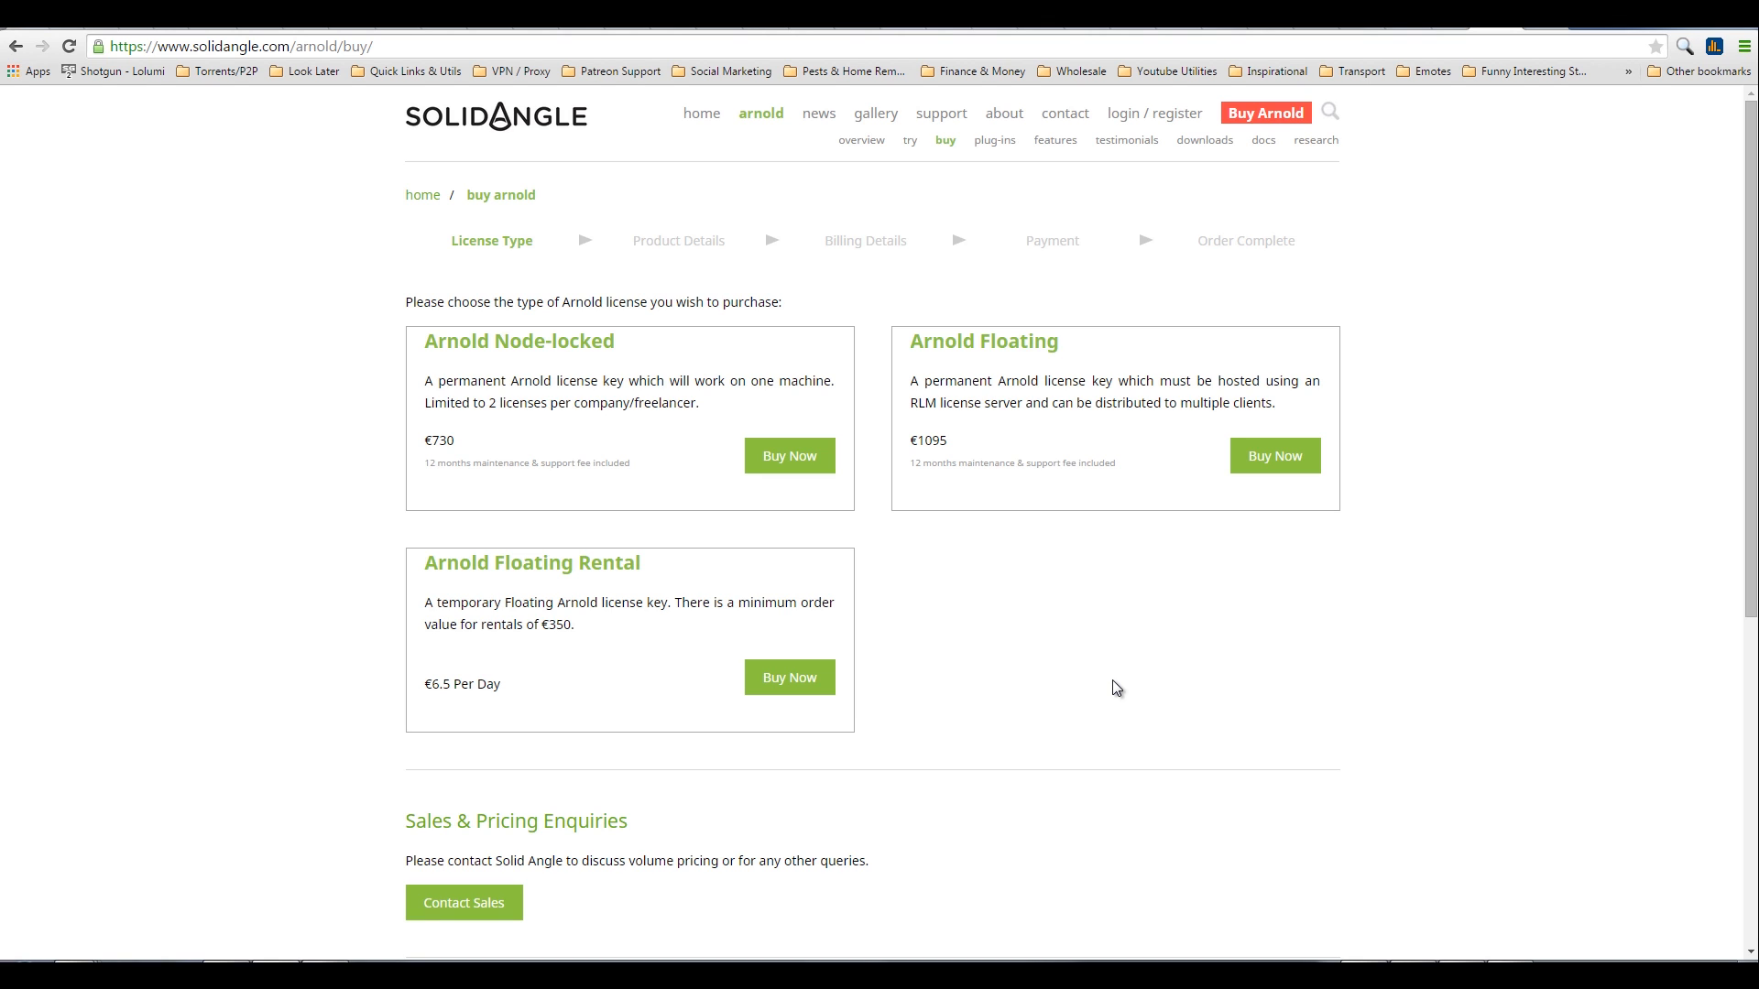
mouse_move(1068, 349)
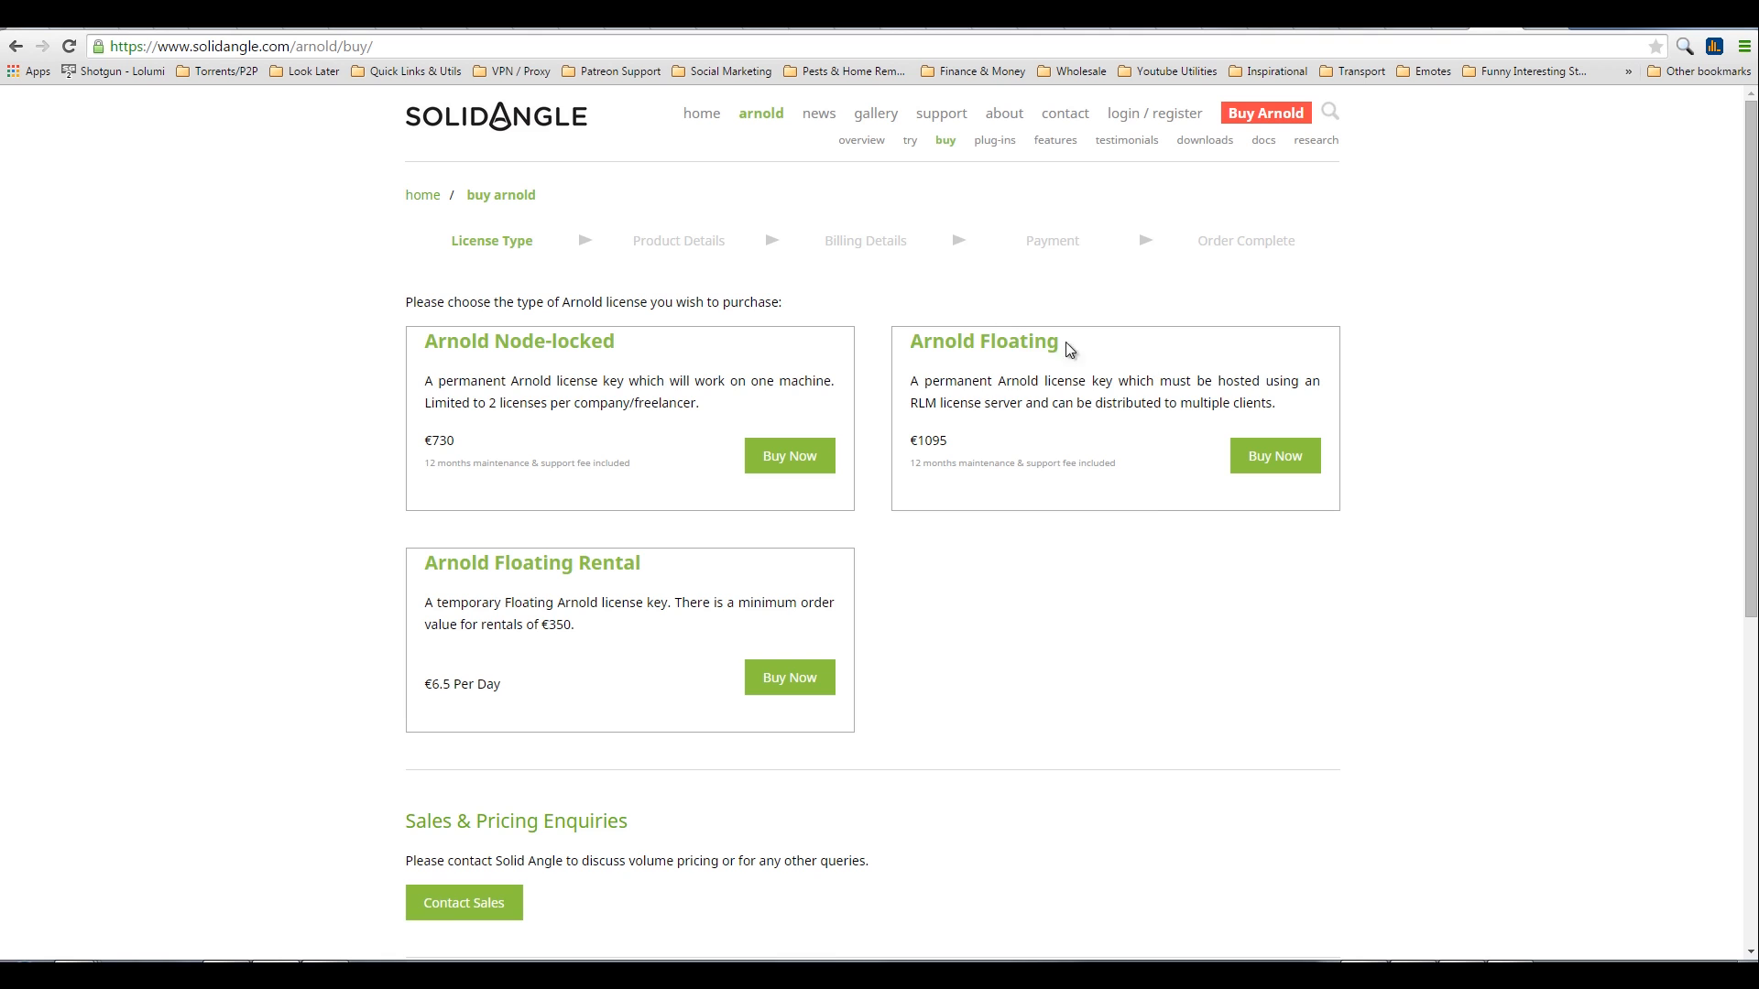
mouse_move(631, 443)
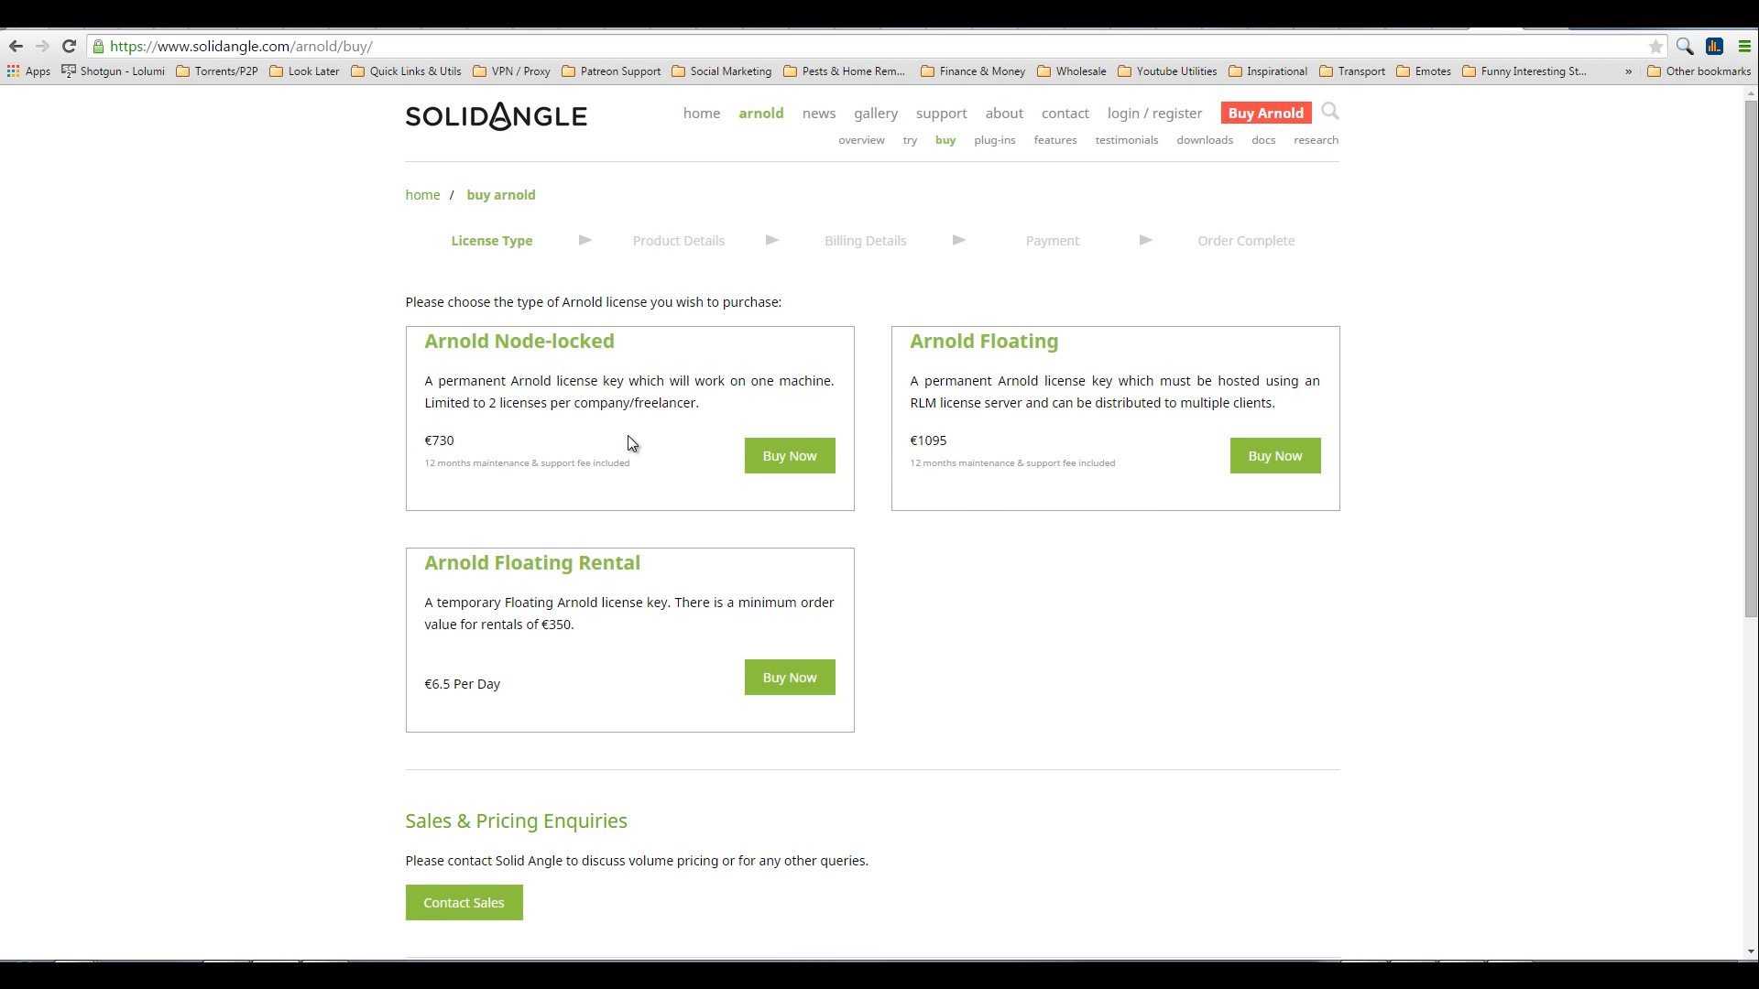
mouse_move(1010, 411)
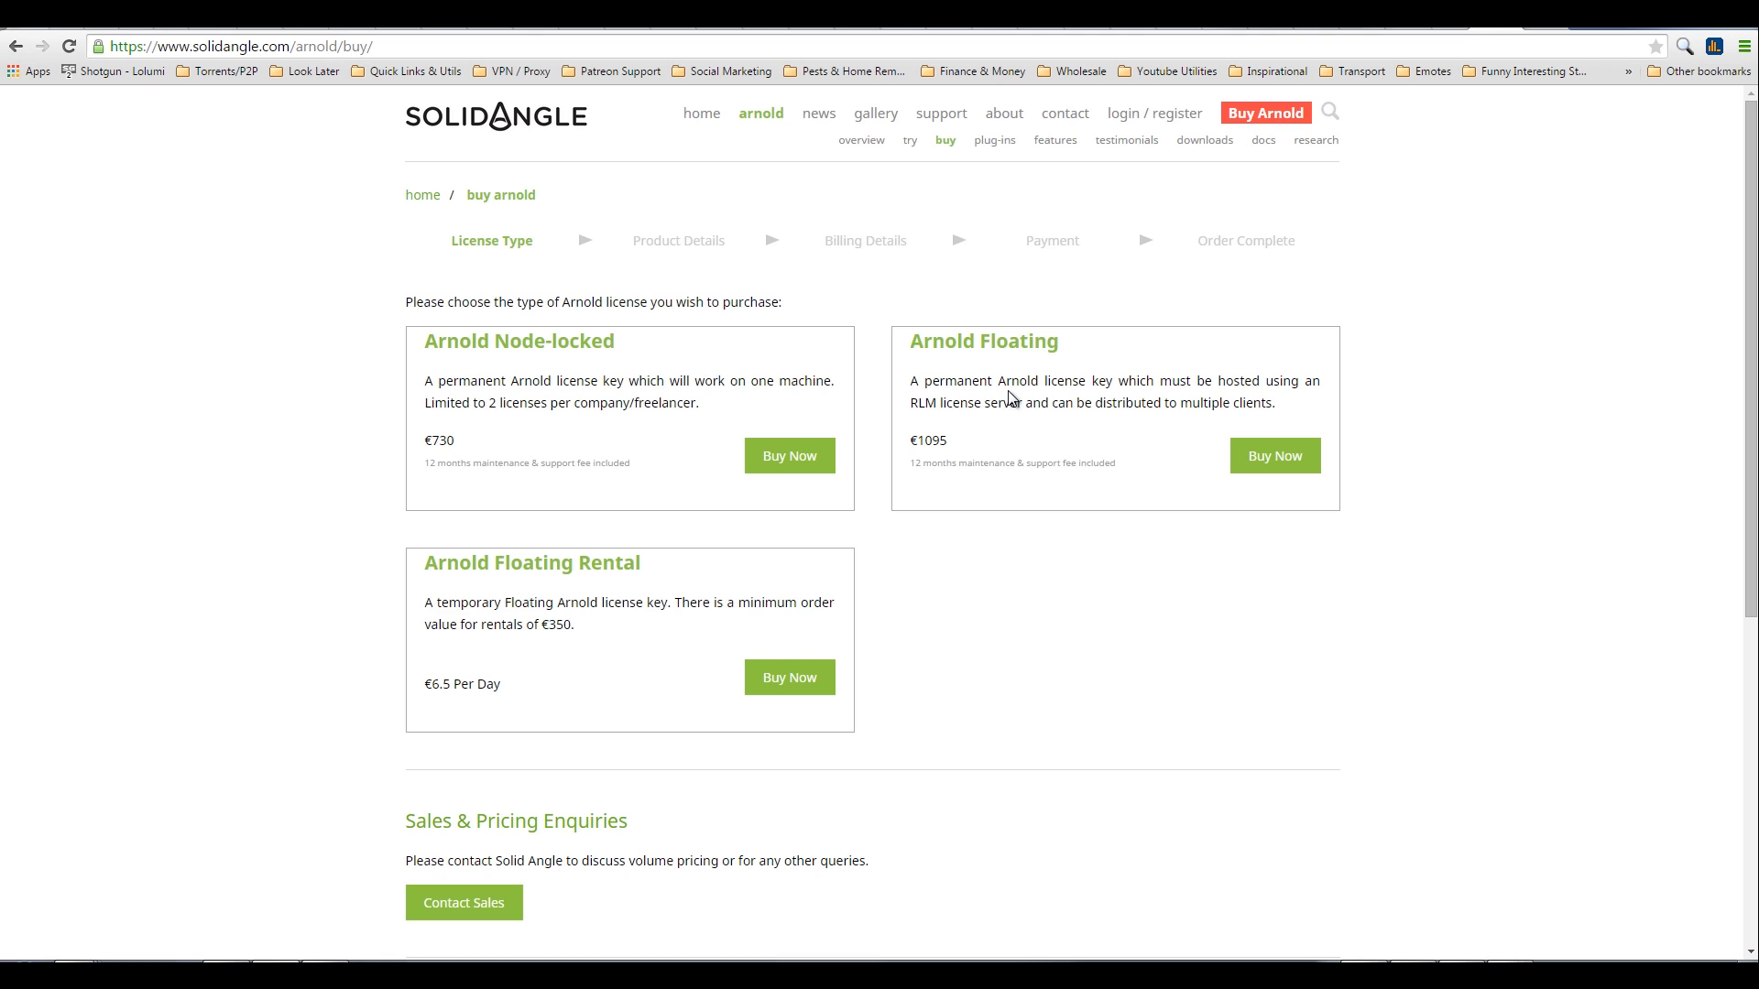
mouse_move(546, 460)
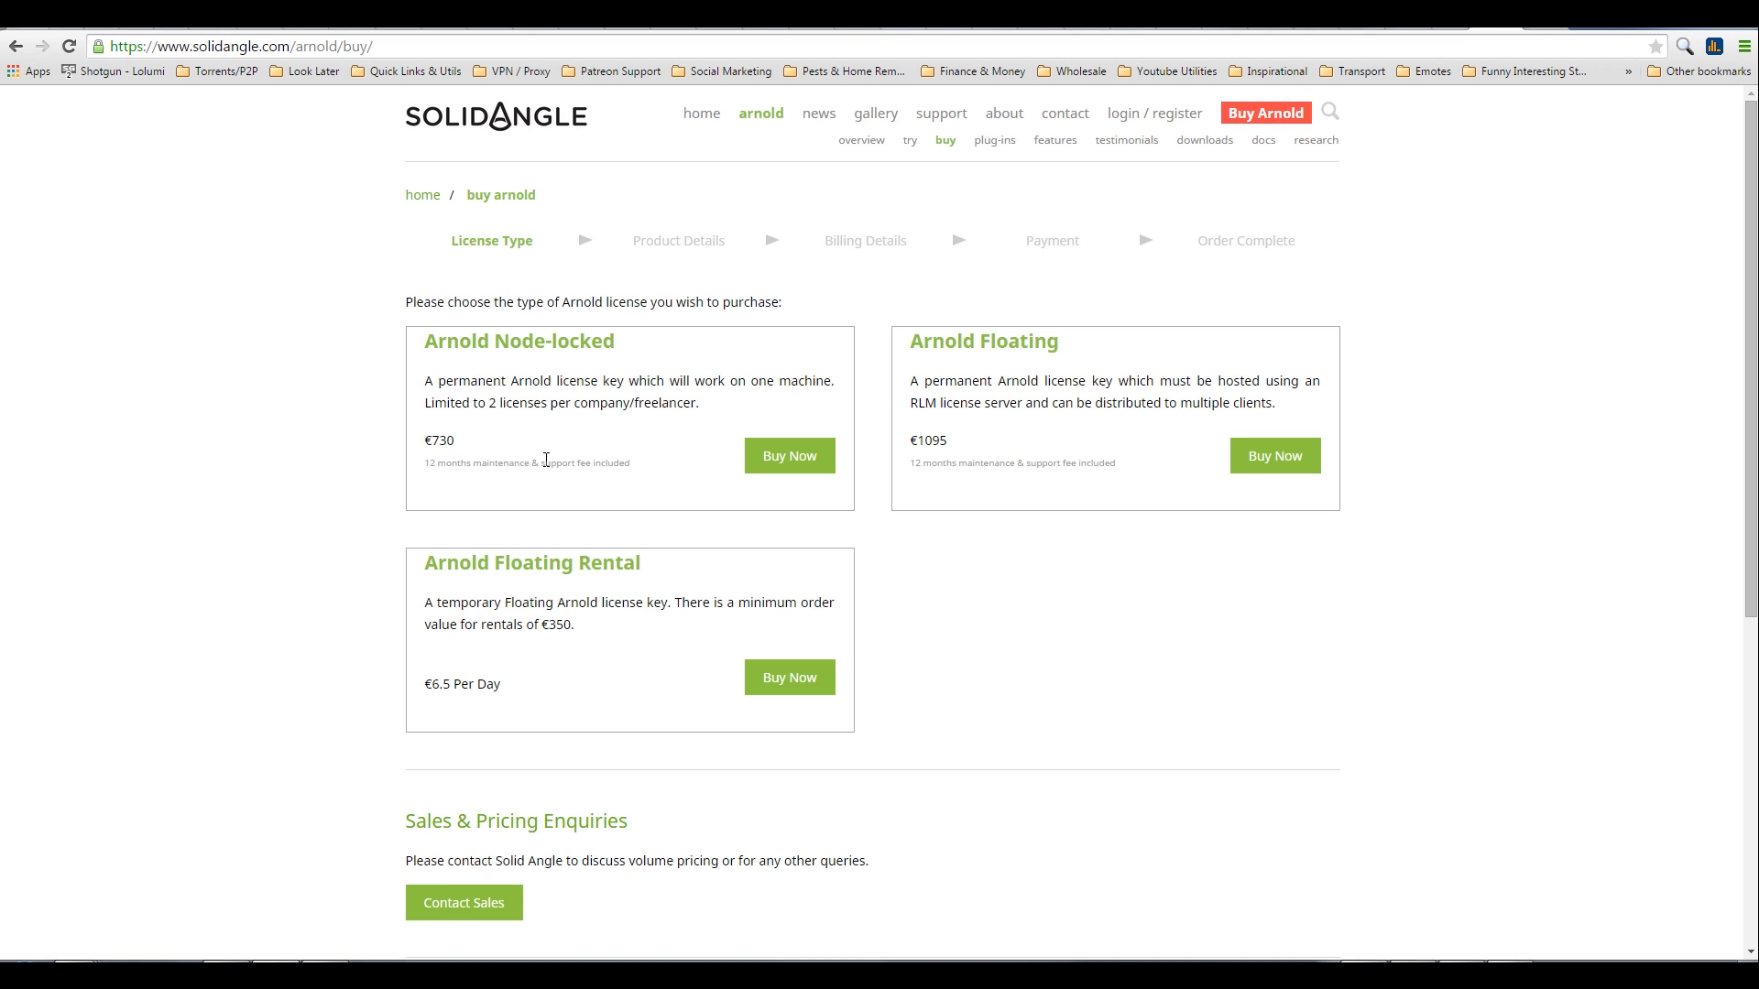
mouse_move(711, 400)
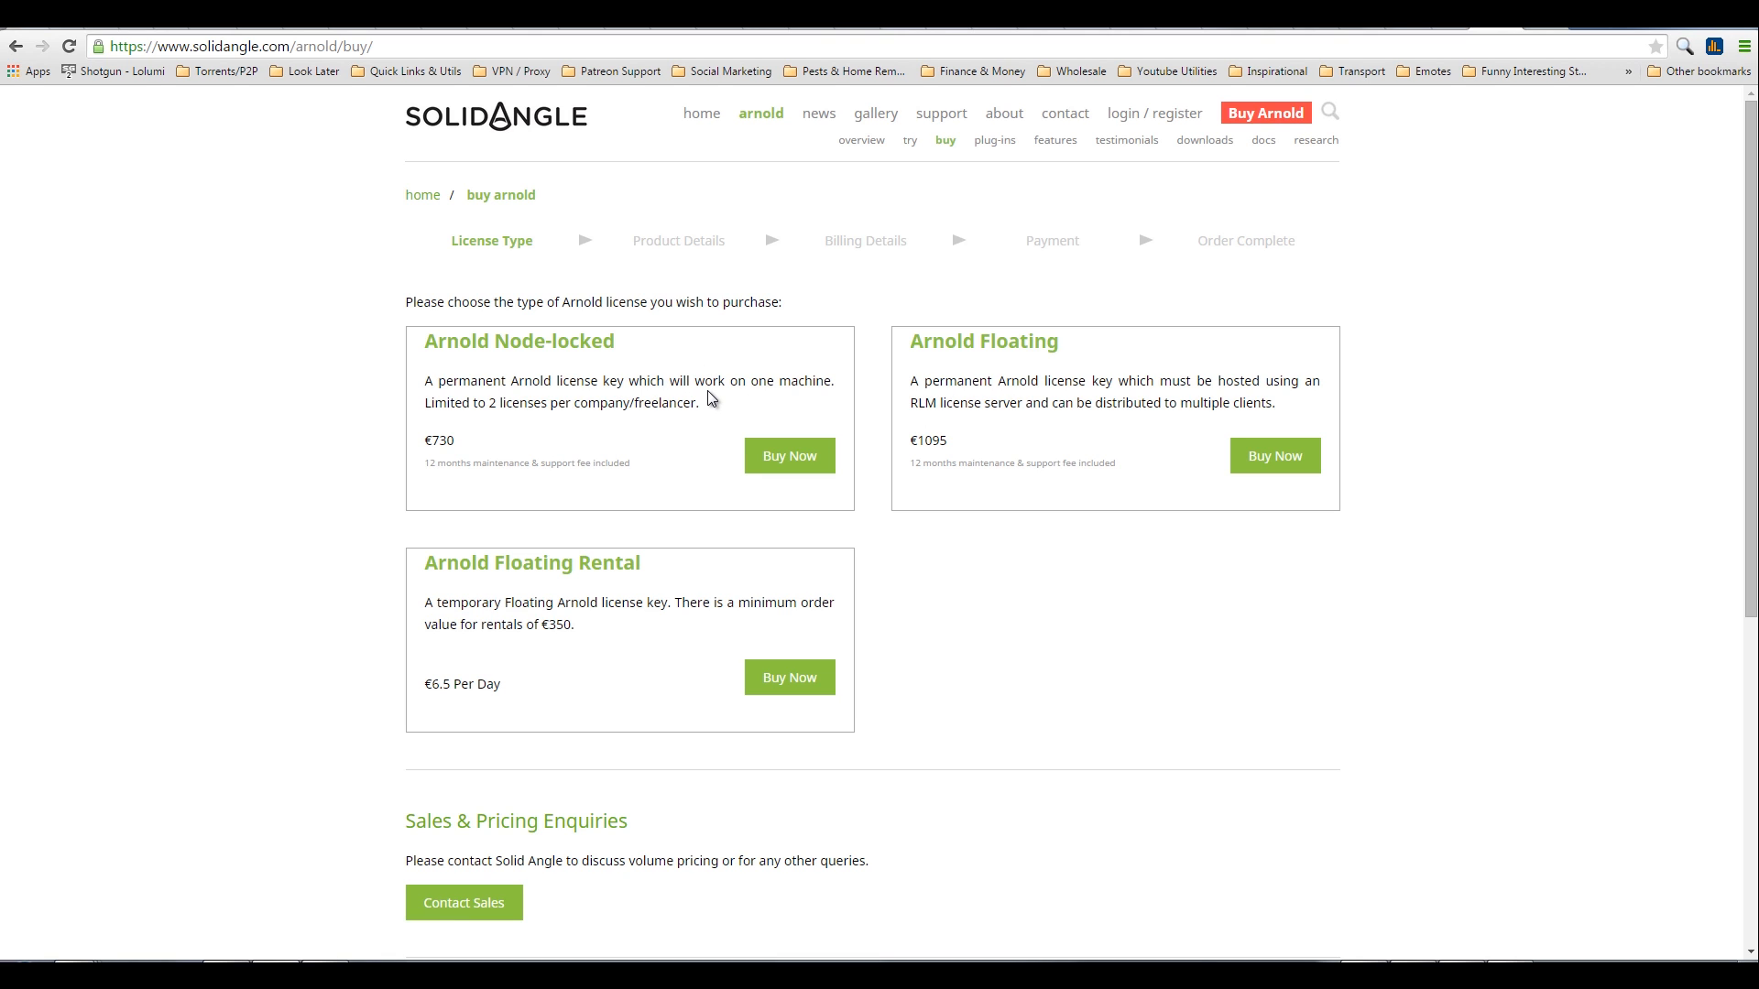
mouse_move(969, 461)
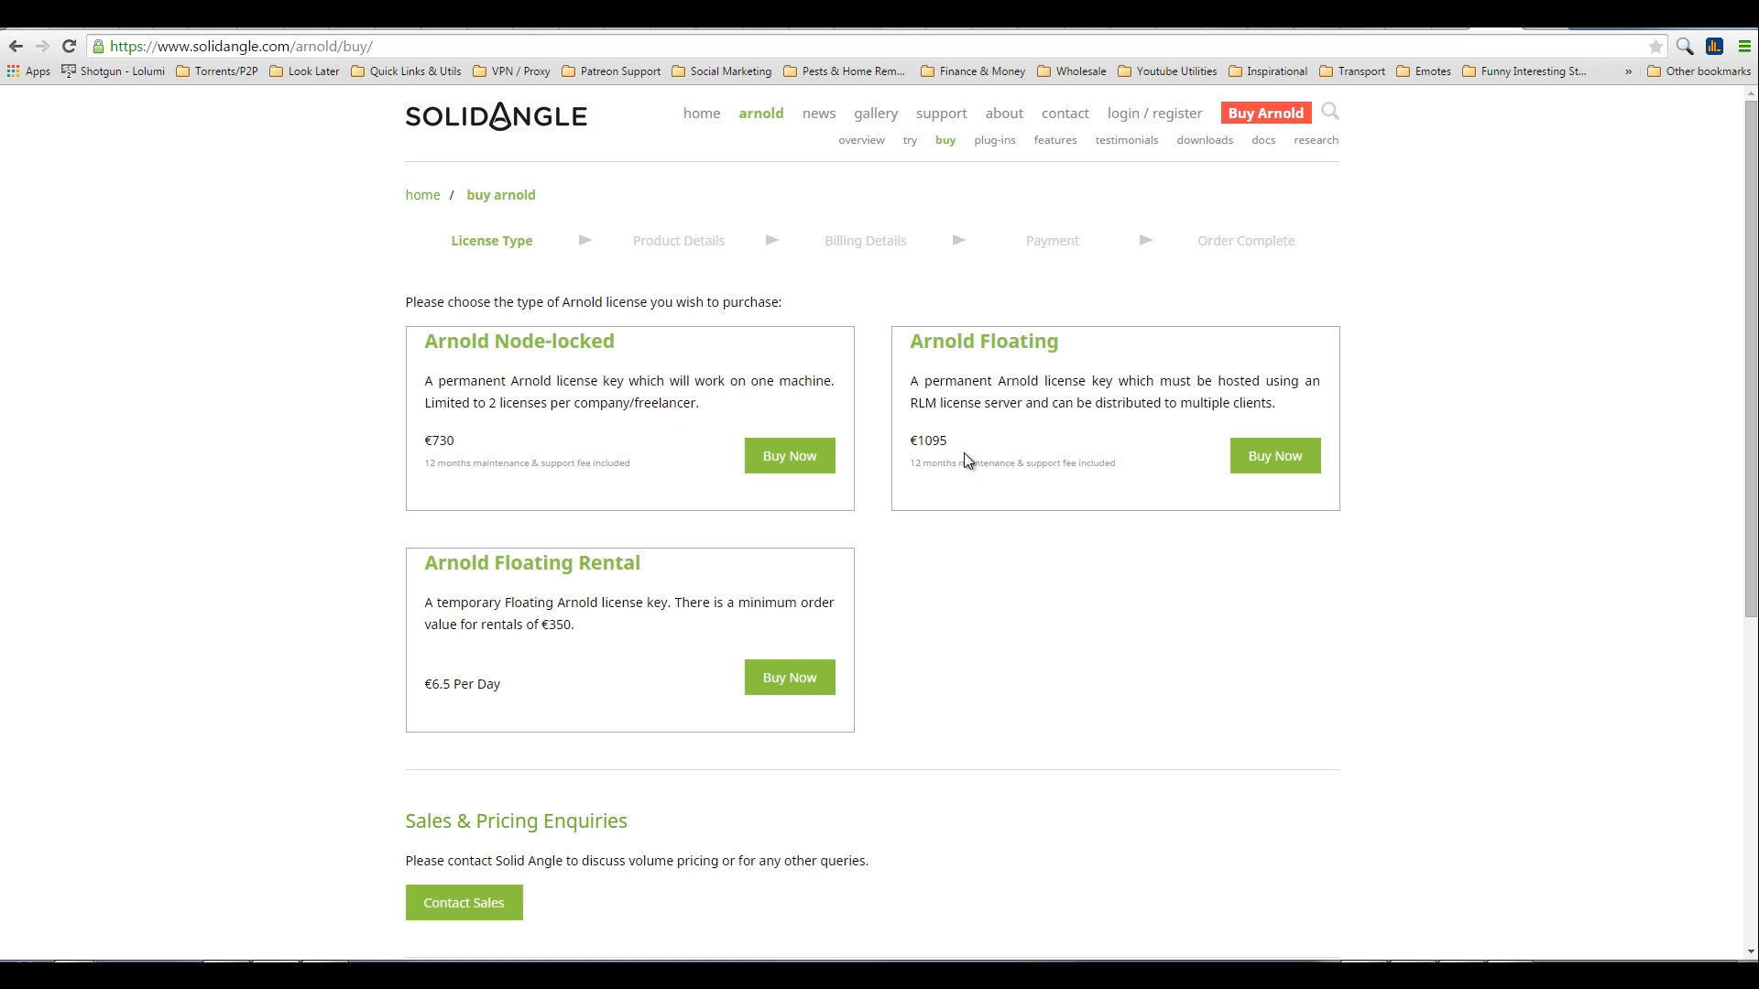
mouse_move(984, 468)
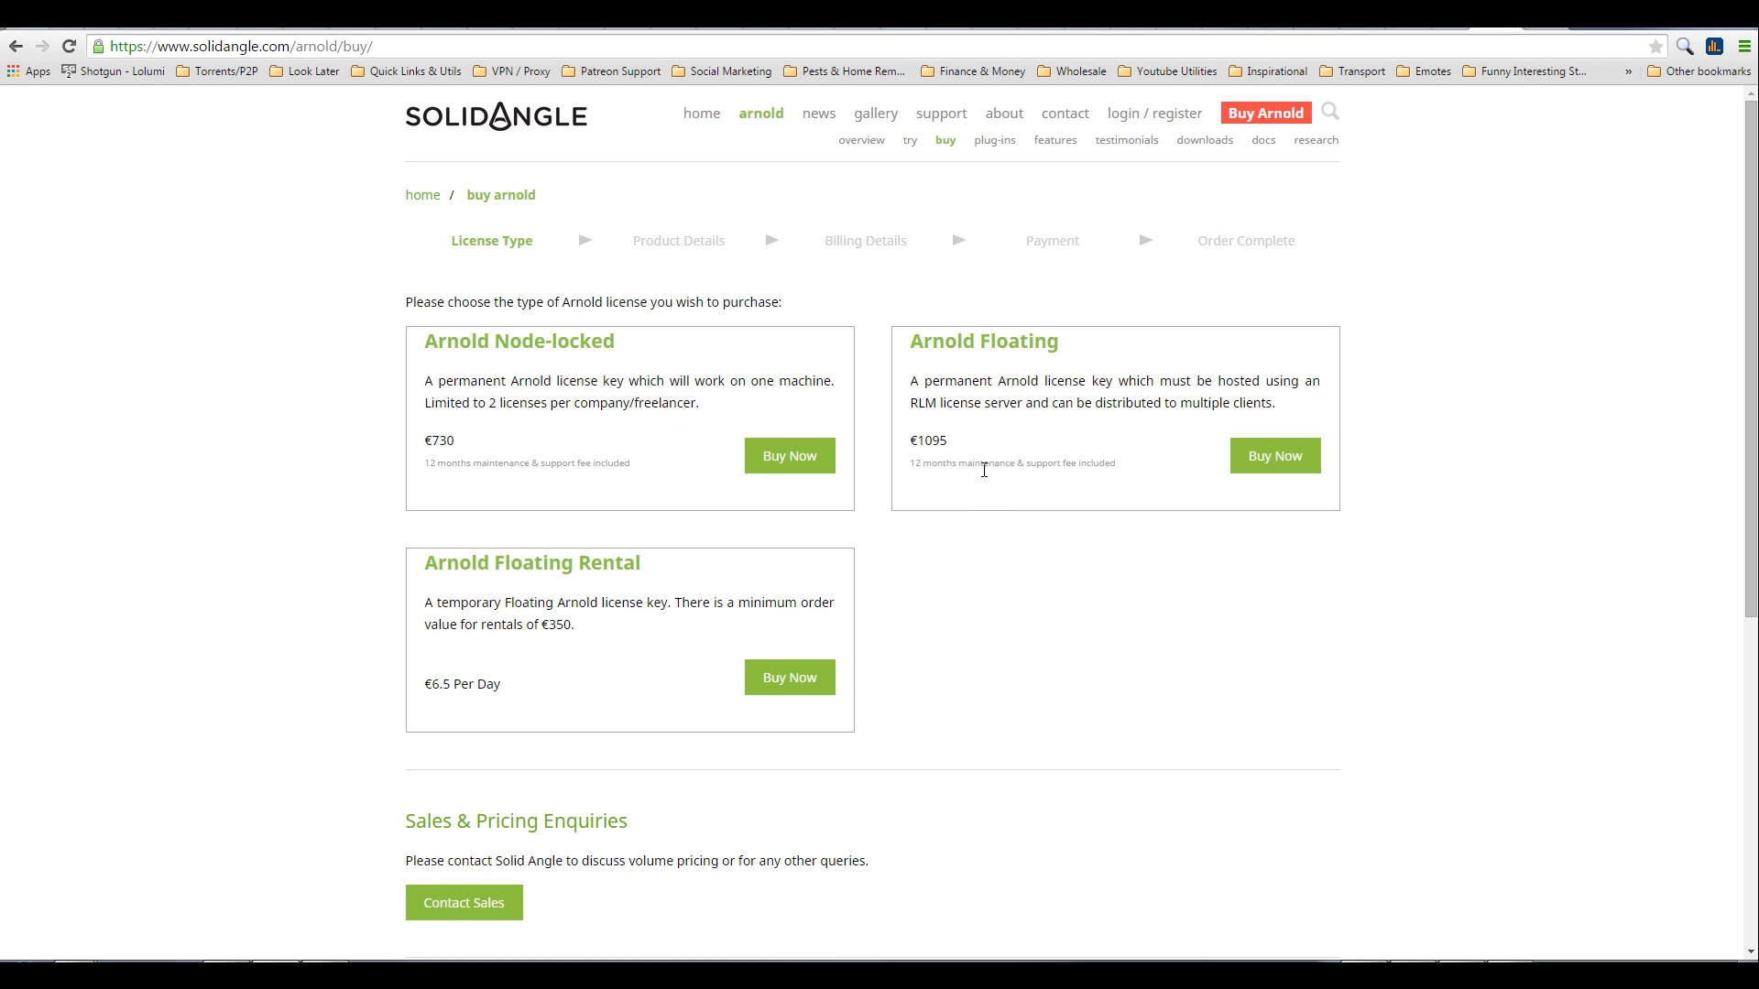
mouse_move(930, 226)
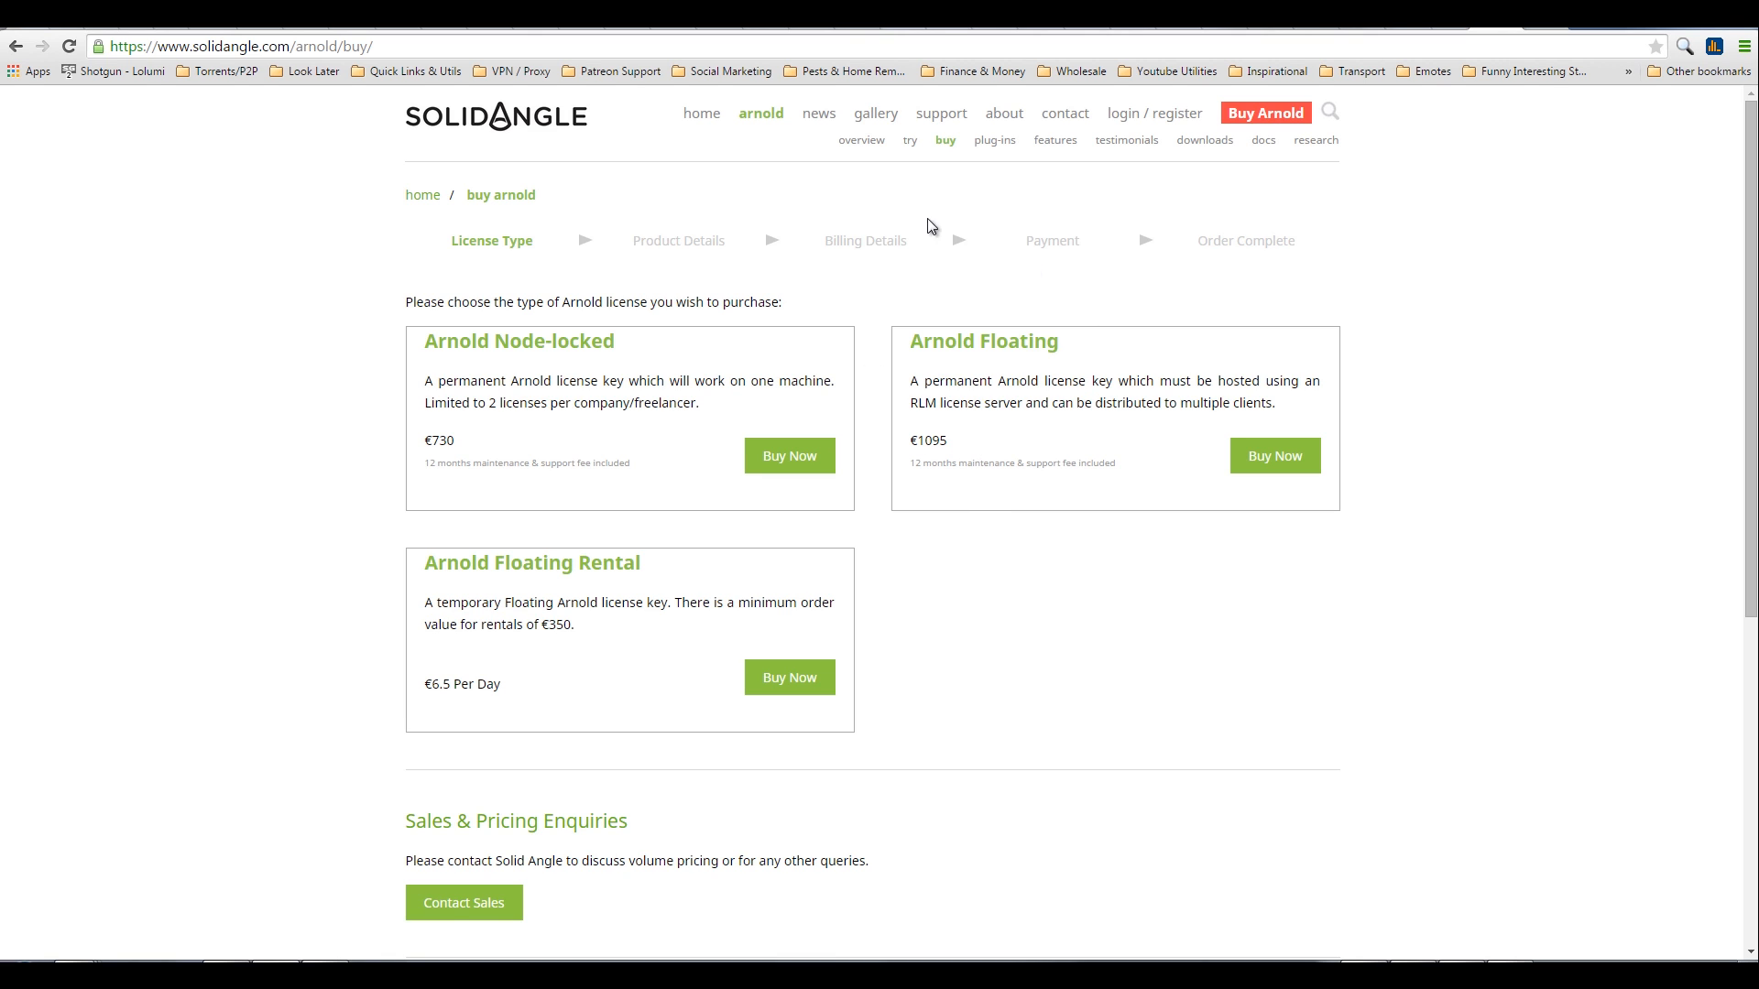
mouse_move(1028, 165)
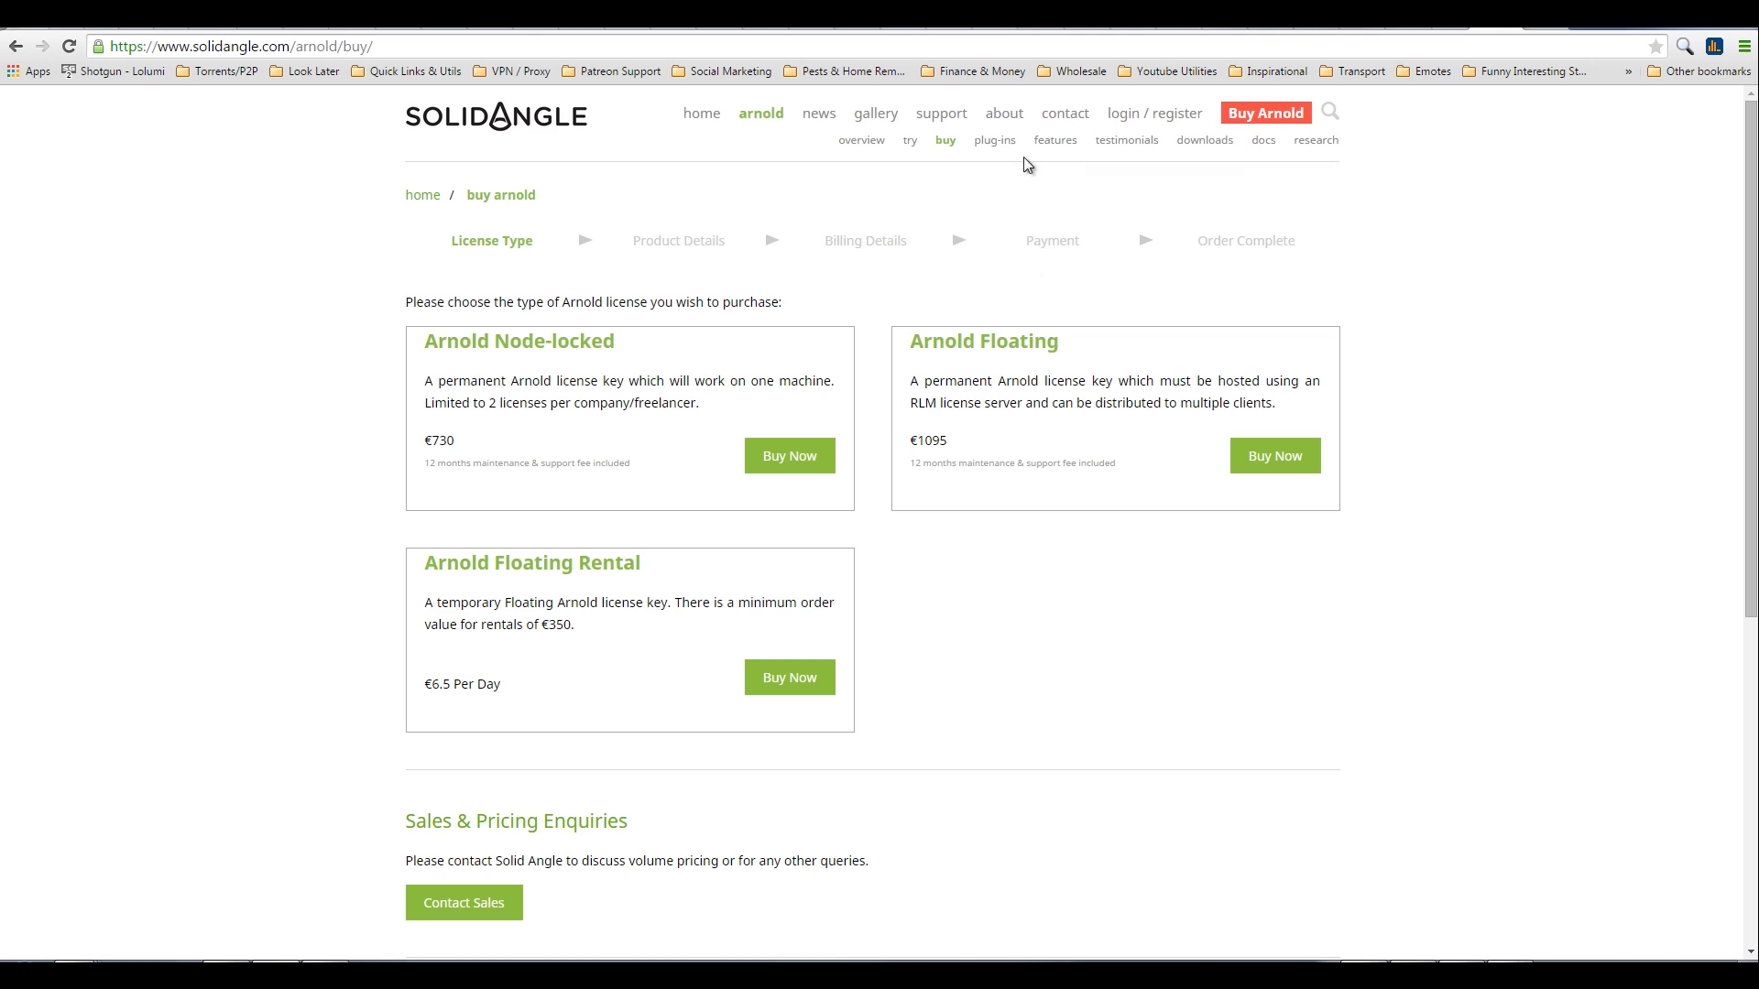
mouse_move(1050, 165)
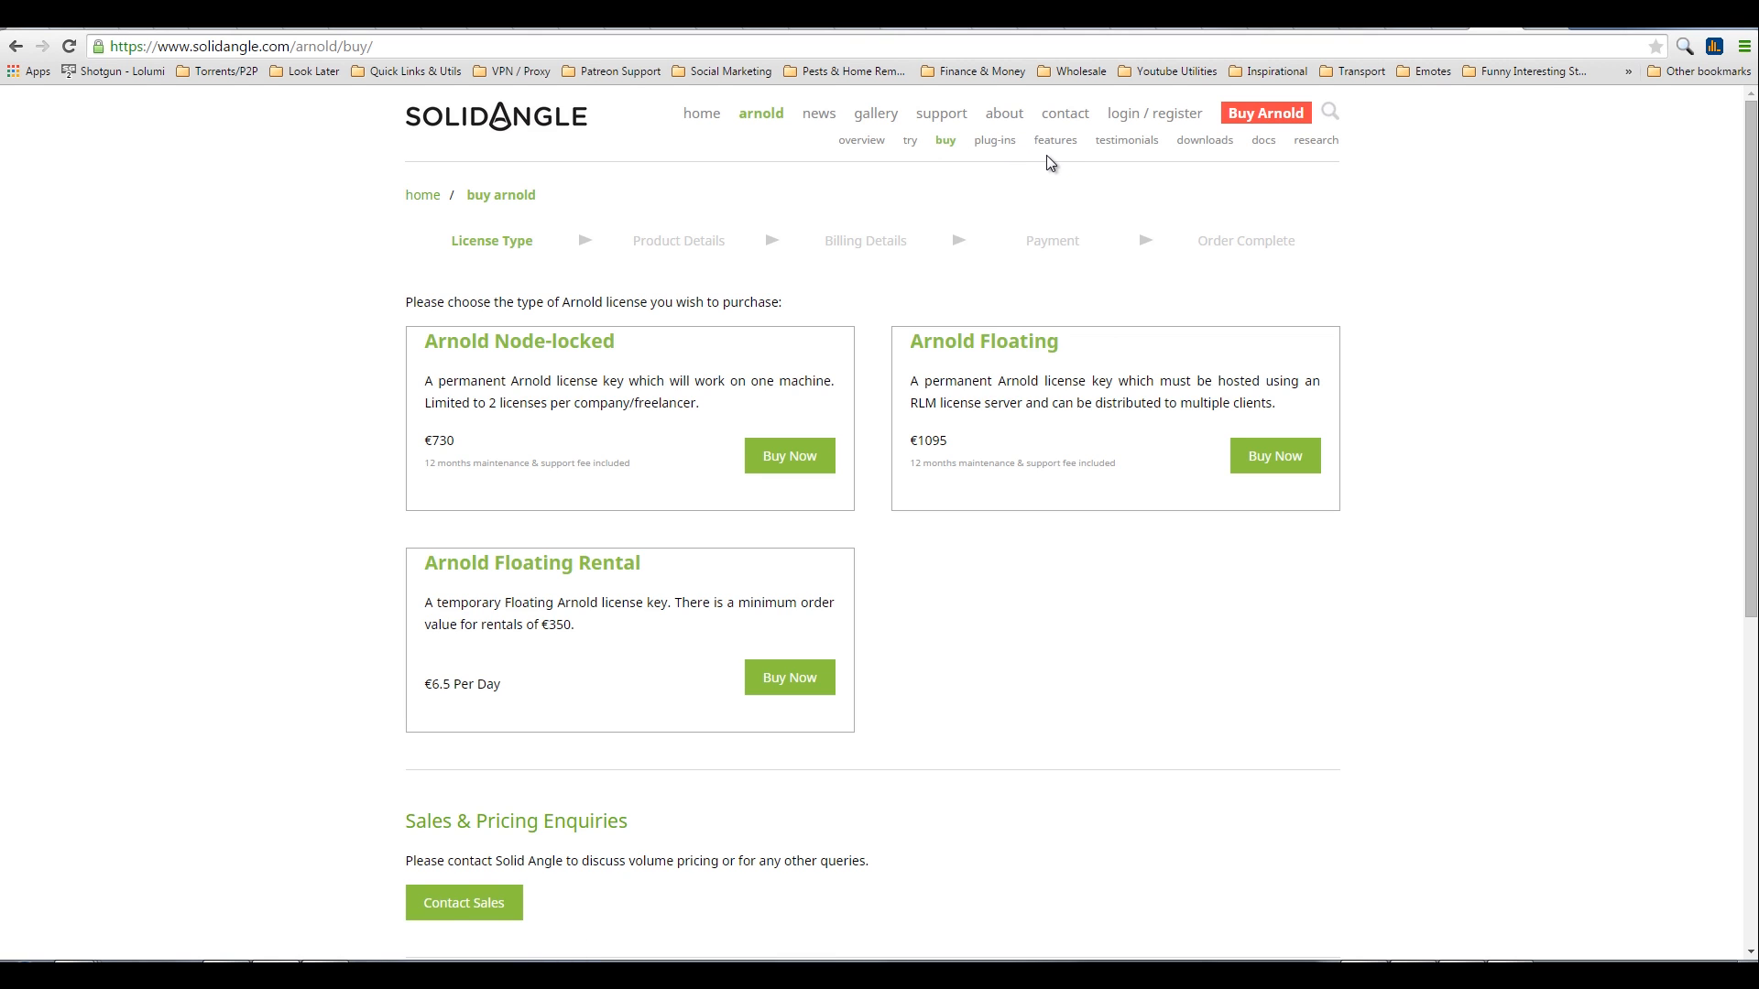
mouse_move(1021, 149)
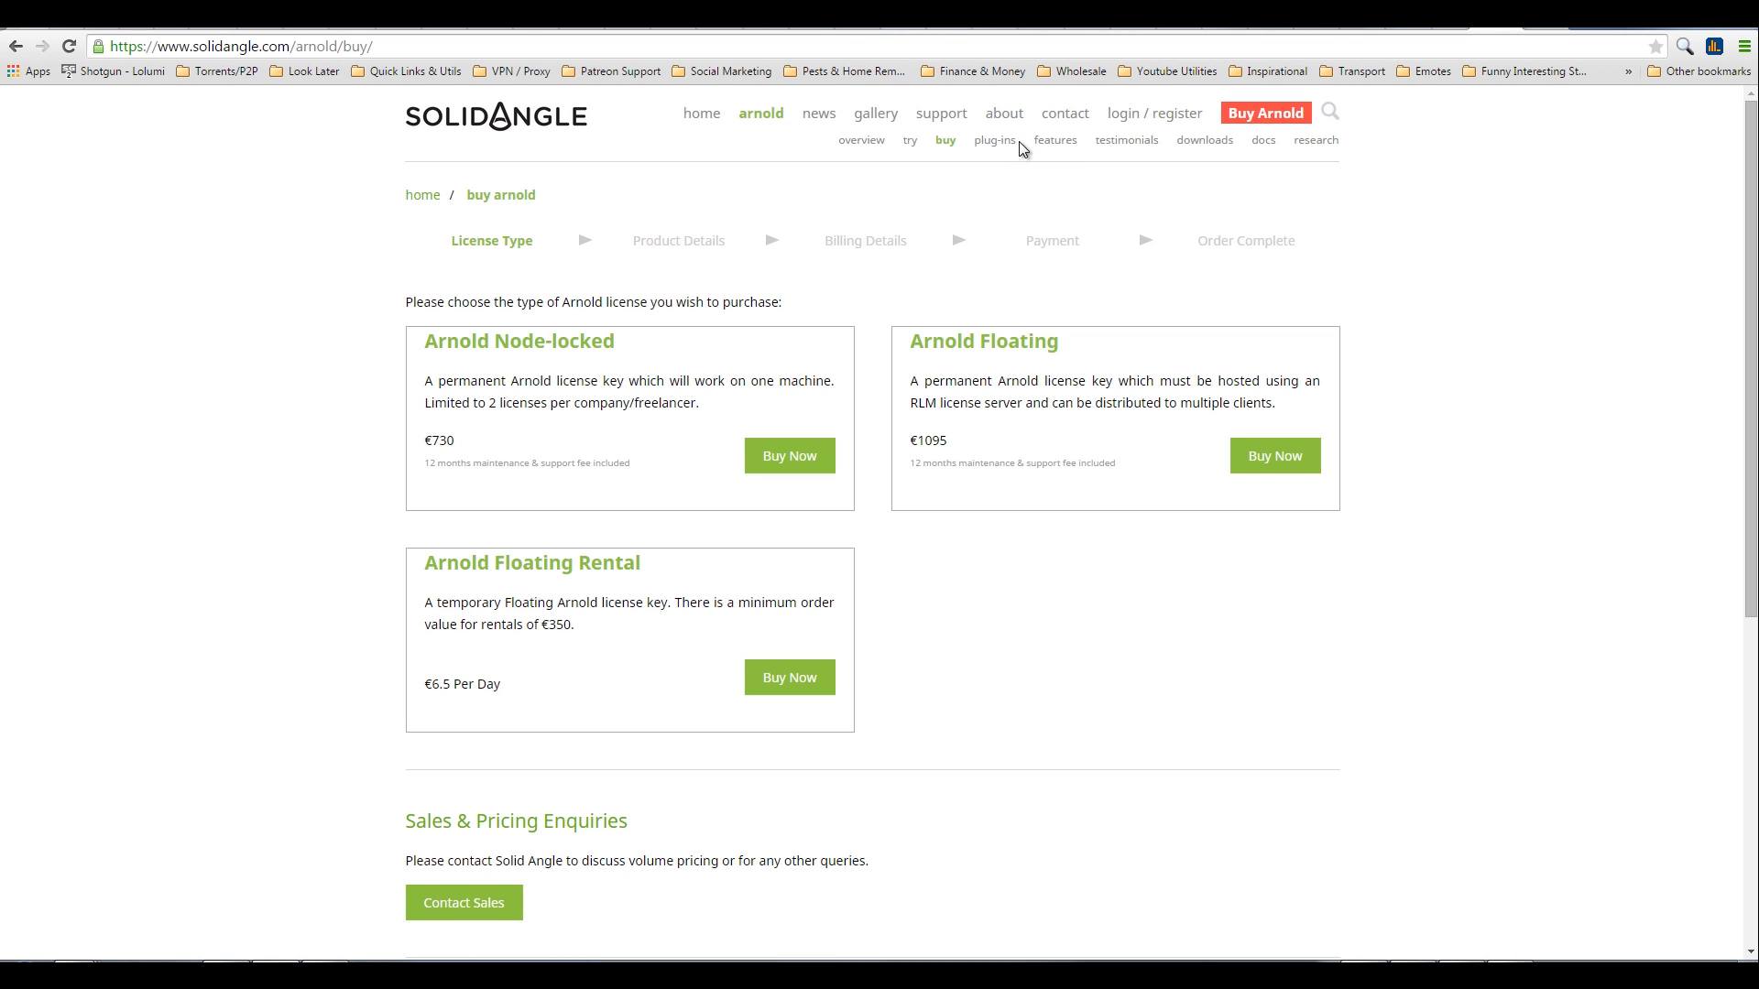
mouse_move(1019, 180)
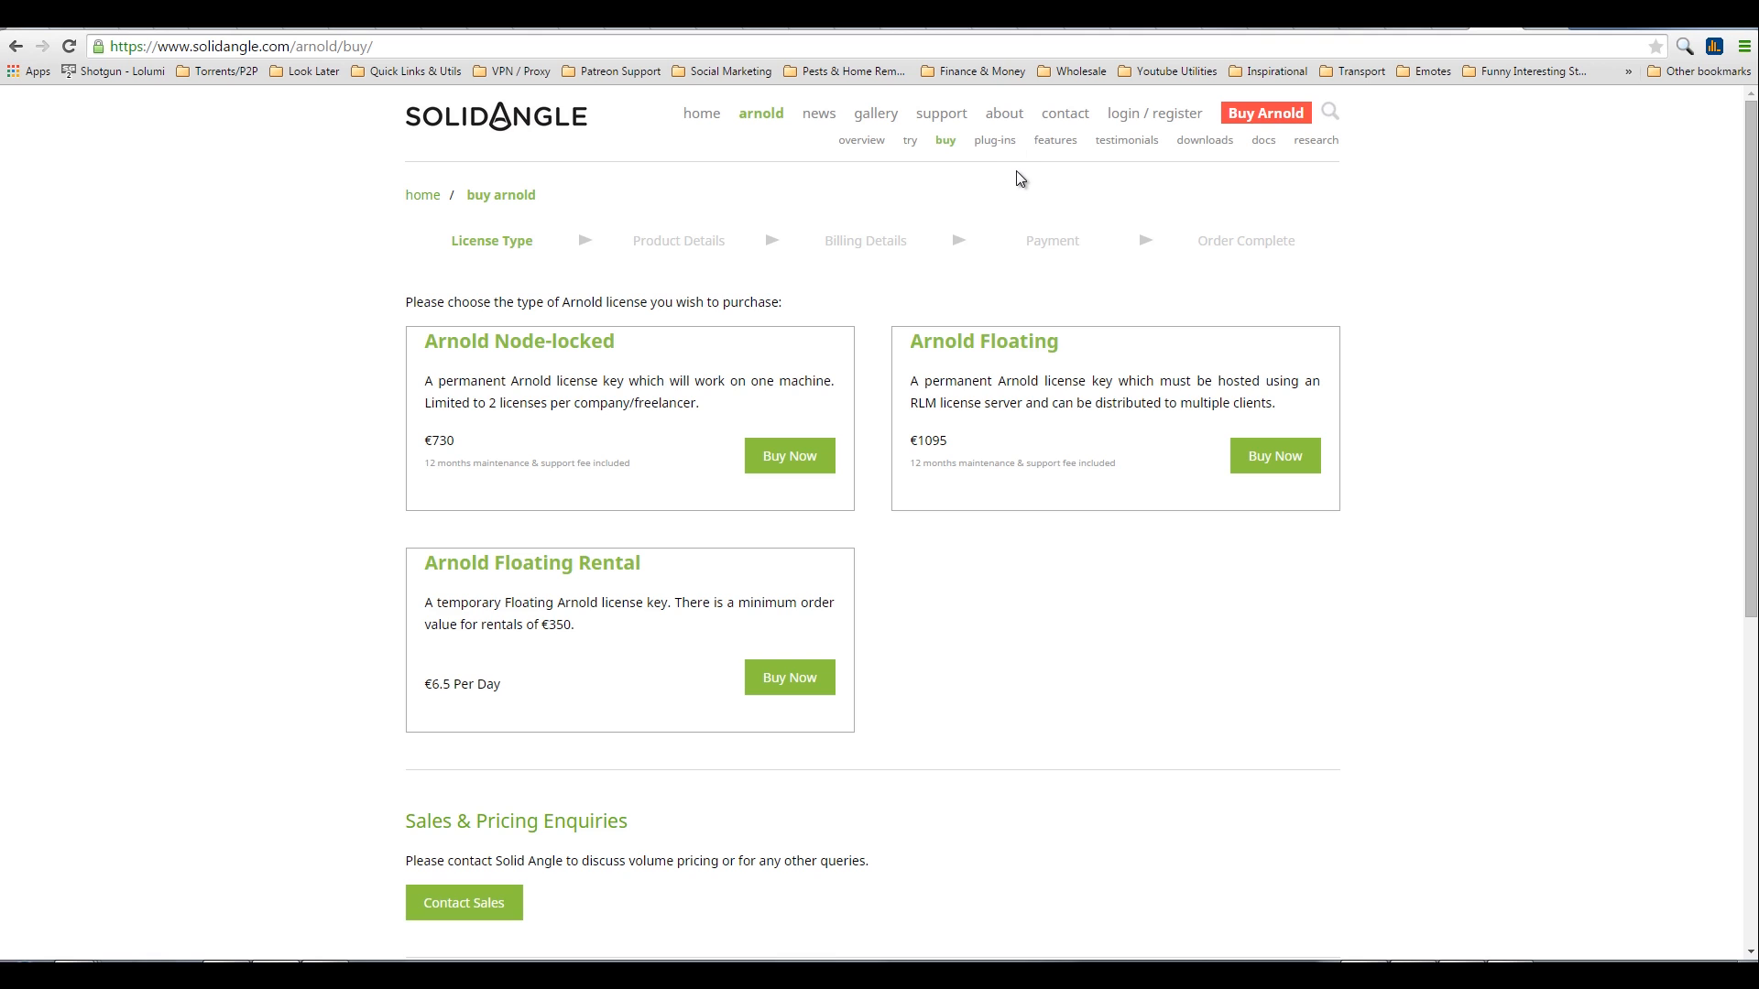
mouse_move(1009, 154)
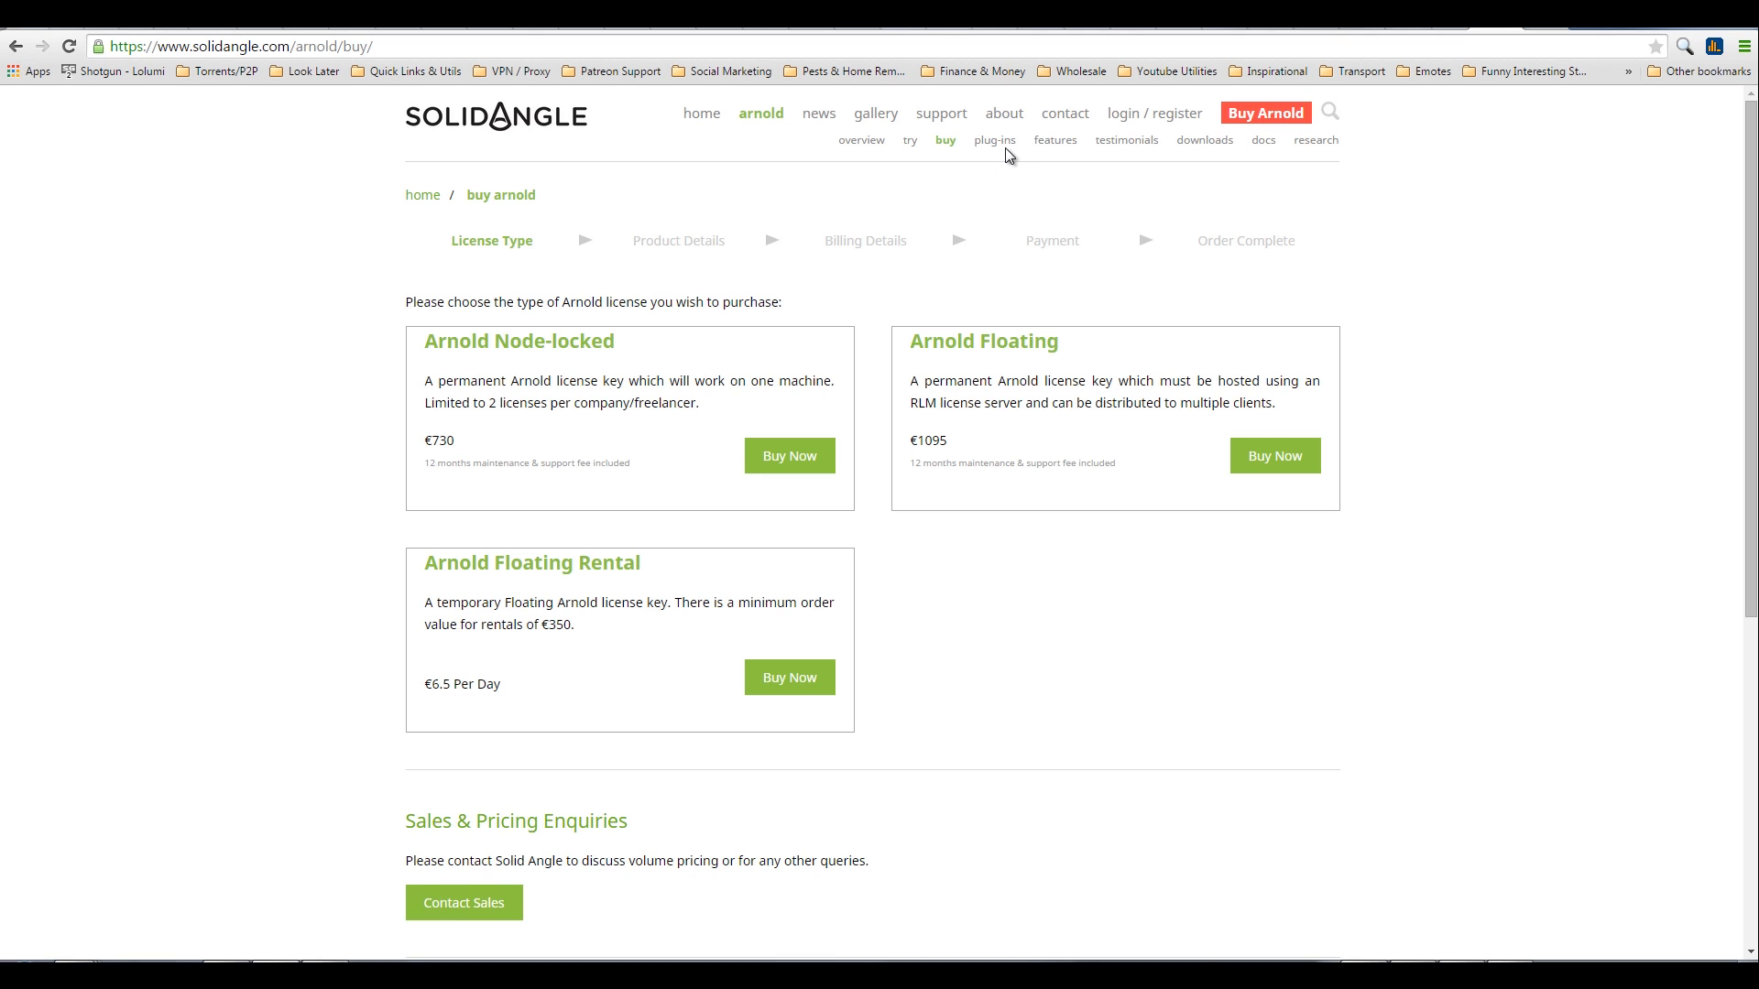
mouse_move(993, 140)
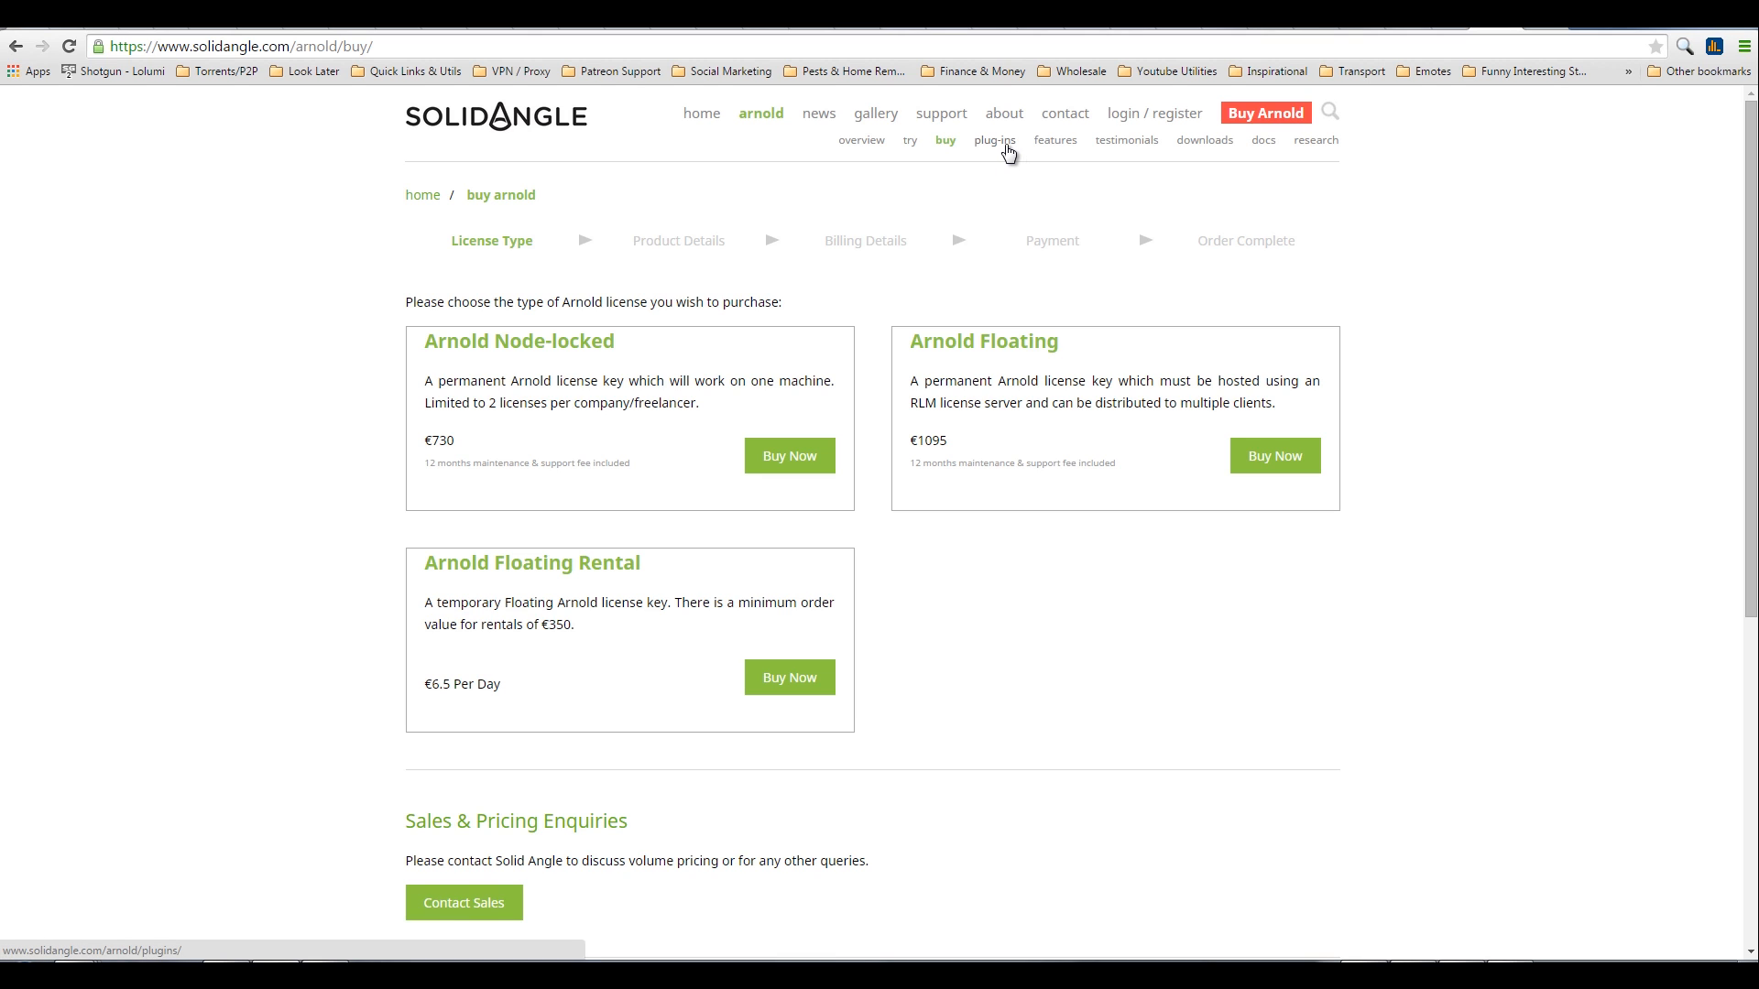
mouse_move(1028, 144)
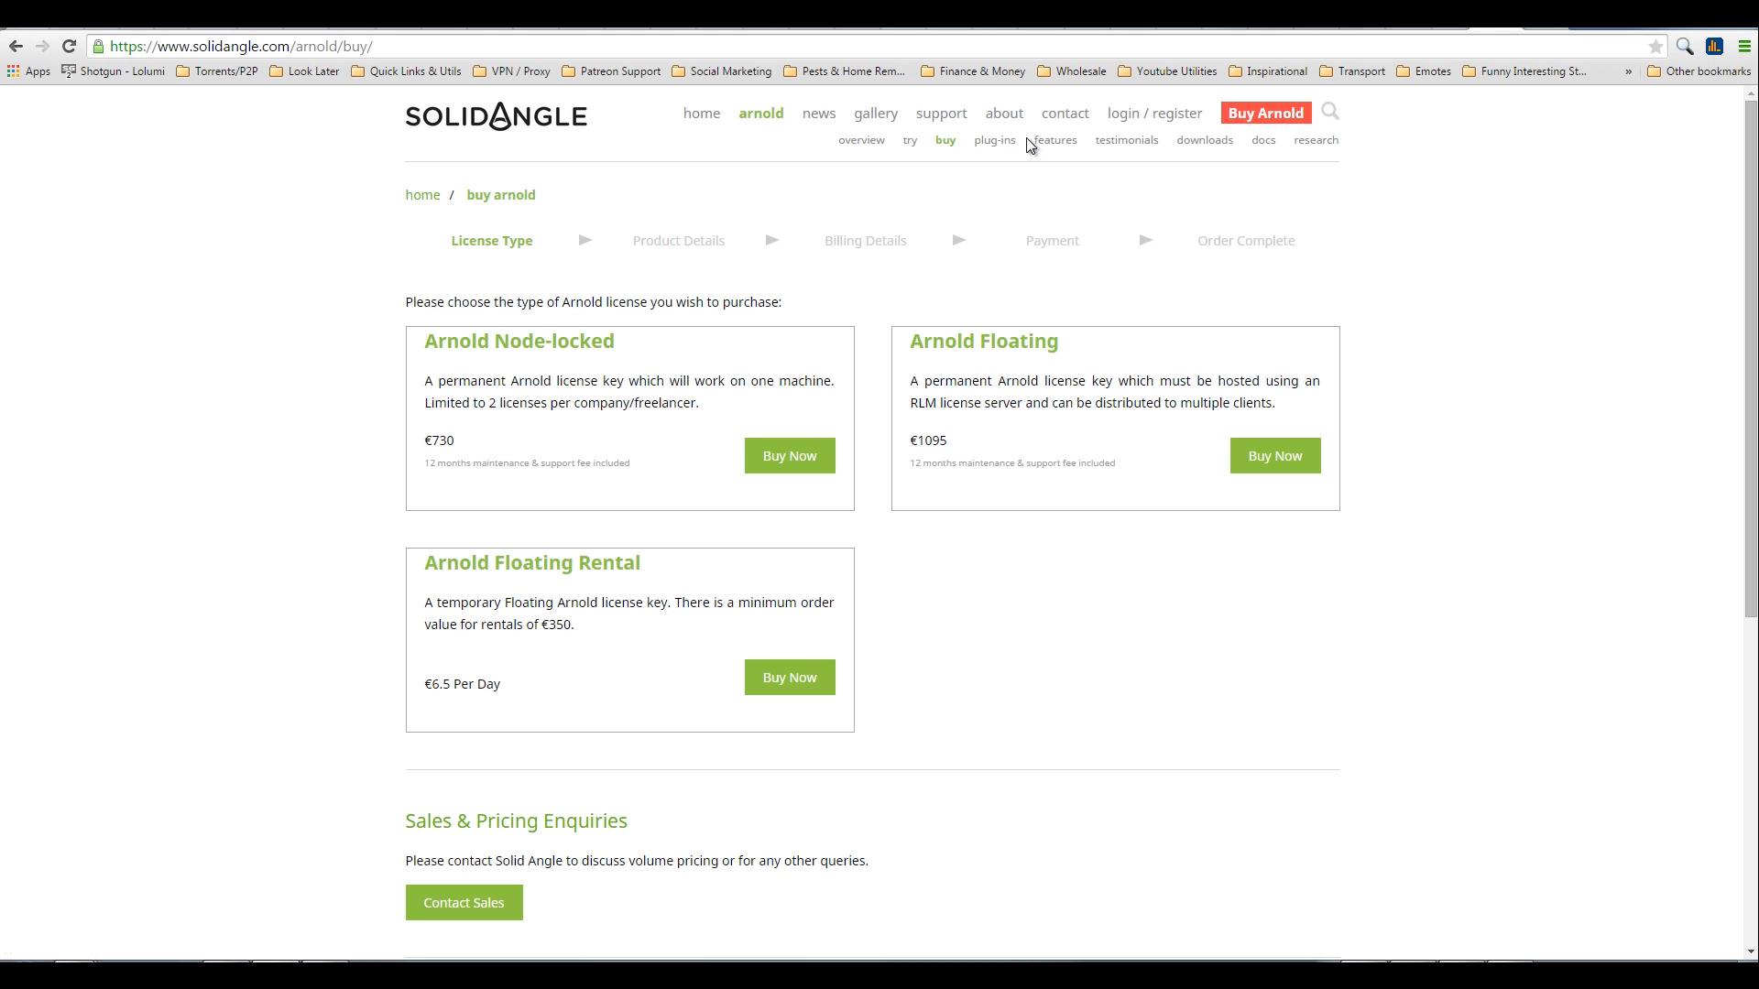
Step: Open the Arnold plug-ins page from the Solid Angle buy page's sub-navigation
click(992, 140)
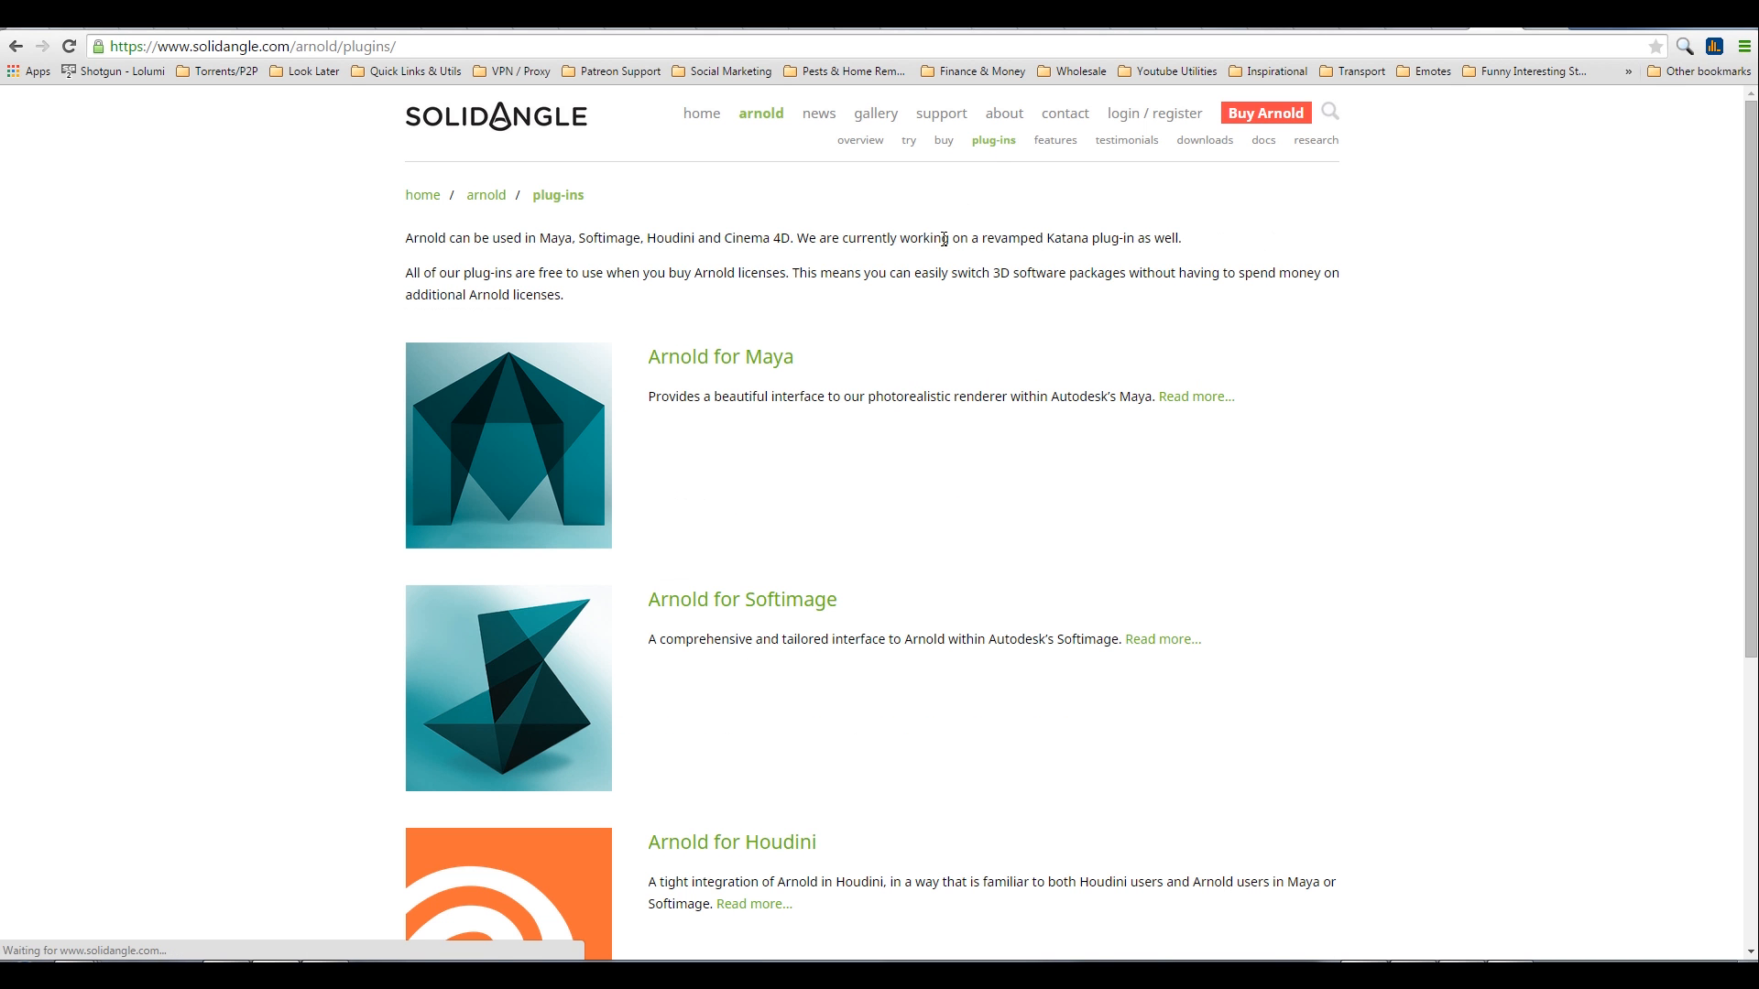
mouse_move(698, 342)
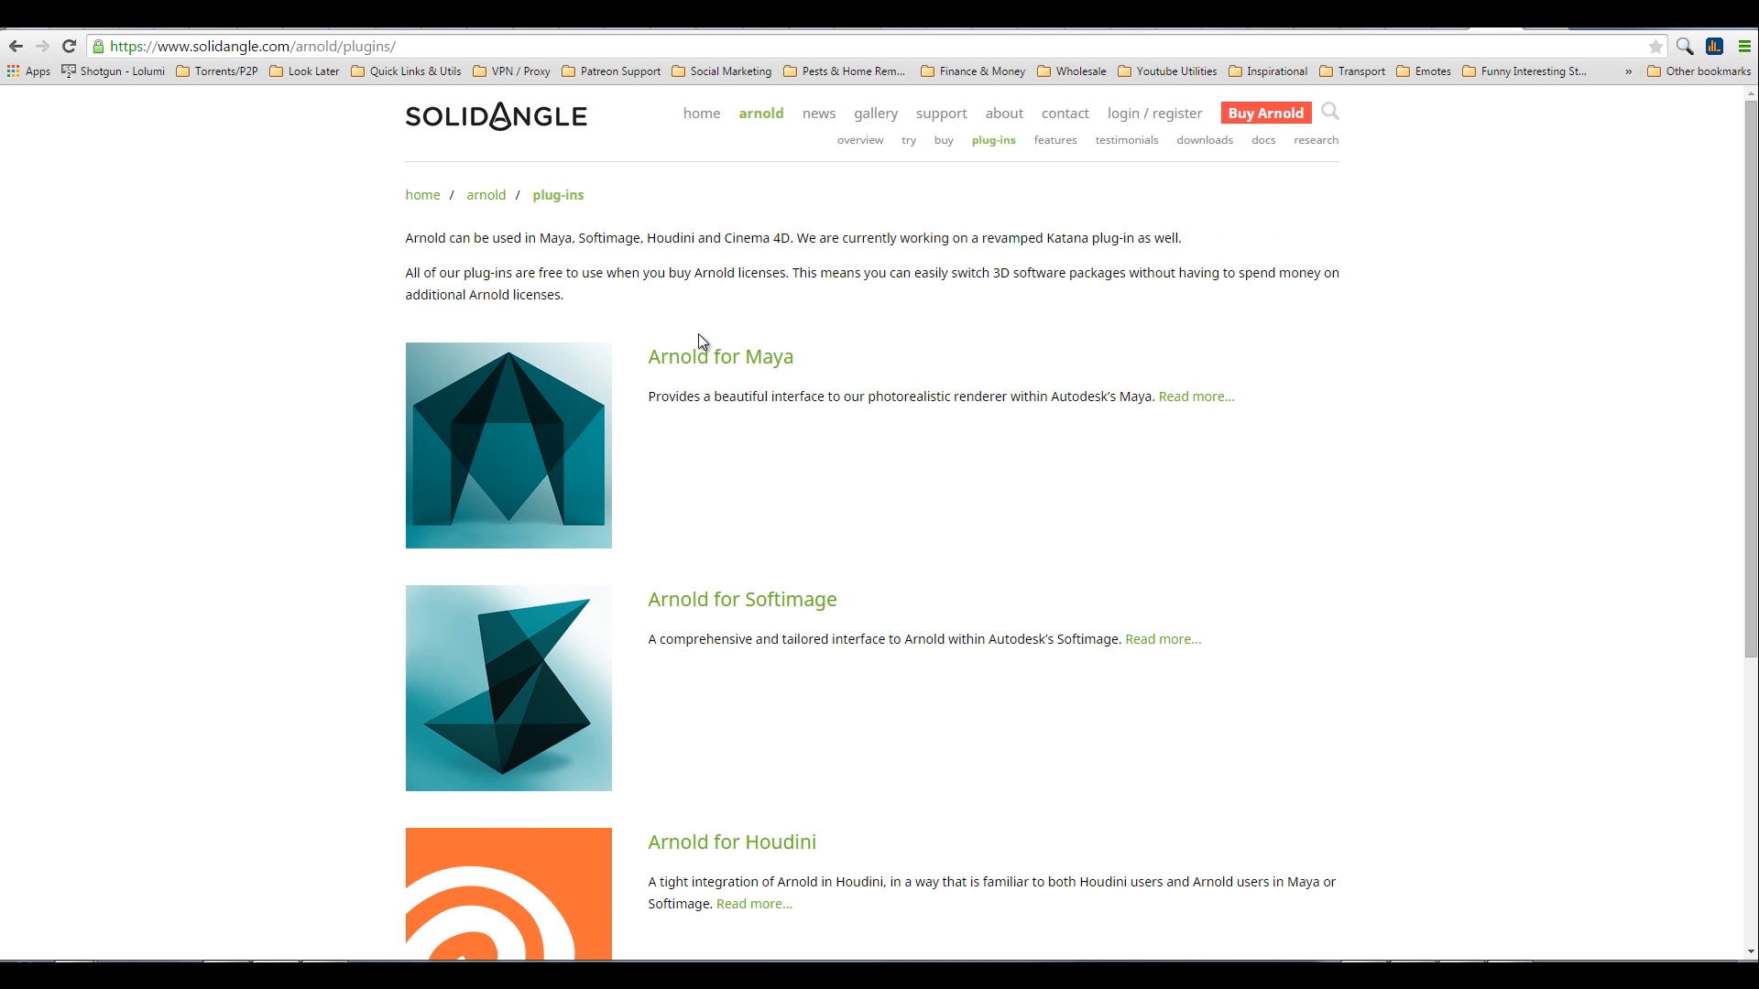
Step: Scroll the plug-ins page to view Arnold for Cinema 4D and the third-party downloads link
scroll(down, 3)
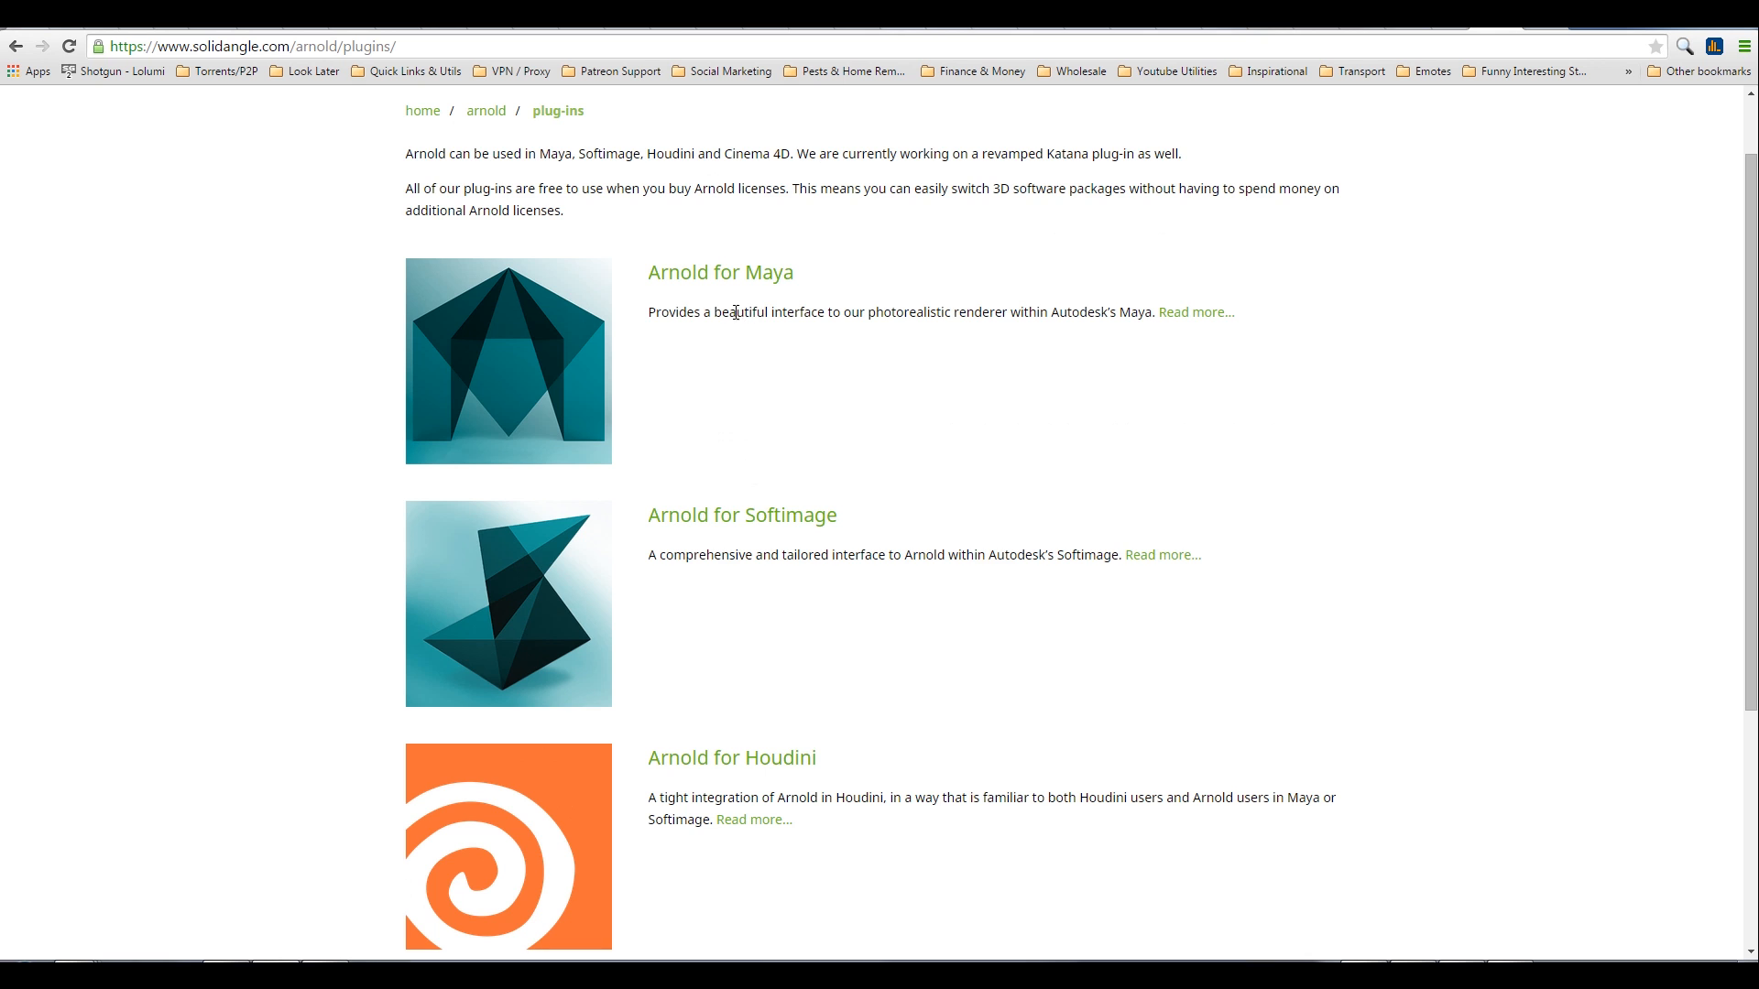
scroll(down, 3)
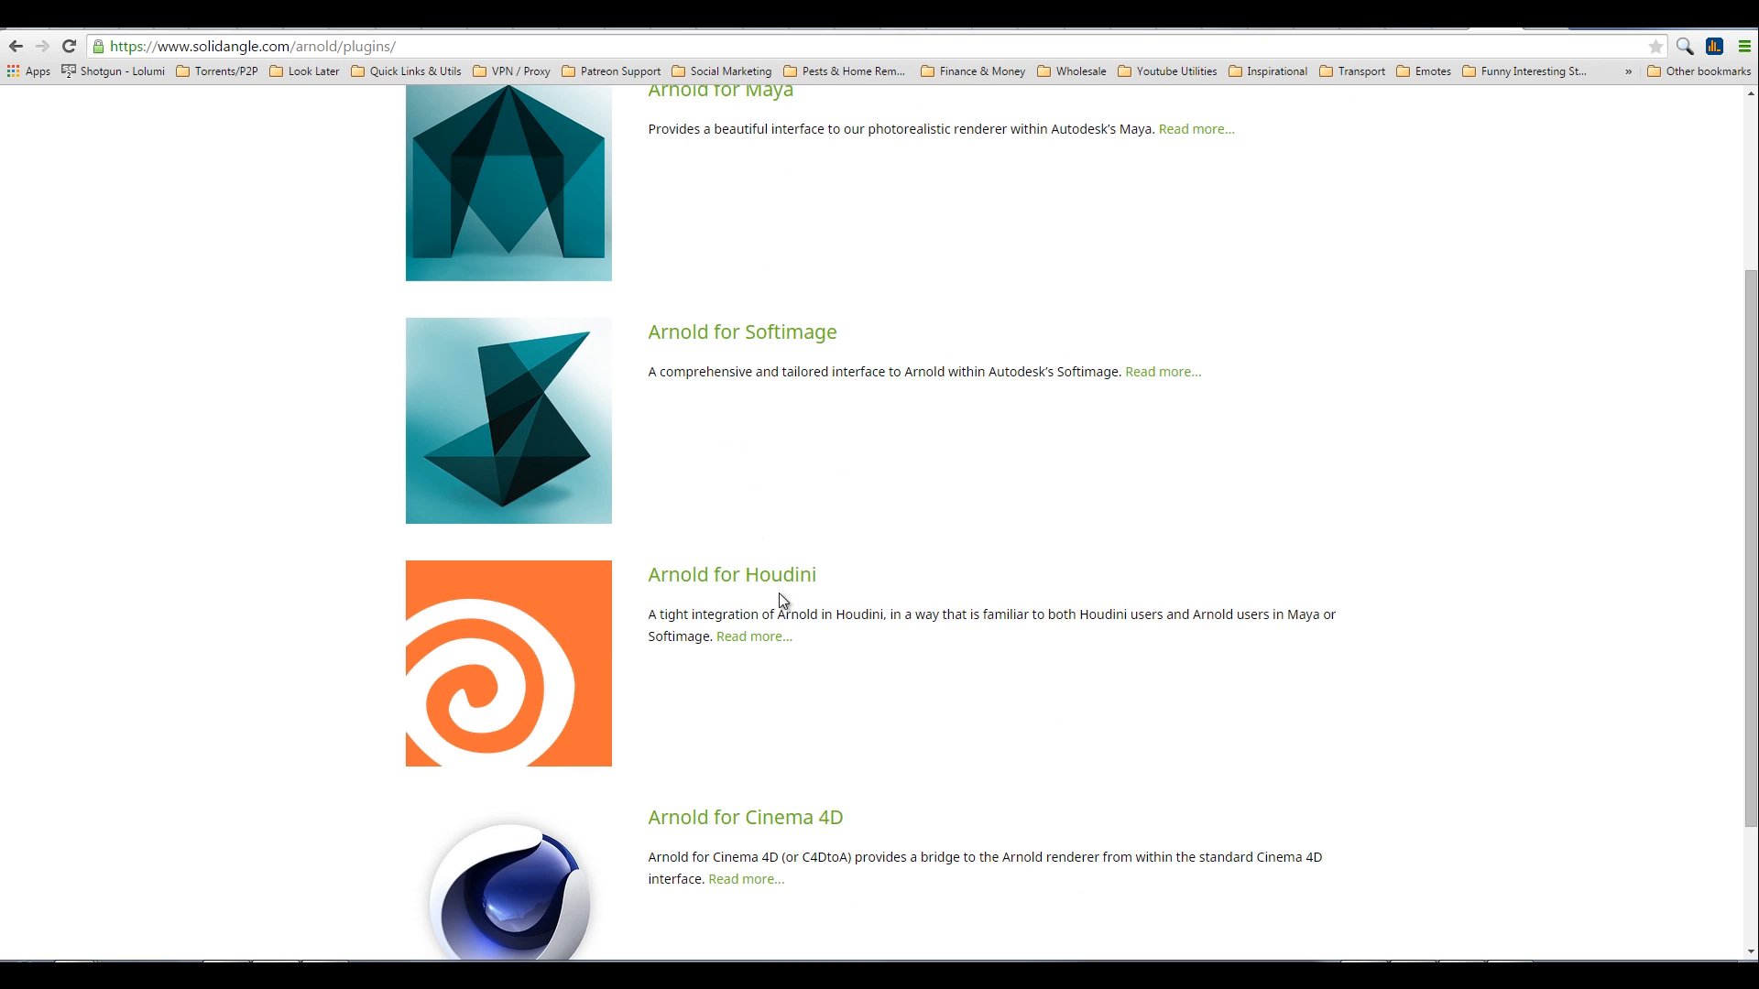
mouse_move(861, 613)
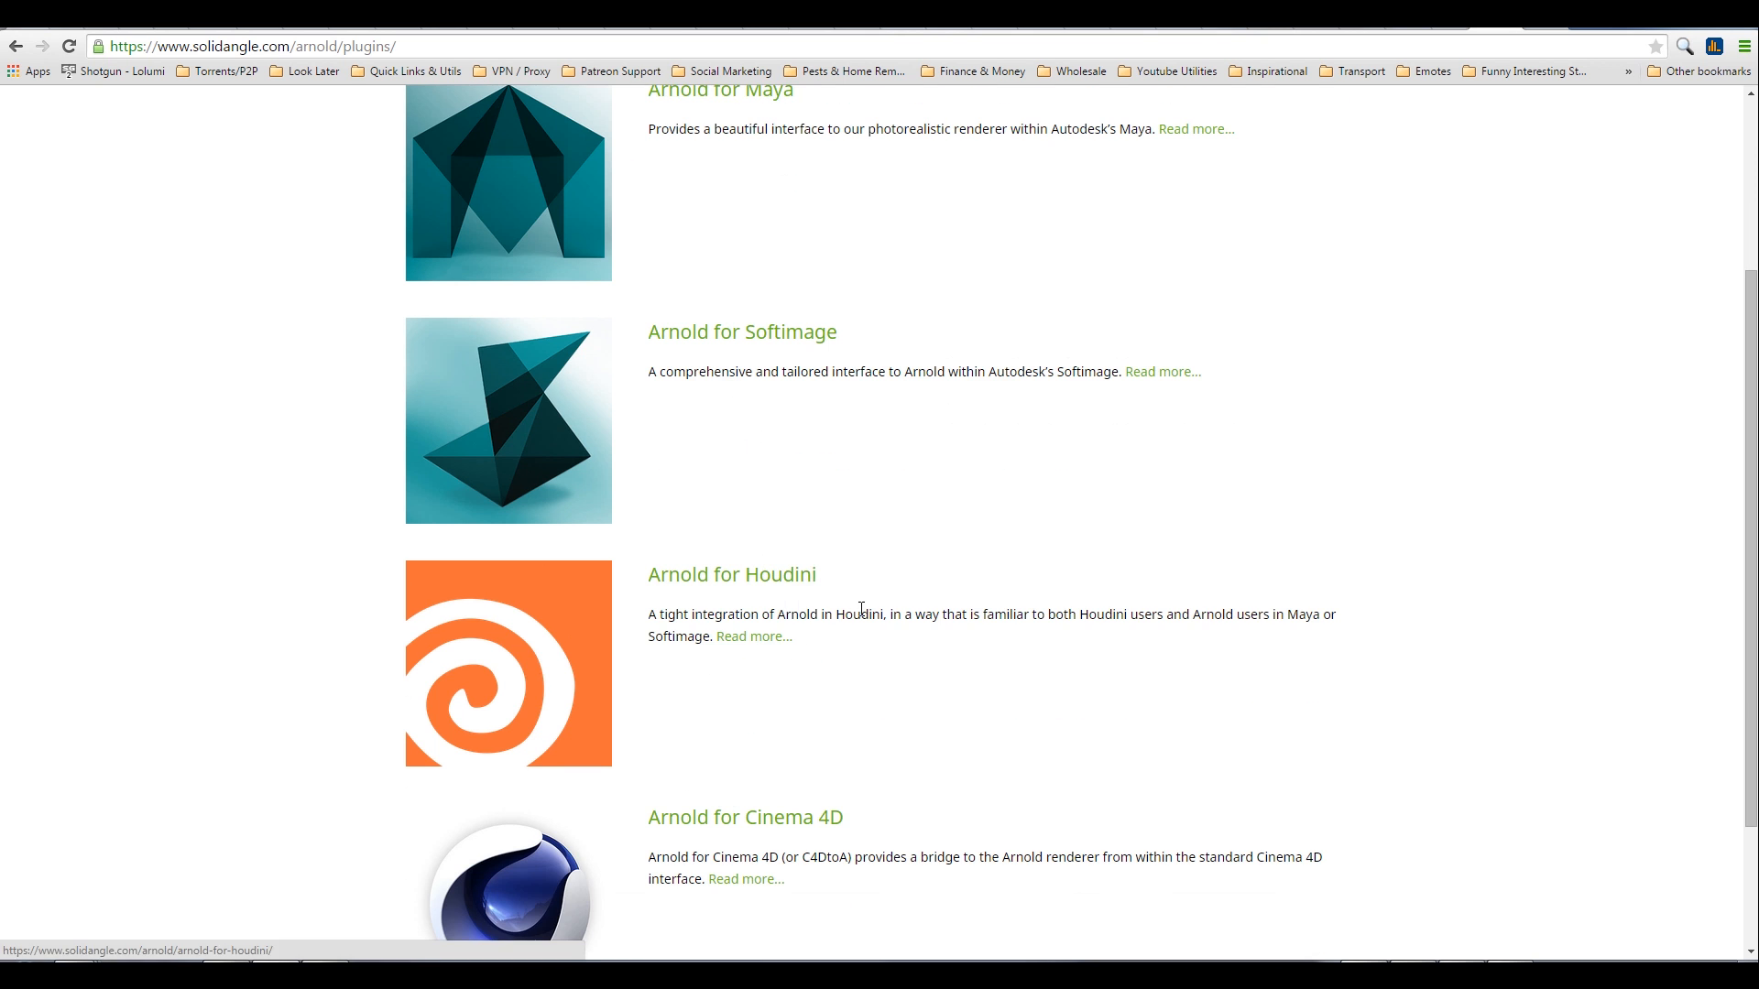
scroll(up, 3)
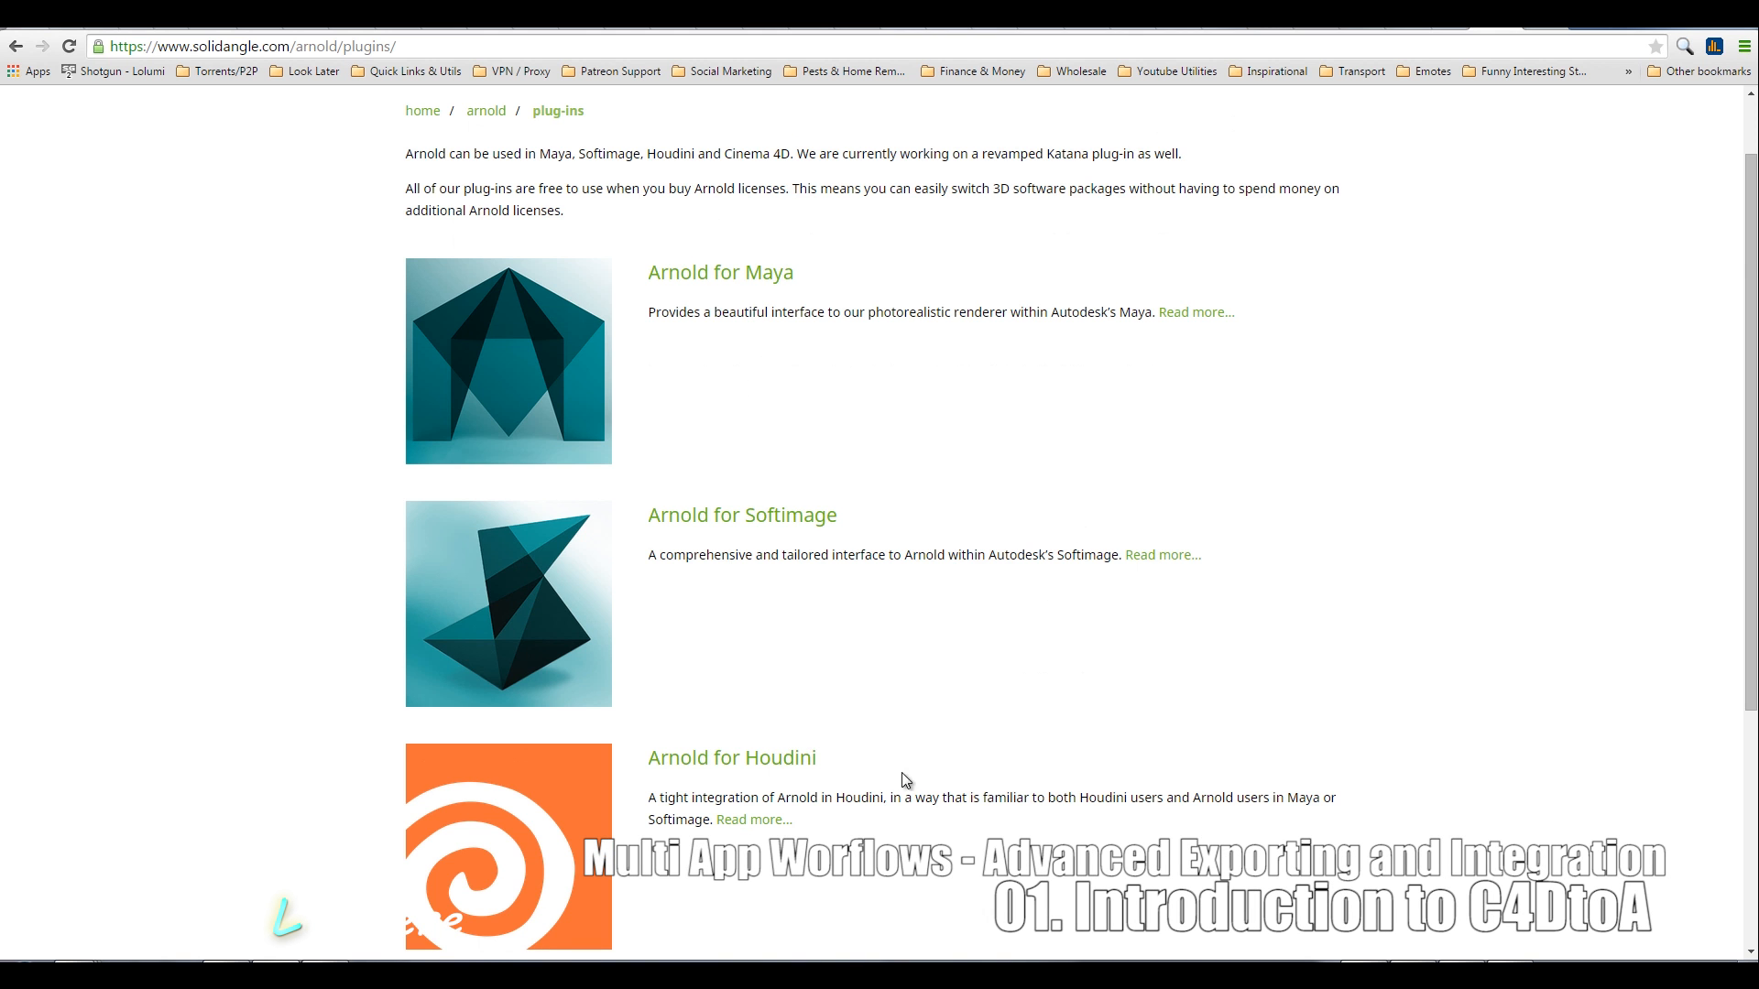
scroll(up, 3)
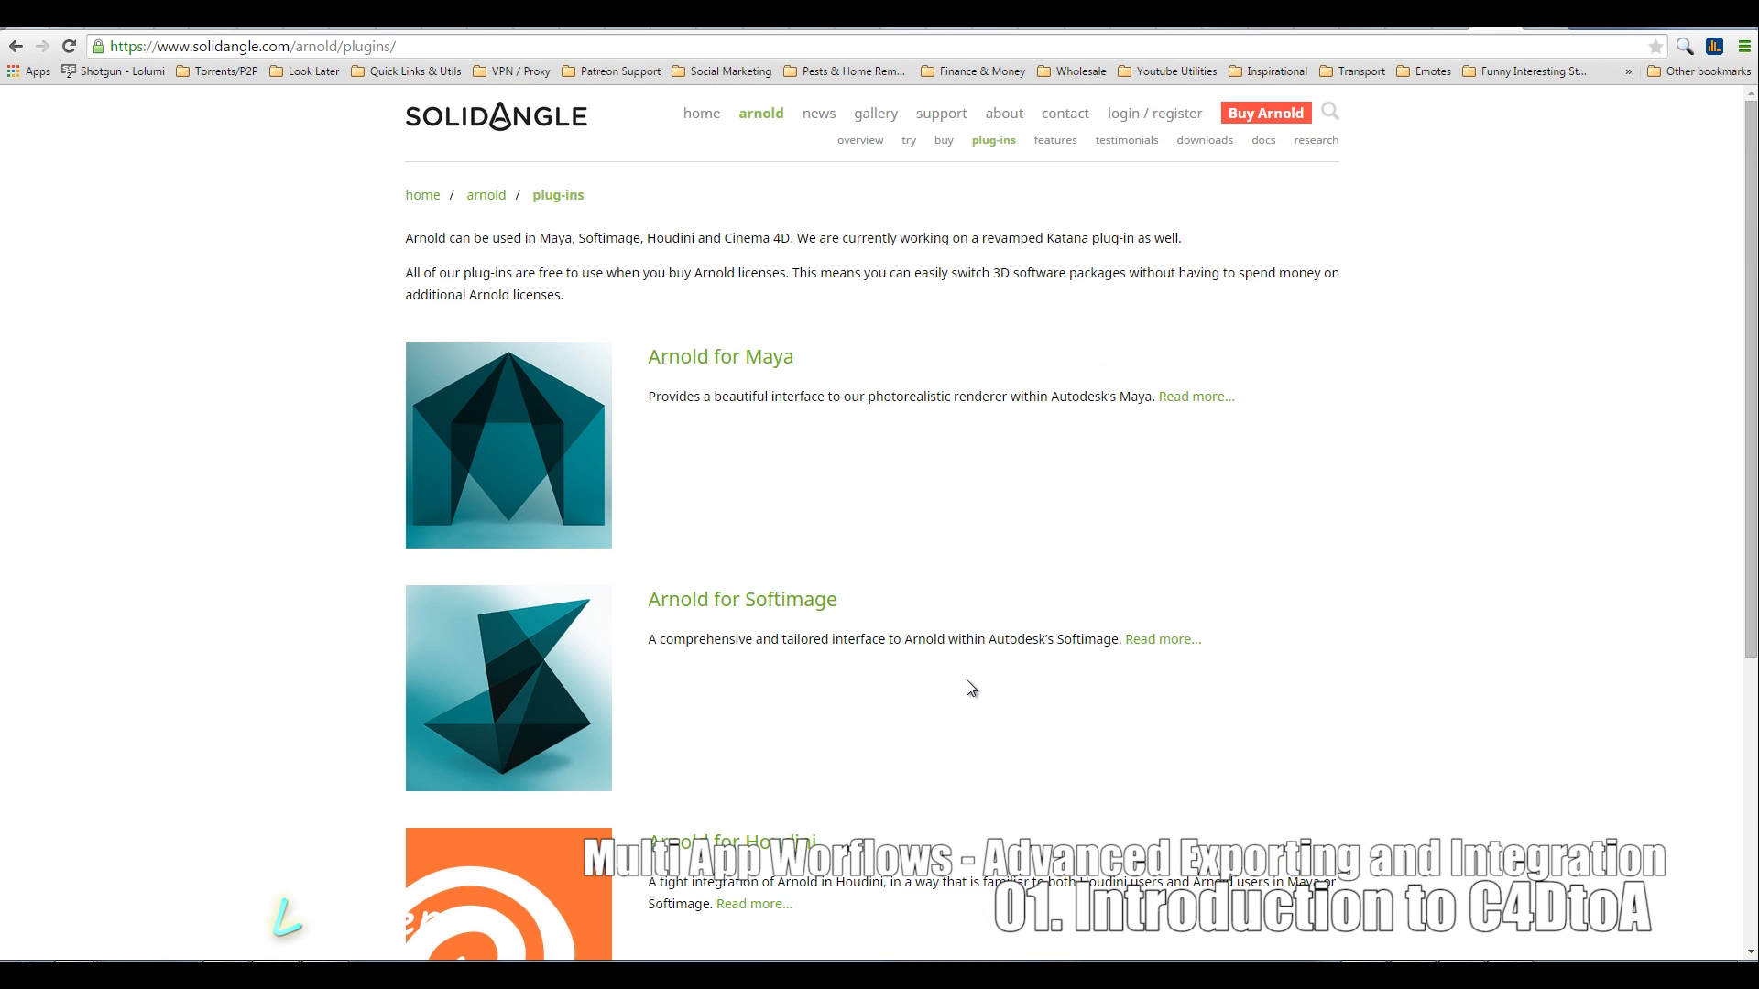
scroll(down, 3)
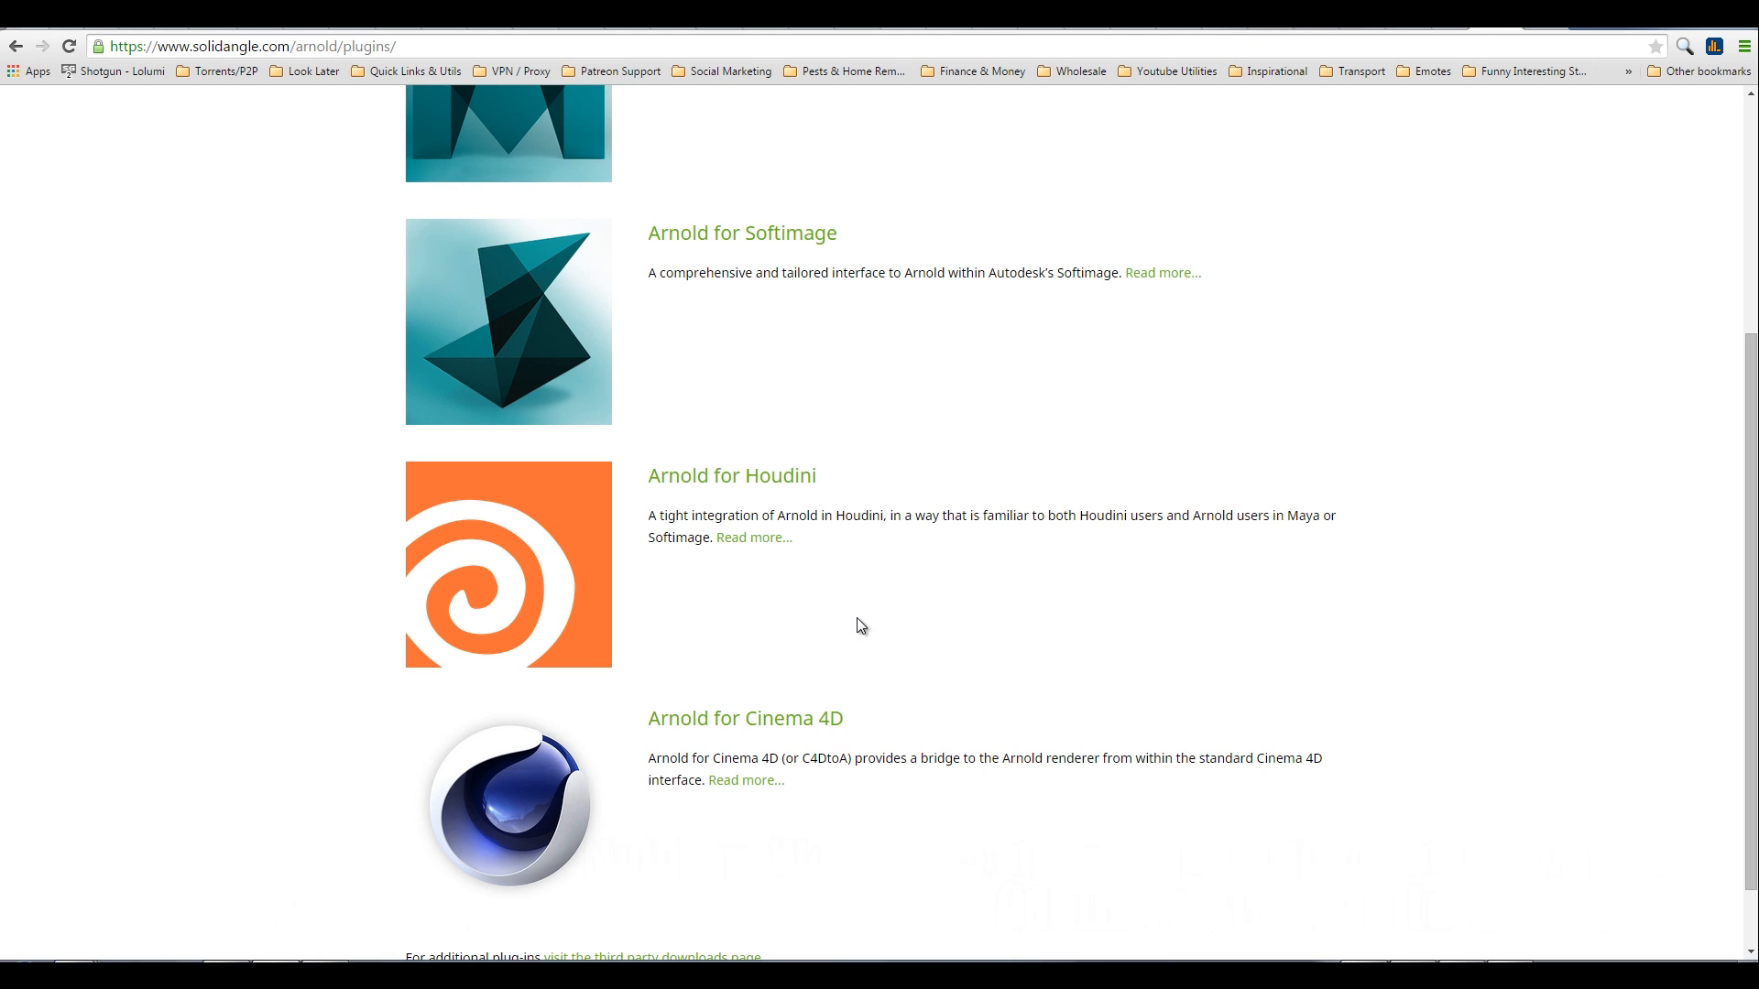
scroll(up, 3)
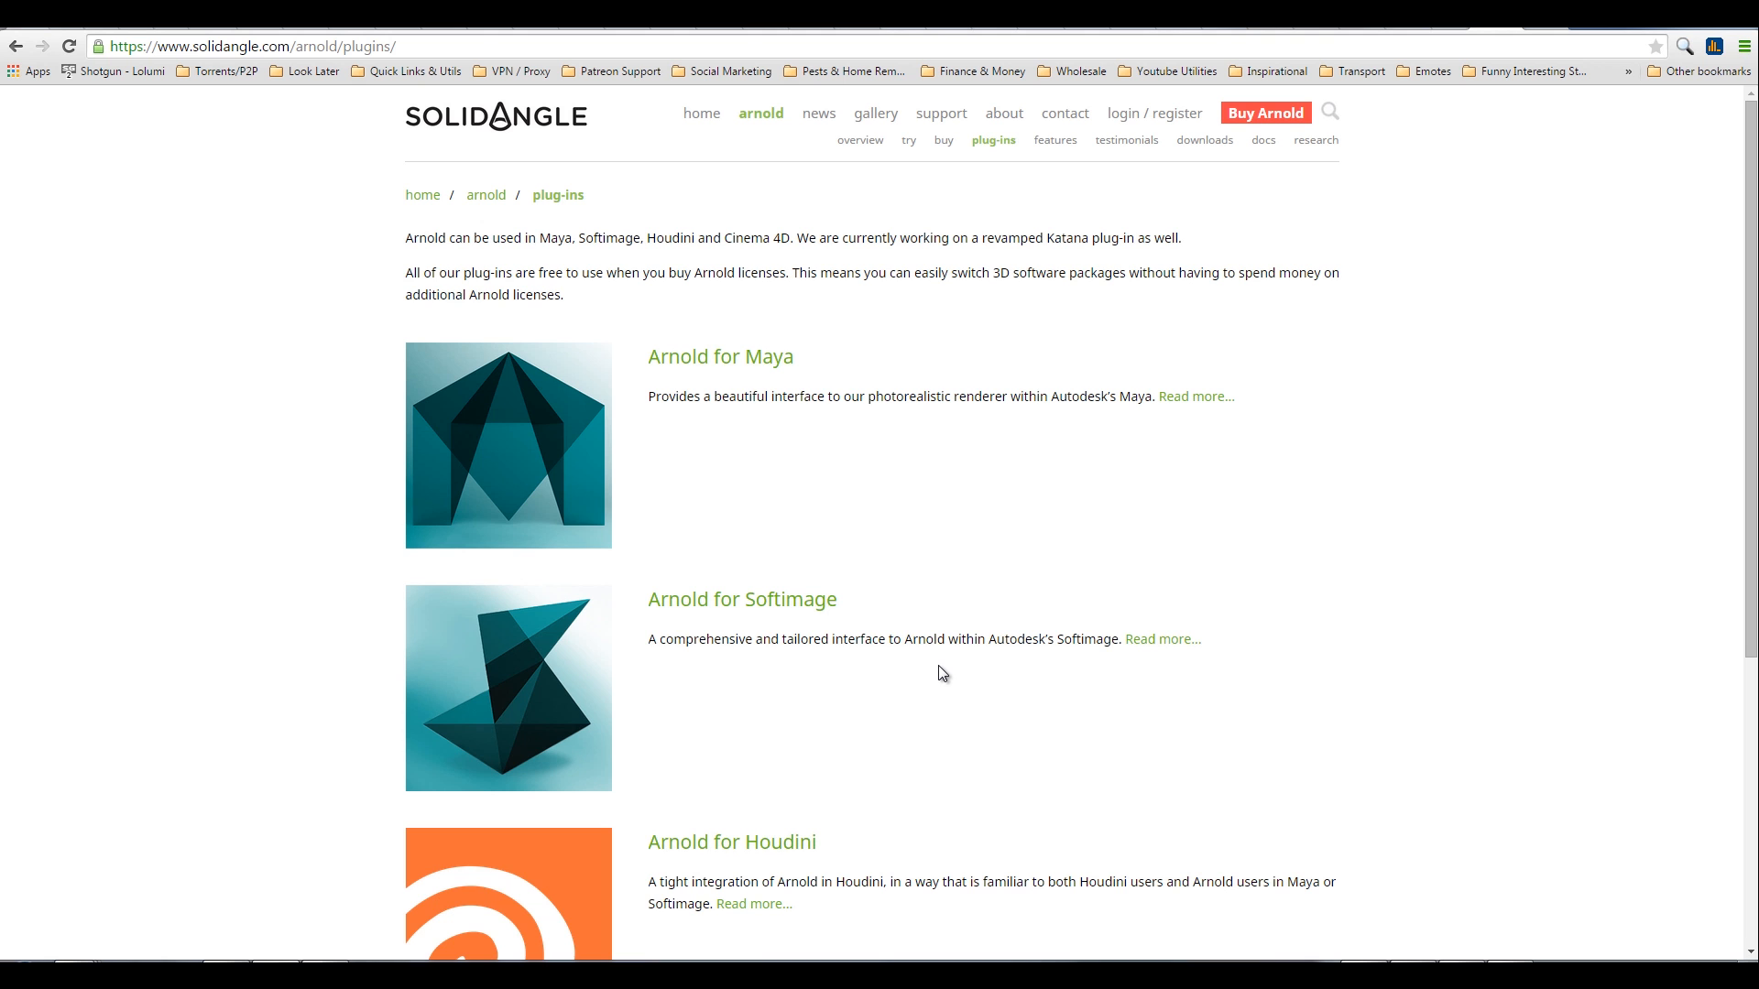
scroll(down, 3)
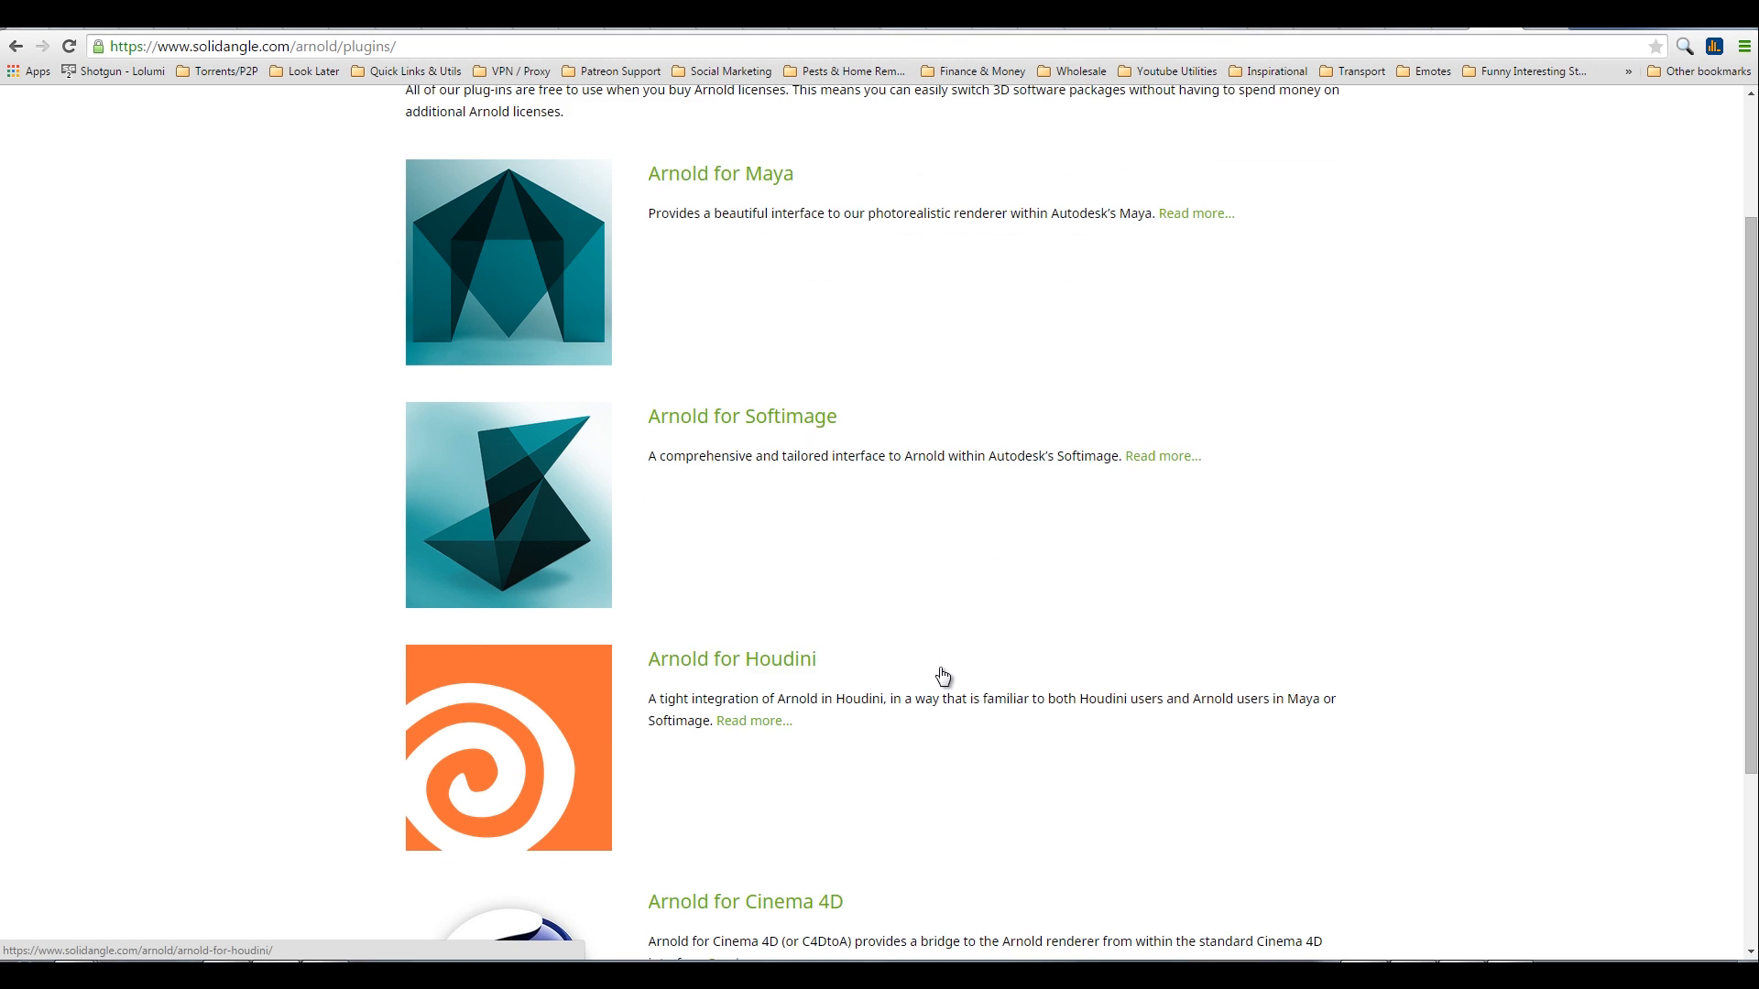
scroll(down, 3)
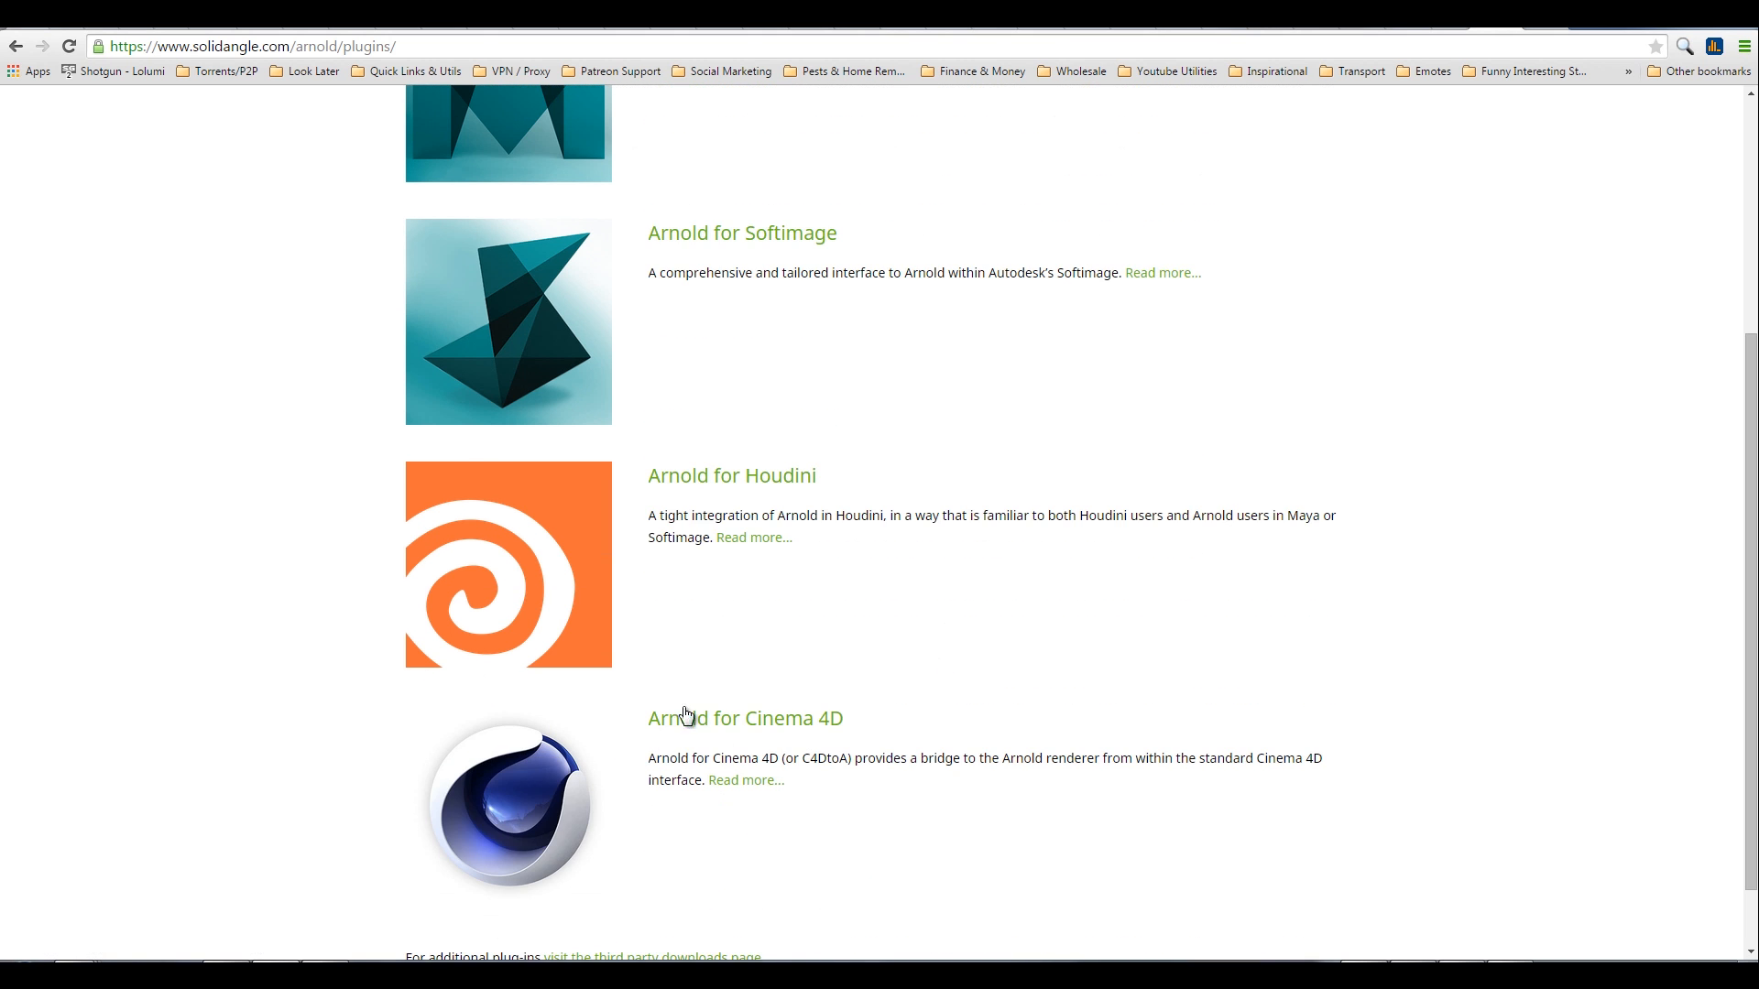
scroll(up, 3)
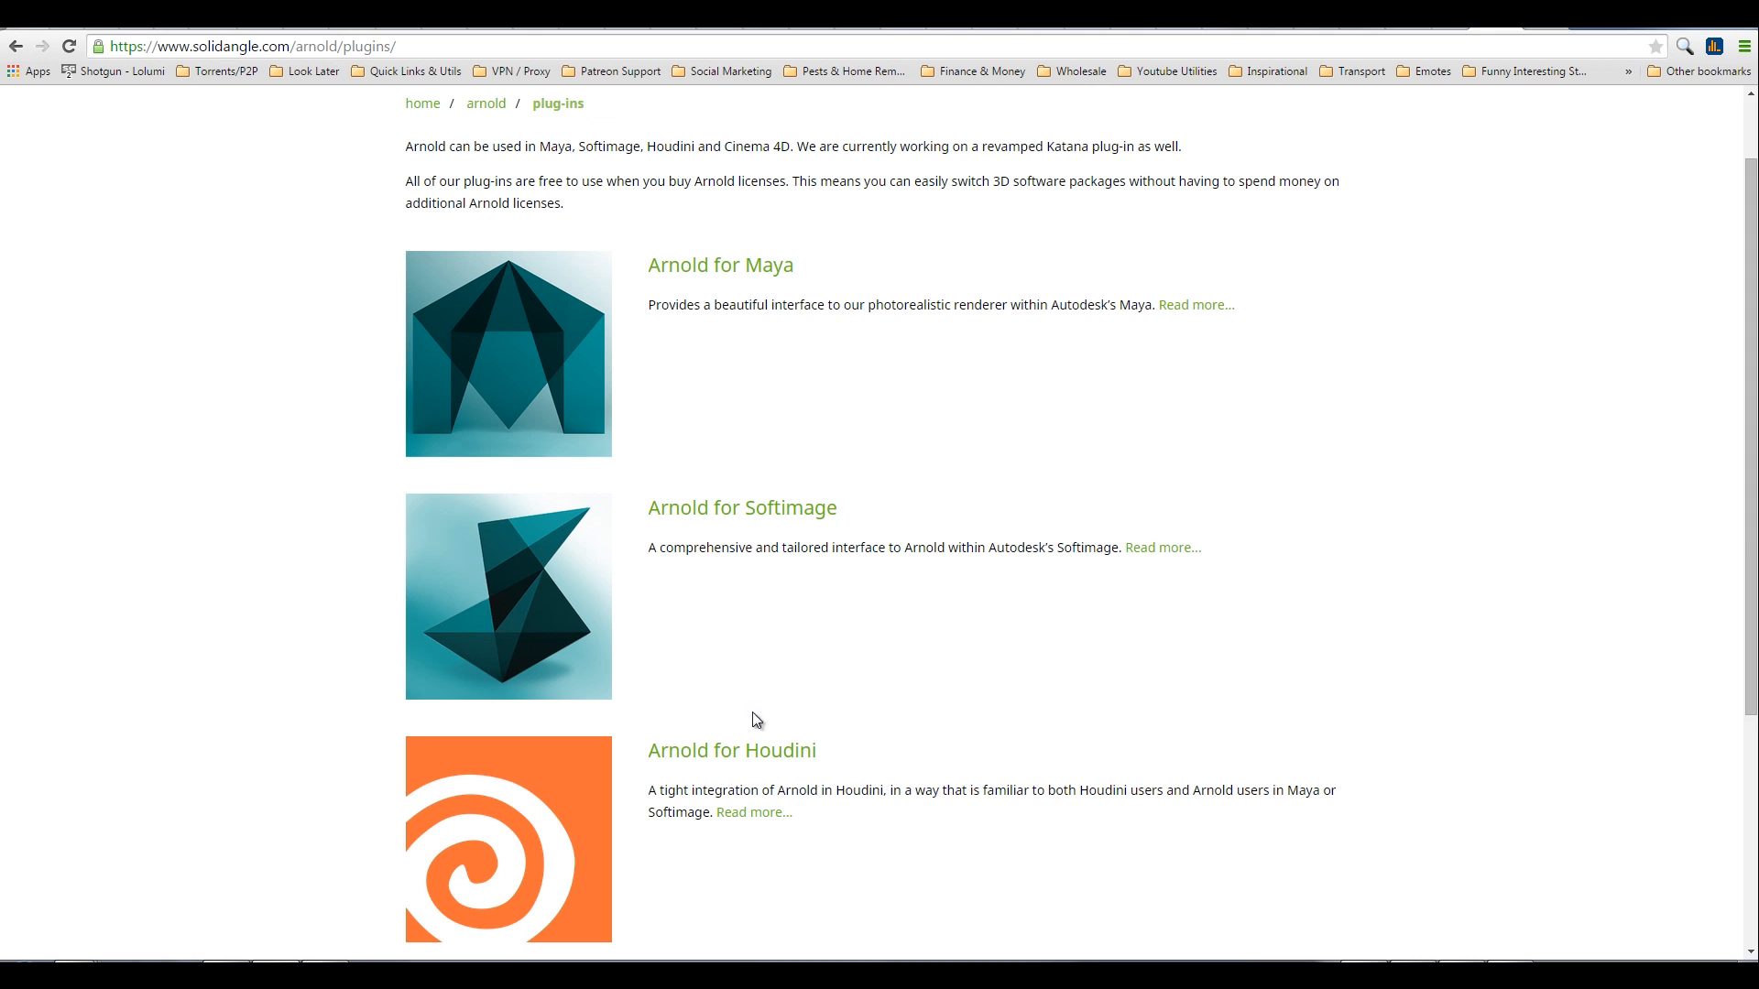
mouse_move(755, 778)
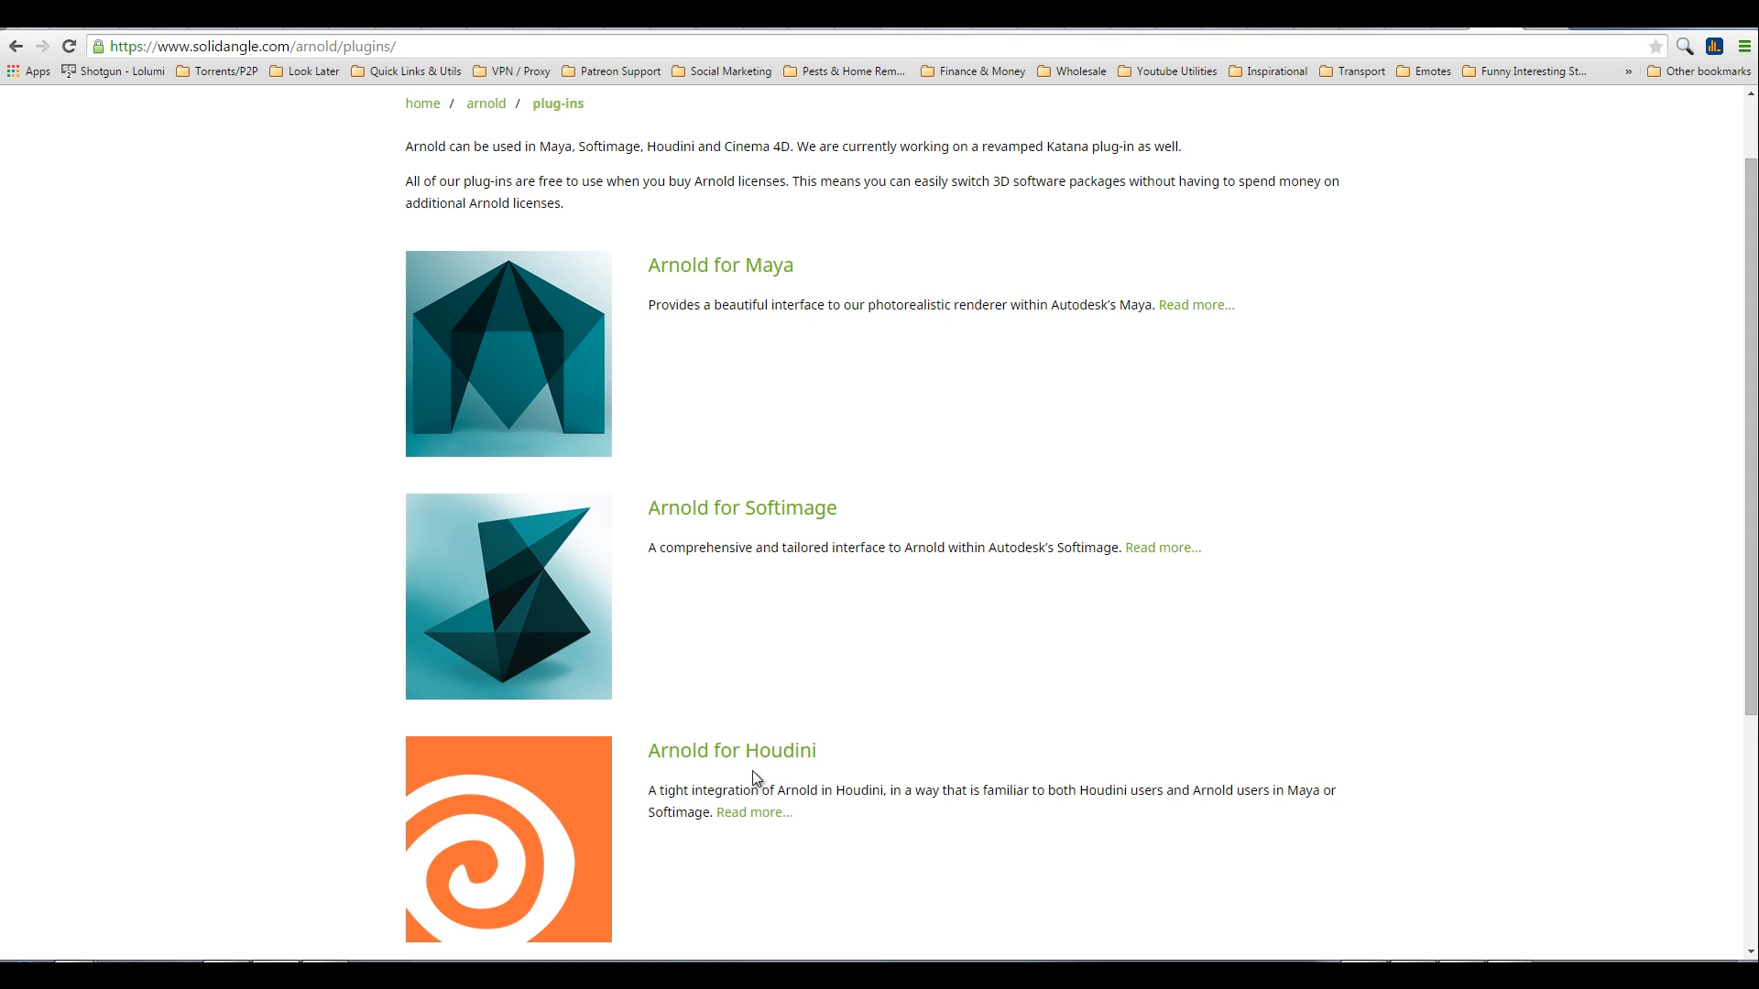
mouse_move(719, 739)
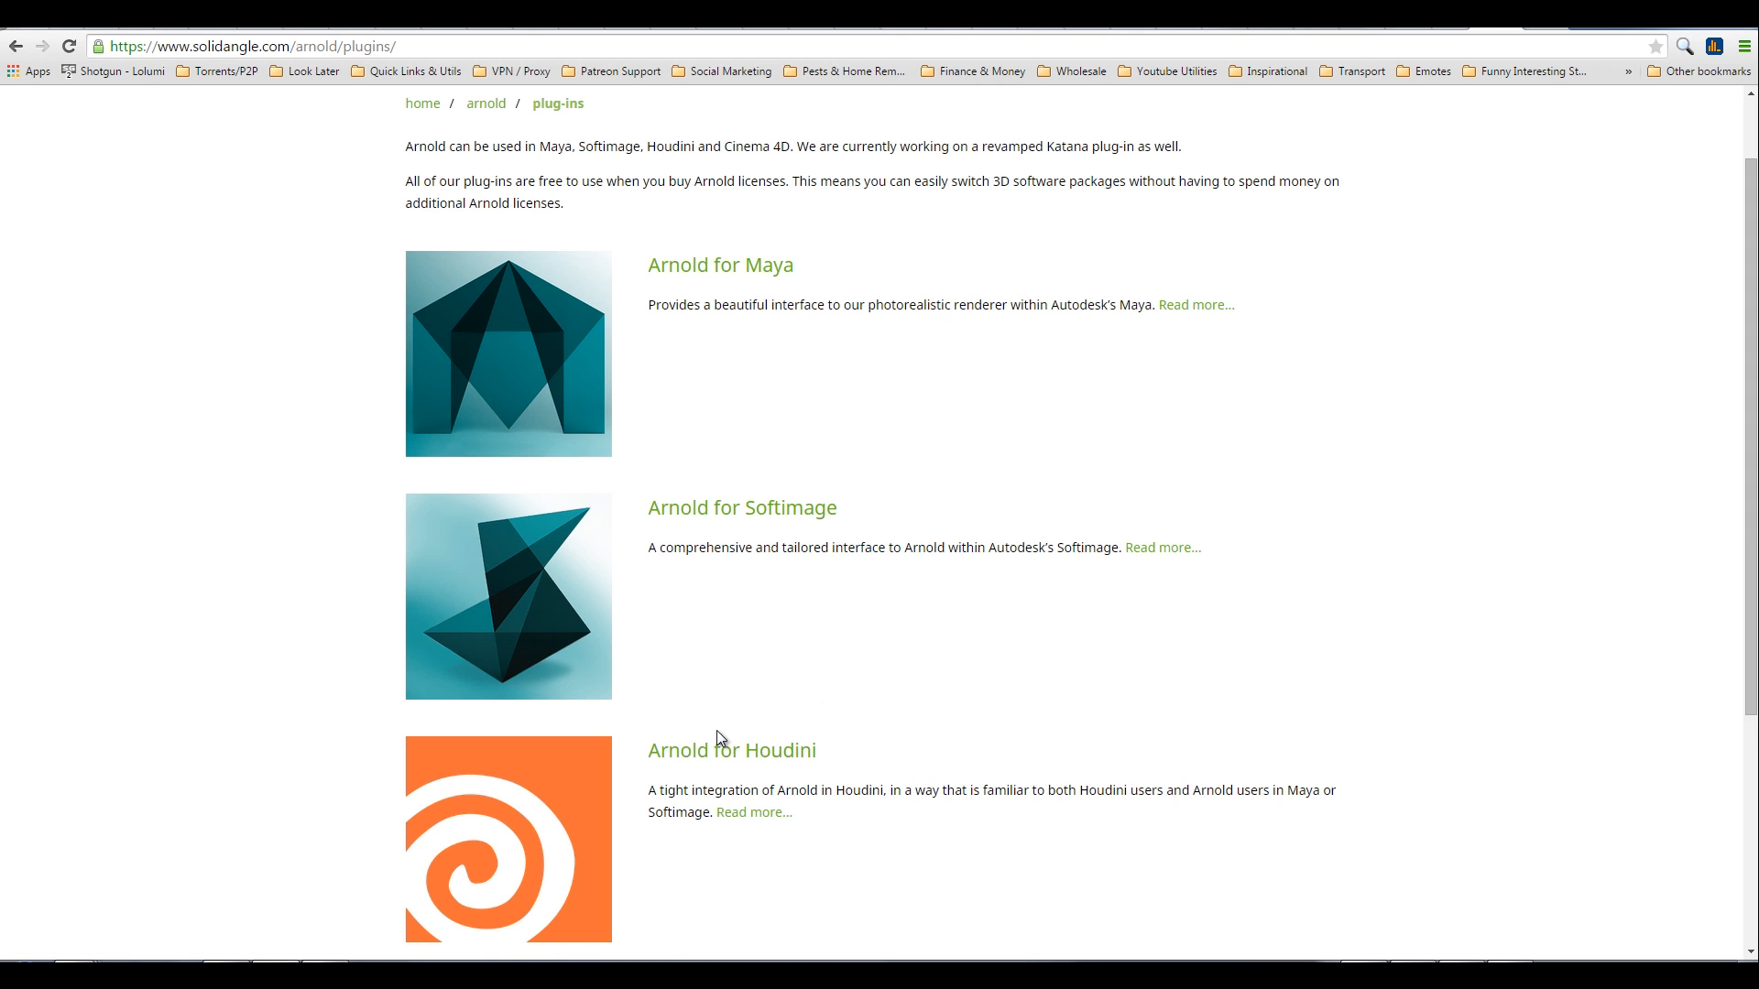
mouse_move(755, 706)
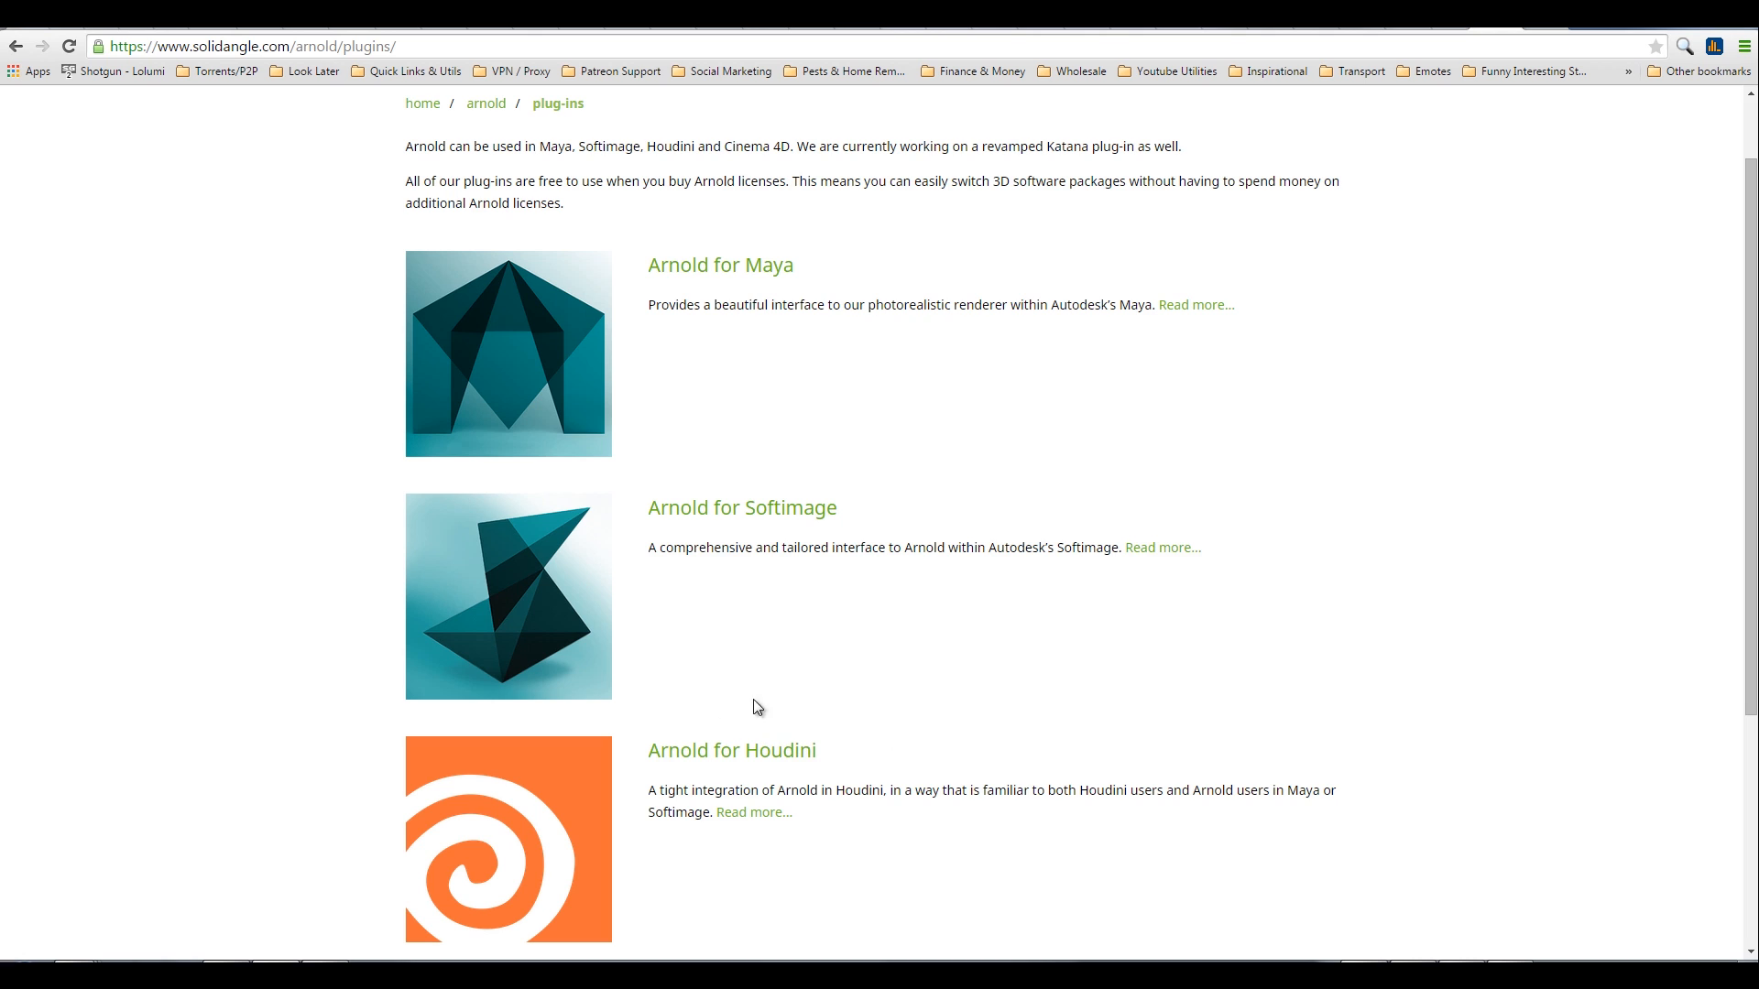
mouse_move(874, 774)
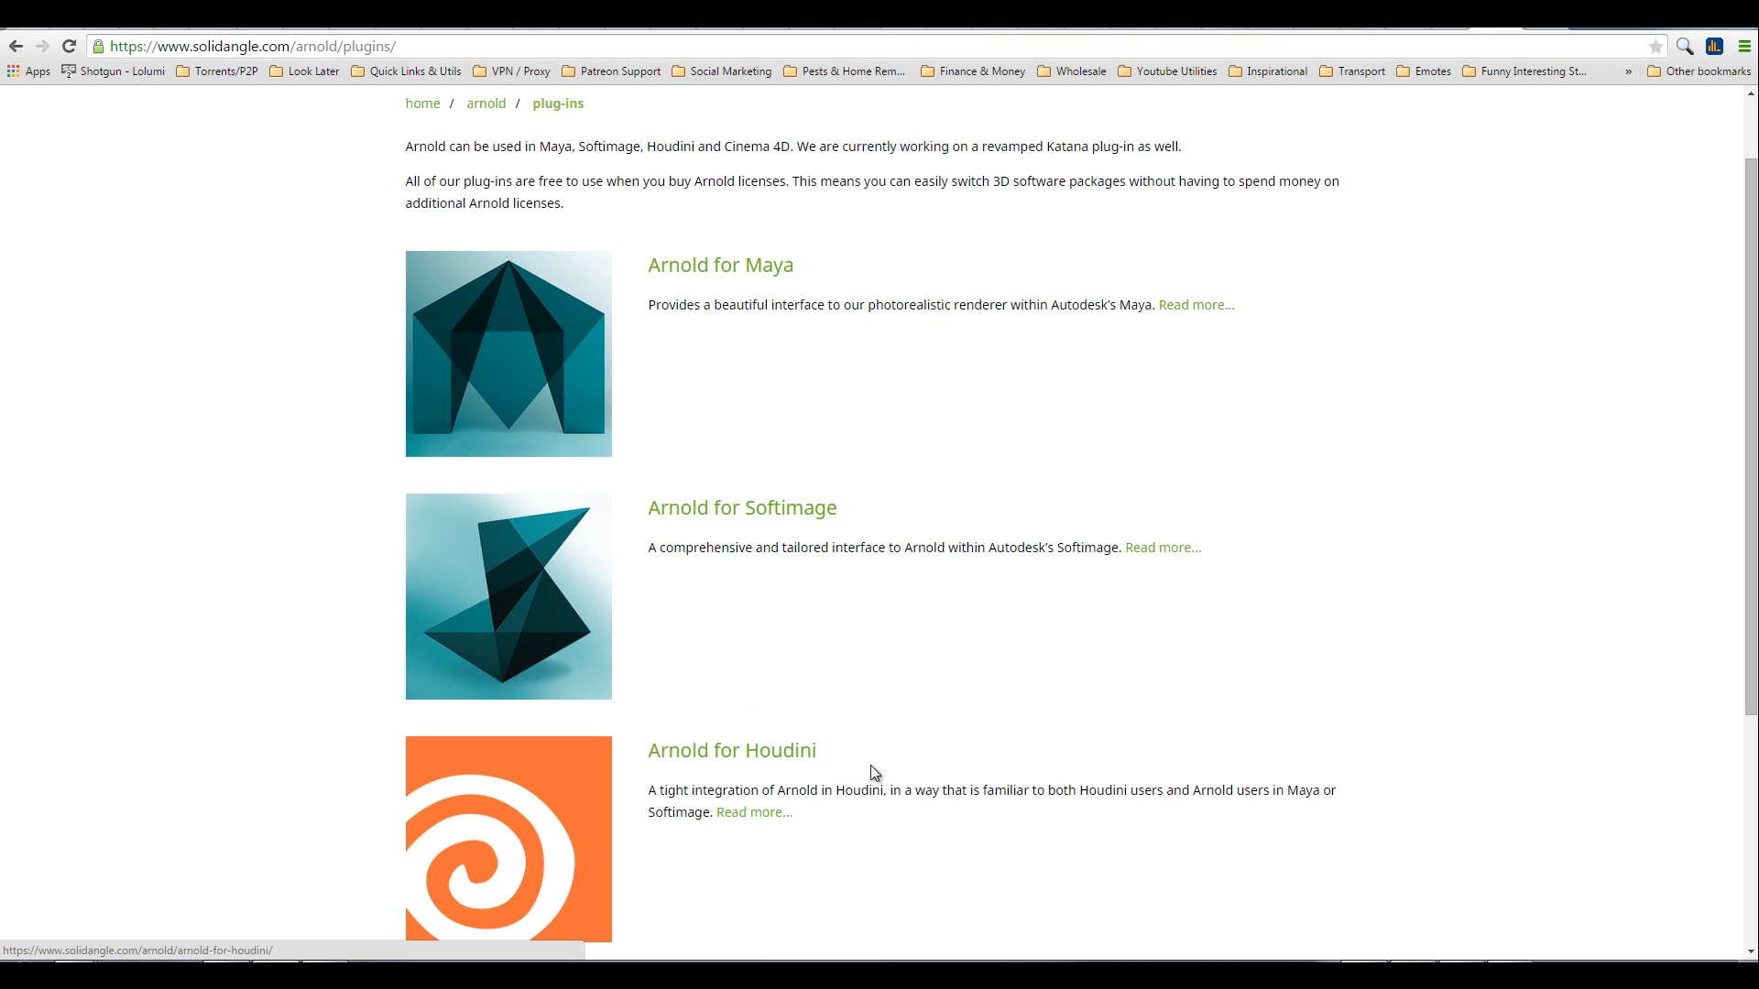
mouse_move(880, 768)
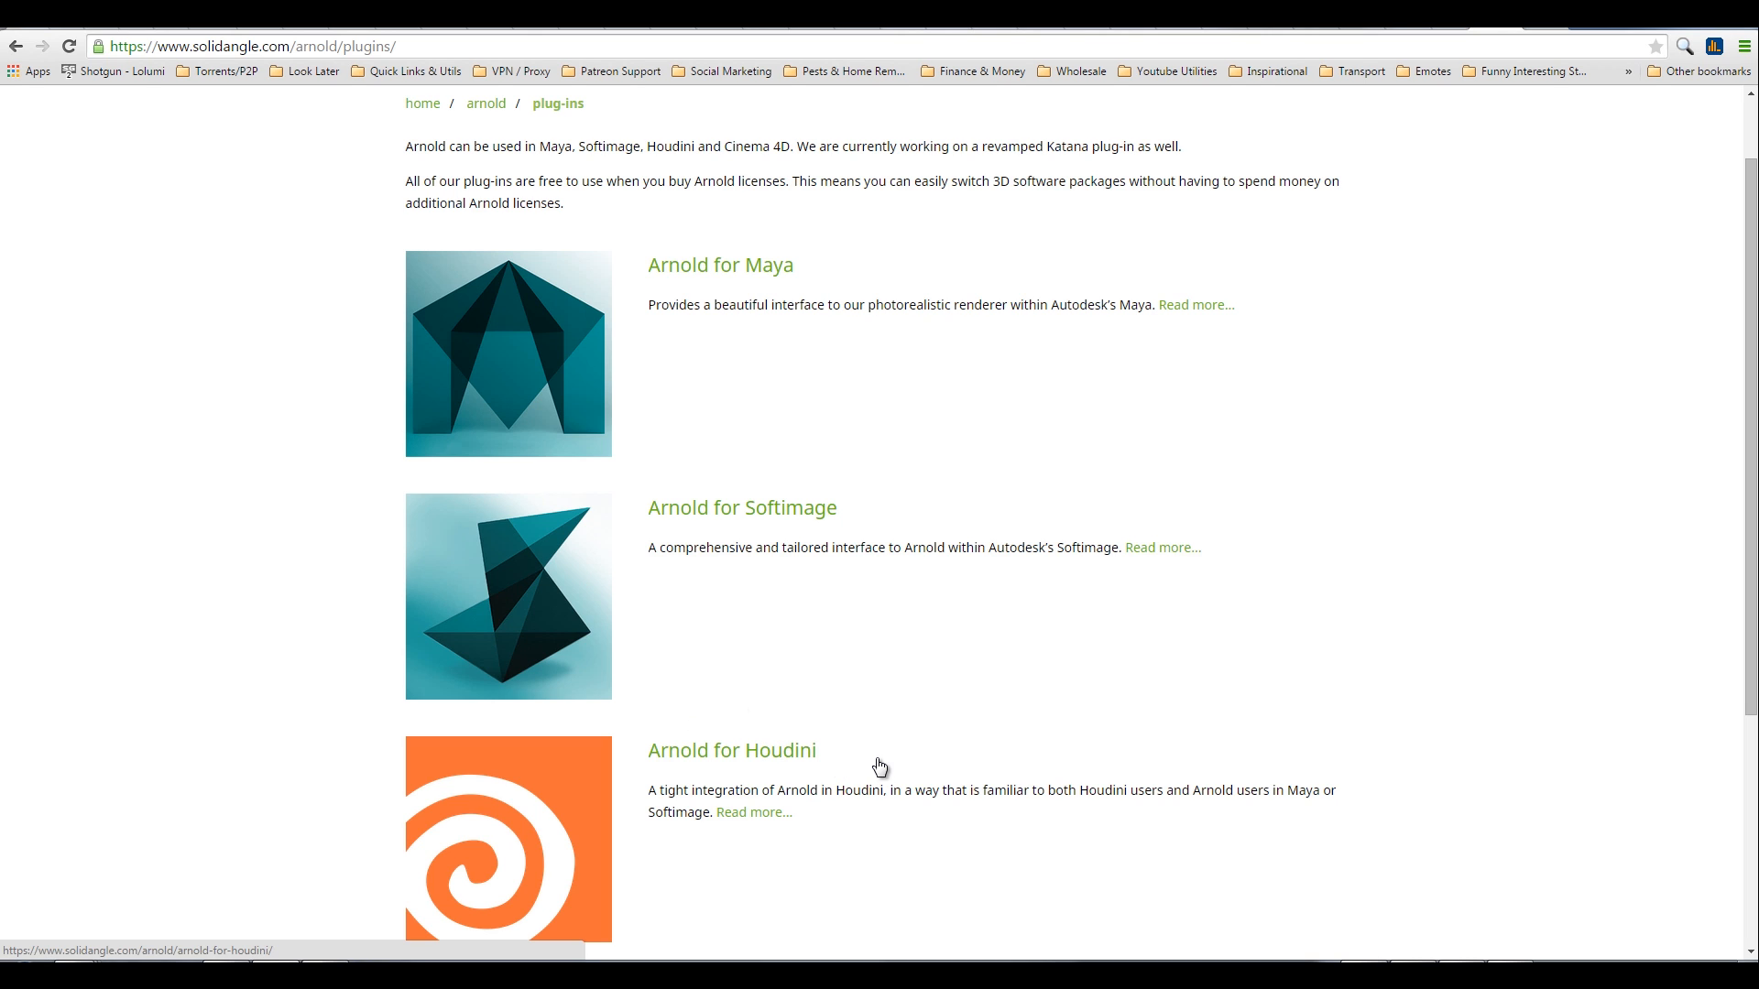
mouse_move(931, 785)
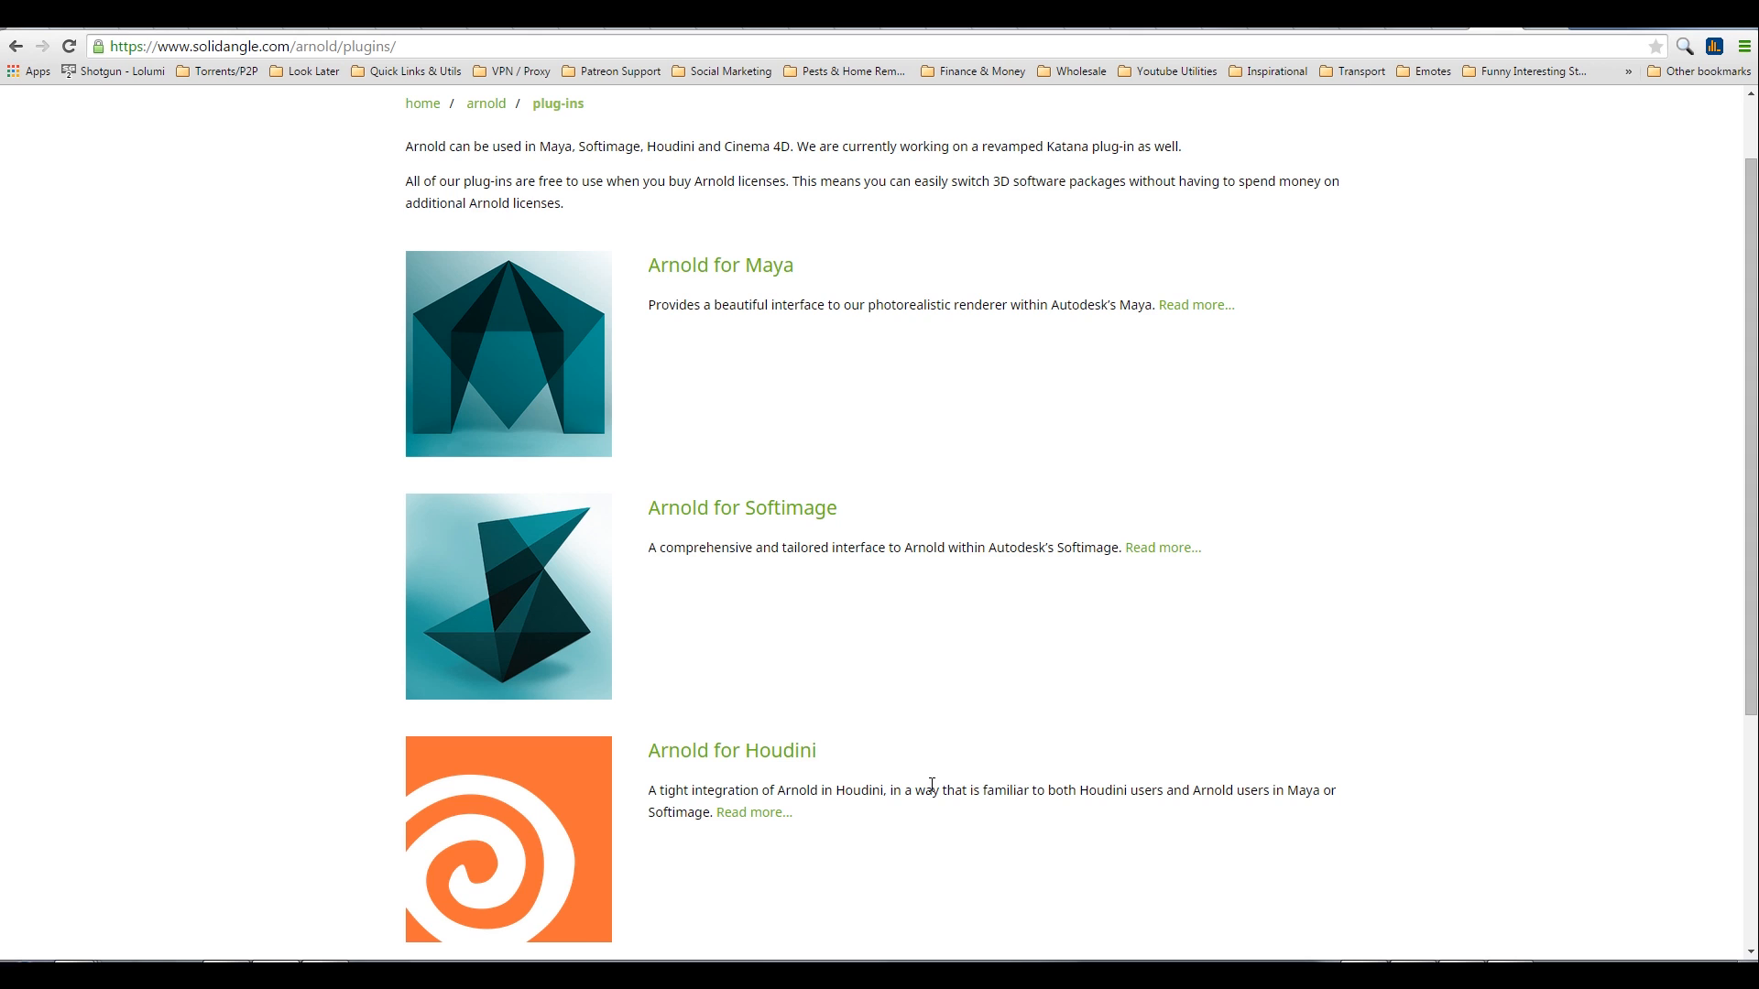
mouse_move(890, 714)
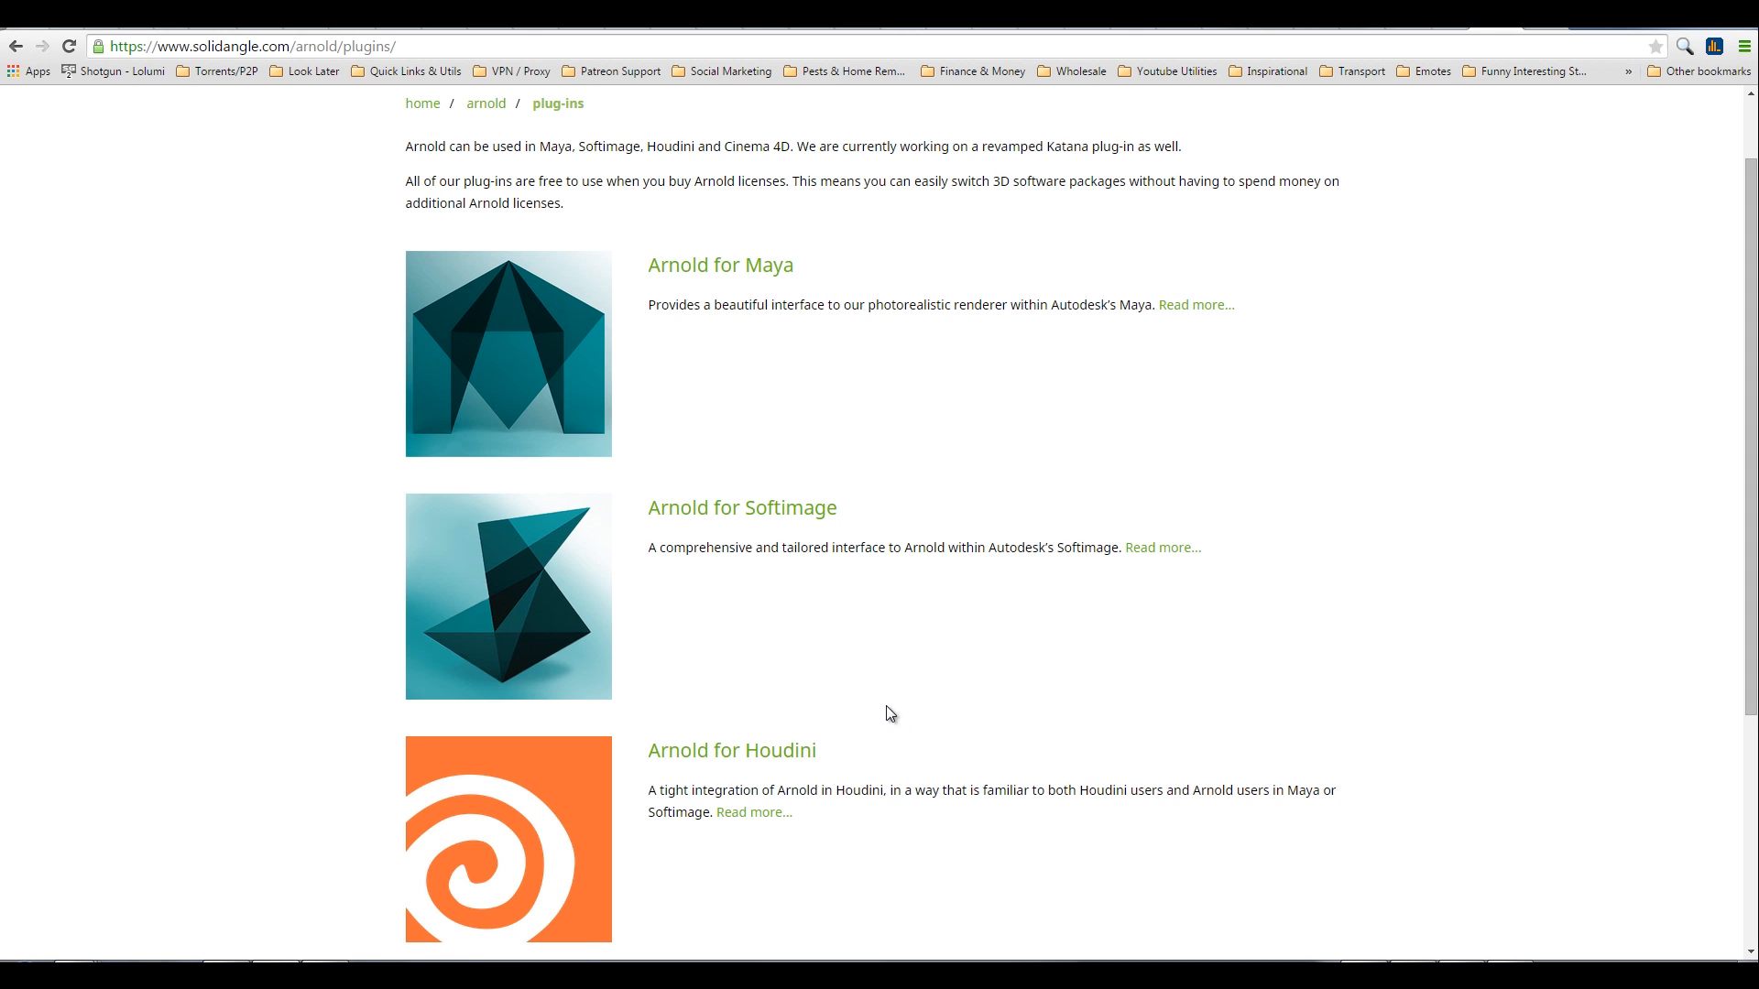
mouse_move(885, 714)
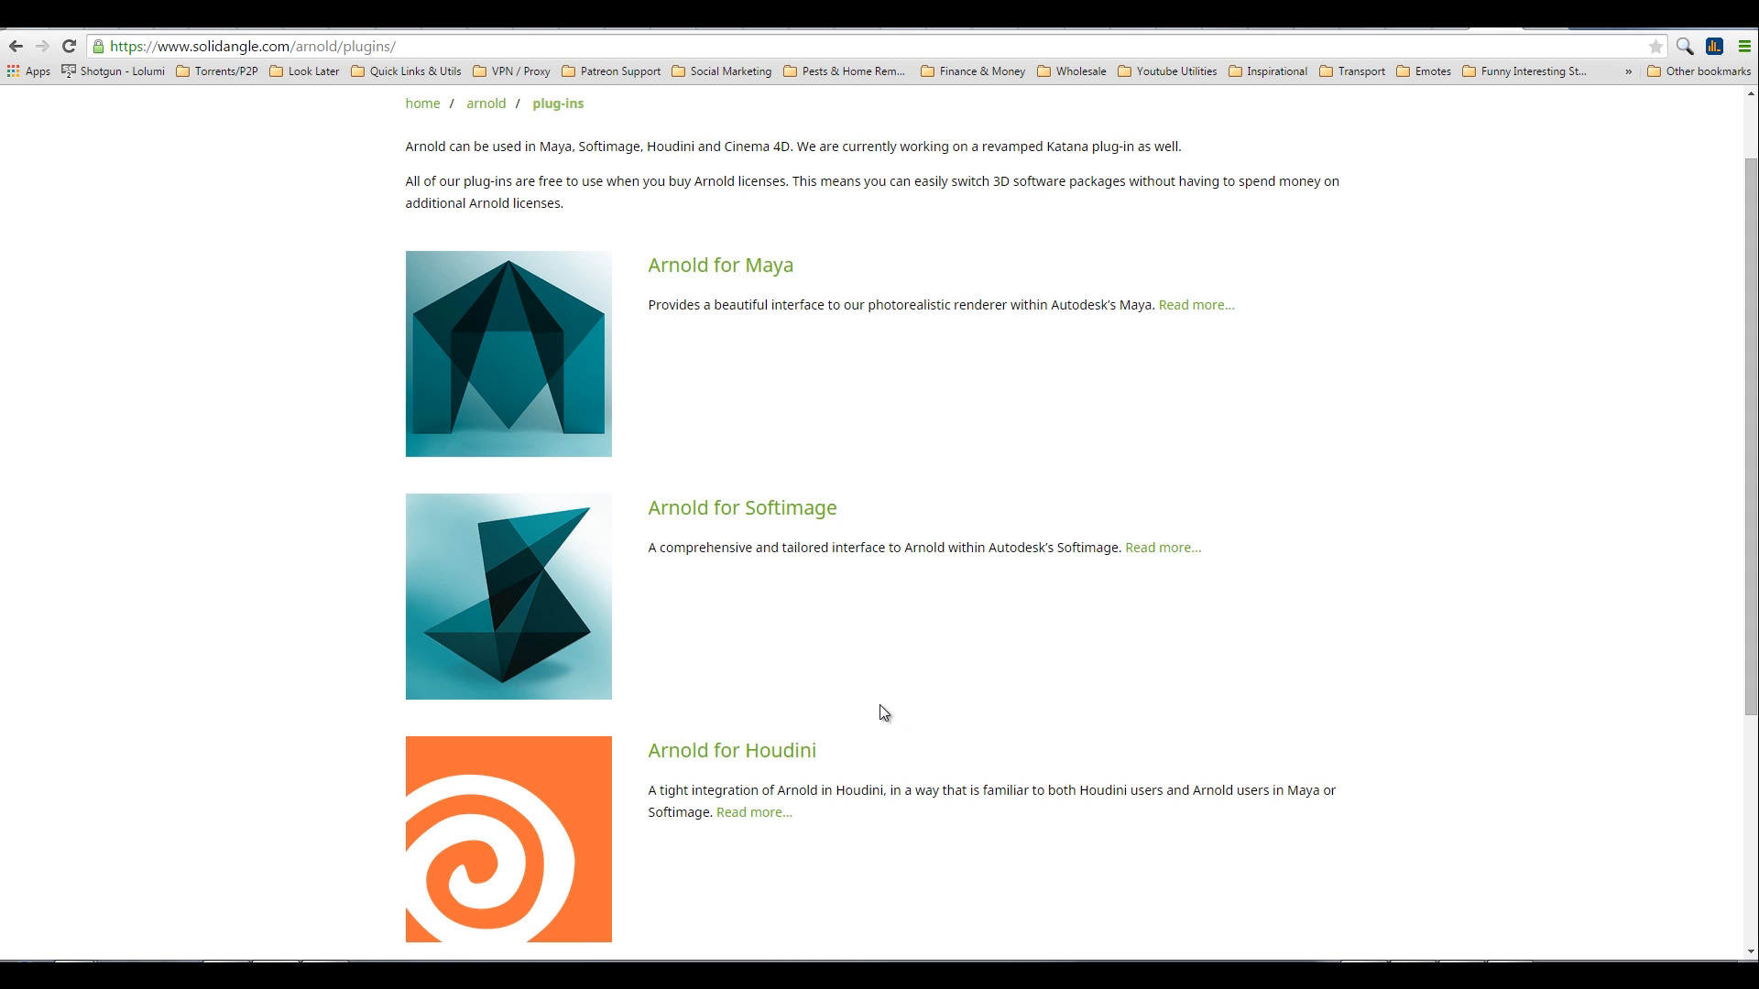
mouse_move(895, 722)
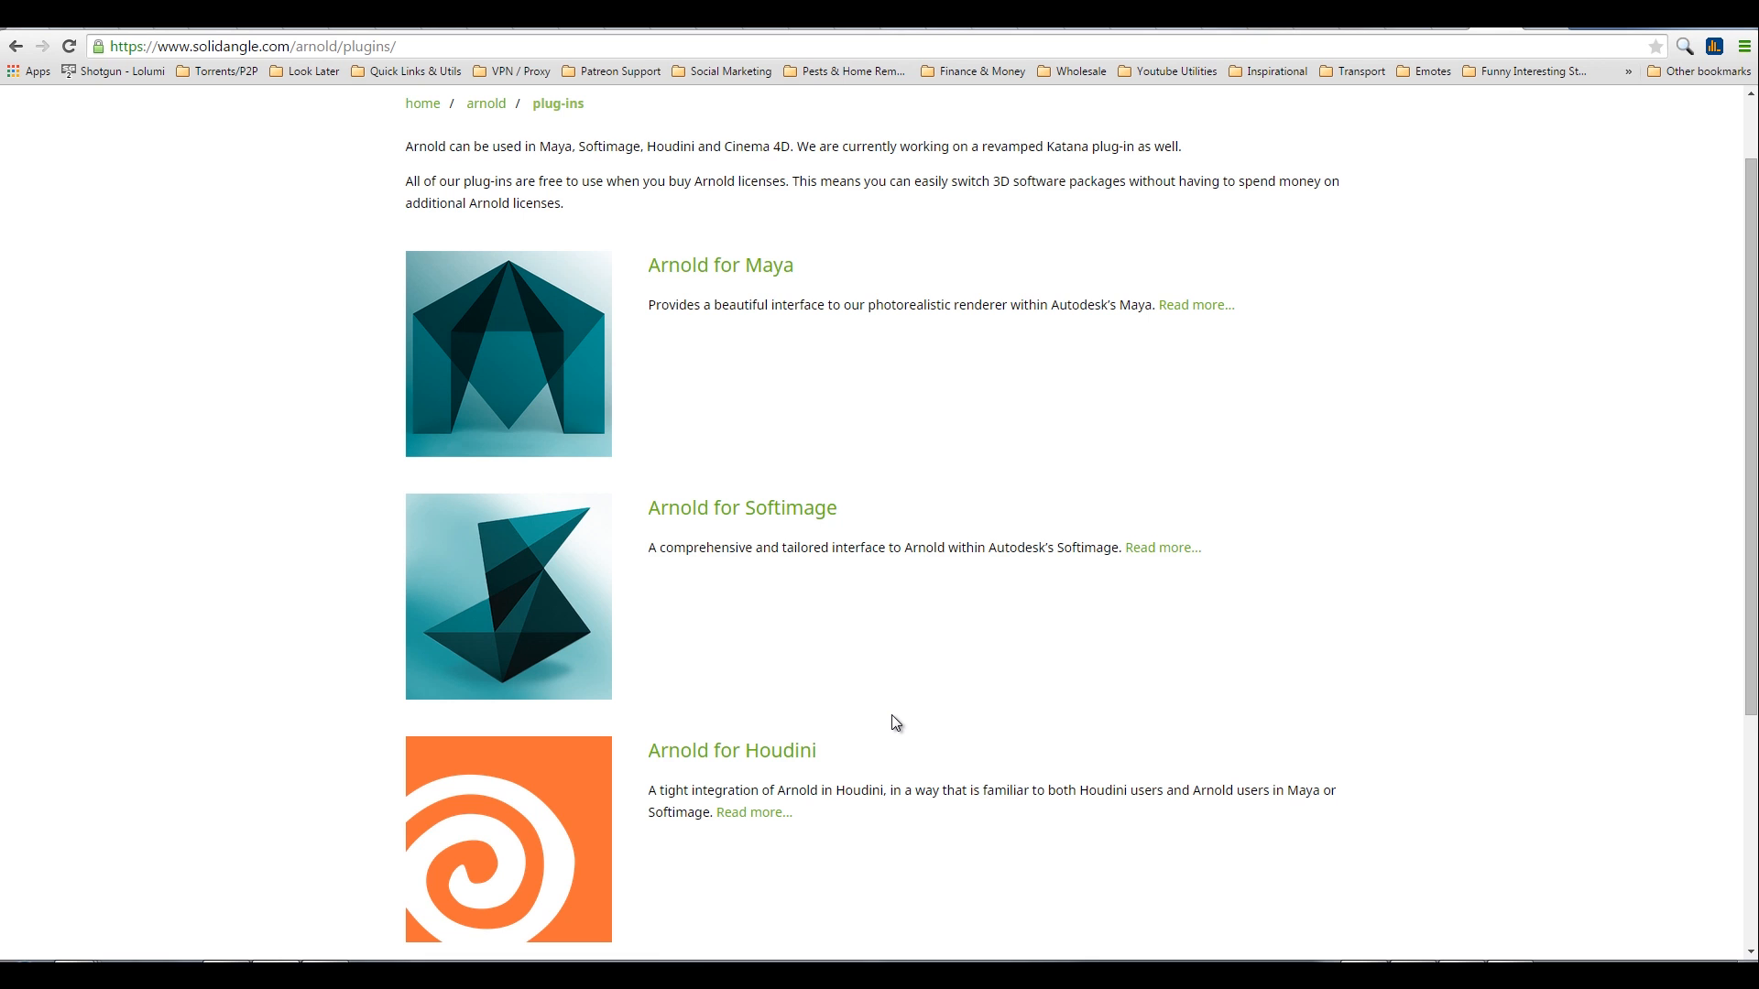
mouse_move(756, 715)
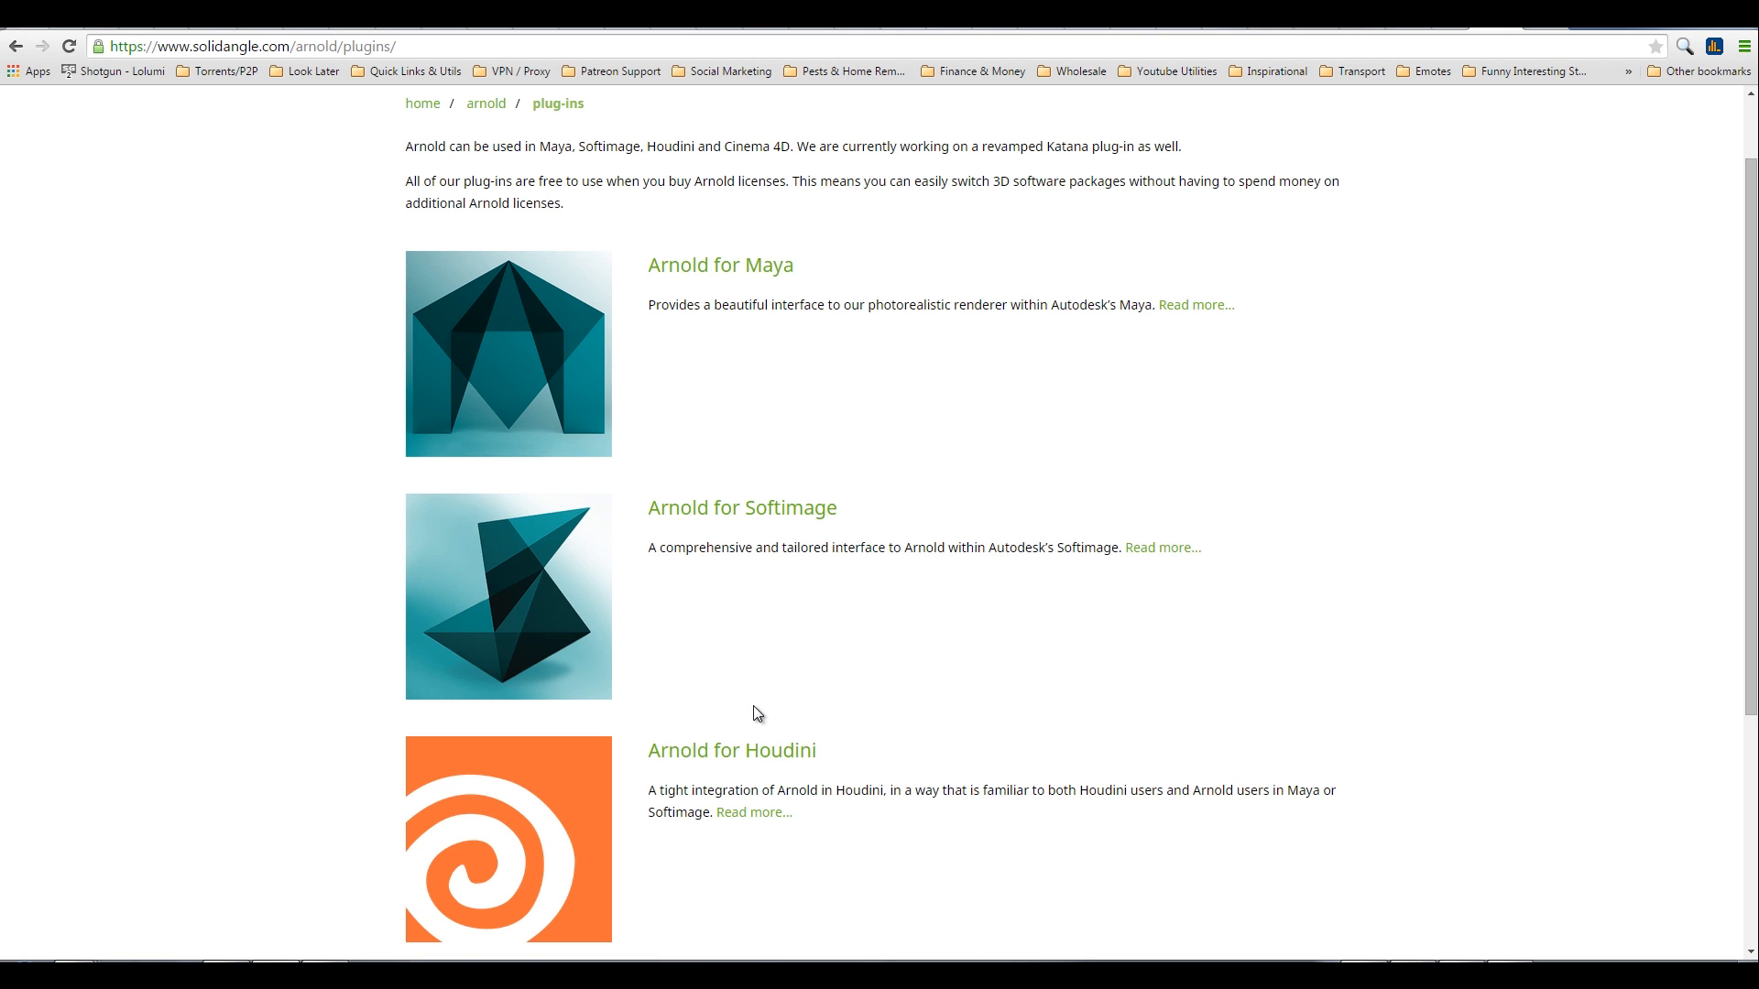
scroll(down, 3)
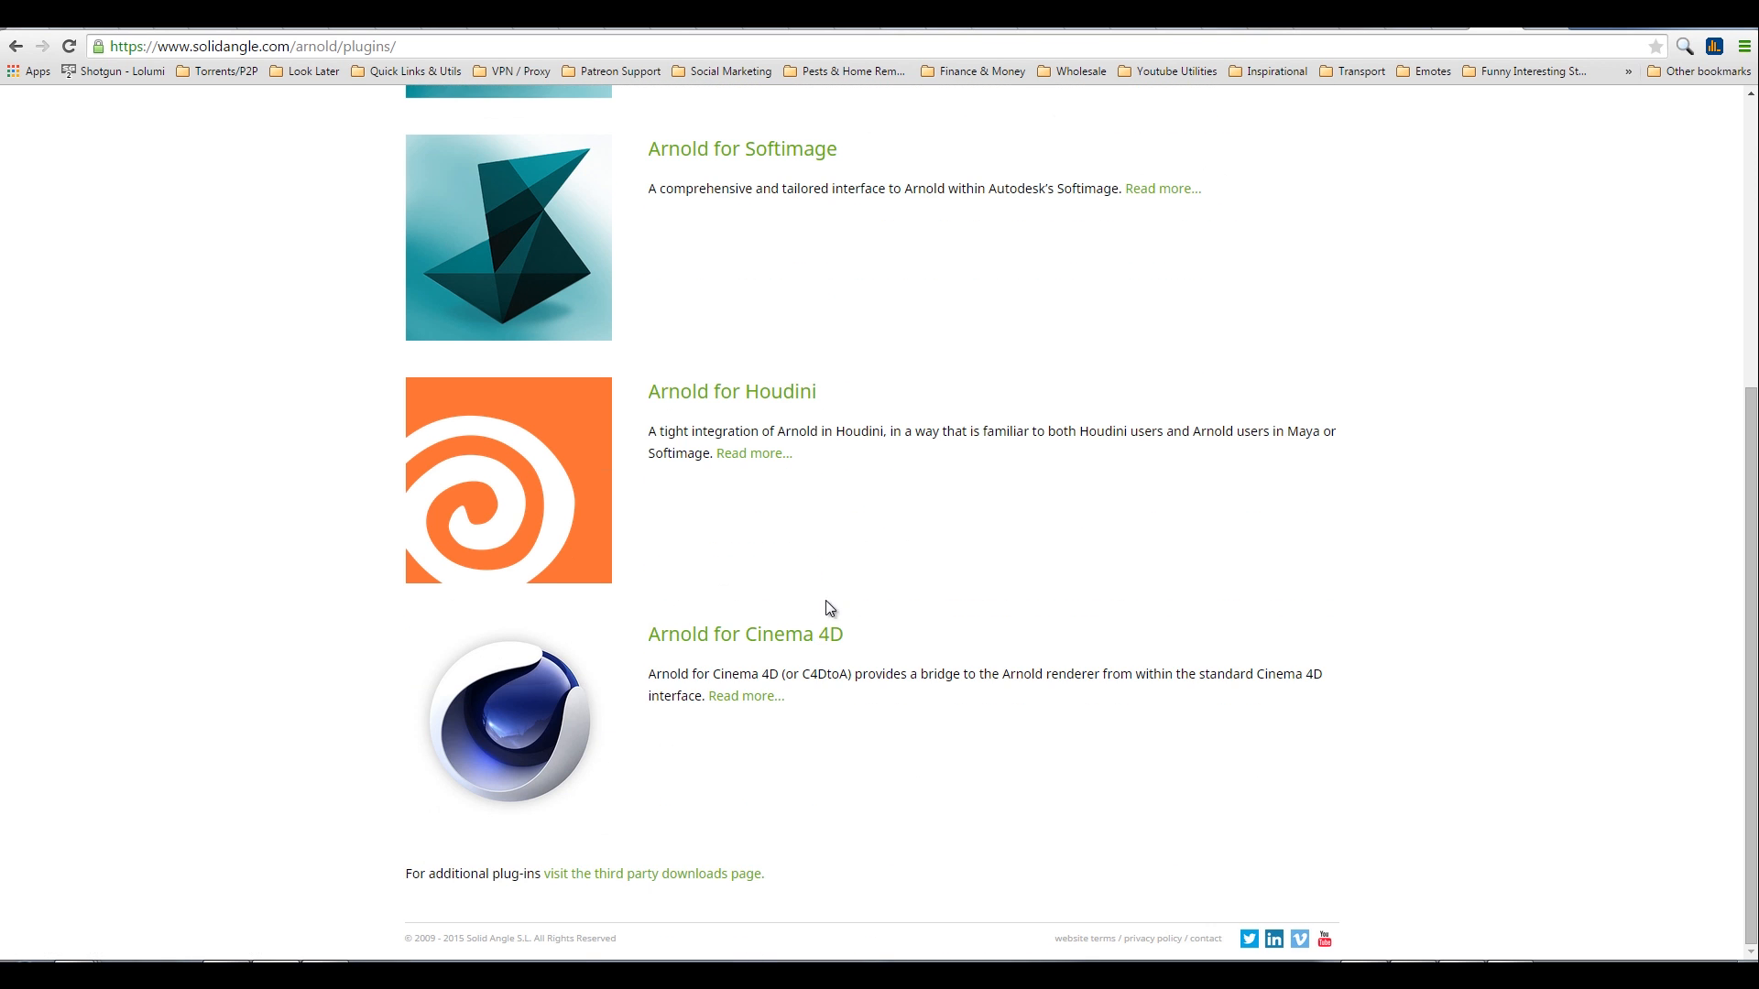
mouse_move(766, 634)
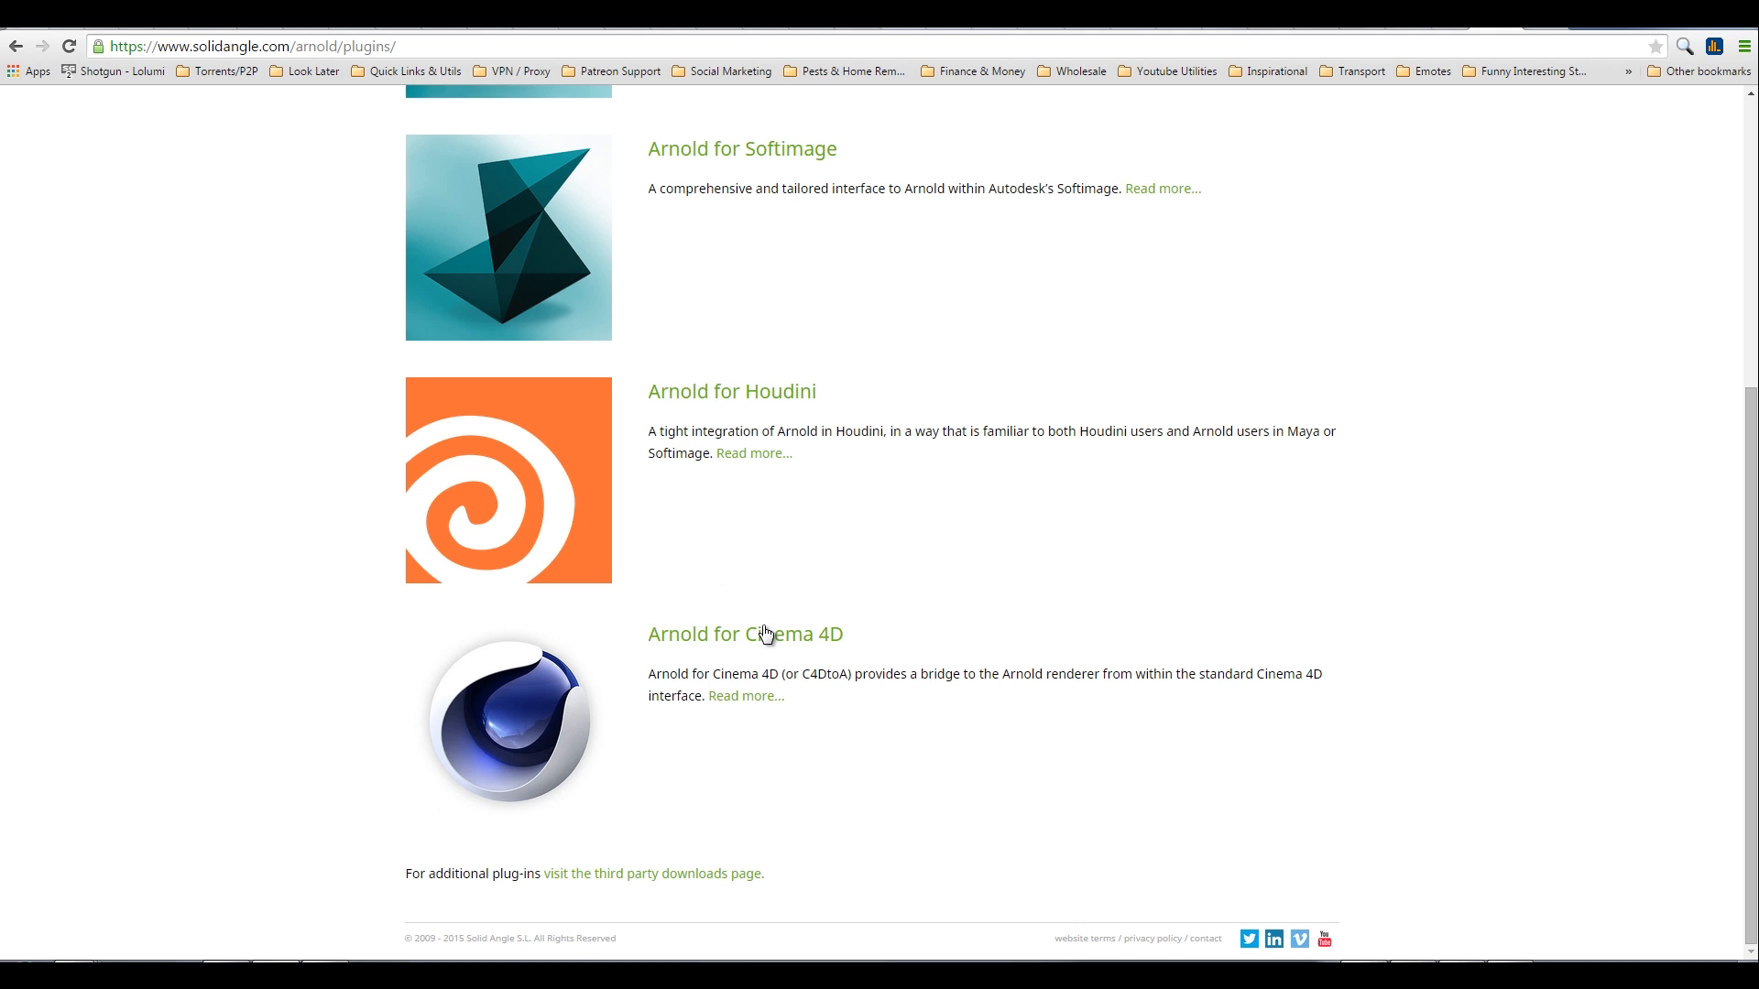
scroll(up, 3)
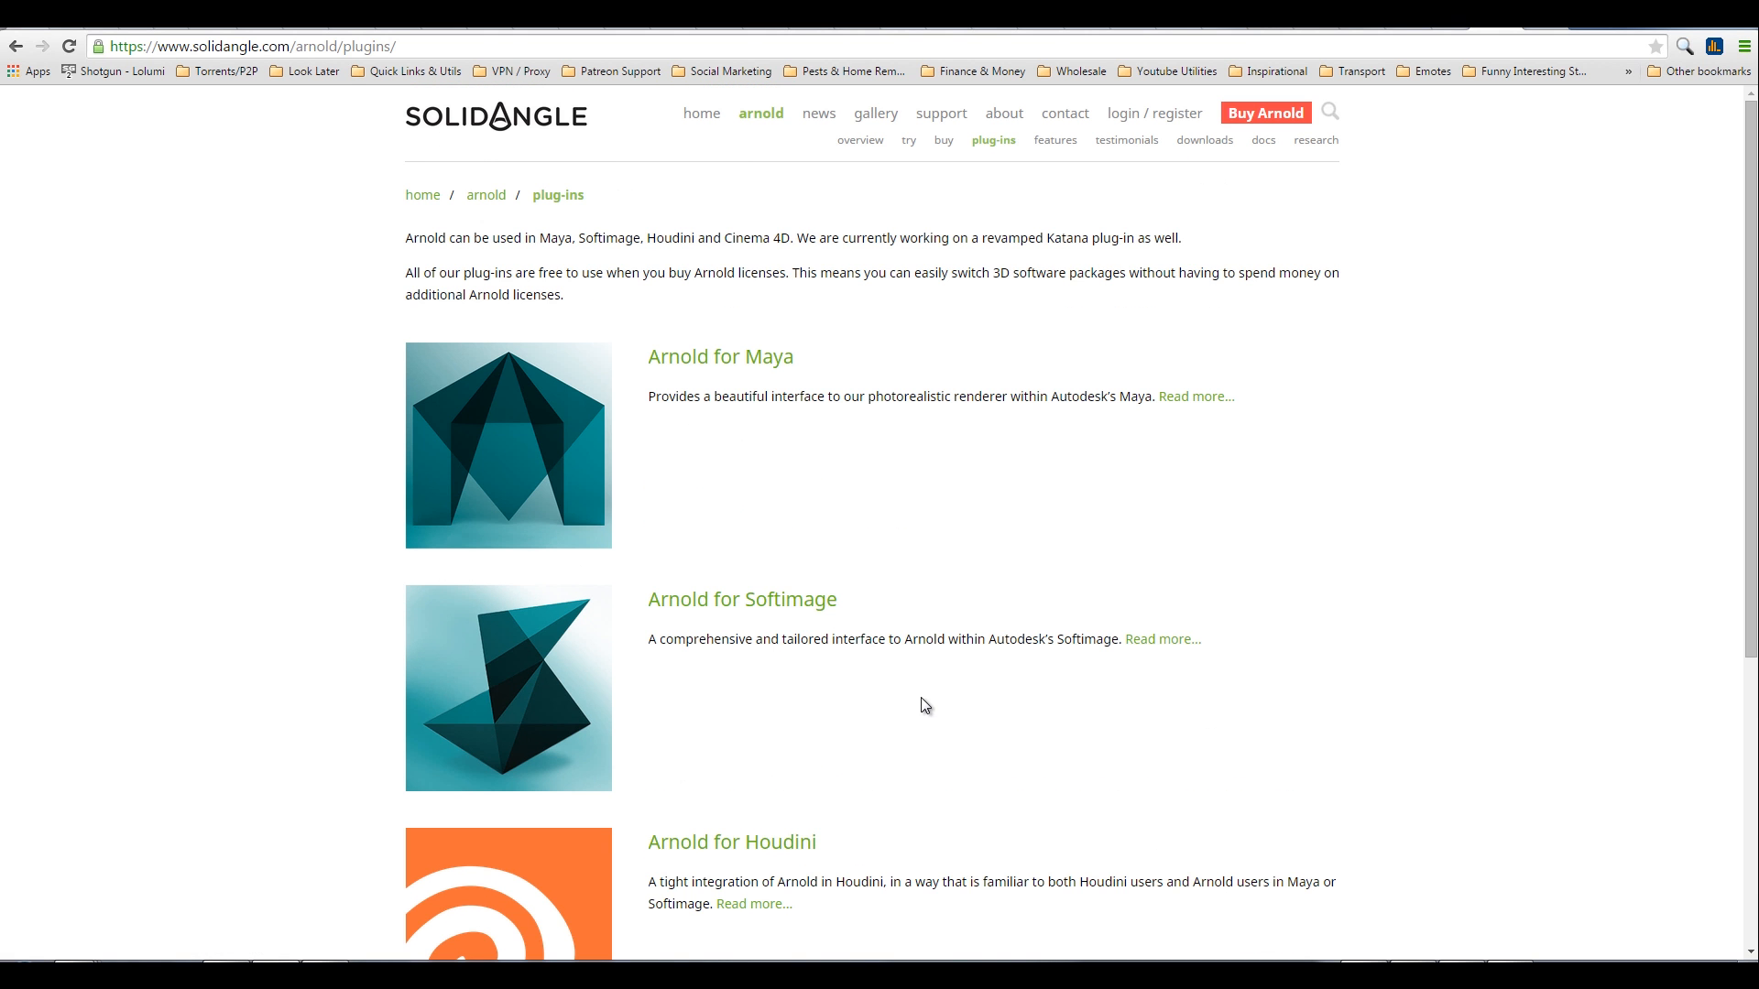
mouse_move(1043, 614)
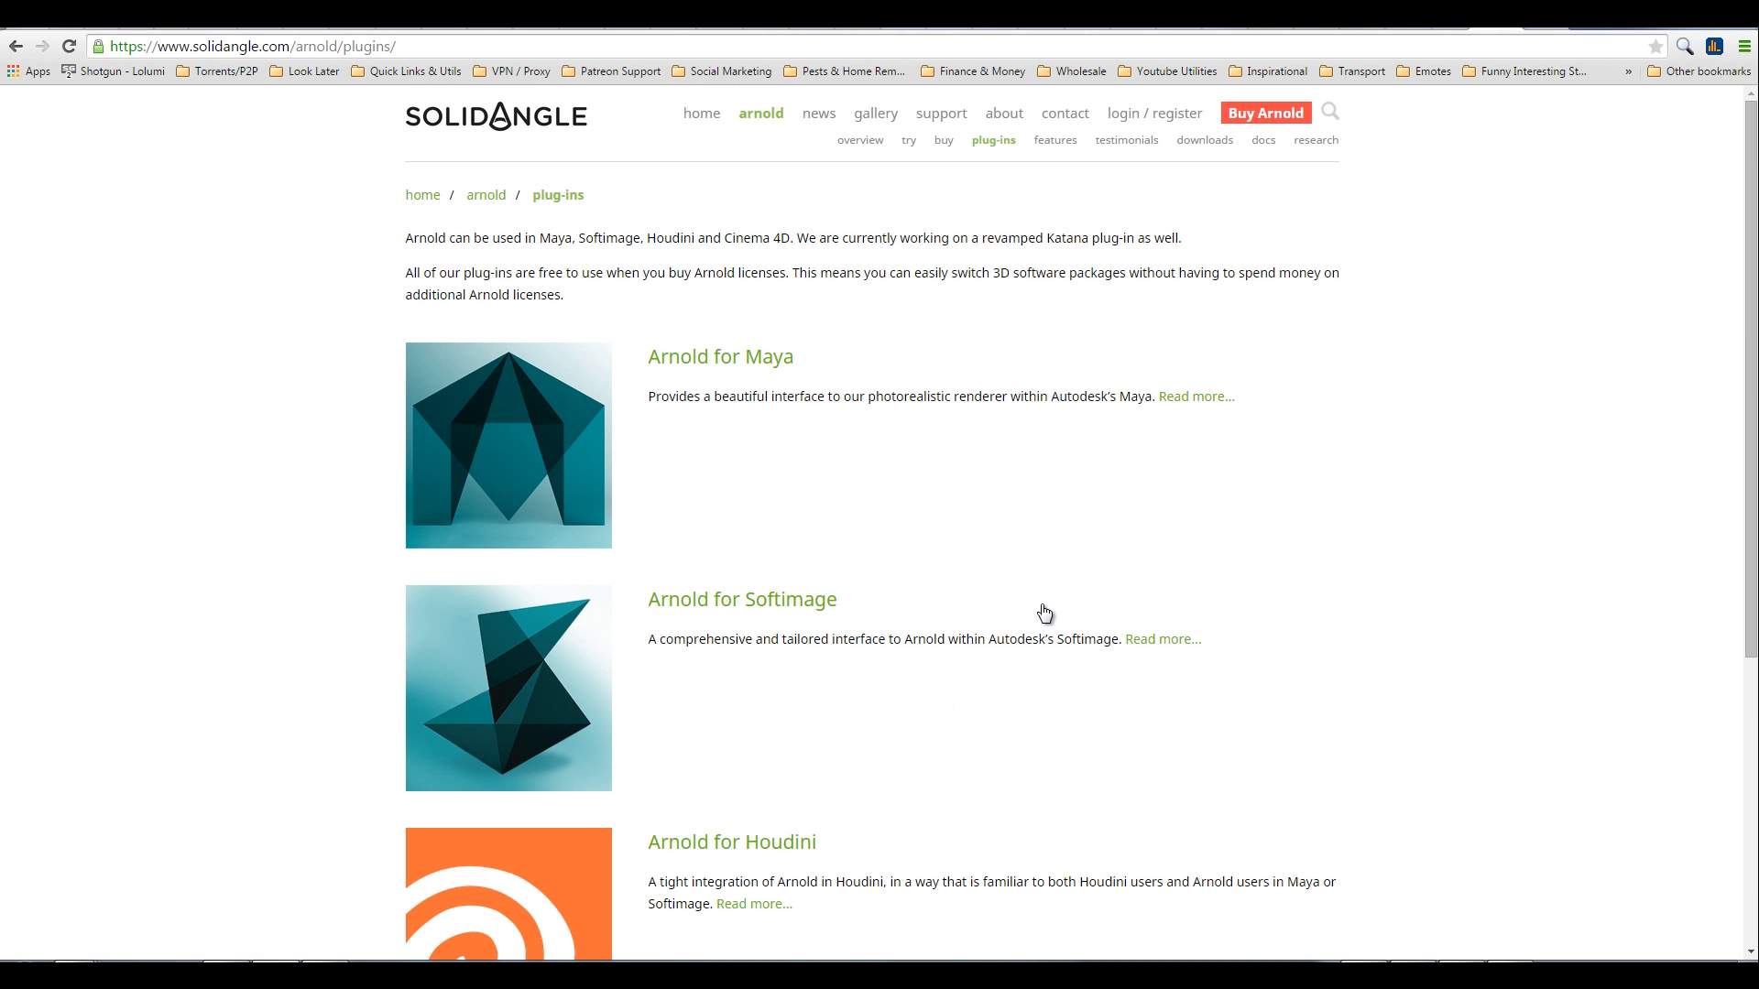
mouse_move(870, 466)
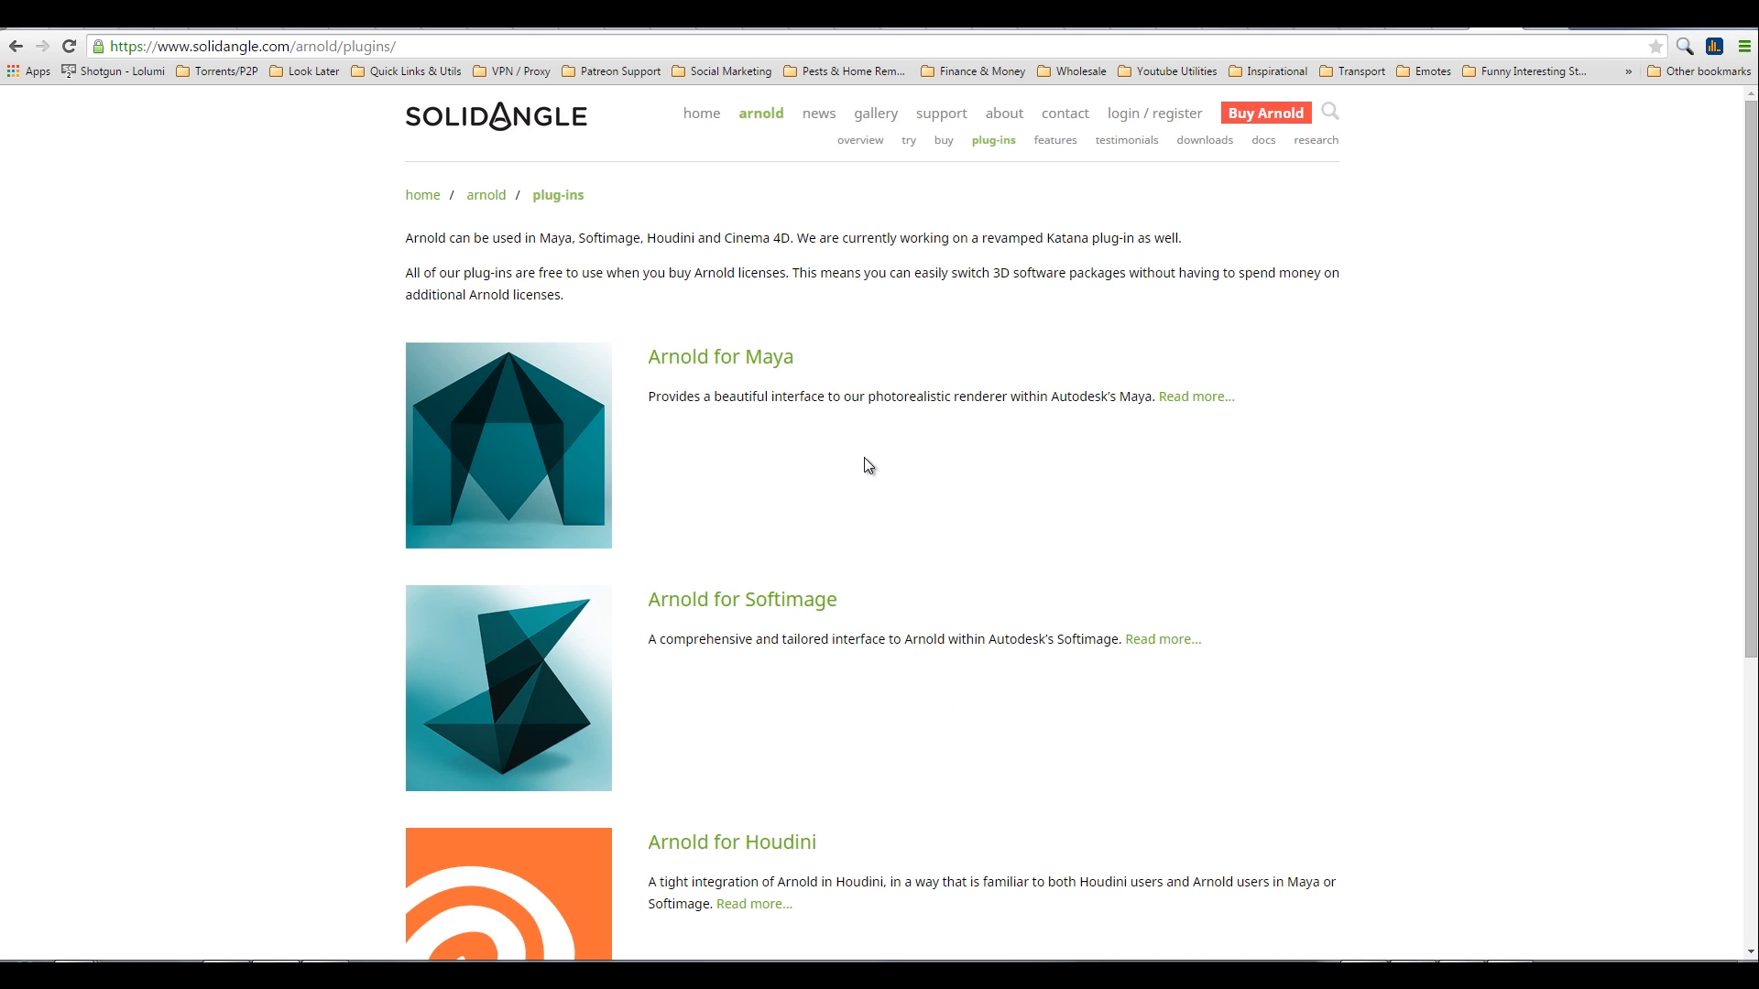
mouse_move(461, 507)
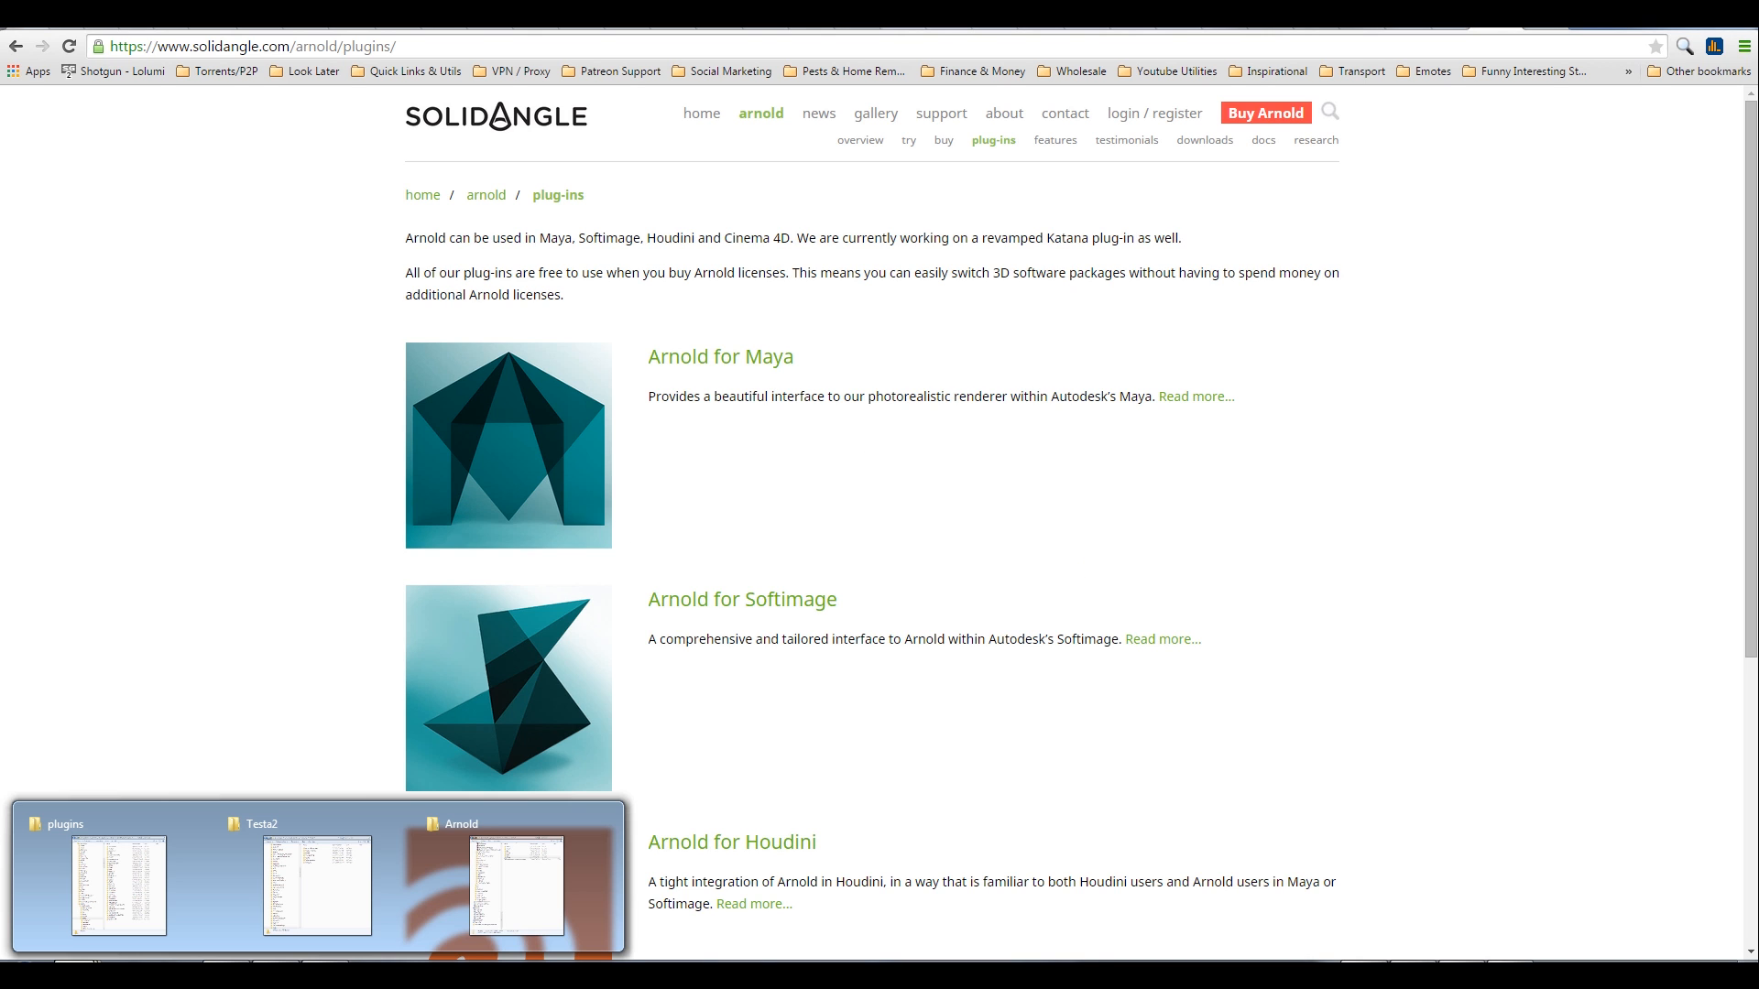
Step: Open the C4DtoA downloads folder and launch the C4DtoA-1.0.0.0-win-R16.exe installer
click(517, 884)
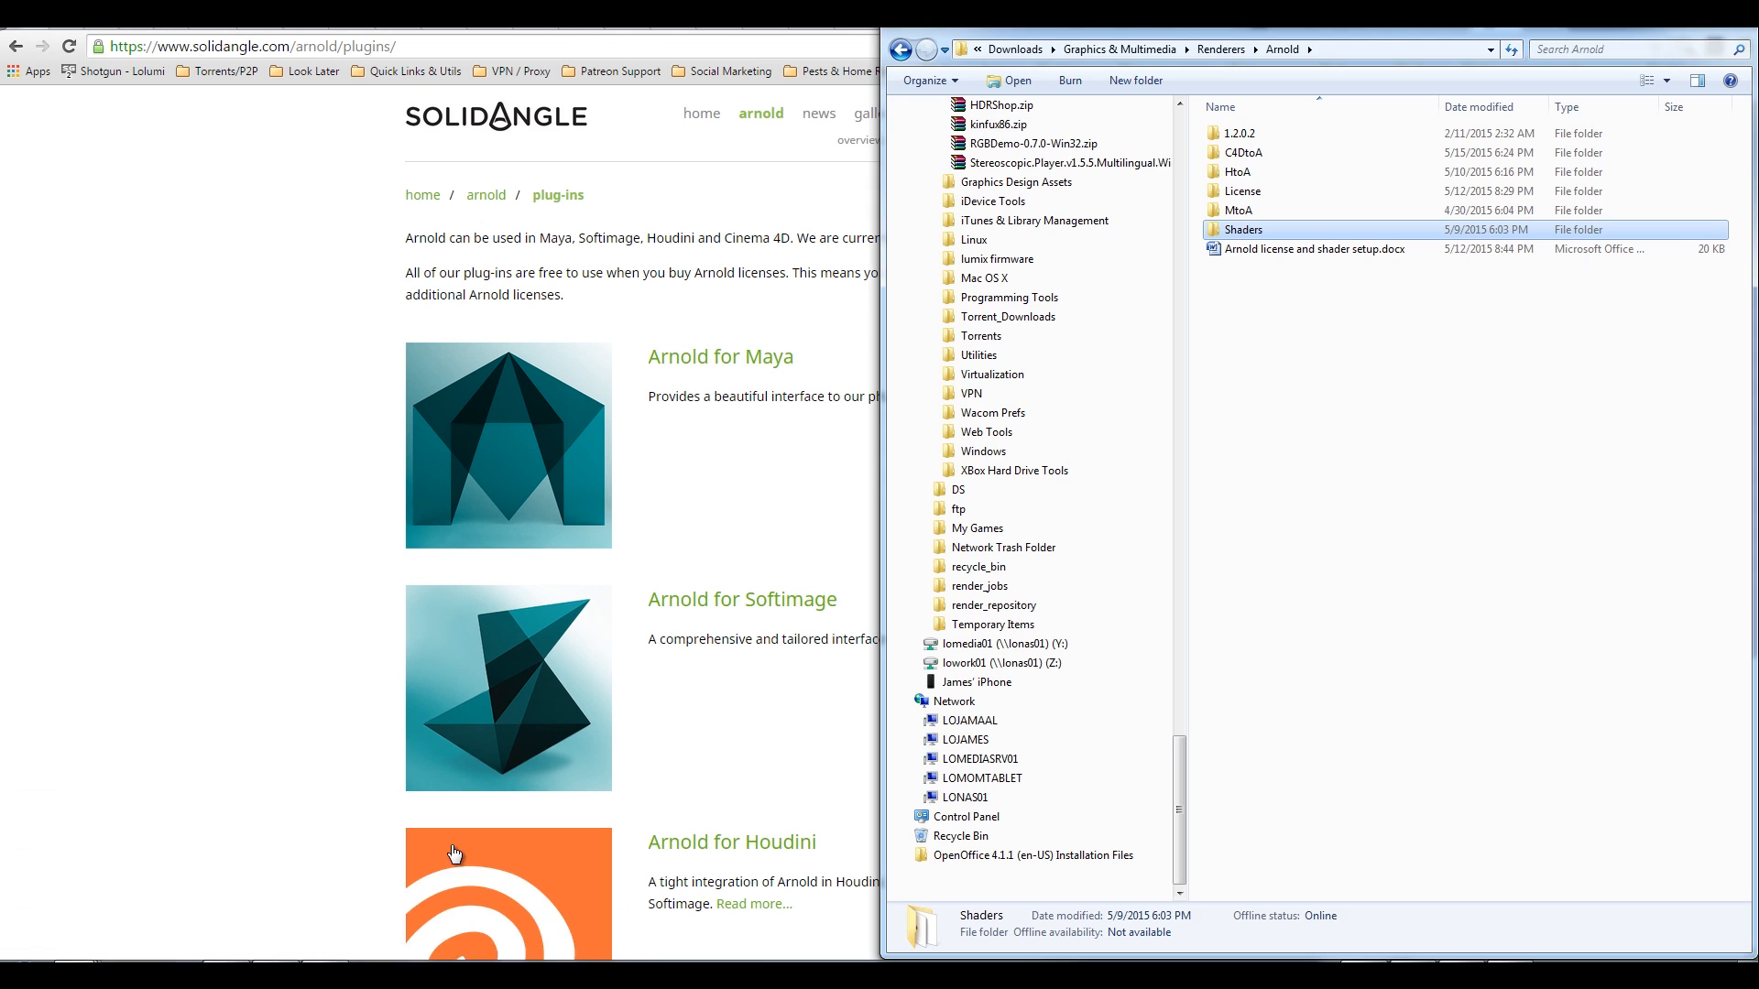
double_click(1244, 153)
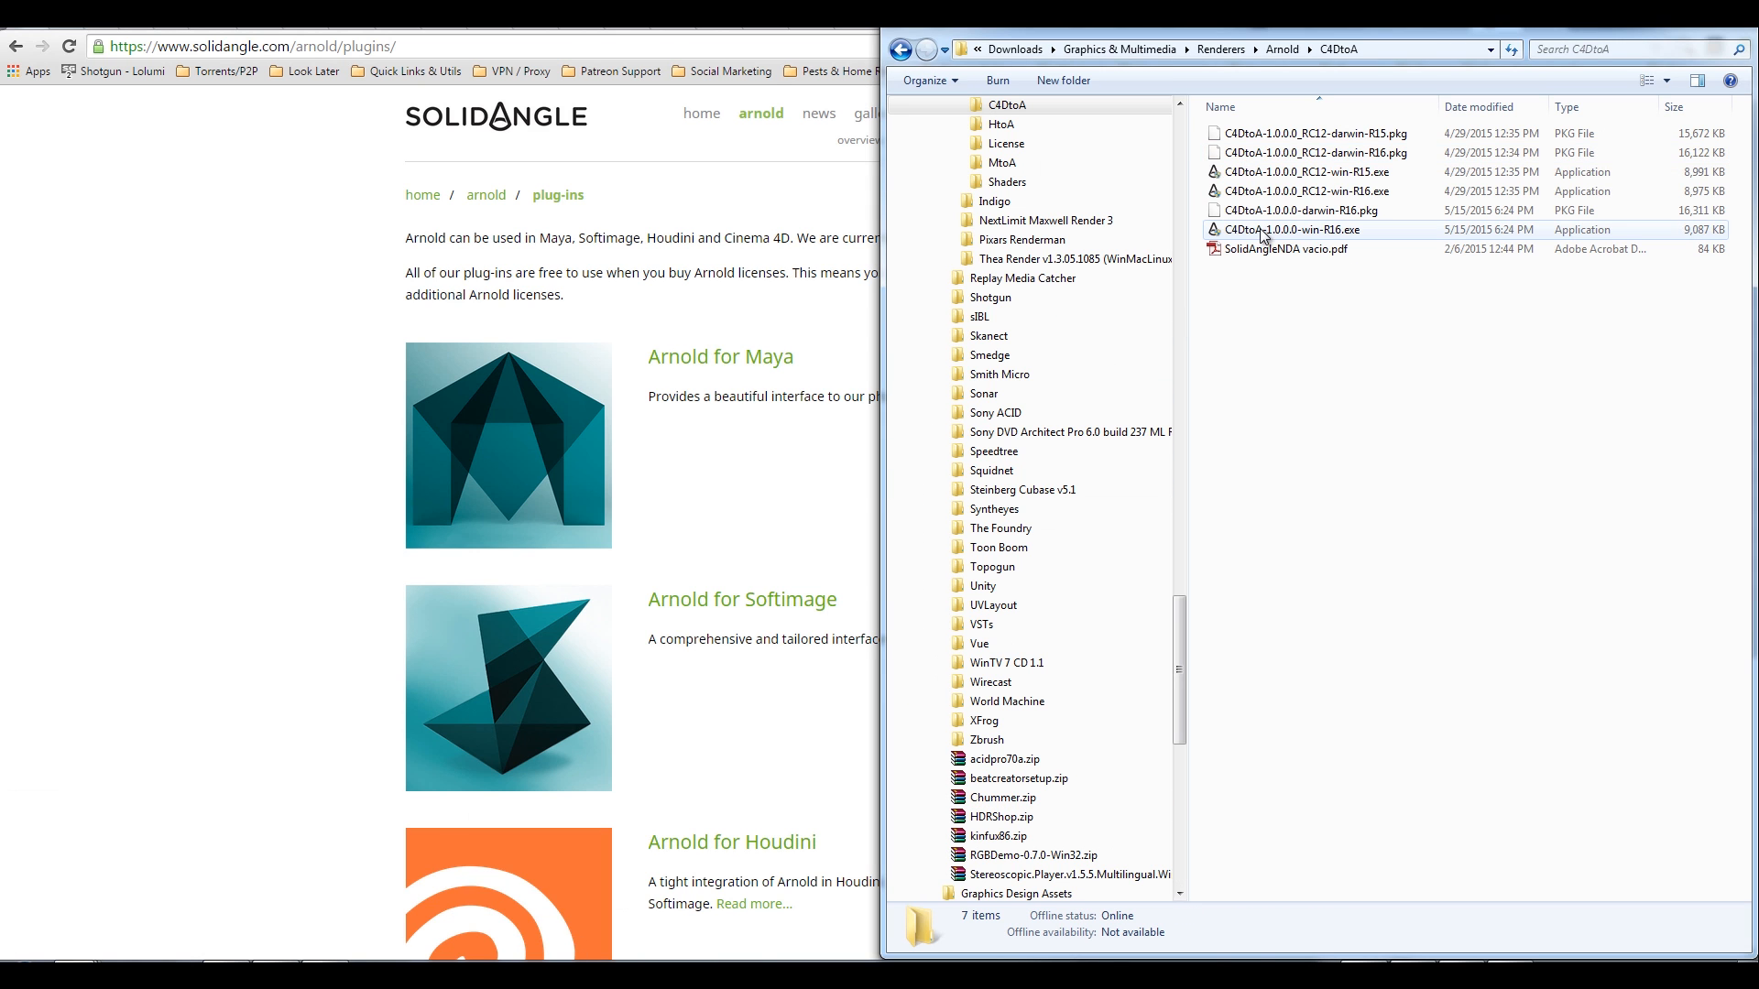
click(1350, 281)
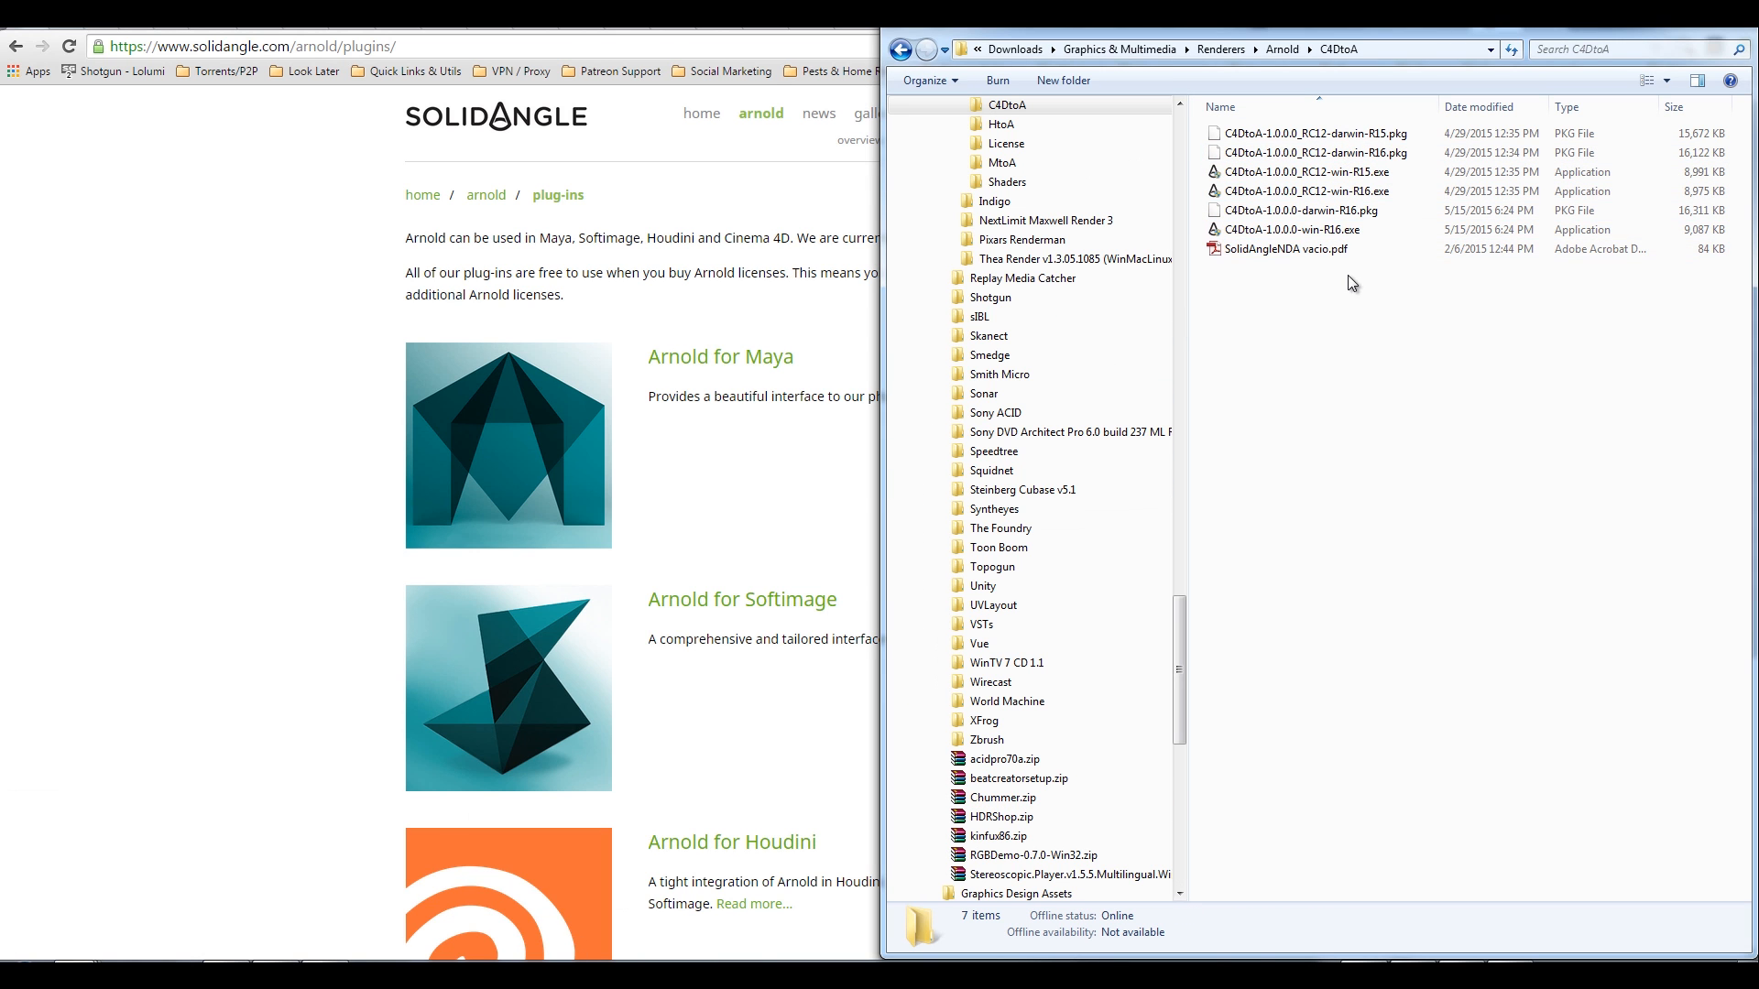
mouse_move(1330, 229)
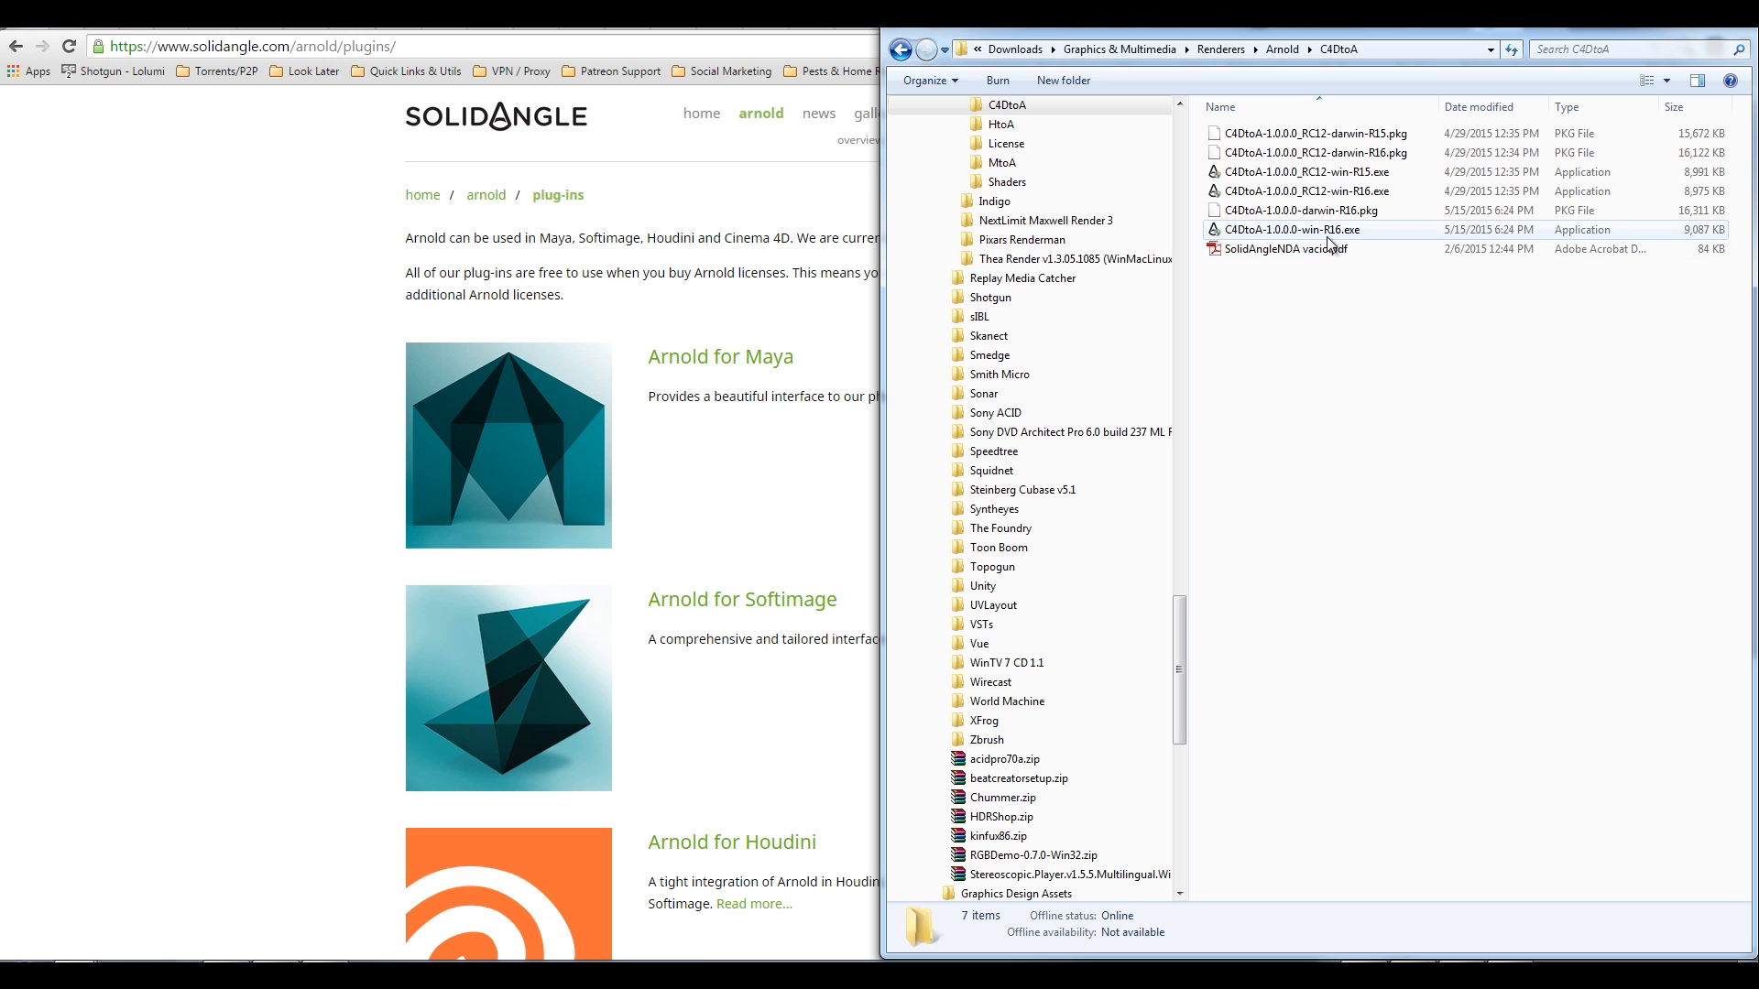
click(1293, 229)
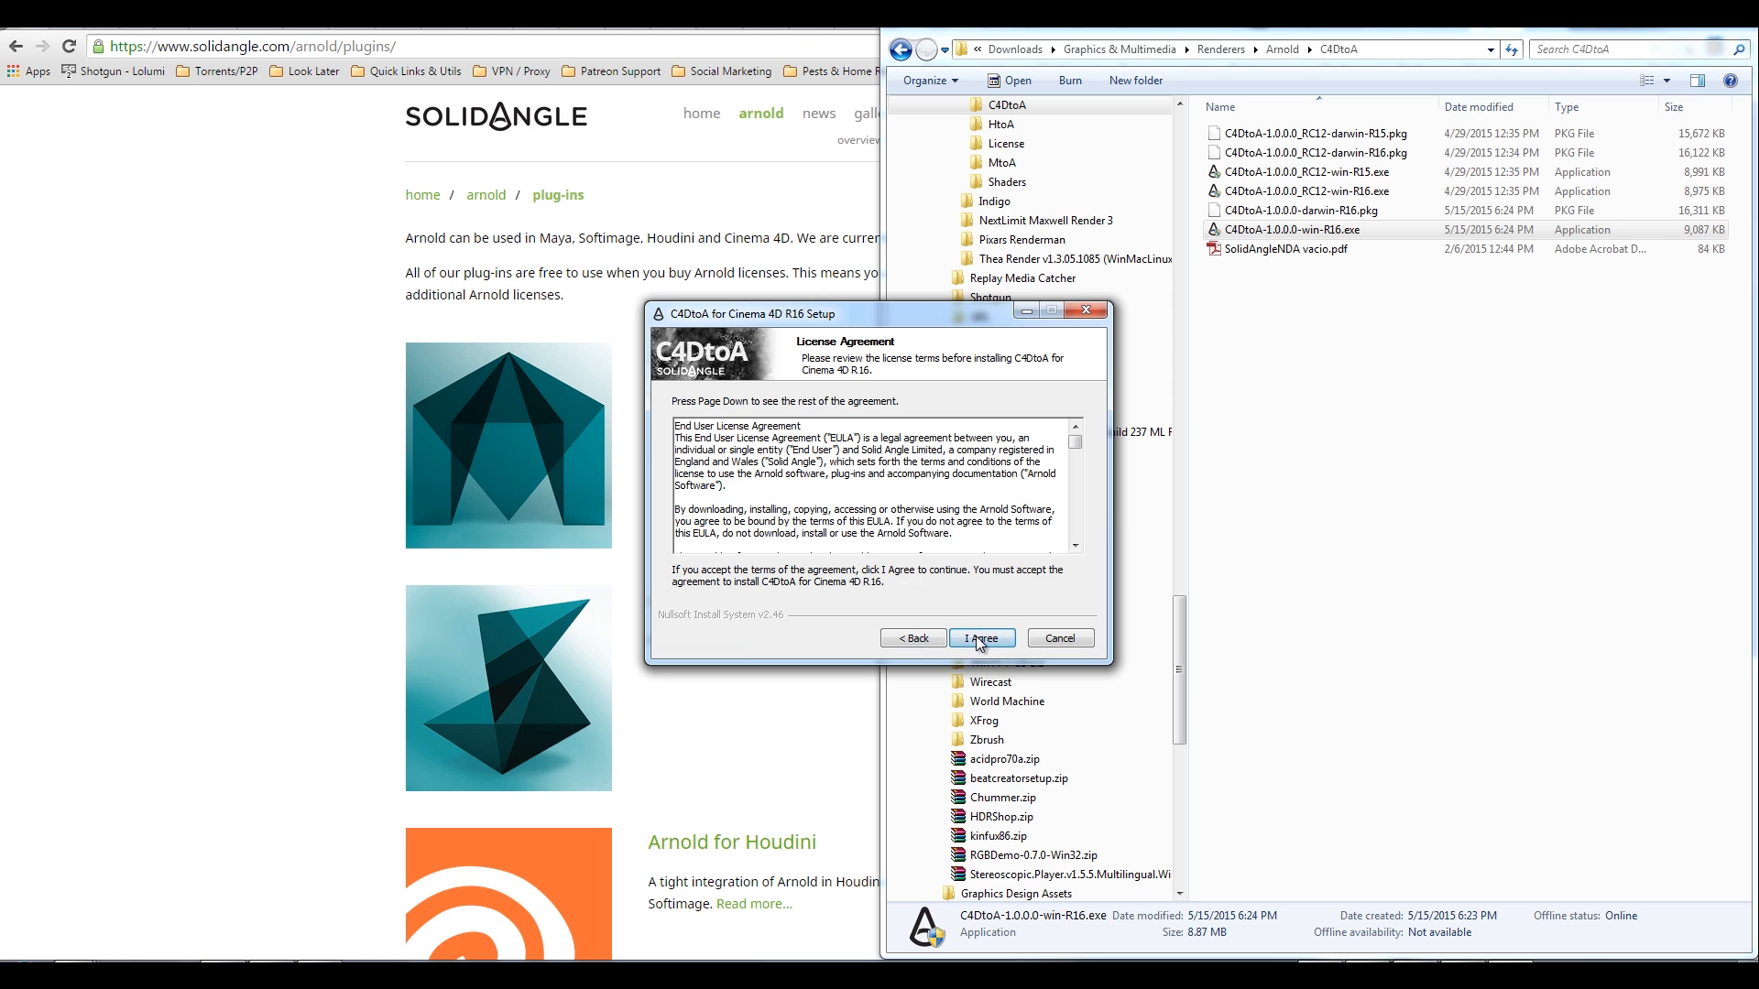
Step: Install C4DtoA for R16 with the default Start Menu folder, then return to the Arnold folder
click(980, 639)
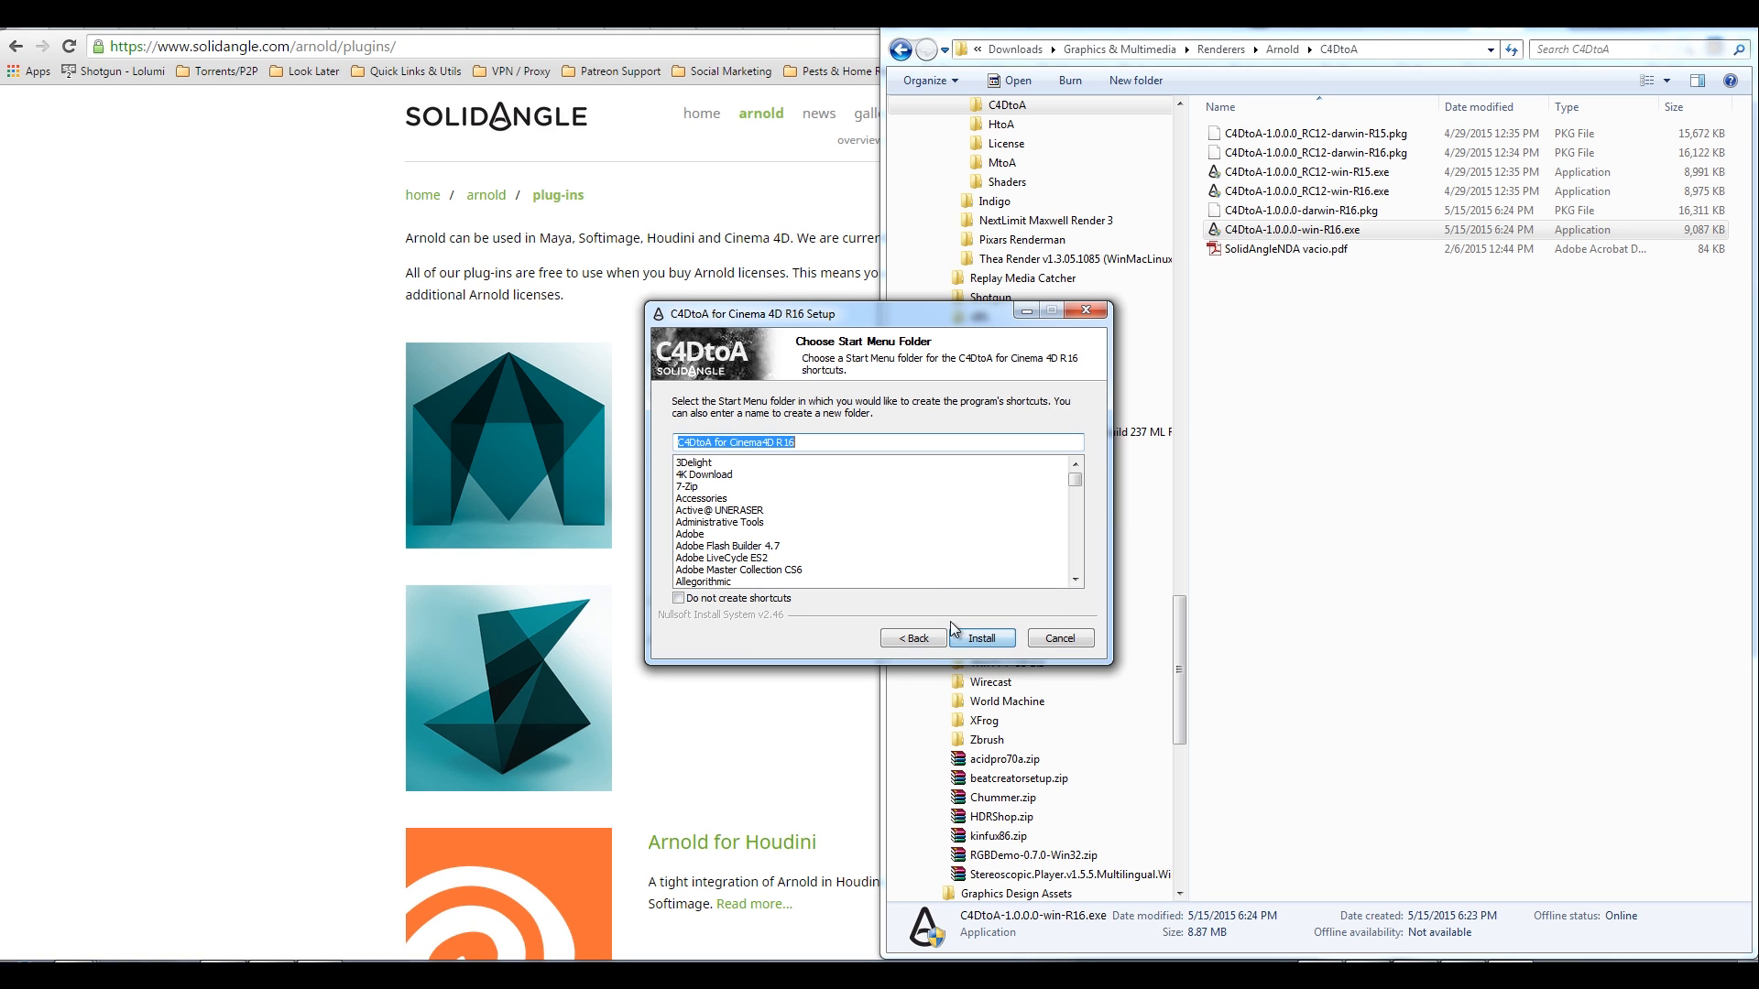
click(979, 638)
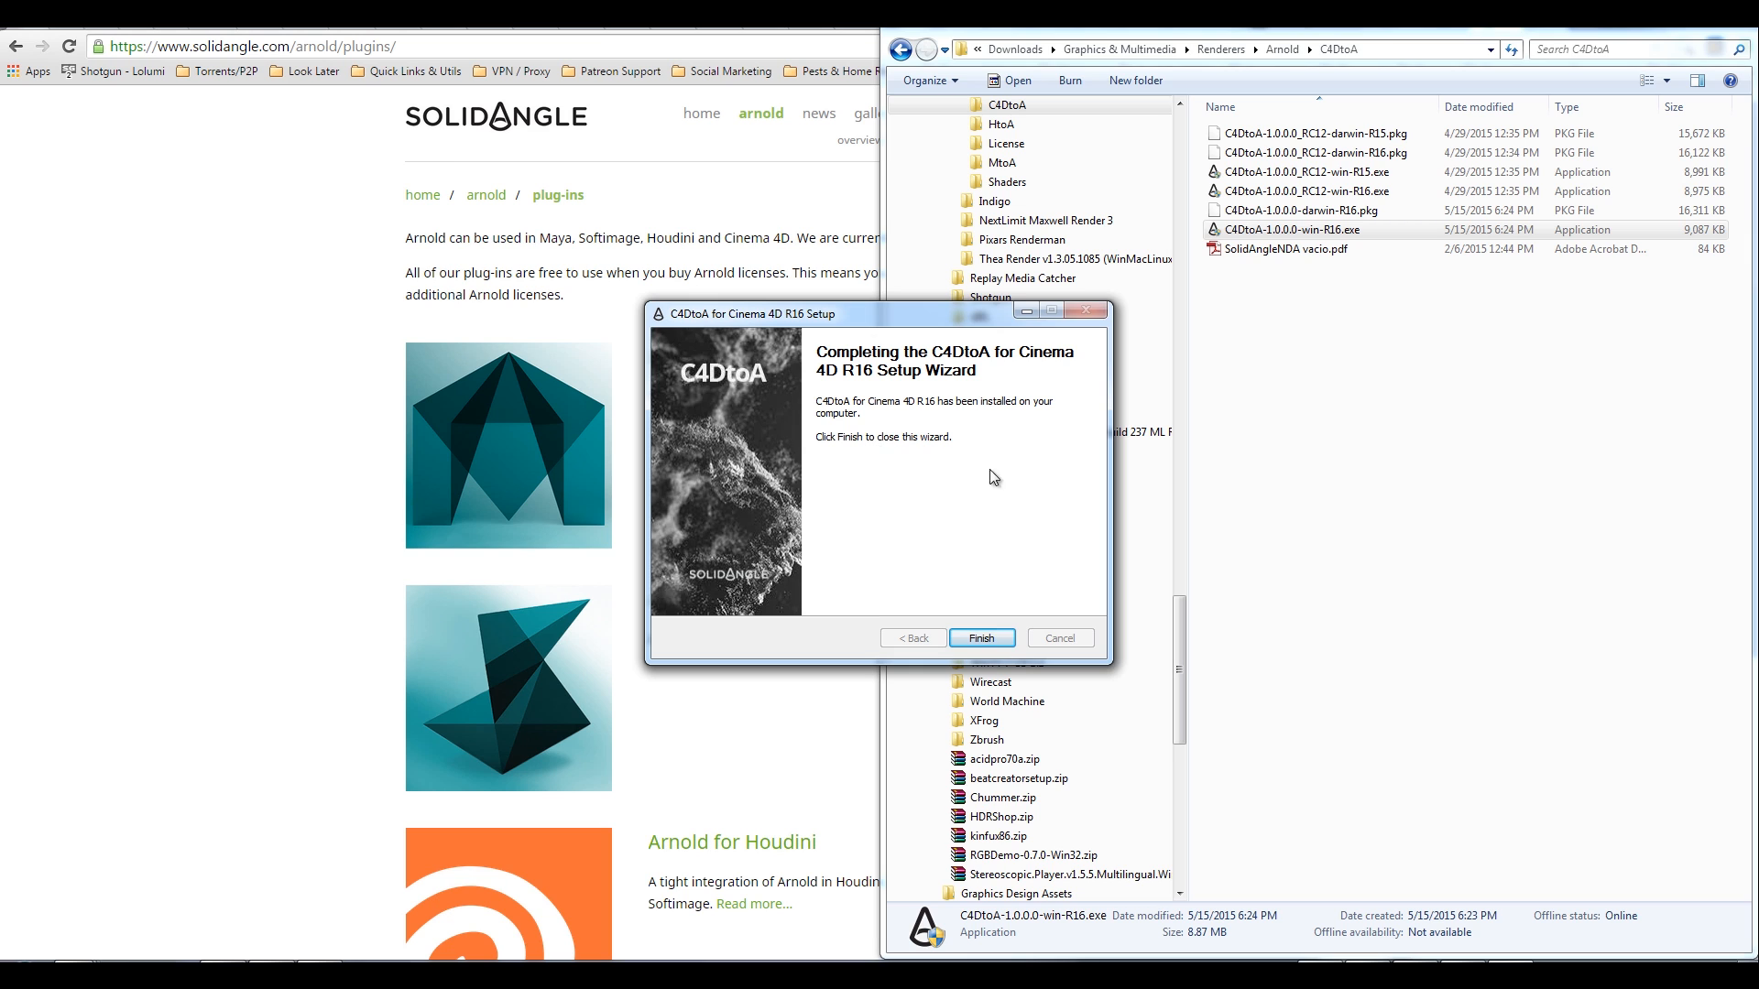
click(980, 638)
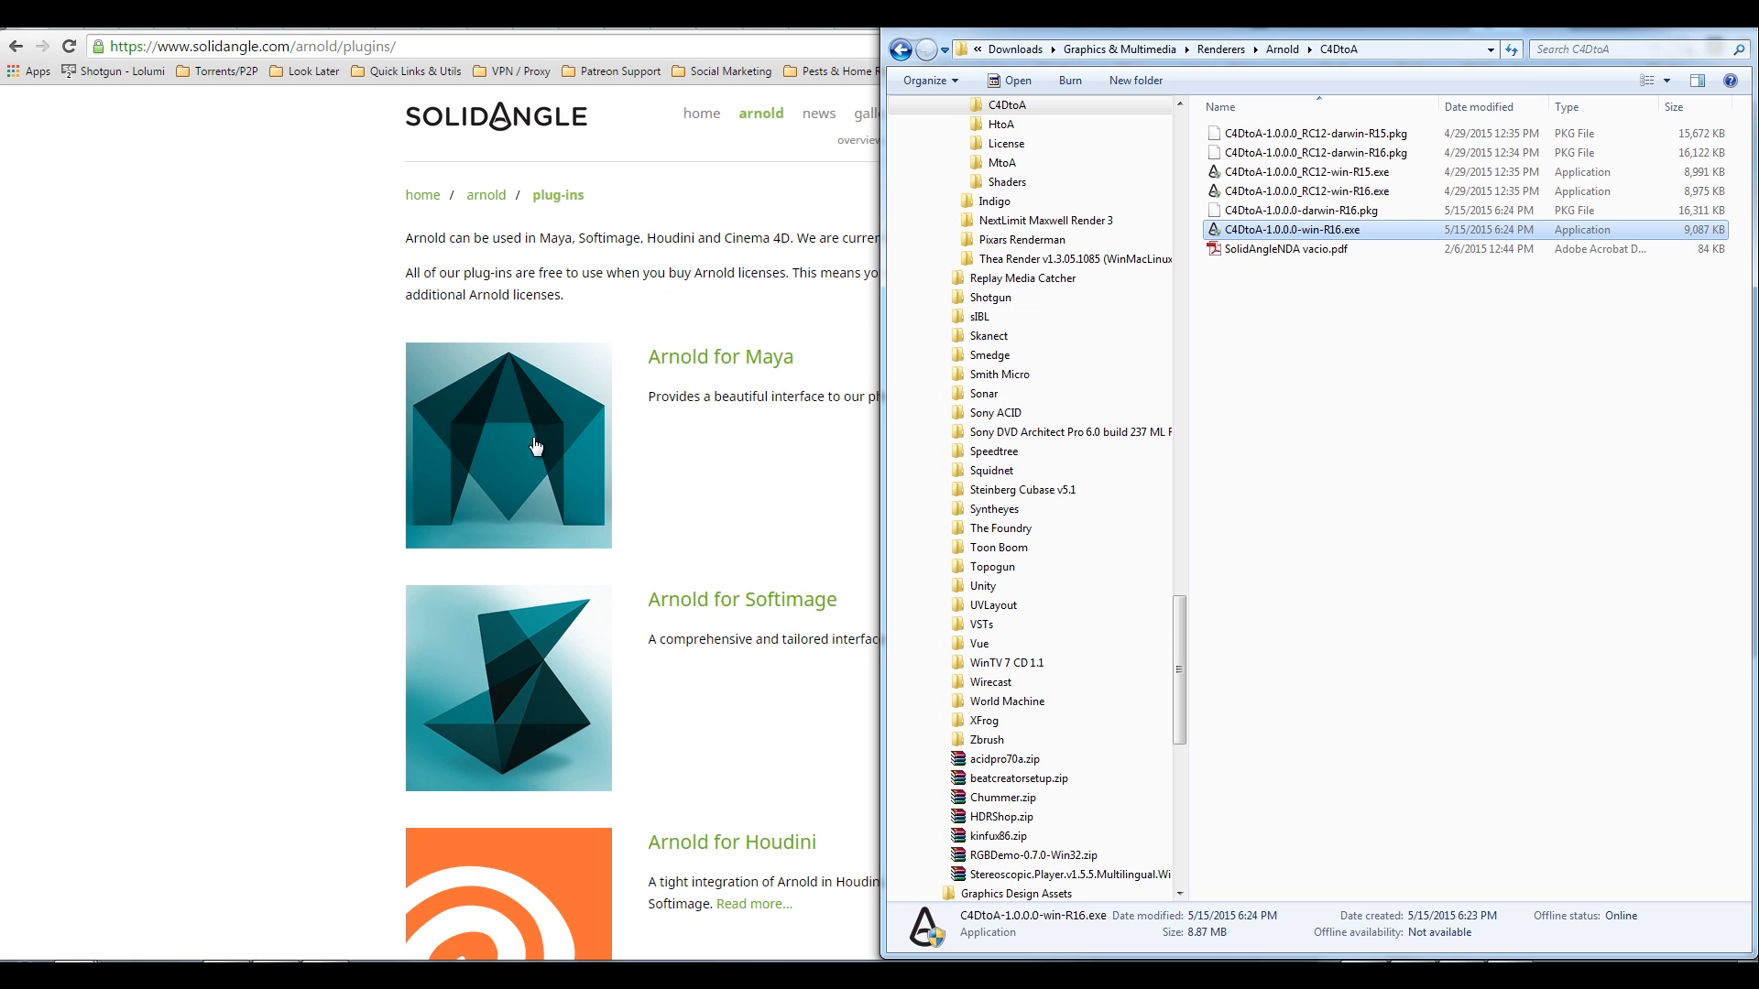
mouse_move(798, 707)
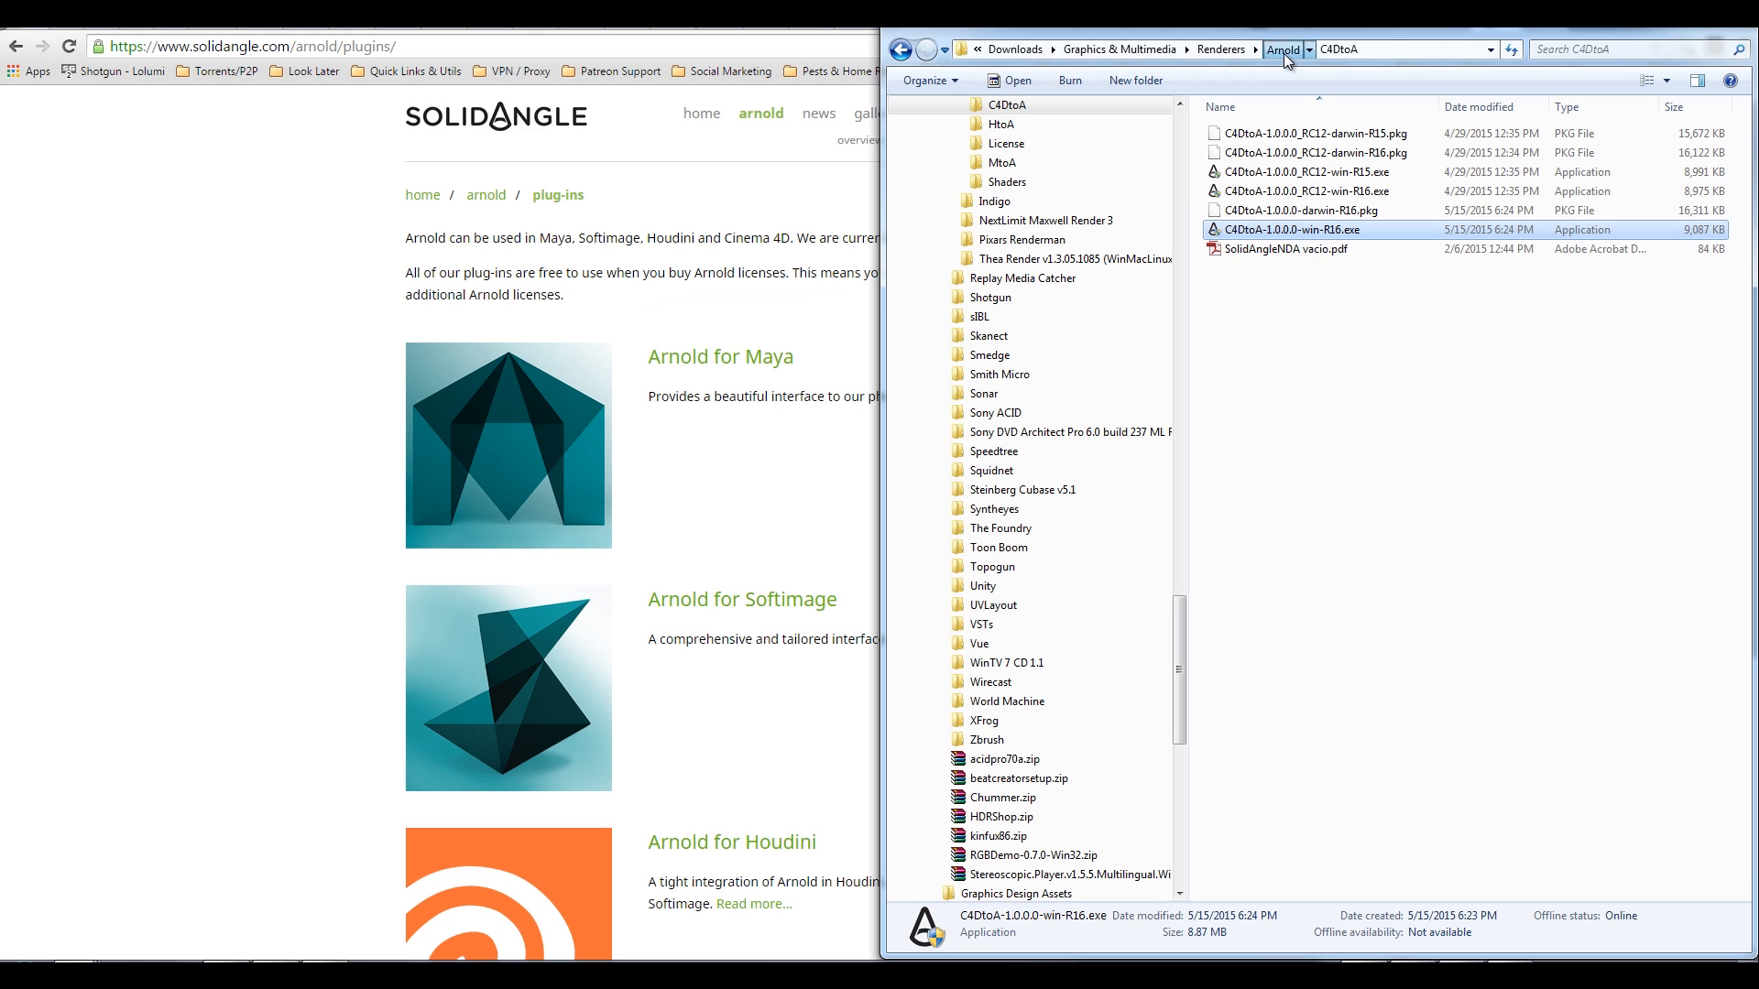
click(1281, 48)
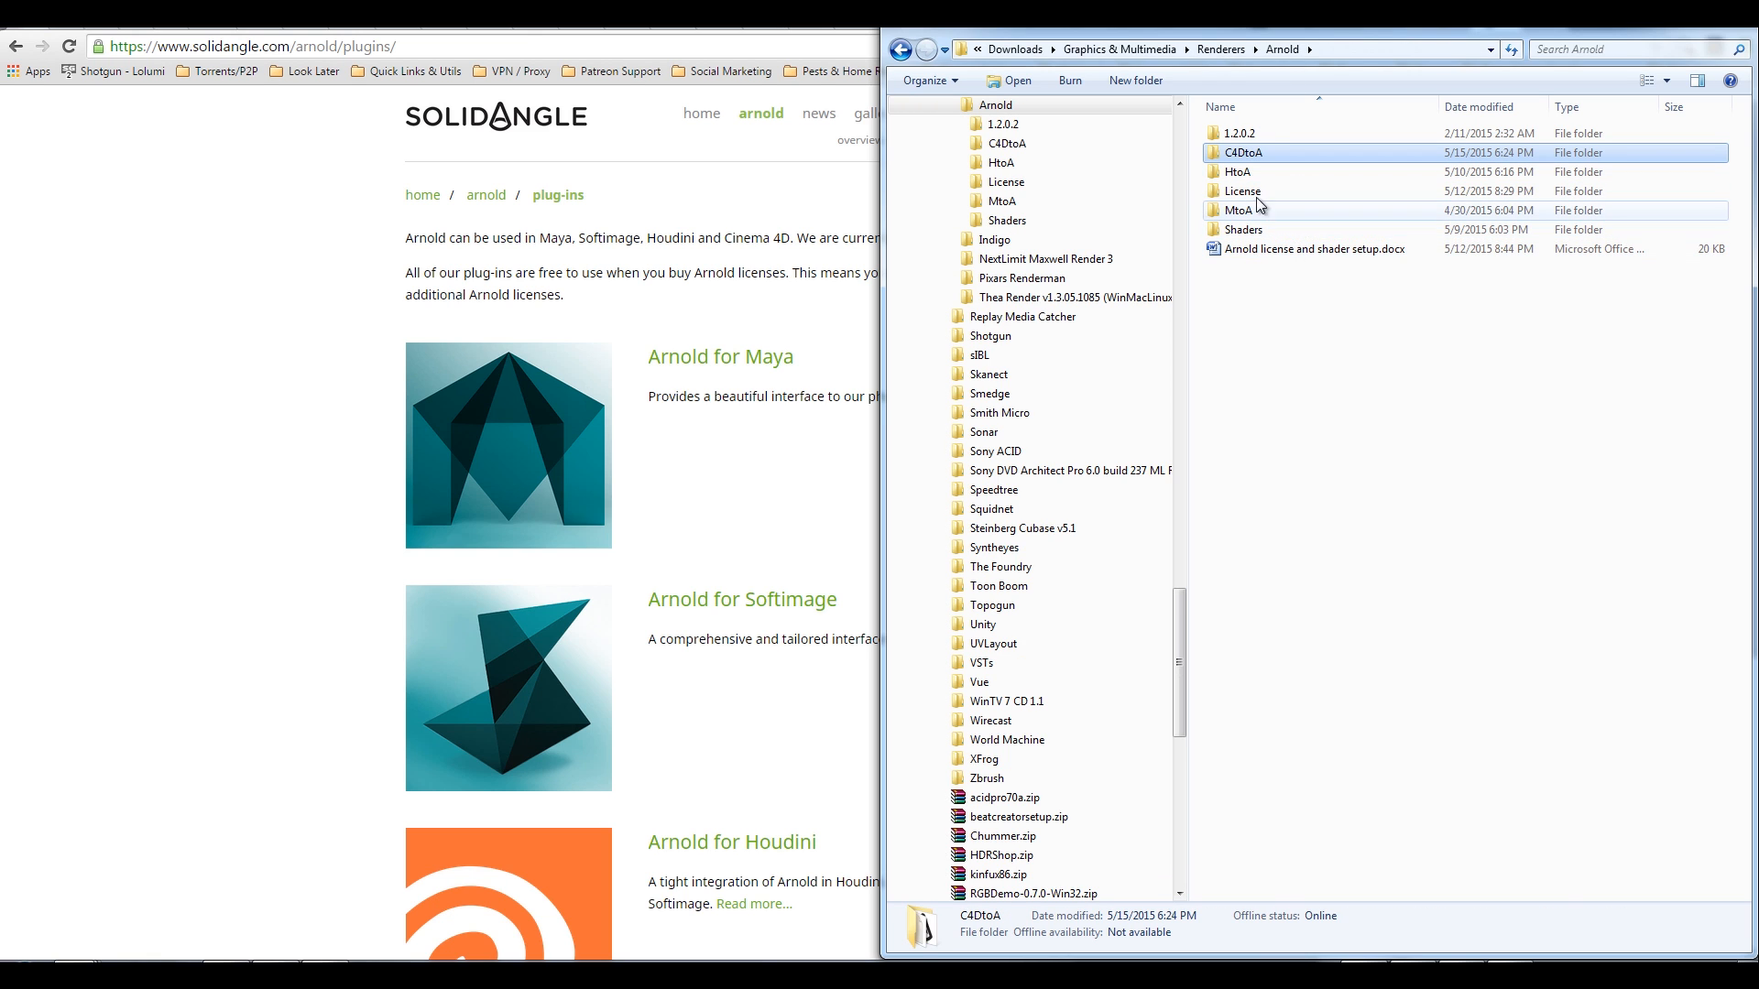
double_click(1006, 220)
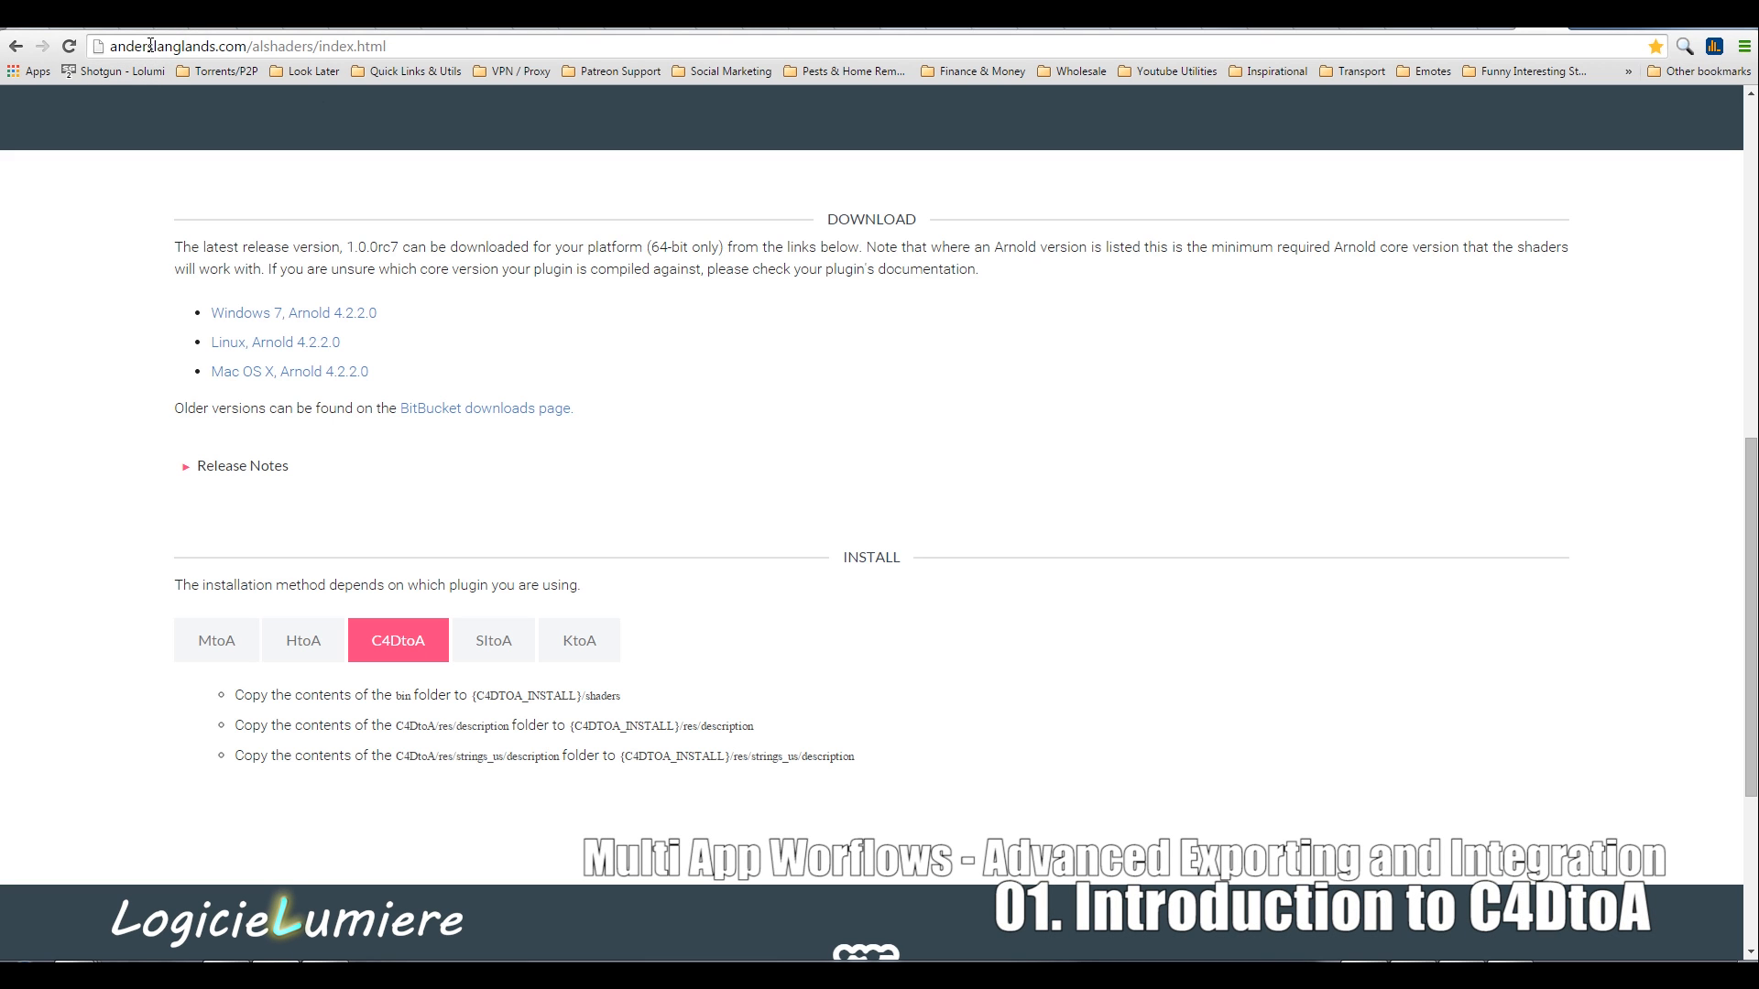
mouse_move(328, 145)
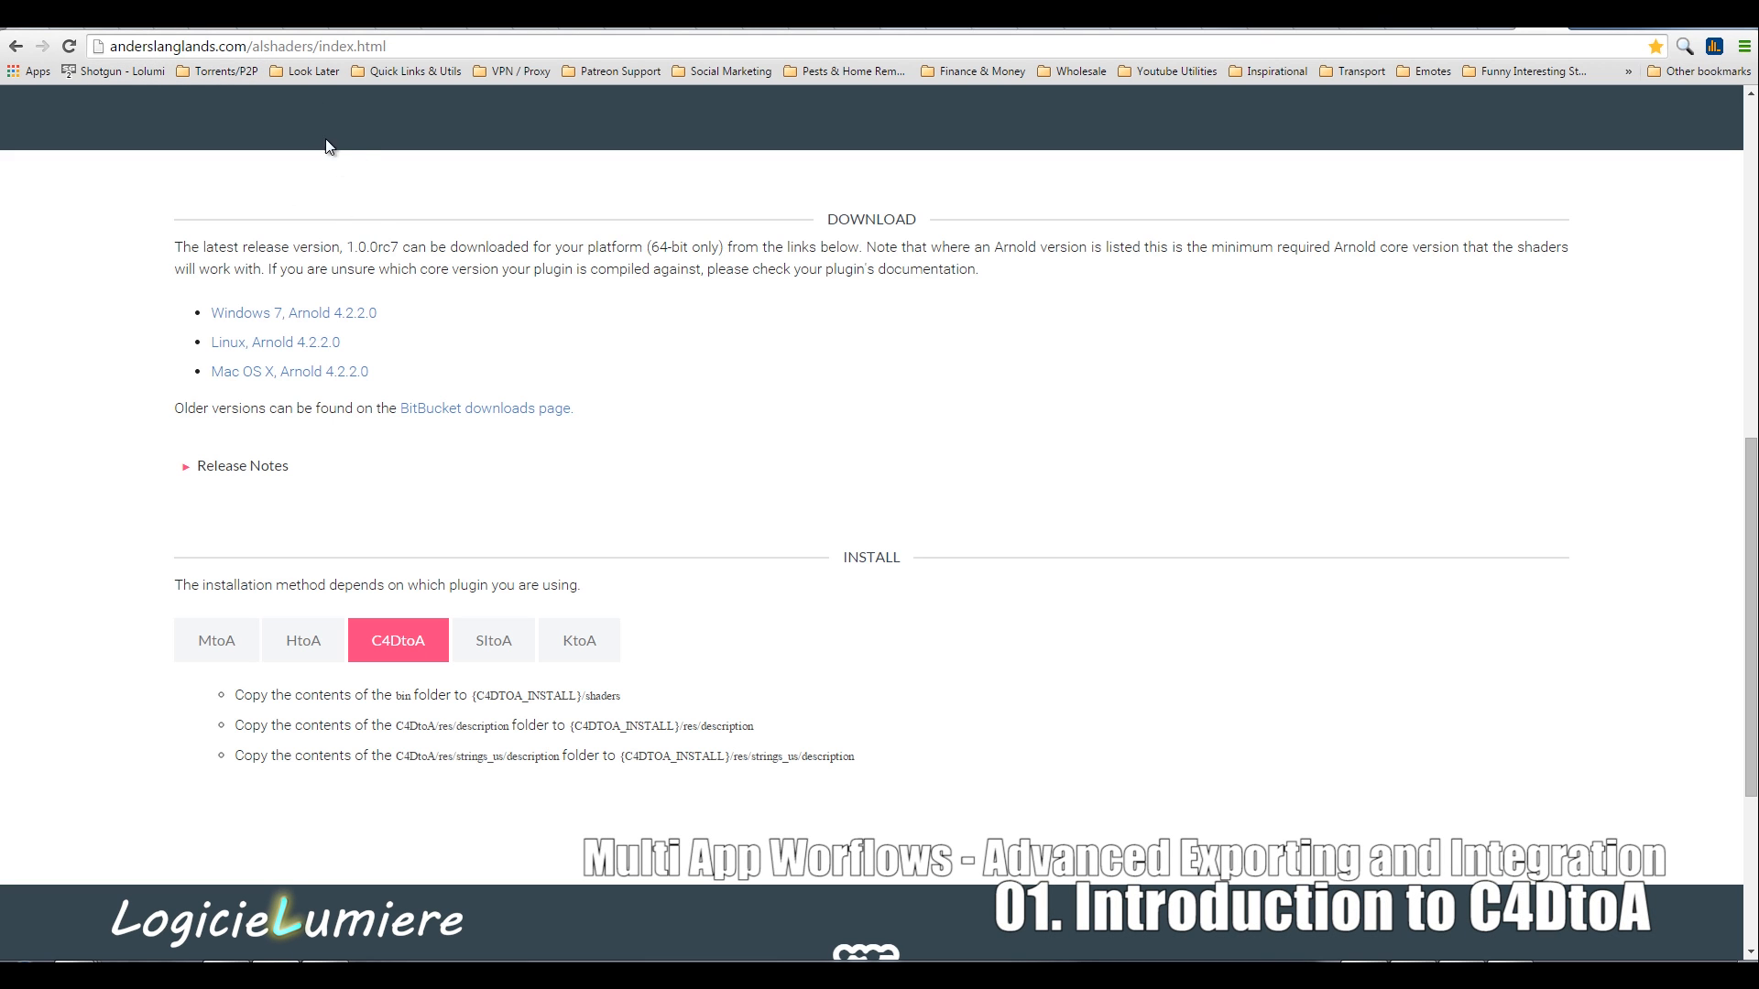
Step: Scroll through the alShaders Download and Install sections, ending at the page top
scroll(up, 3)
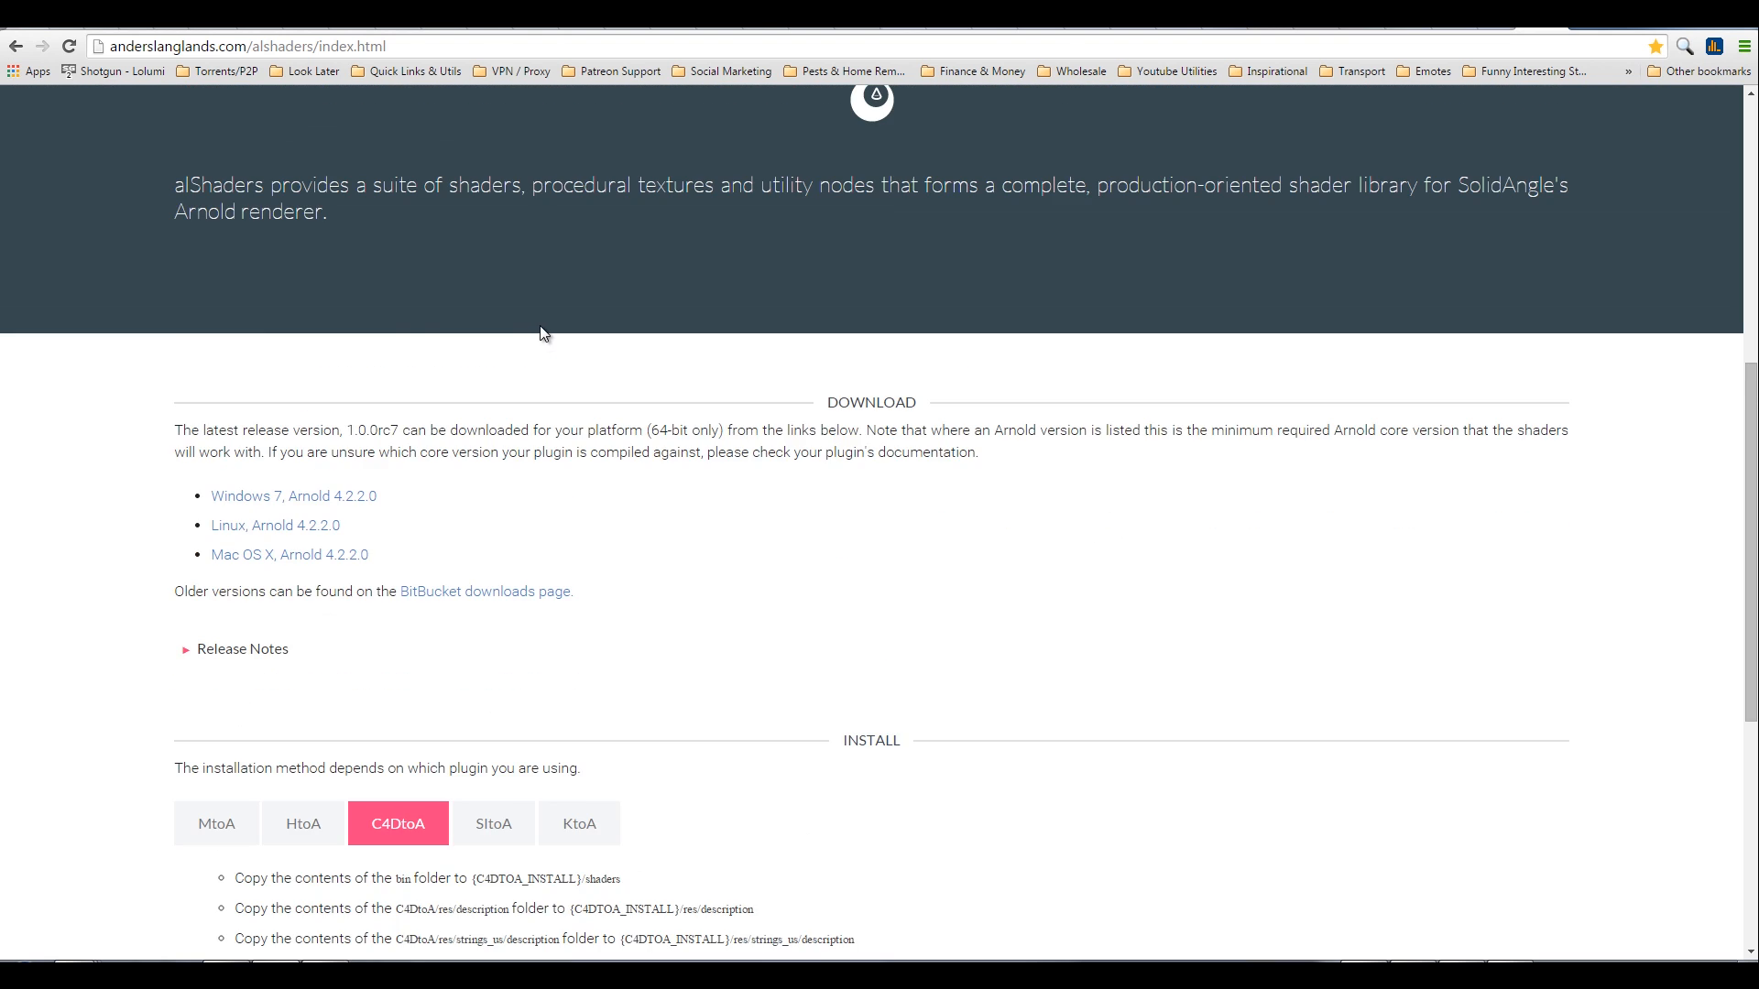
scroll(up, 3)
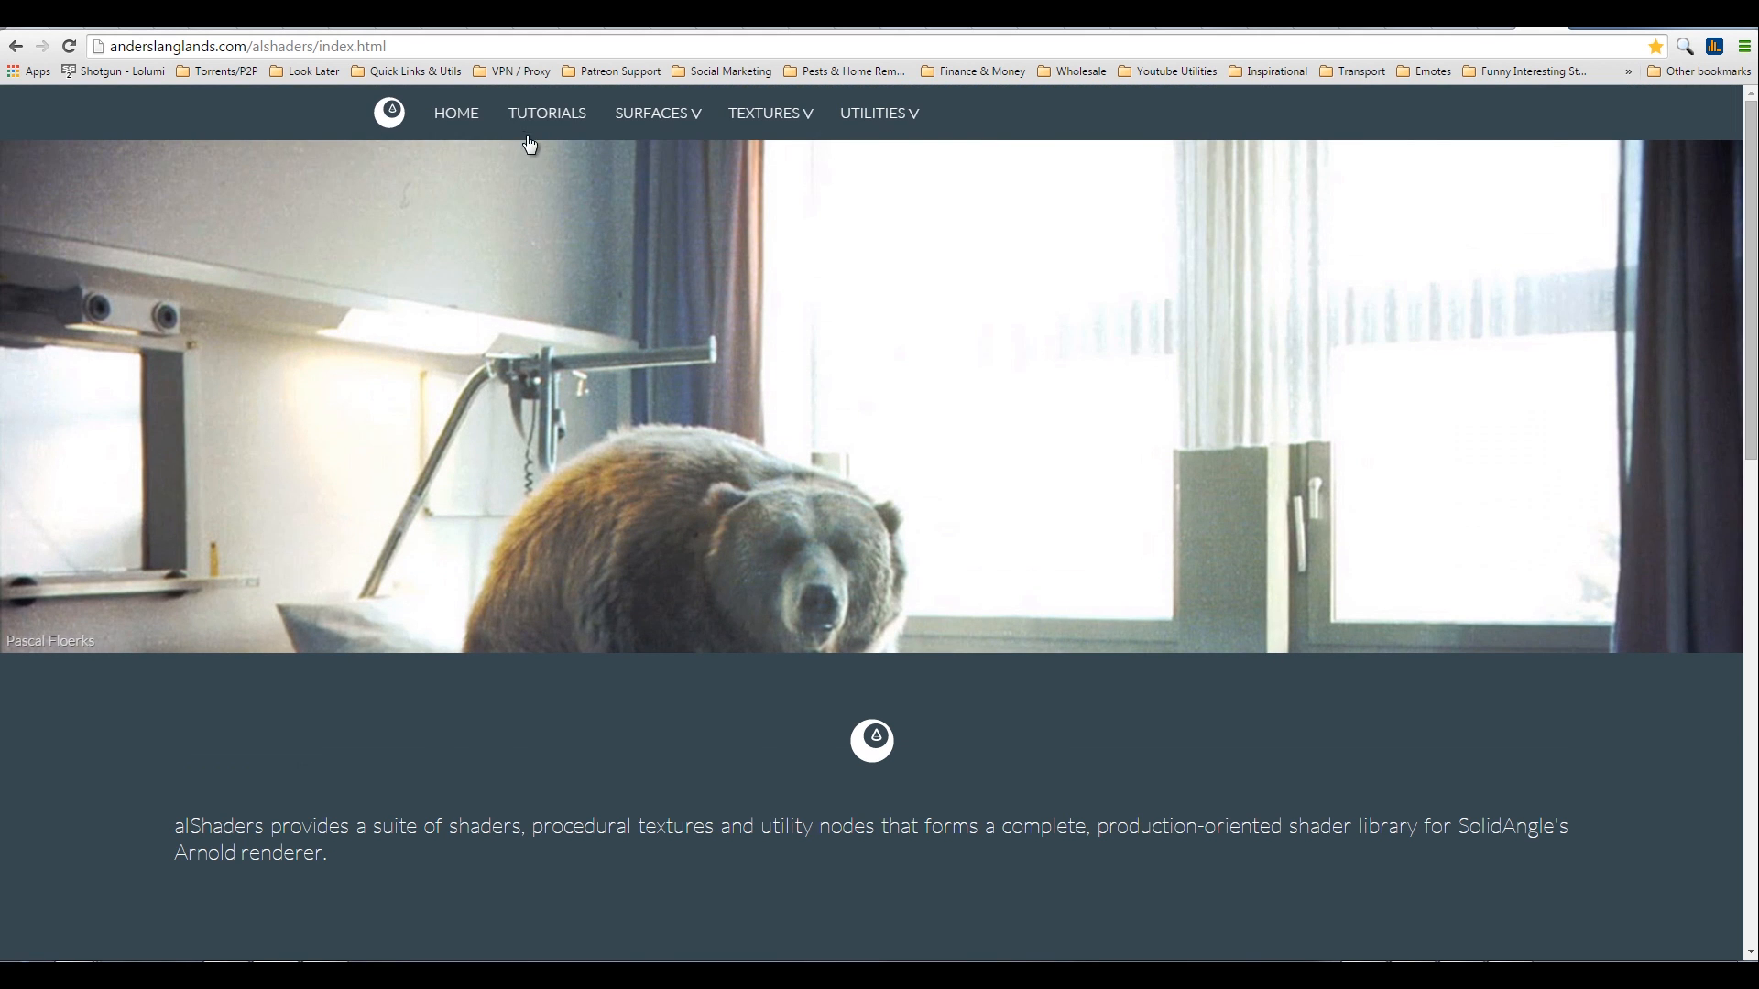
scroll(down, 3)
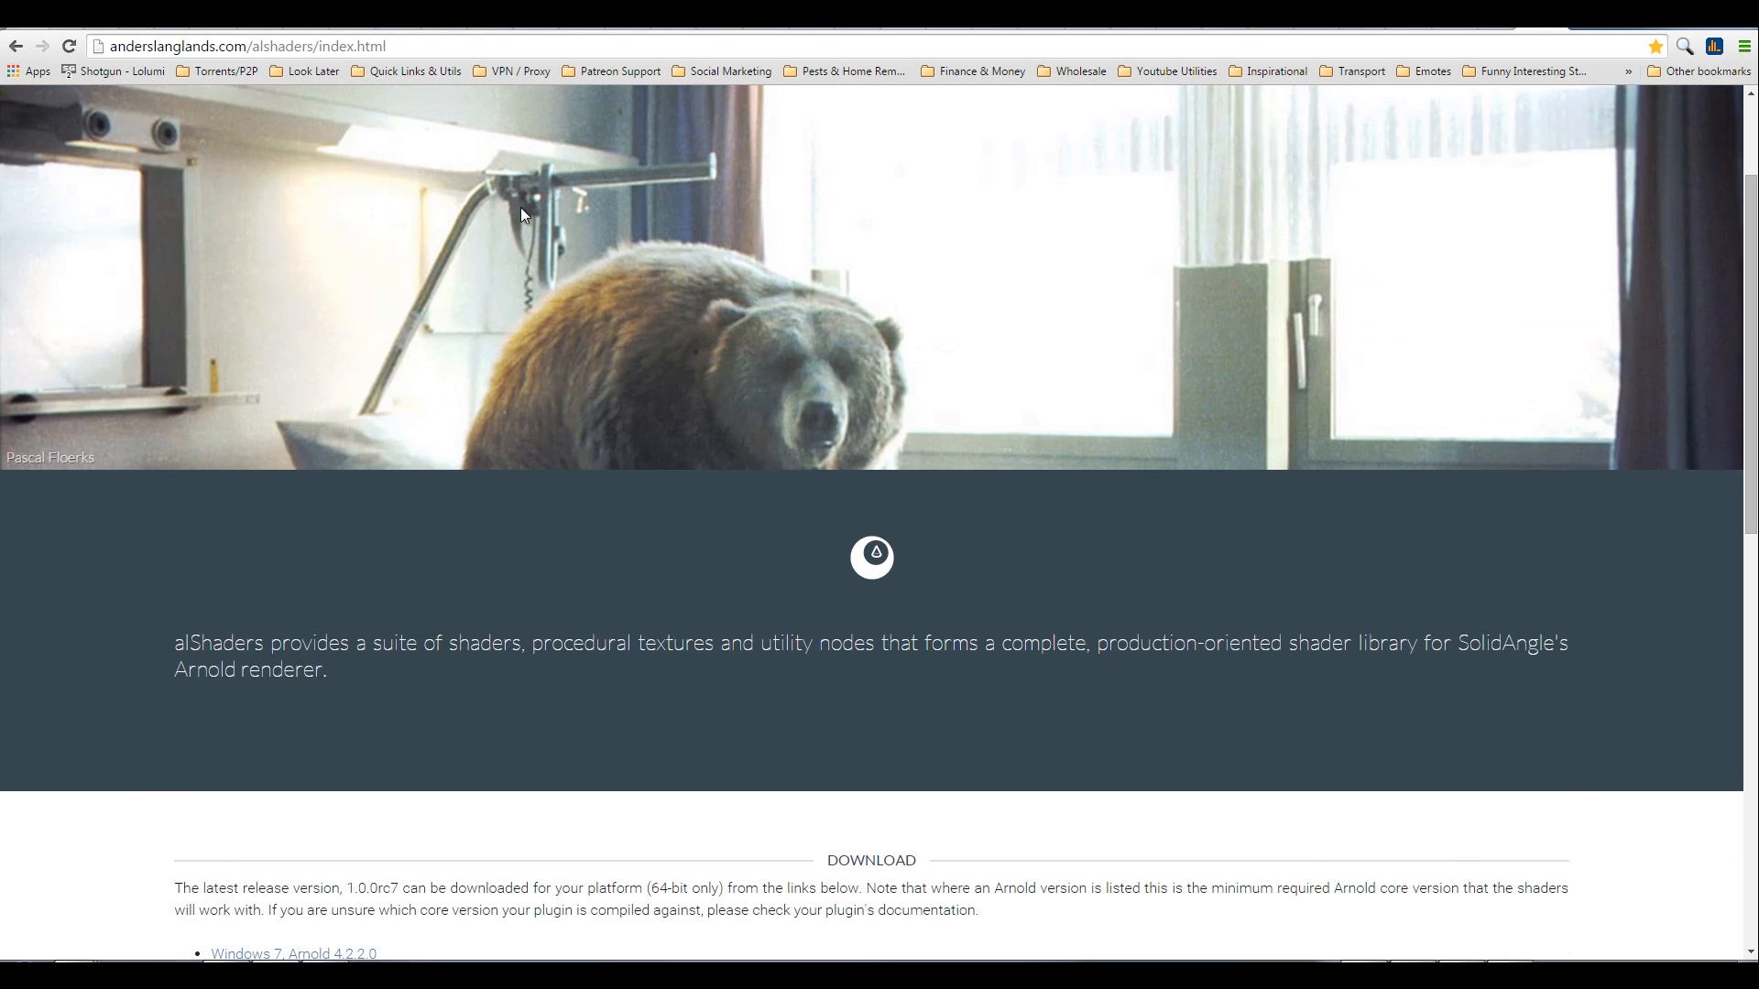
scroll(down, 3)
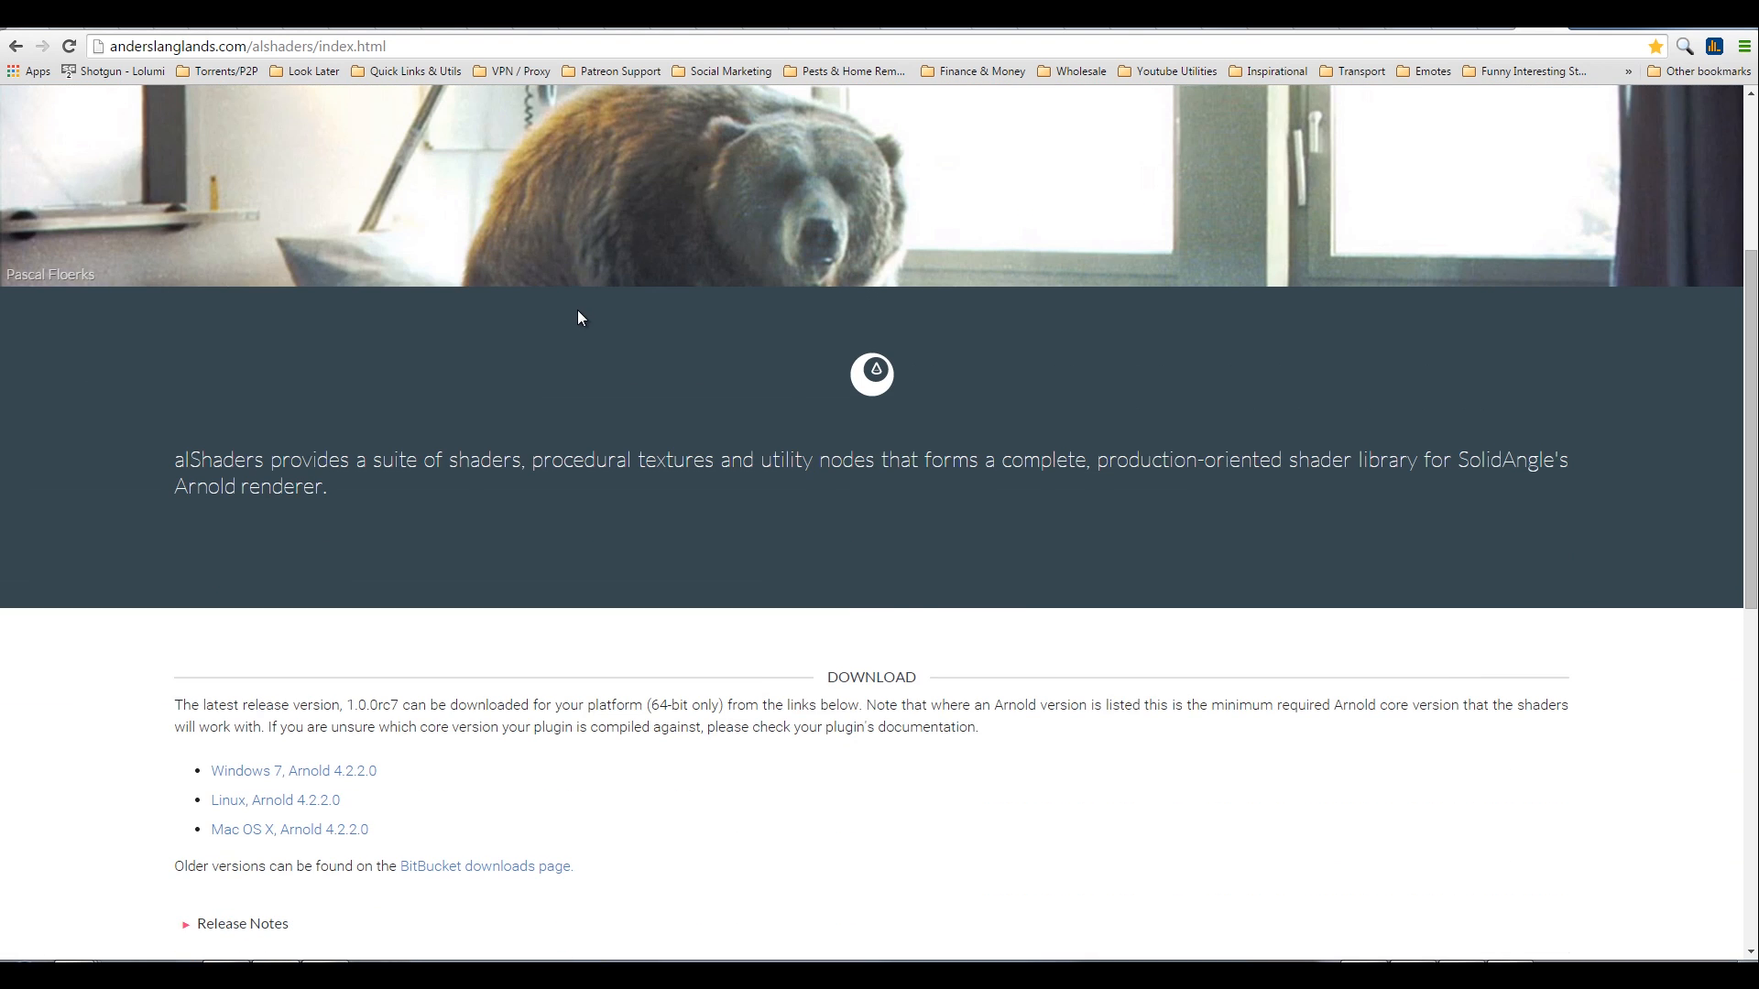
scroll(up, 3)
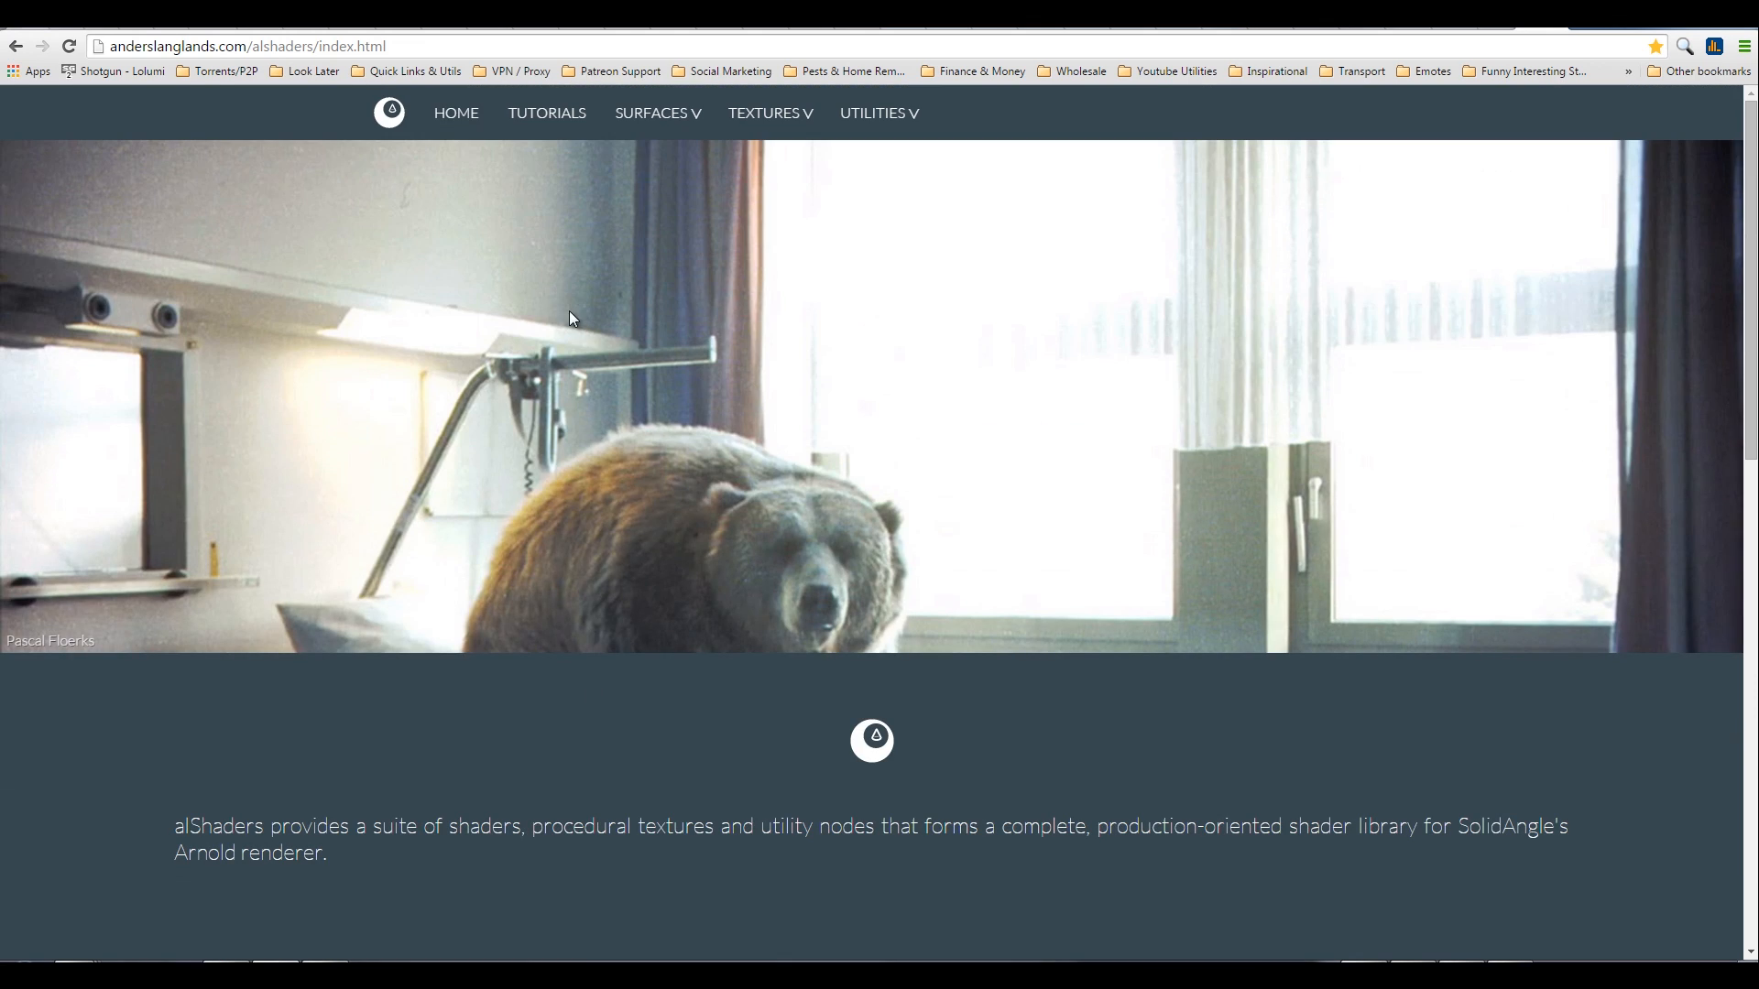
scroll(down, 3)
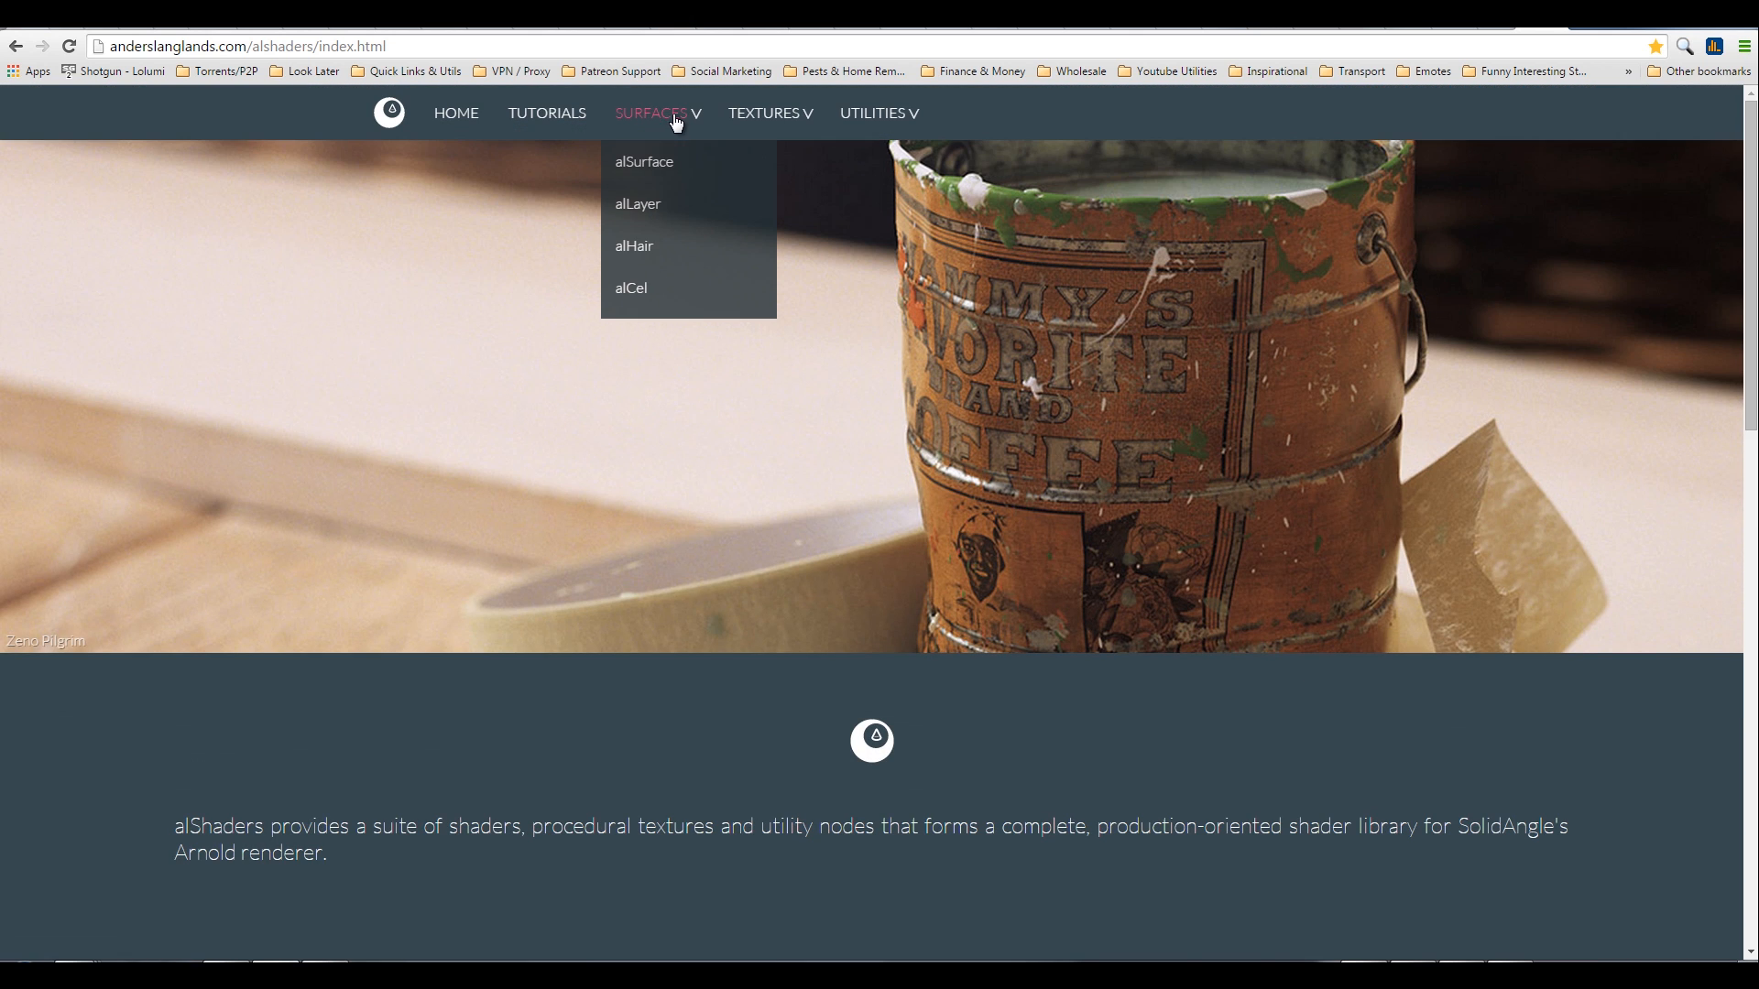
mouse_move(634, 246)
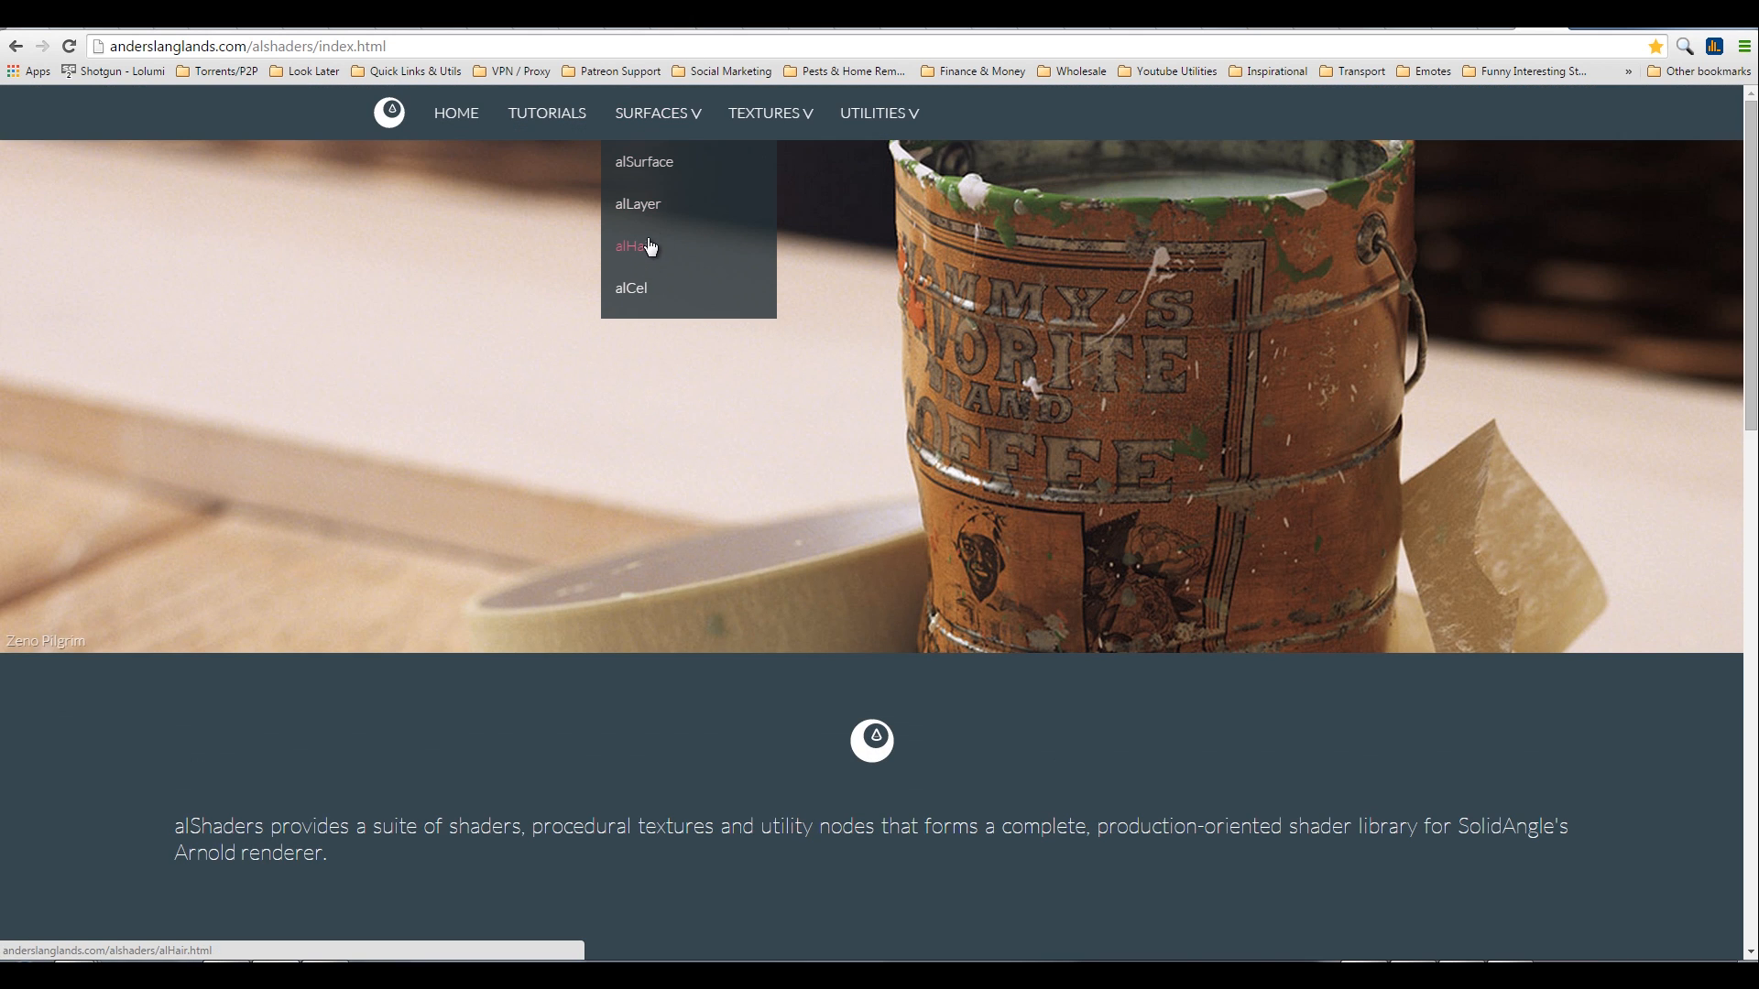
mouse_move(643, 160)
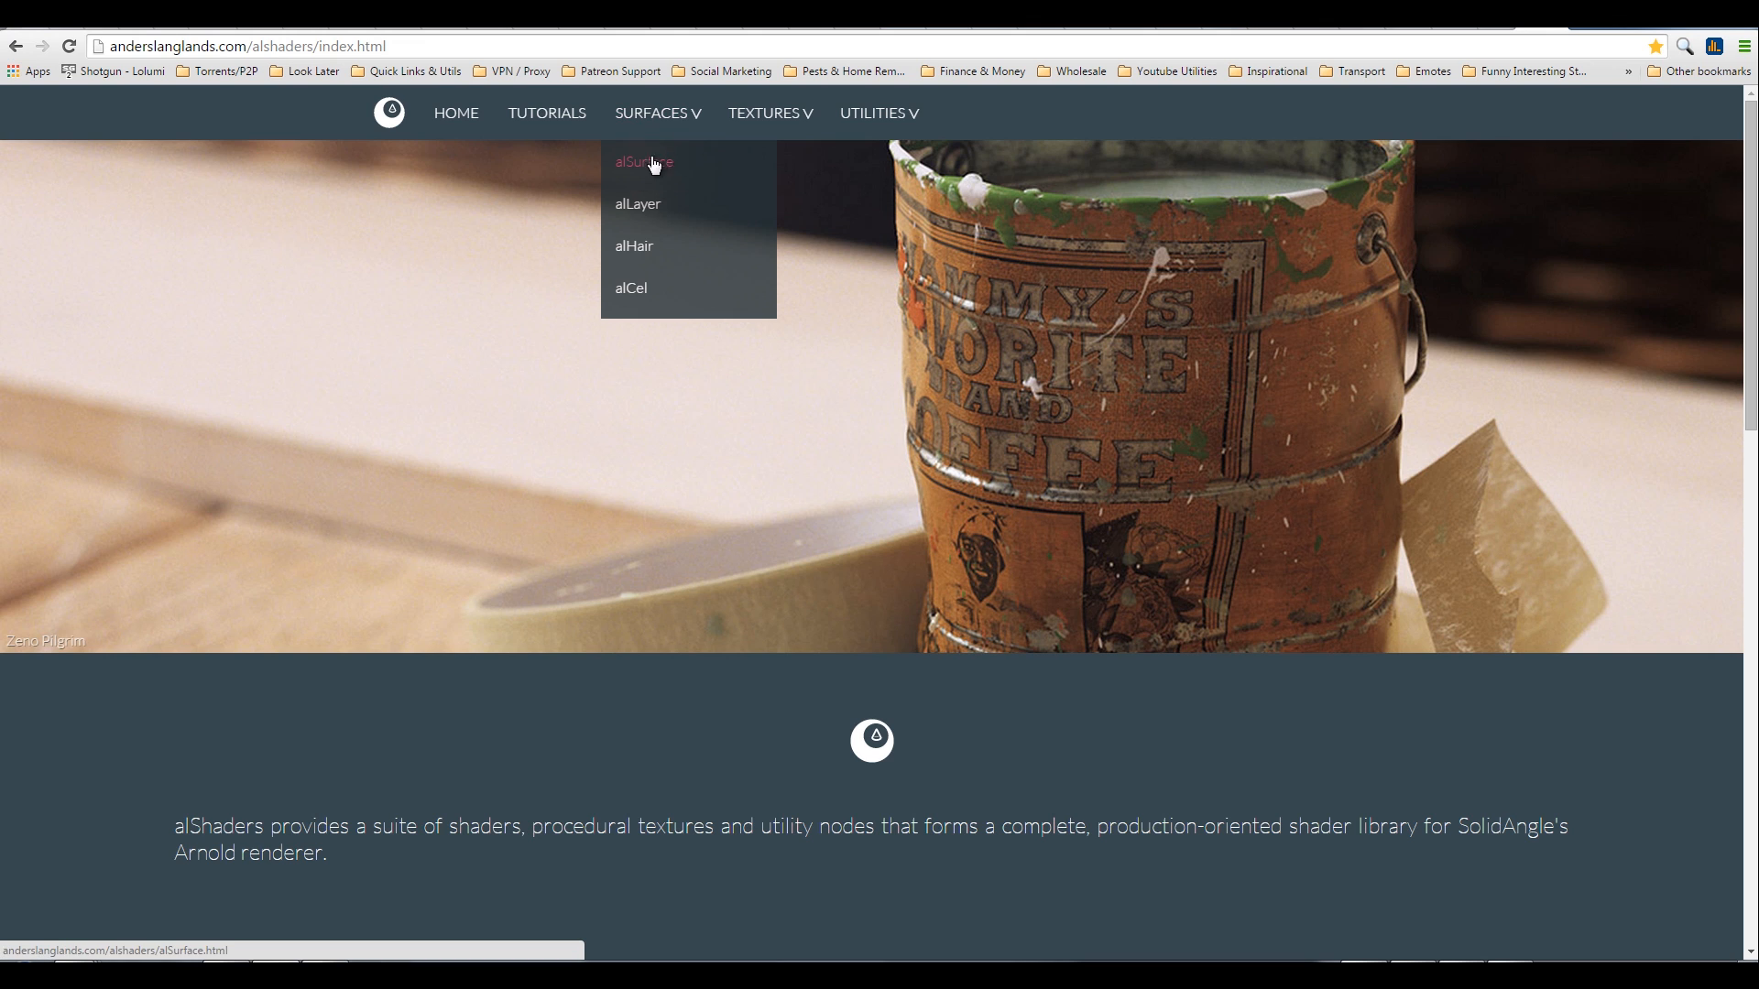
mouse_move(706, 444)
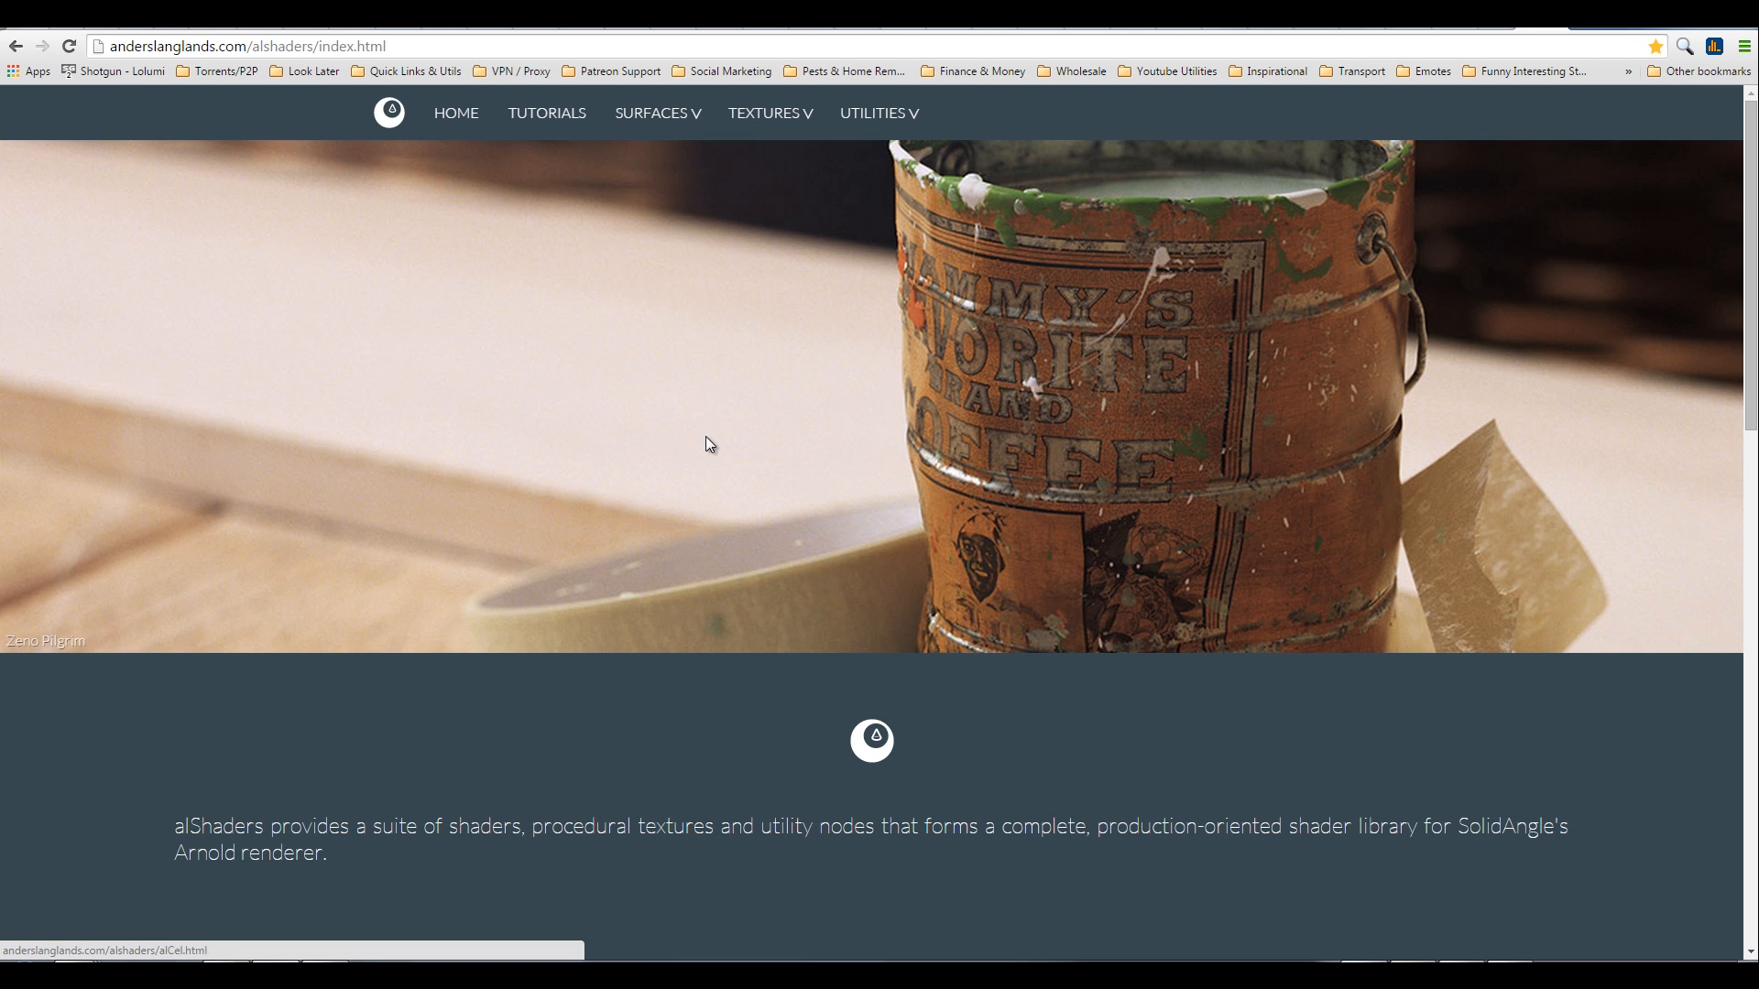
mouse_move(714, 446)
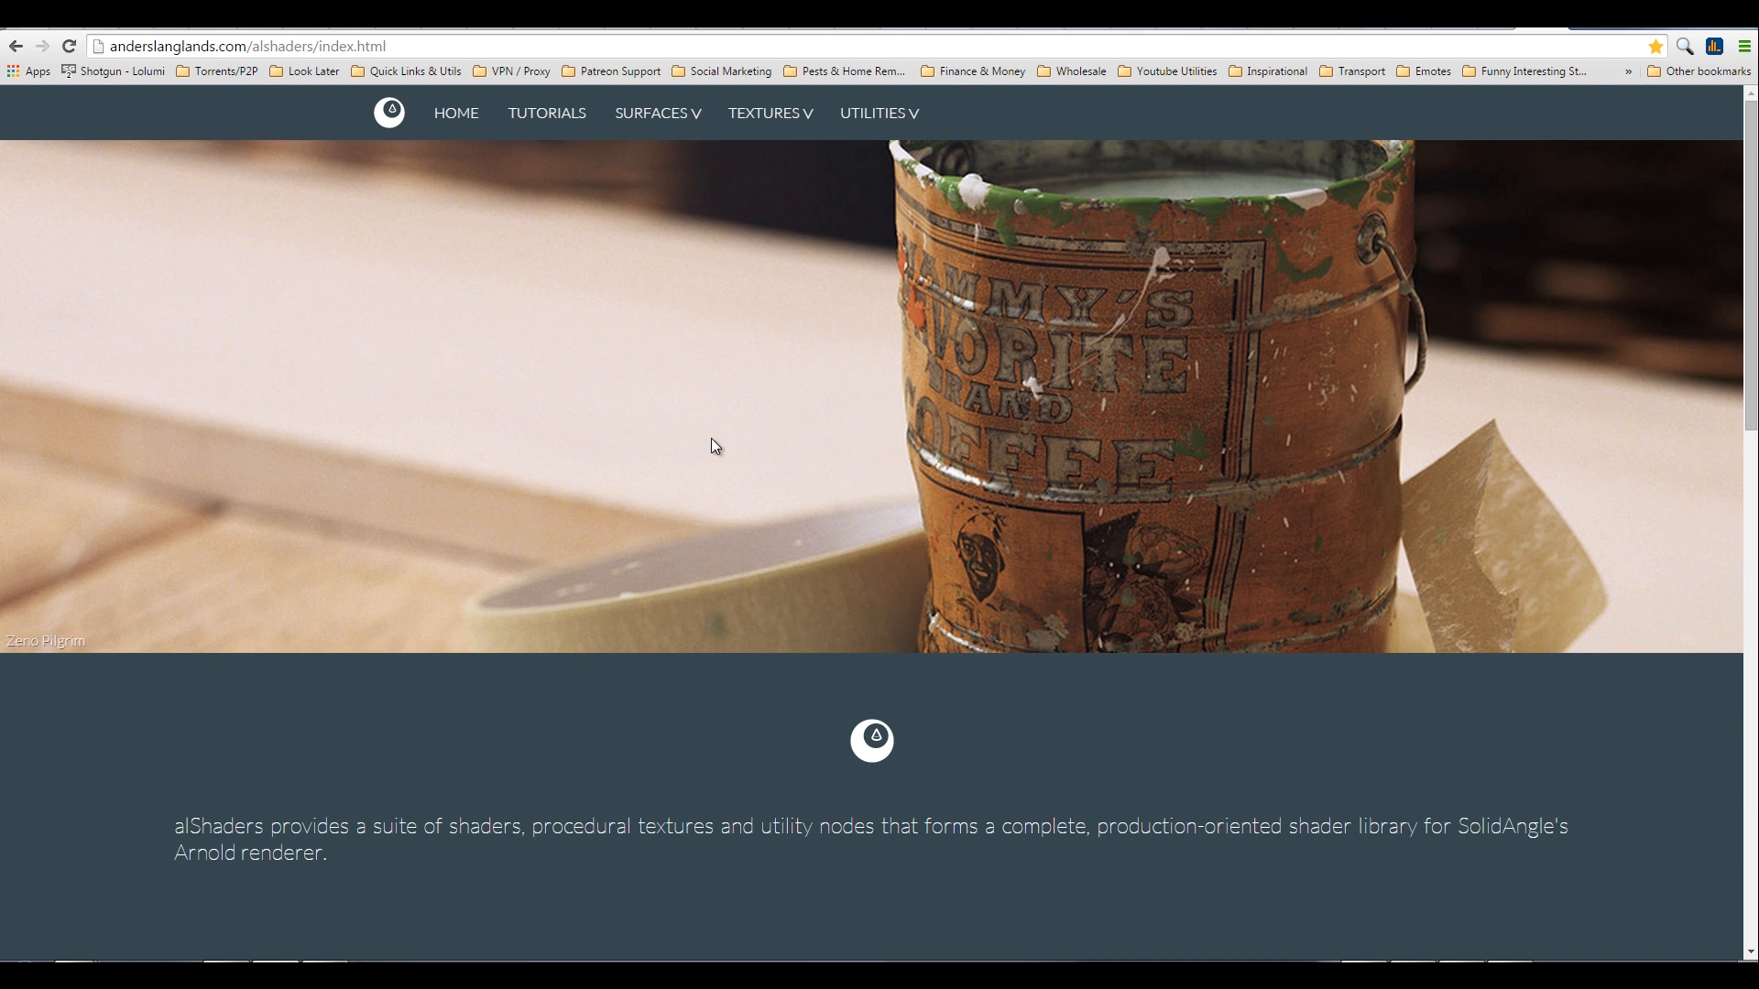
mouse_move(705, 279)
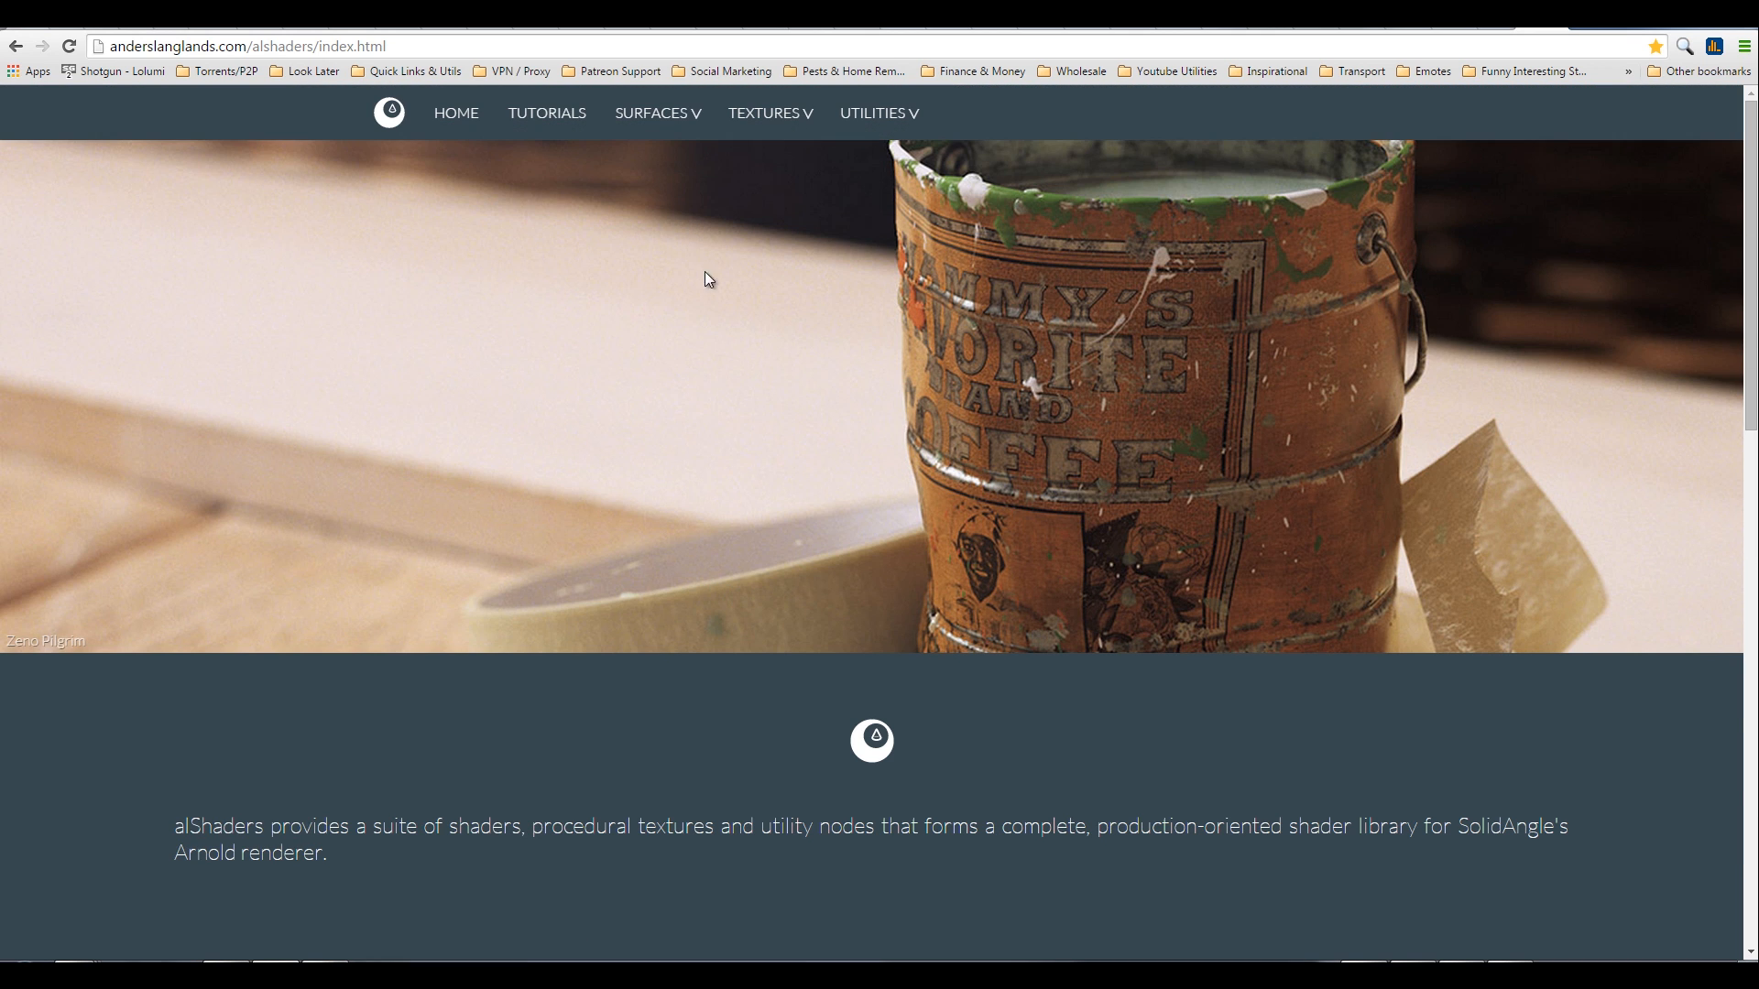
Step: Review the alShaders Download section with 1.0.0rc7 builds for Windows, Linux and Mac OS X
click(656, 112)
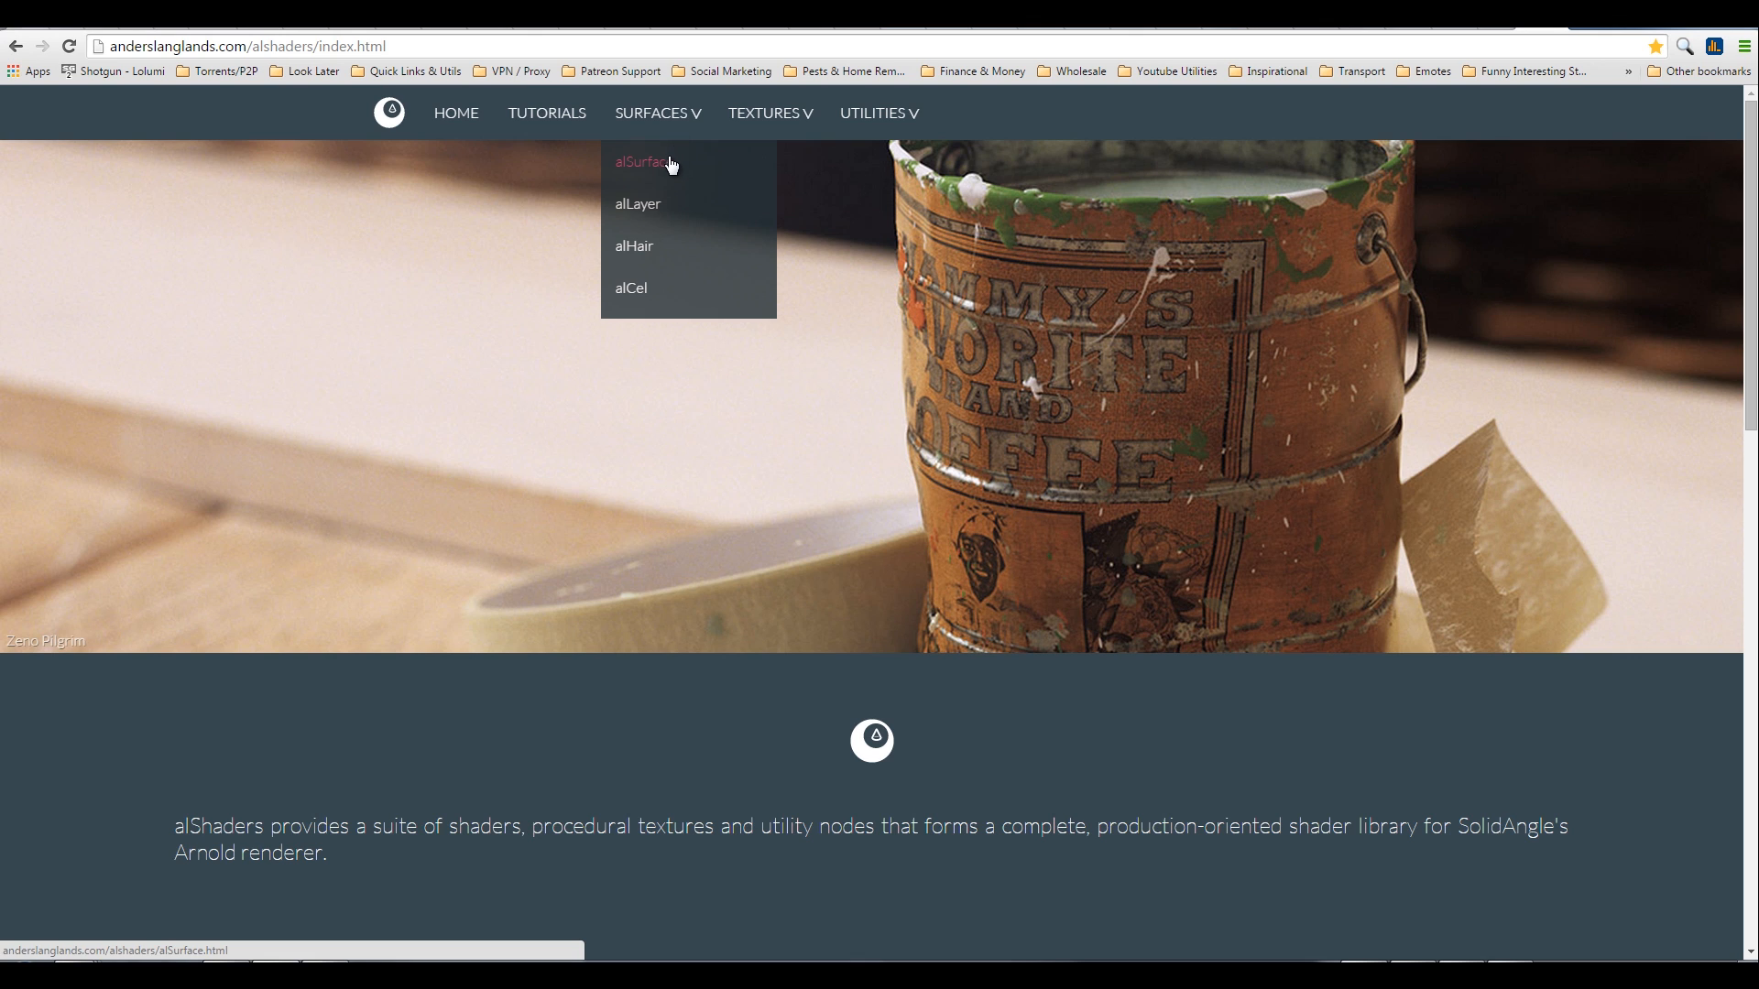
mouse_move(637, 204)
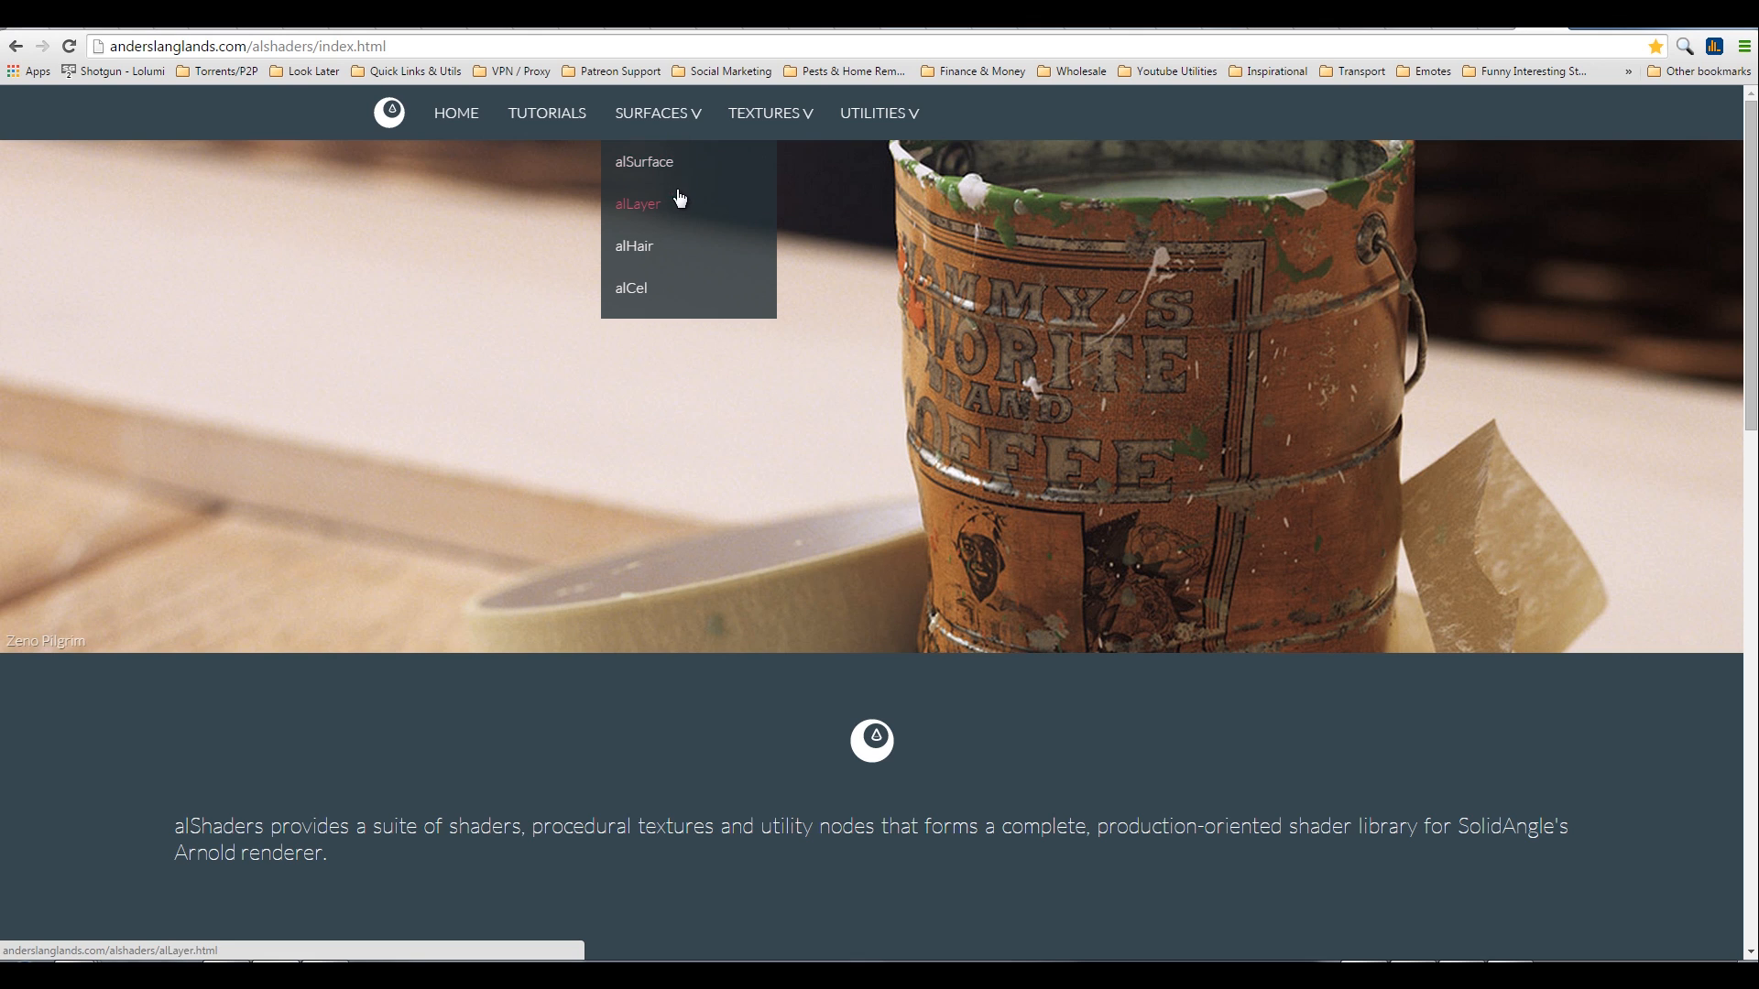
mouse_move(635, 247)
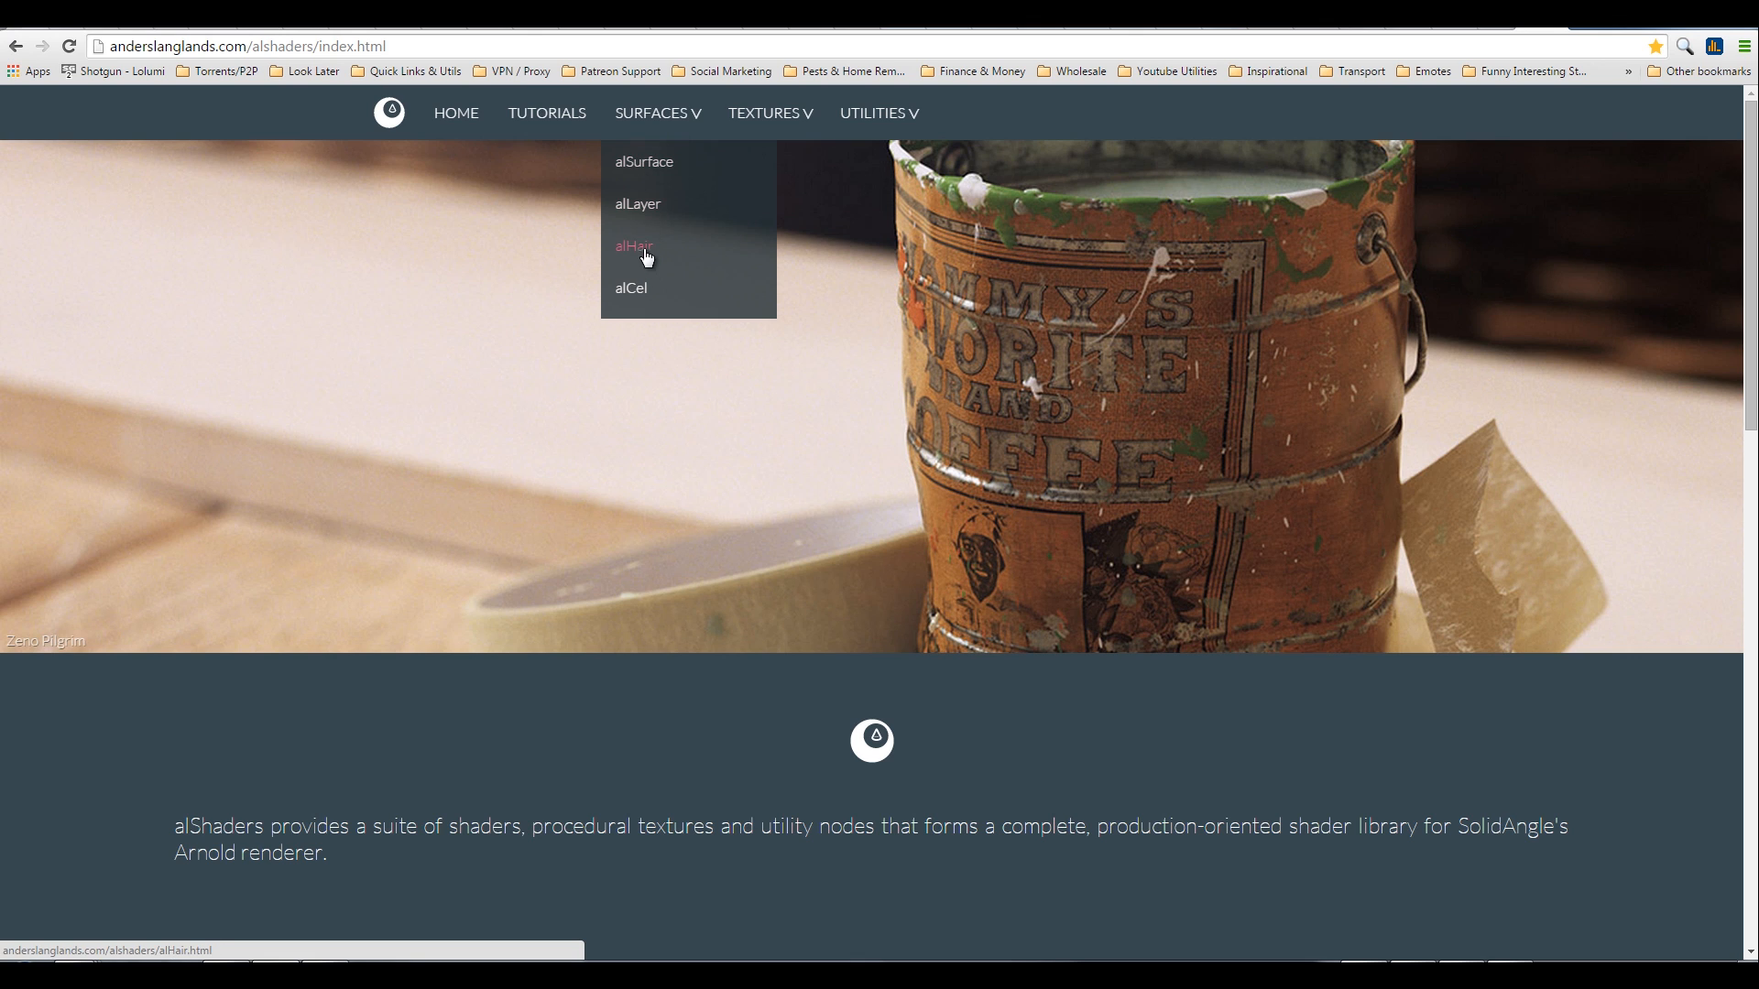
mouse_move(645, 245)
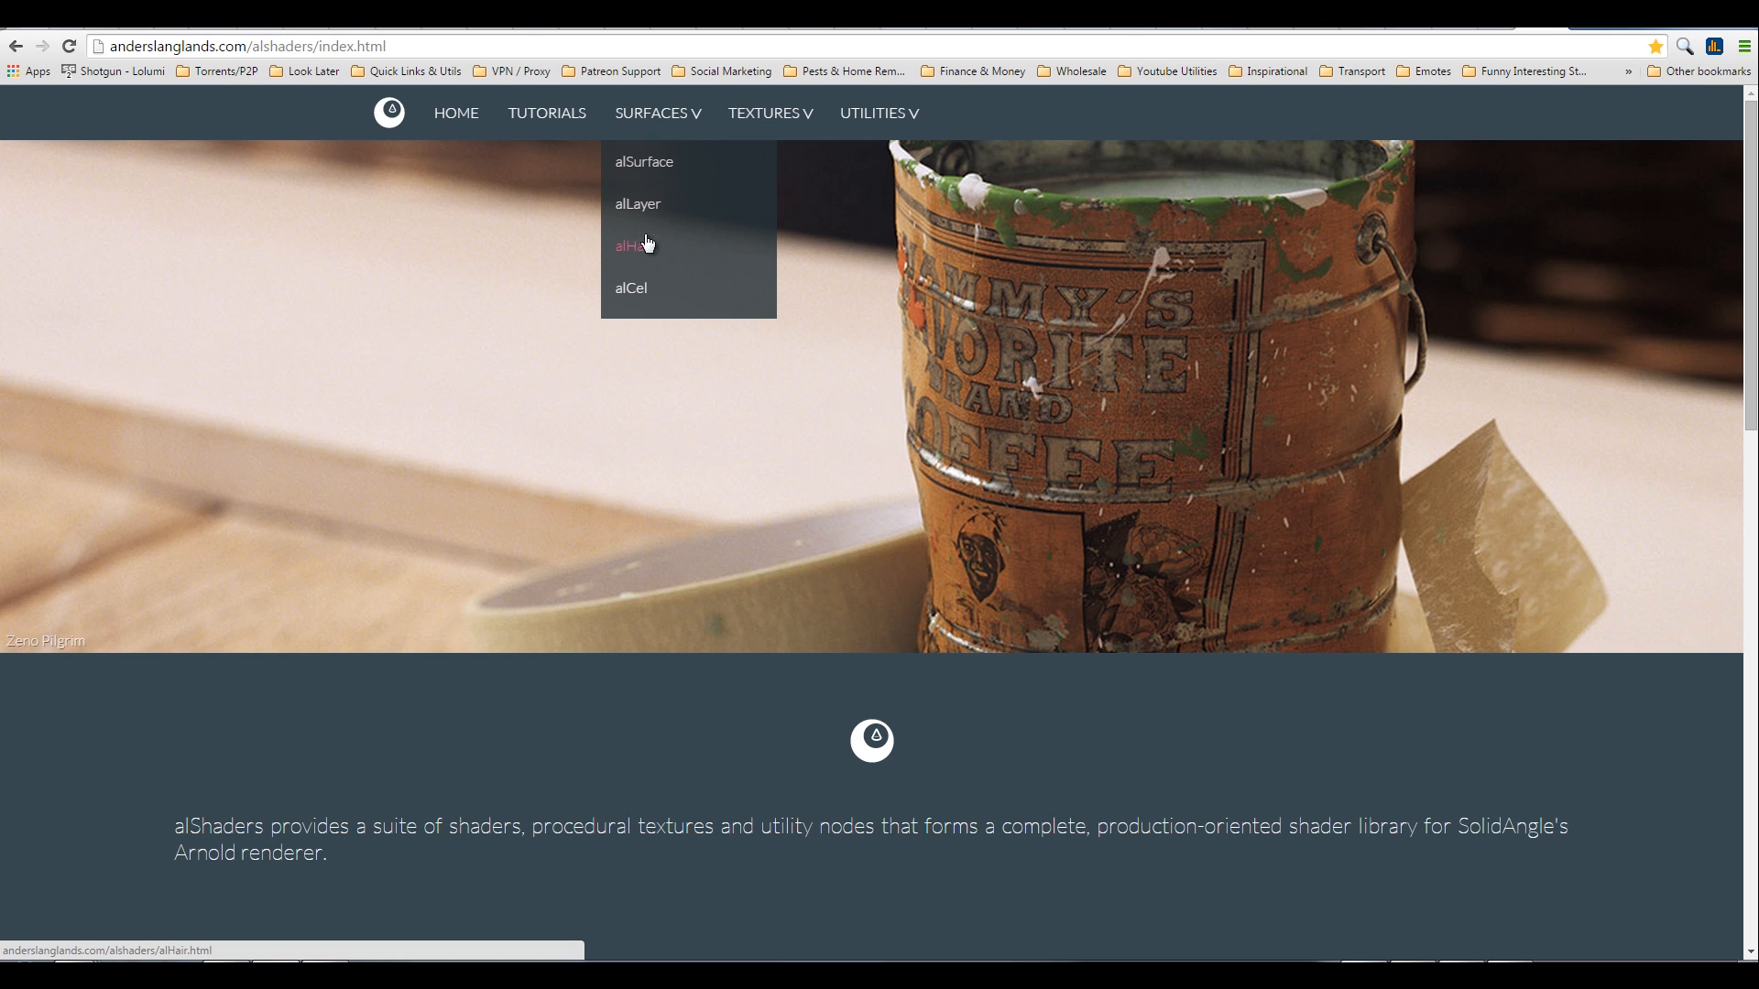
mouse_move(646, 253)
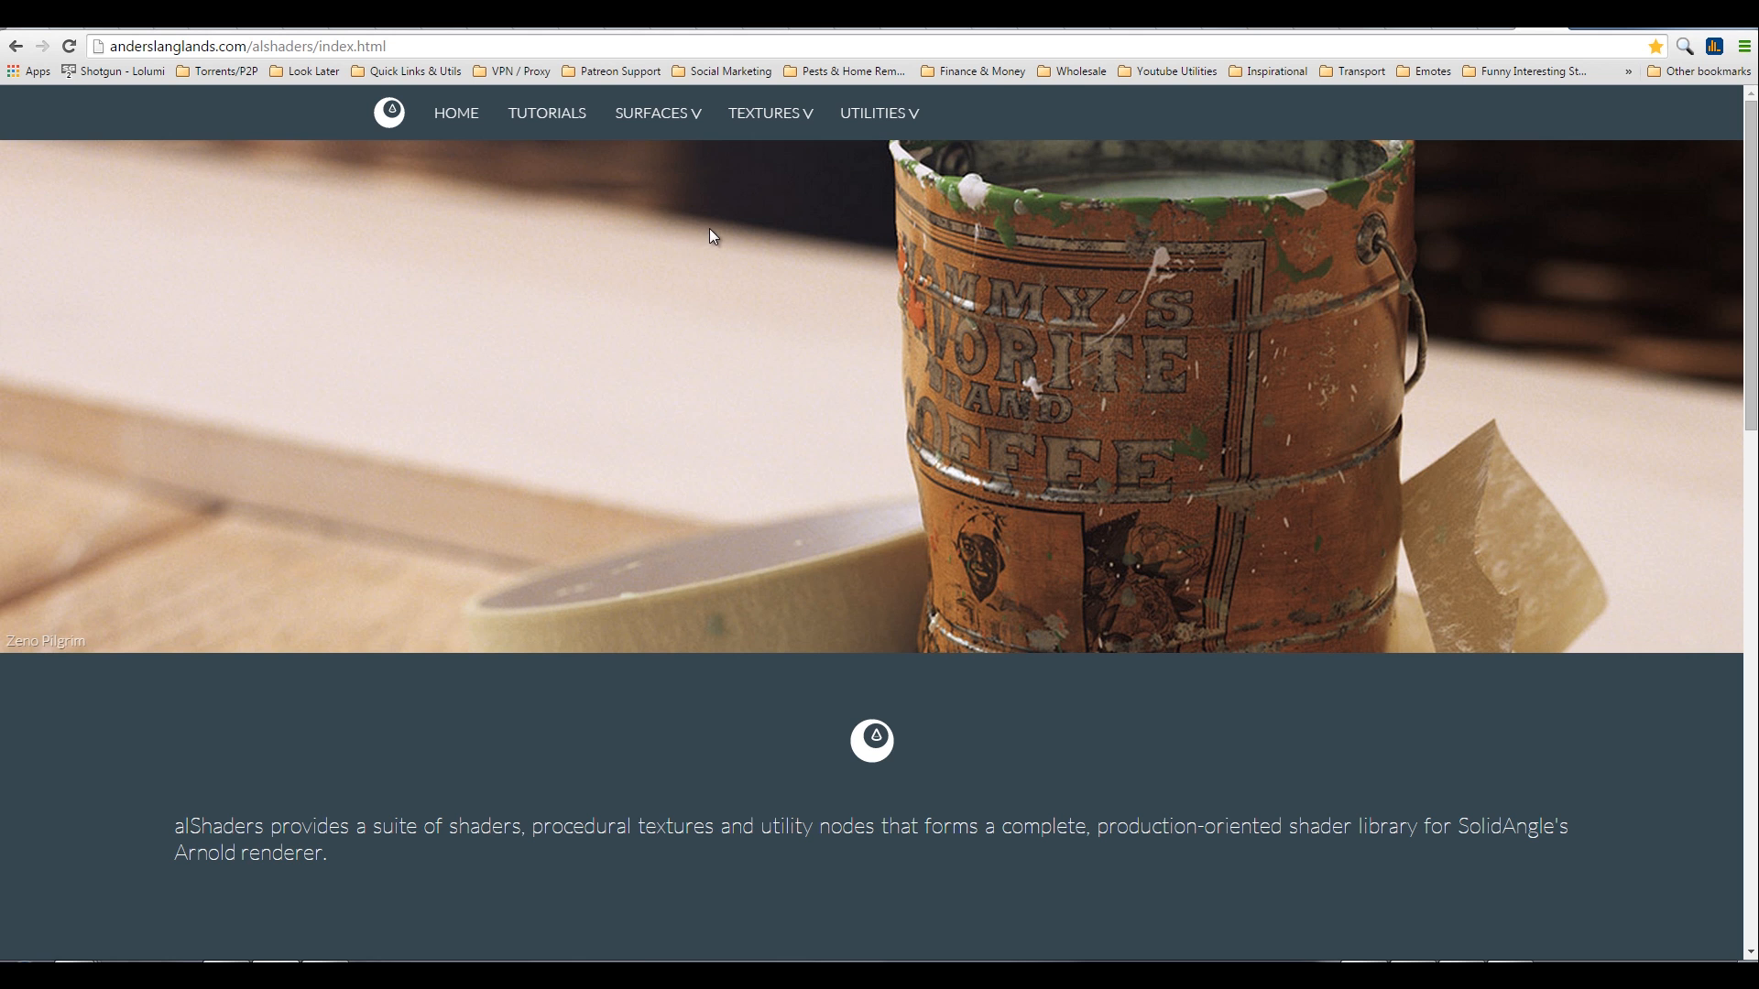
scroll(down, 3)
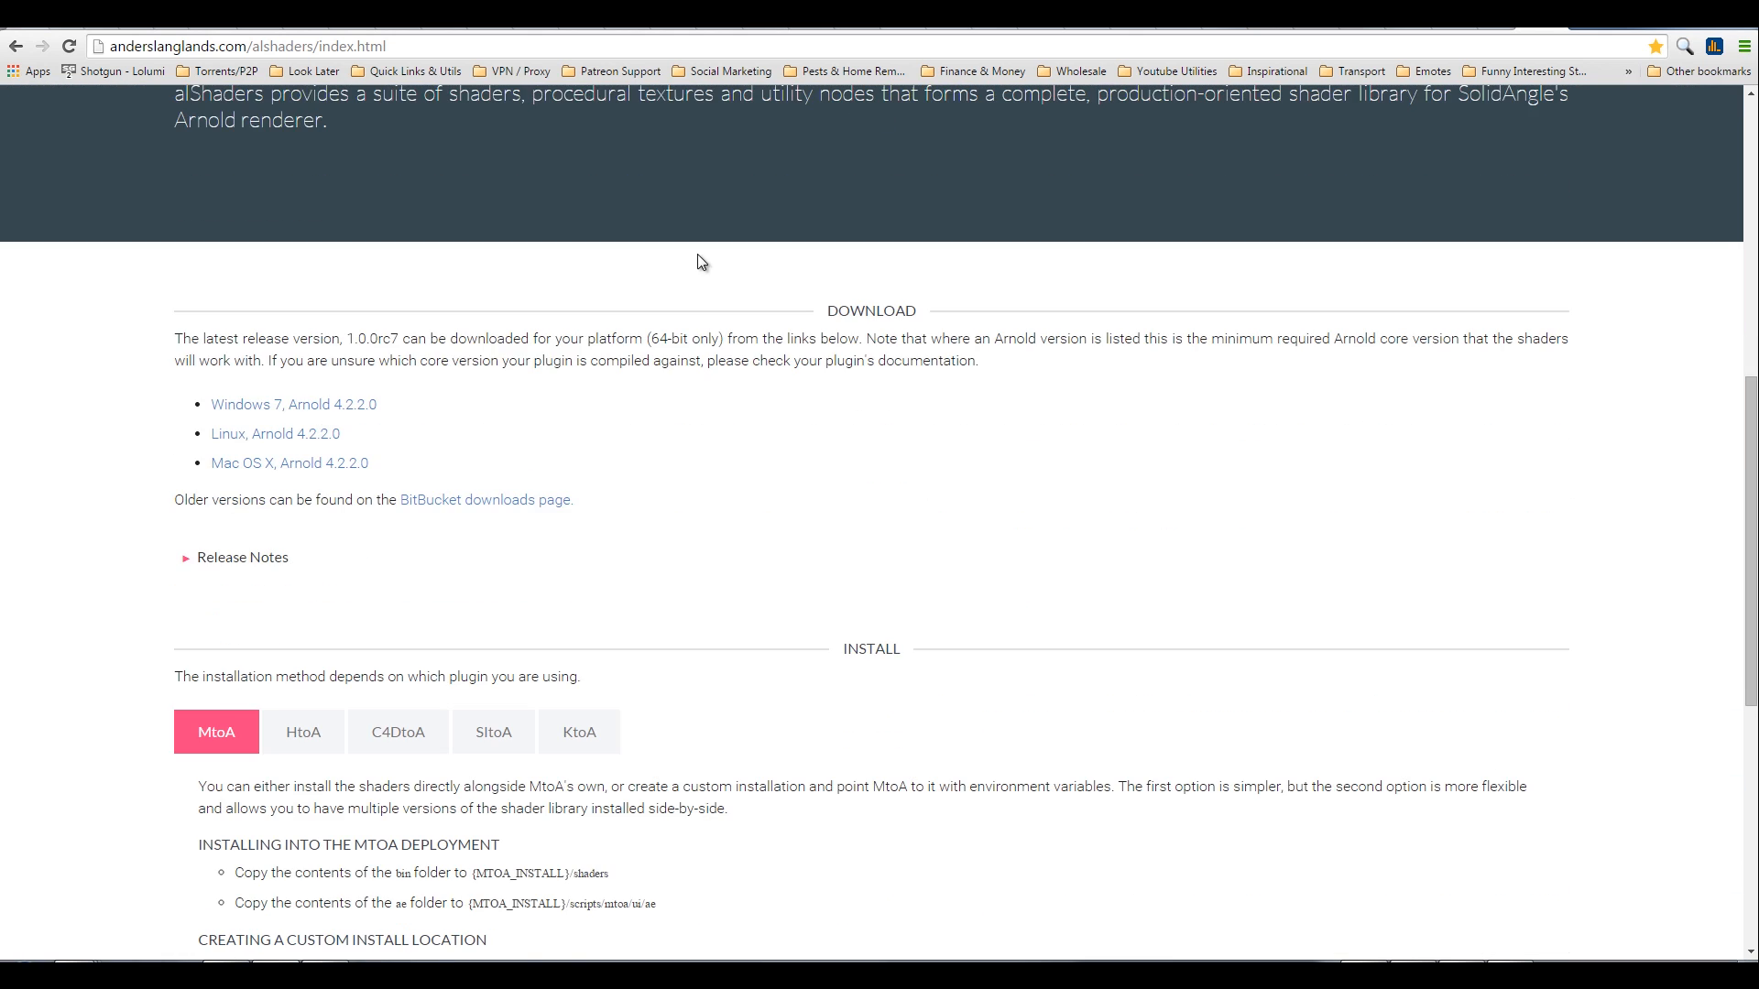
scroll(down, 3)
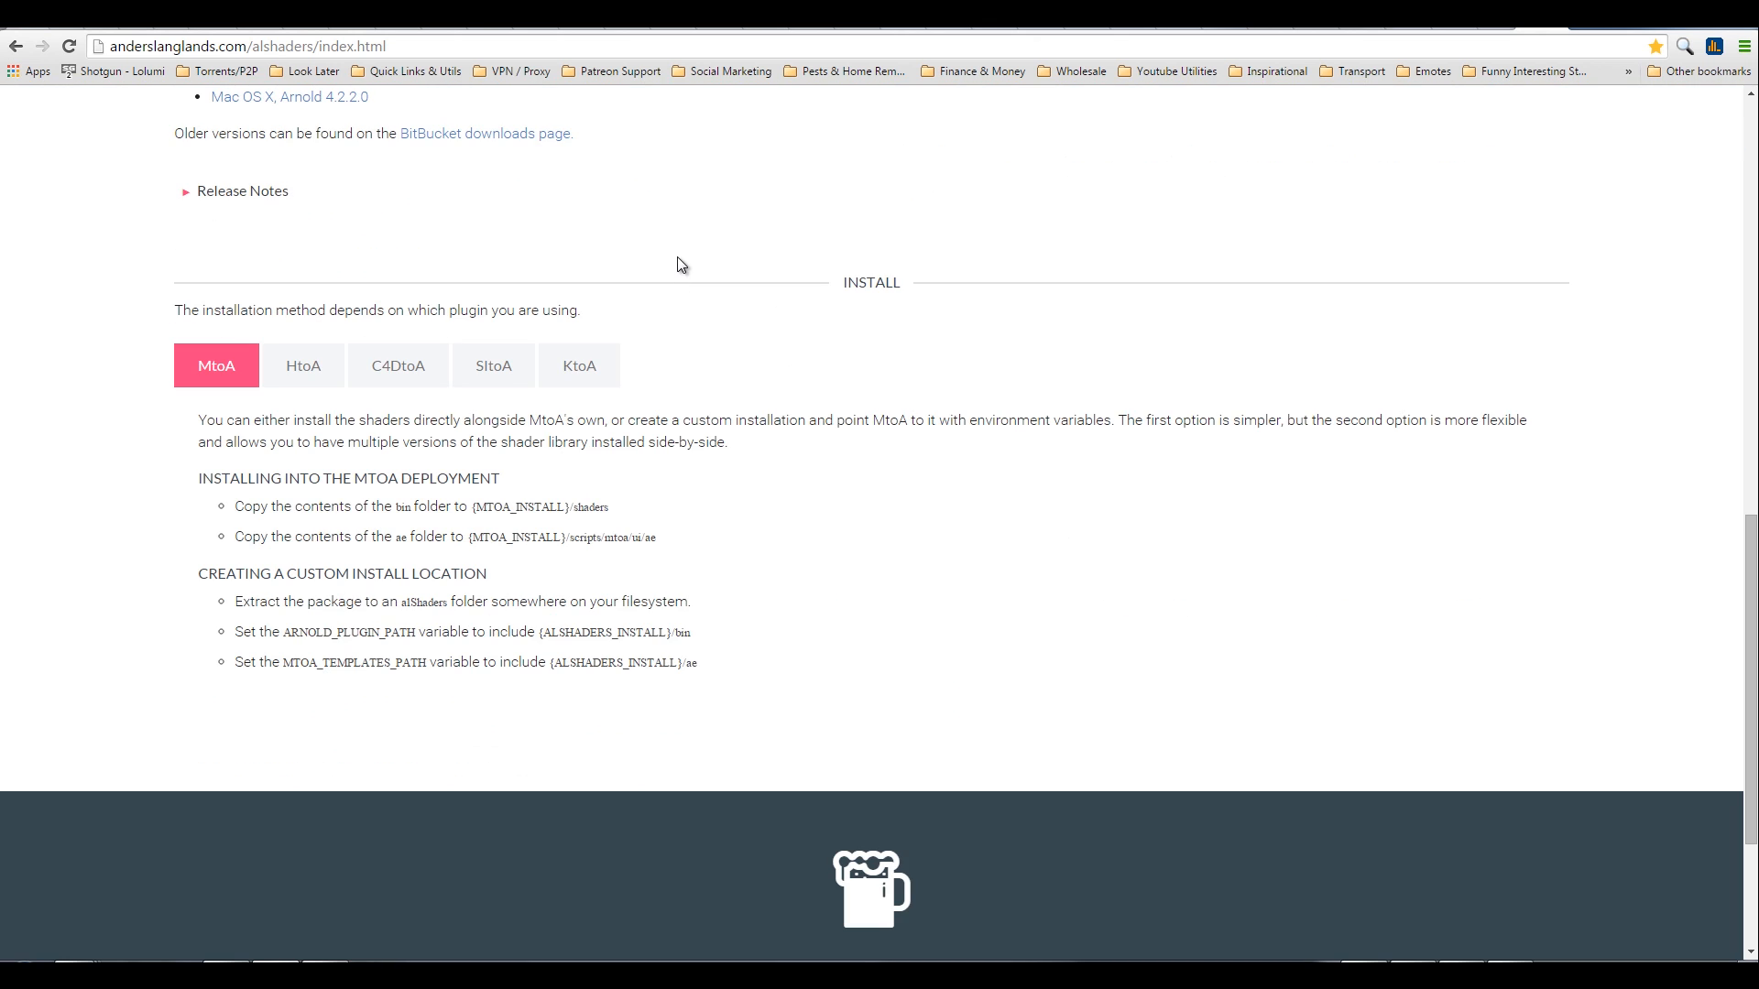
scroll(up, 3)
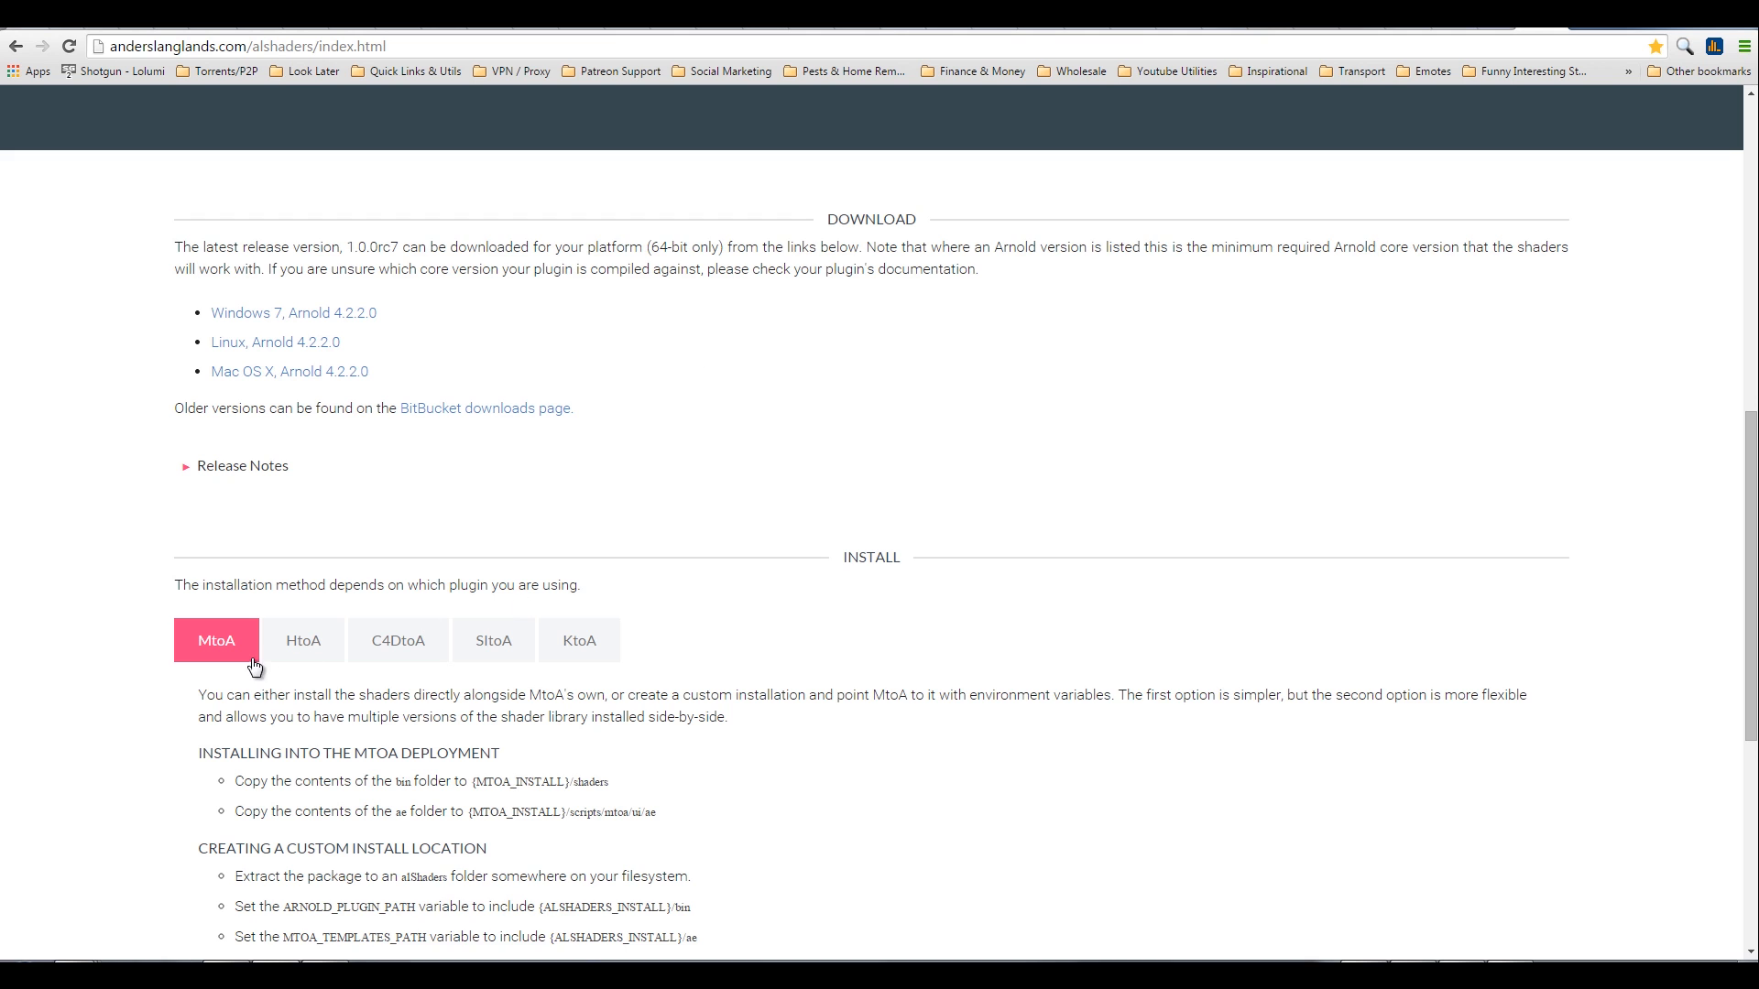
mouse_move(579, 640)
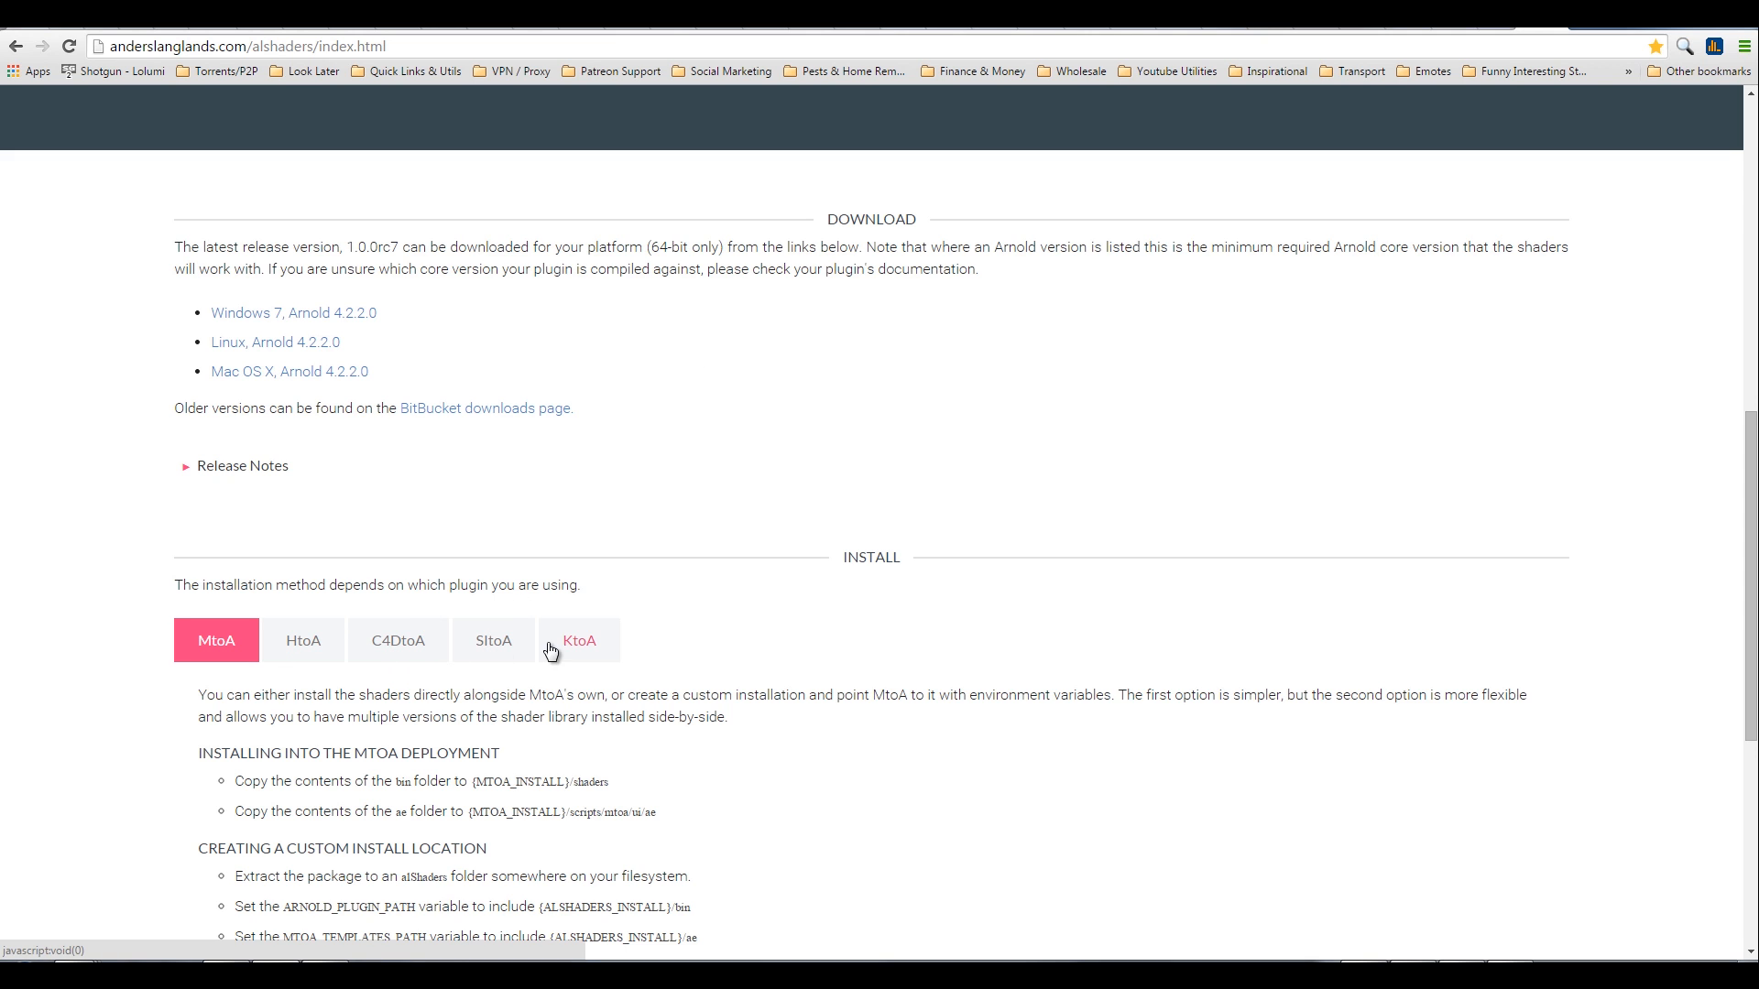
scroll(up, 3)
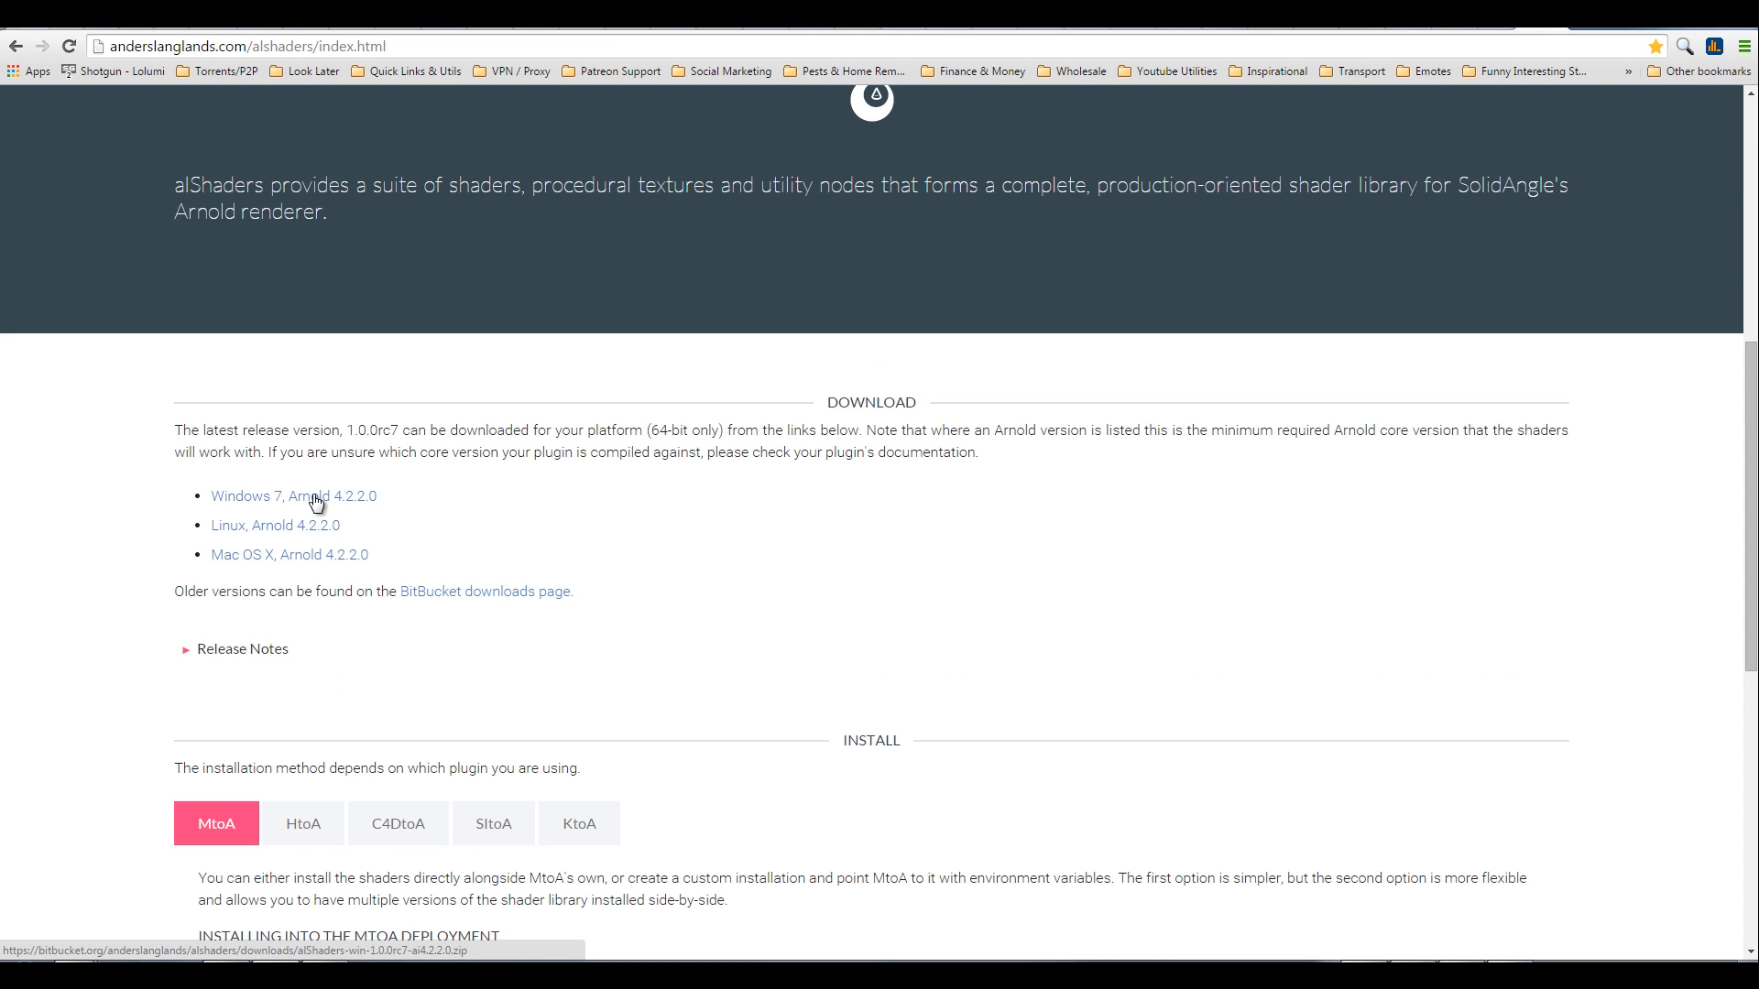
mouse_move(278, 559)
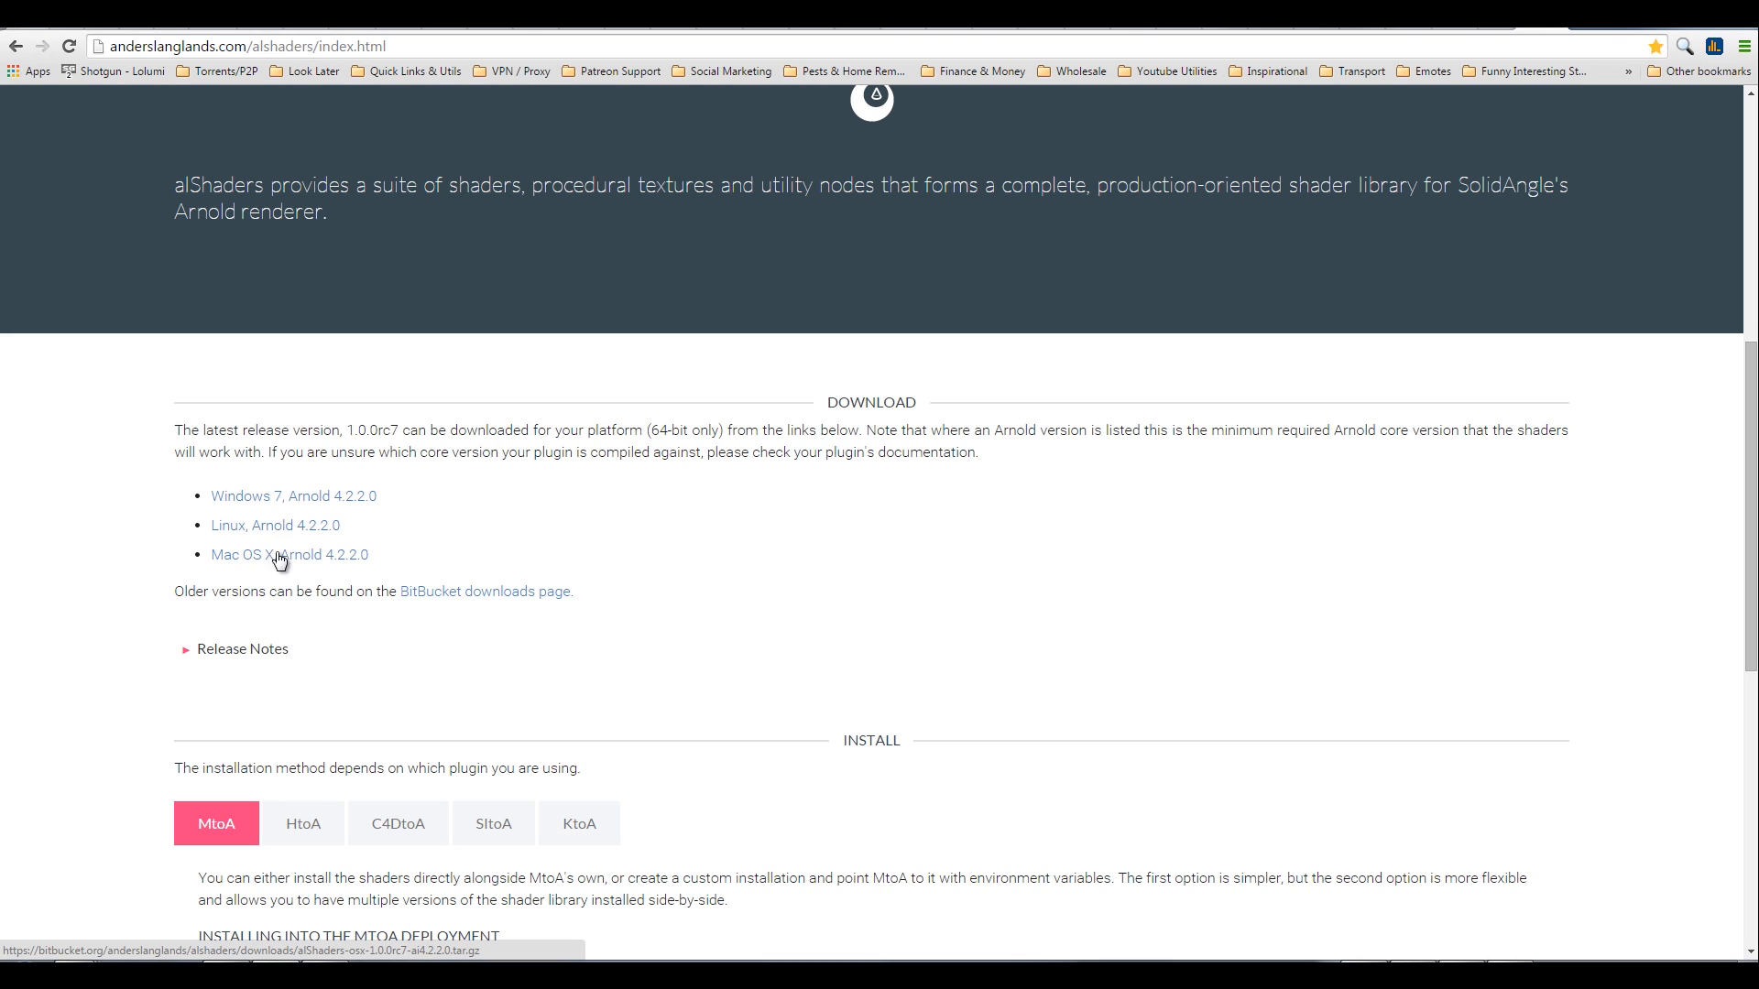
mouse_move(1044, 759)
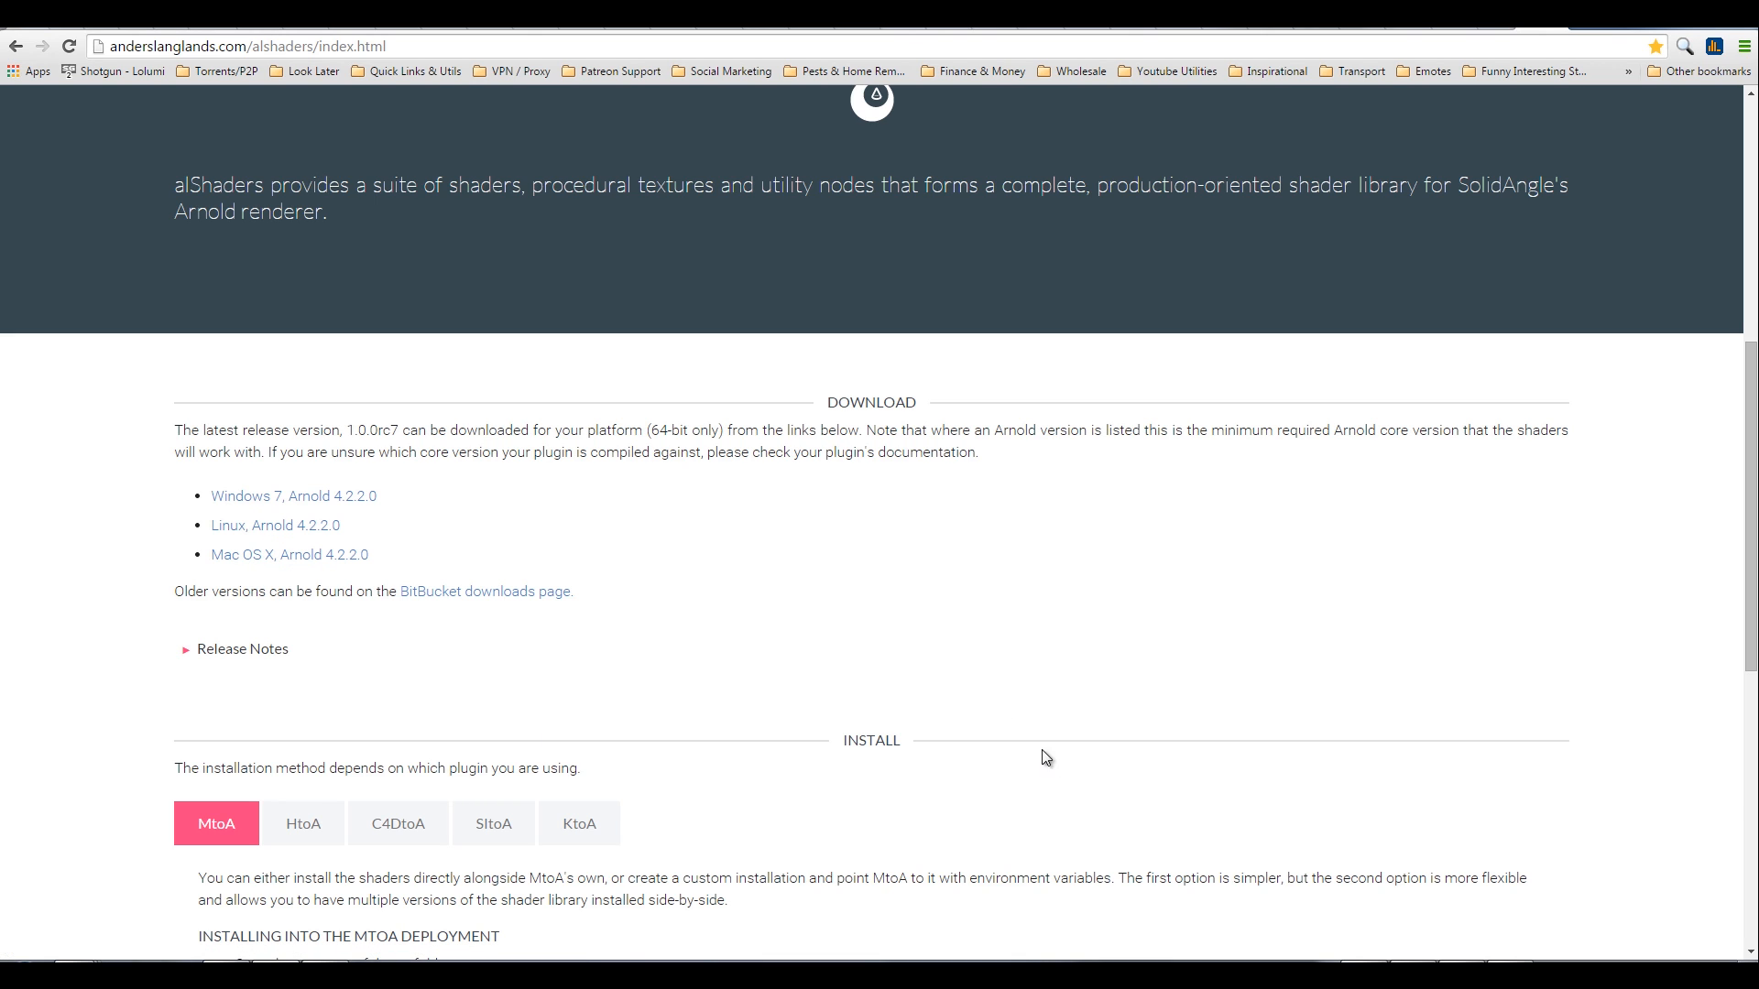
mouse_move(499, 773)
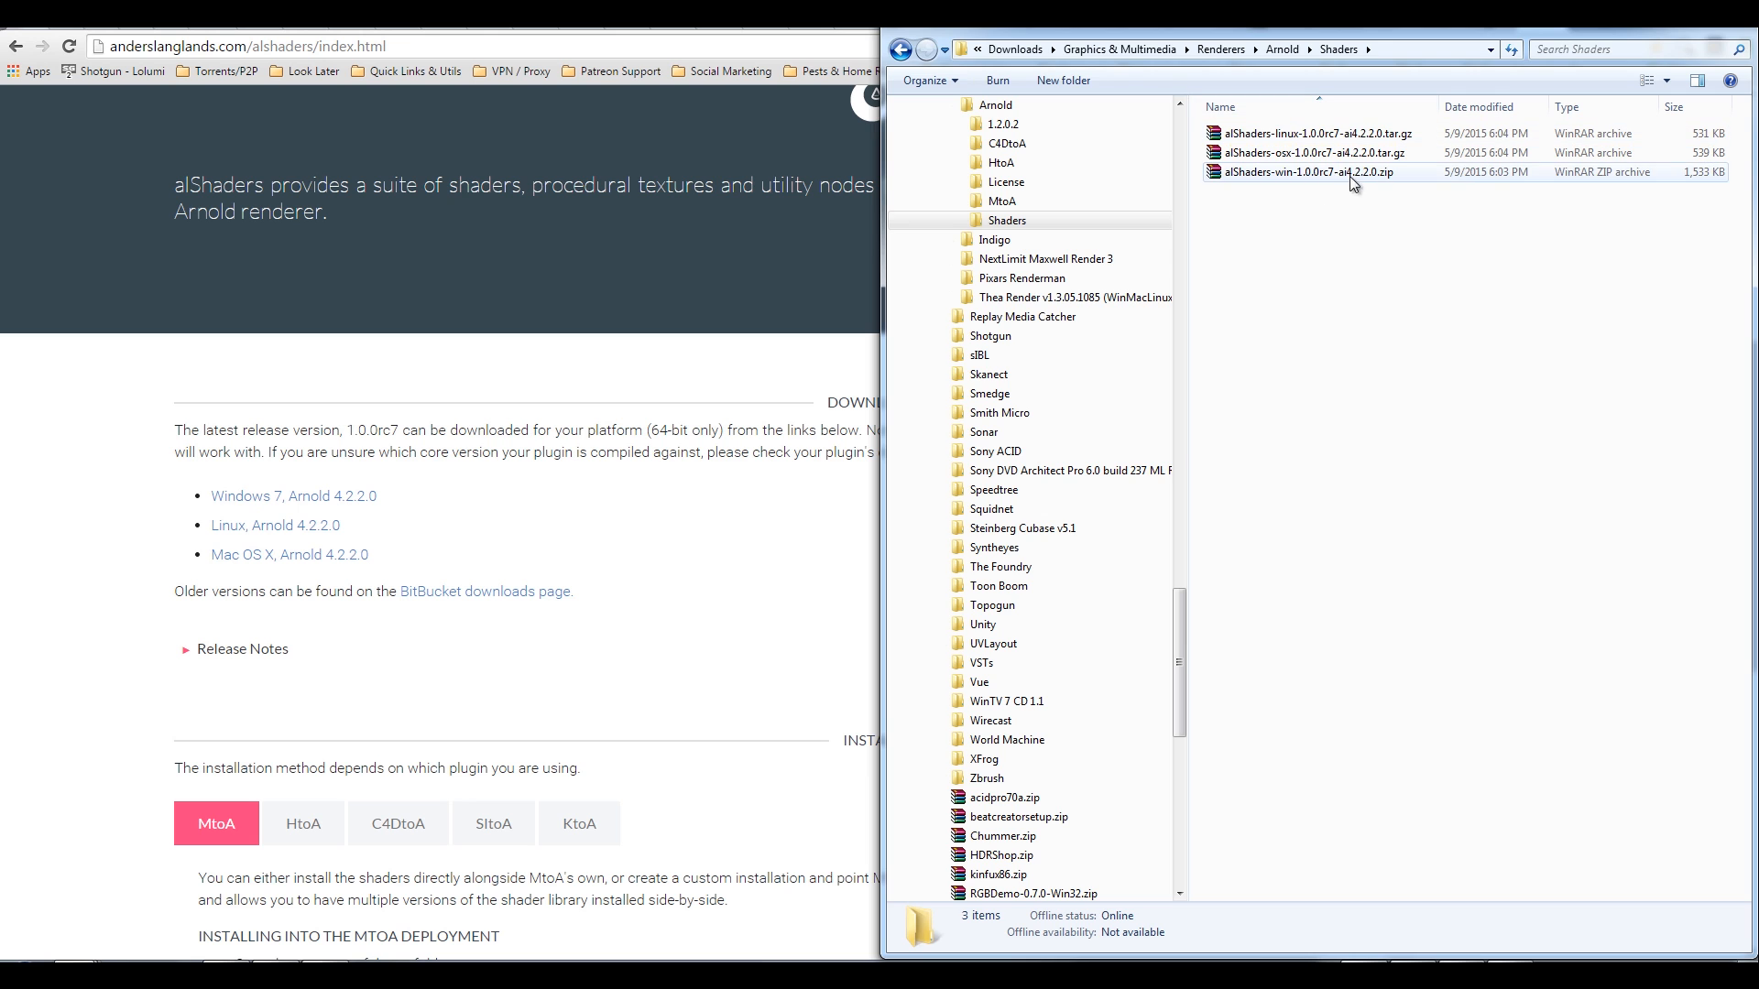
Step: Open the Windows alShaders archive in WinRAR and dismiss the license reminder
double_click(1303, 171)
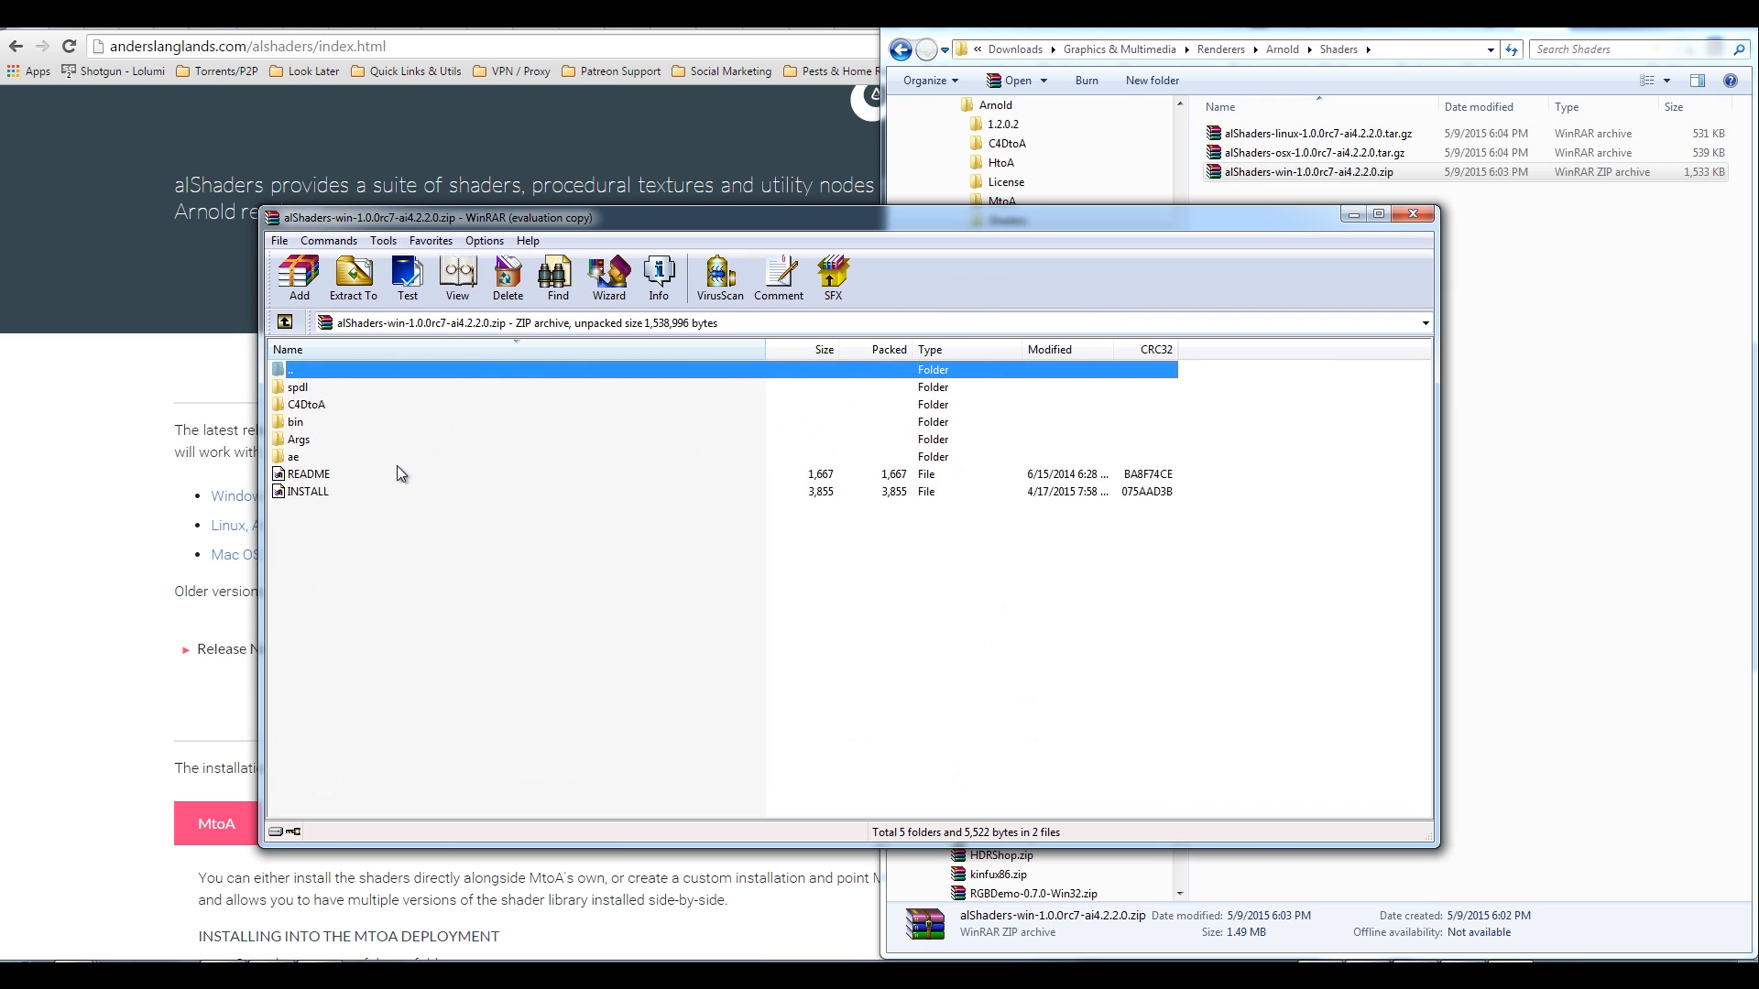
click(352, 279)
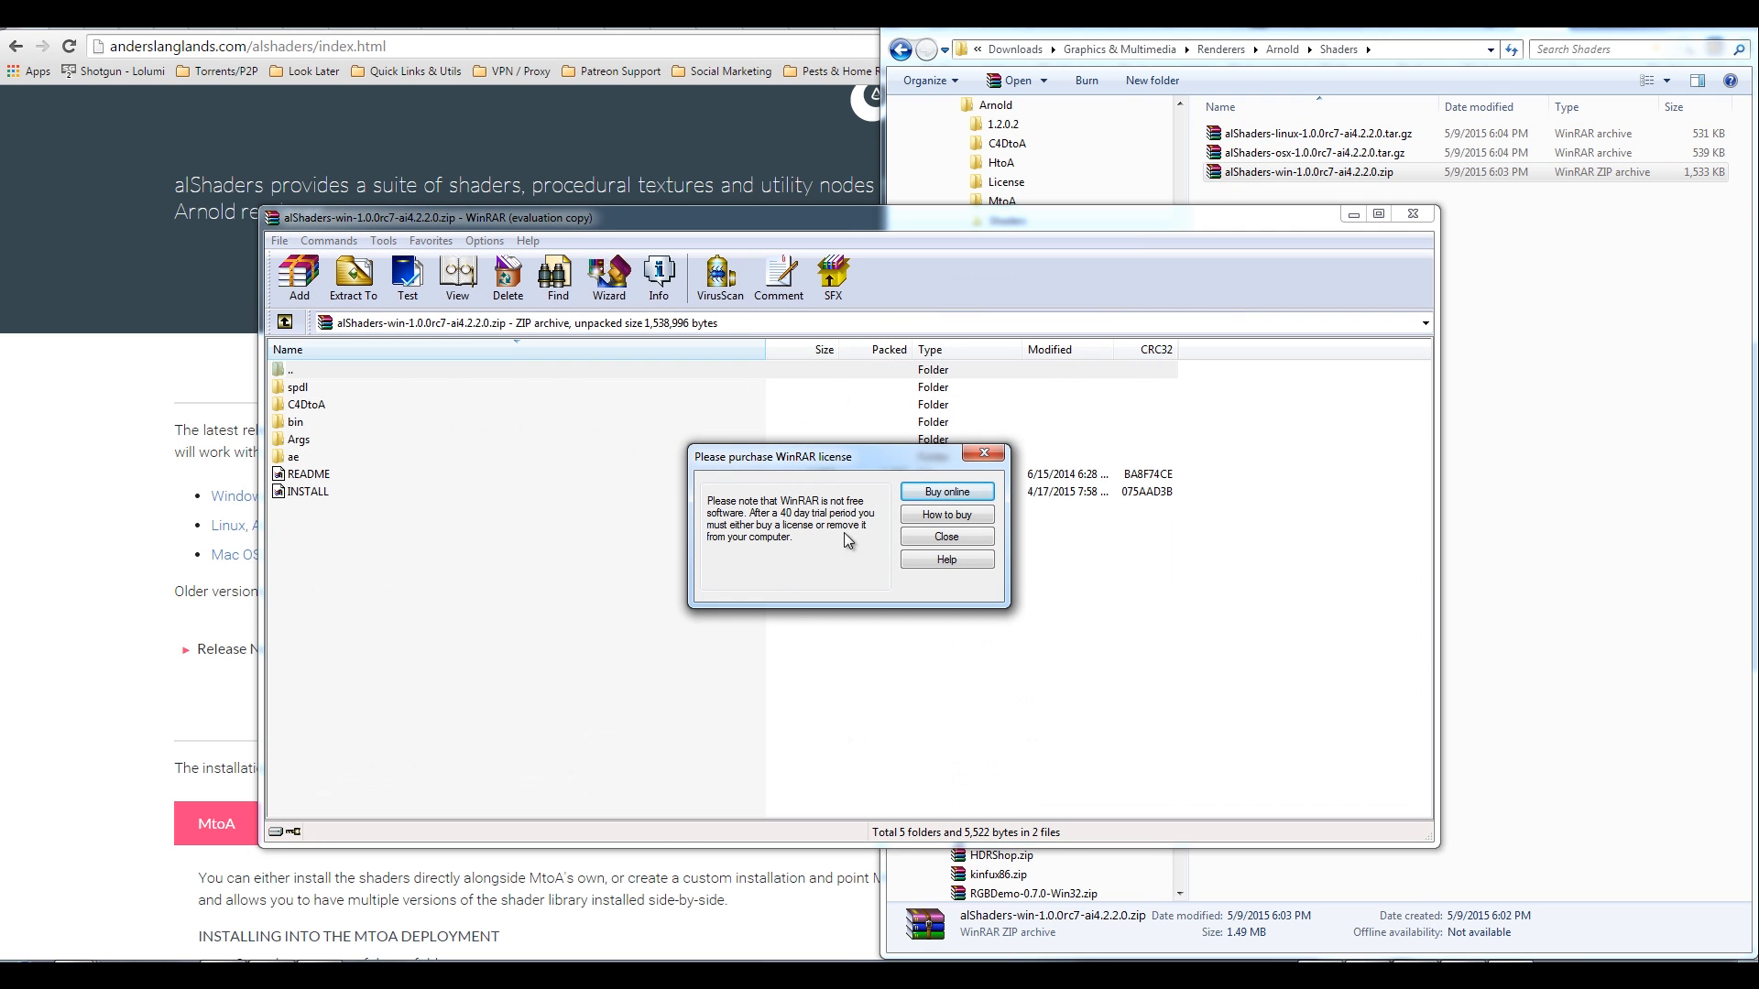
click(946, 536)
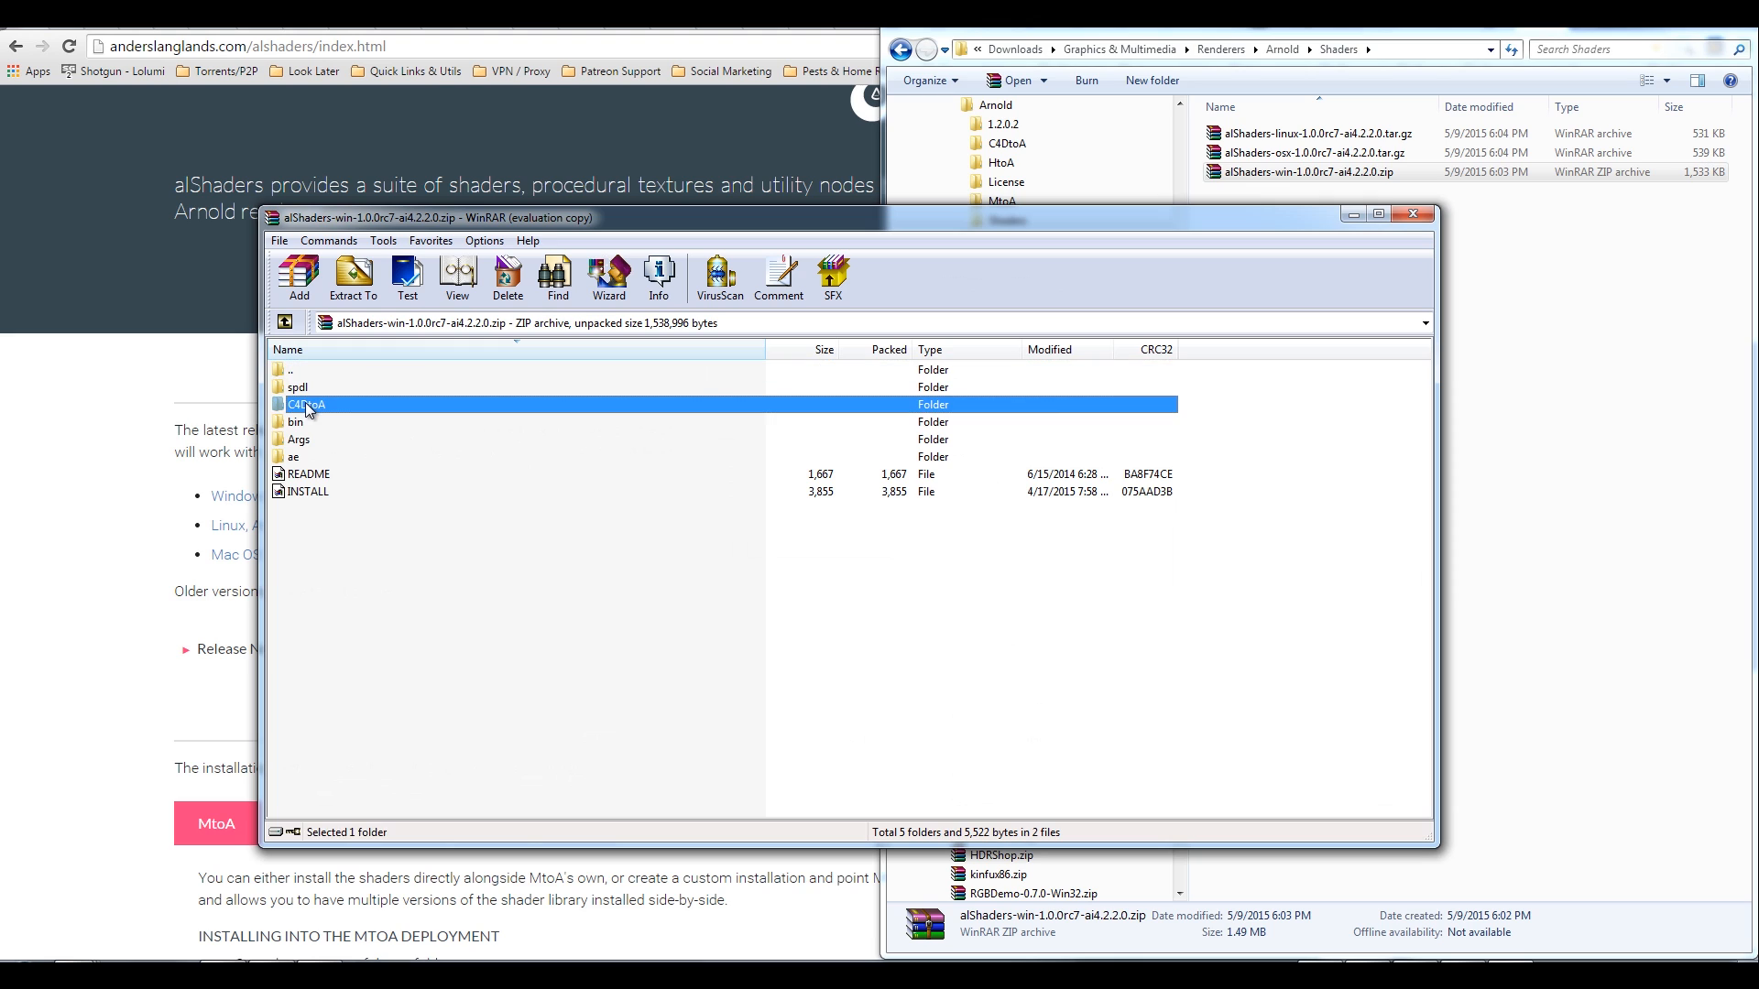
Step: Merge the archive's C4DtoA res folder into Cinema 4D's C4DtoA plugin folder
double_click(306, 404)
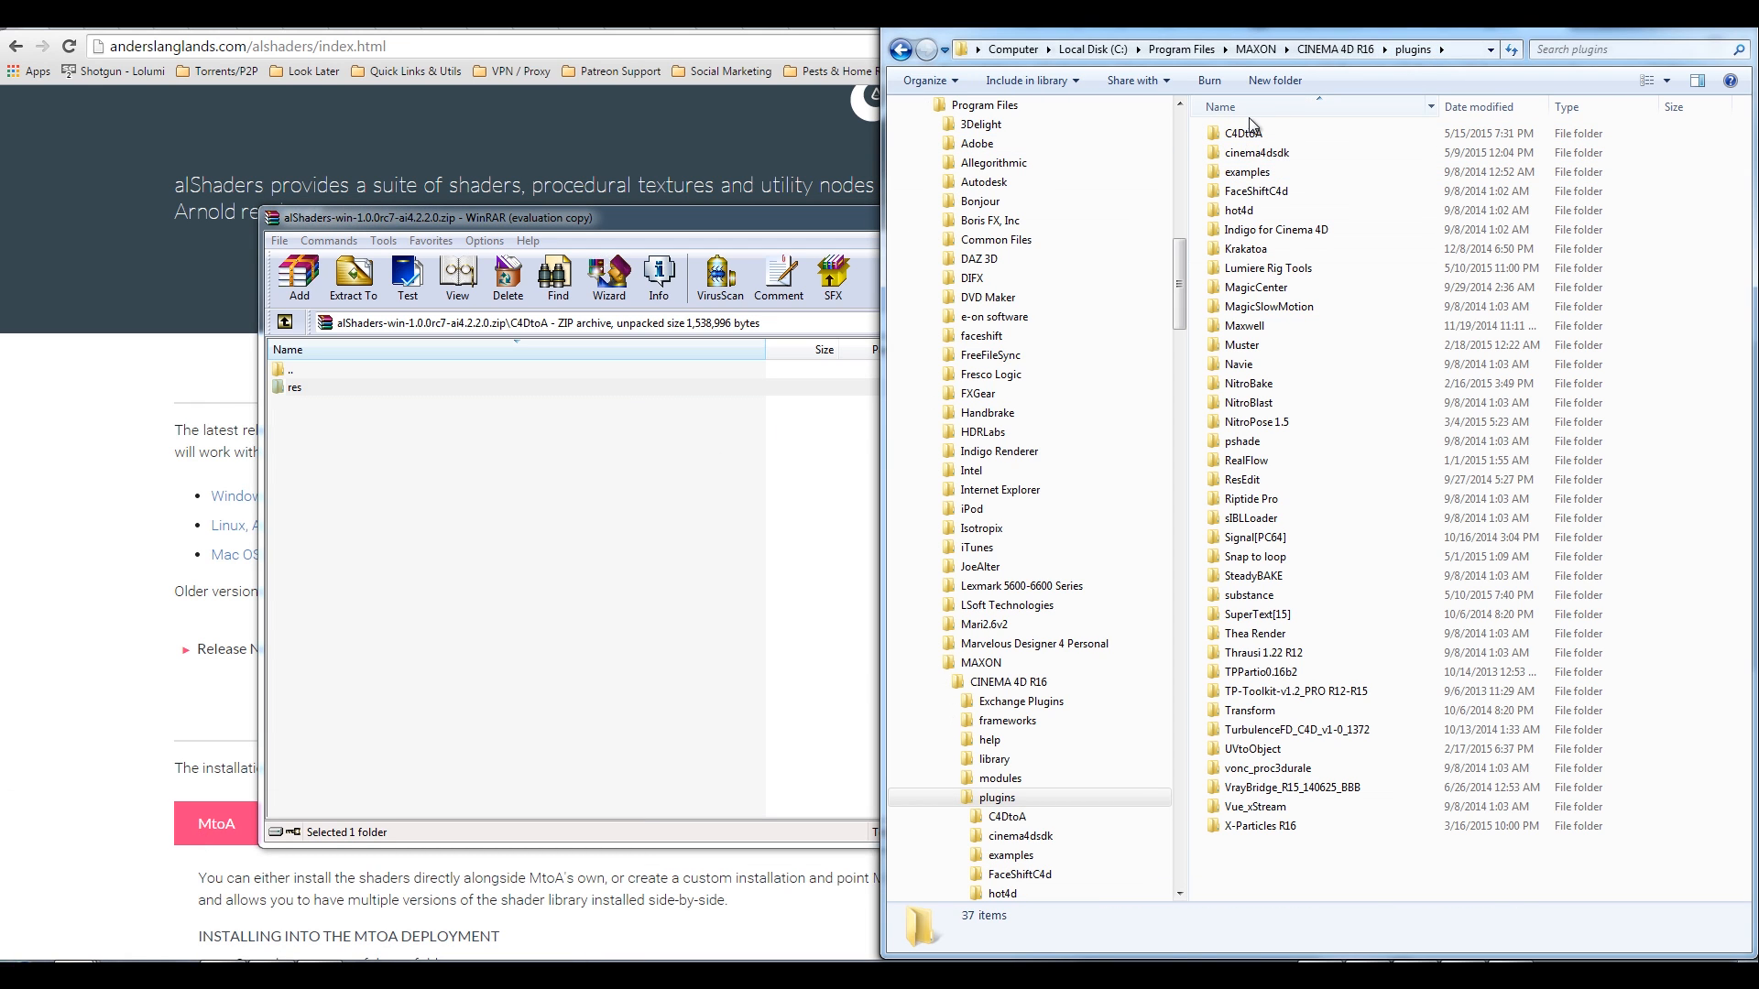
double_click(1240, 132)
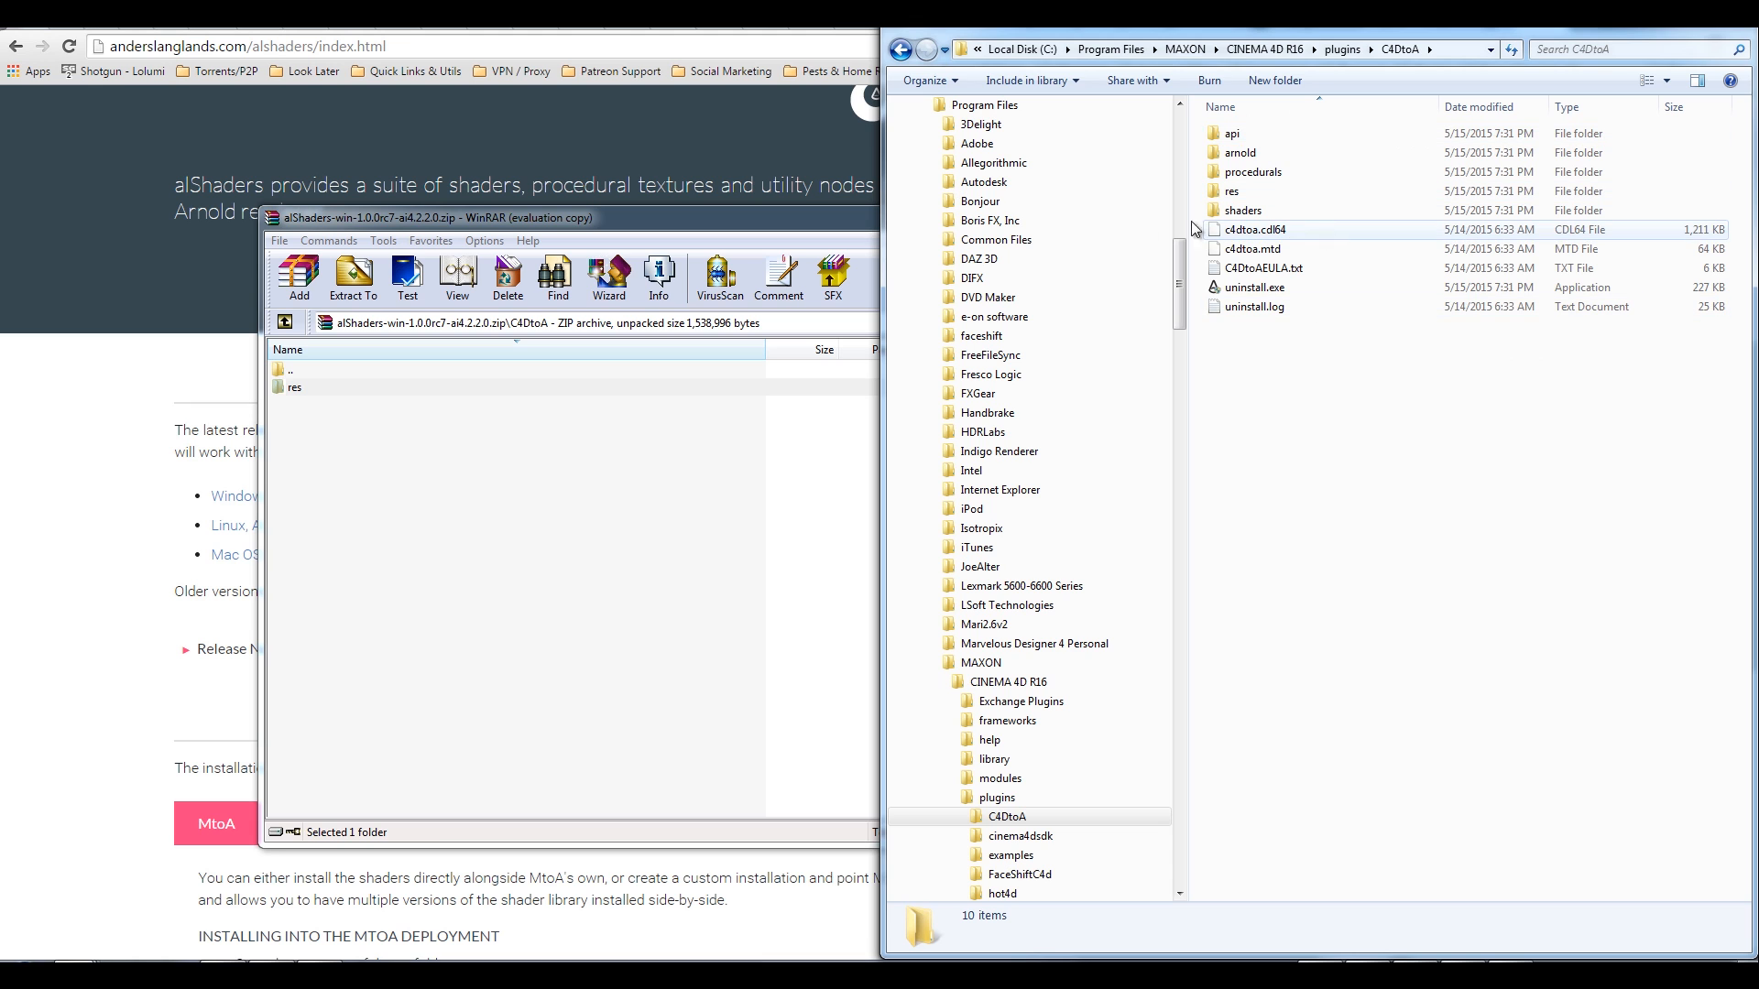
click(336, 387)
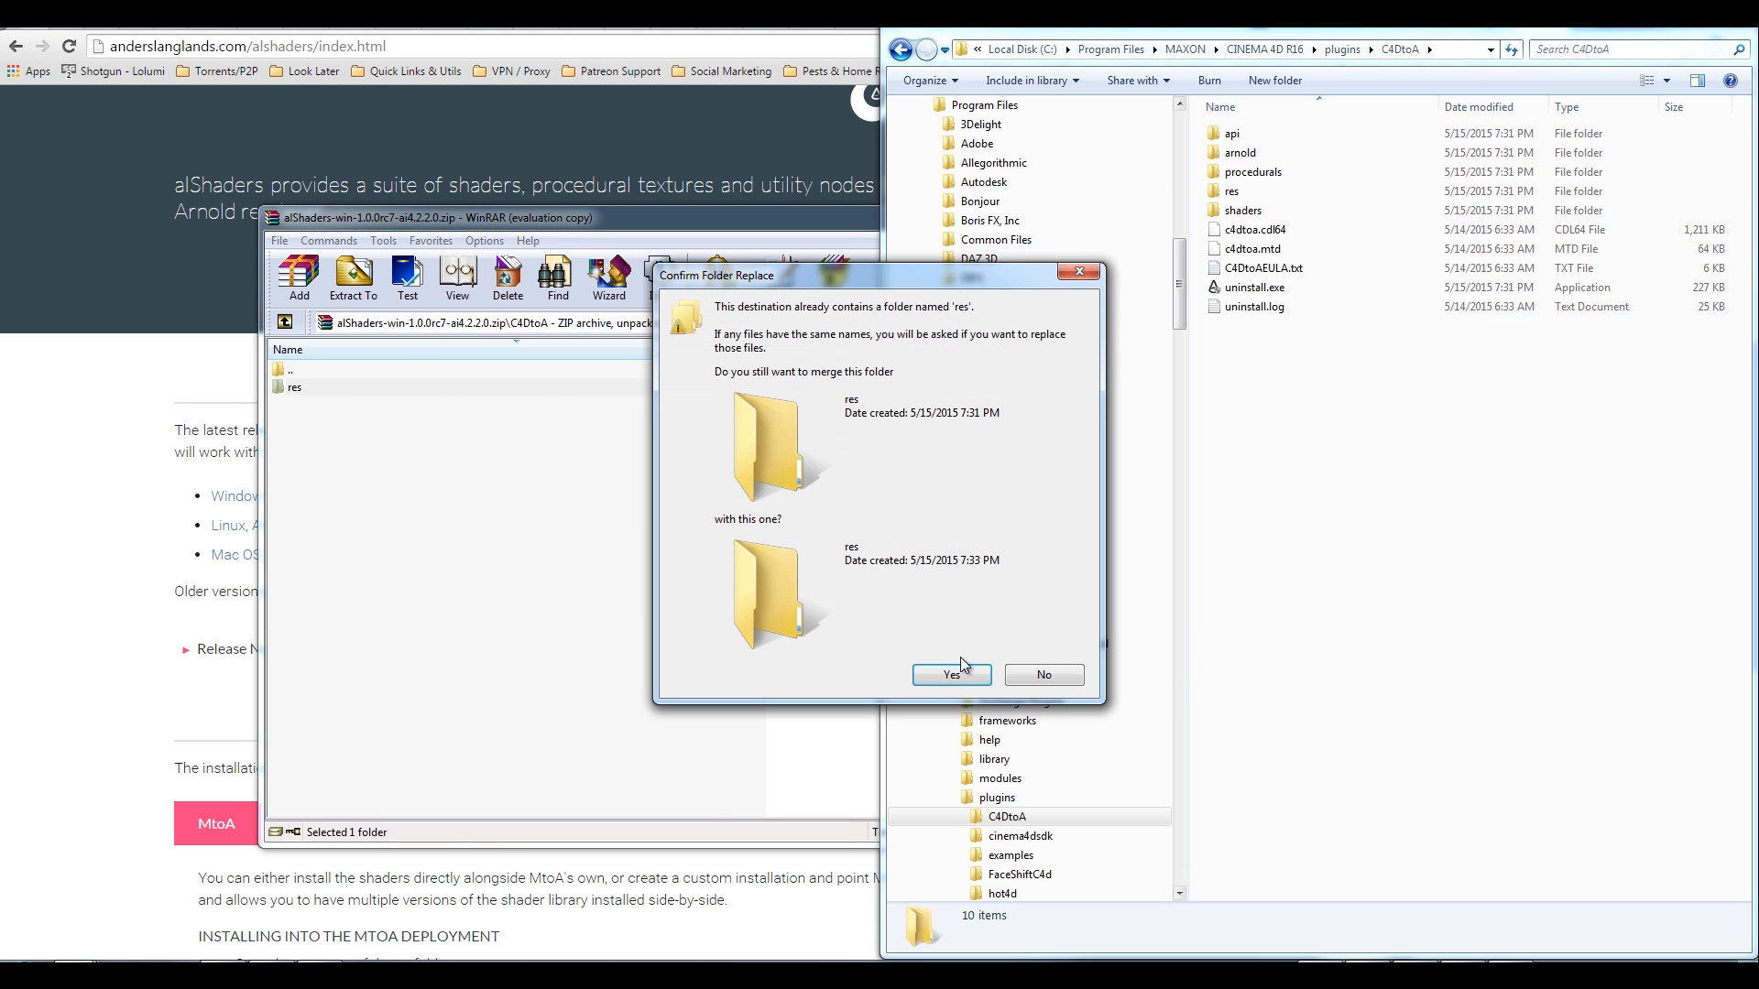
click(949, 674)
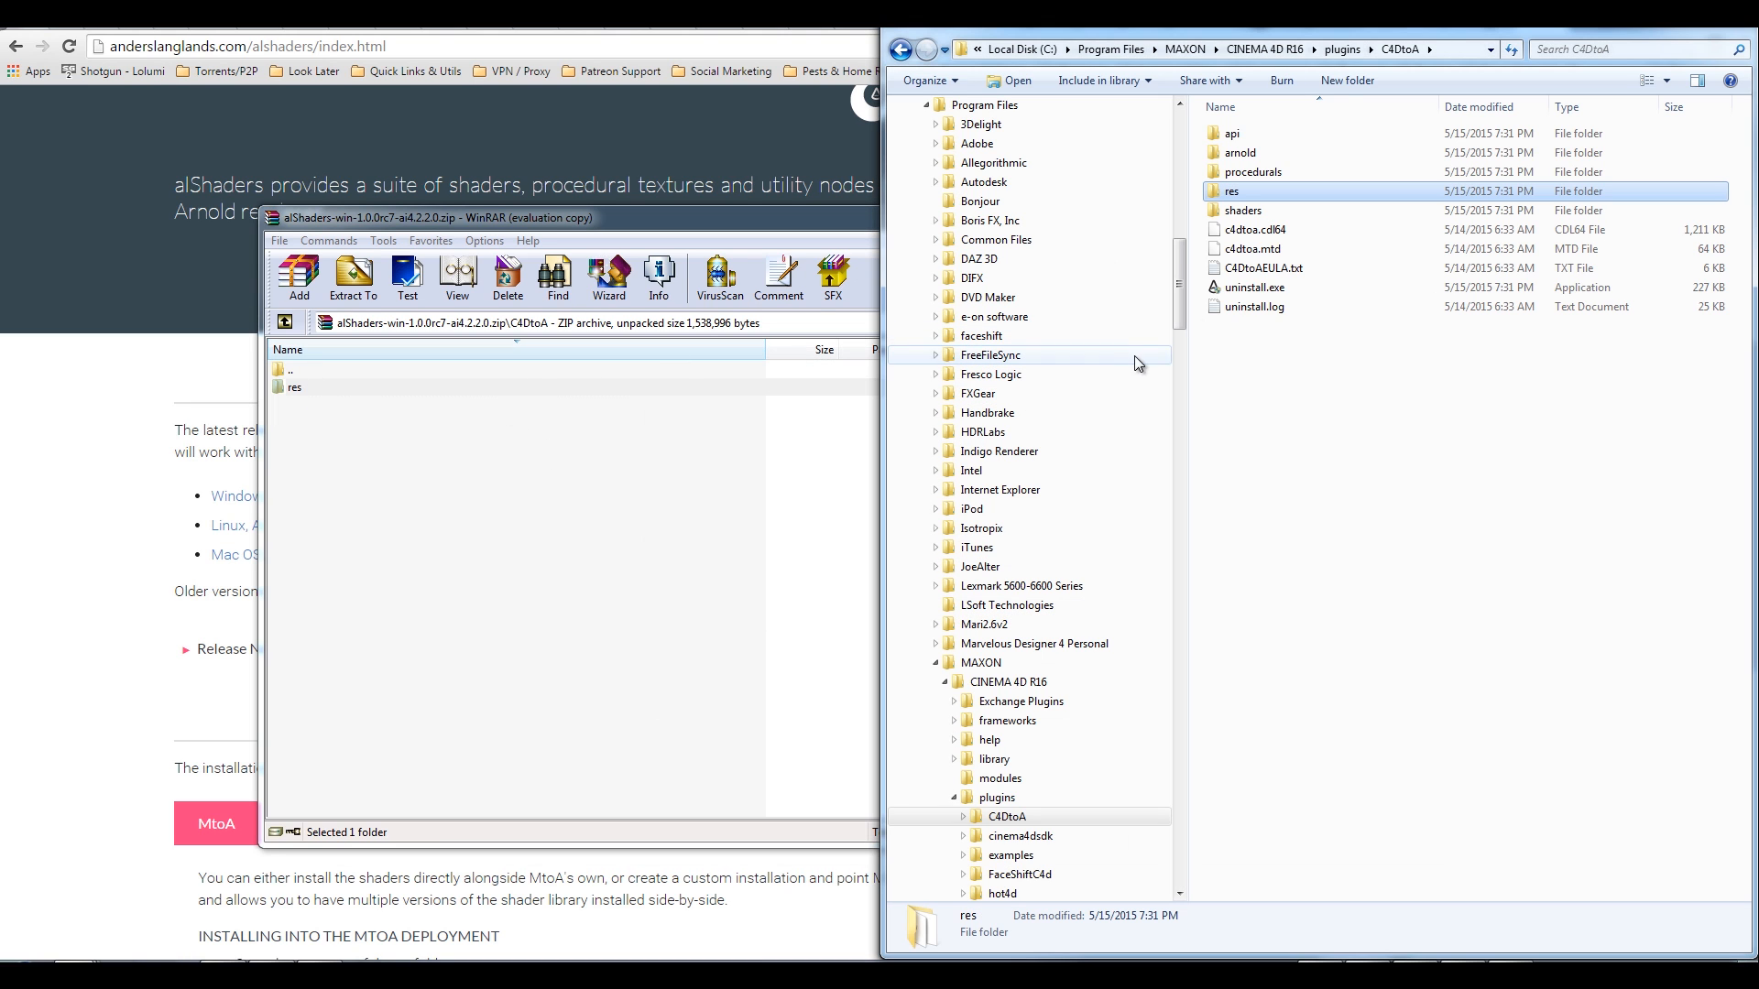
mouse_move(1217, 210)
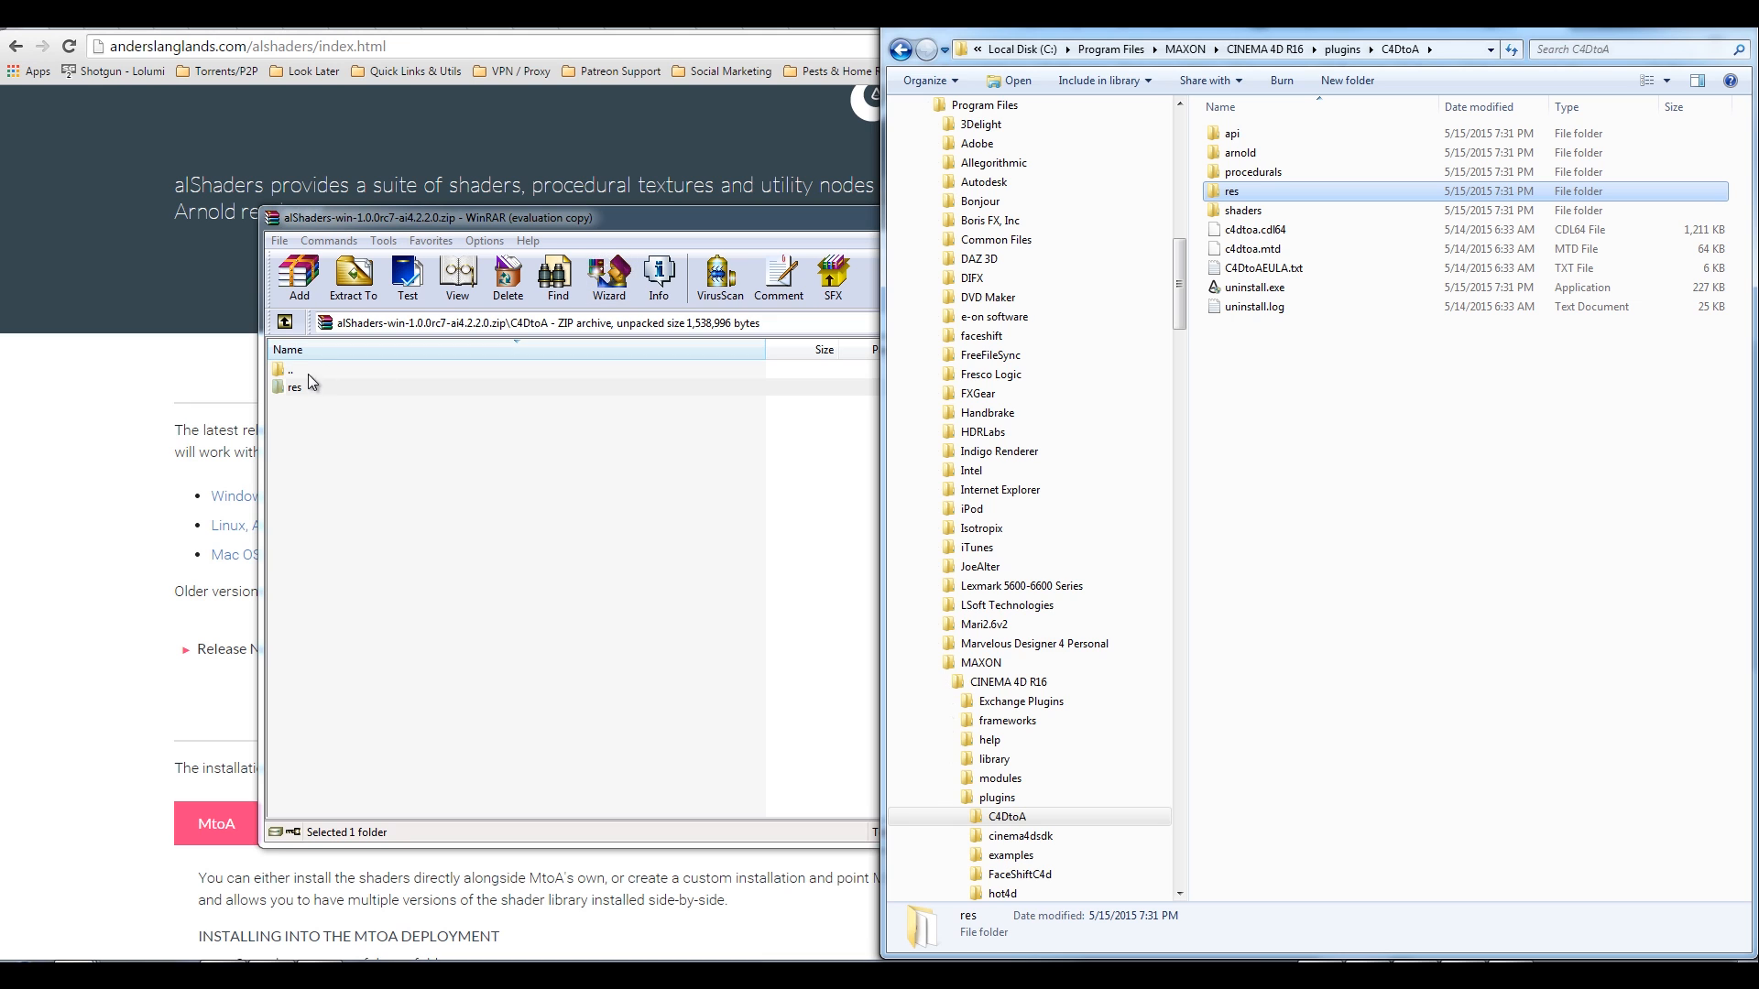
double_click(294, 386)
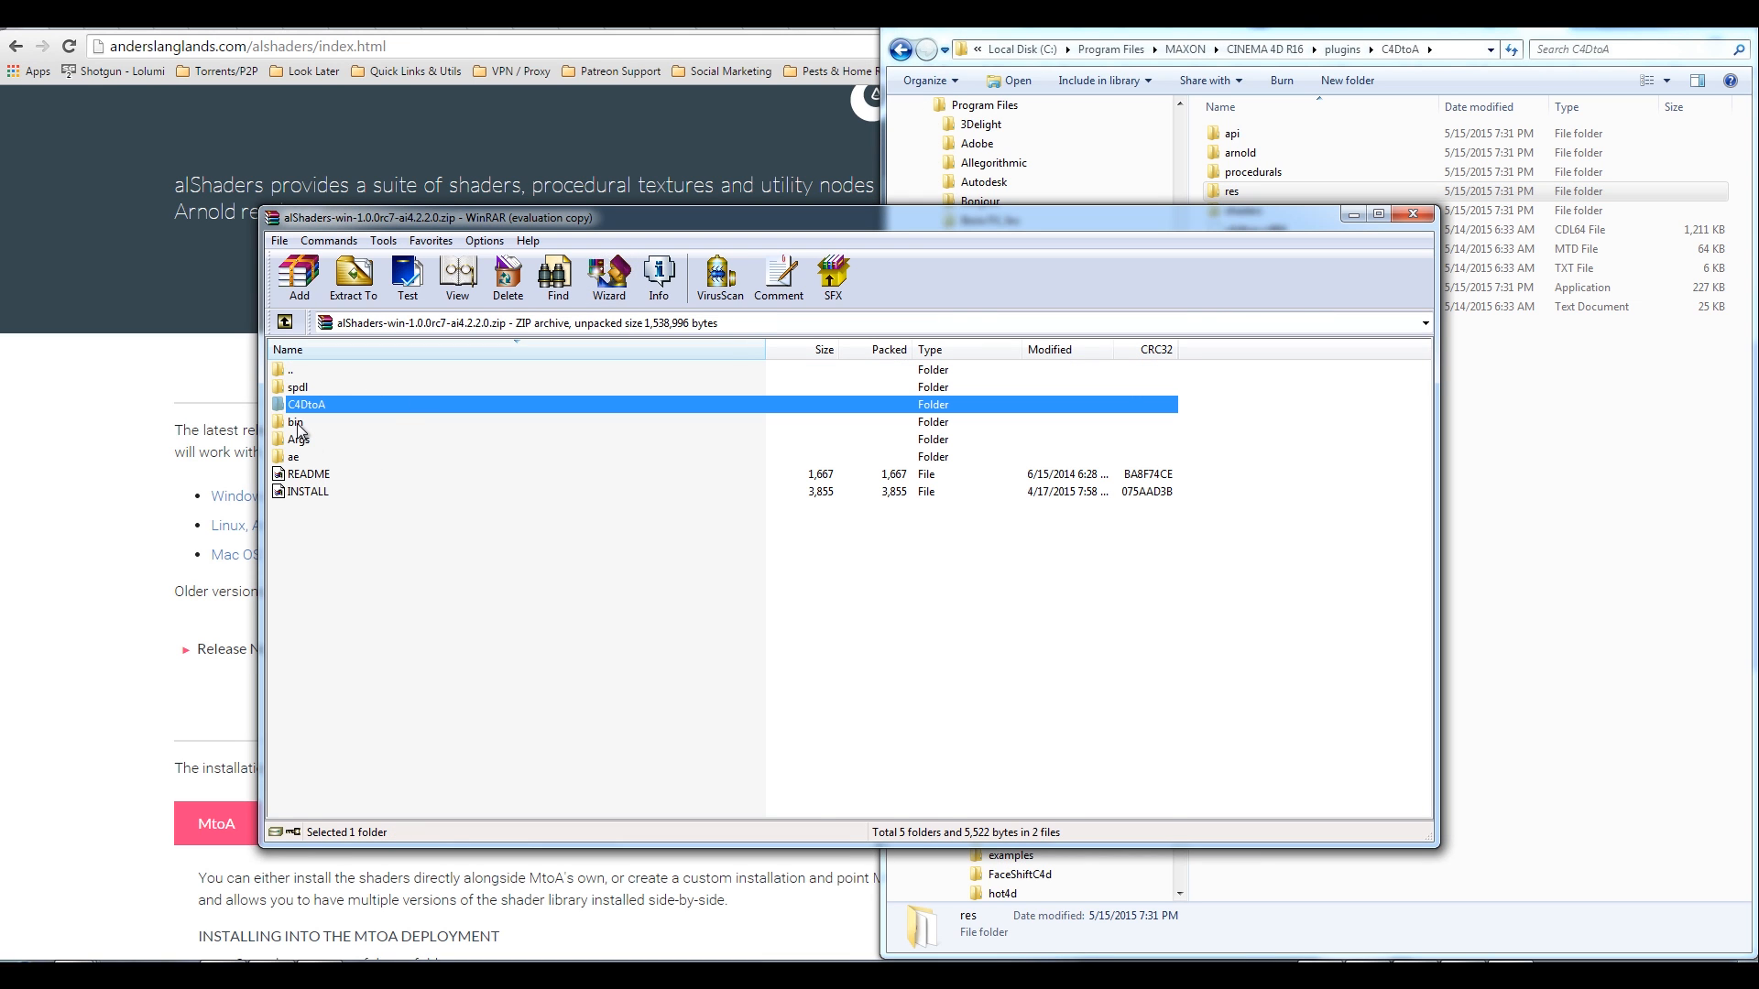
Step: Copy all 75 bin files into the C4DtoA shaders folder with admin permission, then open it
double_click(295, 421)
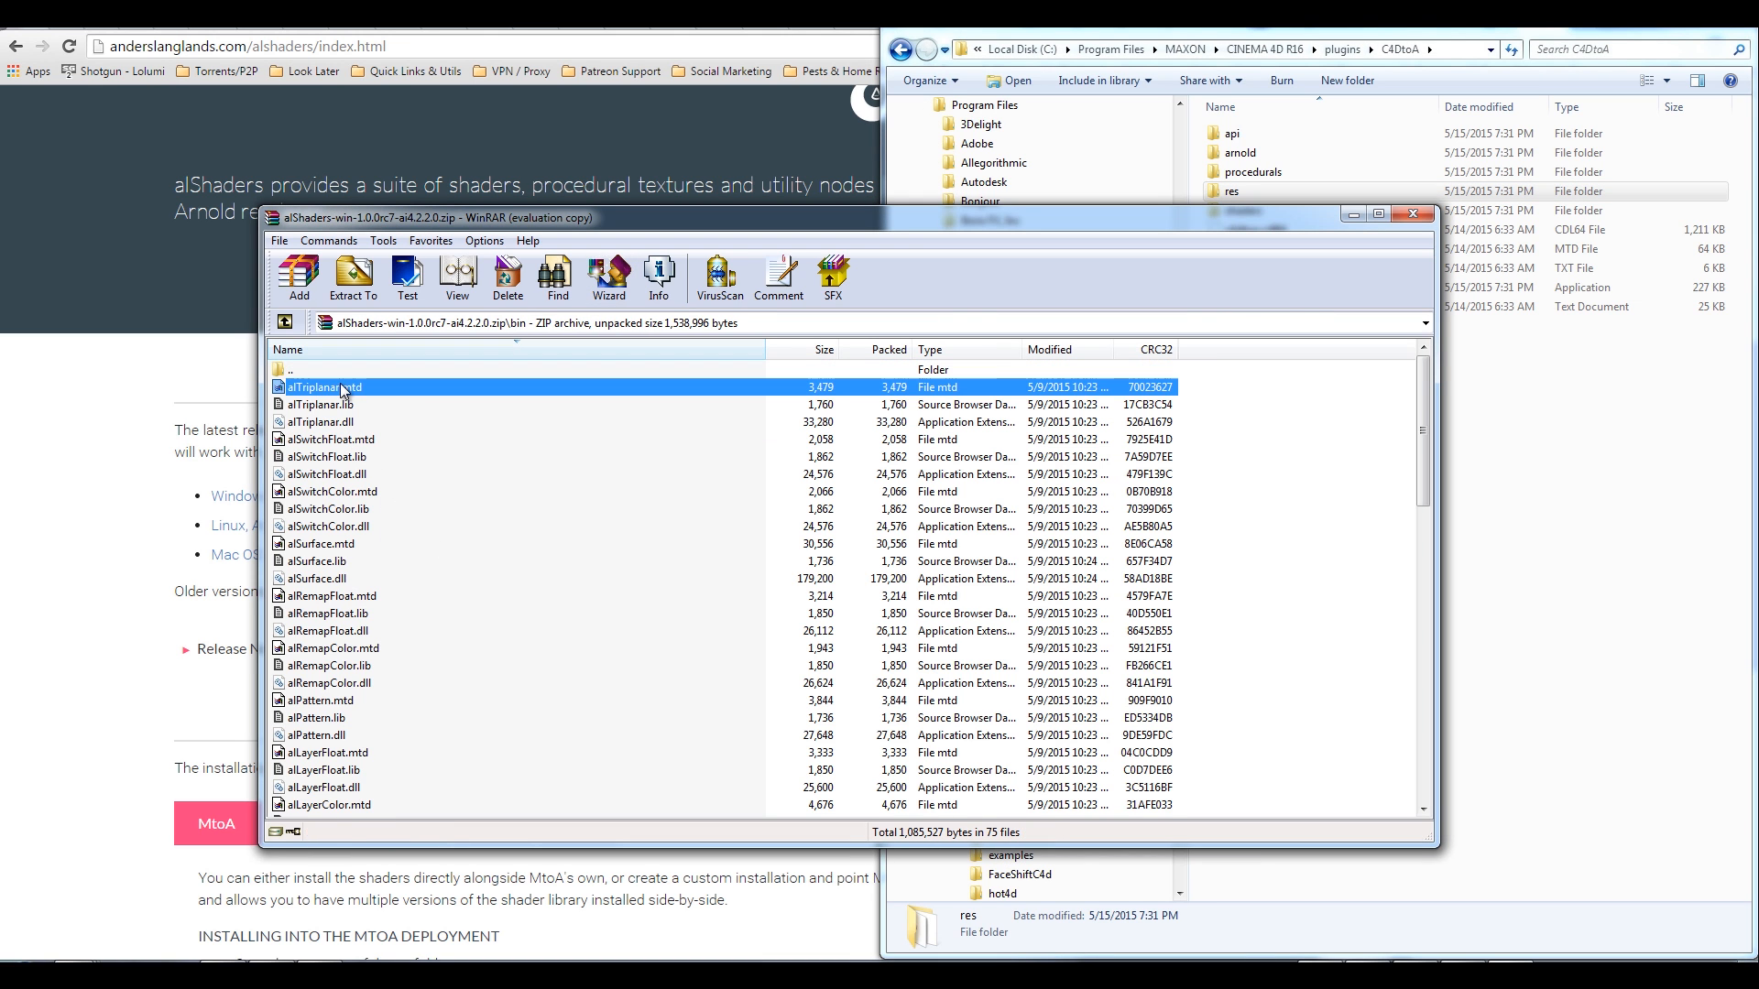
scroll(down, 3)
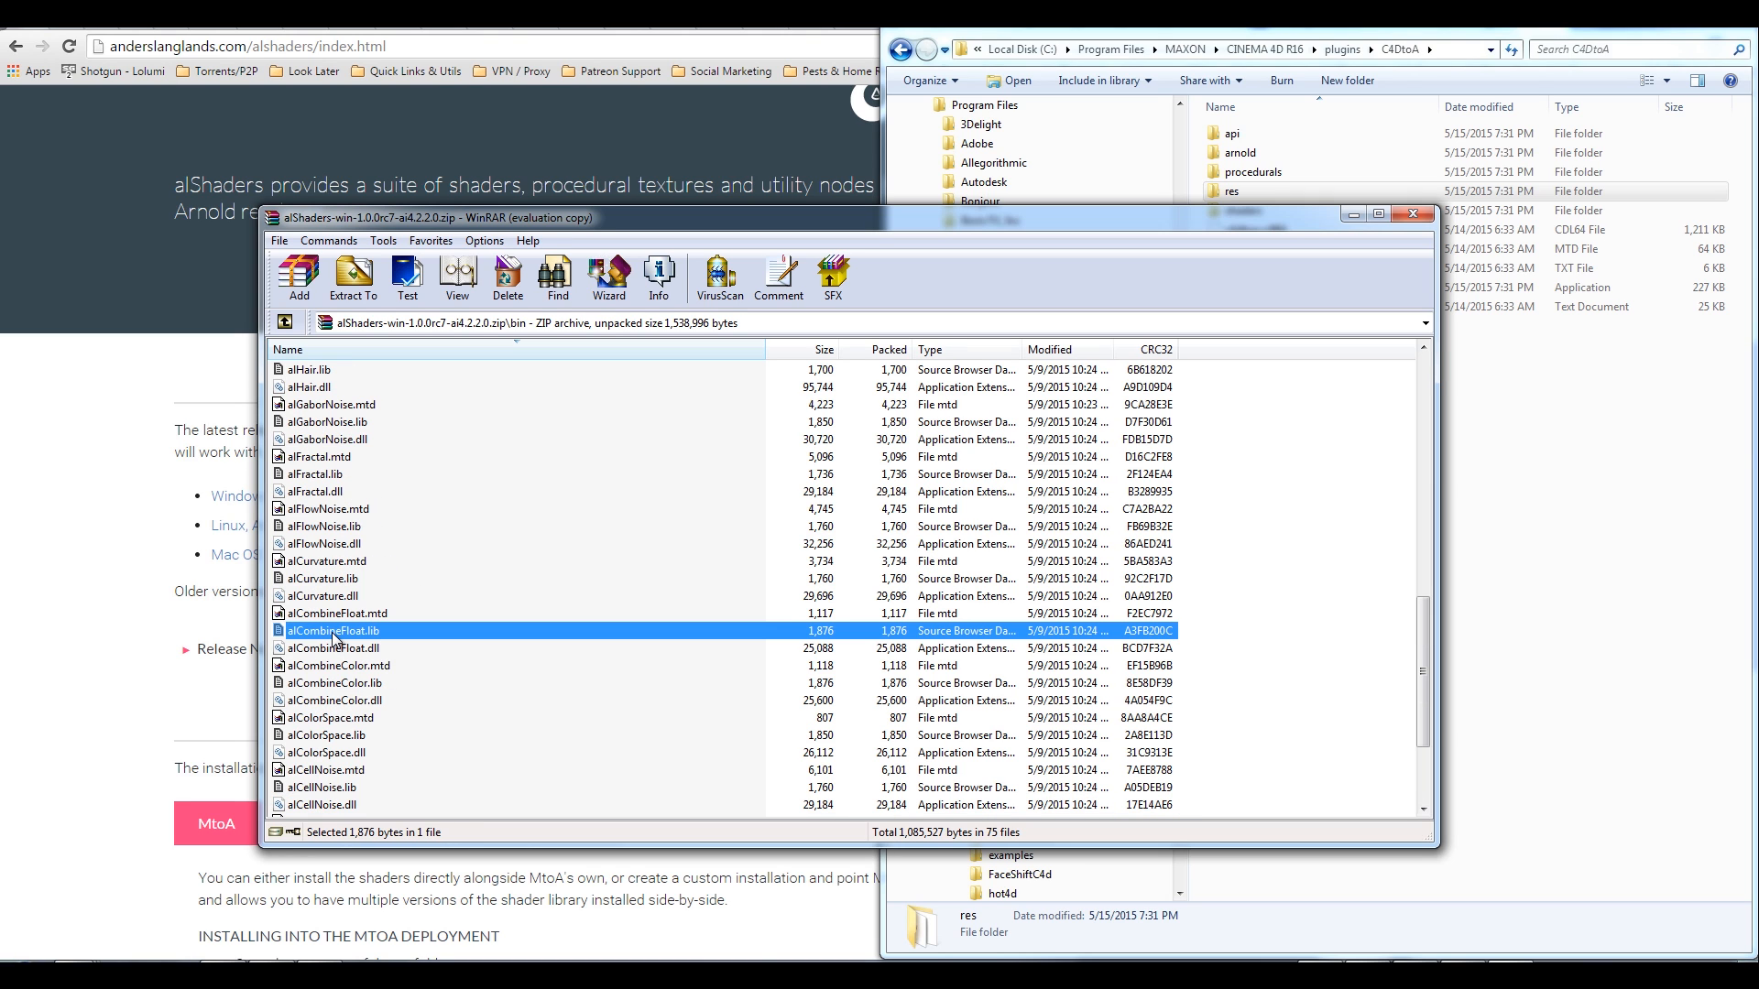
key(ctrl+a)
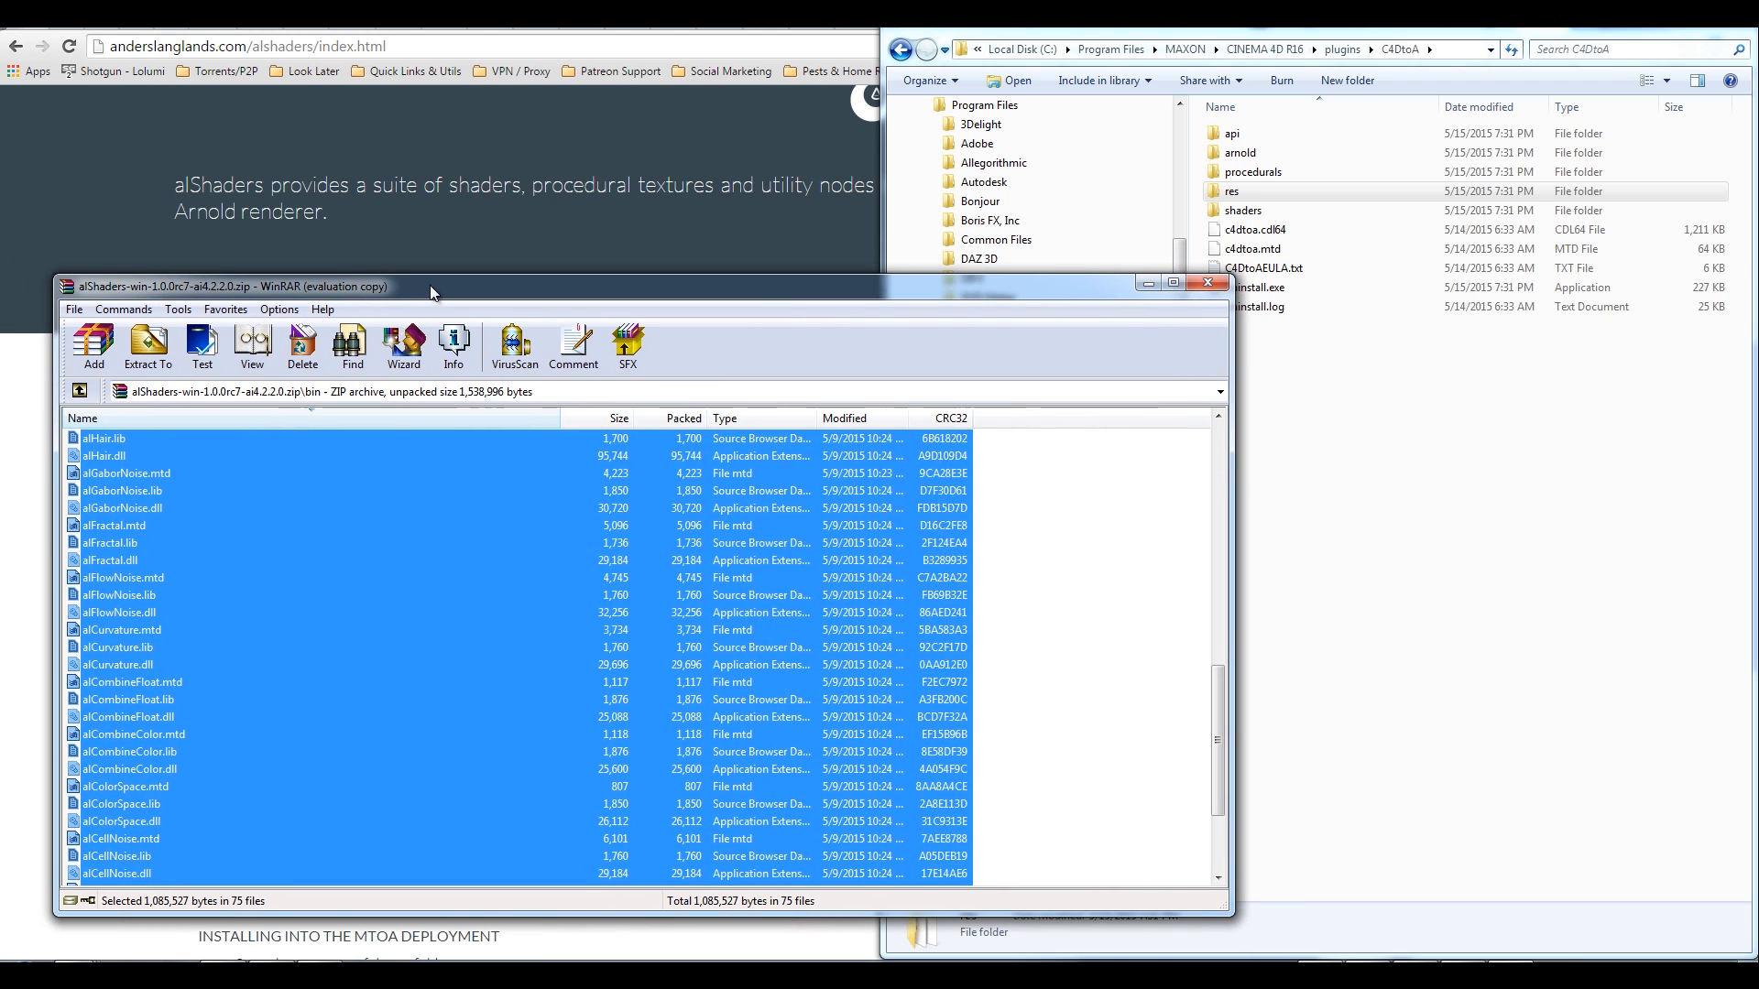
click(1242, 209)
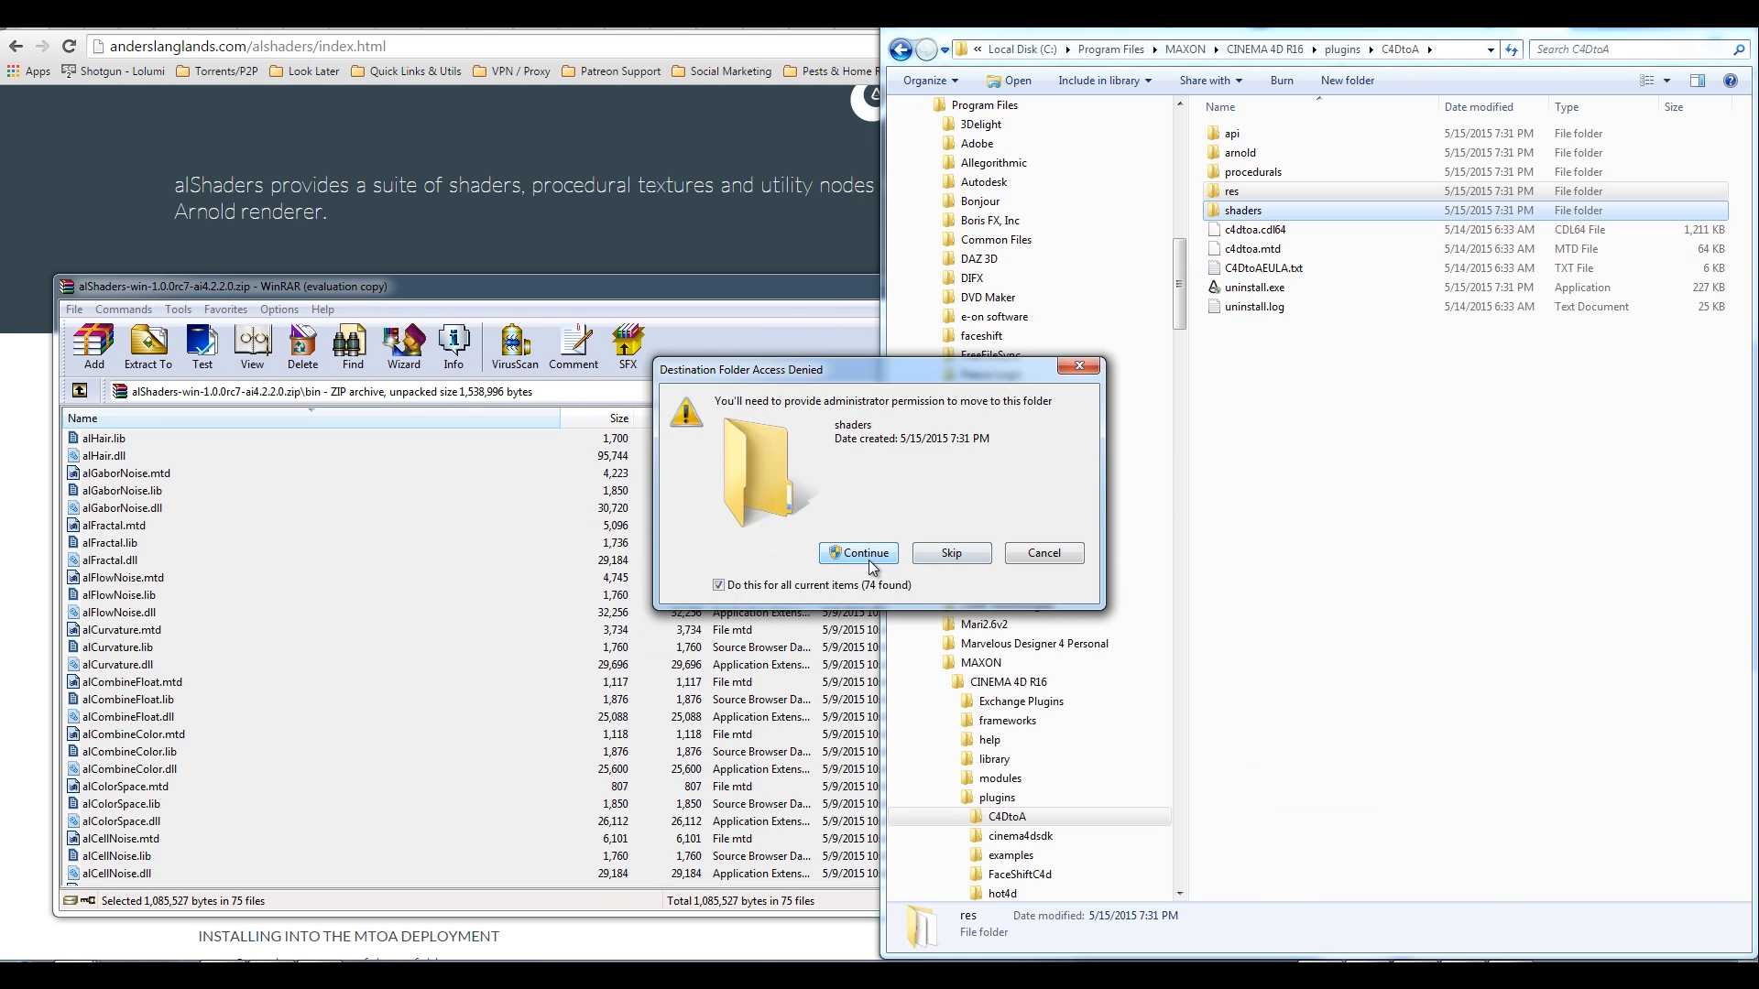
click(859, 553)
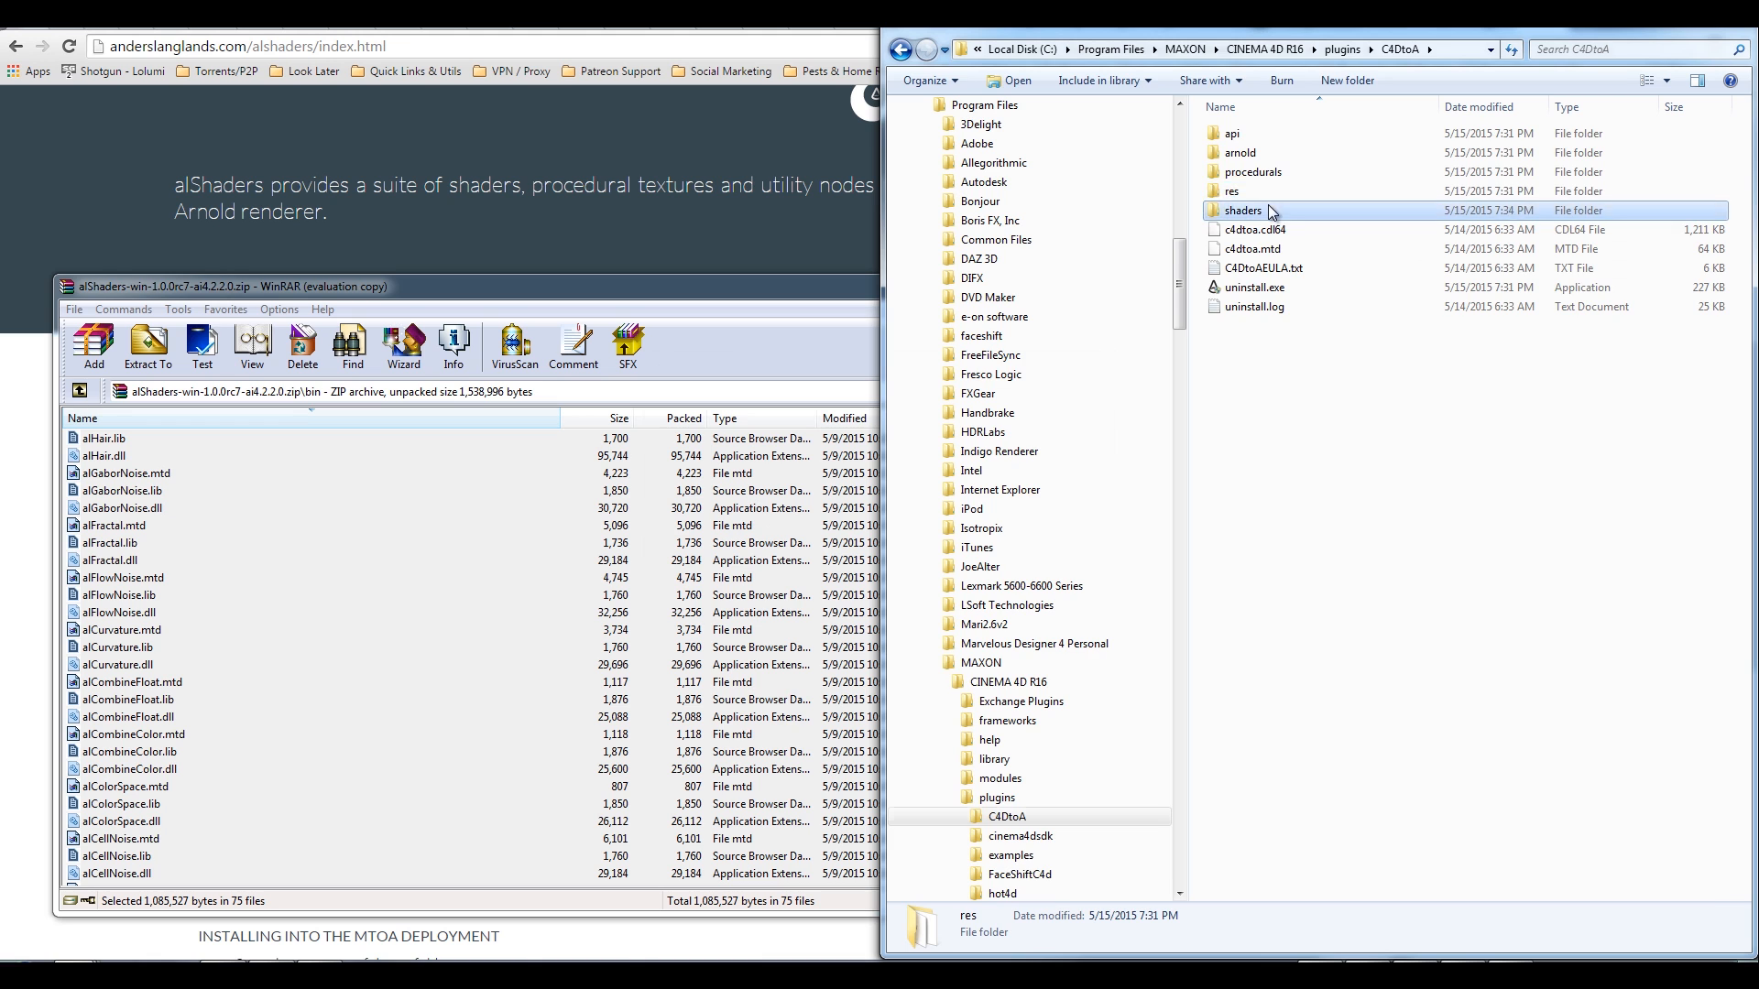
double_click(1243, 210)
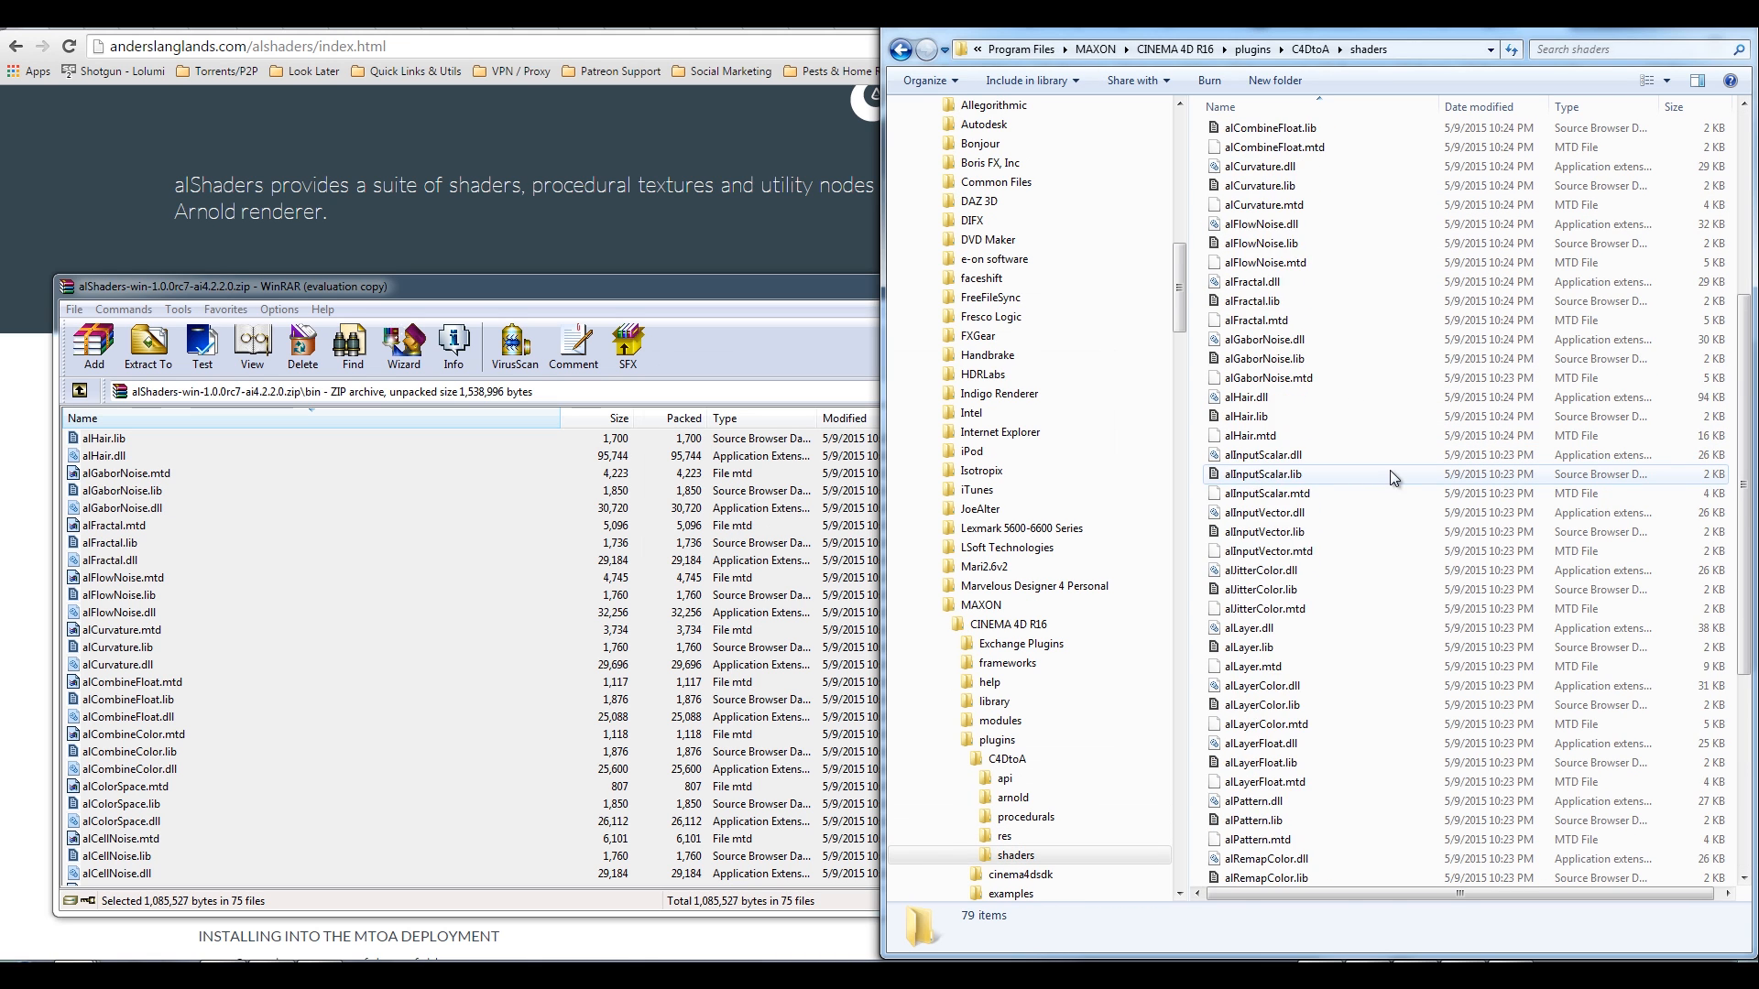
scroll(up, 3)
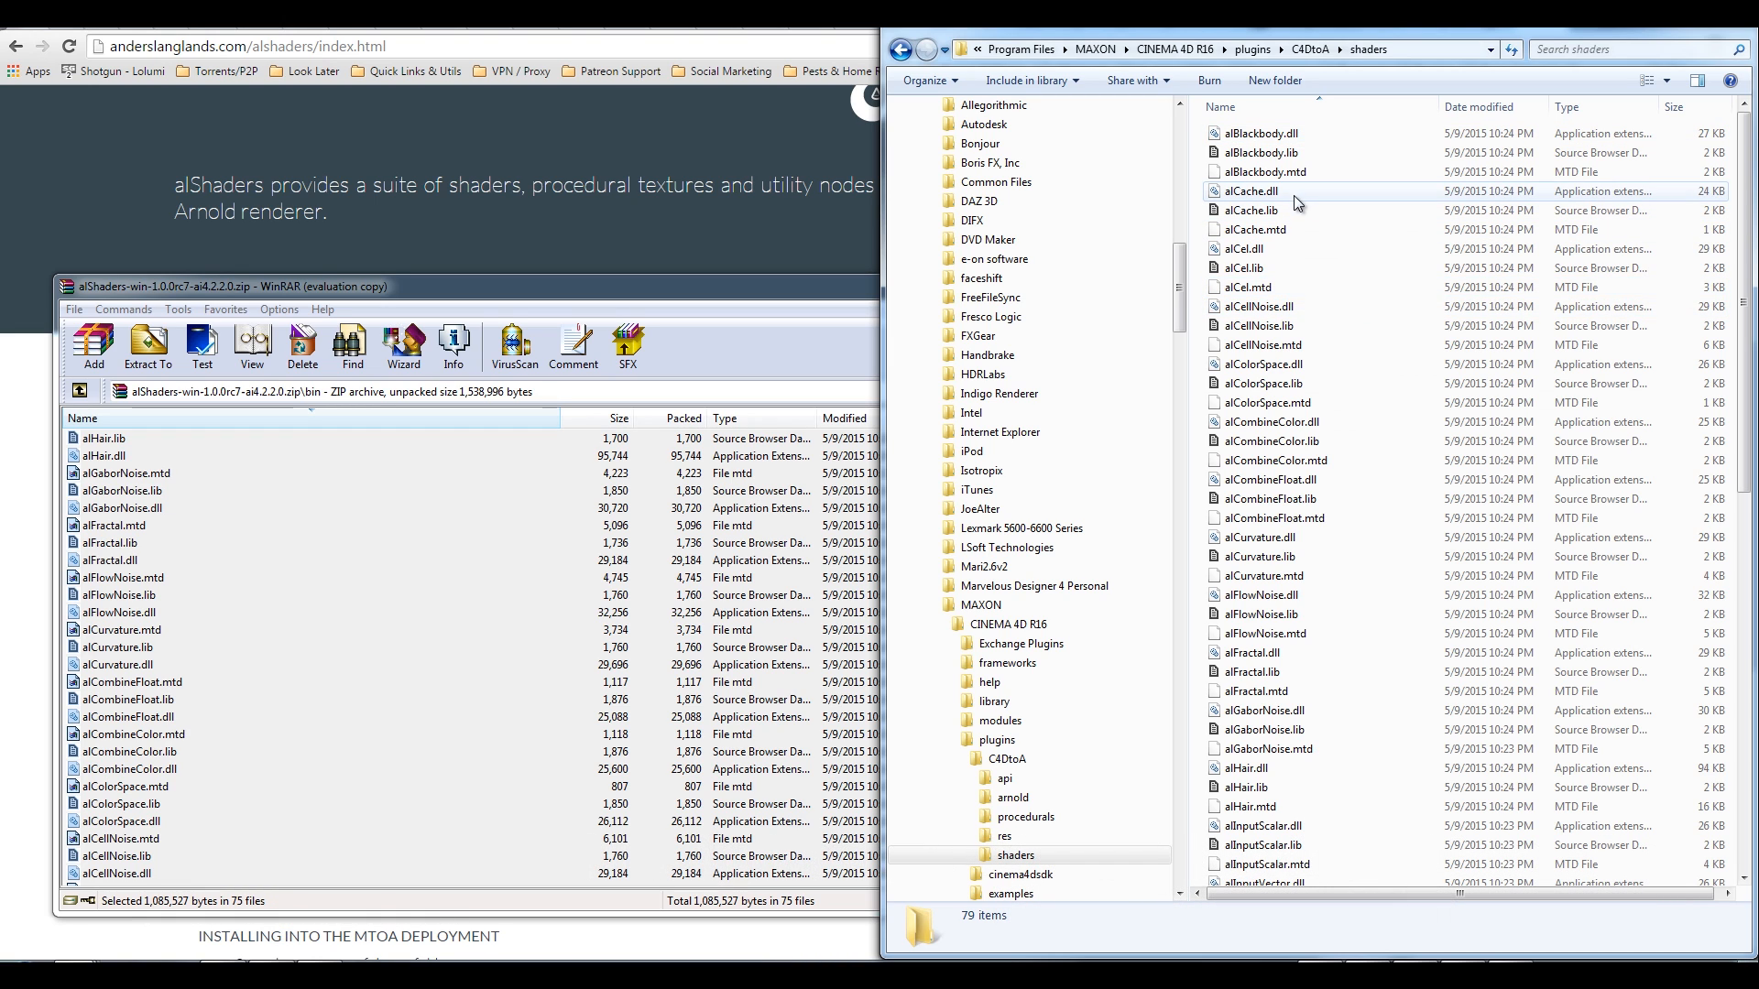
mouse_move(1421, 493)
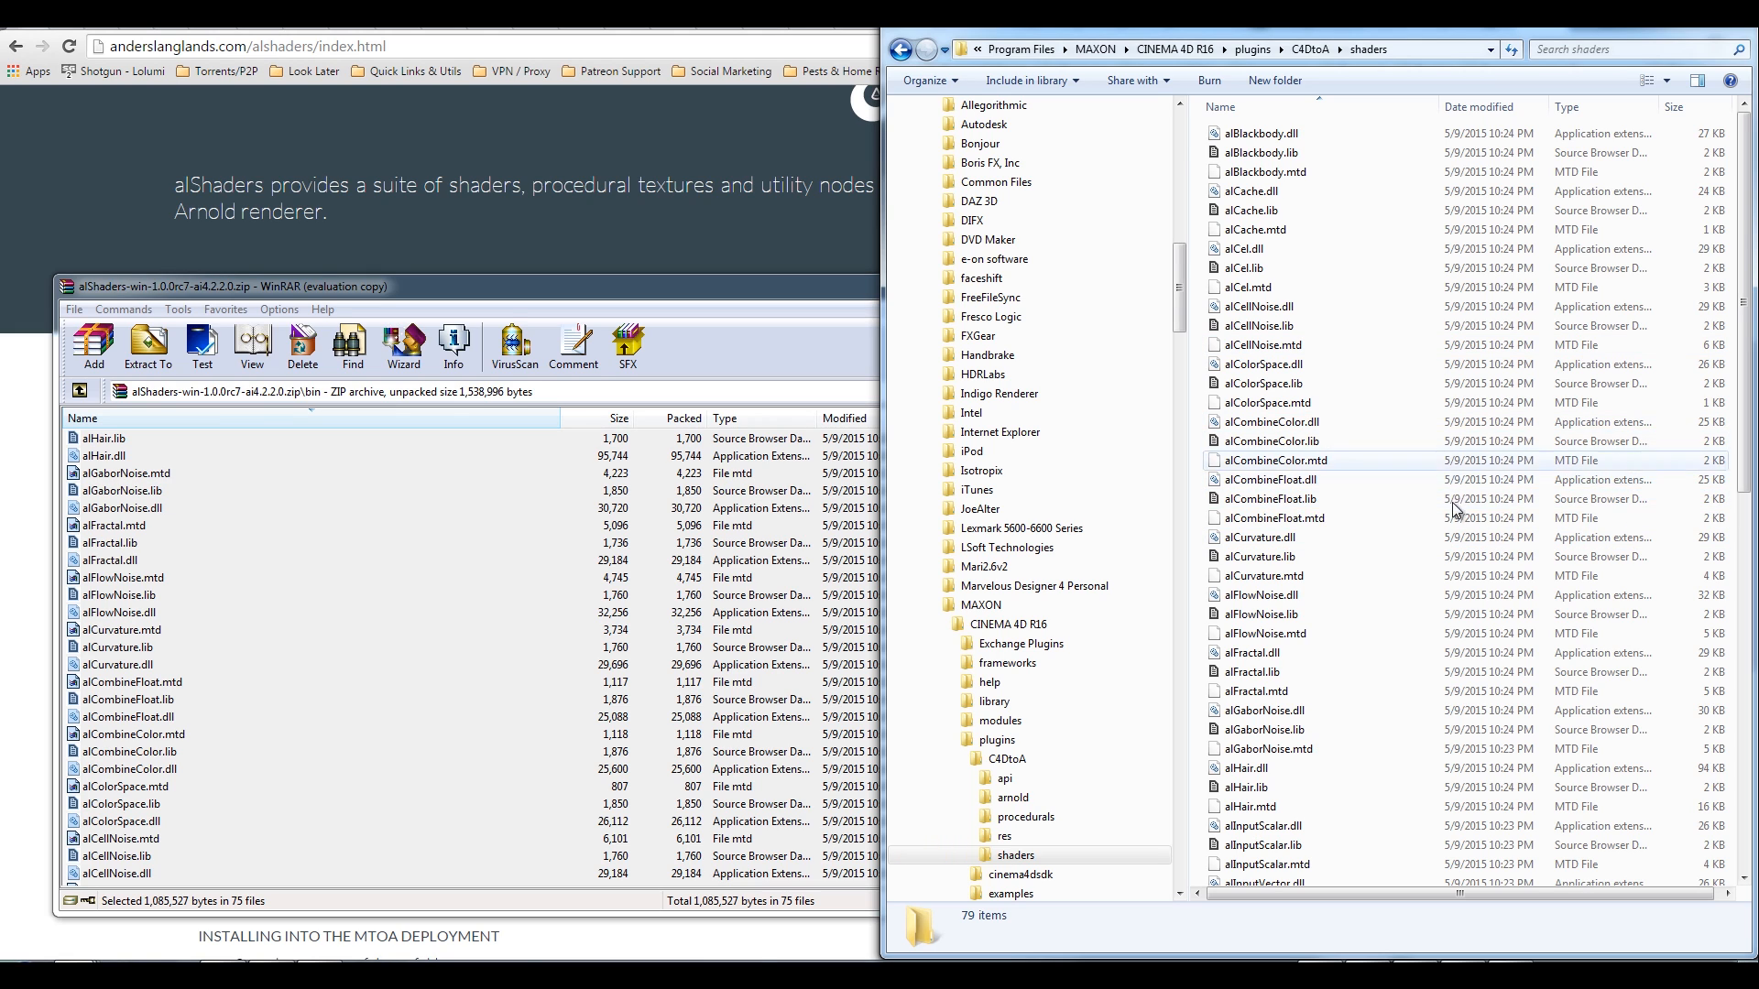
mouse_move(1411, 466)
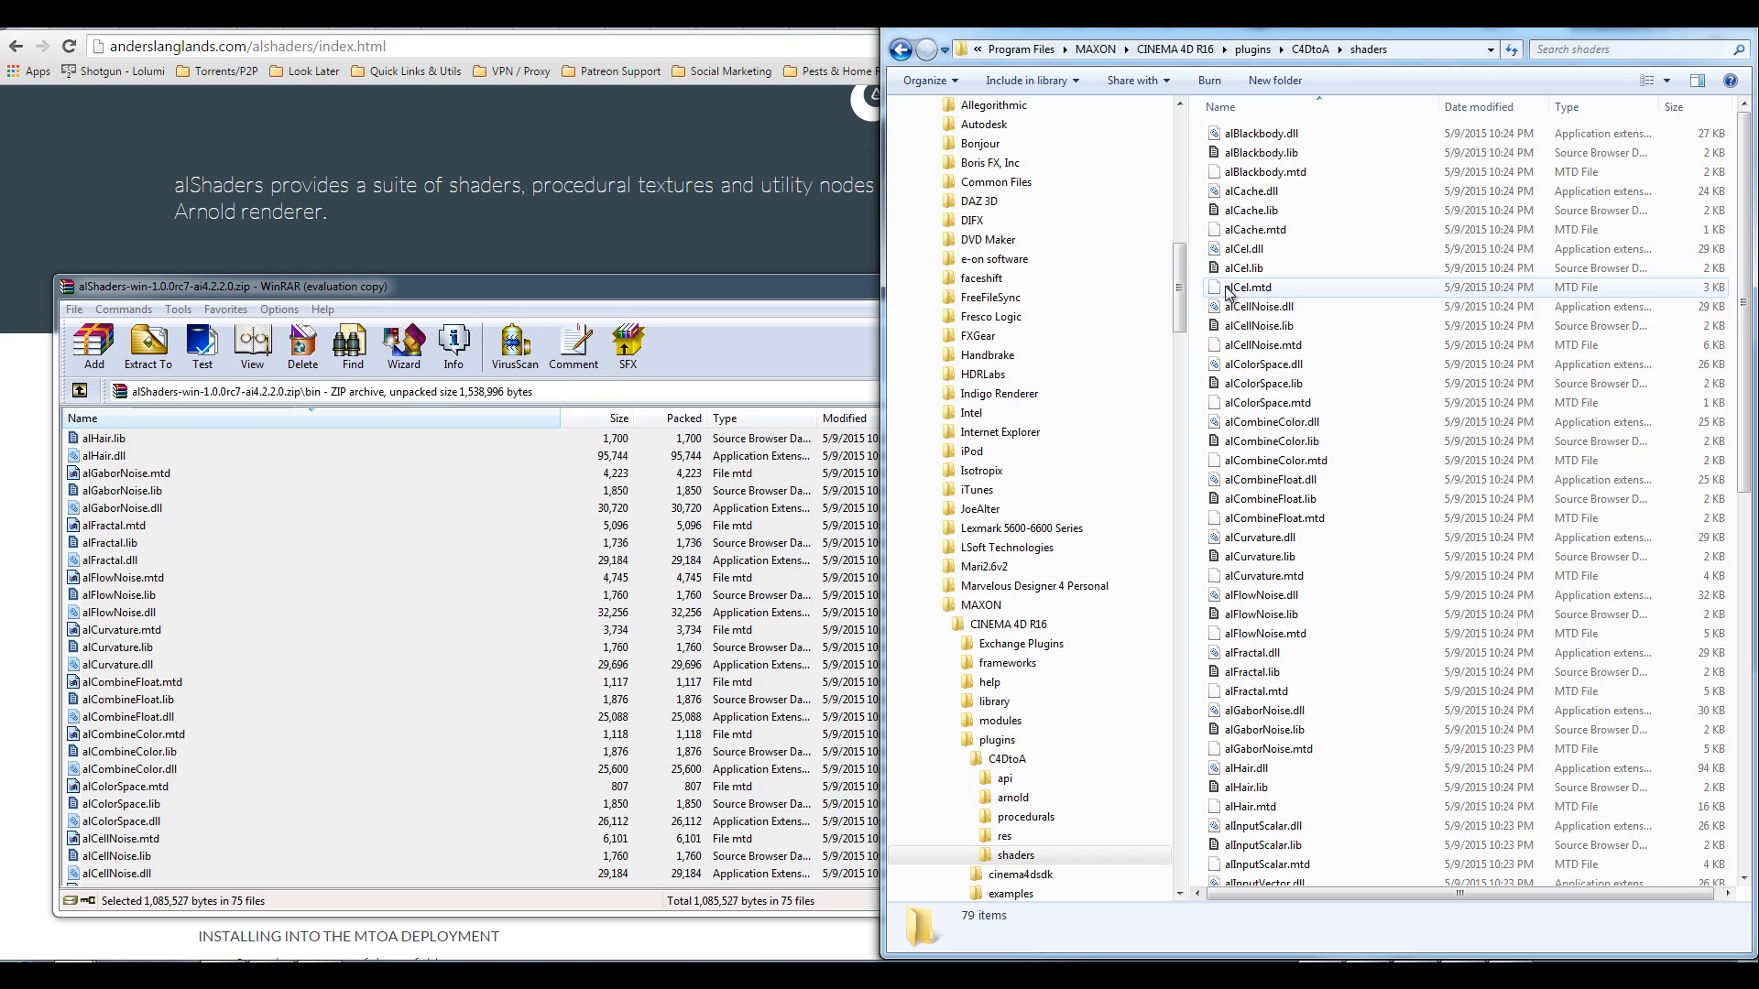
mouse_move(1324, 574)
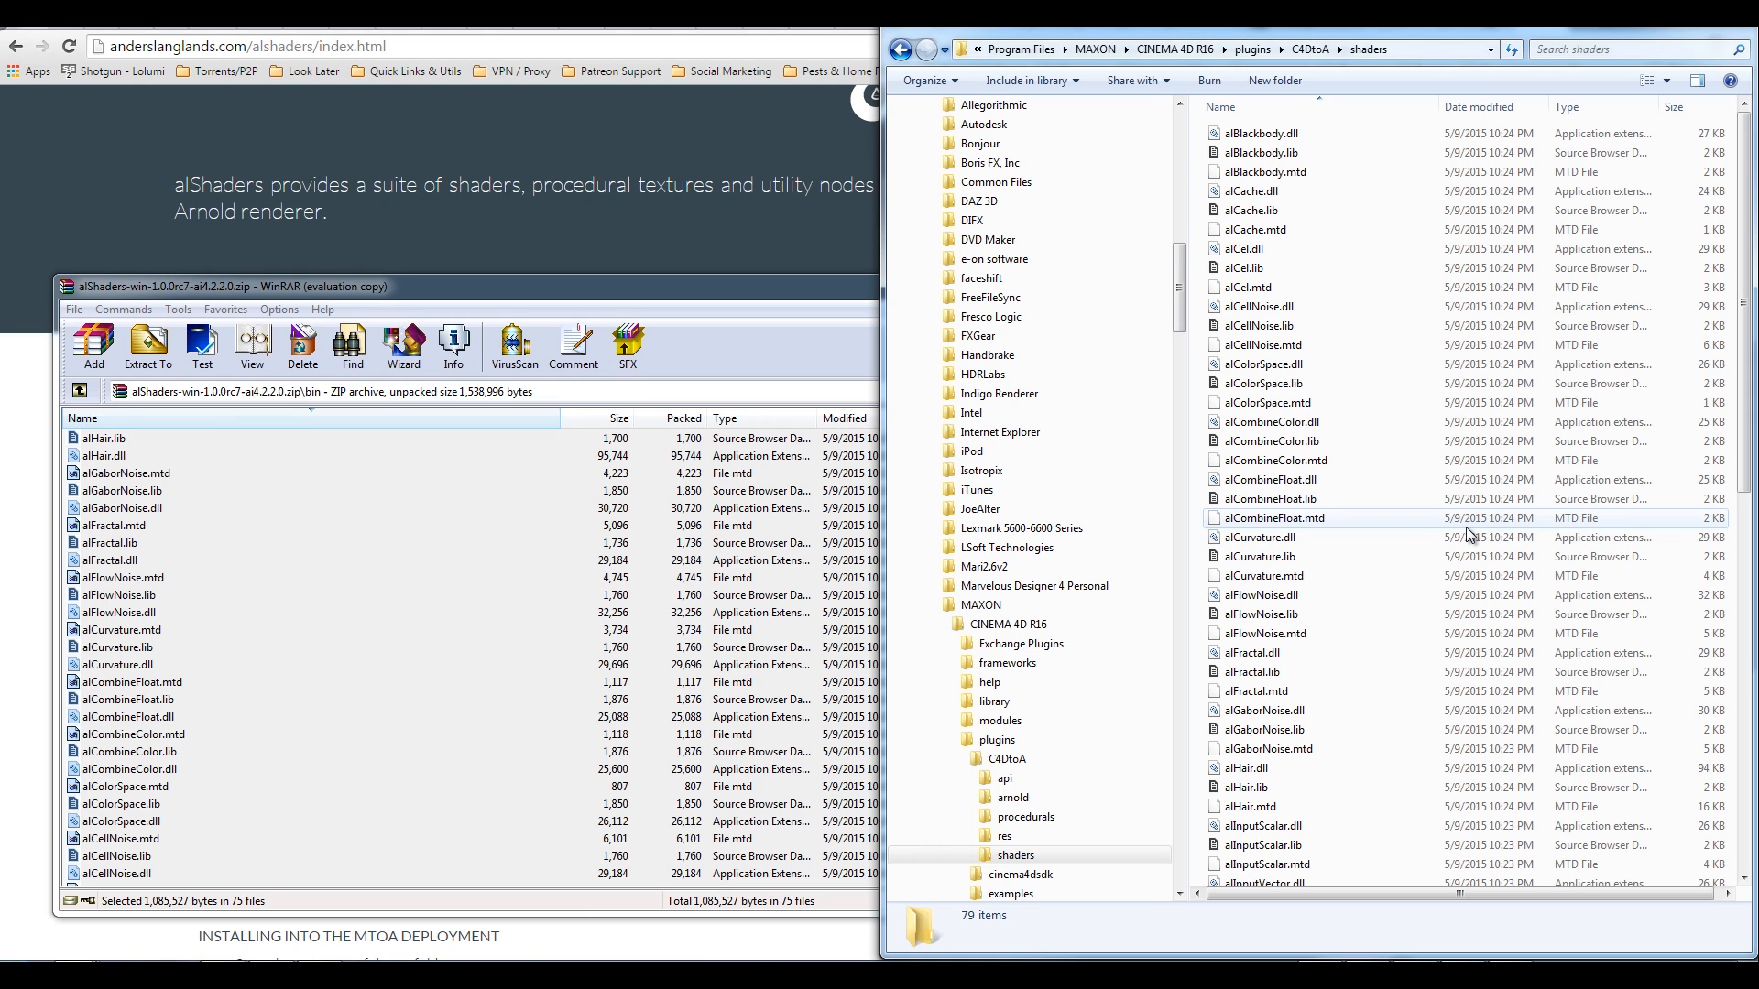
mouse_move(1469, 535)
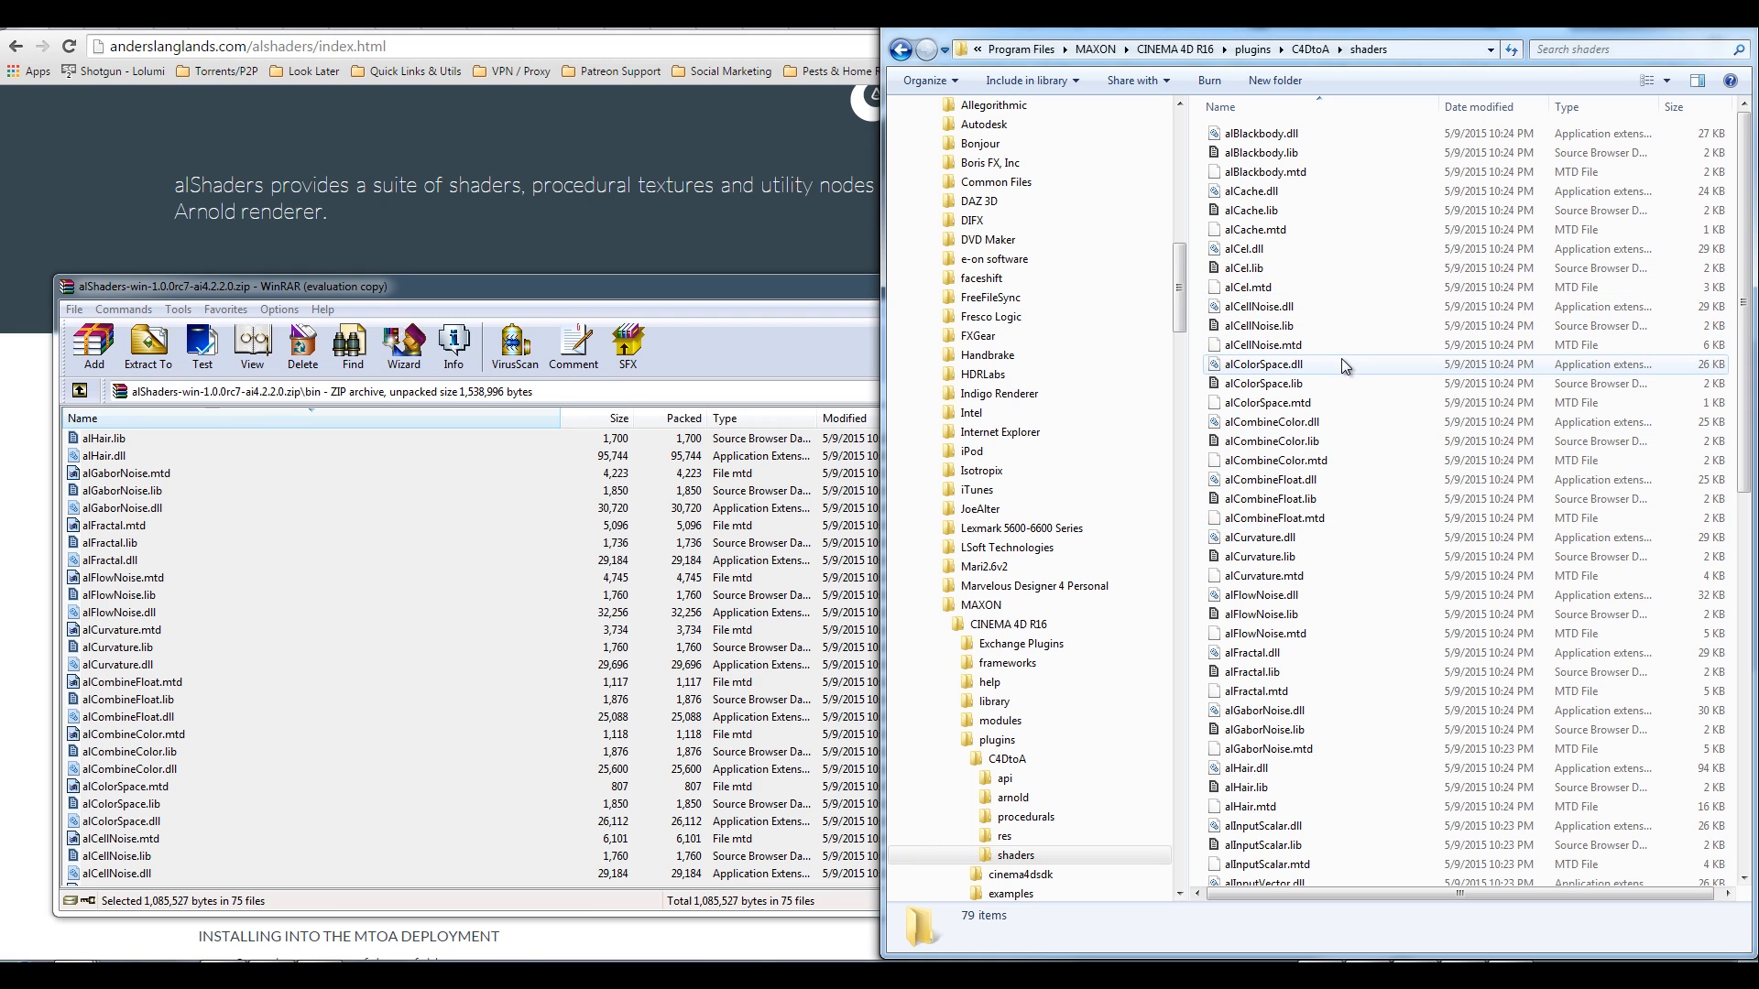
scroll(up, 3)
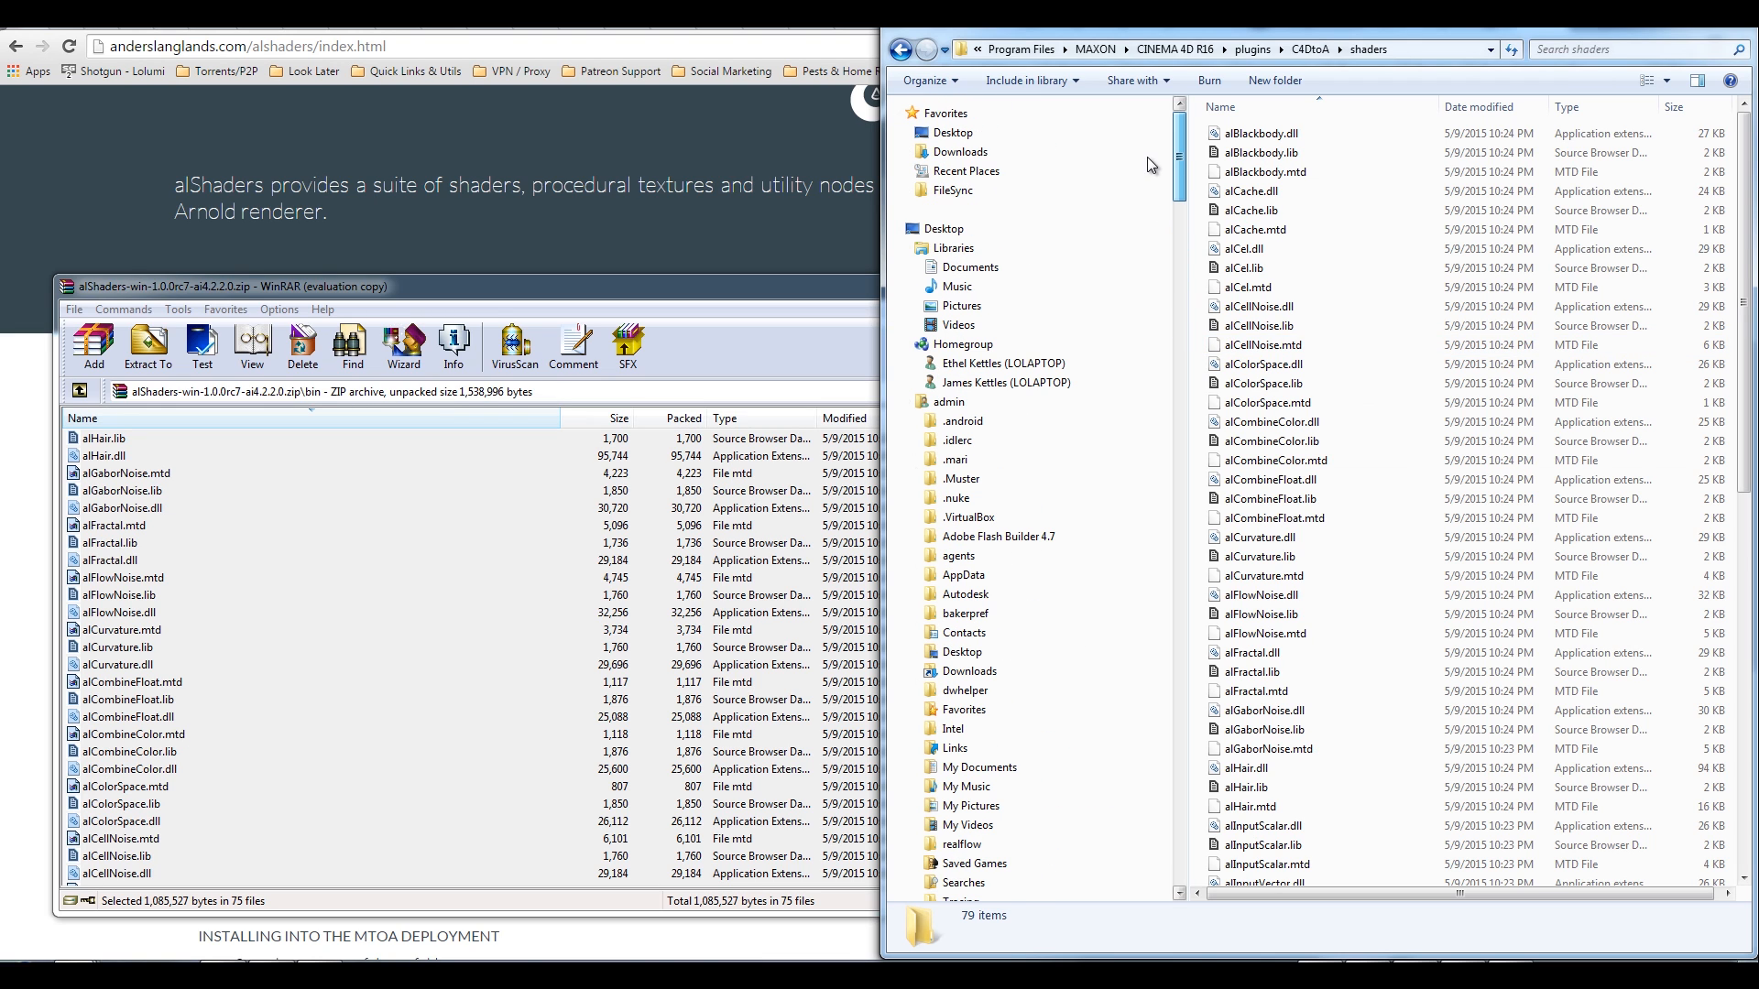
Step: Collapse Program Files, open C:\solidangle\mtoadeploy\2015, then go to the Computer overview
click(906, 420)
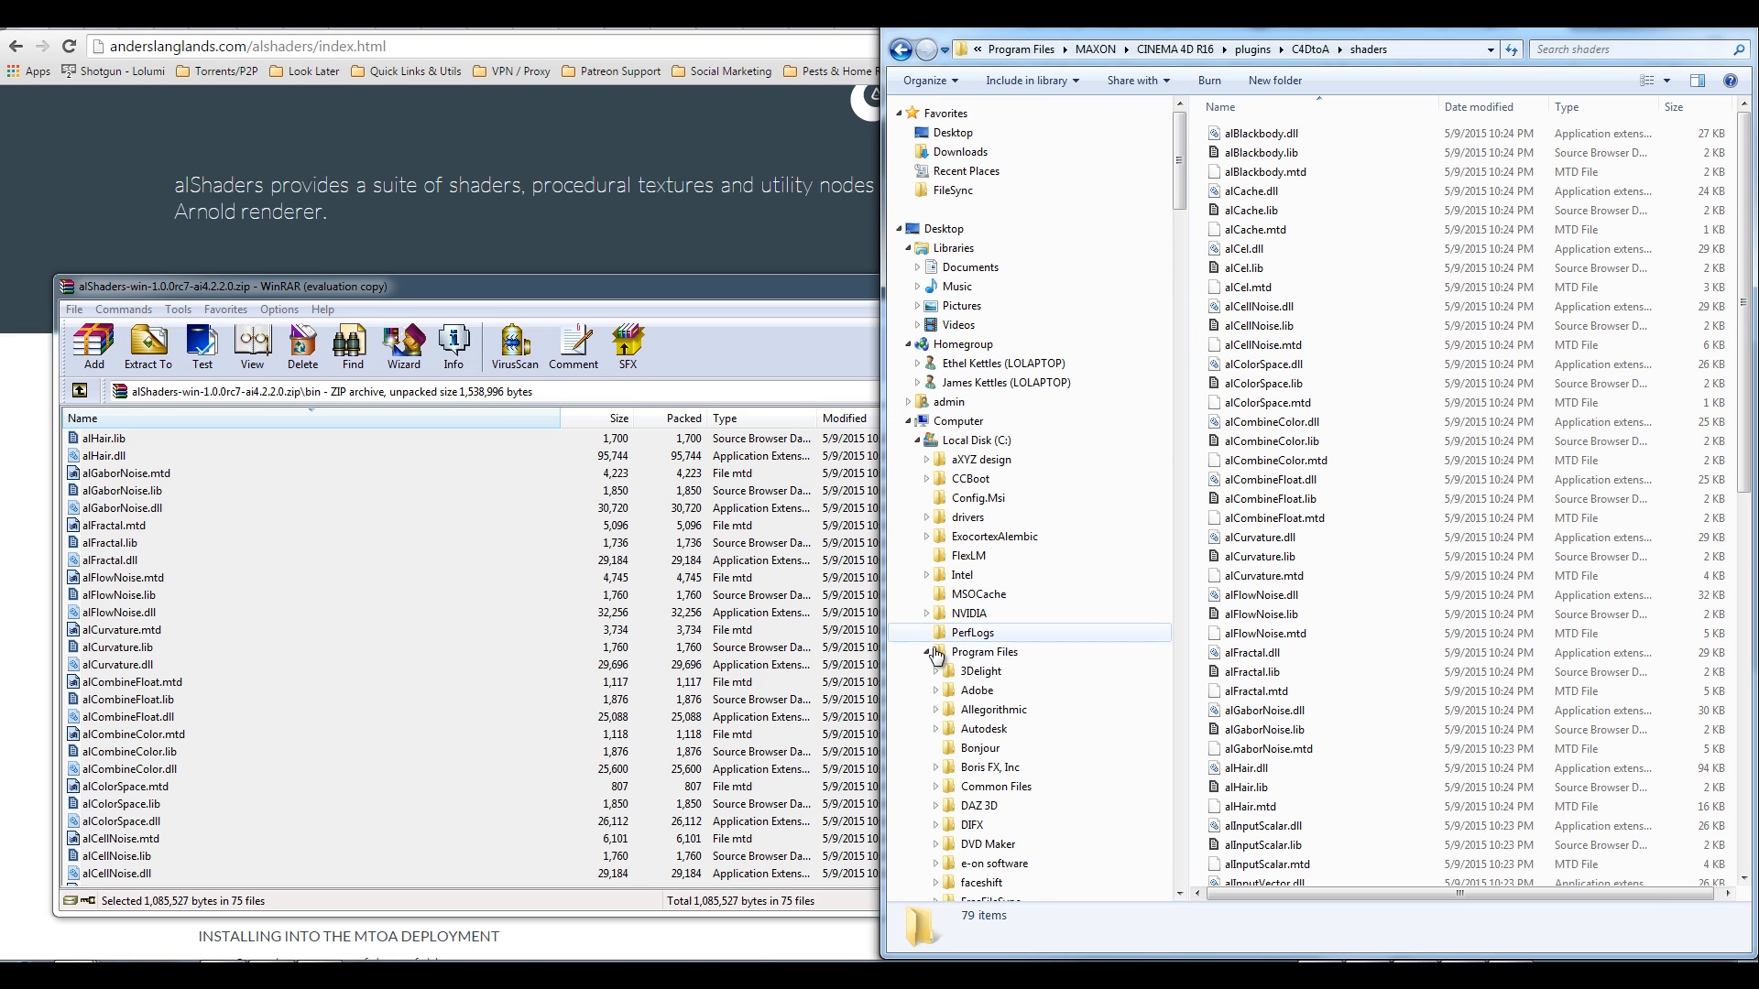
click(936, 651)
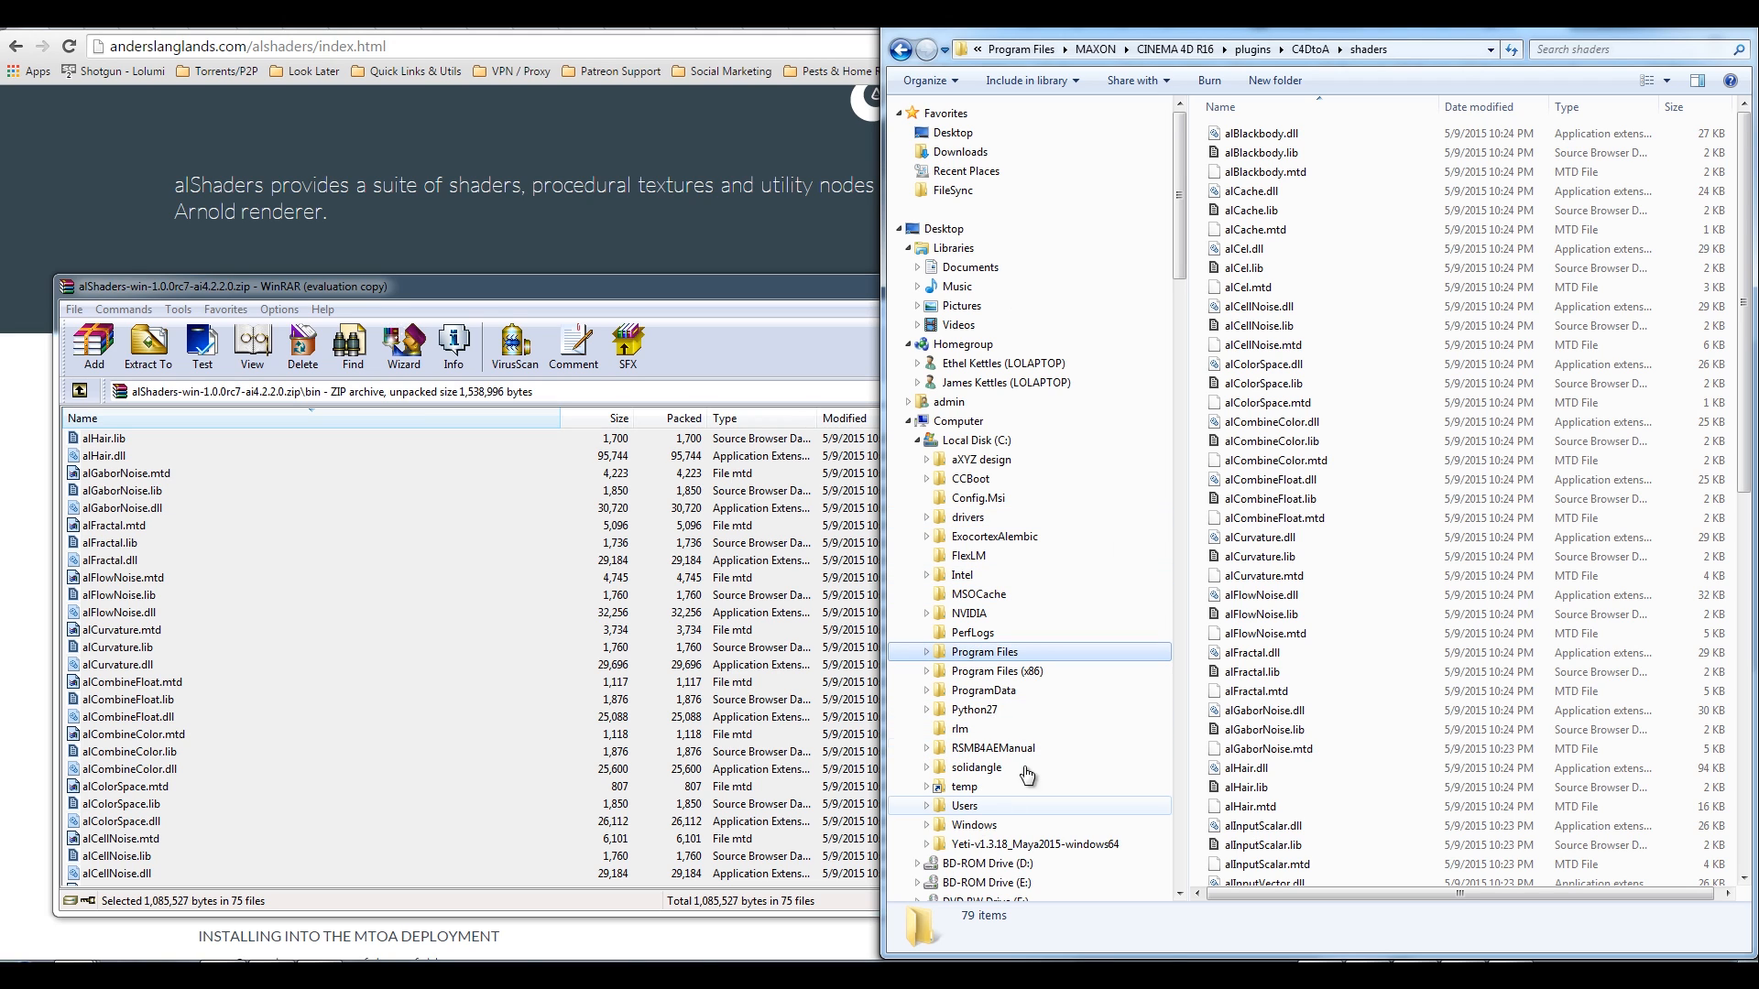
mouse_move(979, 810)
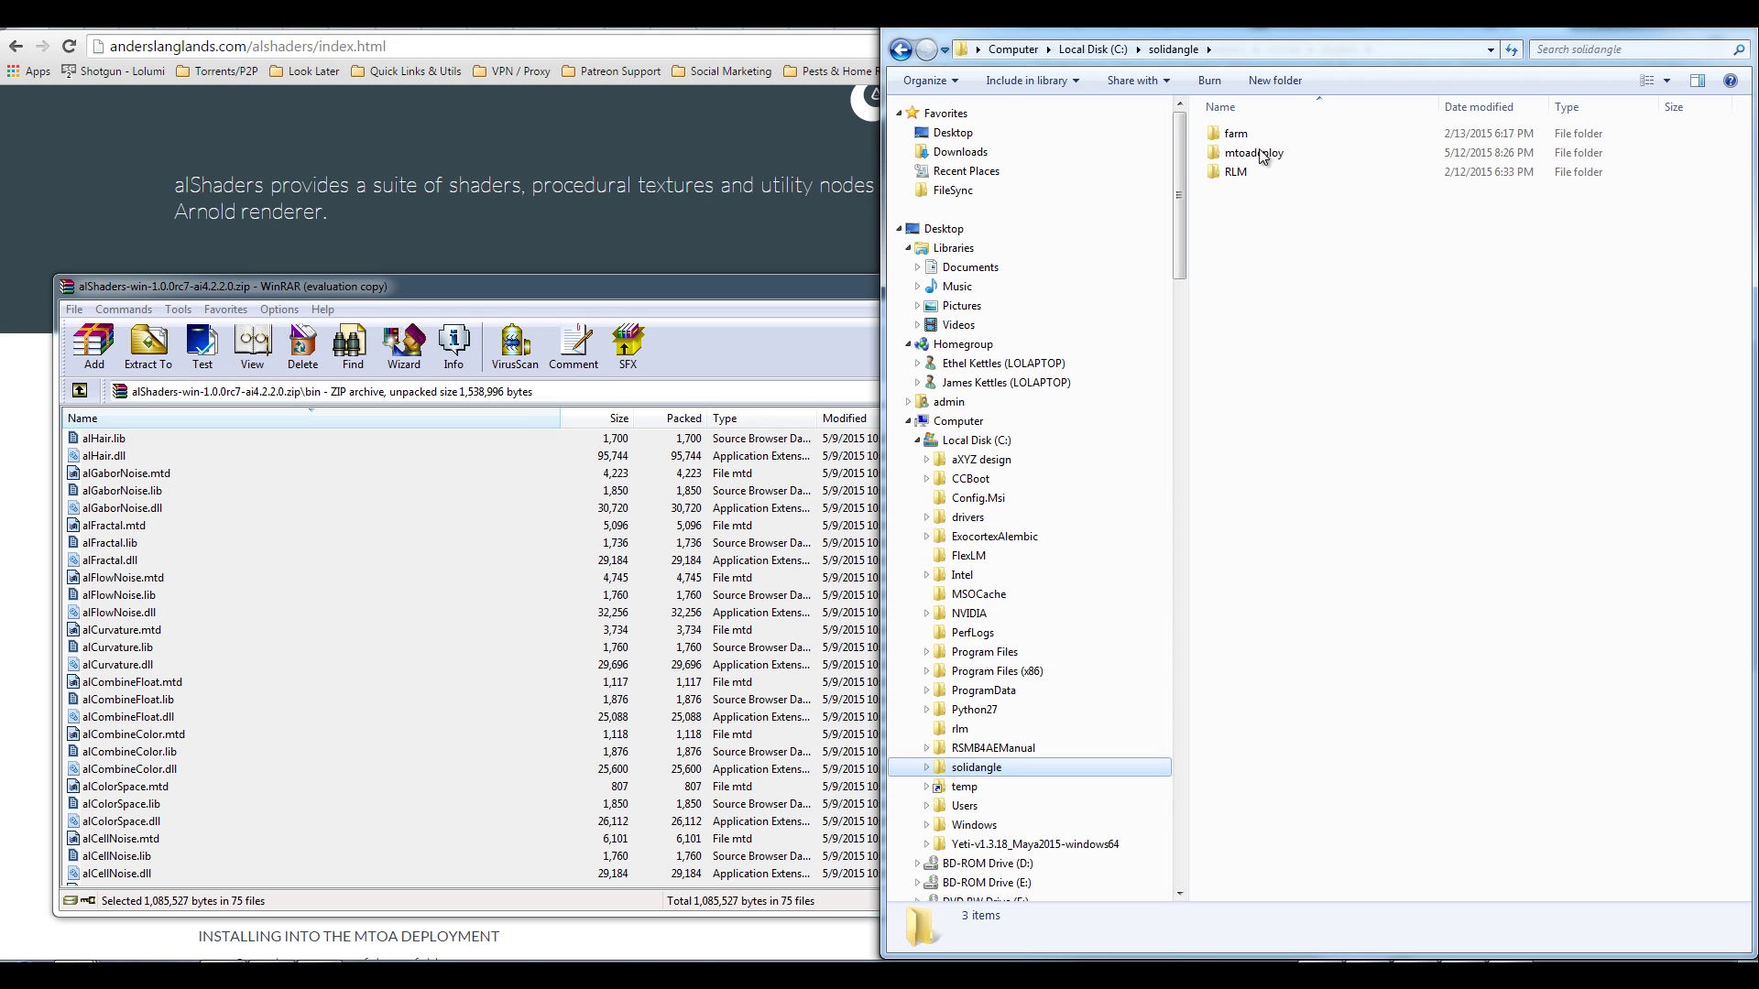
double_click(1253, 151)
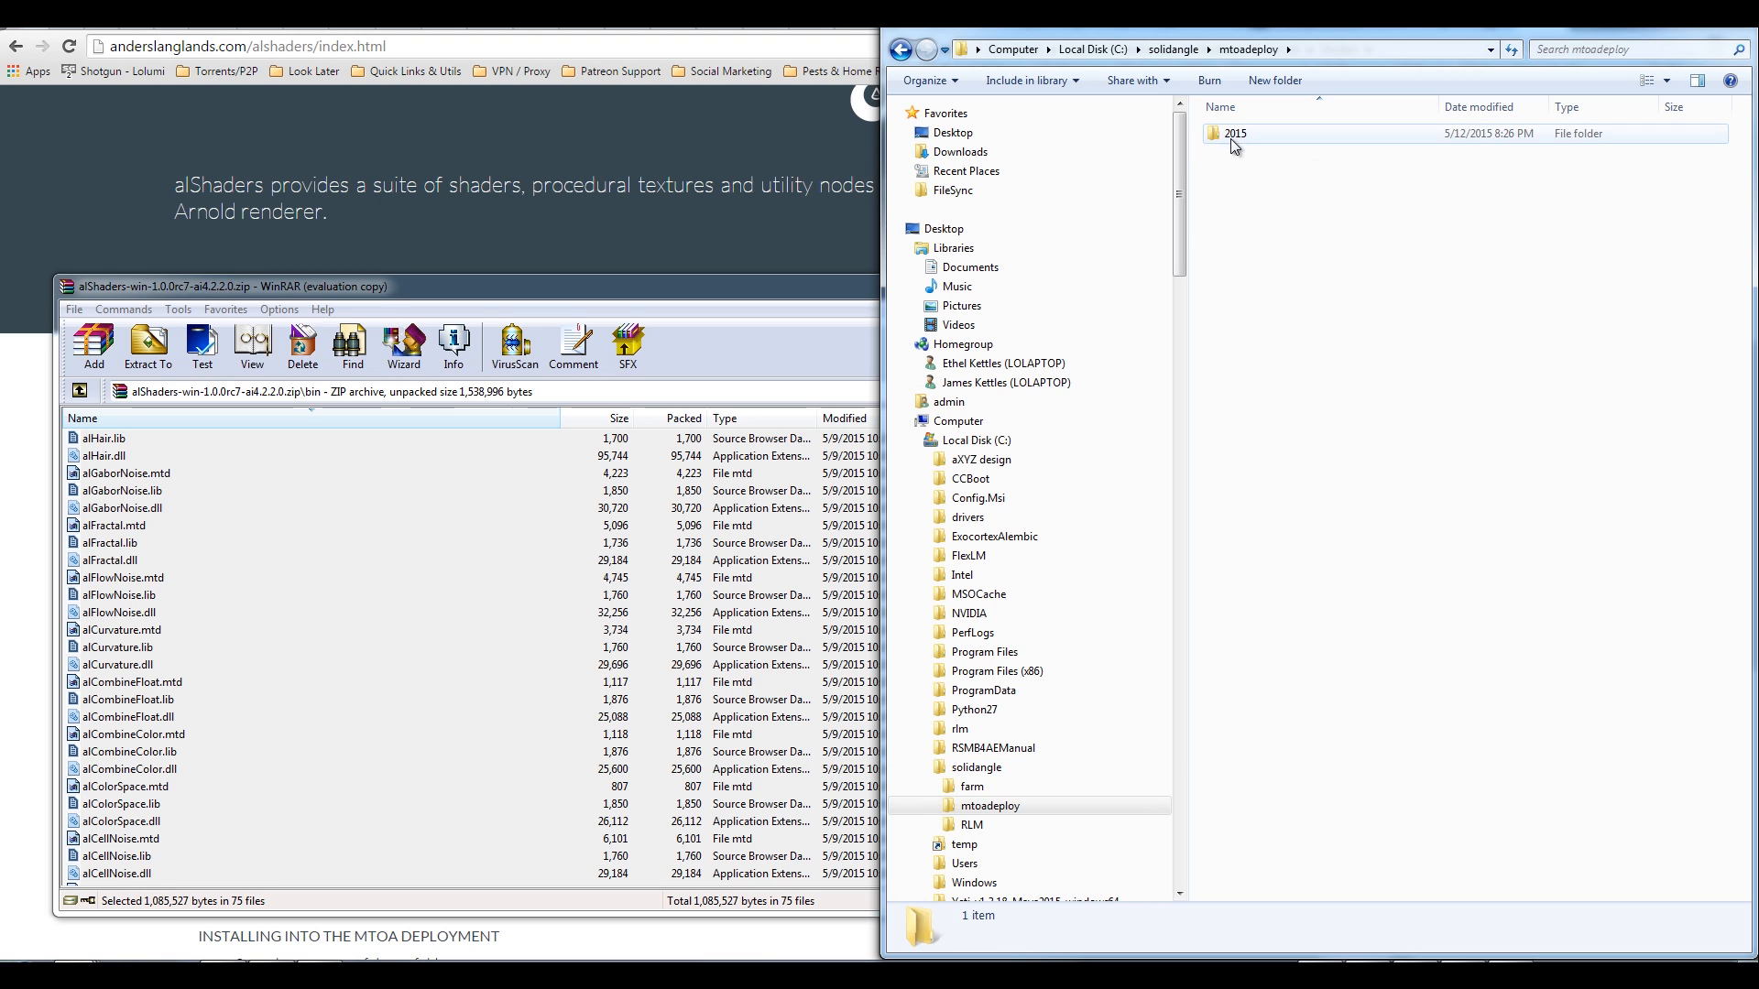
double_click(1233, 132)
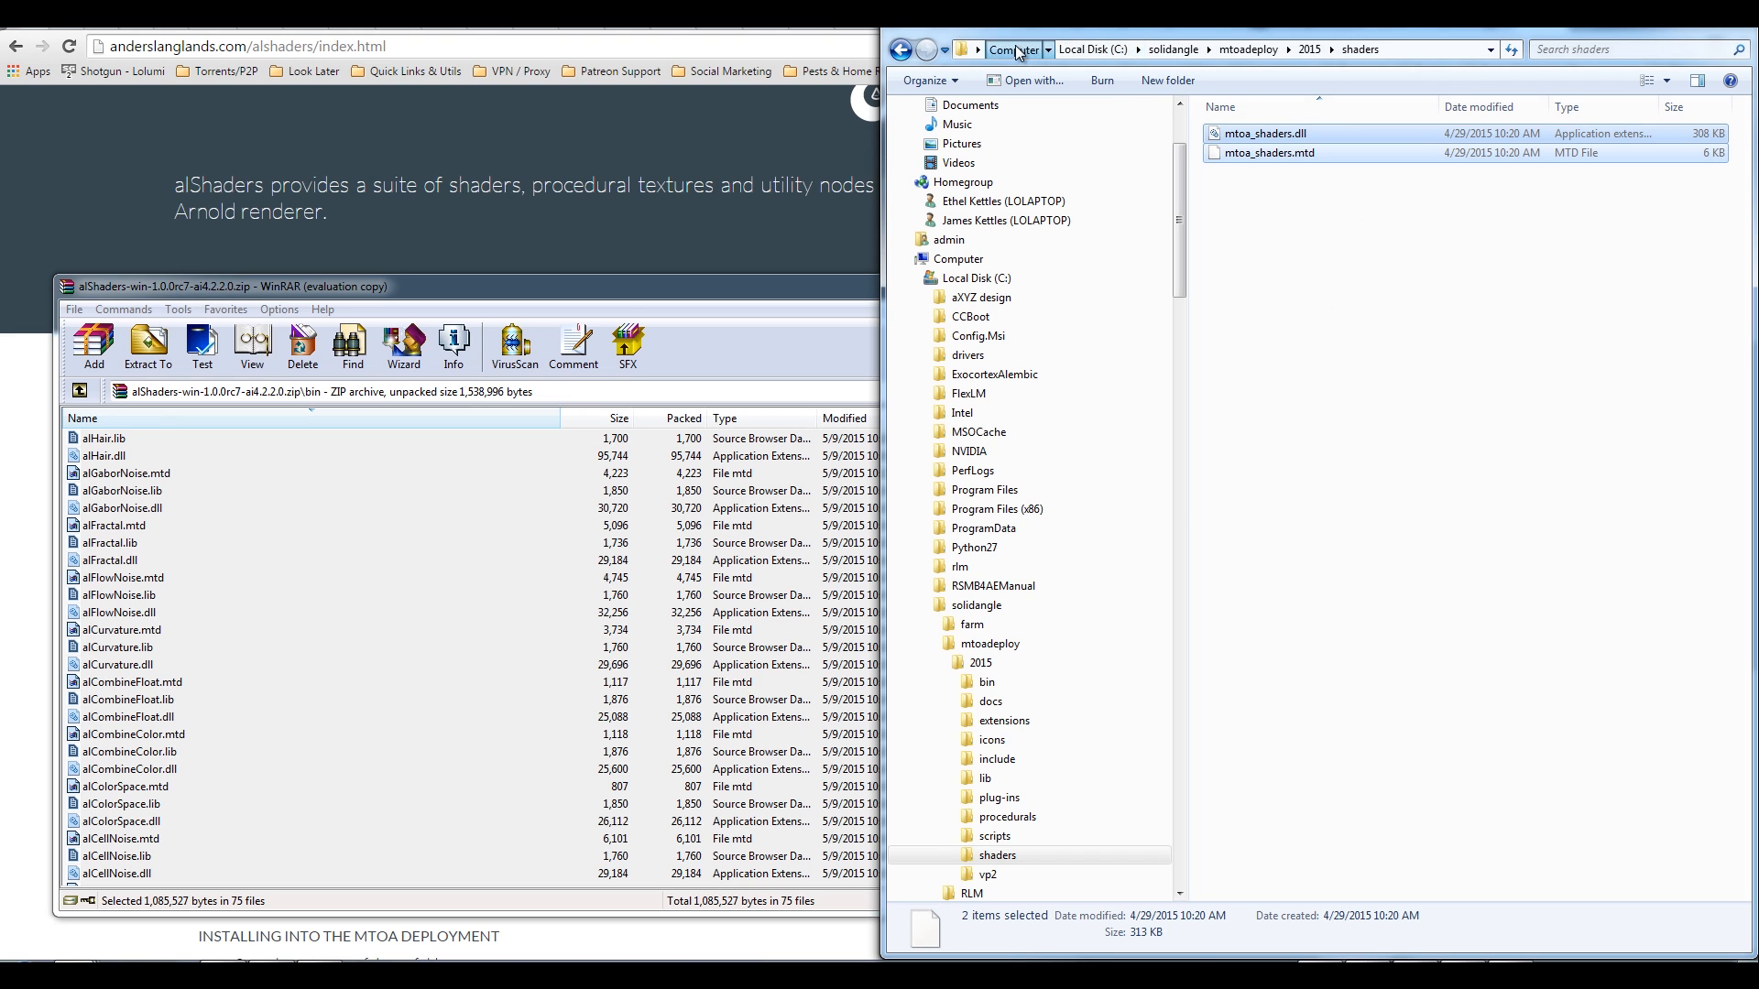
click(1010, 48)
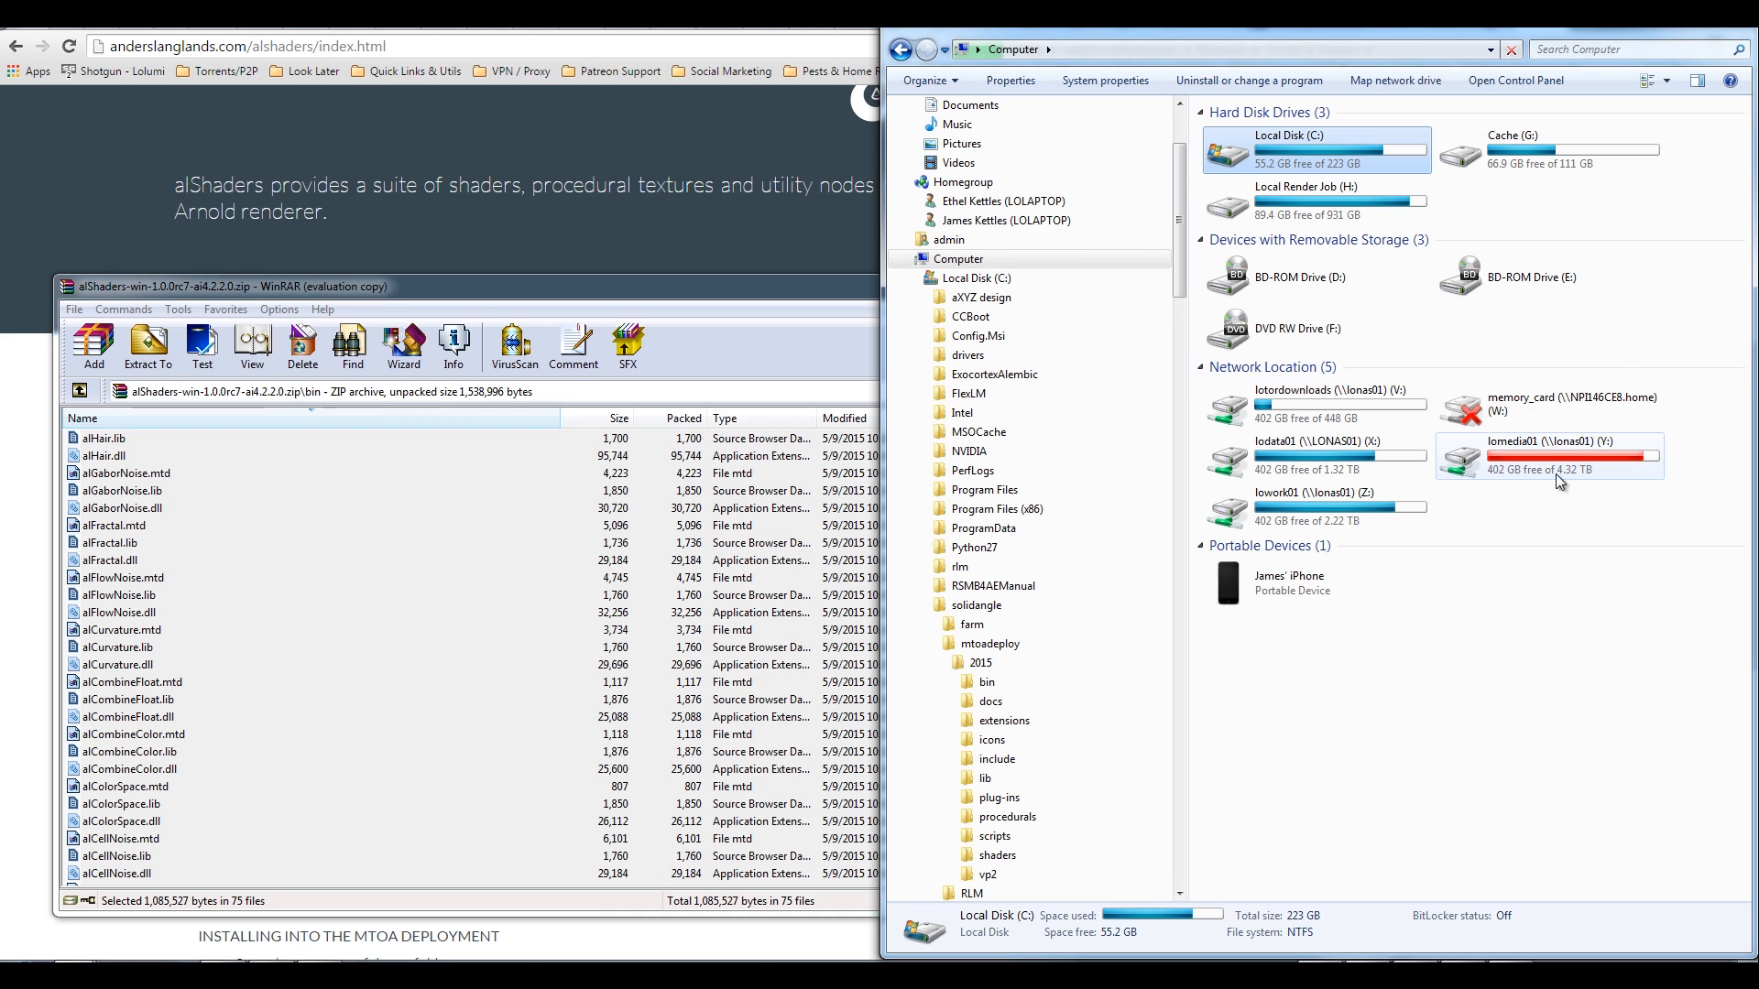
mouse_move(1444, 489)
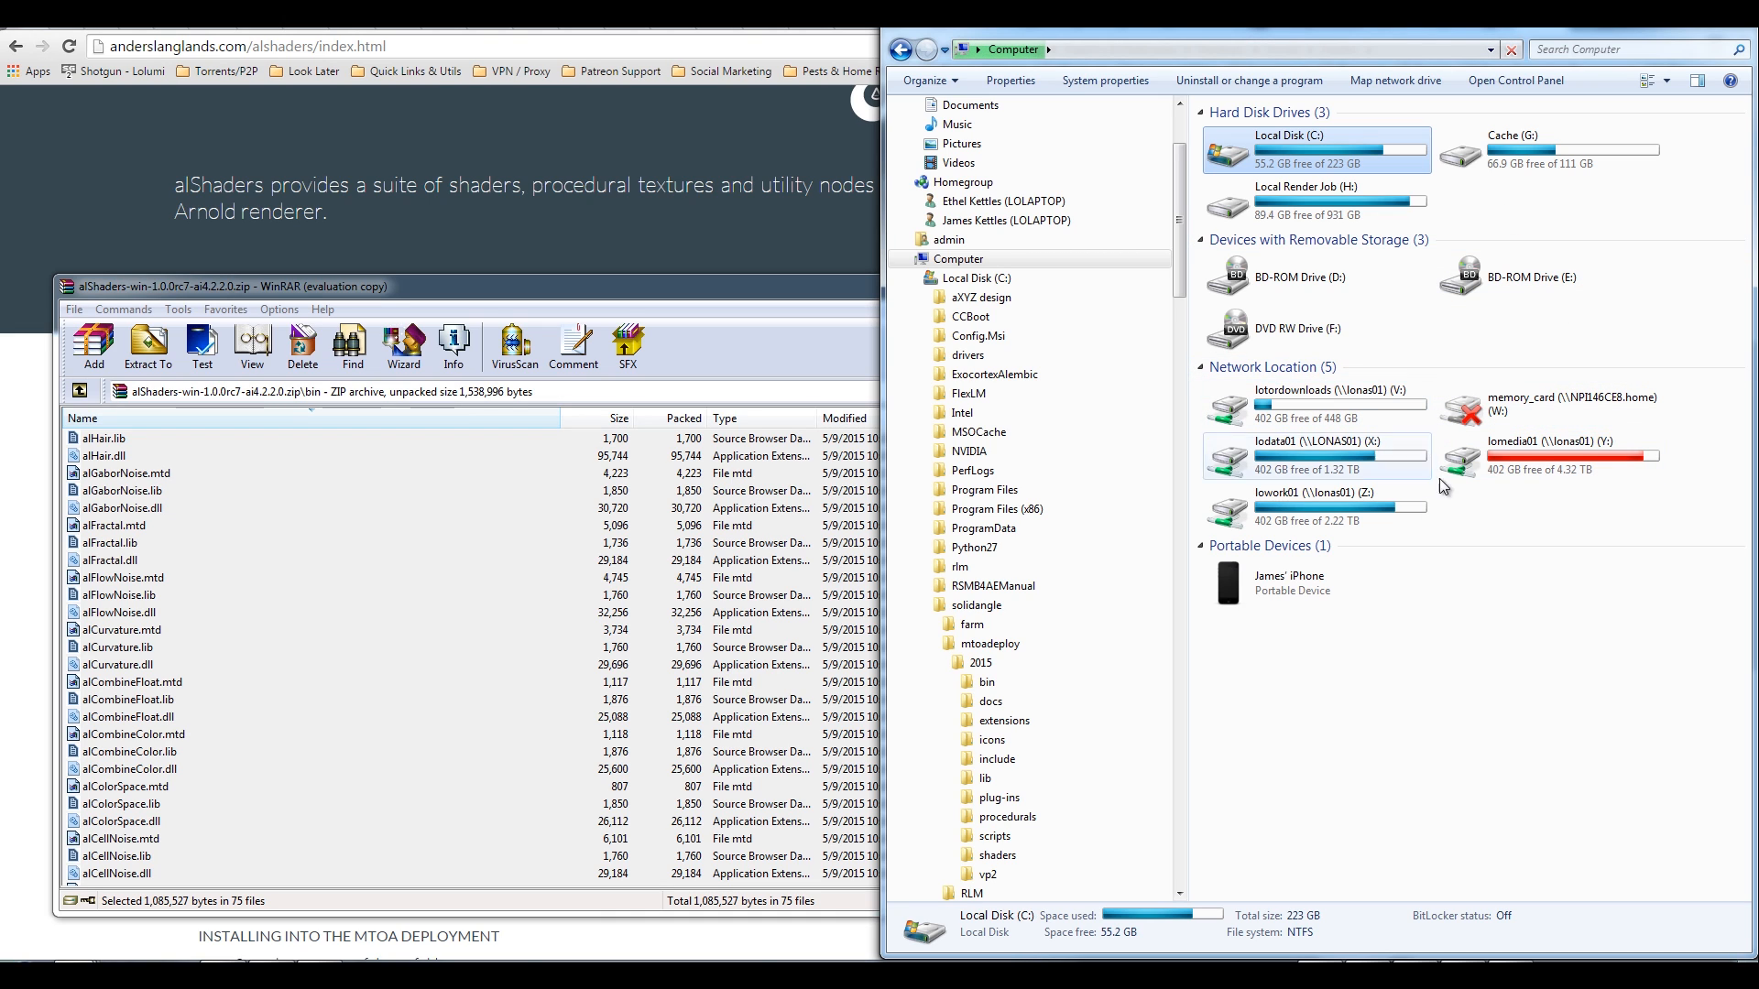
mouse_move(1465, 479)
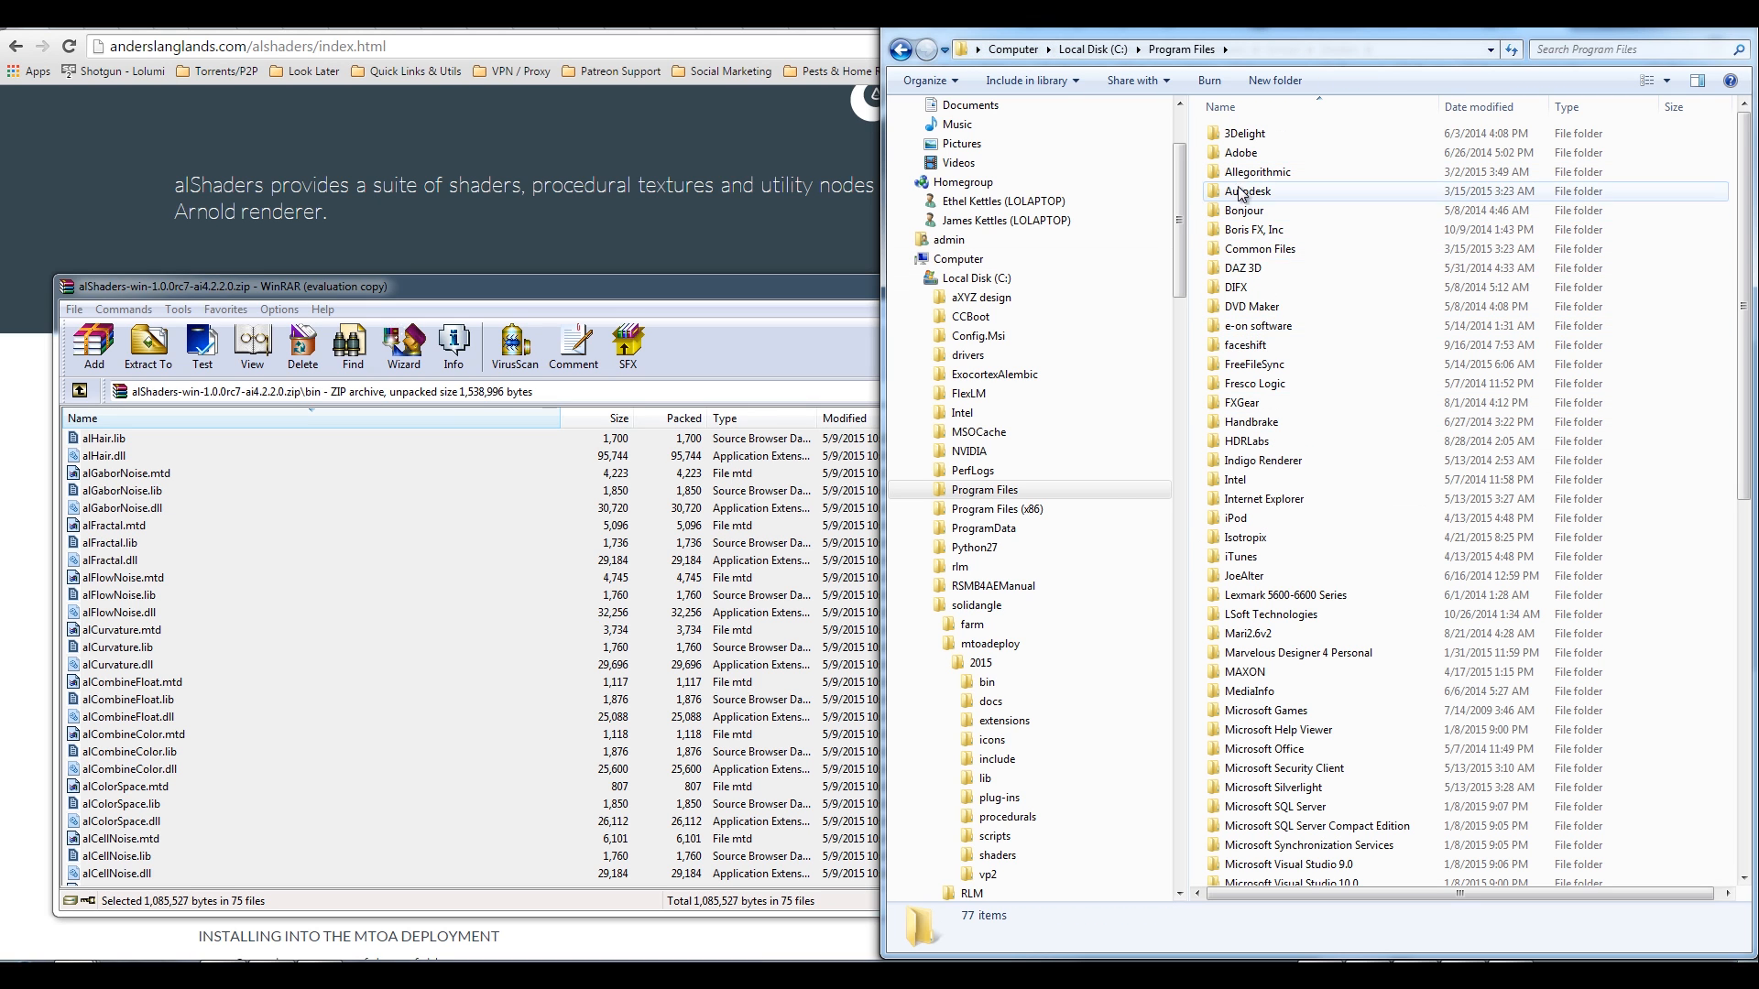
Step: Paste the two mtoa_shaders files into C4DtoA\shaders with admin approval, then close WinRAR
click(979, 663)
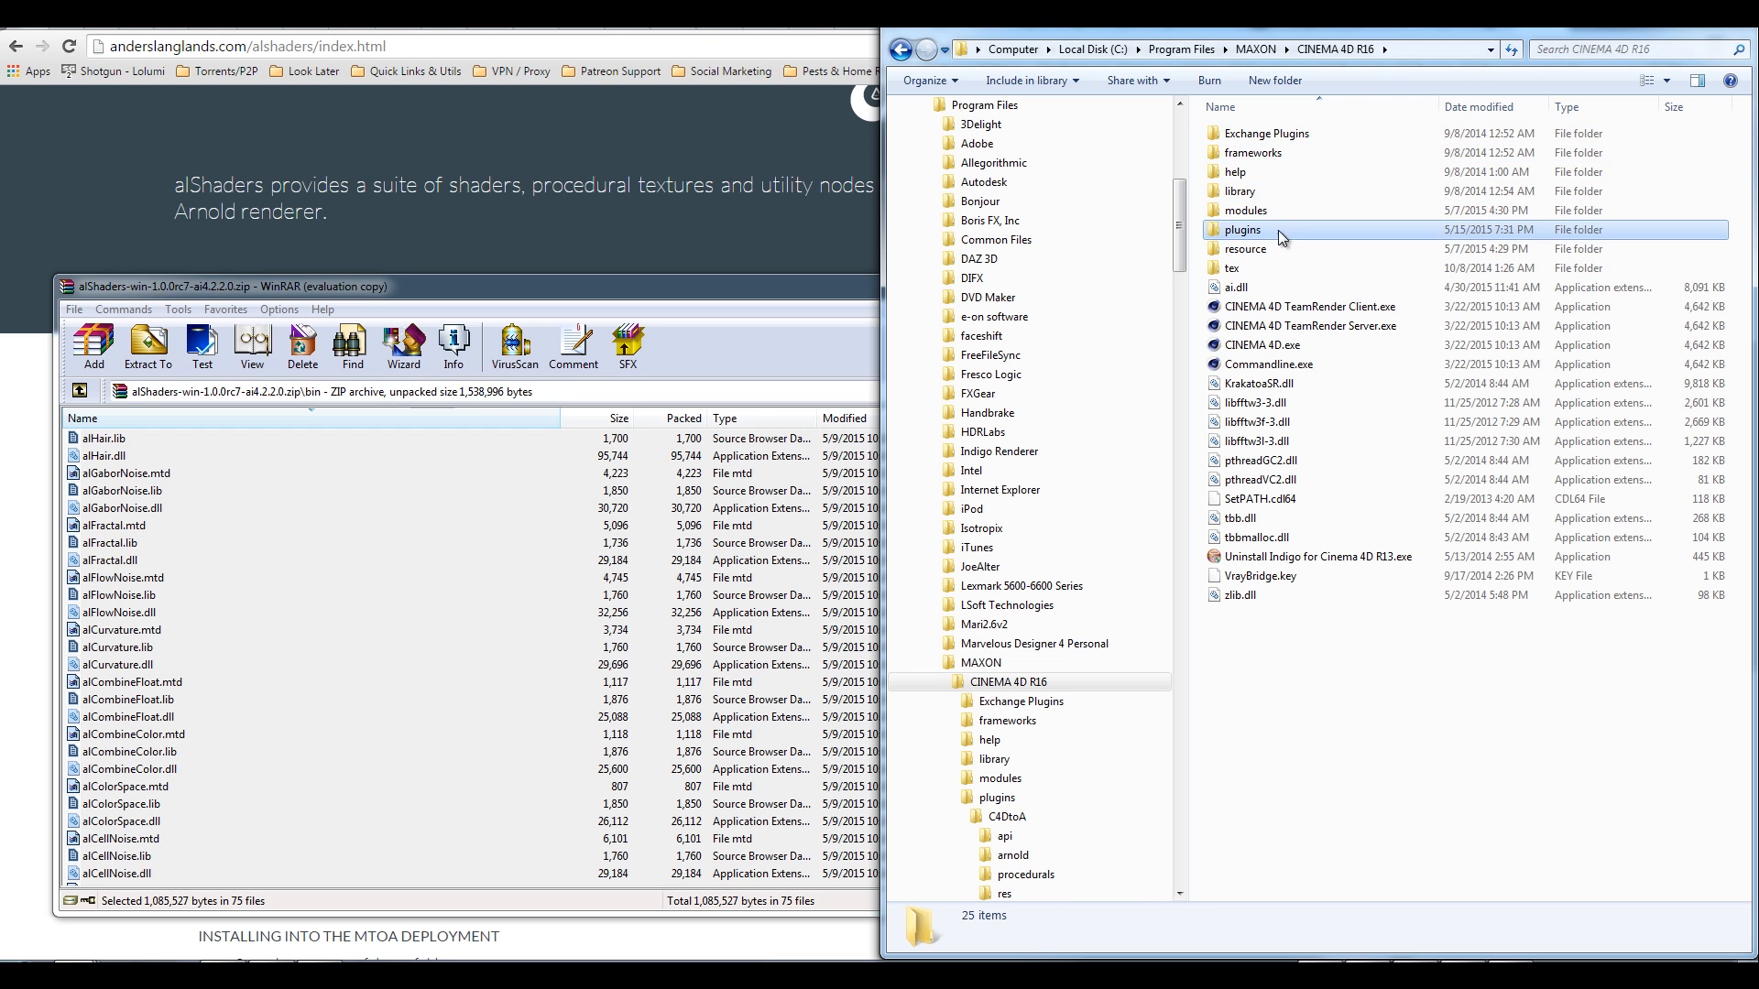
double_click(1243, 229)
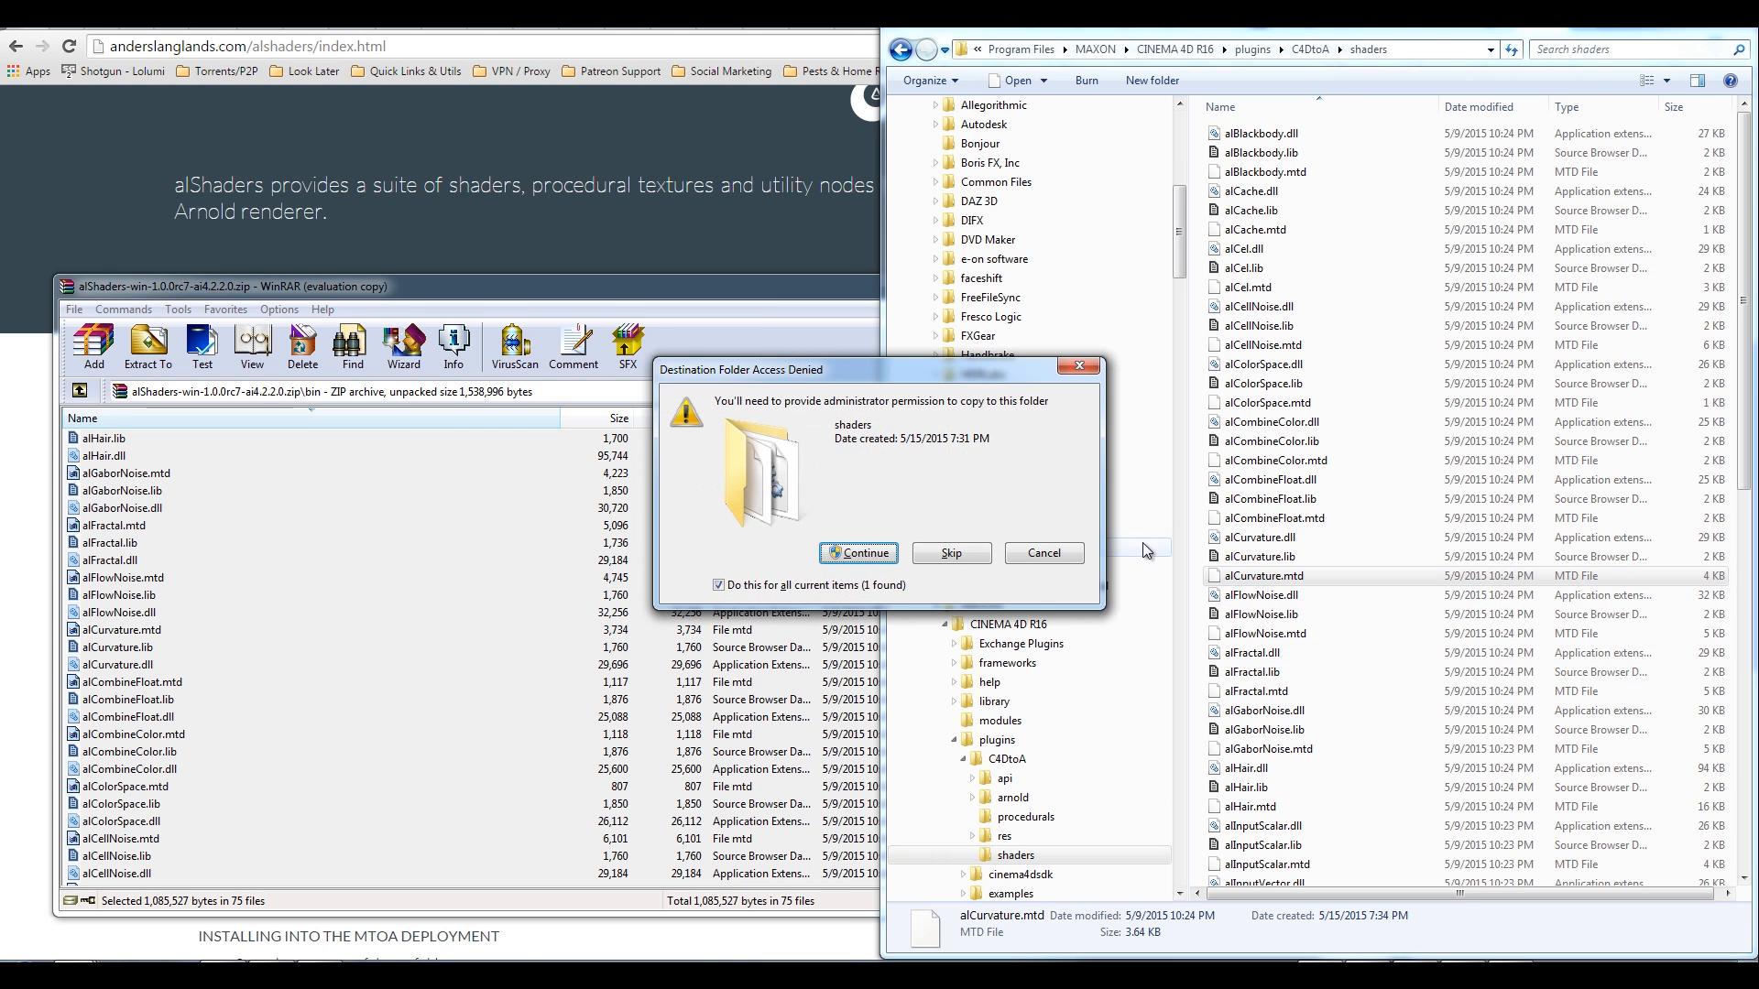
click(859, 553)
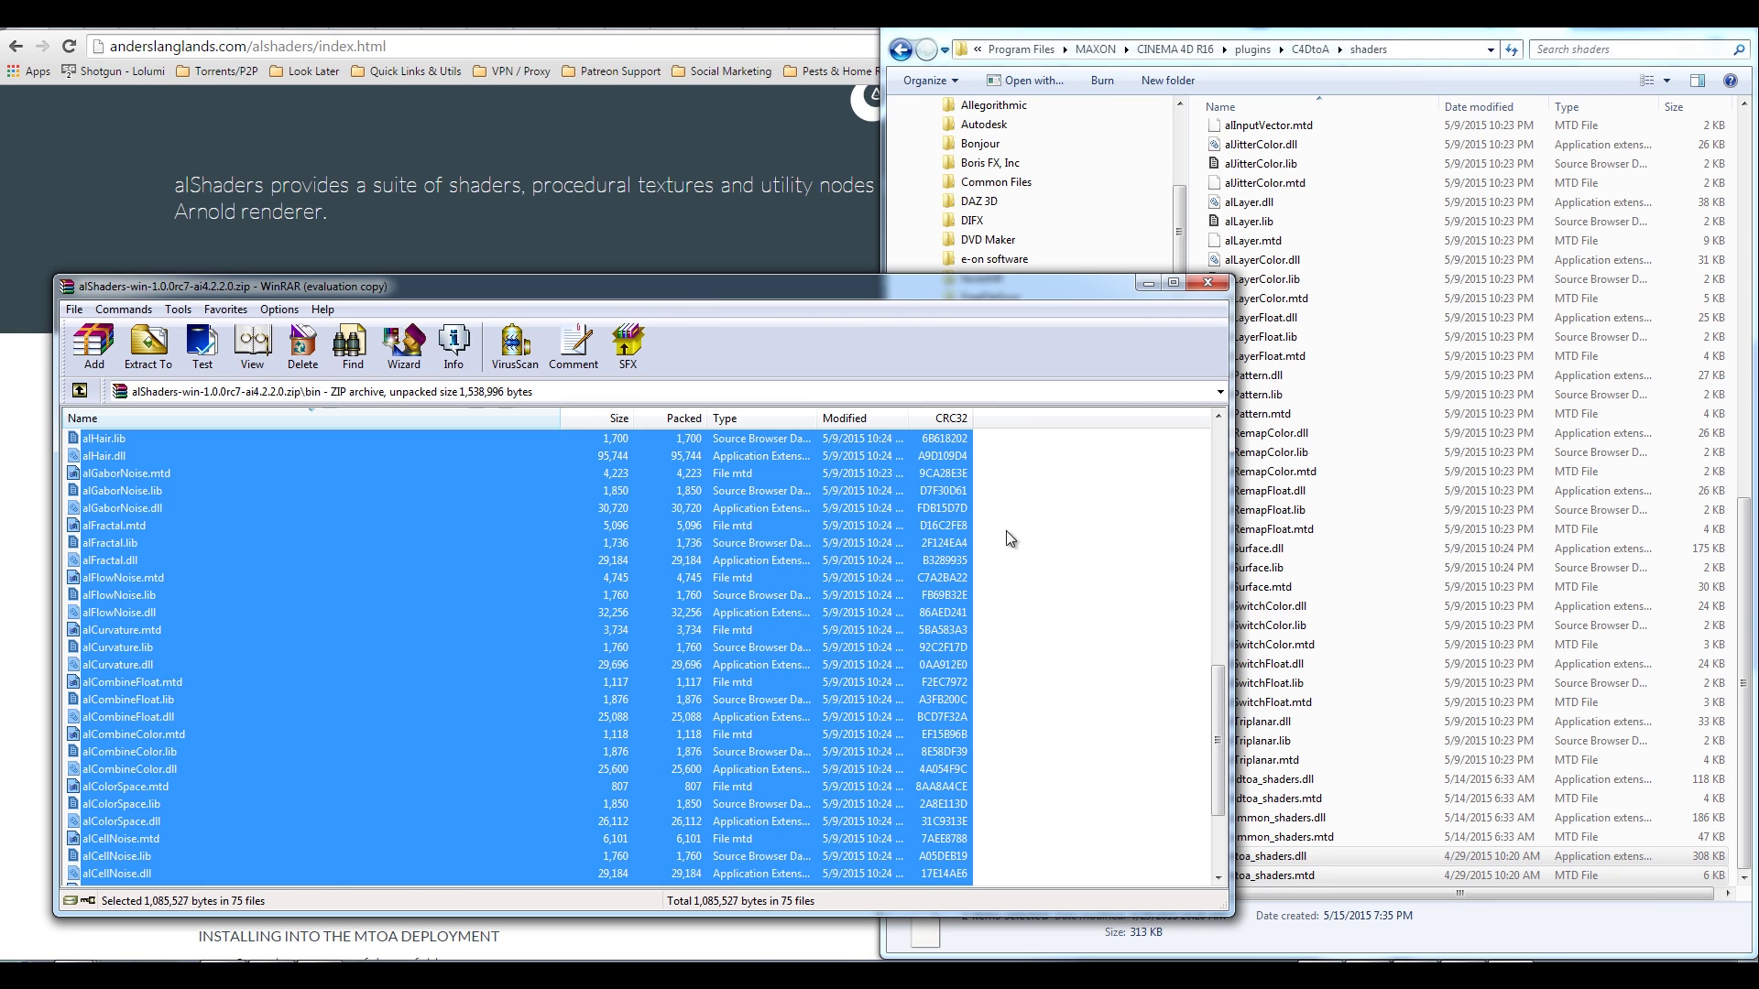
mouse_move(1208, 281)
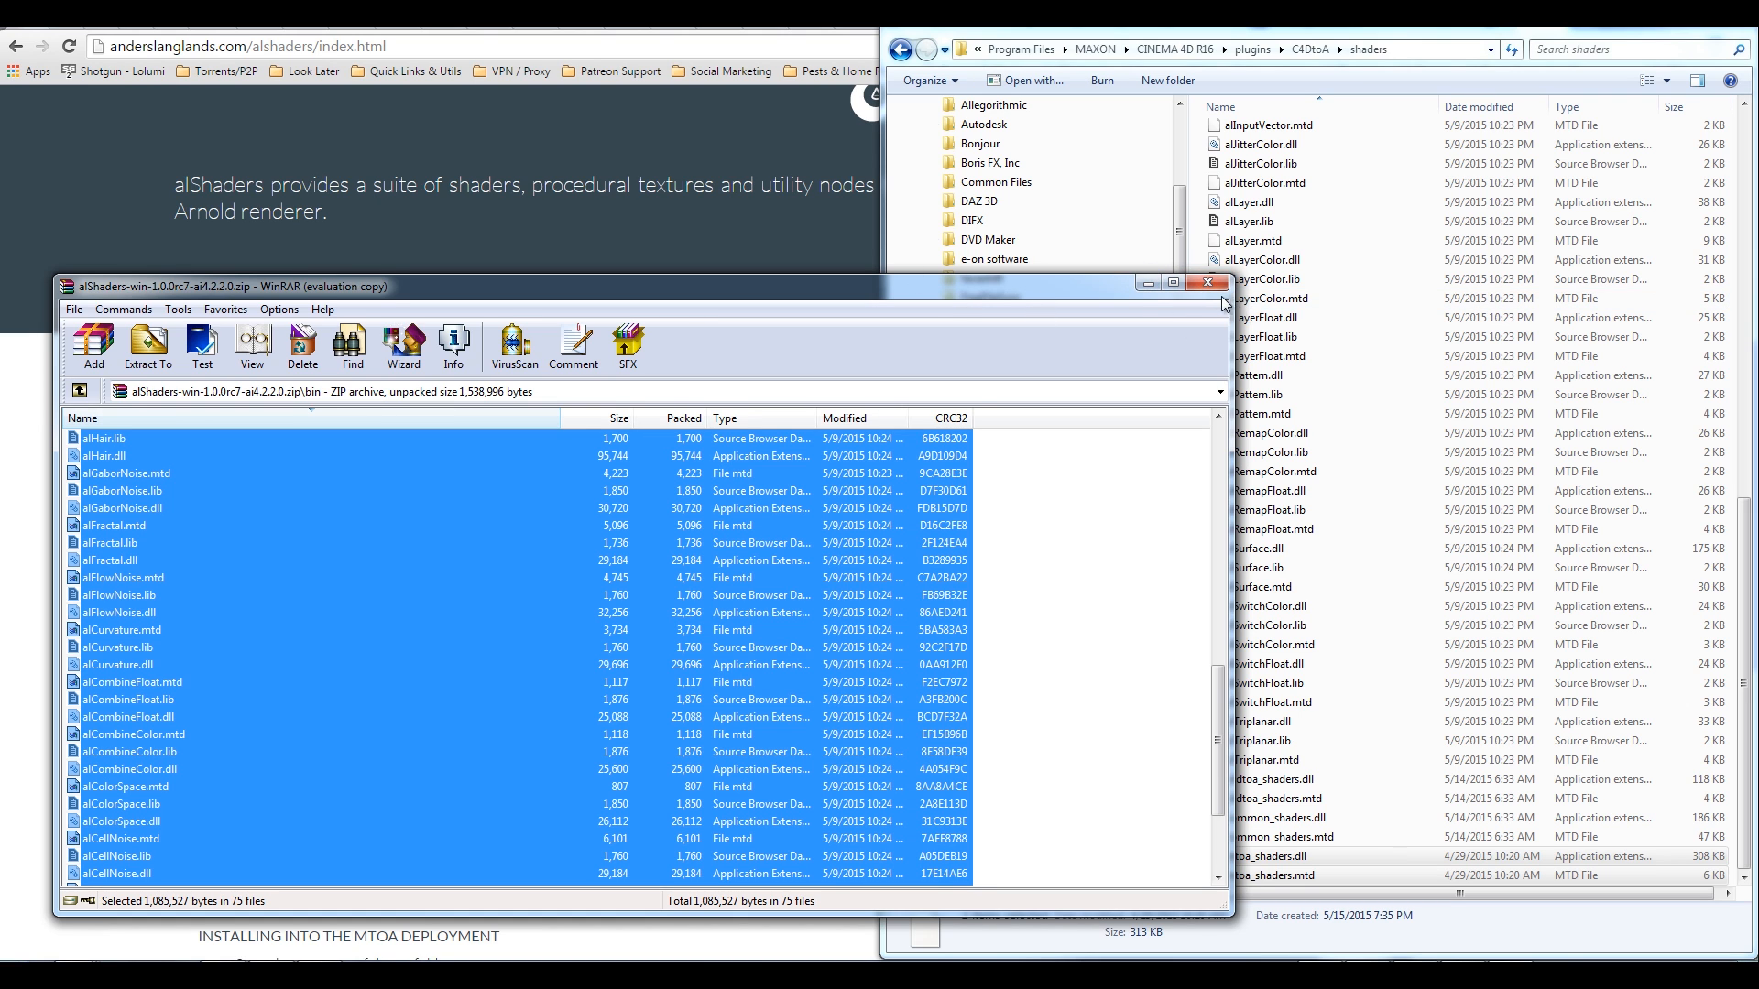
click(1208, 283)
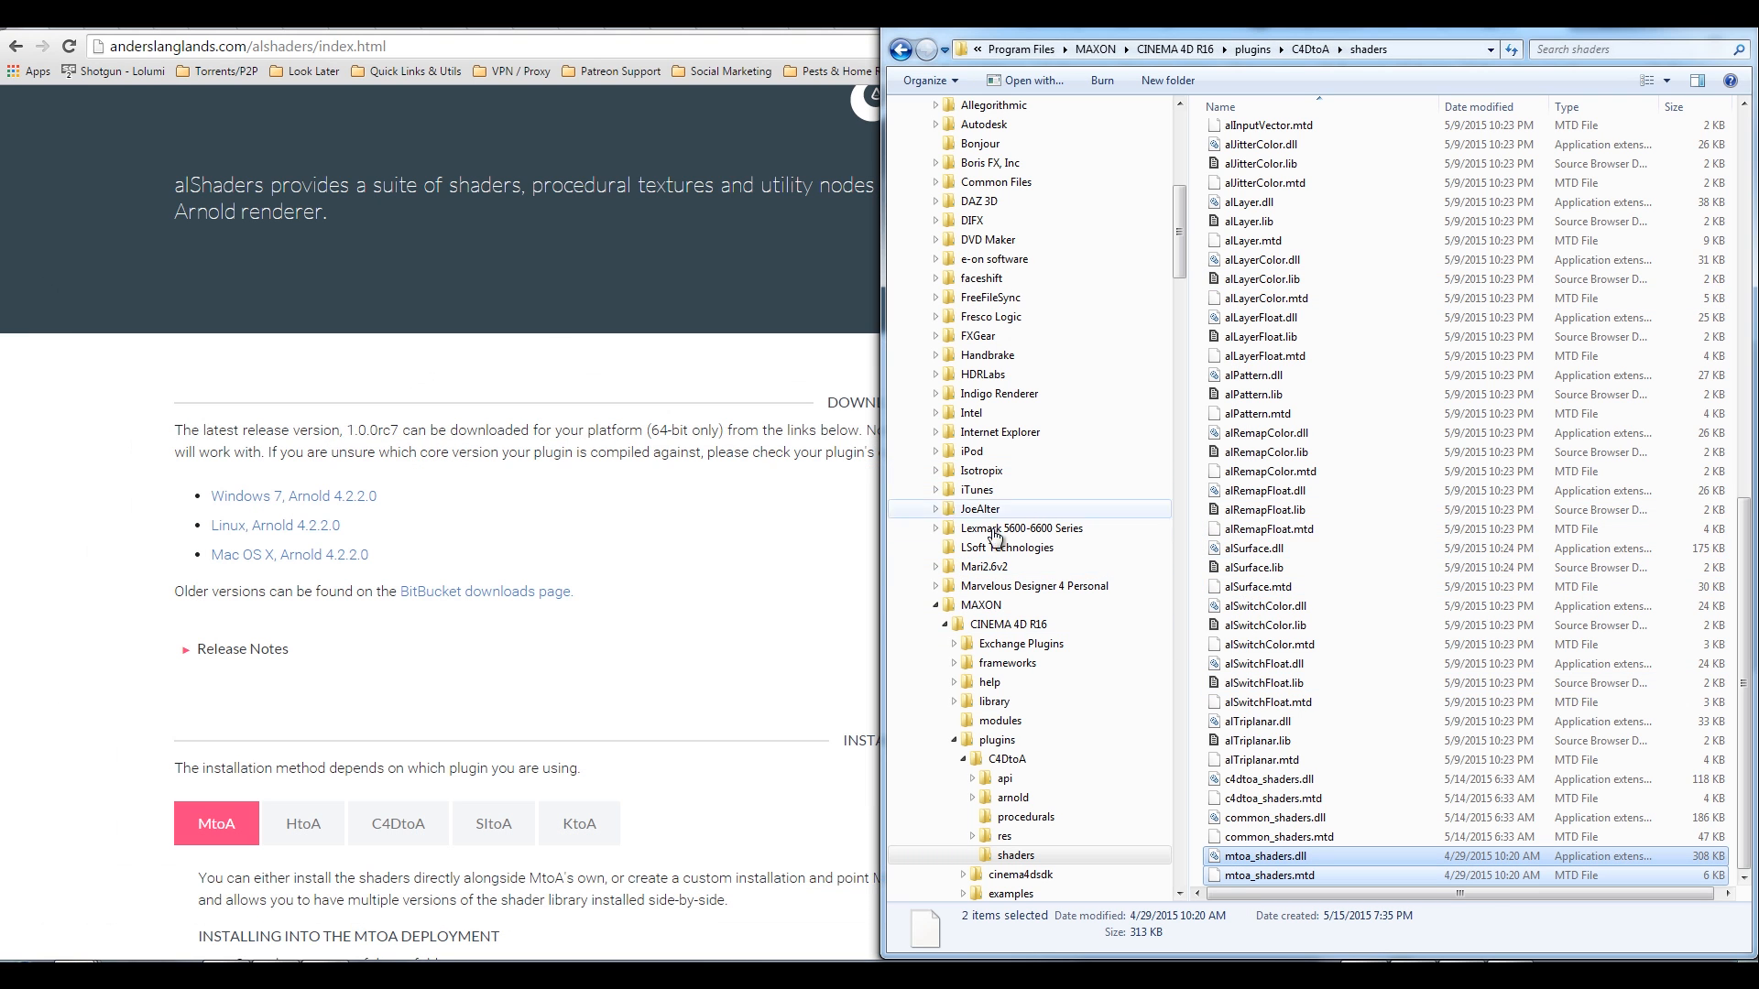
mouse_move(821, 645)
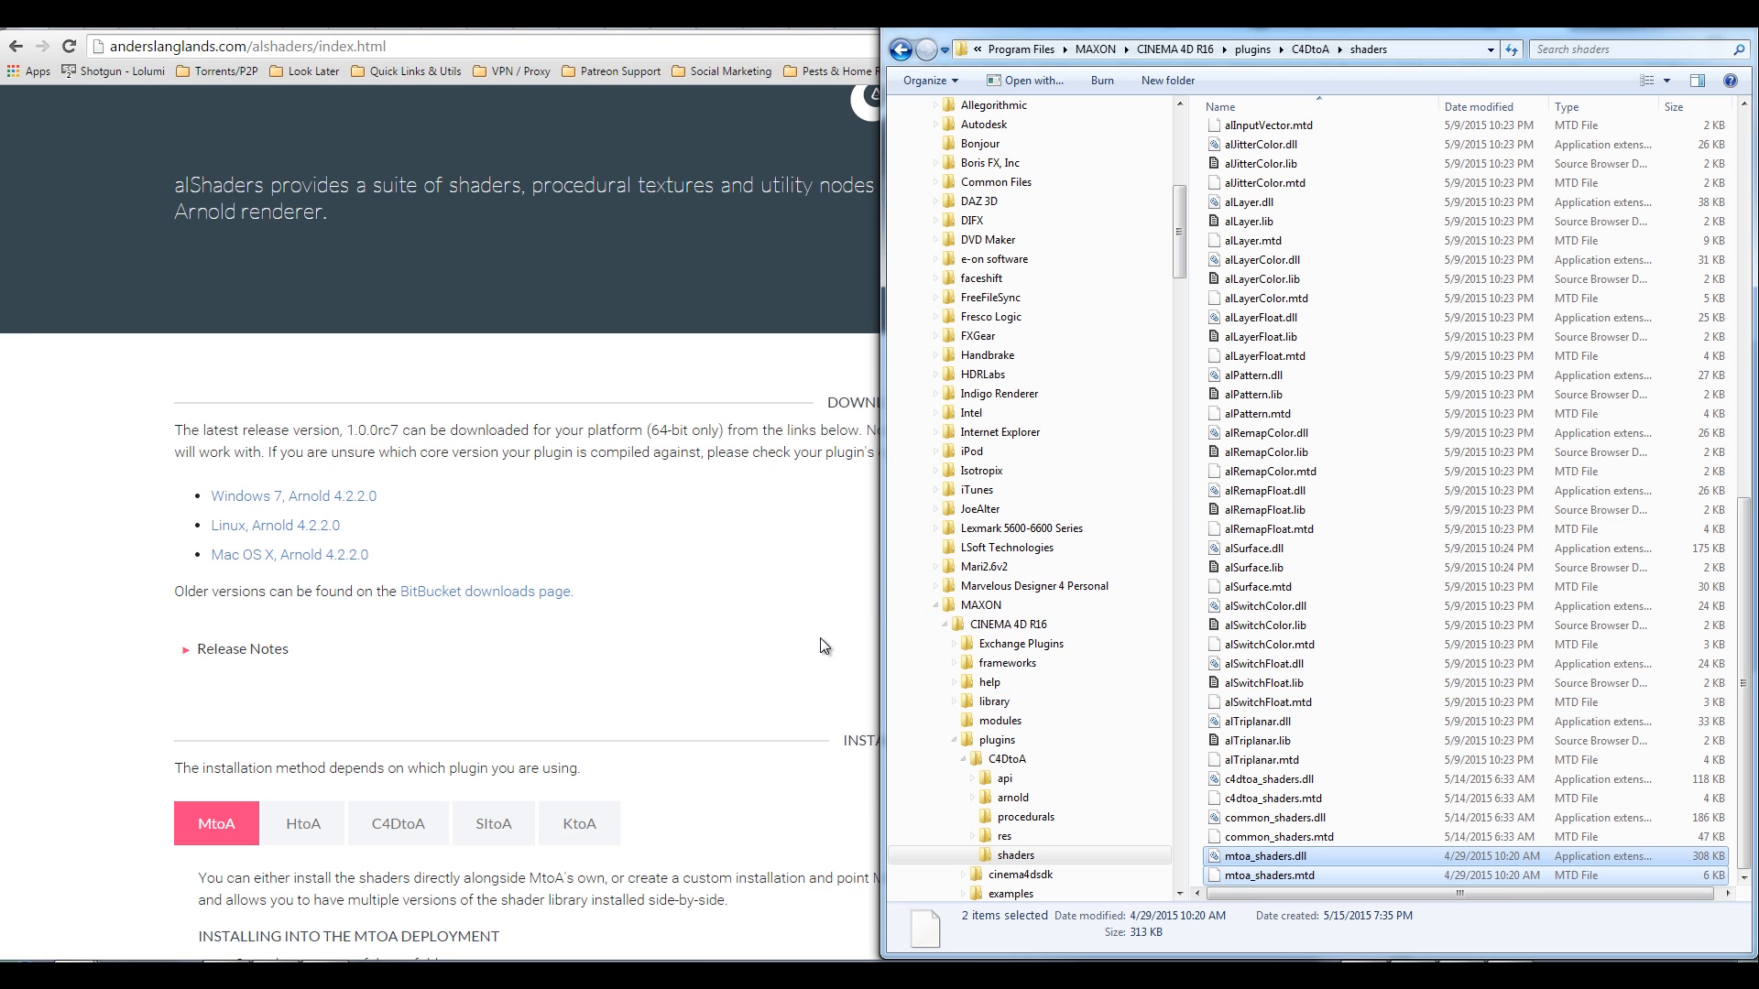
mouse_move(585, 784)
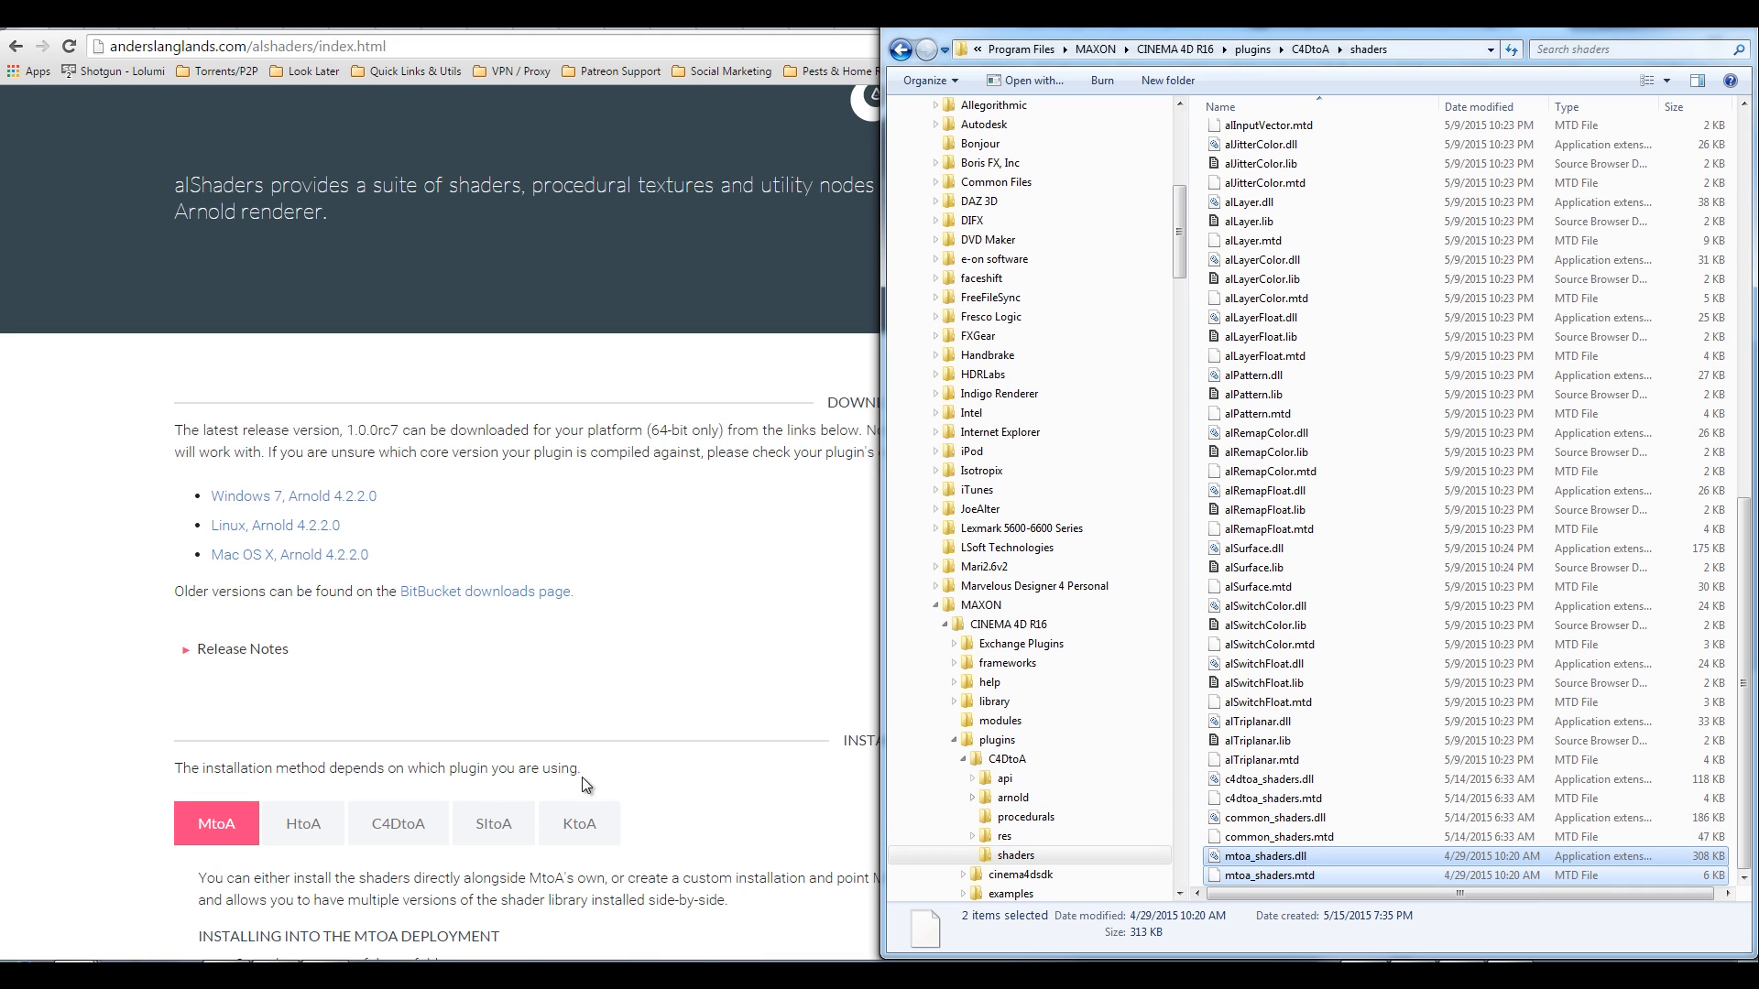
mouse_move(695, 704)
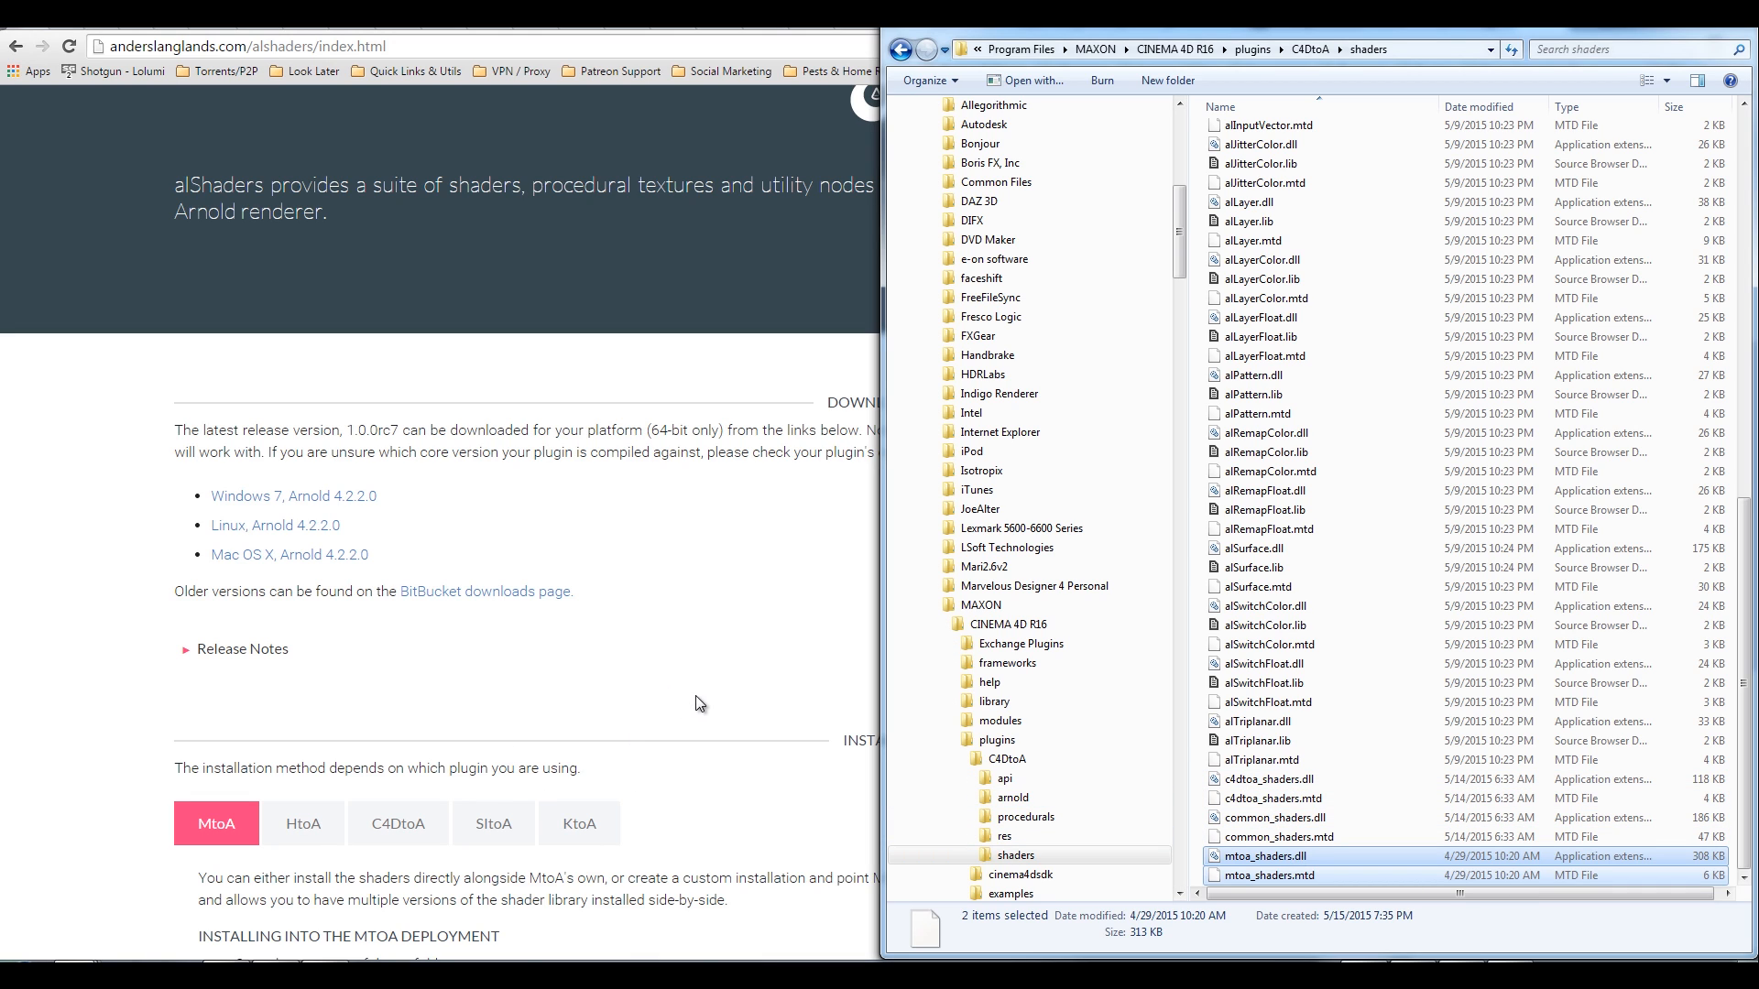
mouse_move(598, 740)
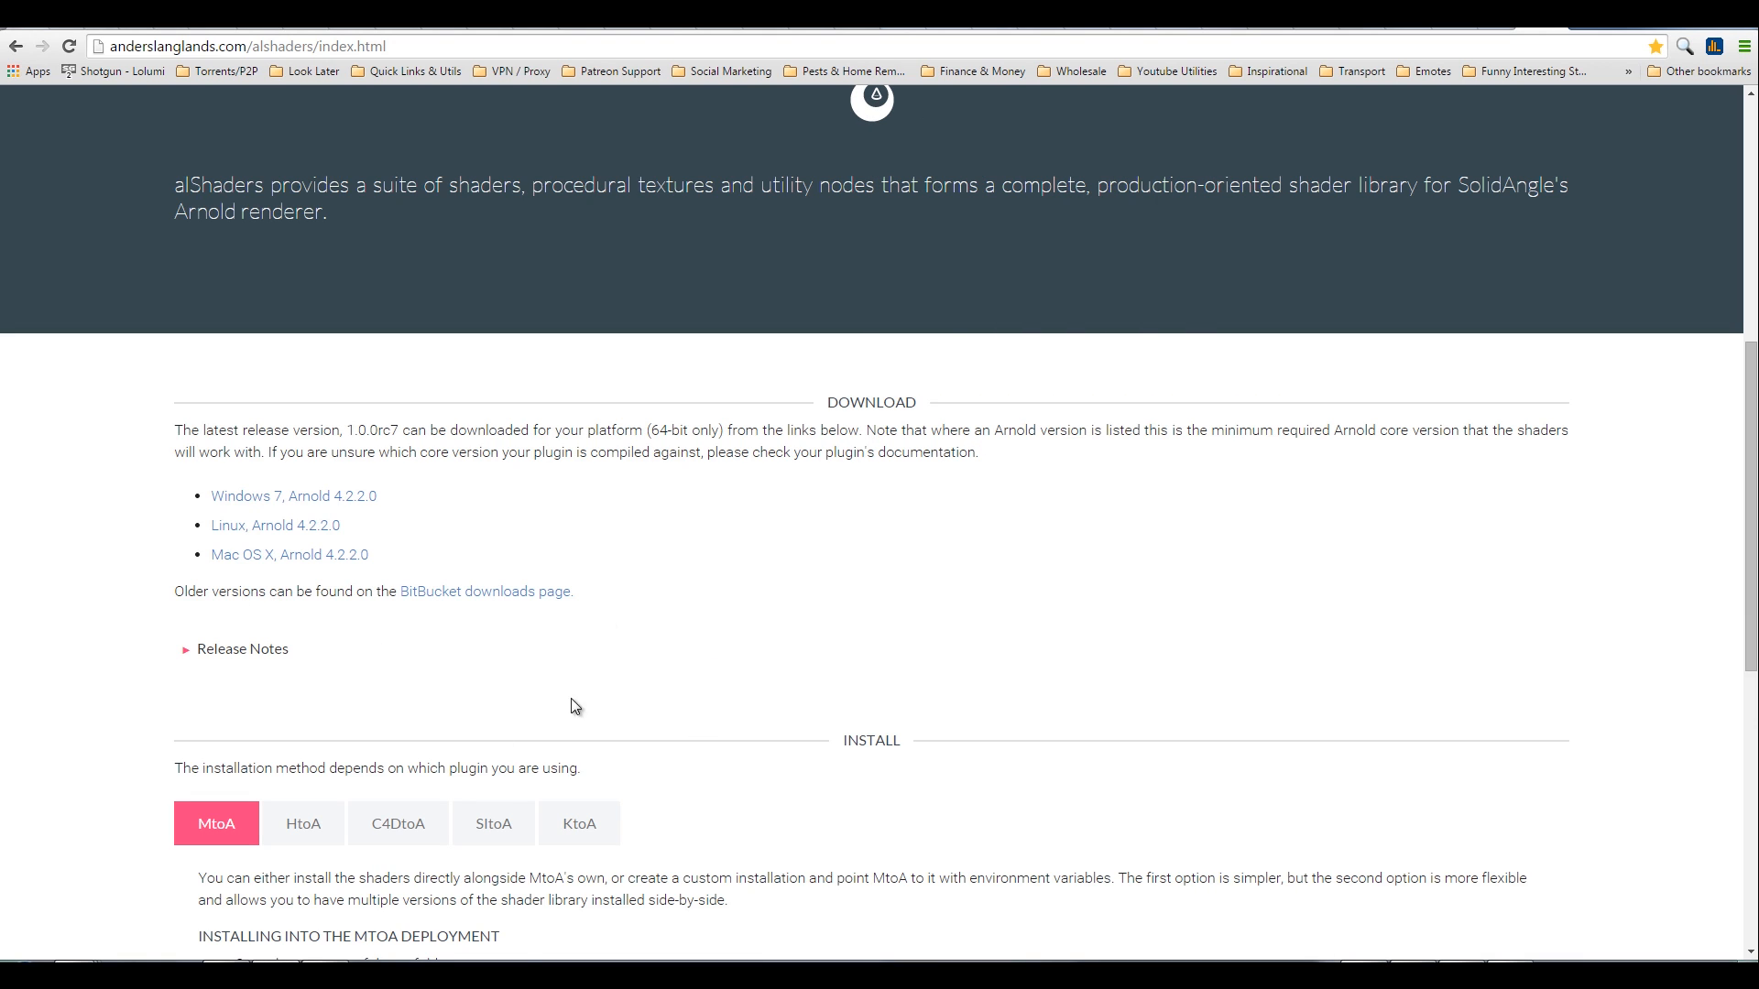
mouse_move(1238, 440)
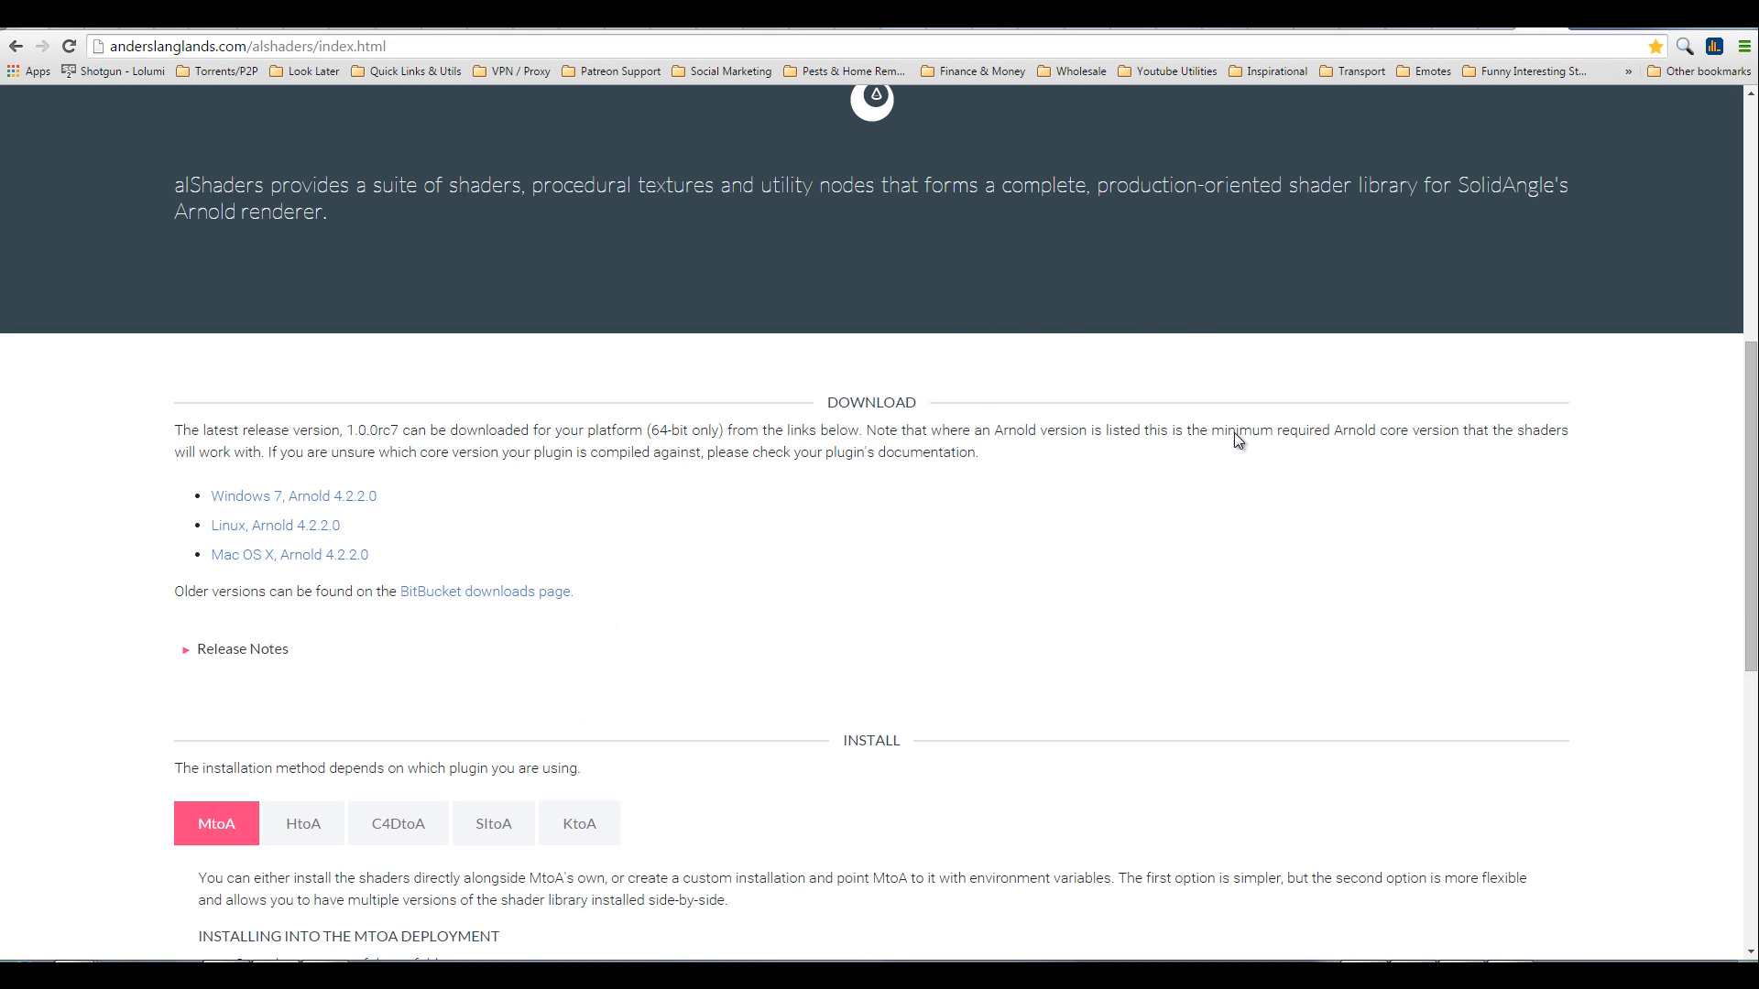
mouse_move(887, 719)
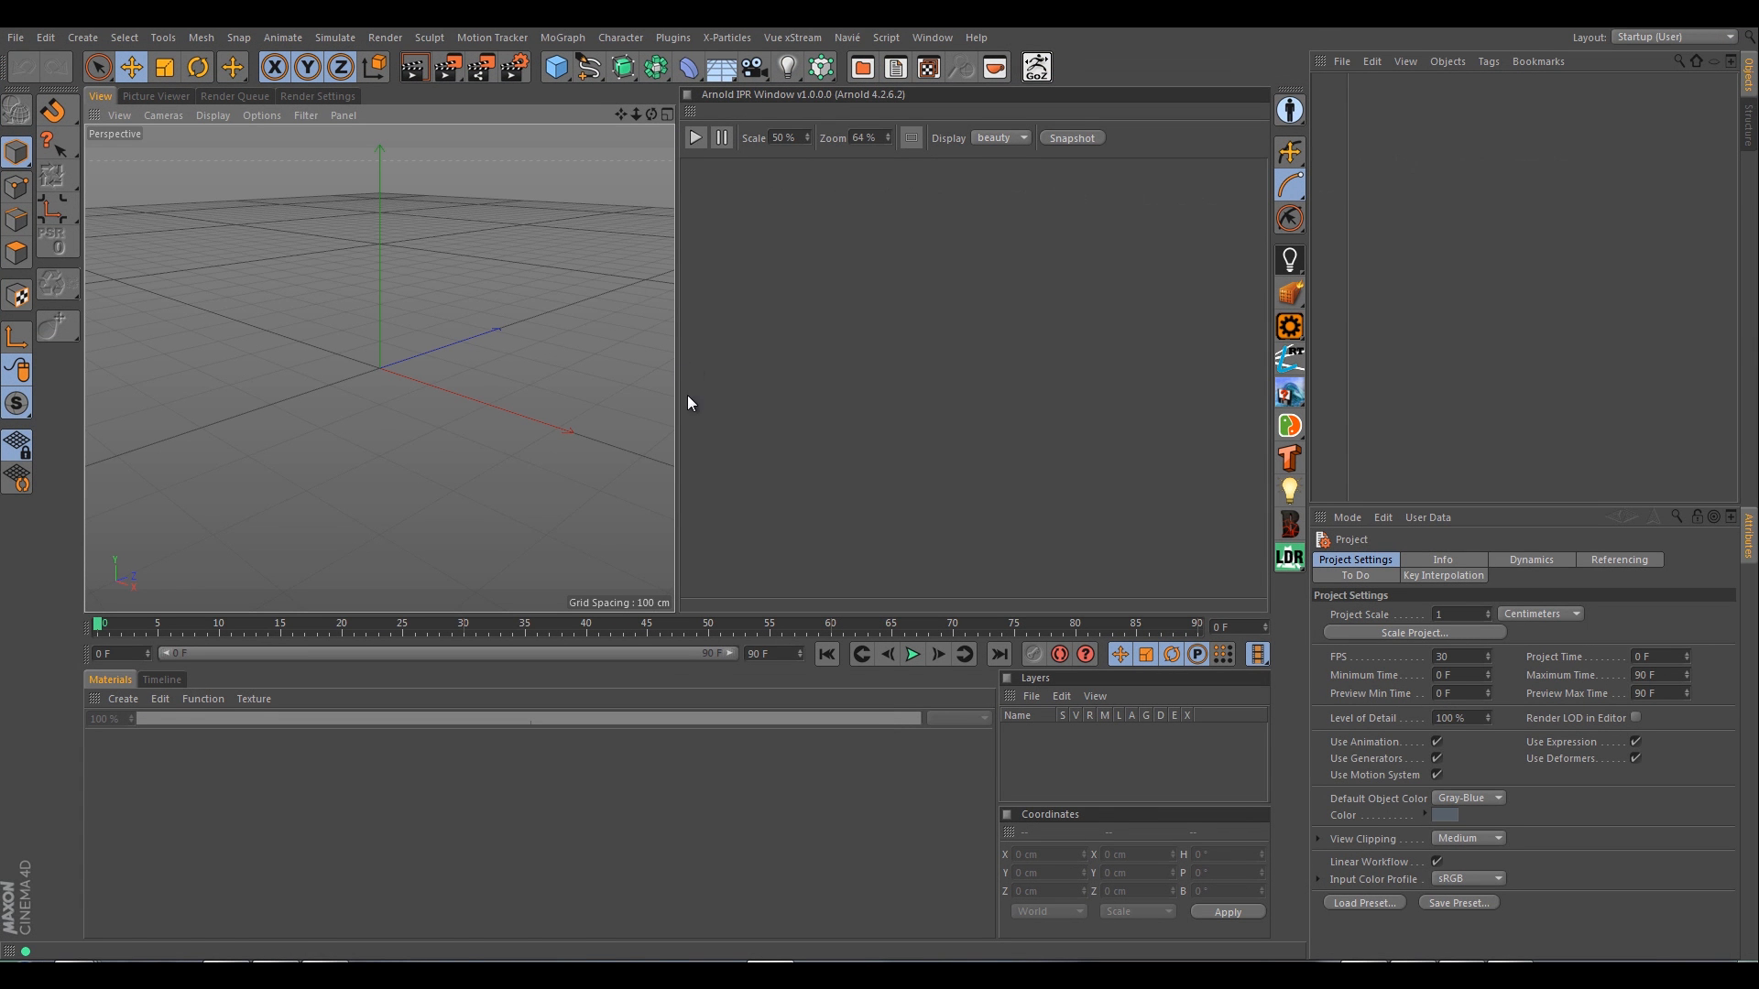
mouse_move(926, 406)
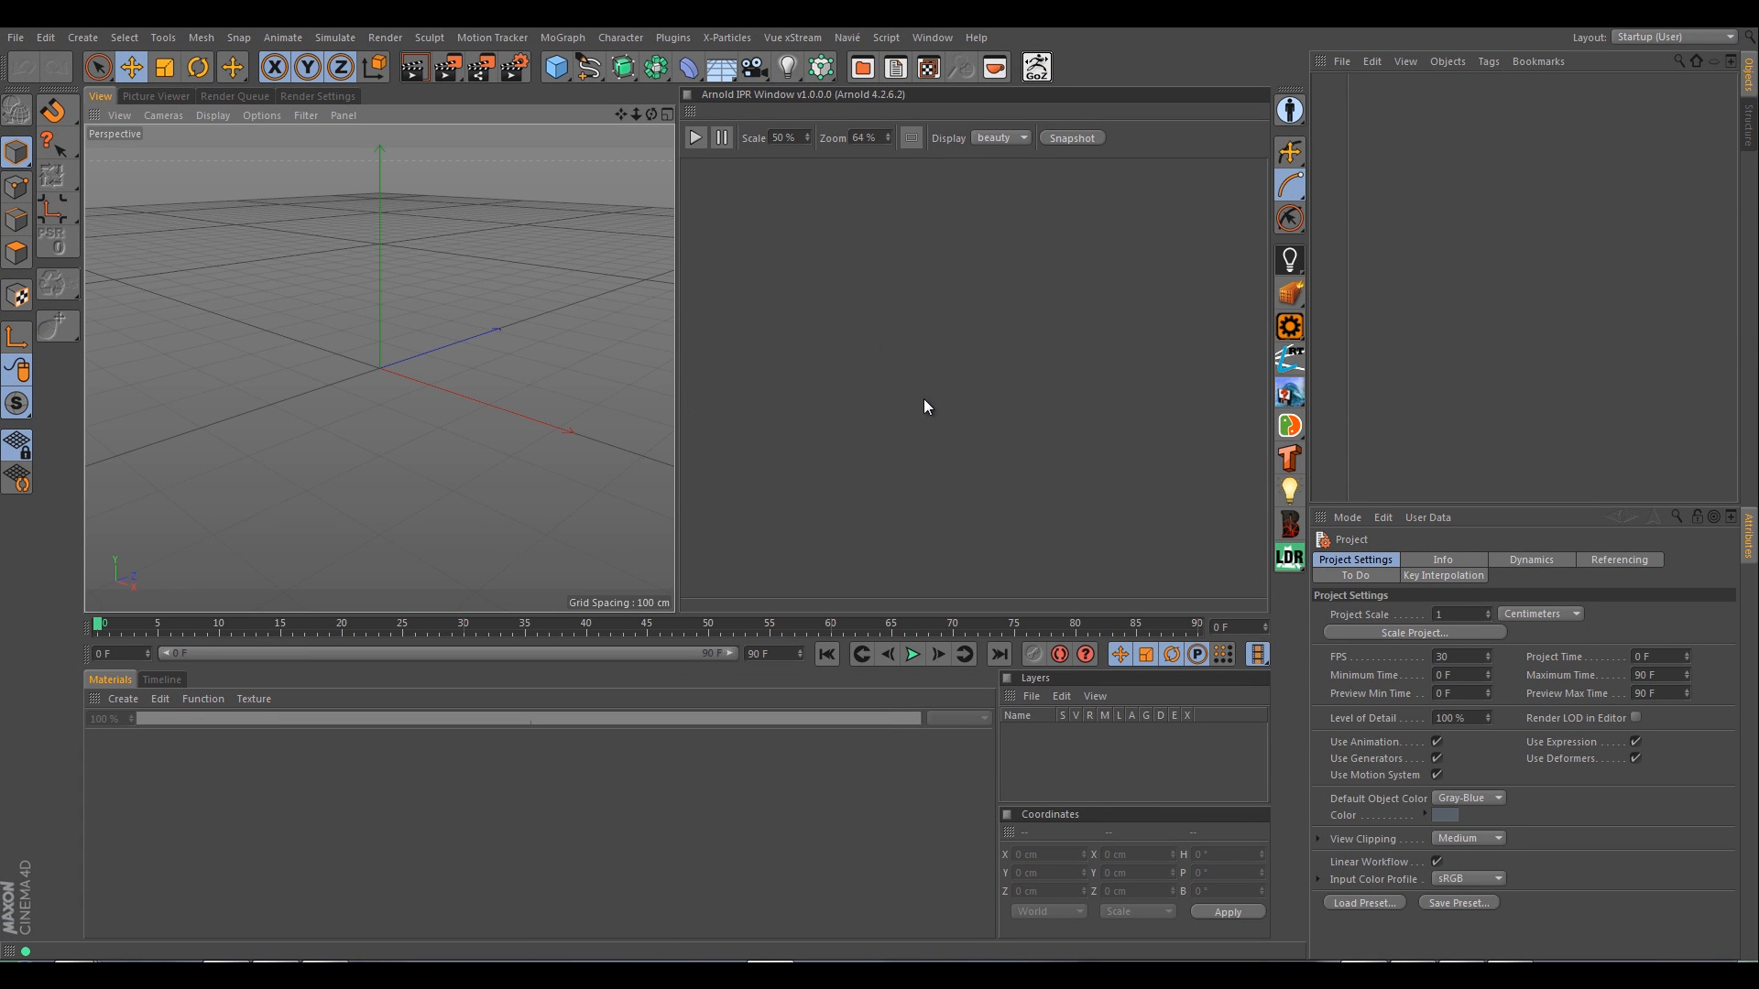
mouse_move(1073, 379)
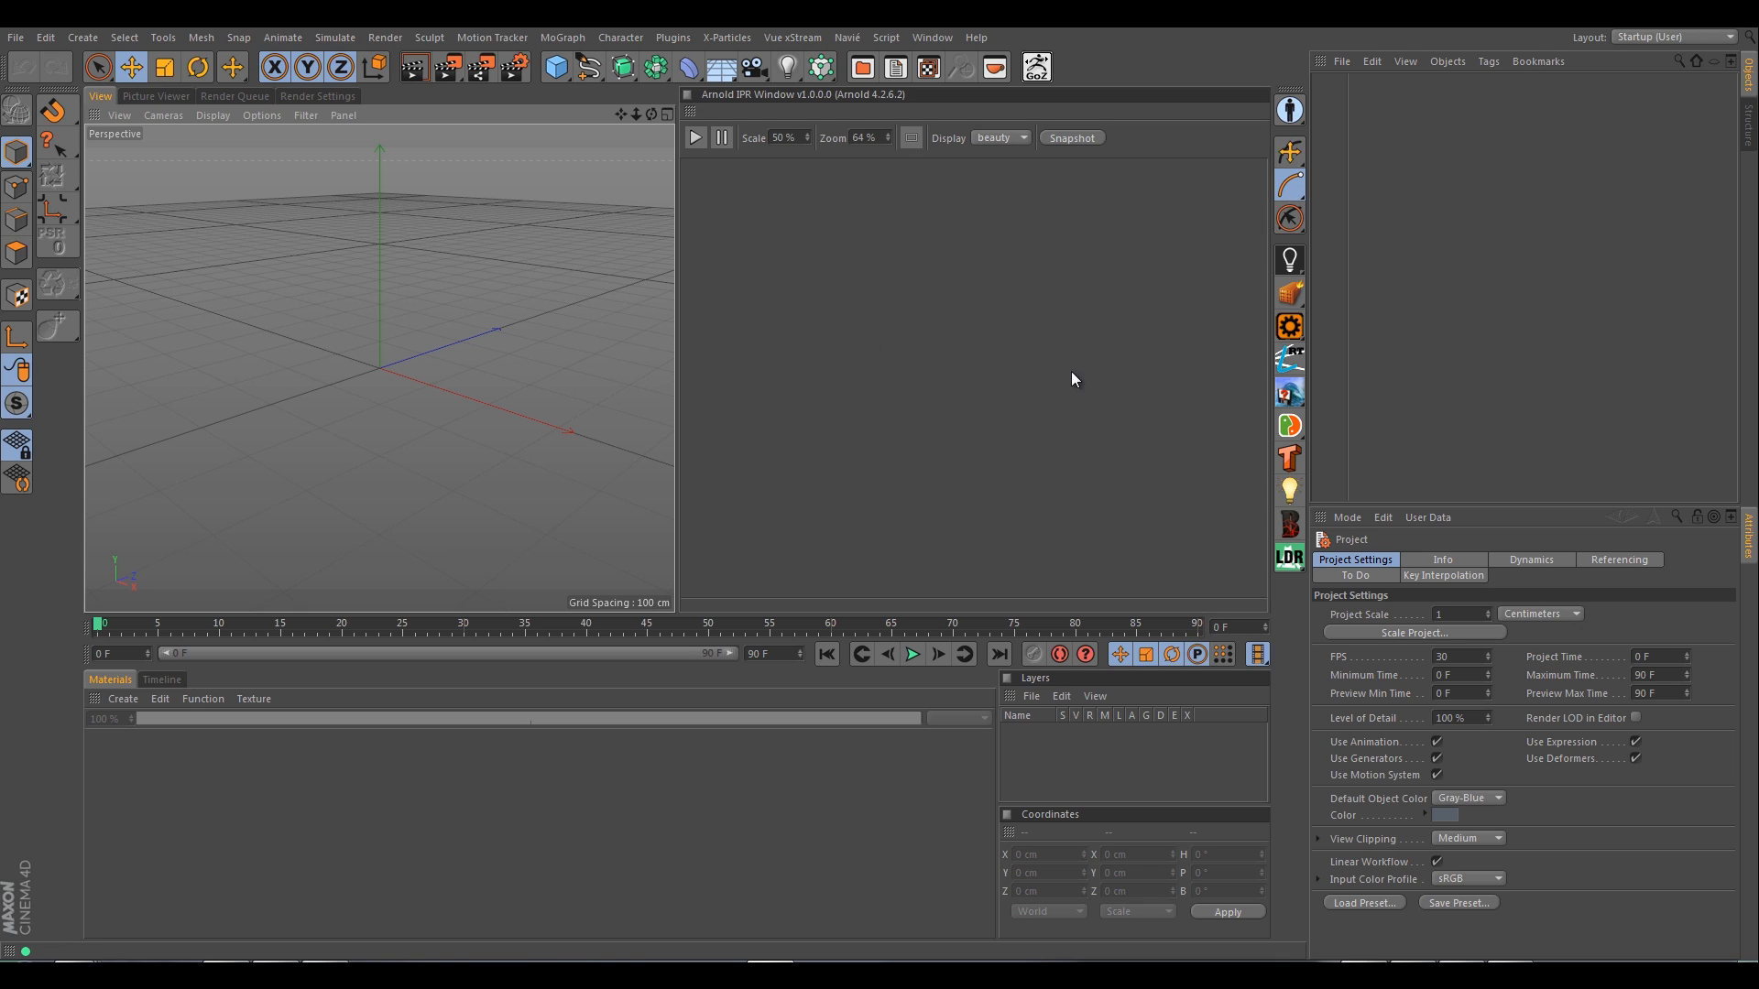
mouse_move(854, 517)
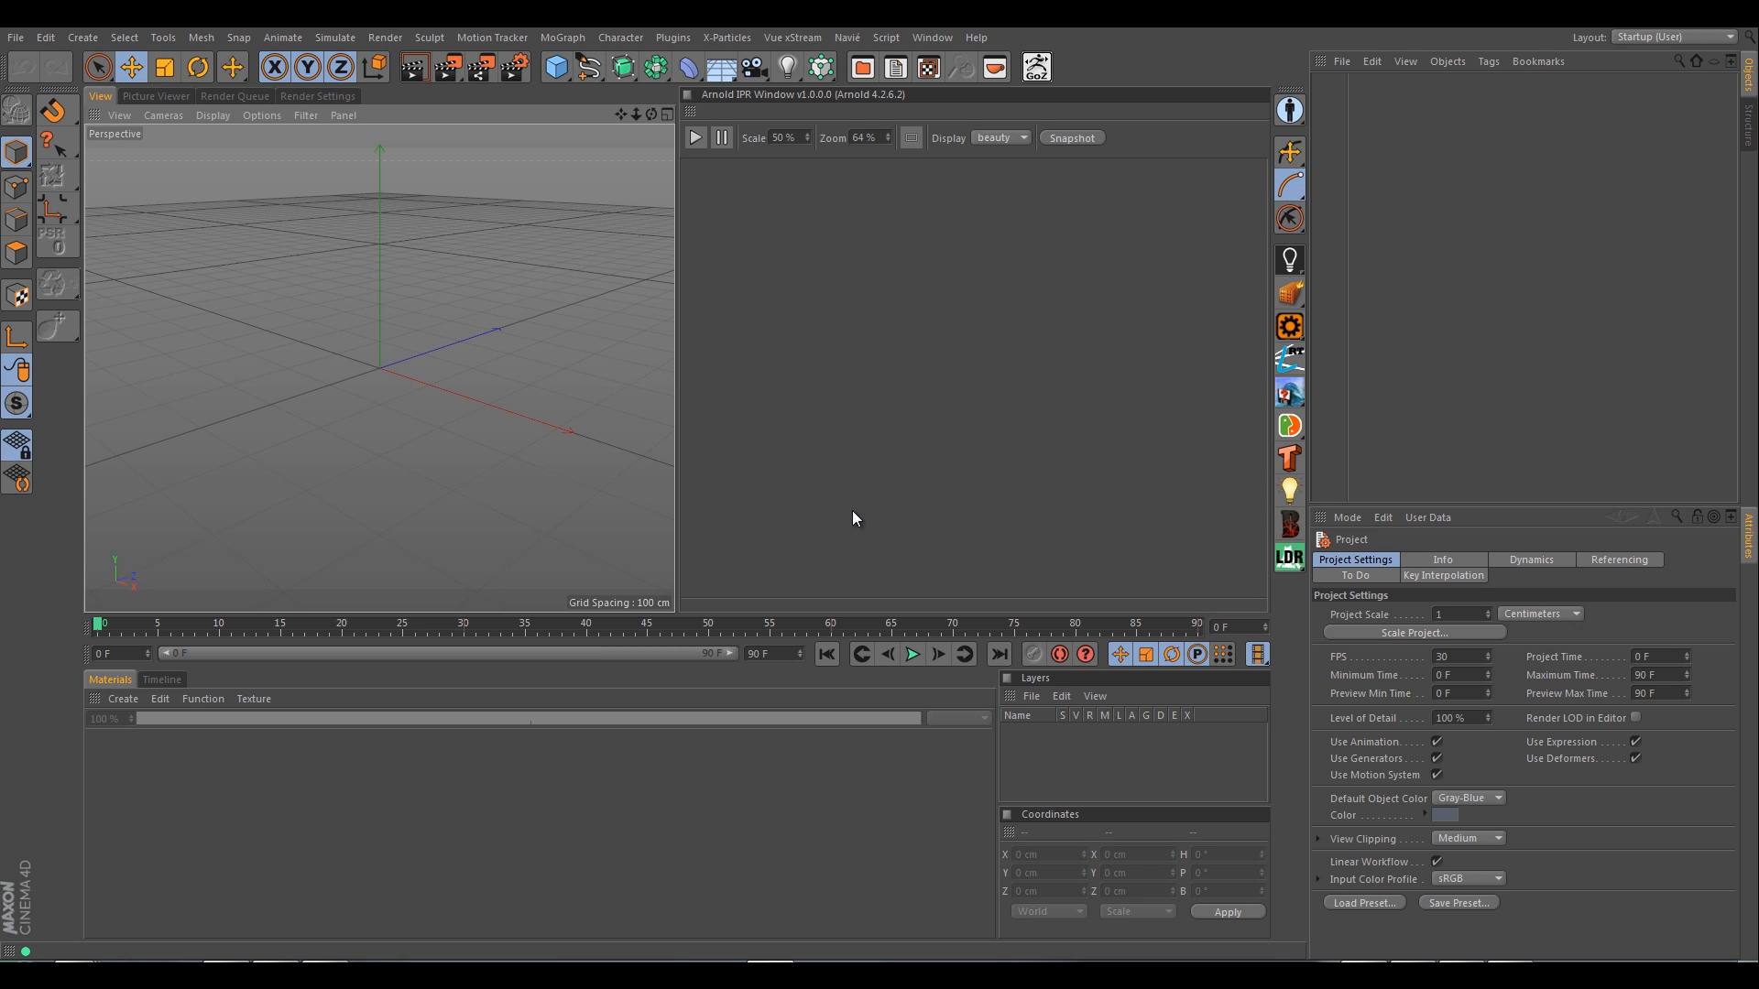
mouse_move(1609, 58)
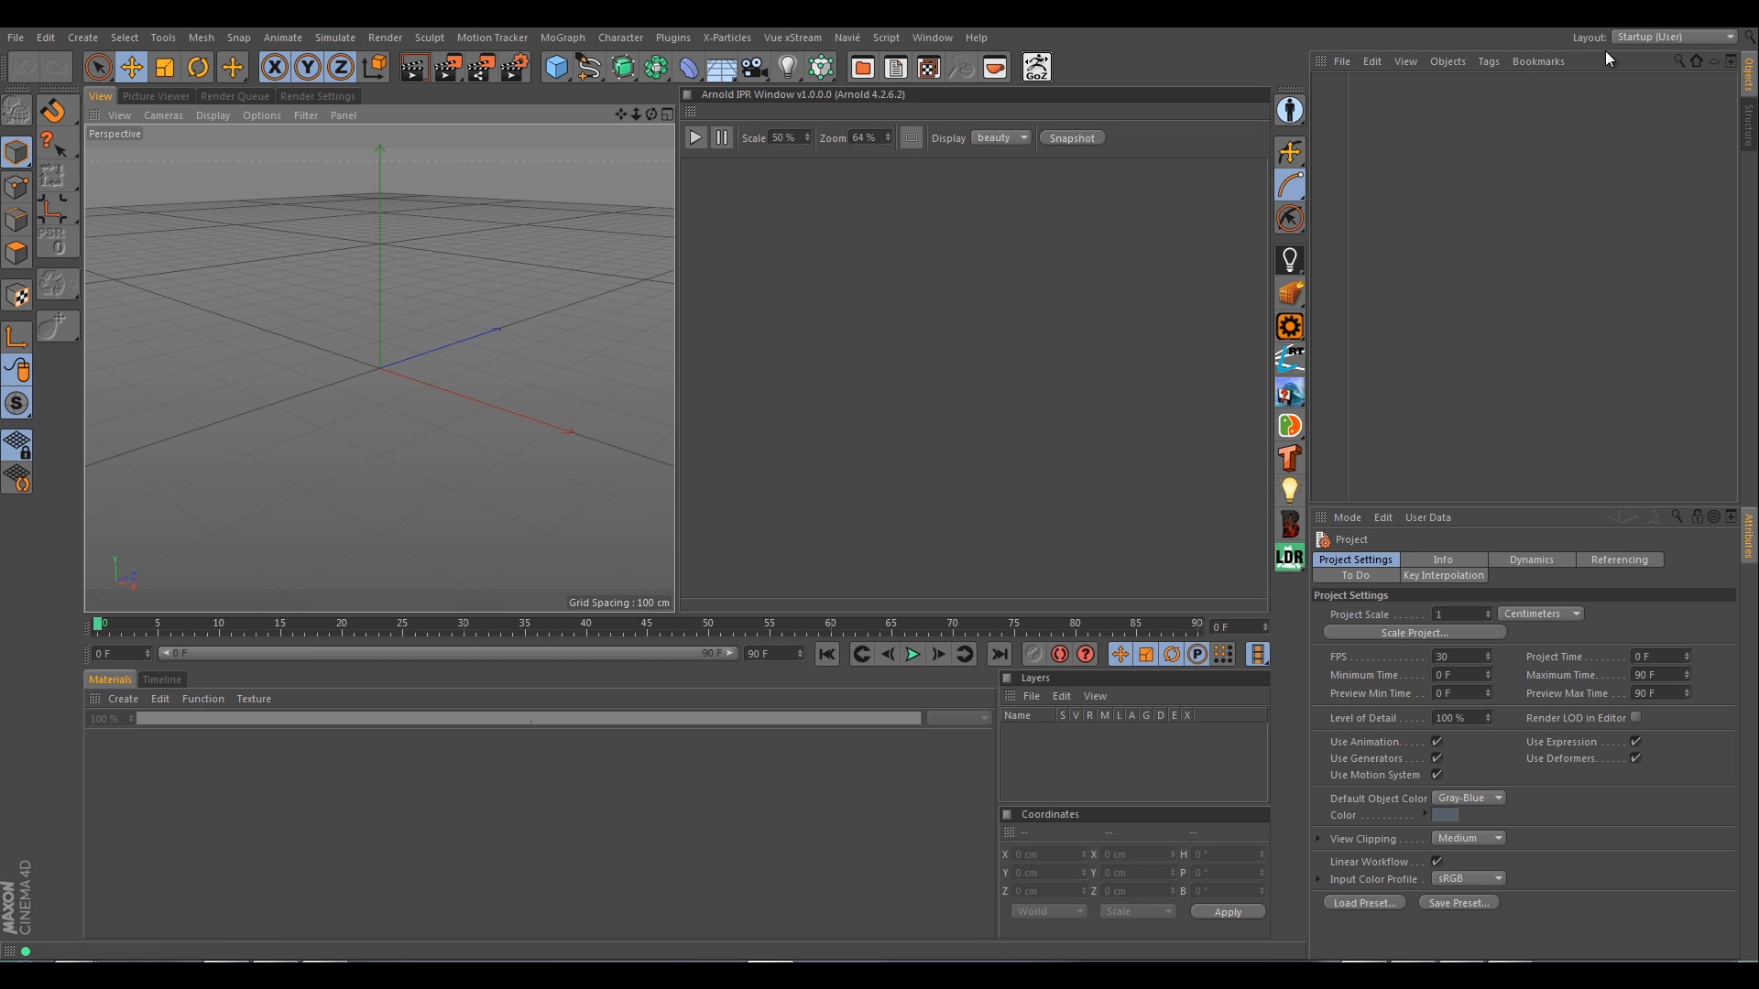
mouse_move(1154, 270)
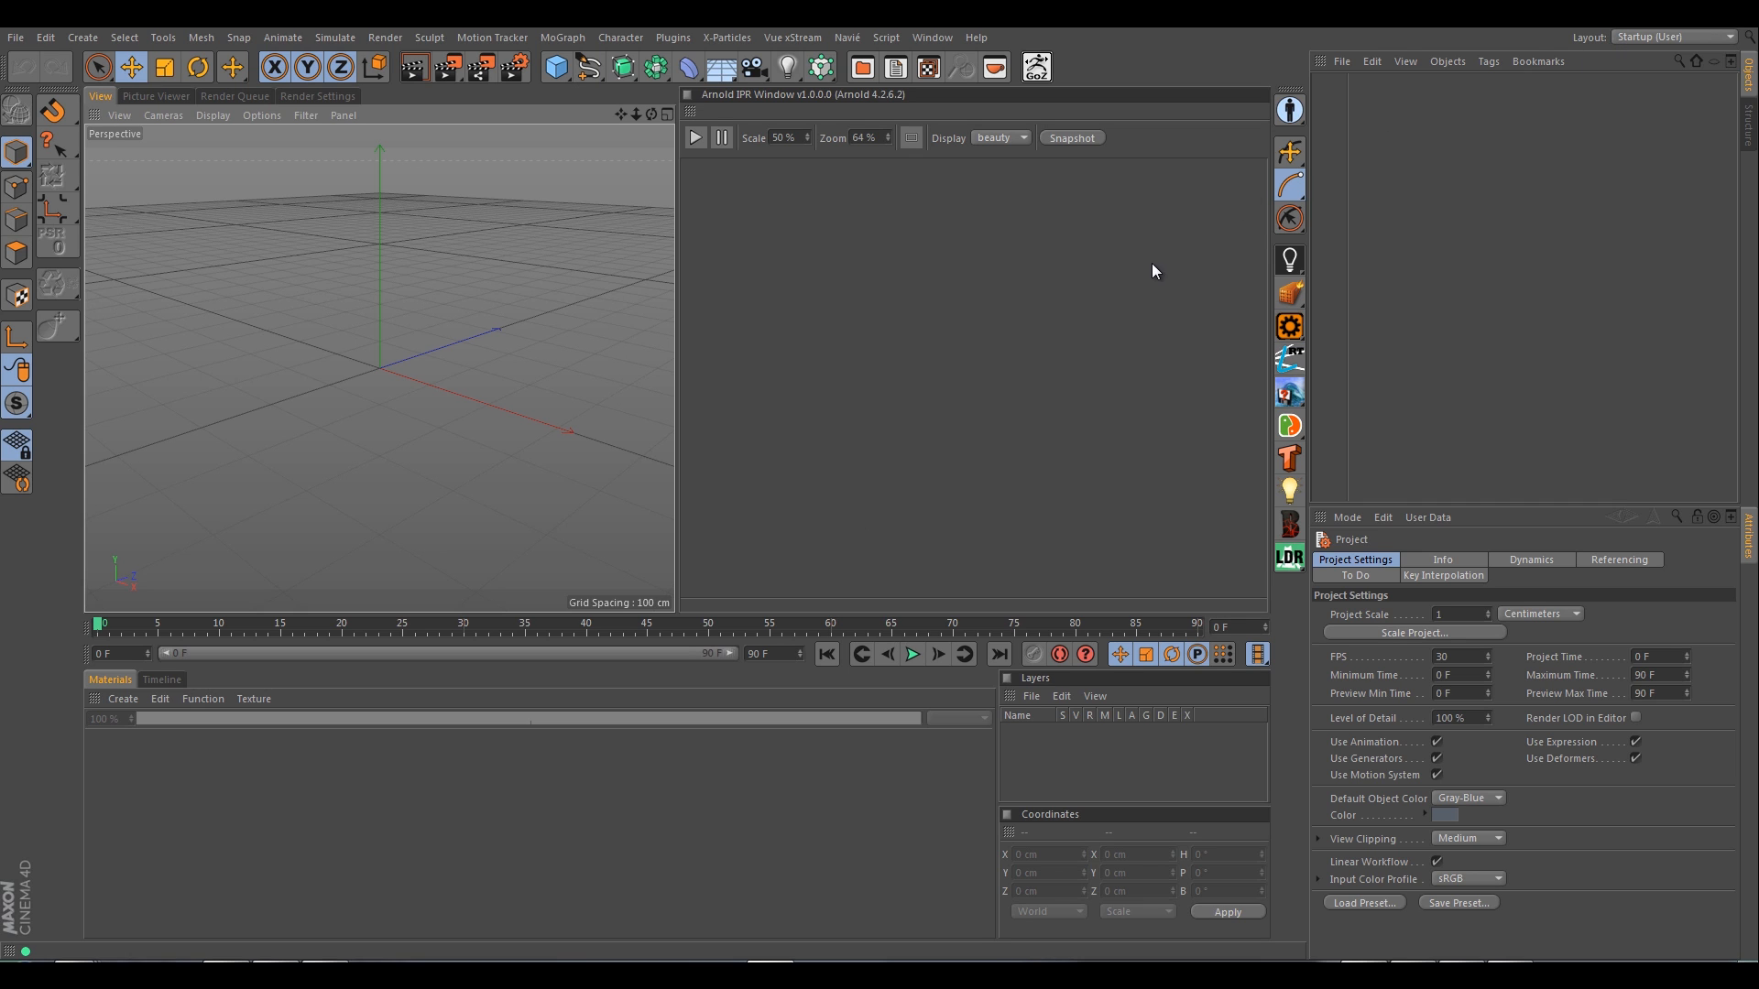
mouse_move(748, 405)
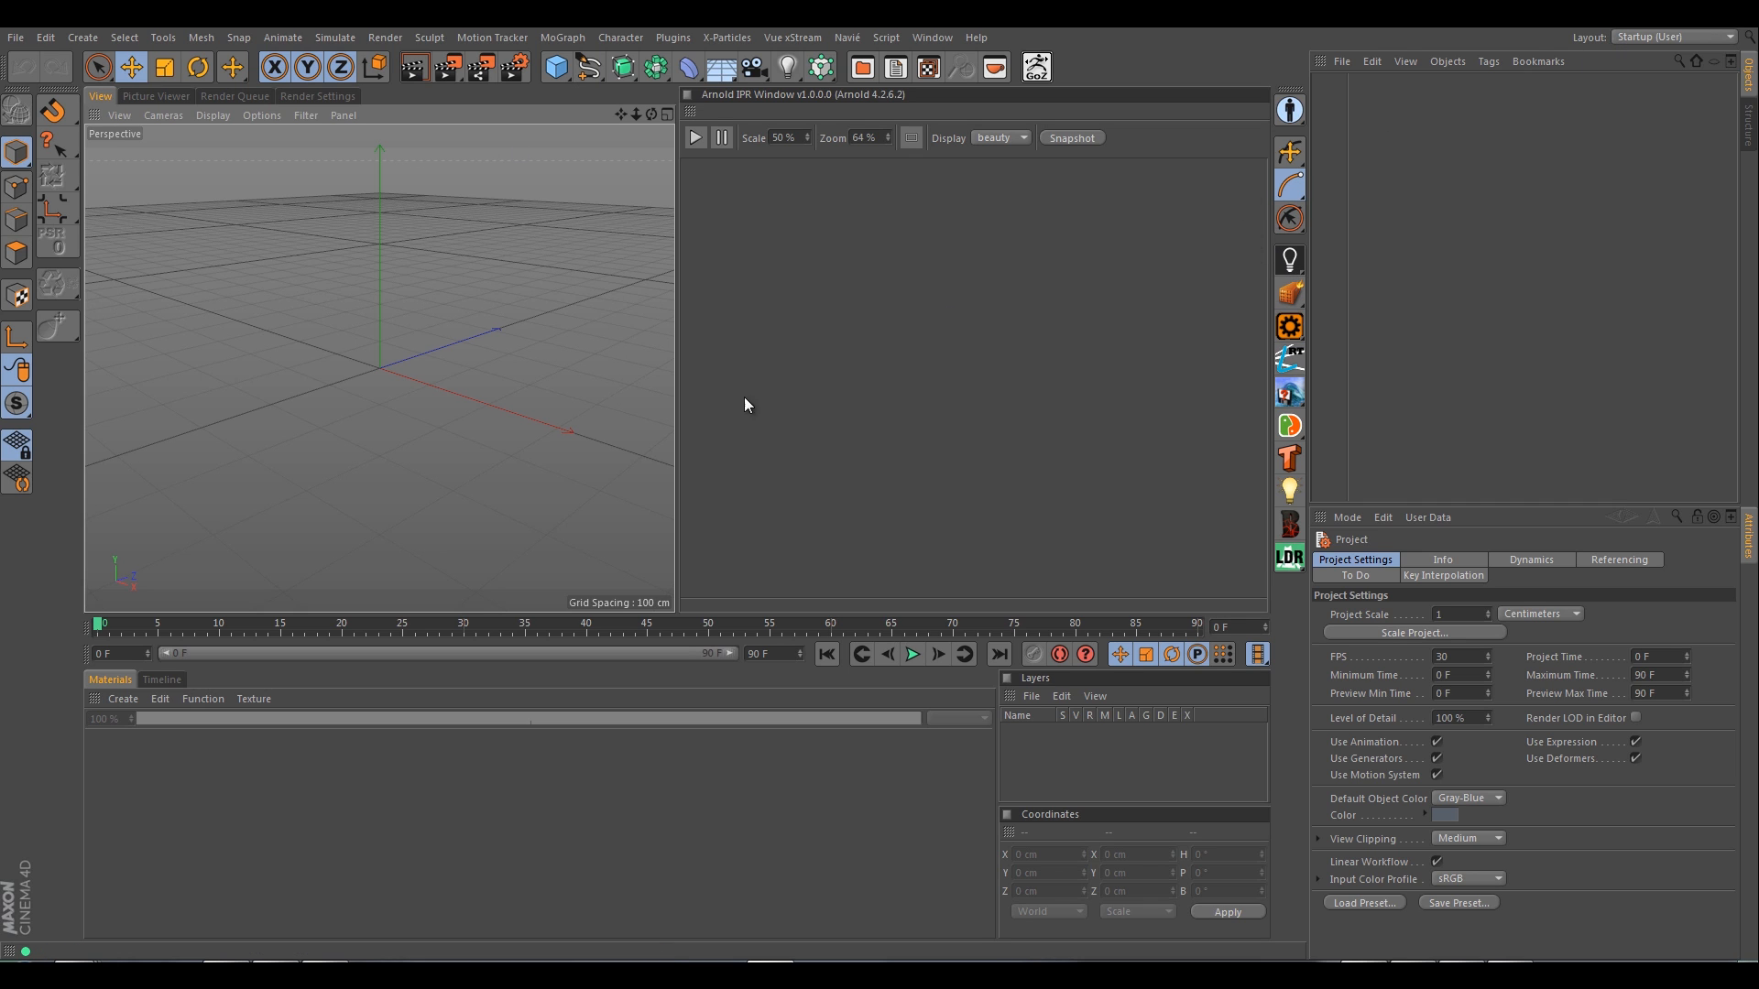
mouse_move(689, 592)
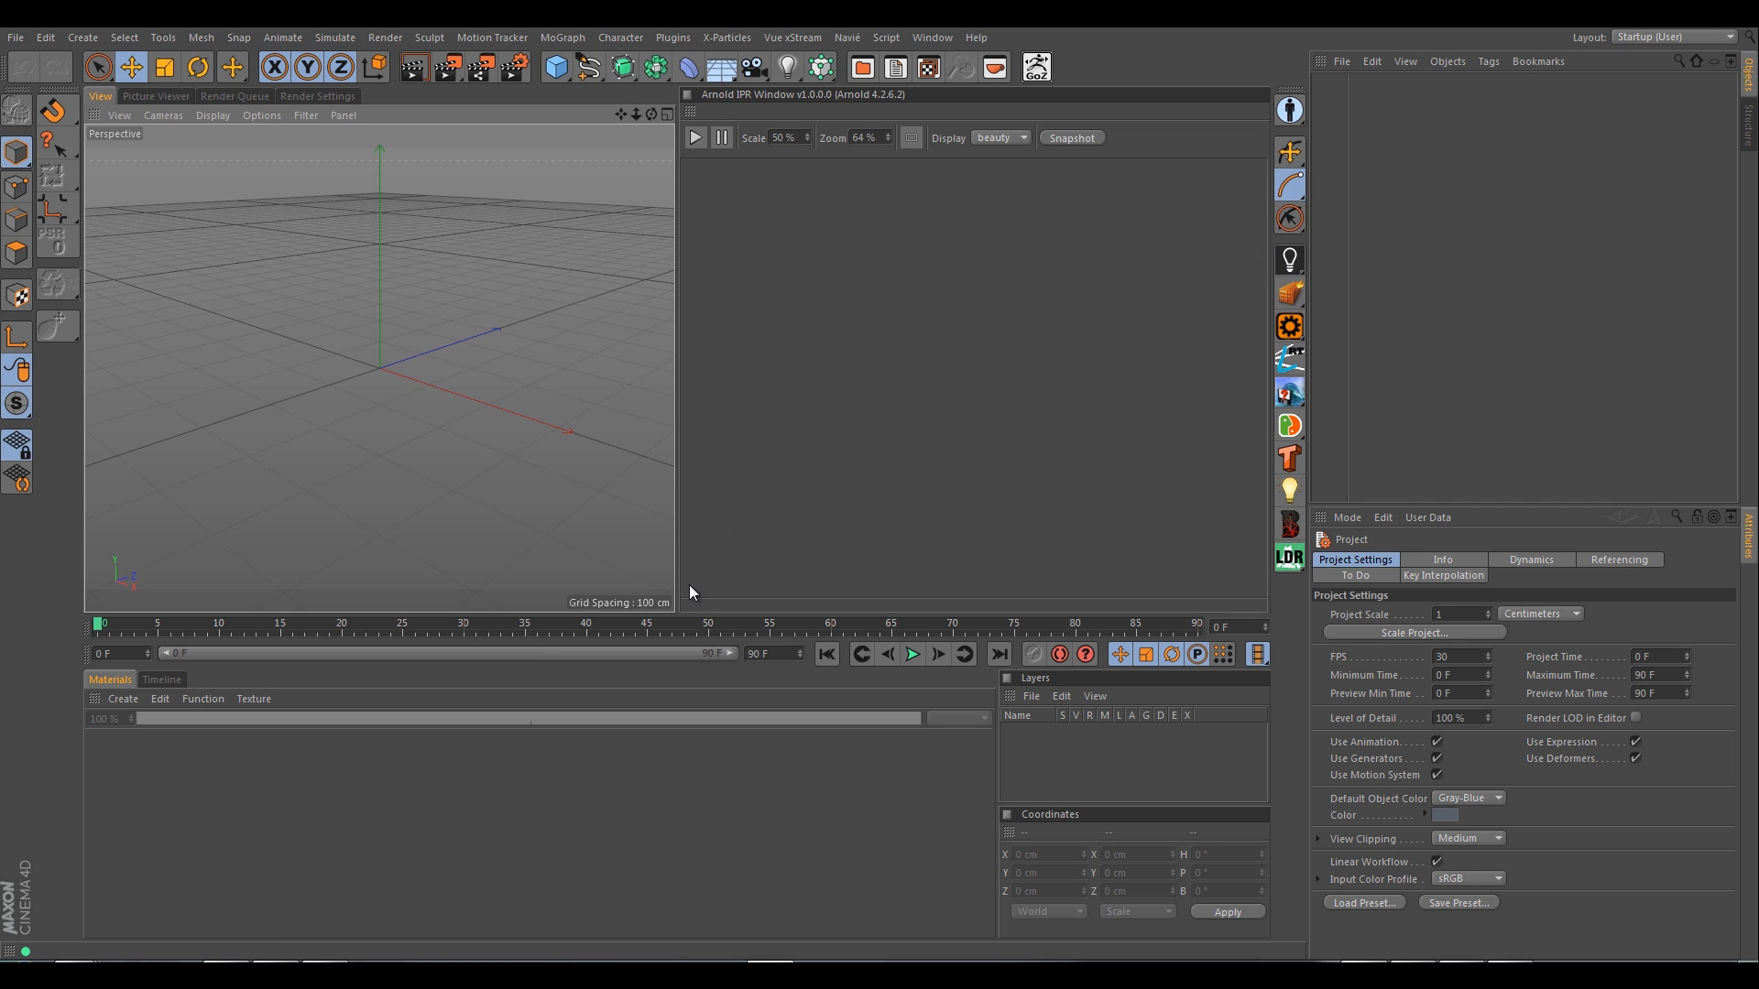
click(1289, 259)
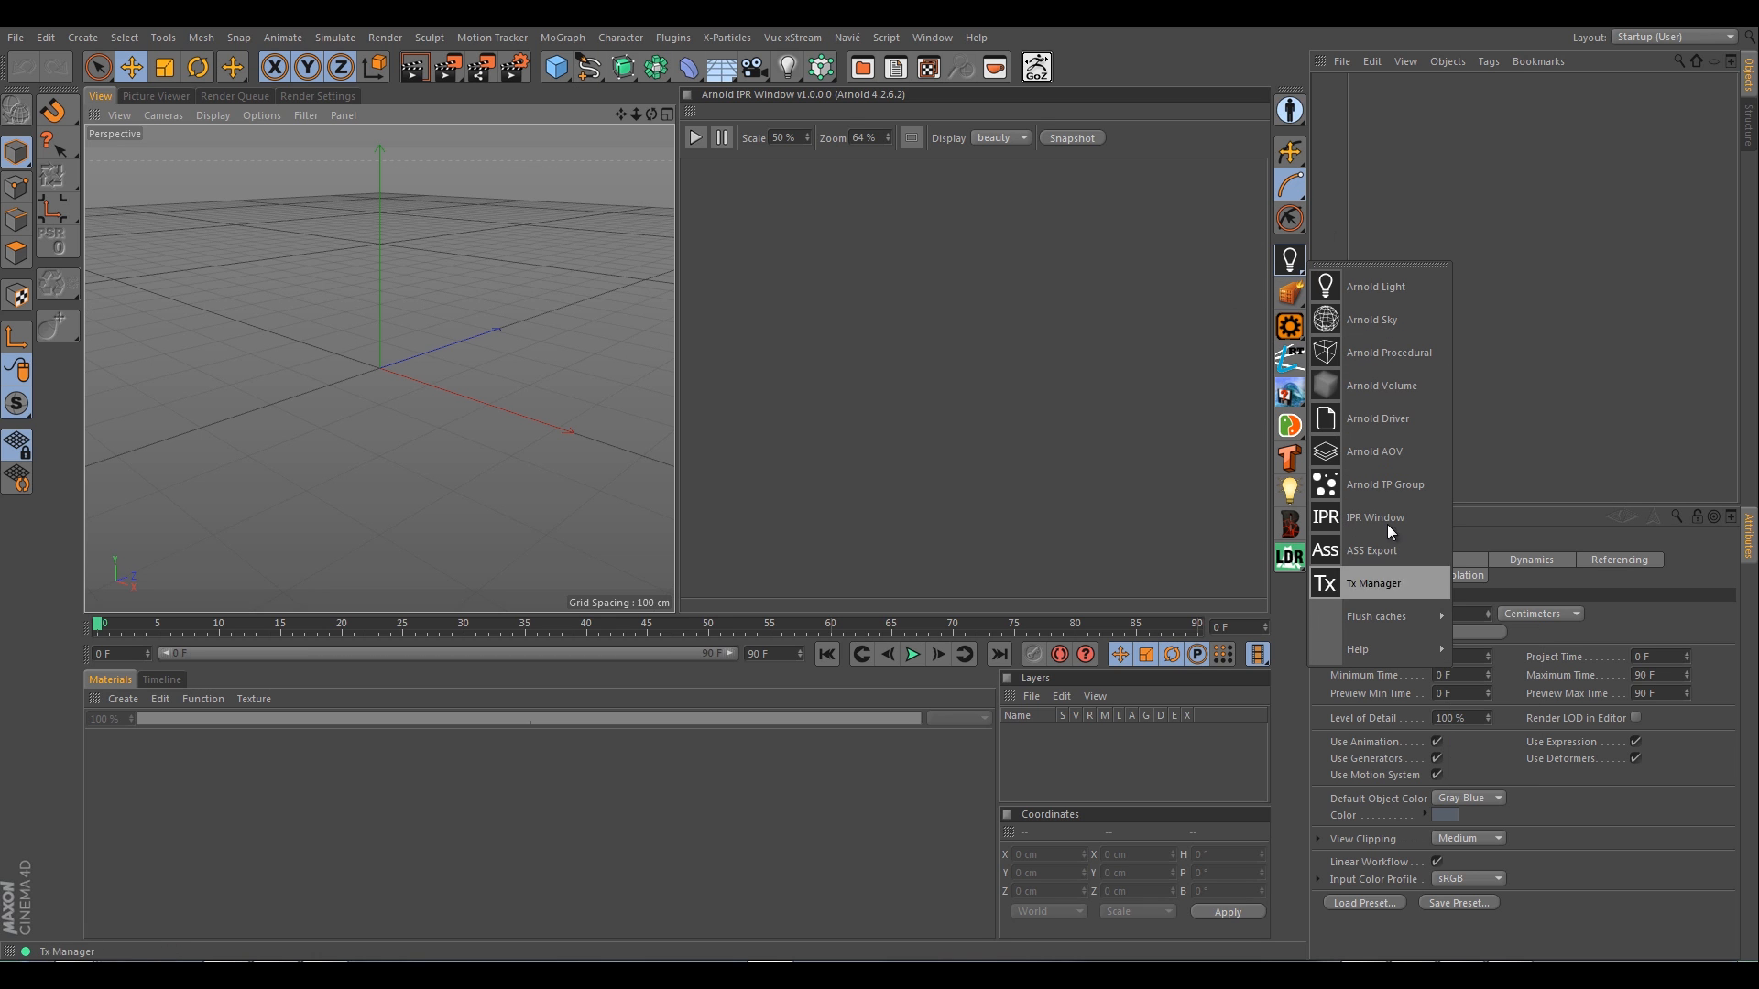
mouse_move(1378, 616)
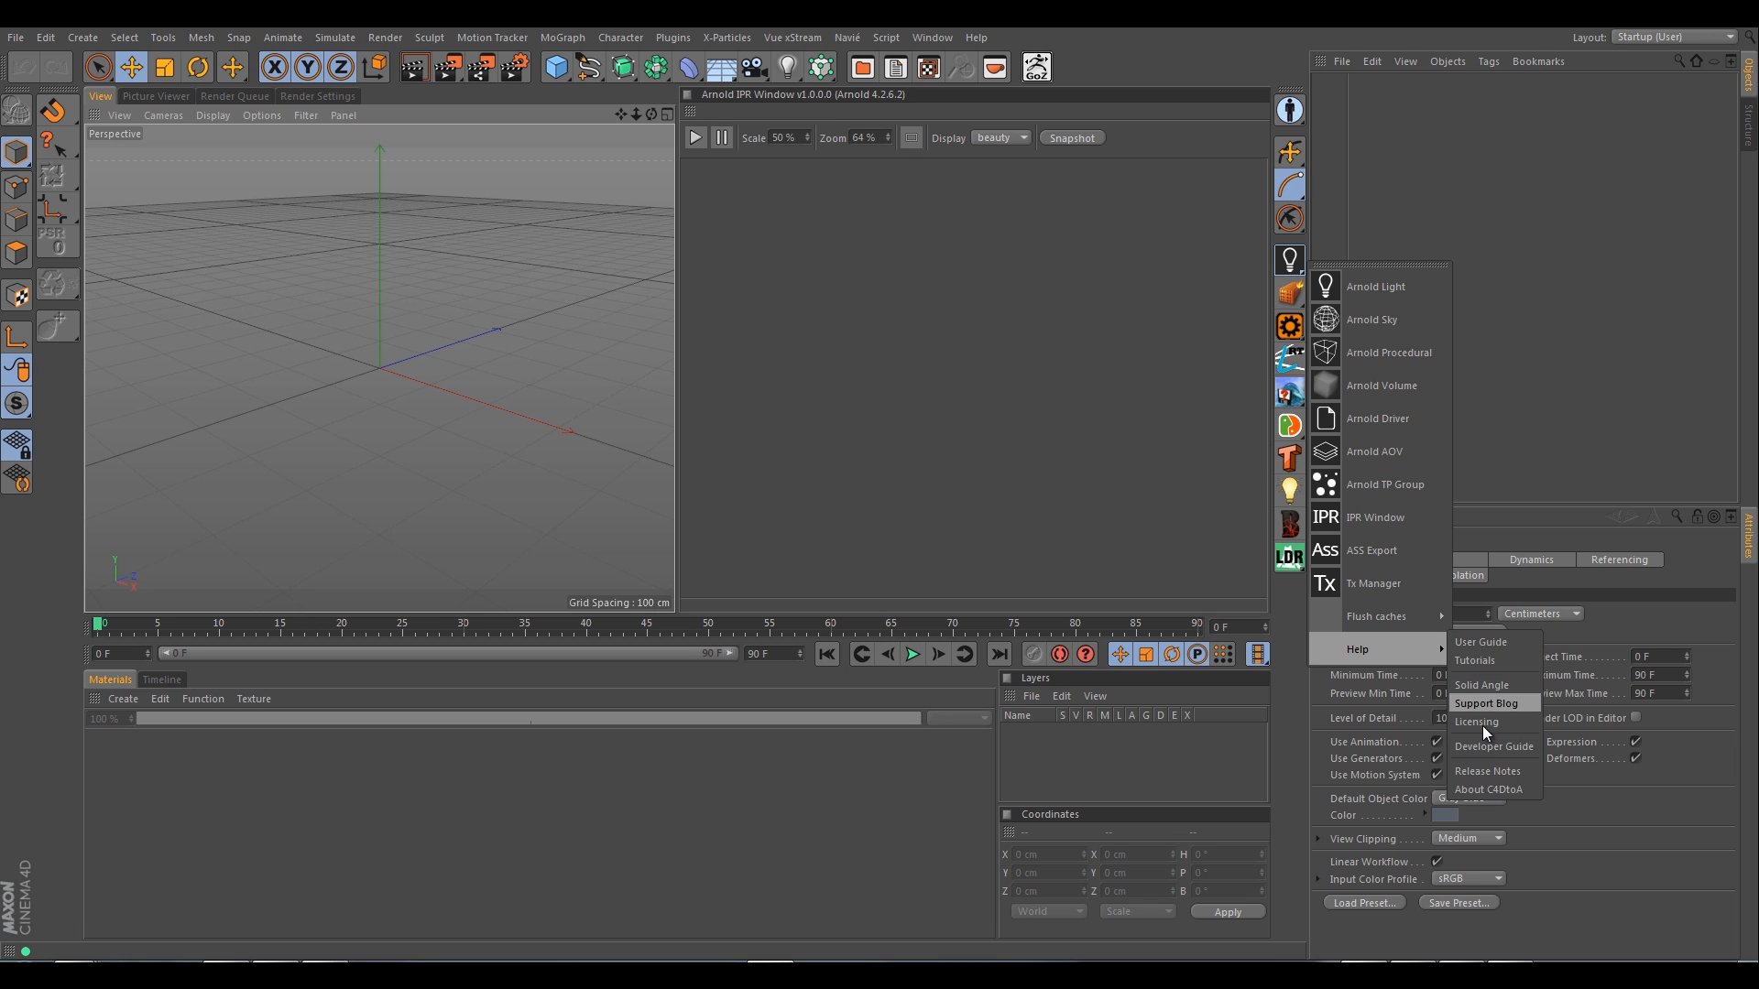
click(1518, 173)
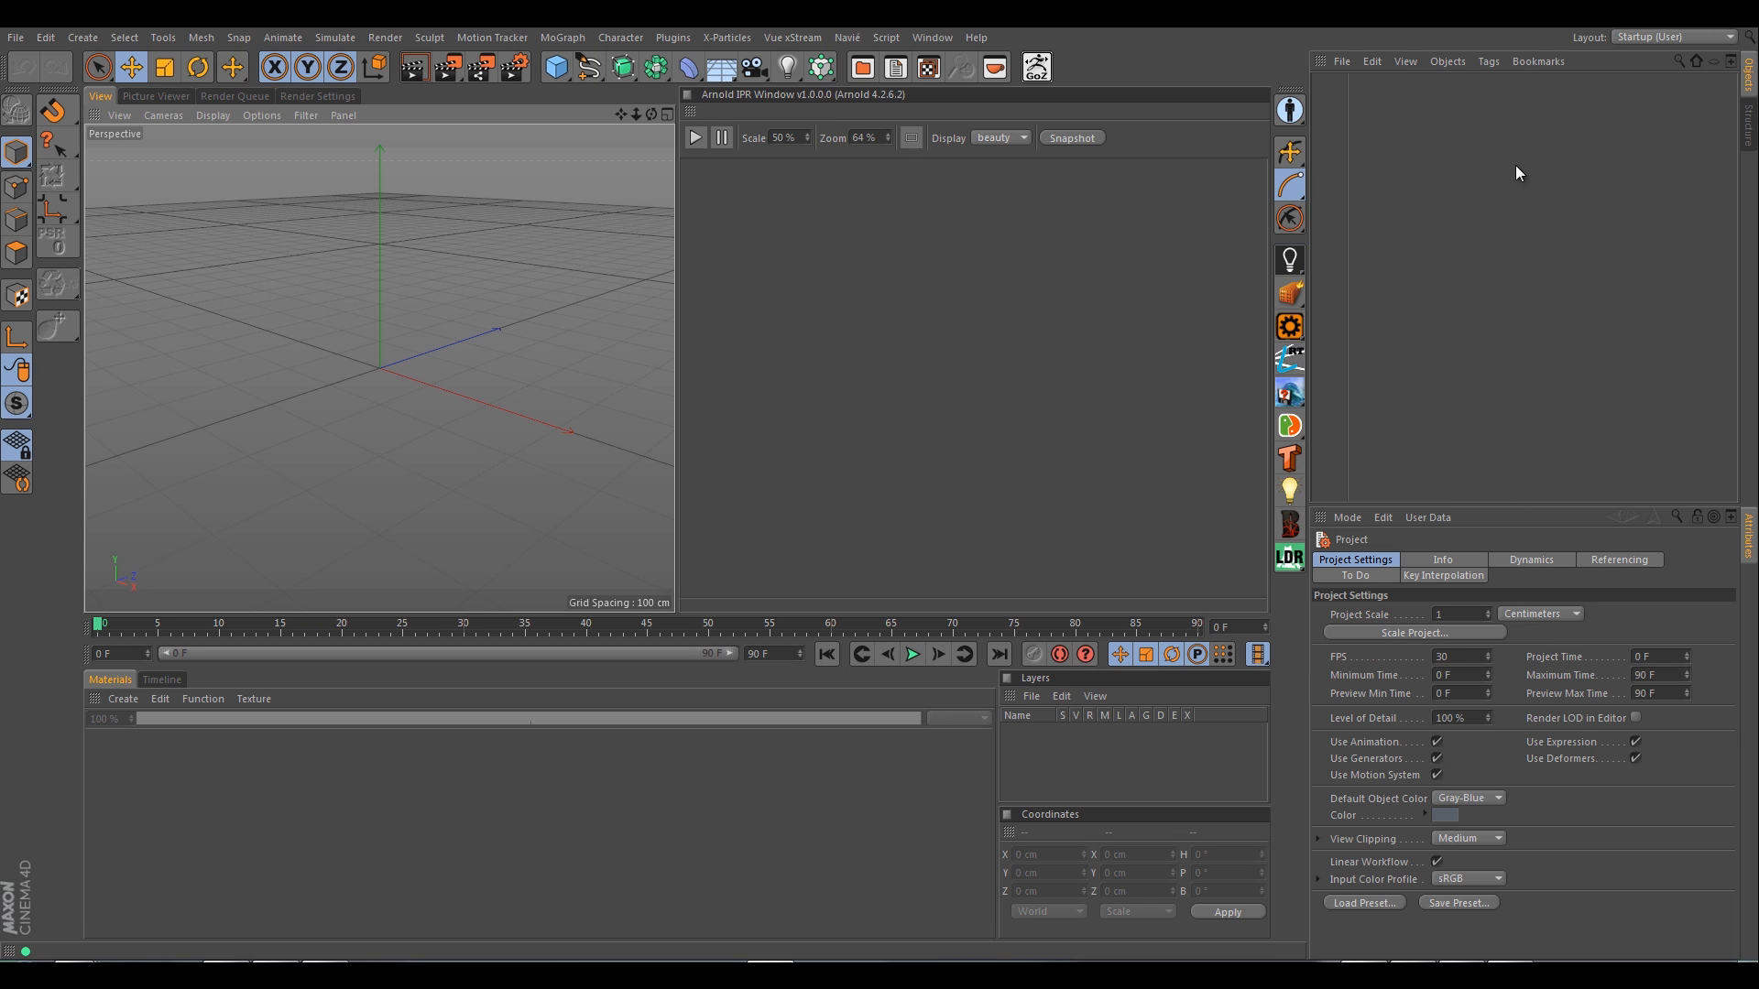
Step: Open the Arnold commands palette, then close it, leaving the docked IPR window
click(672, 37)
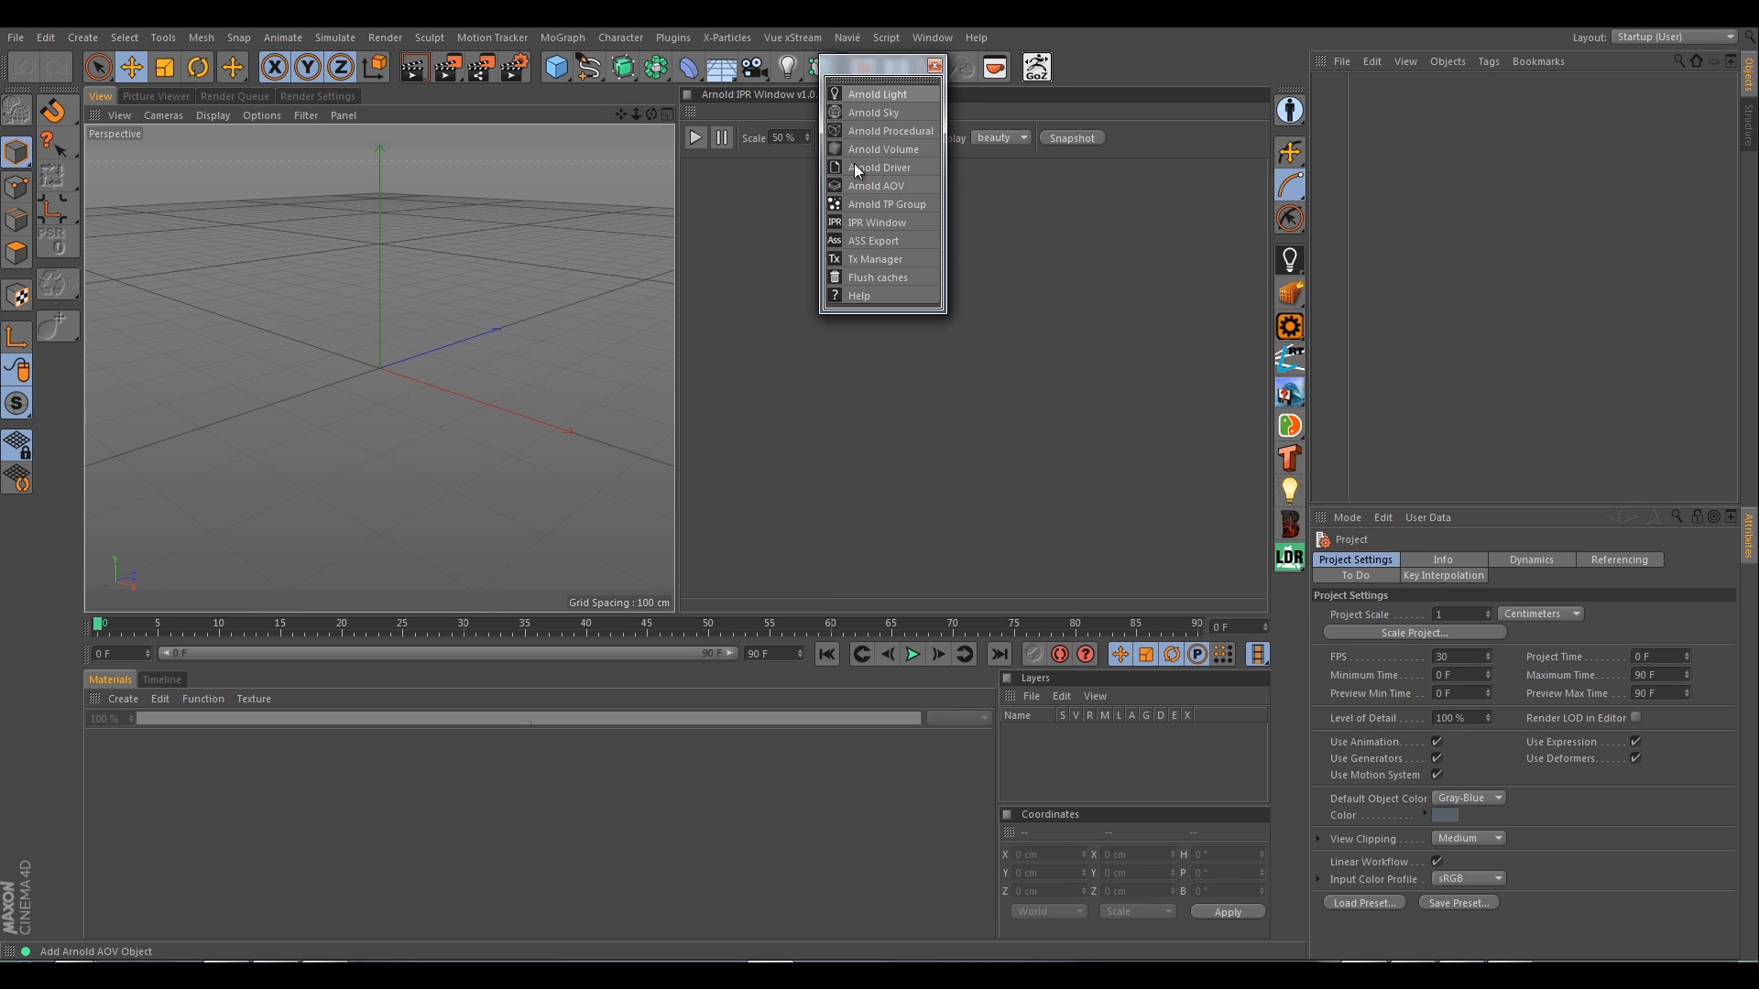
mouse_move(938, 68)
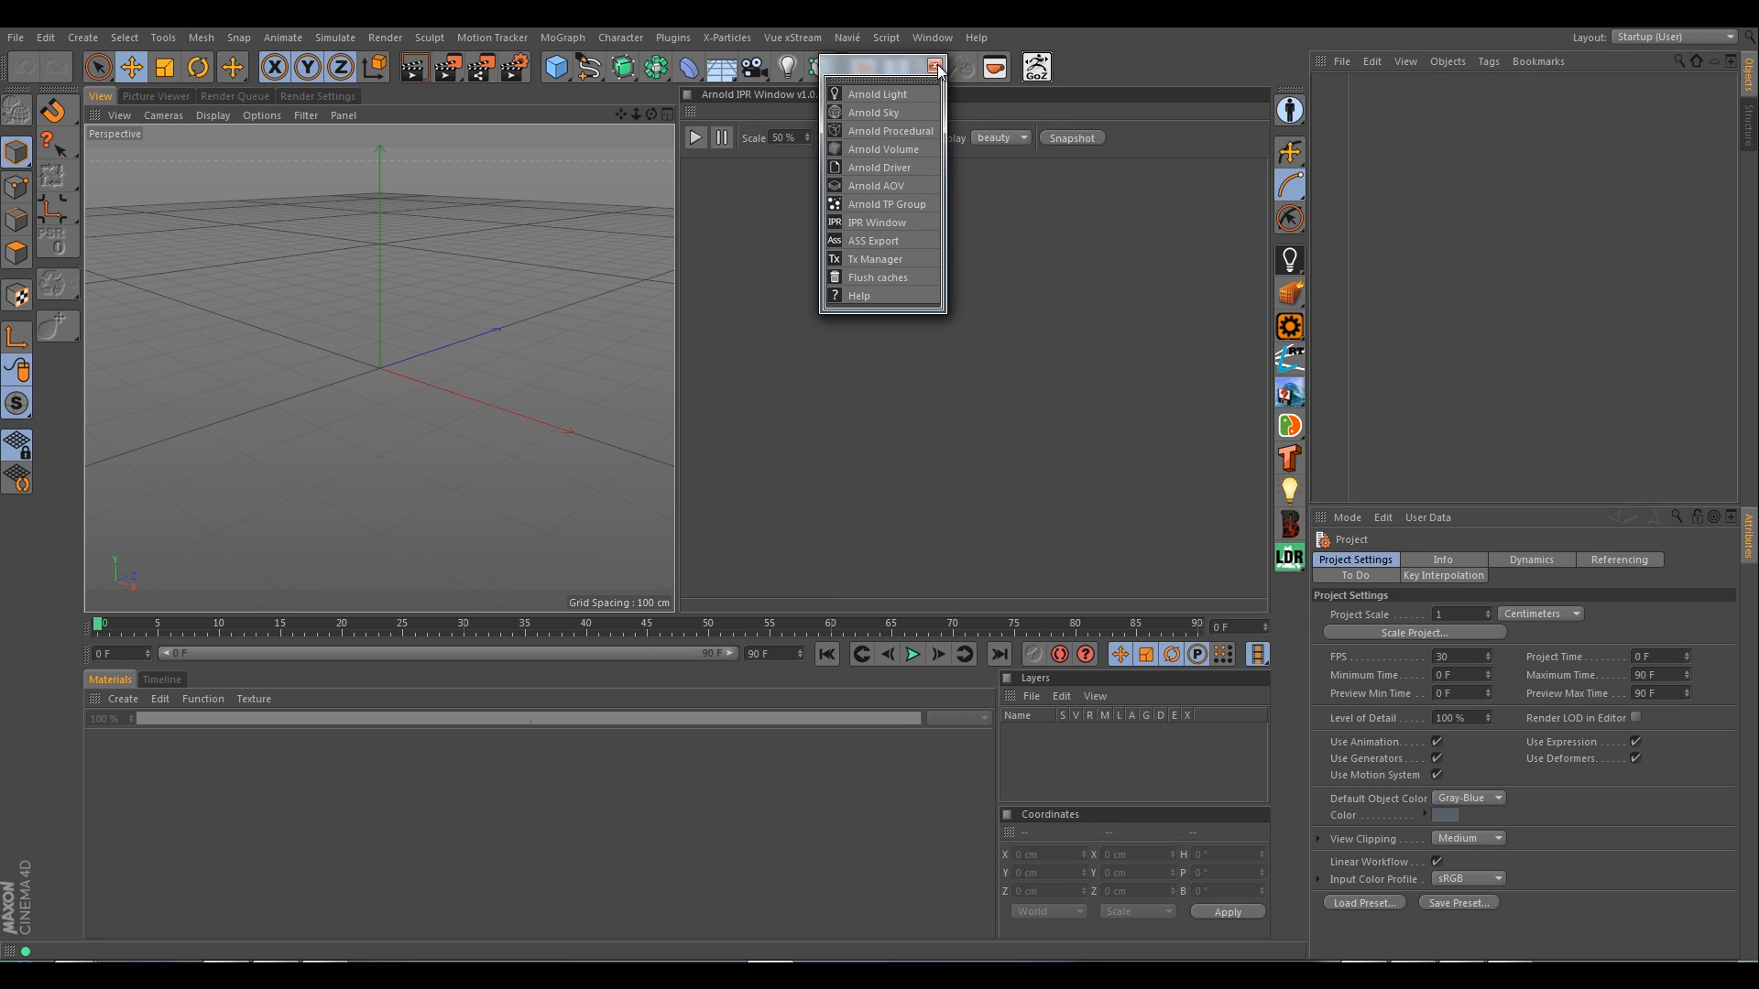
click(877, 221)
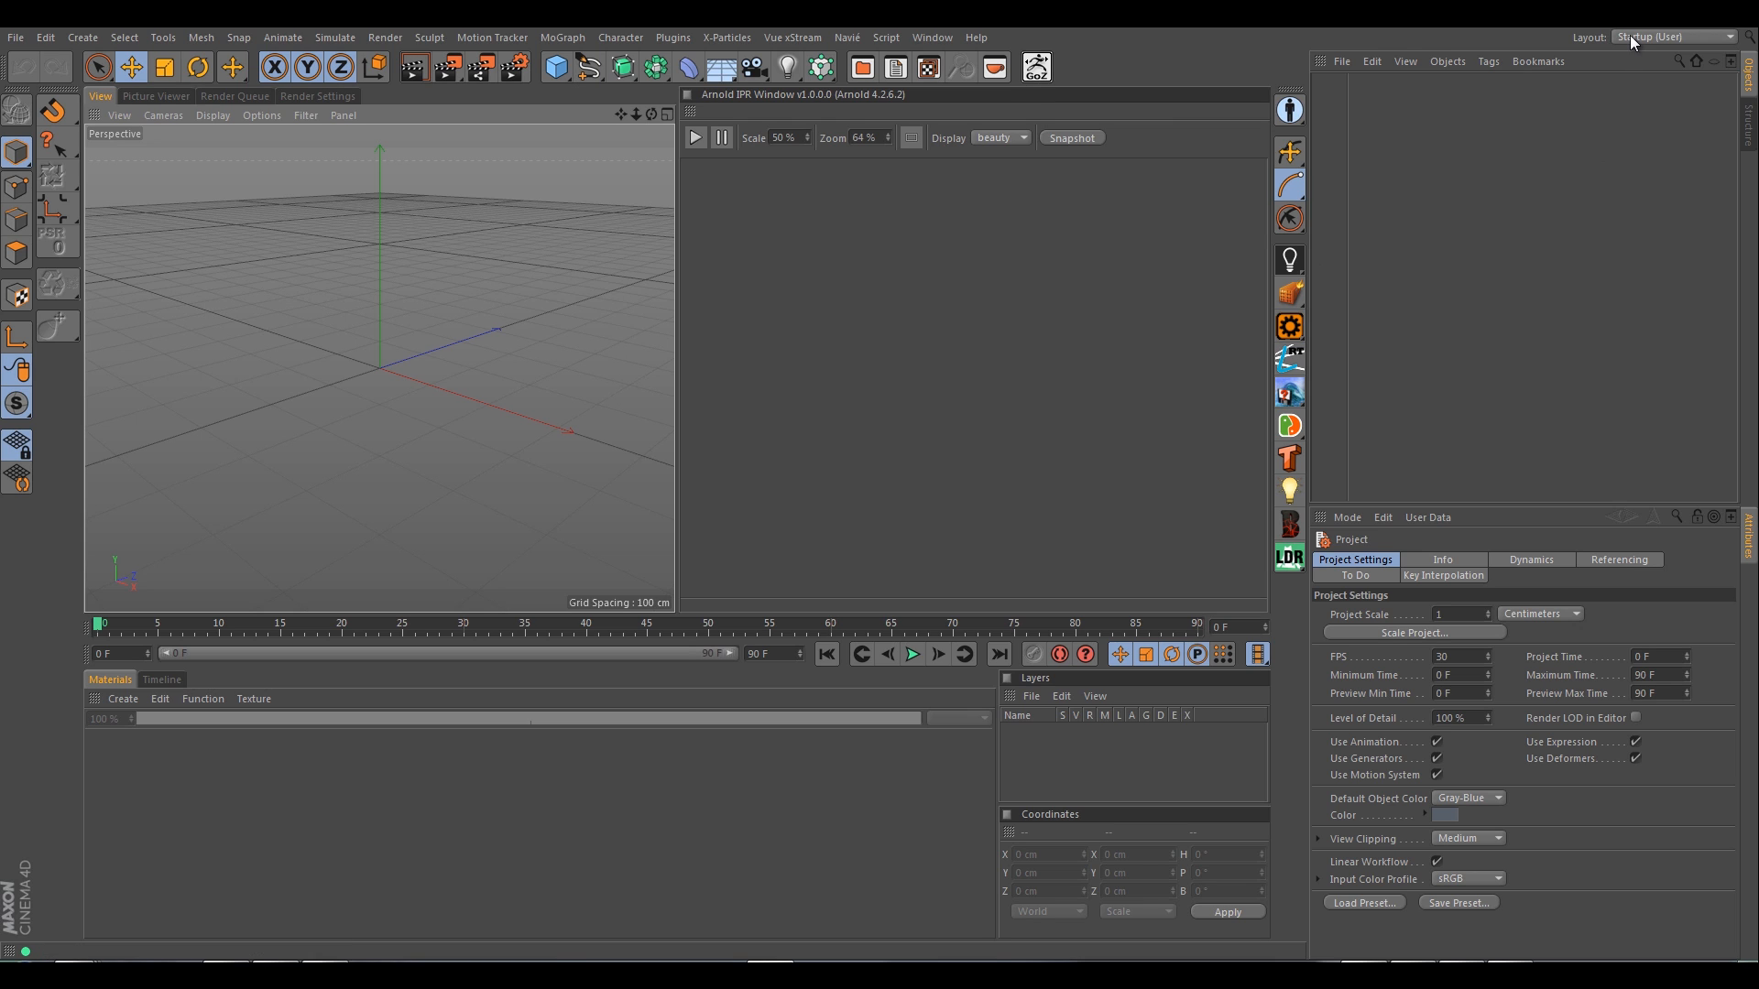
mouse_move(791, 233)
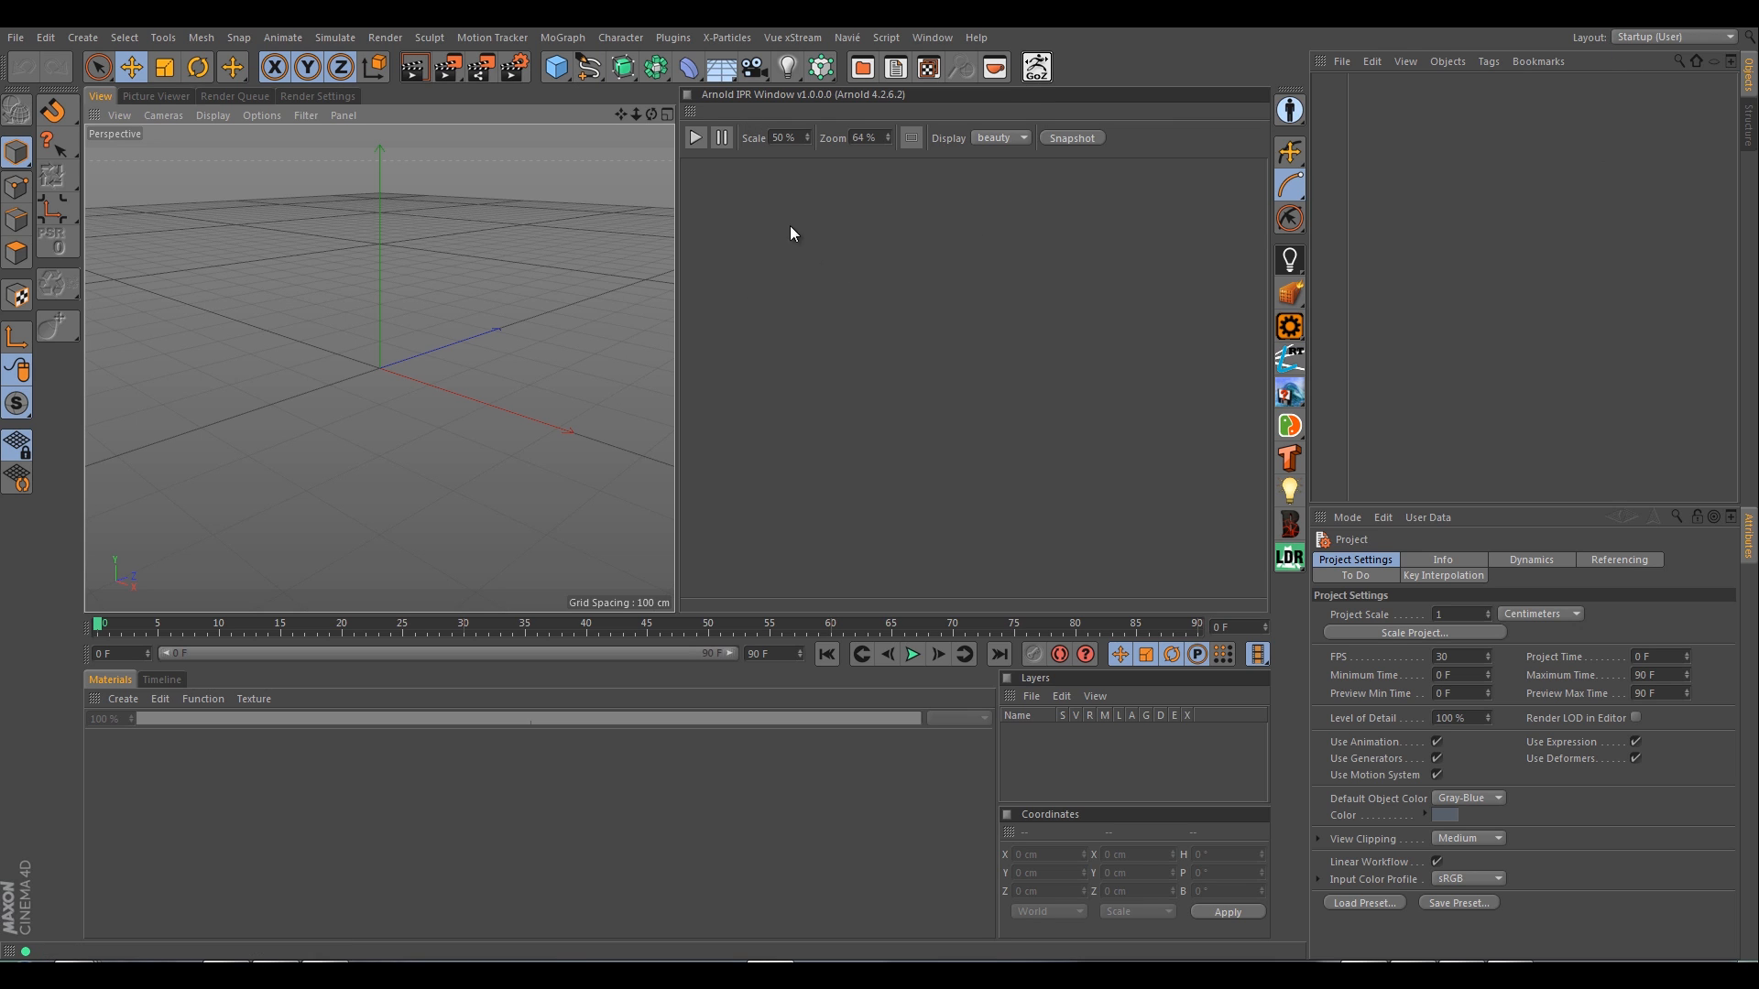
mouse_move(717, 101)
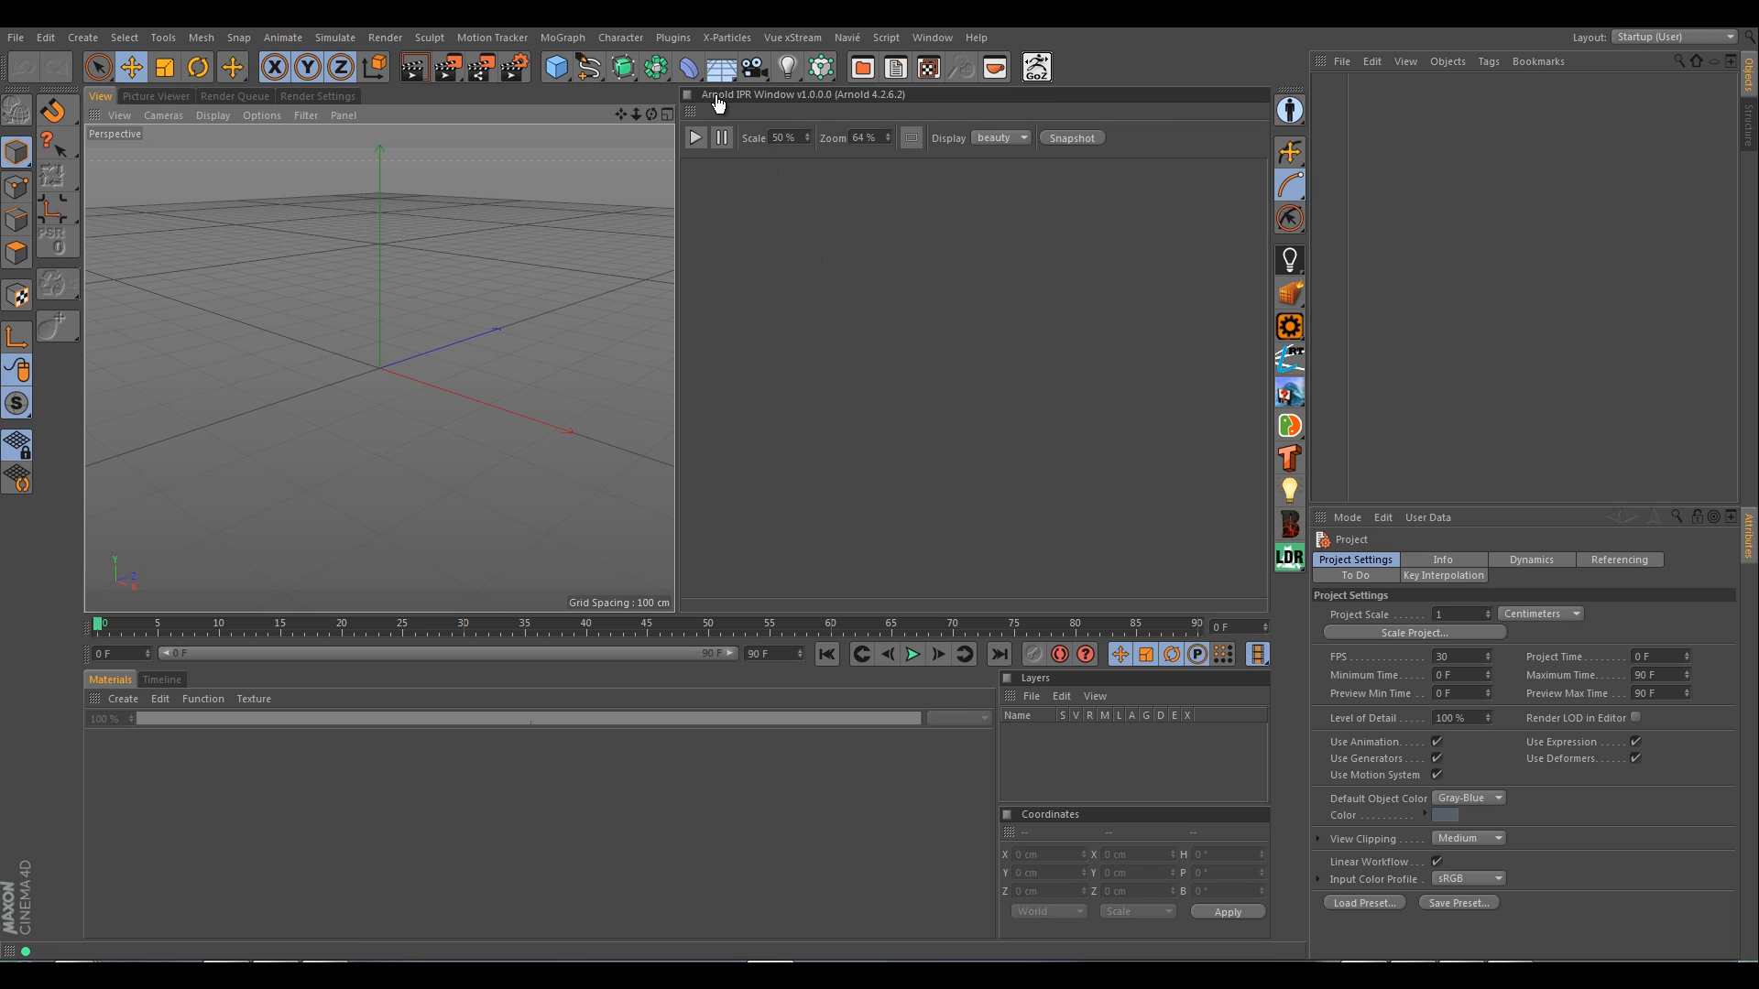
mouse_move(737, 150)
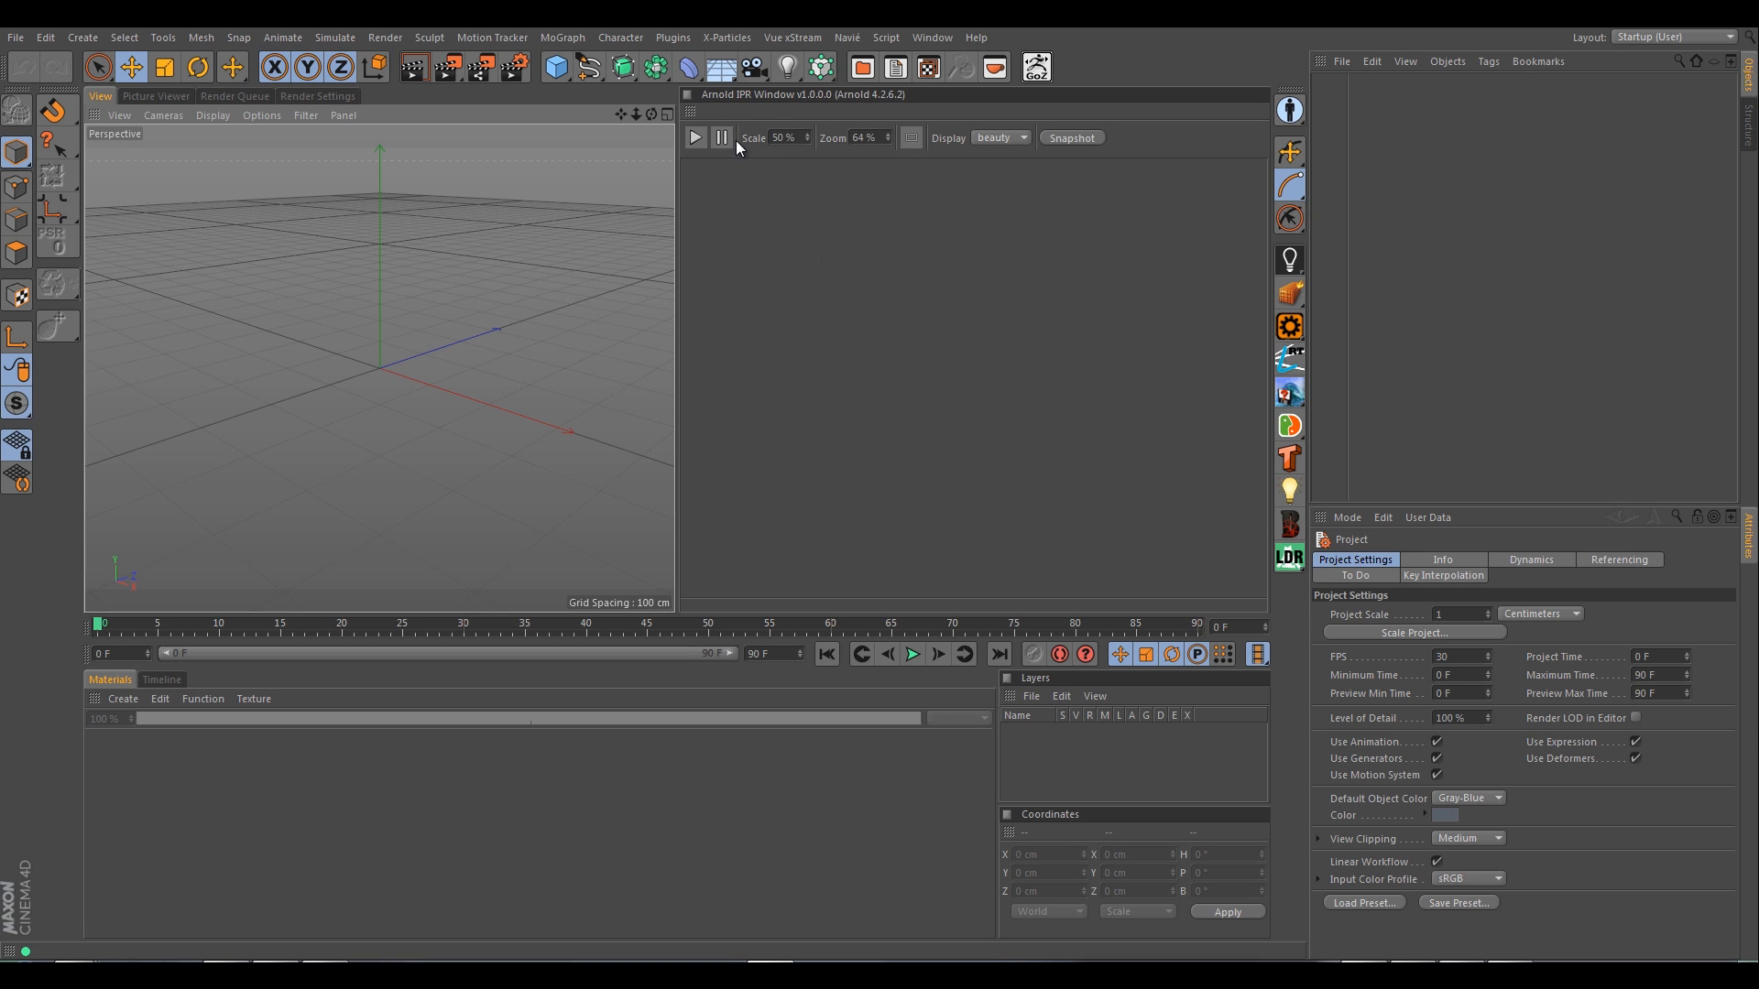
mouse_move(844, 148)
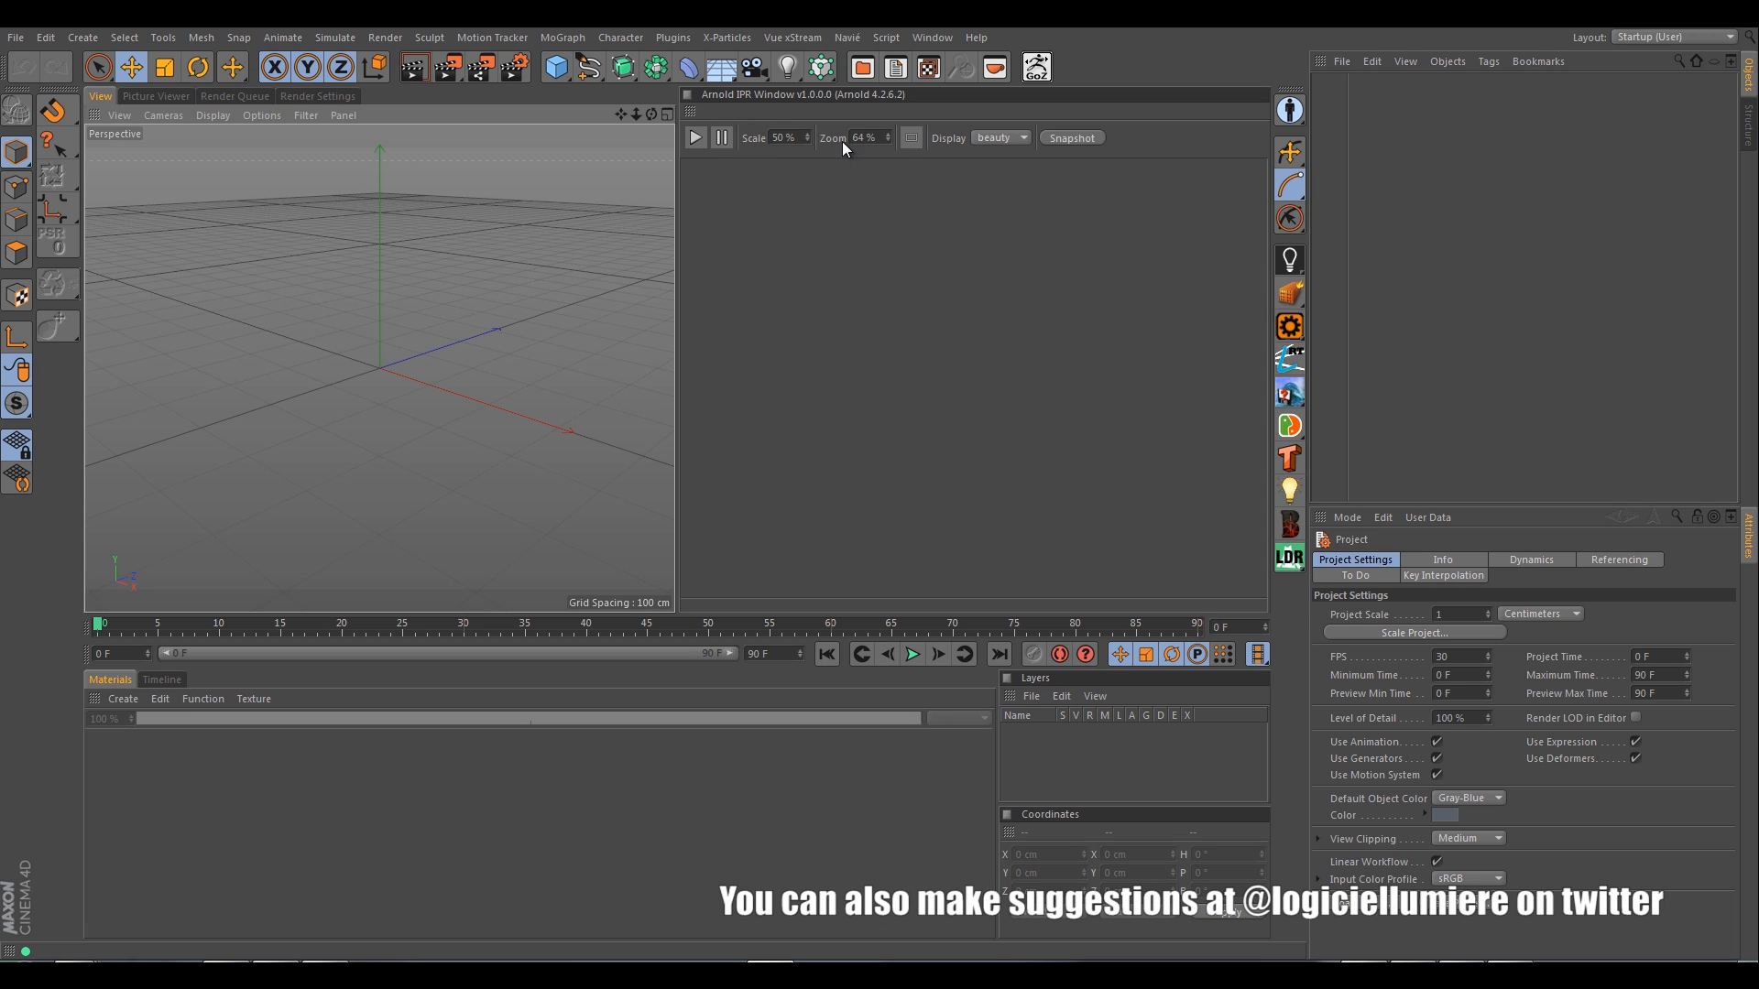
mouse_move(933, 268)
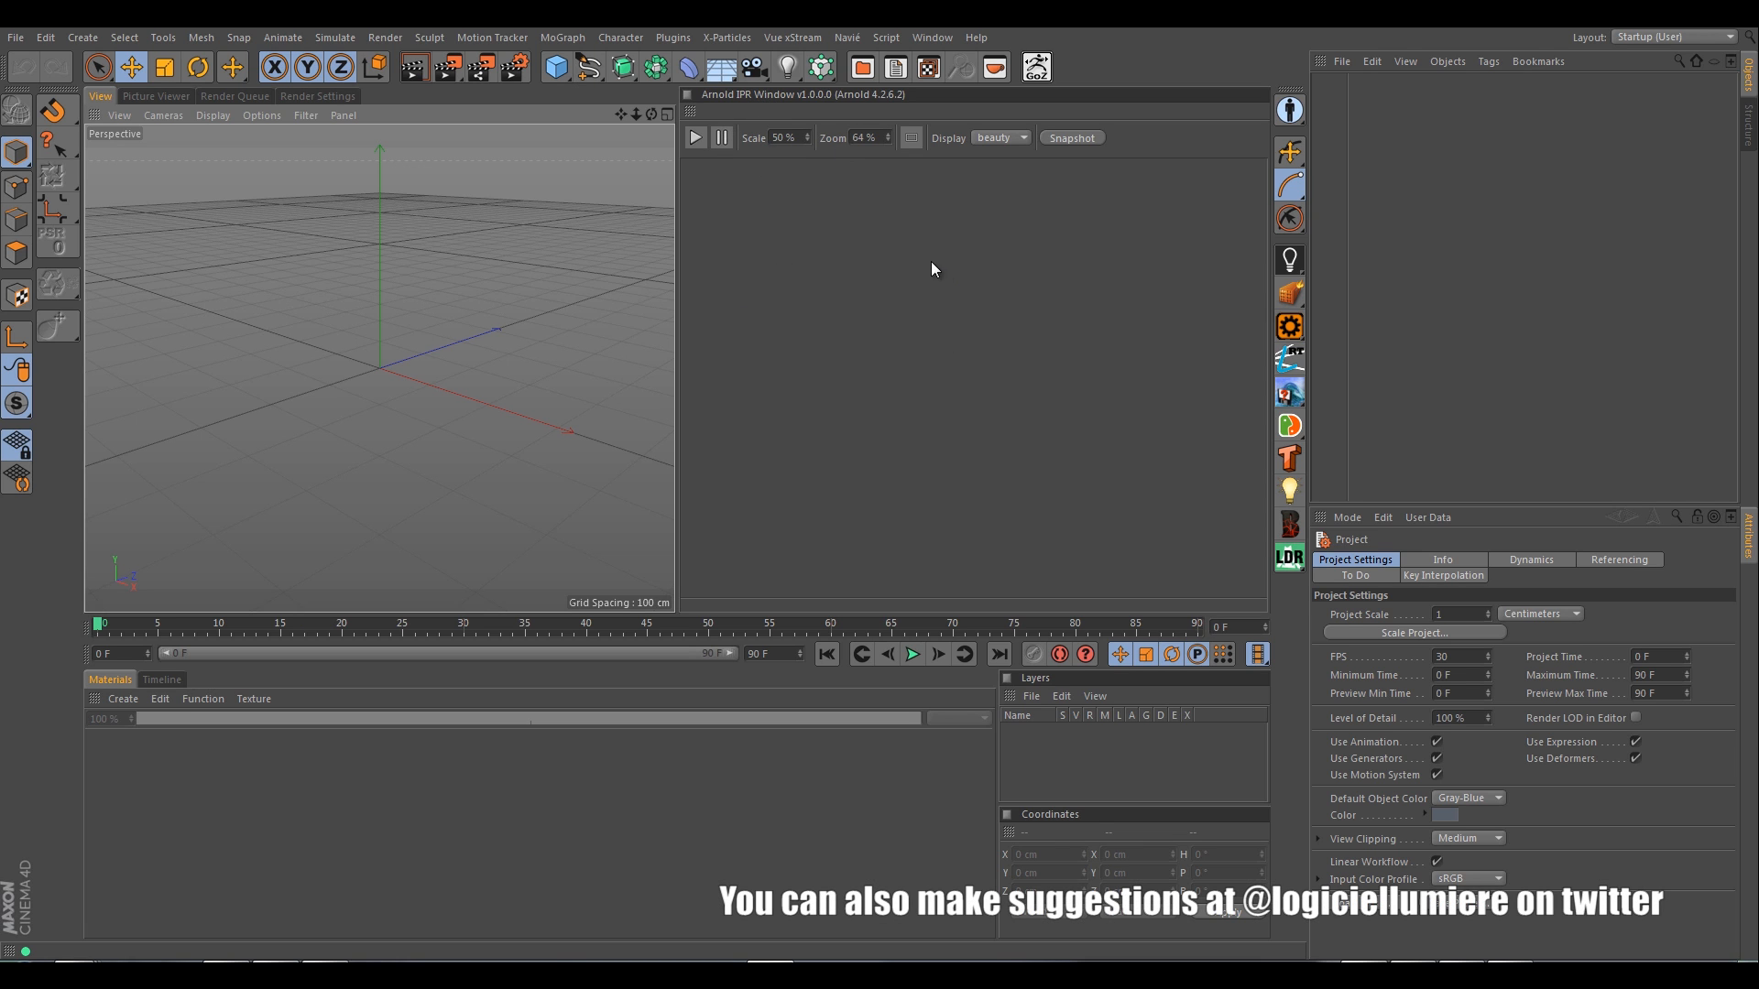
mouse_move(972, 264)
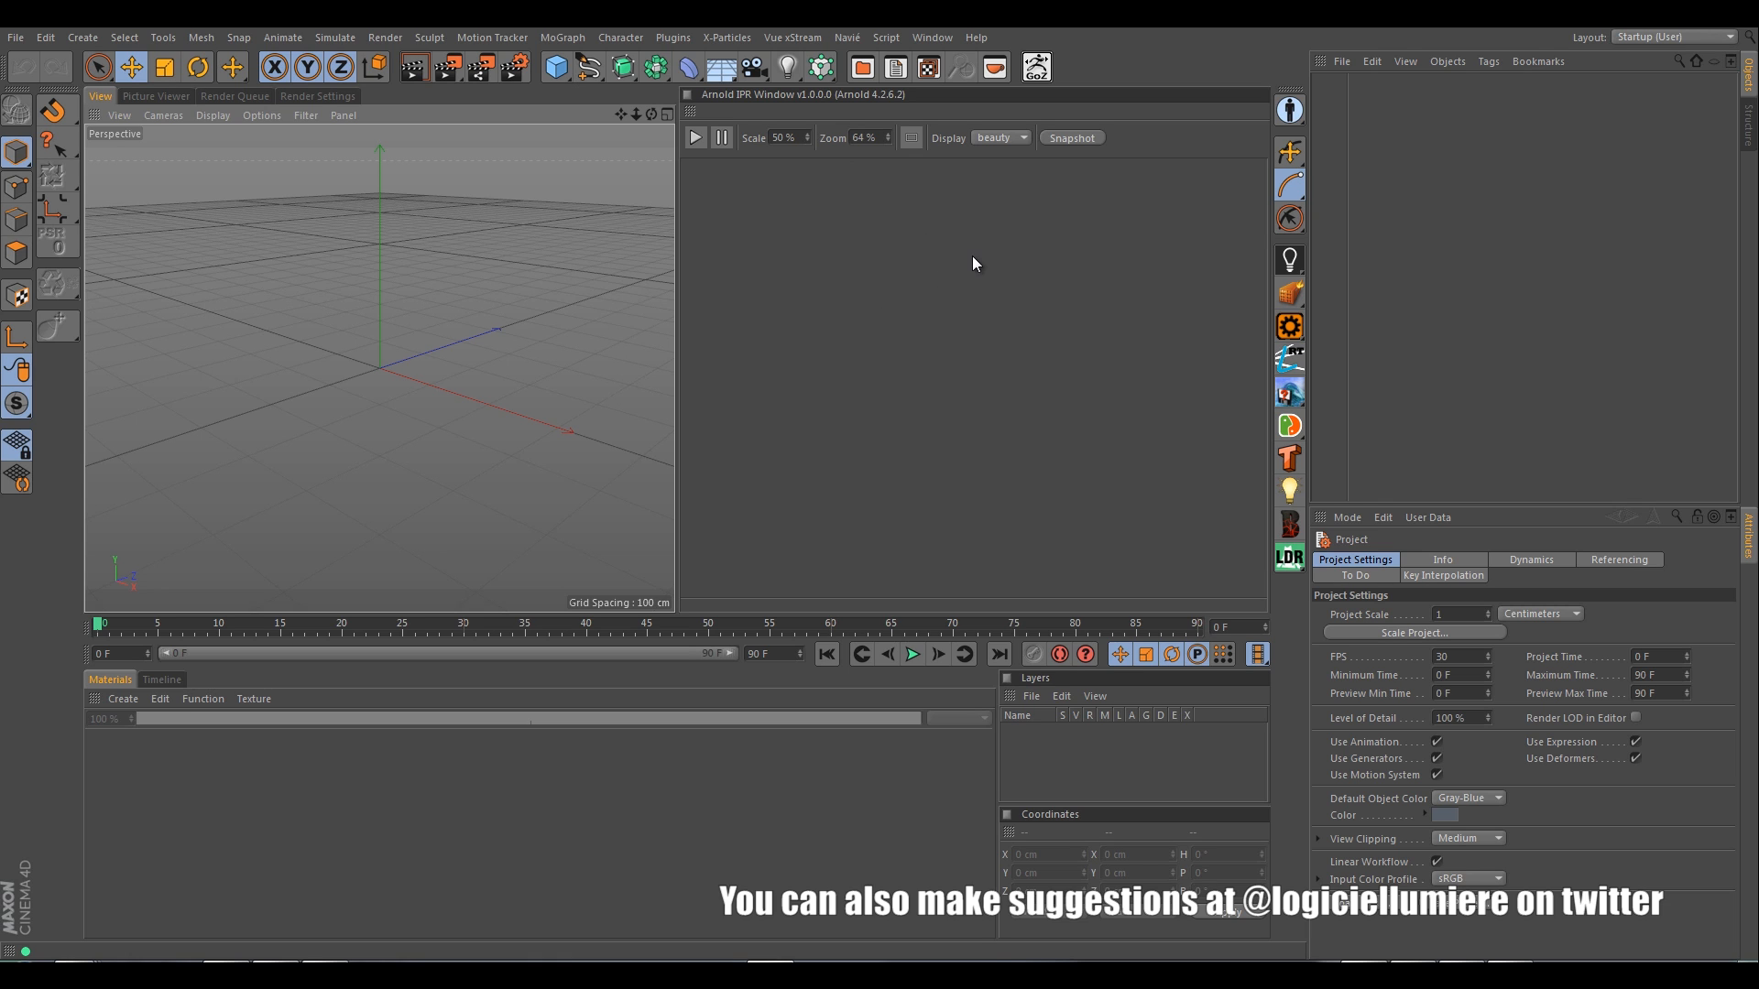
mouse_move(971, 316)
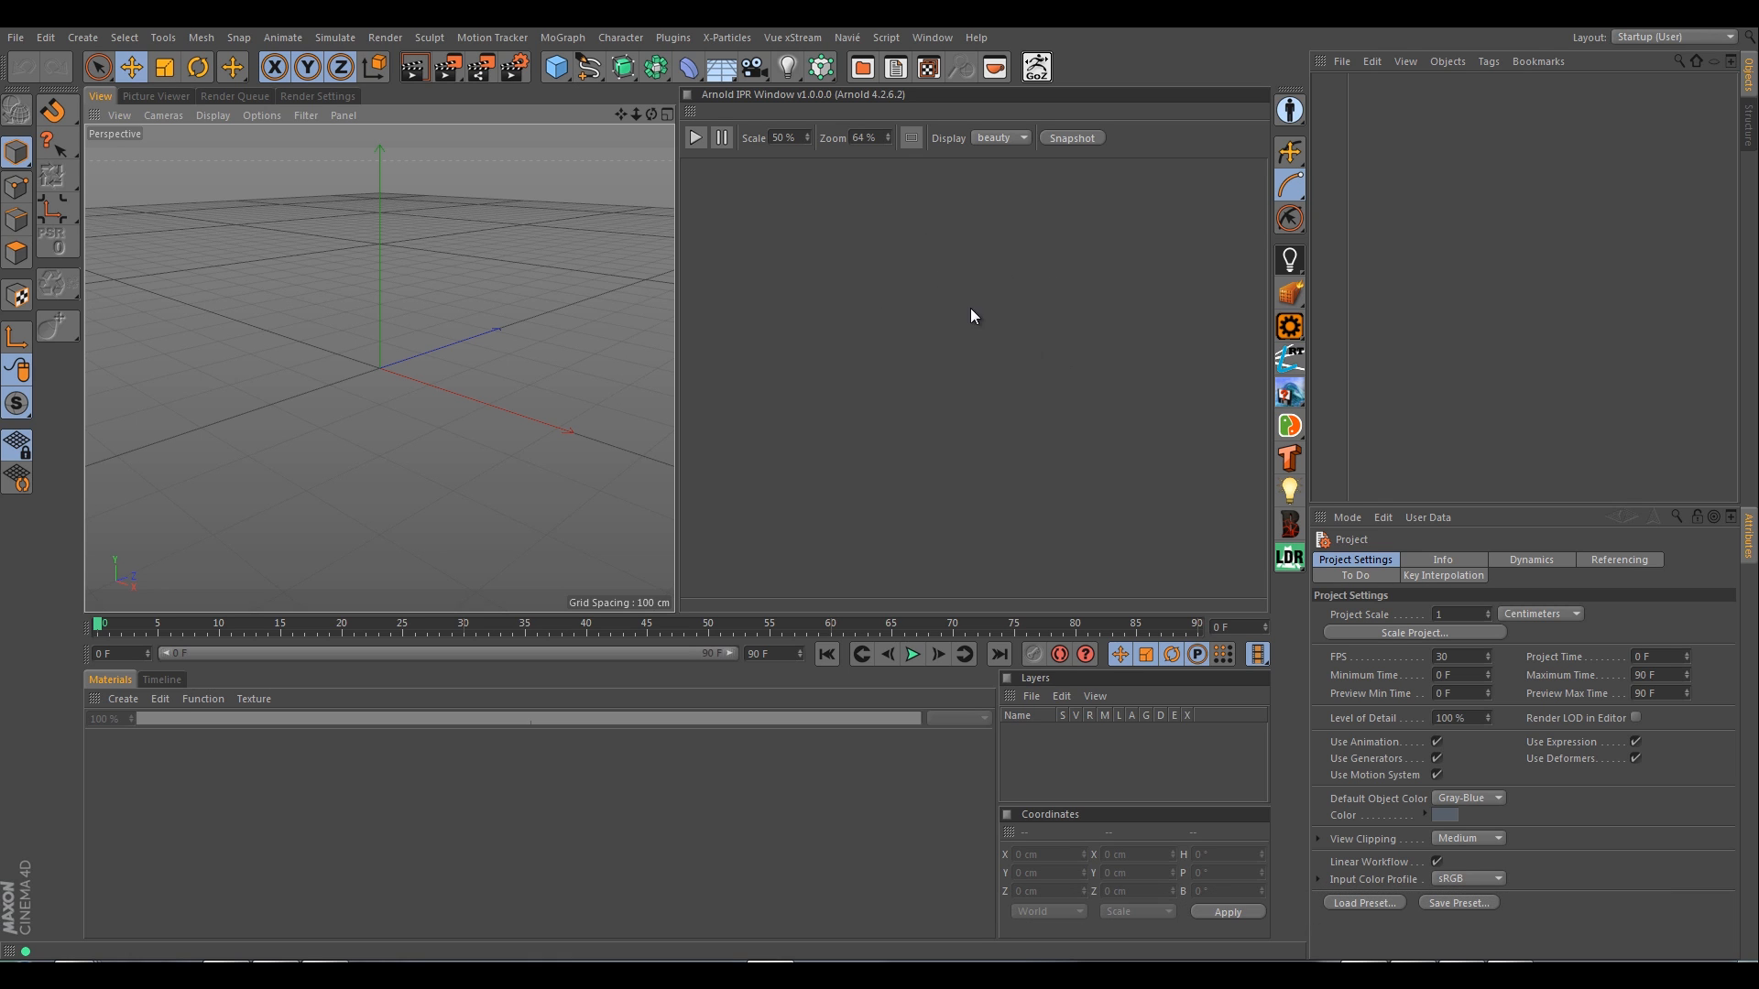
mouse_move(959, 331)
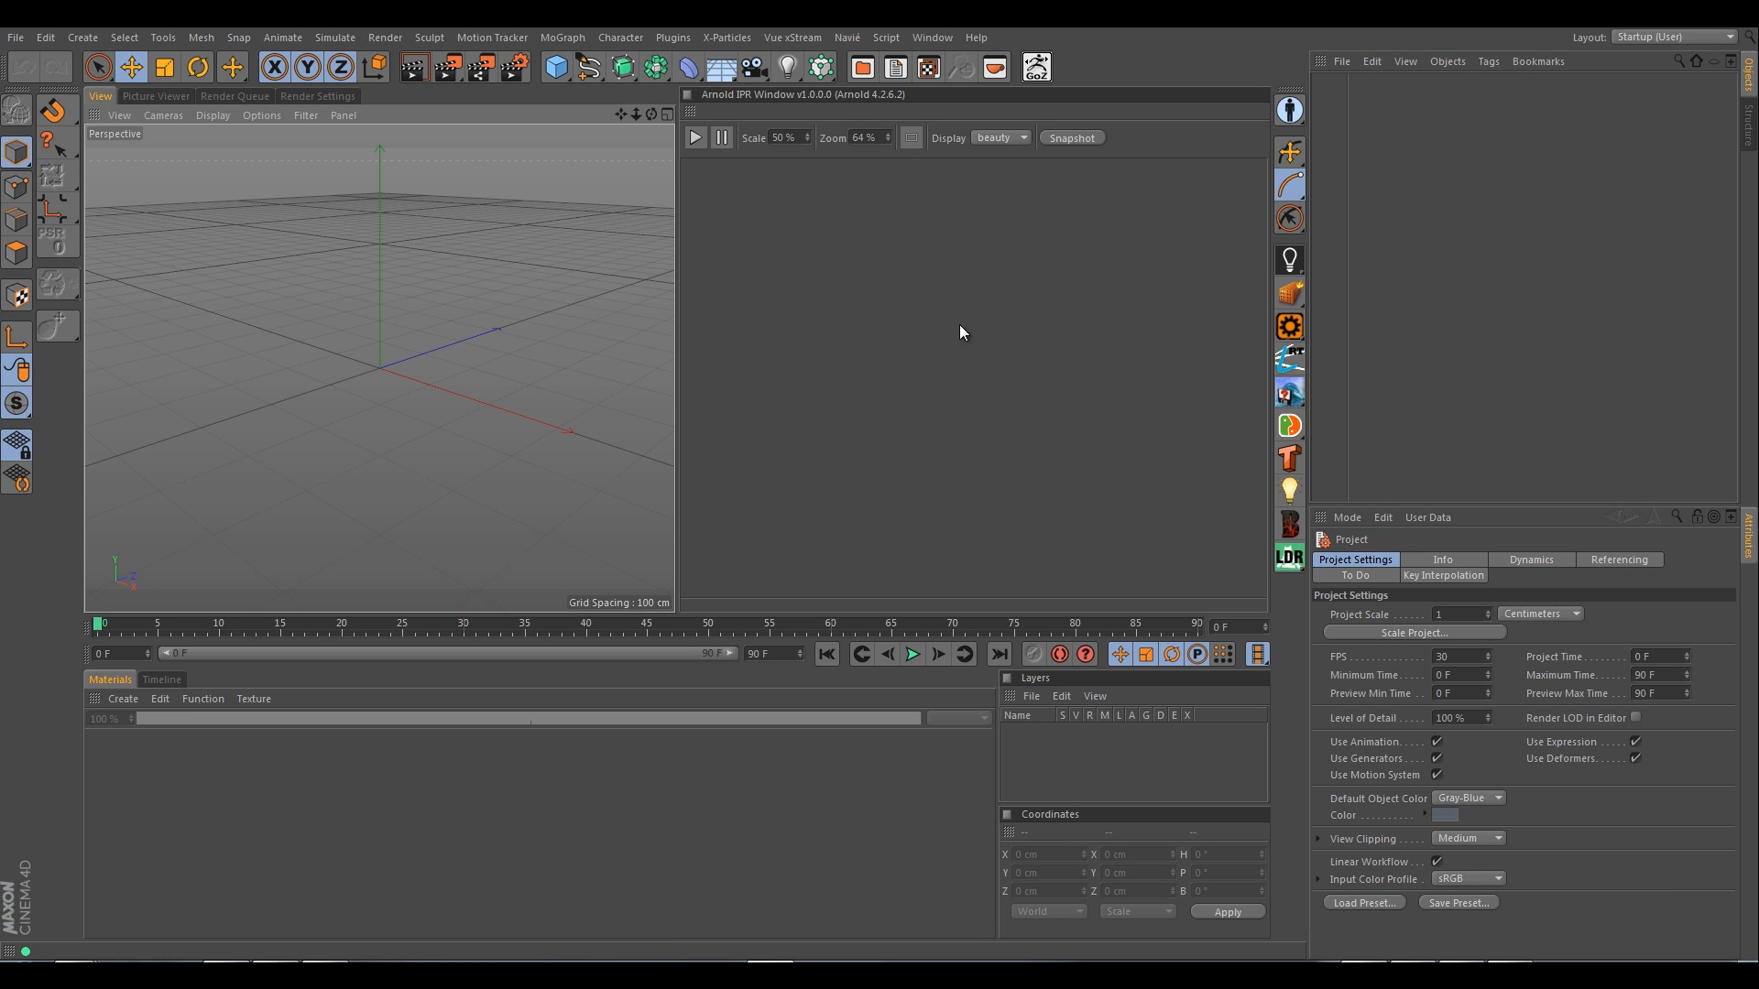
mouse_move(755, 112)
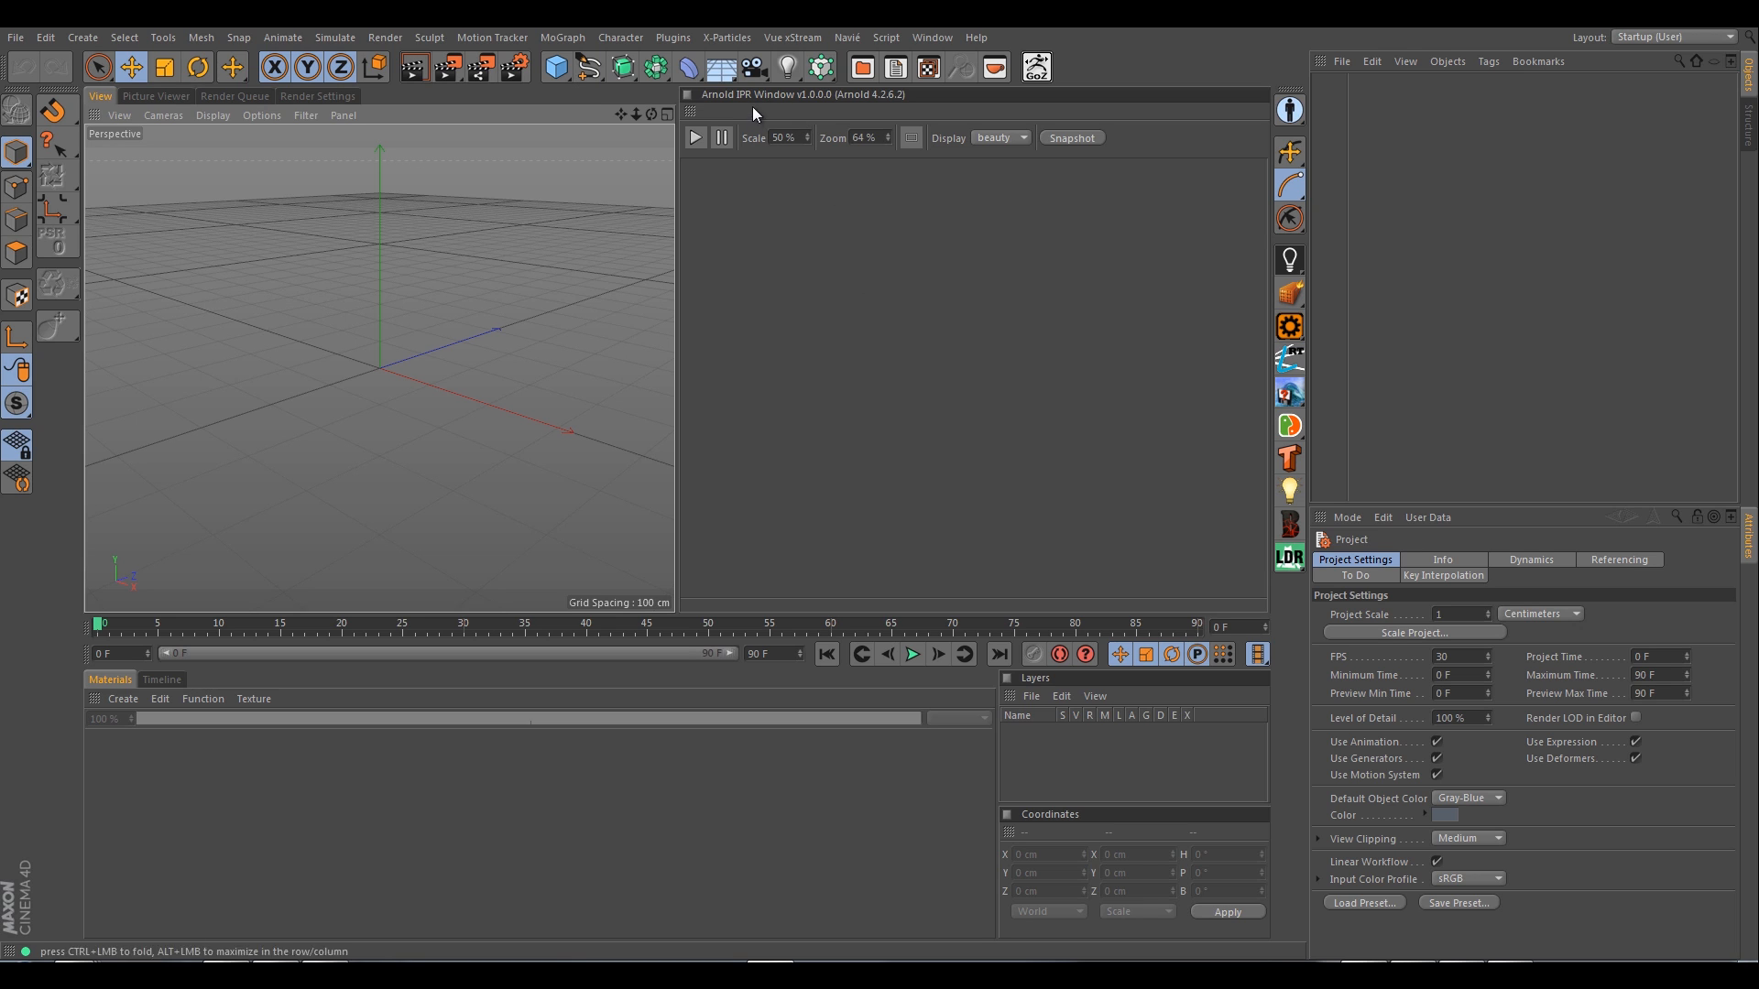
mouse_move(776, 221)
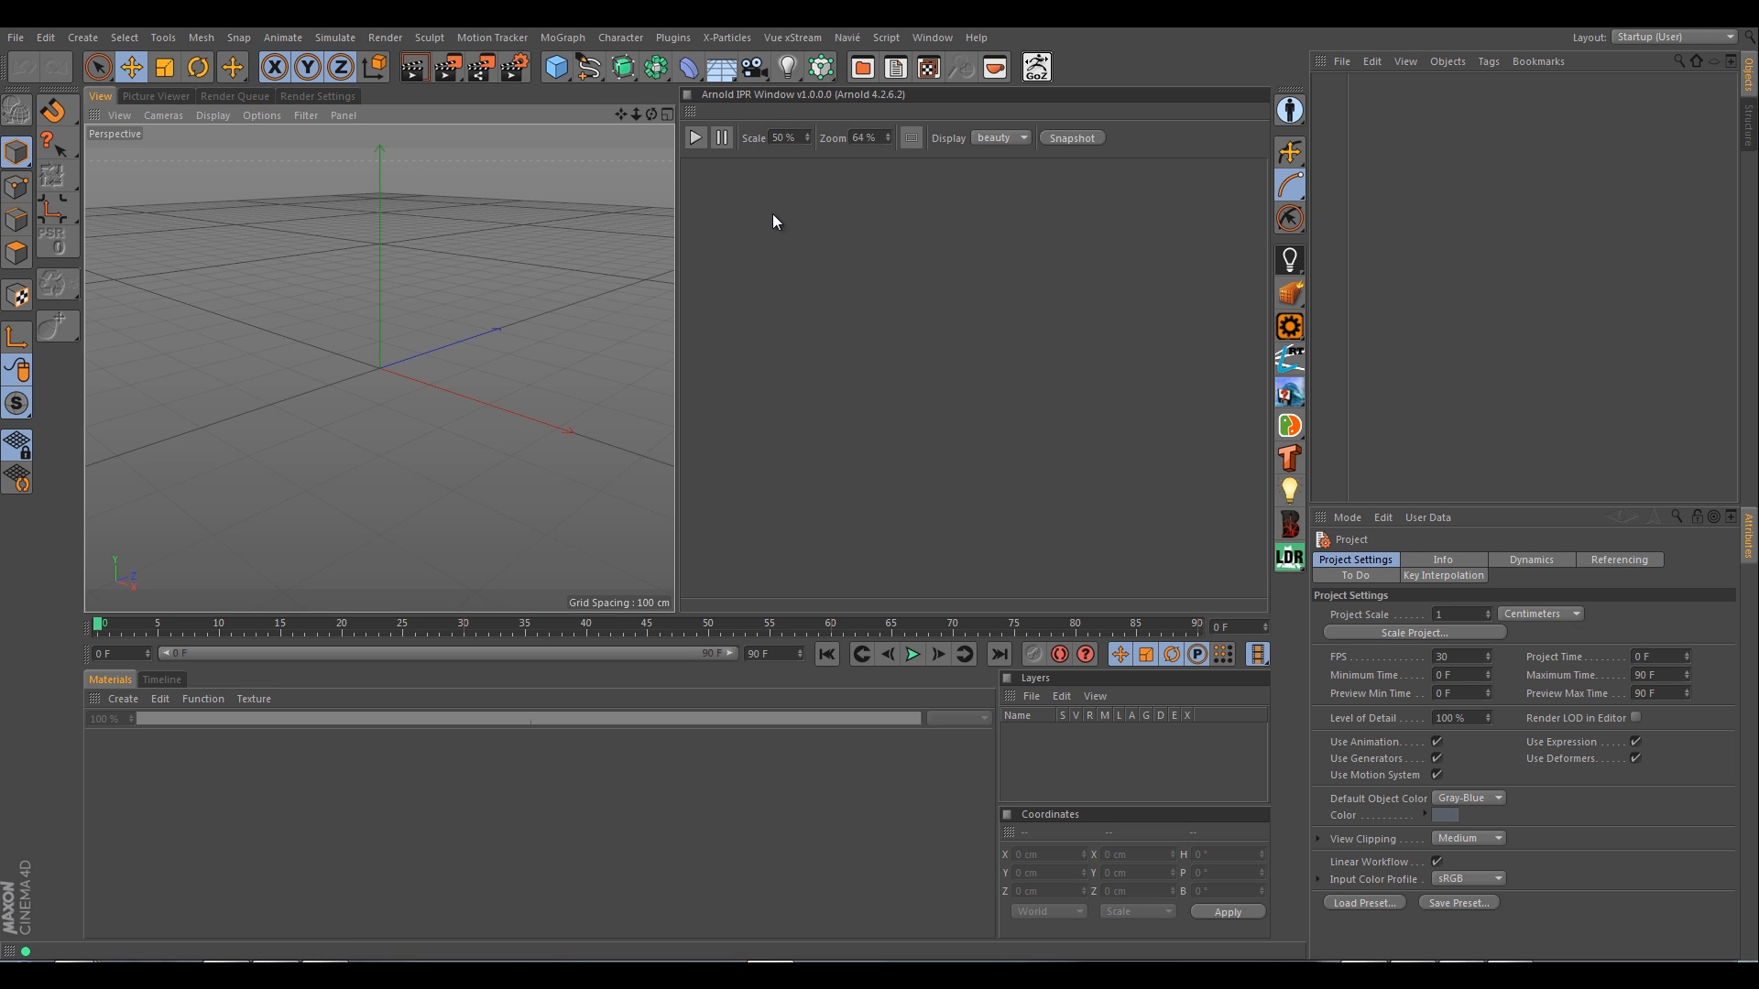
mouse_move(844, 245)
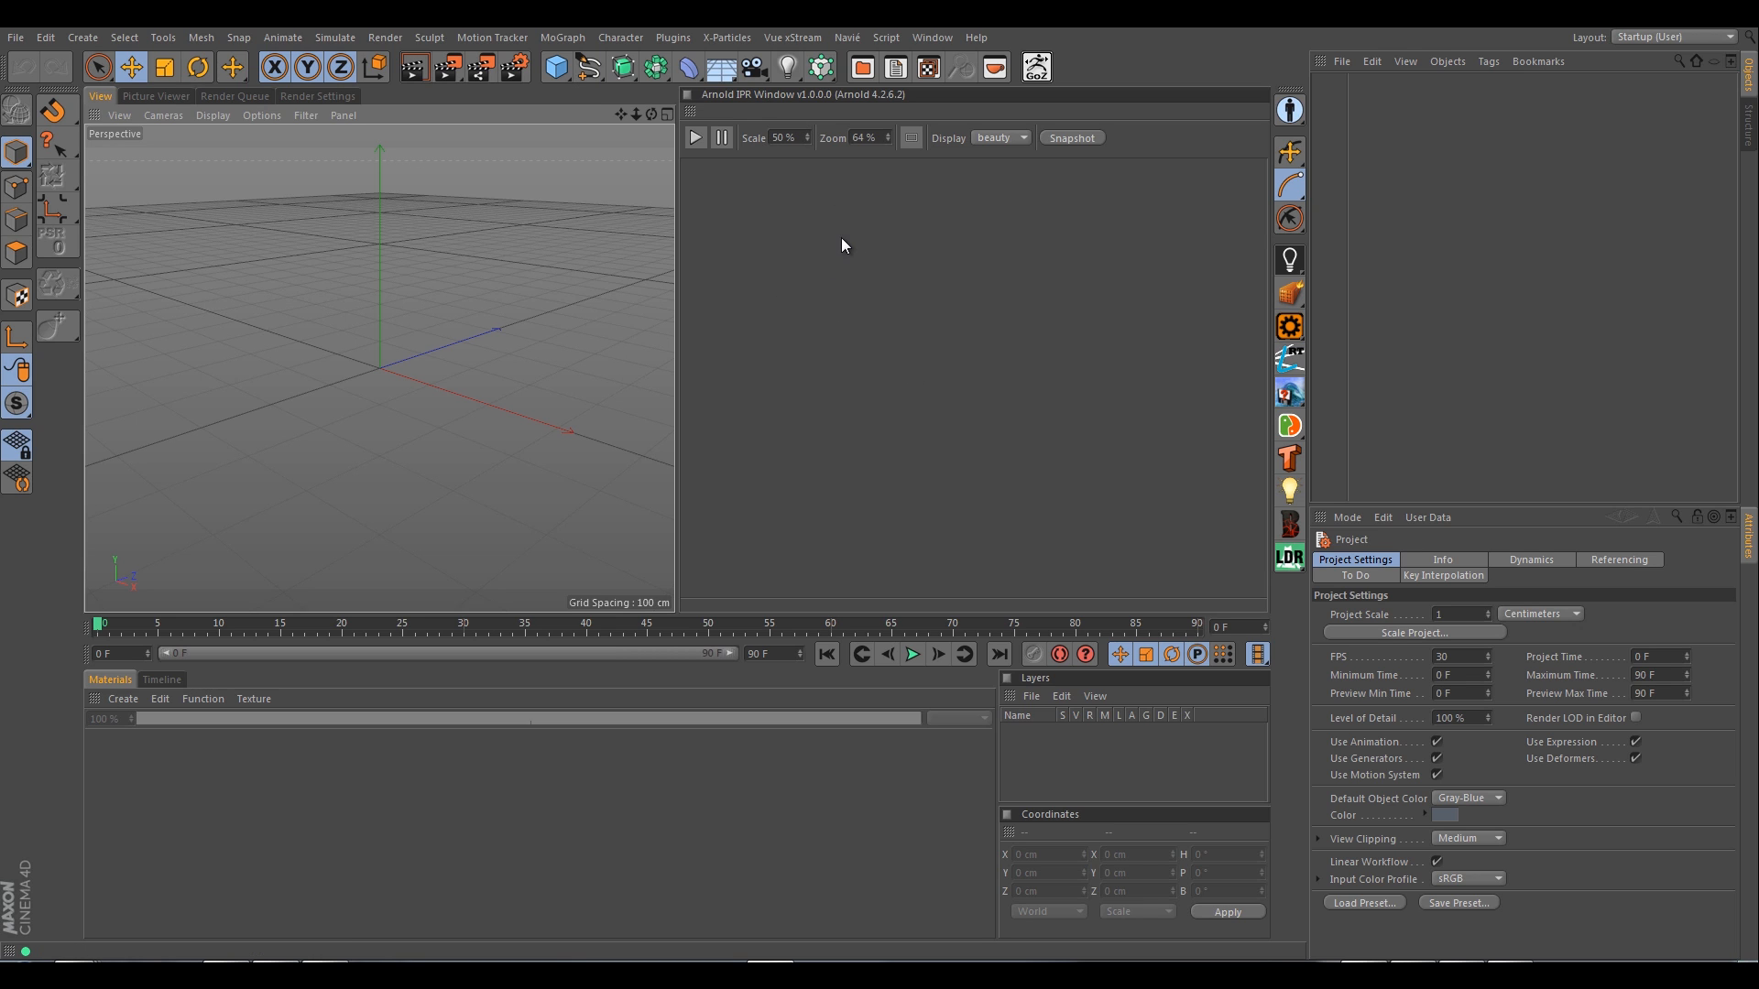
mouse_move(755, 450)
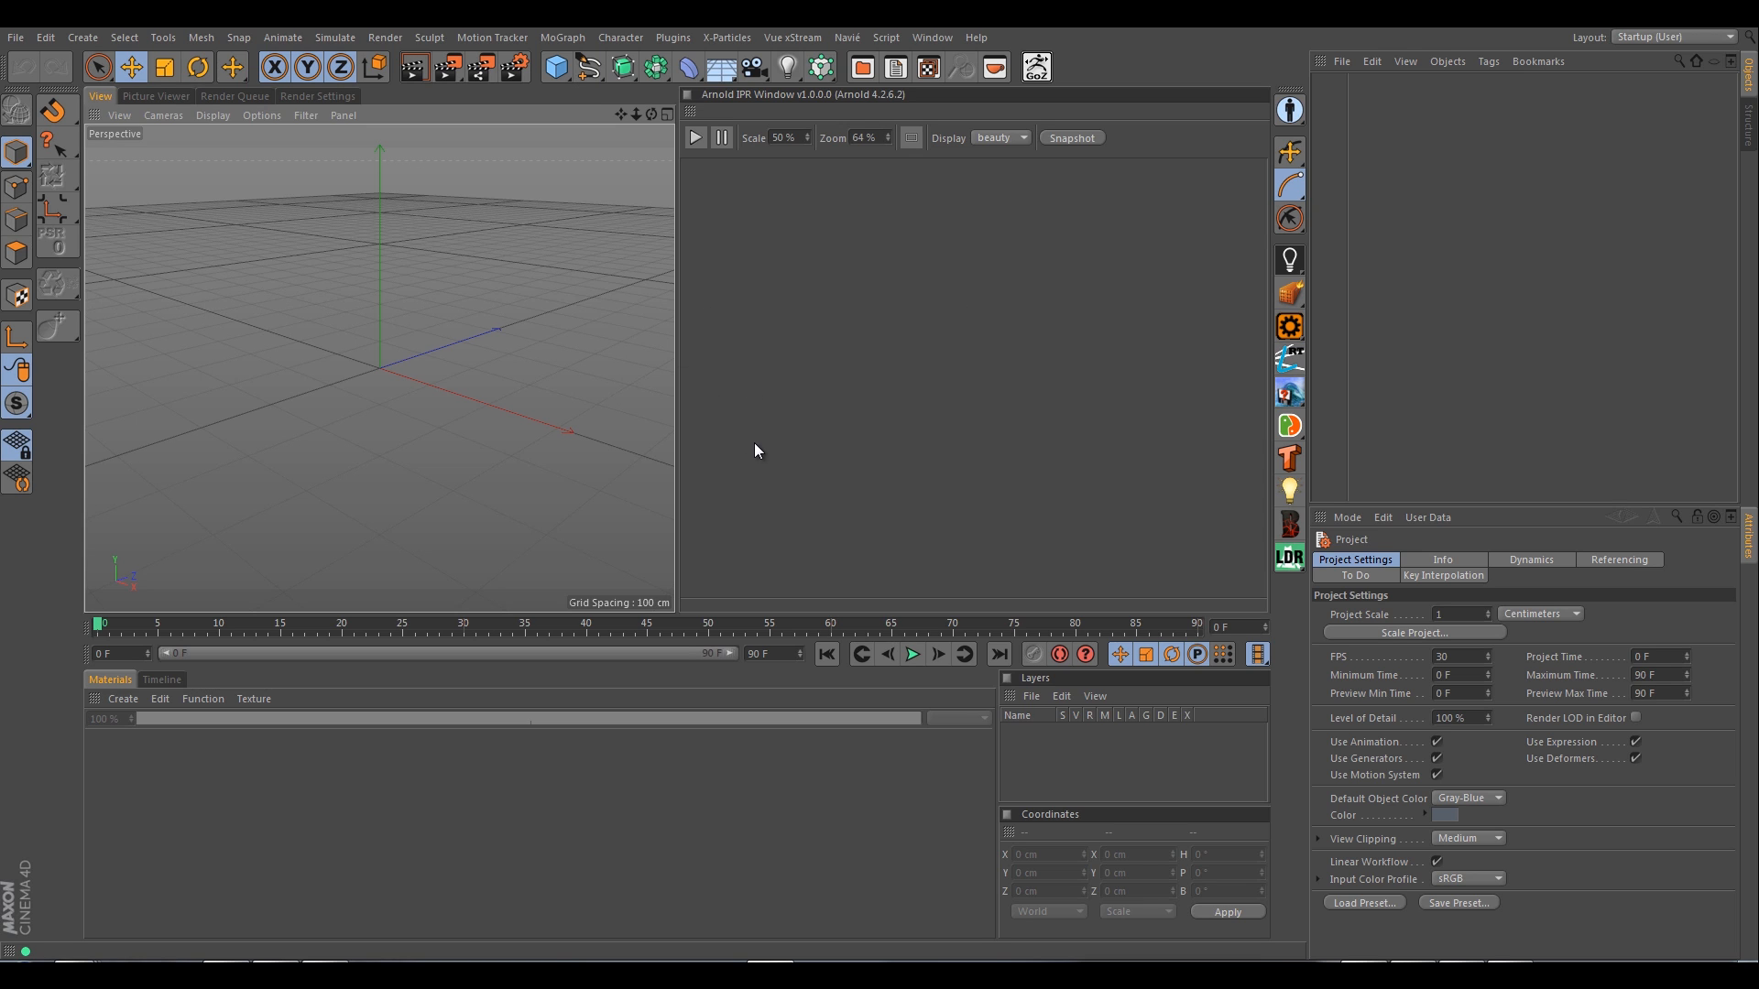
mouse_move(696, 426)
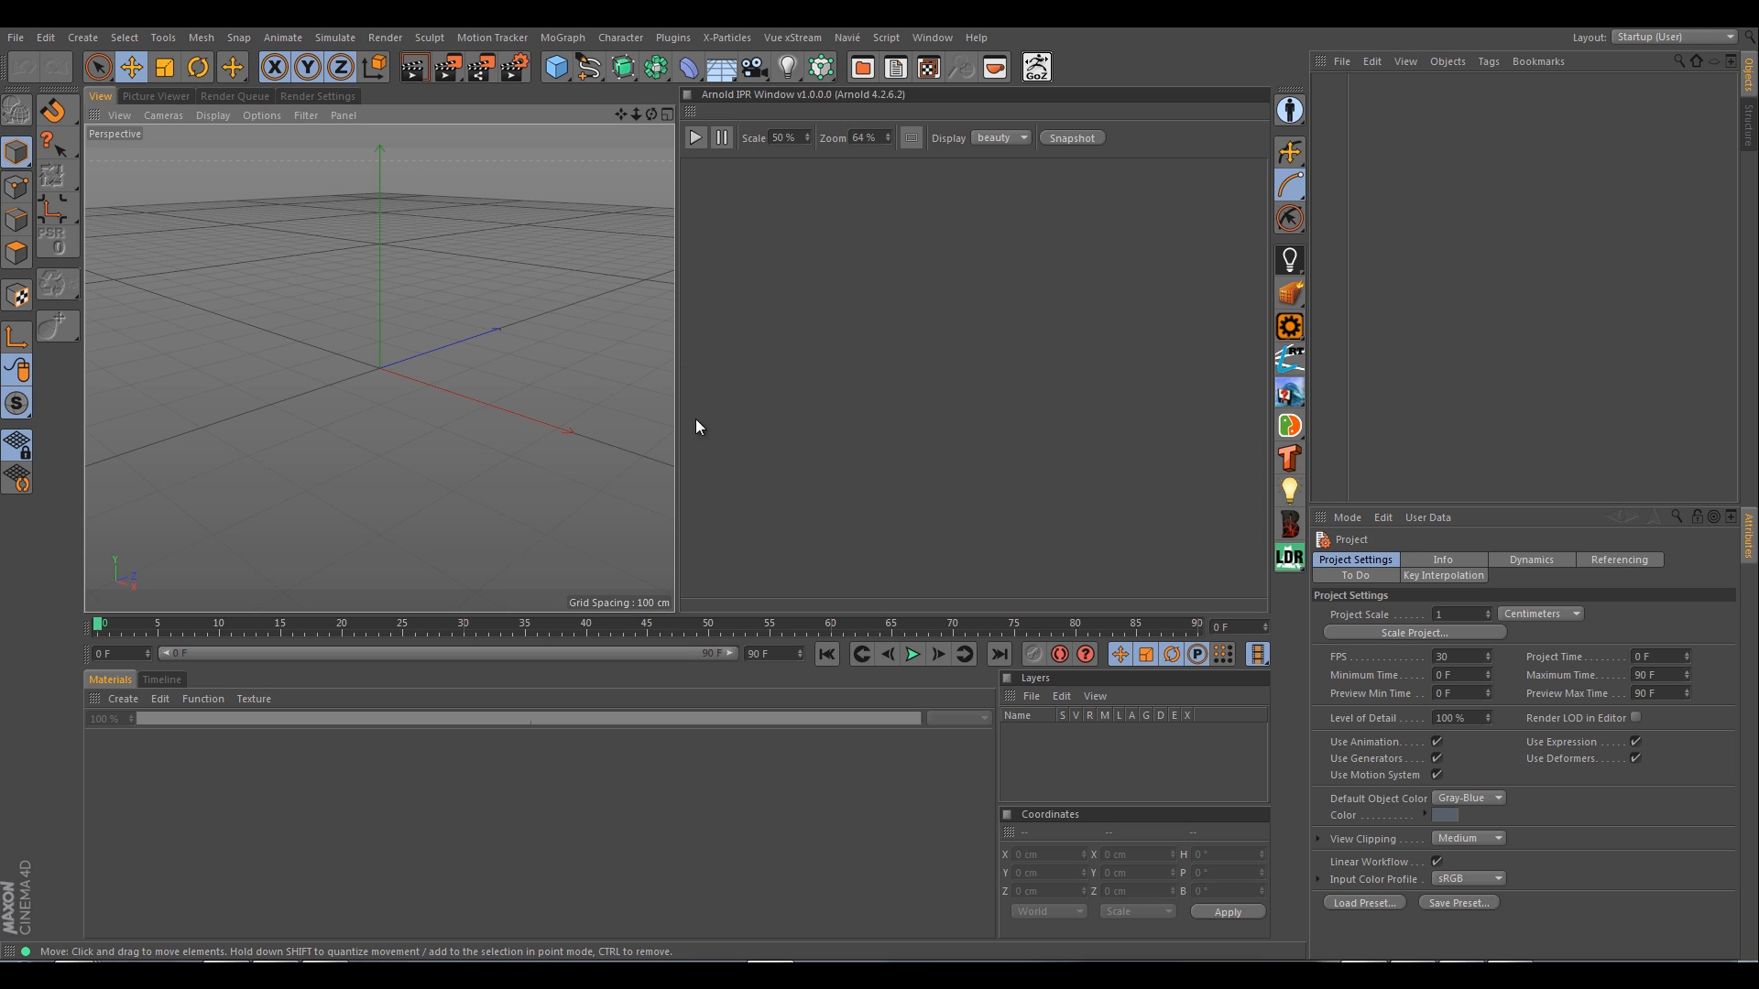
mouse_move(1021, 590)
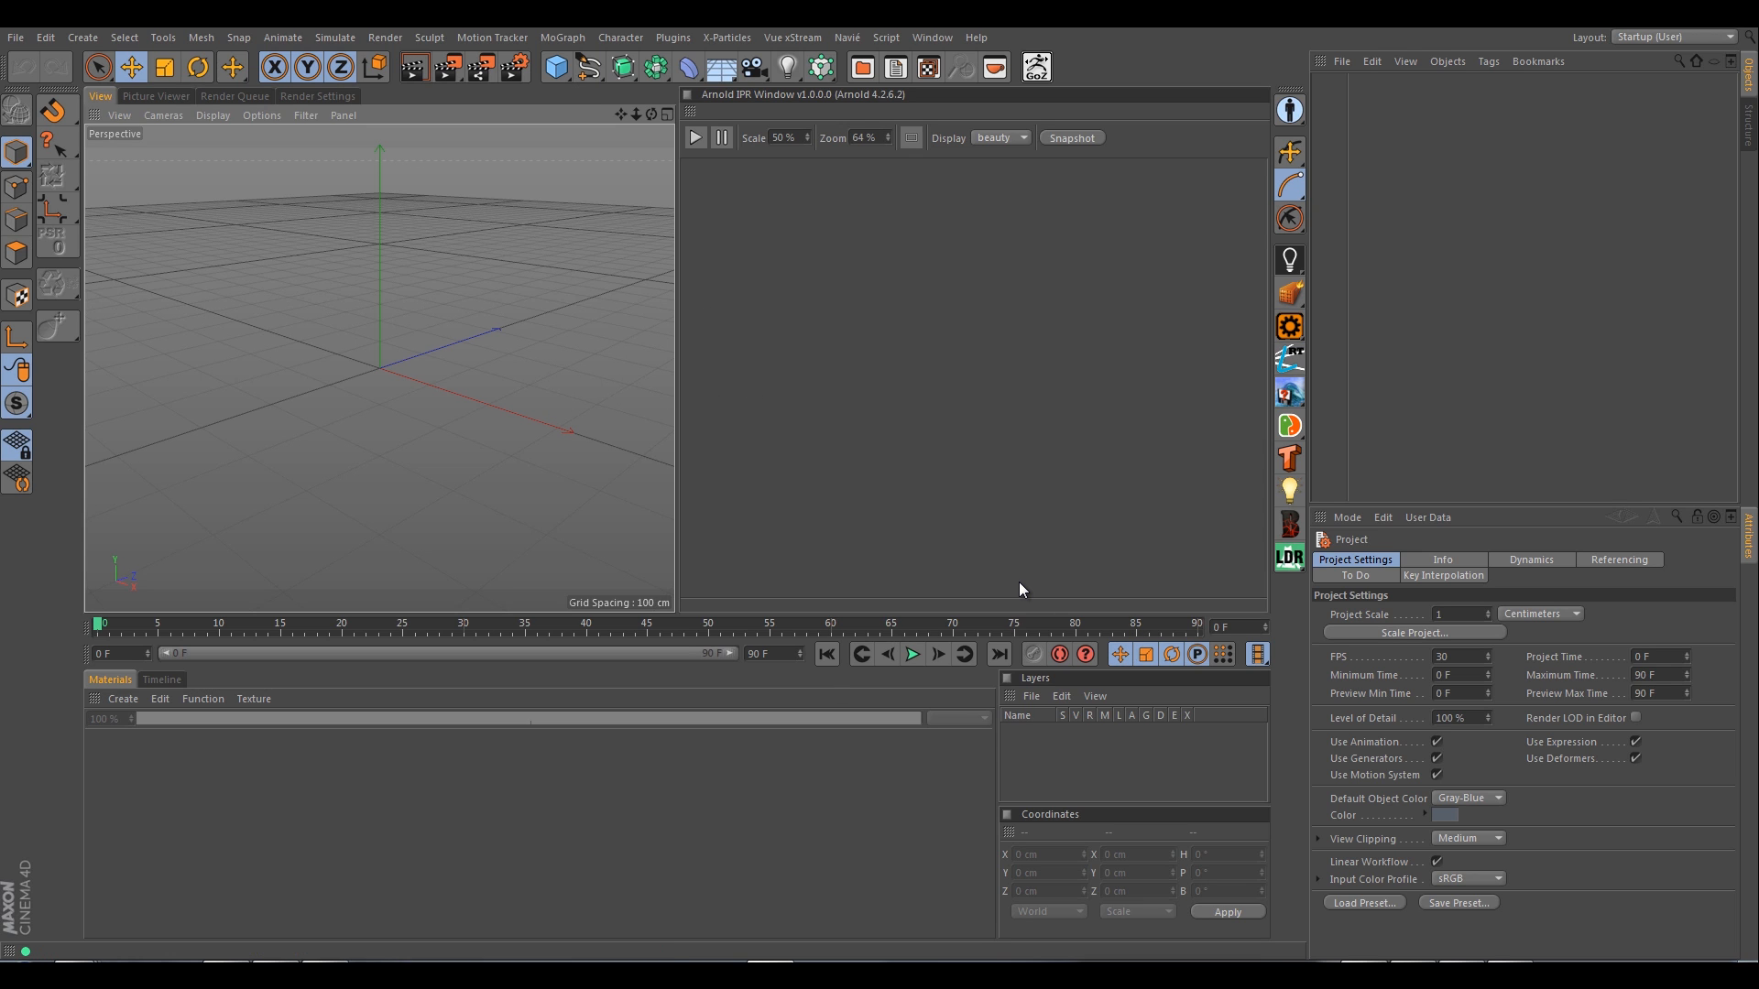
mouse_move(1080, 579)
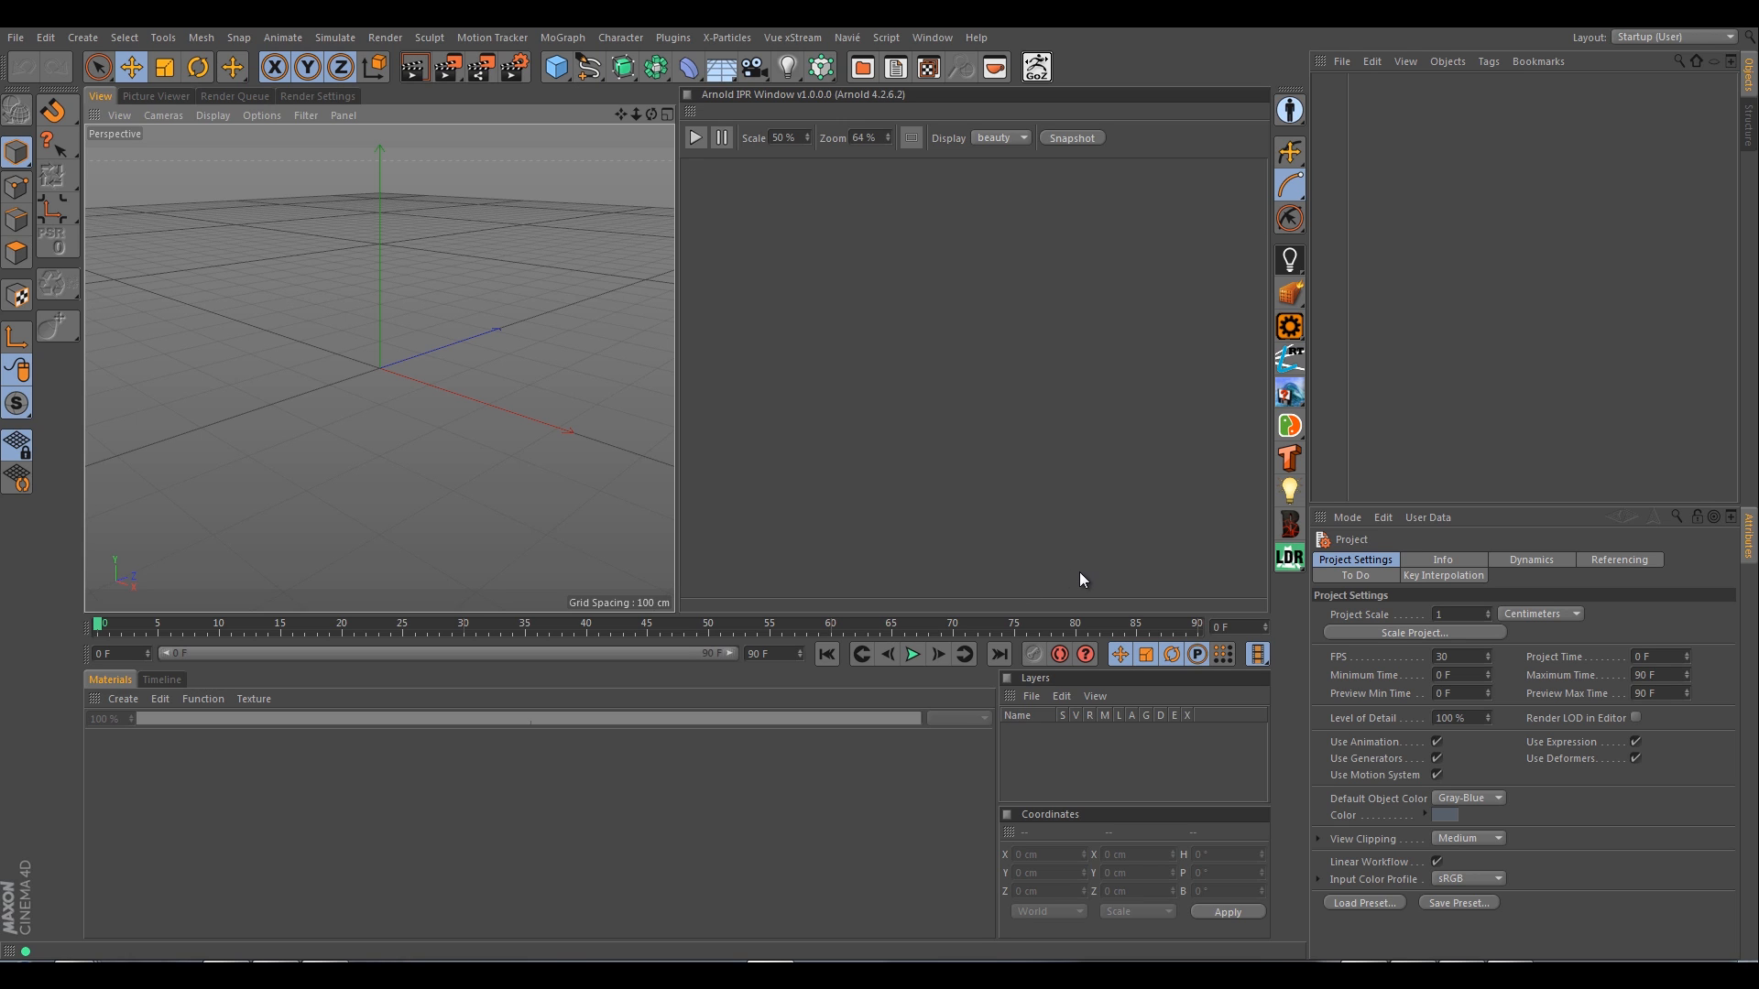
mouse_move(1069, 570)
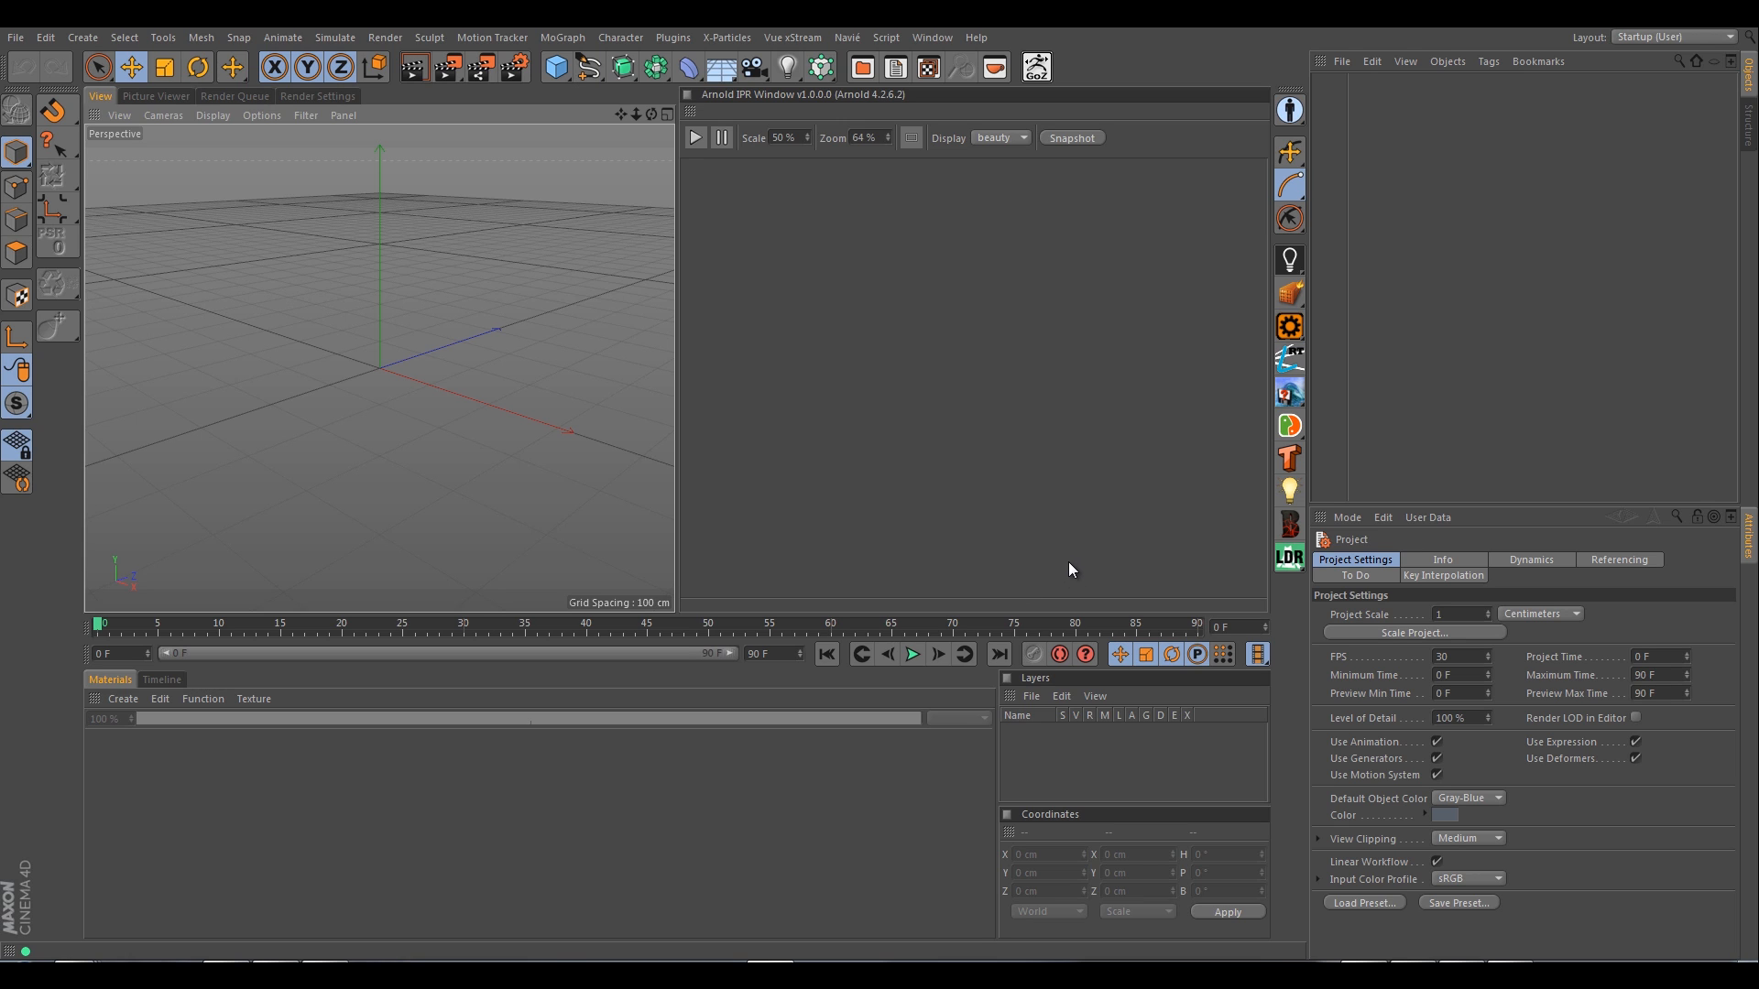
mouse_move(568, 576)
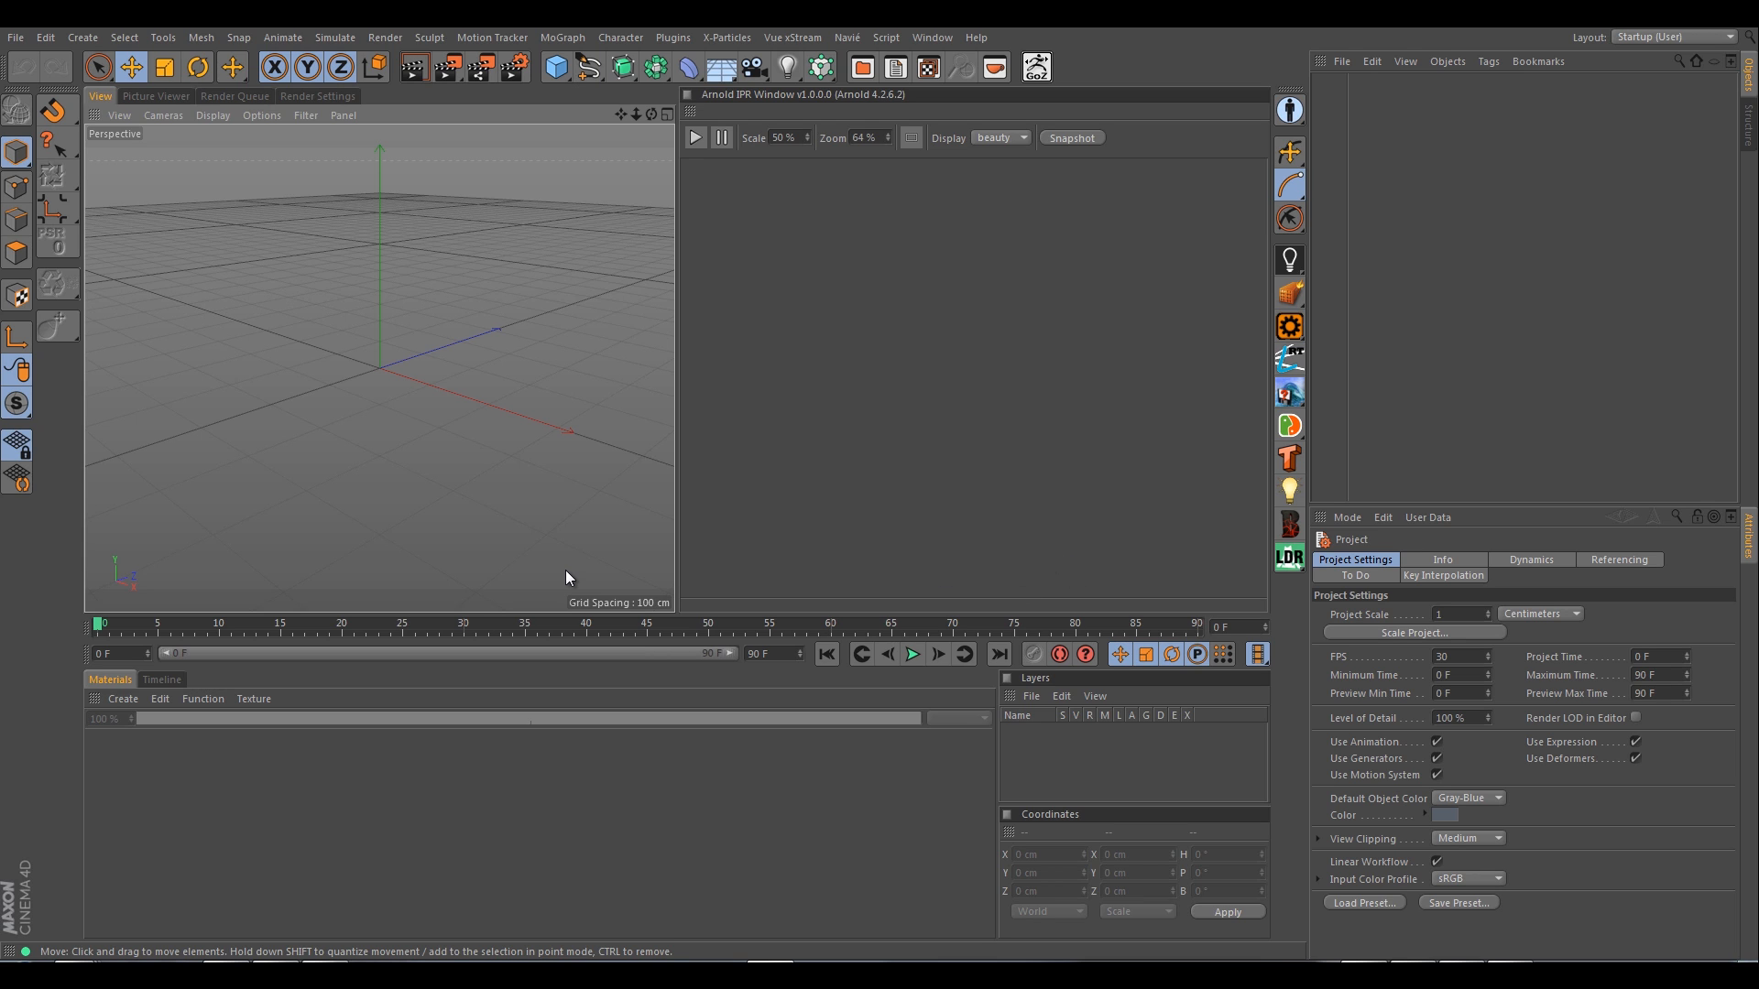
mouse_move(731, 570)
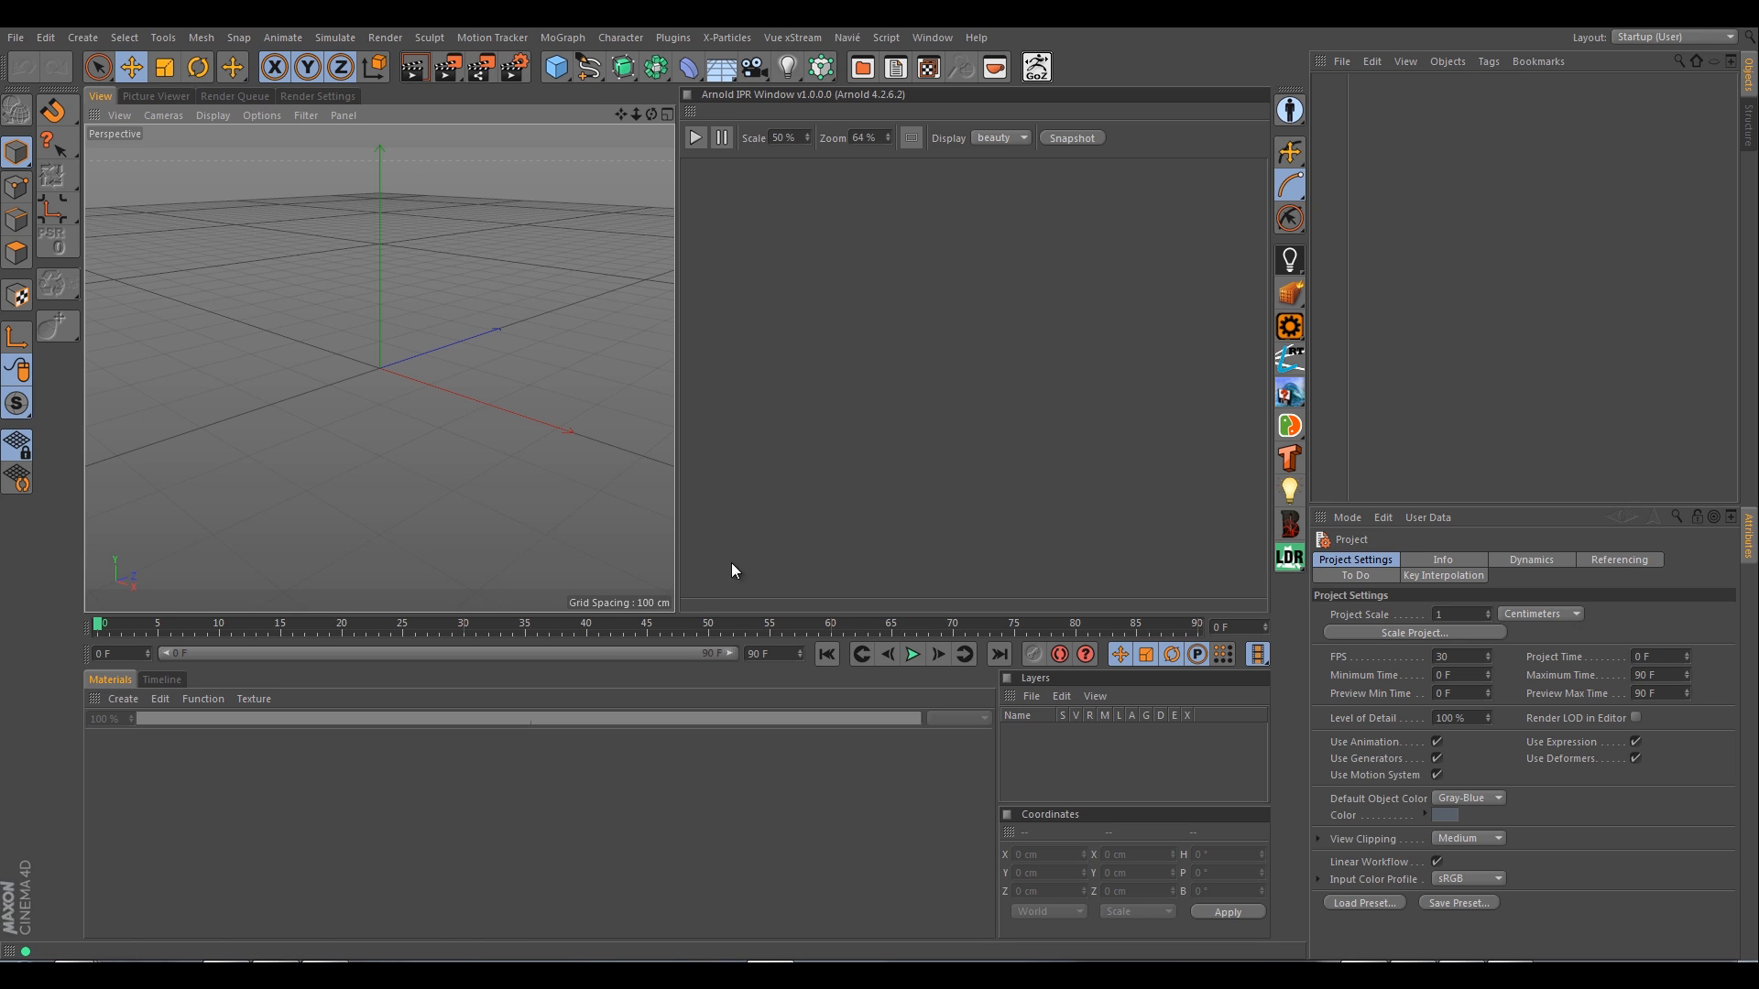
mouse_move(693, 709)
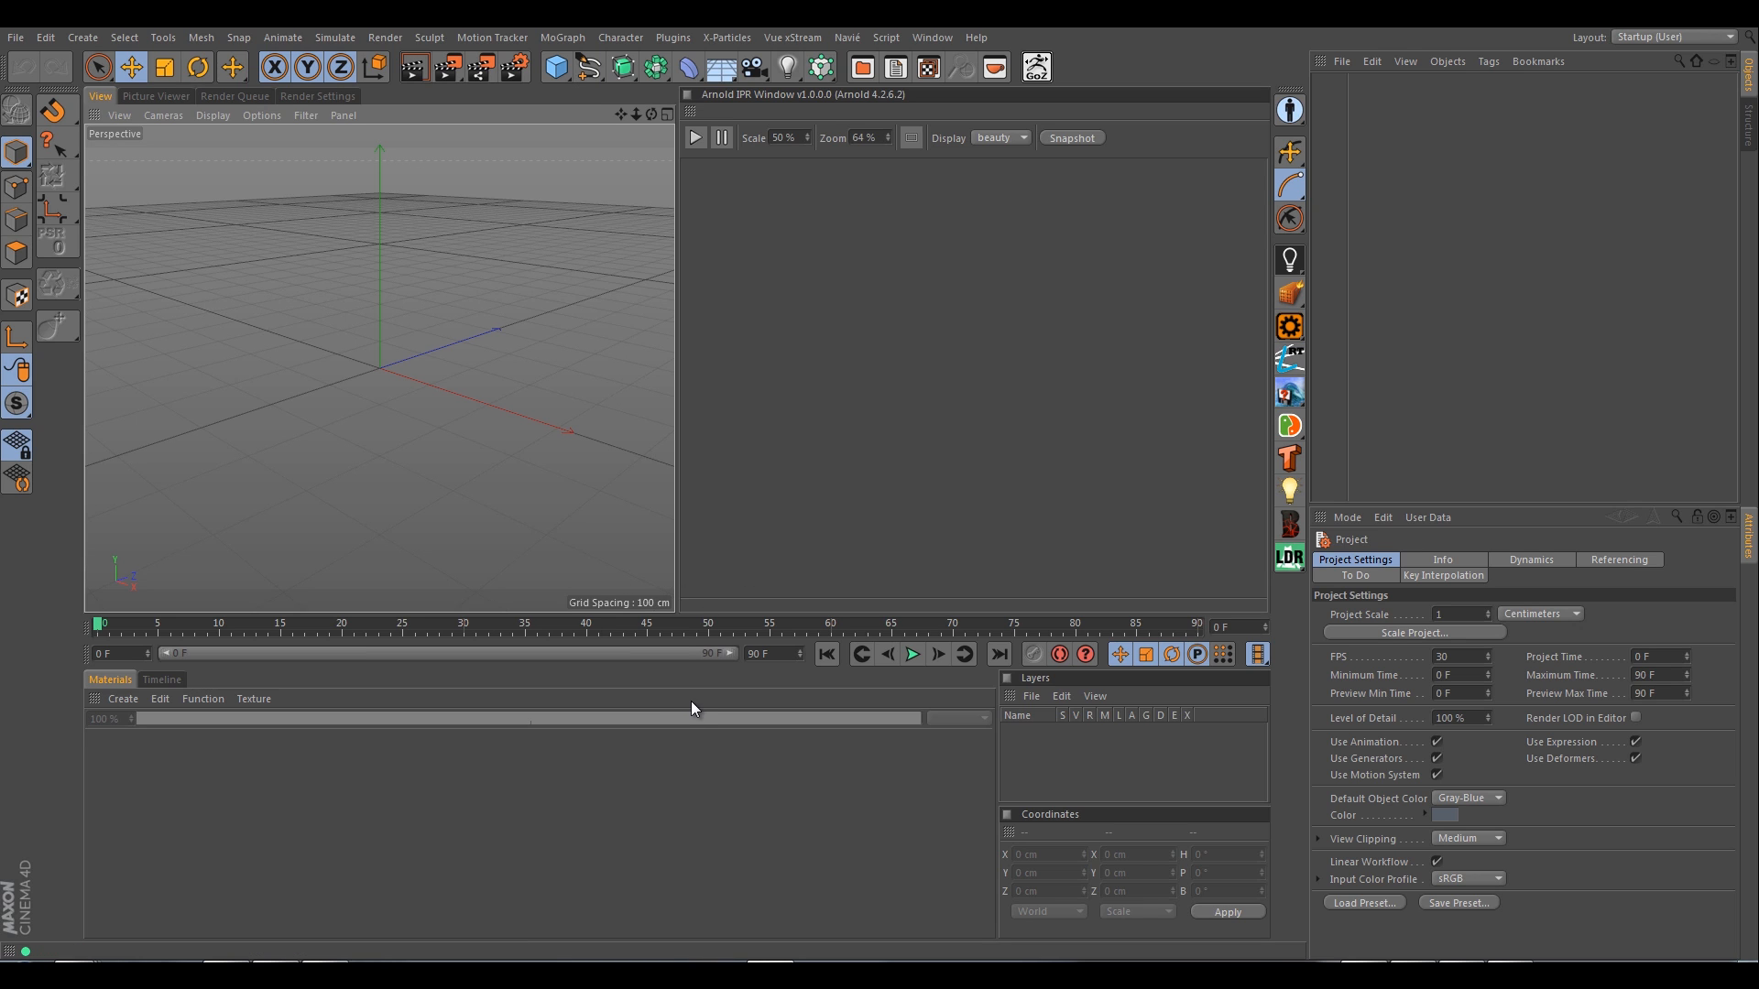
mouse_move(669, 613)
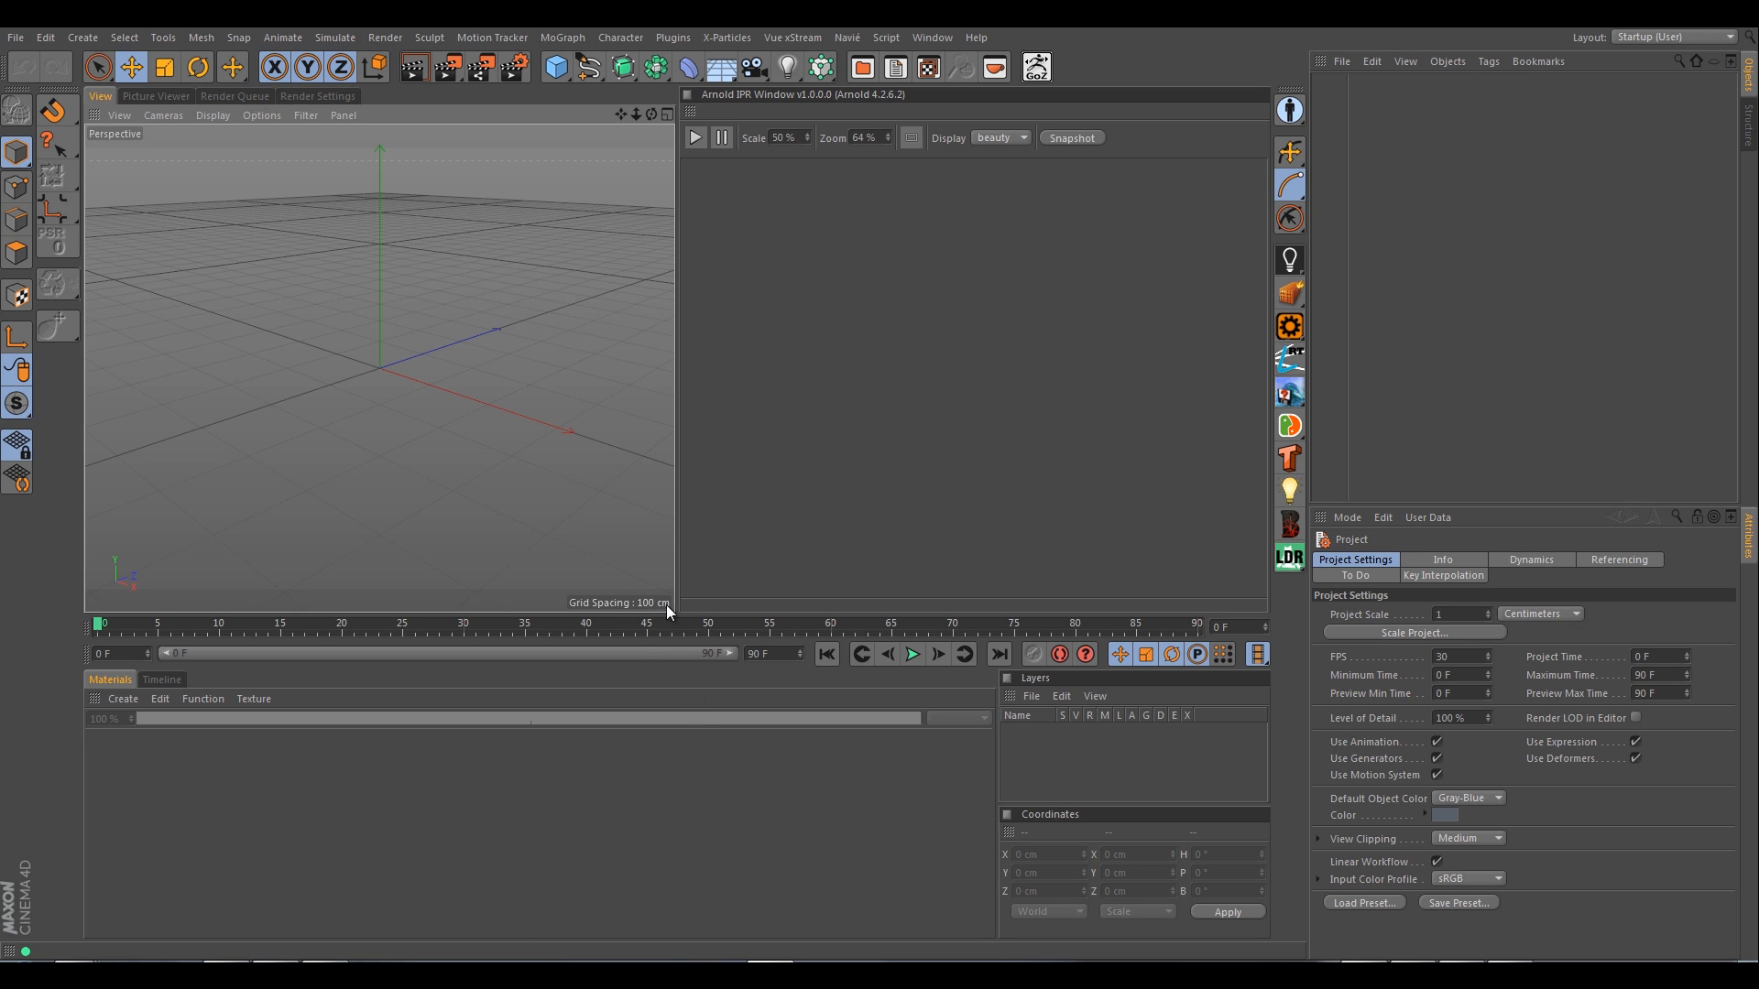
mouse_move(685, 790)
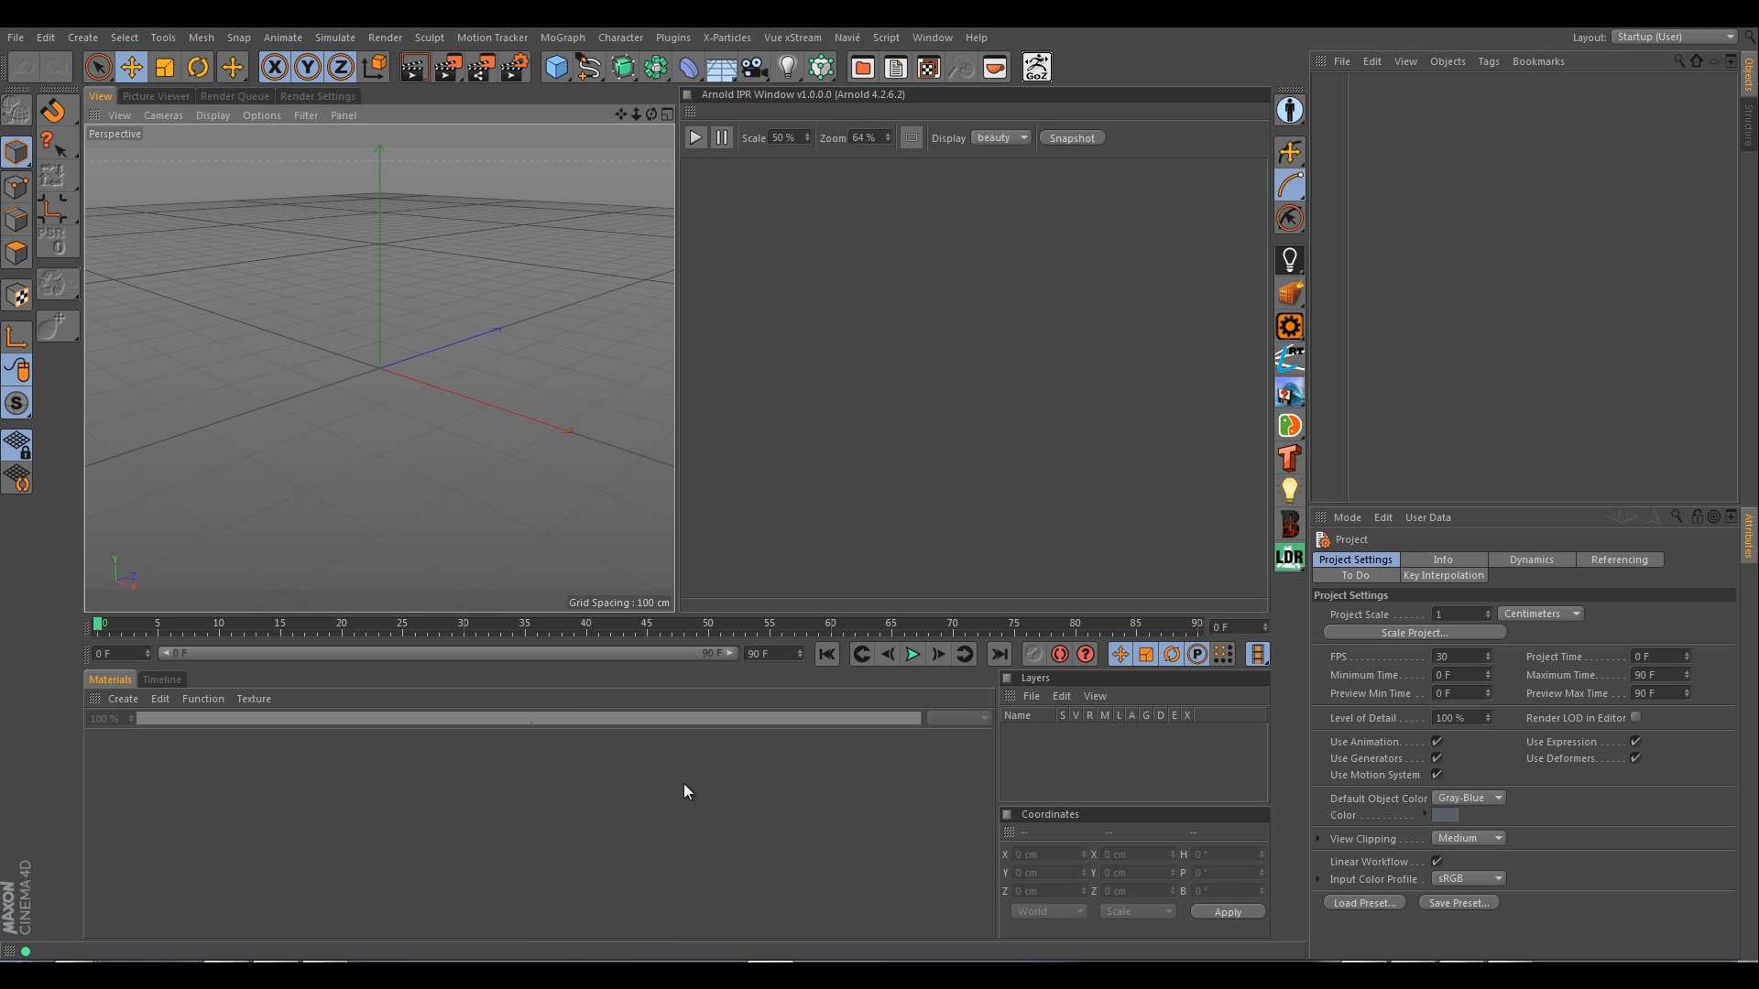
mouse_move(614, 488)
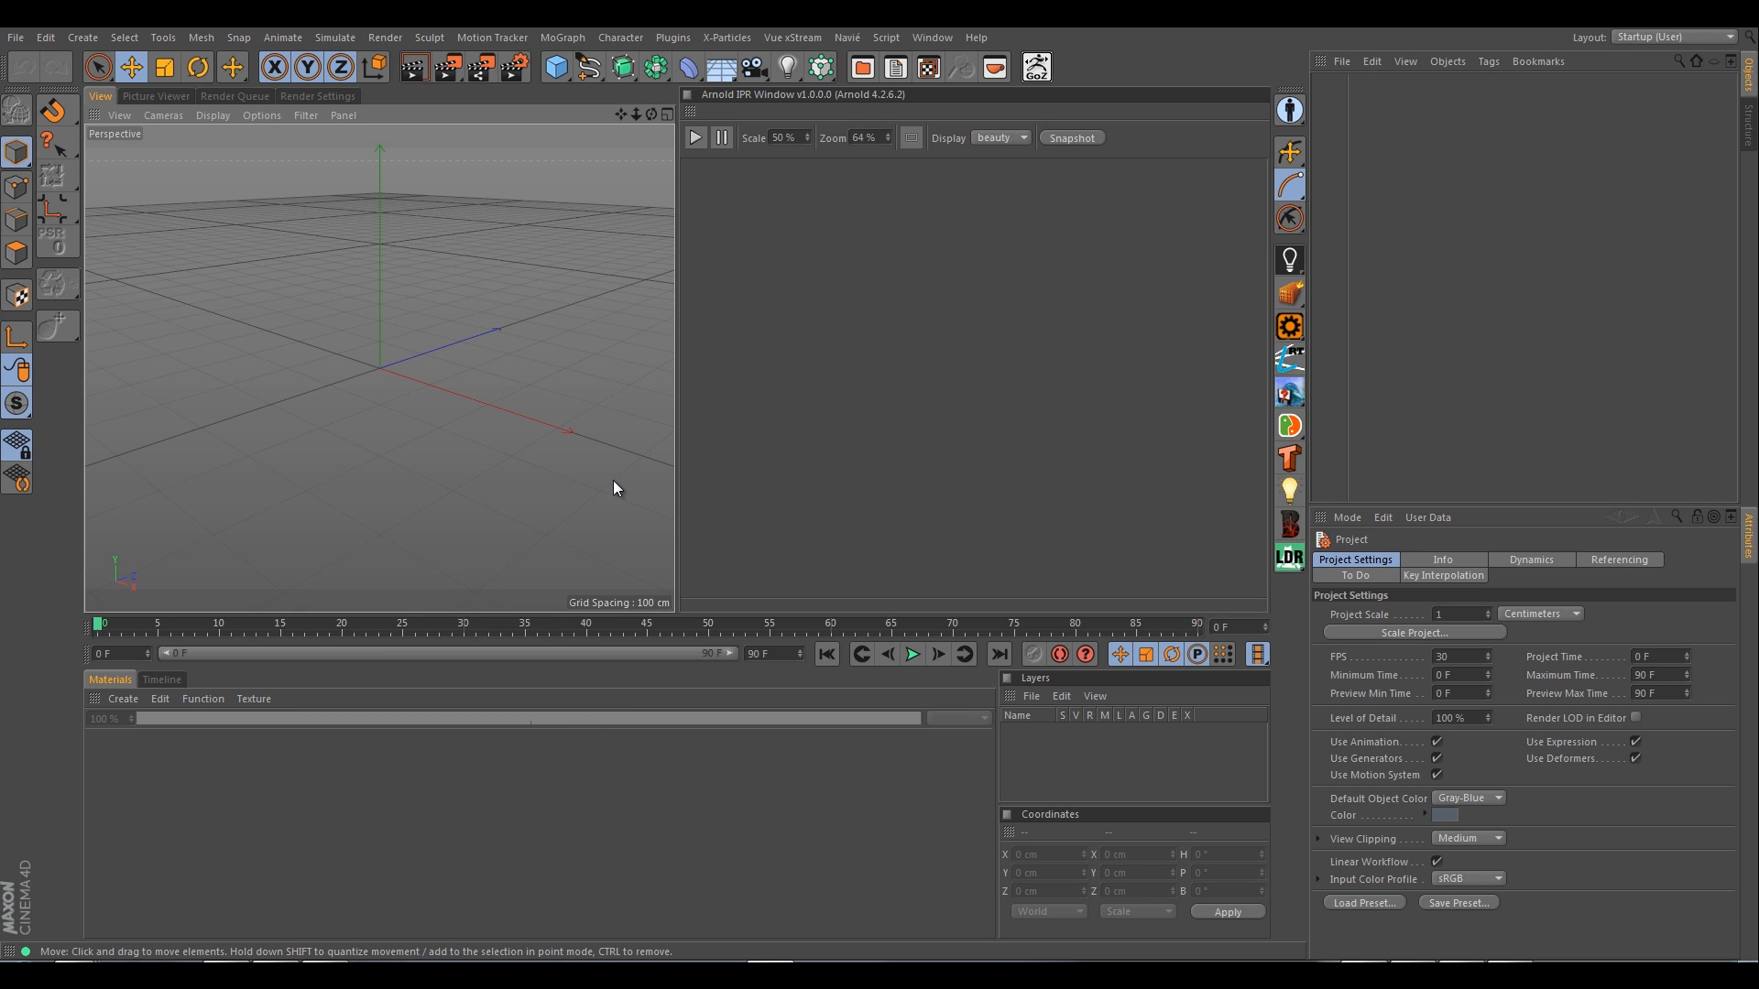
mouse_move(1513, 924)
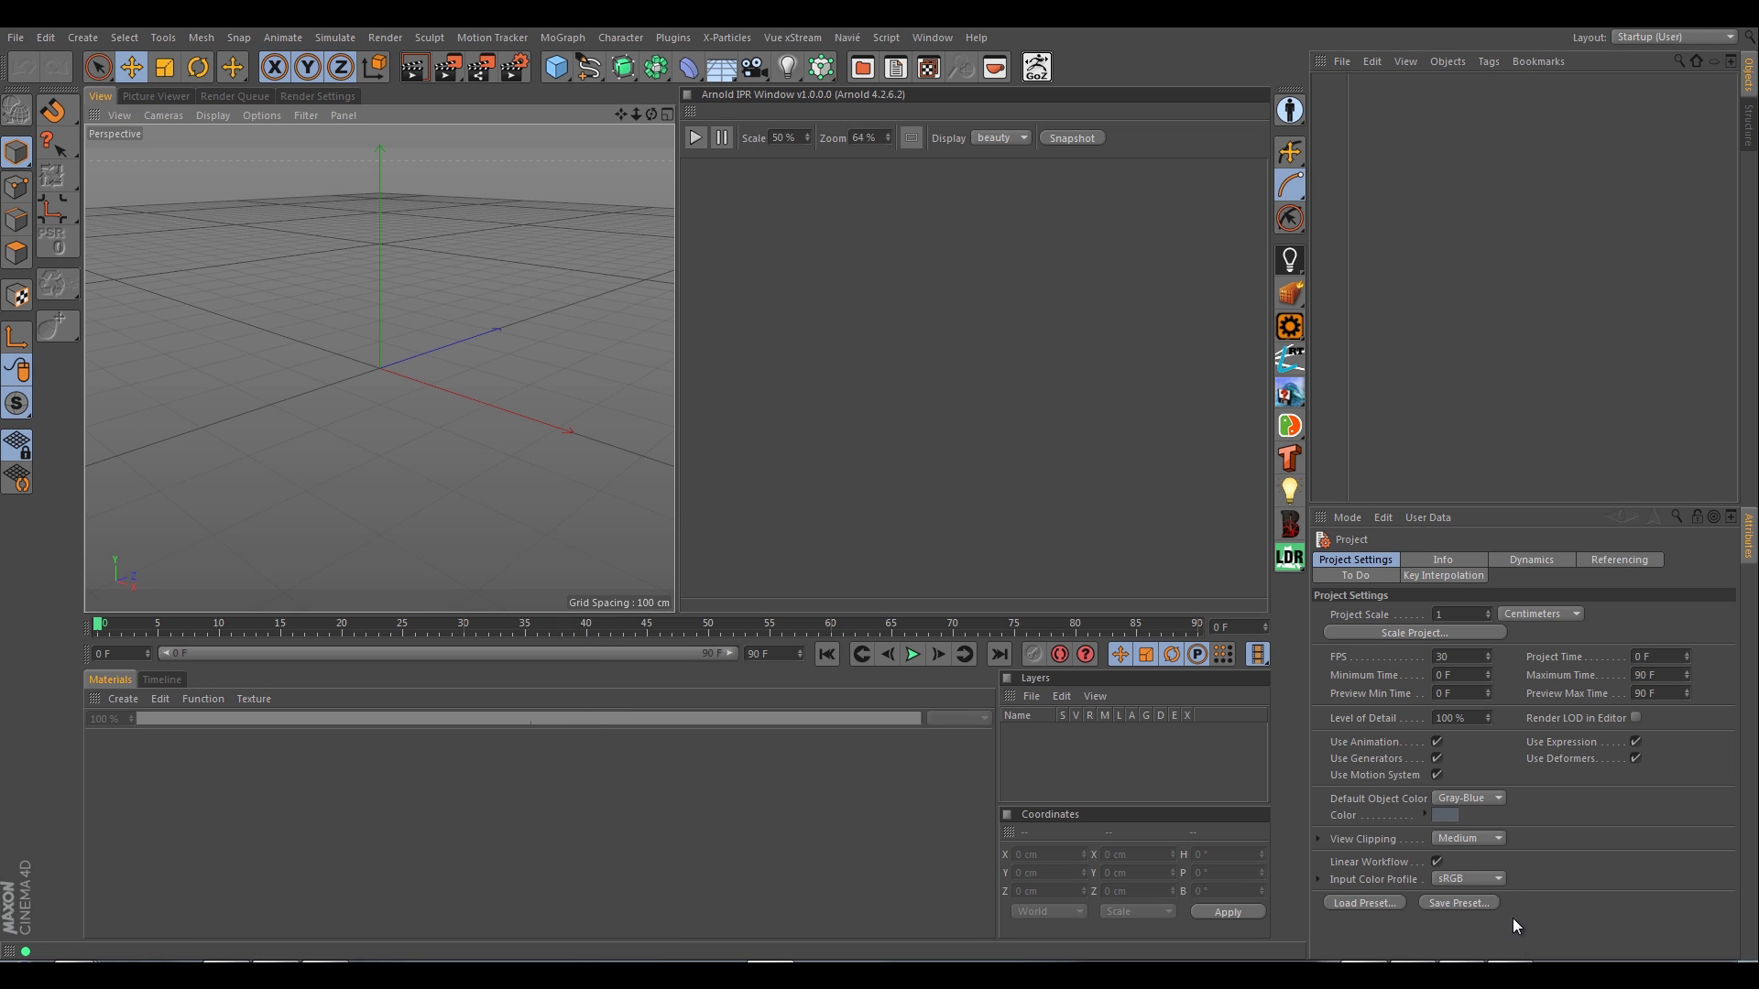